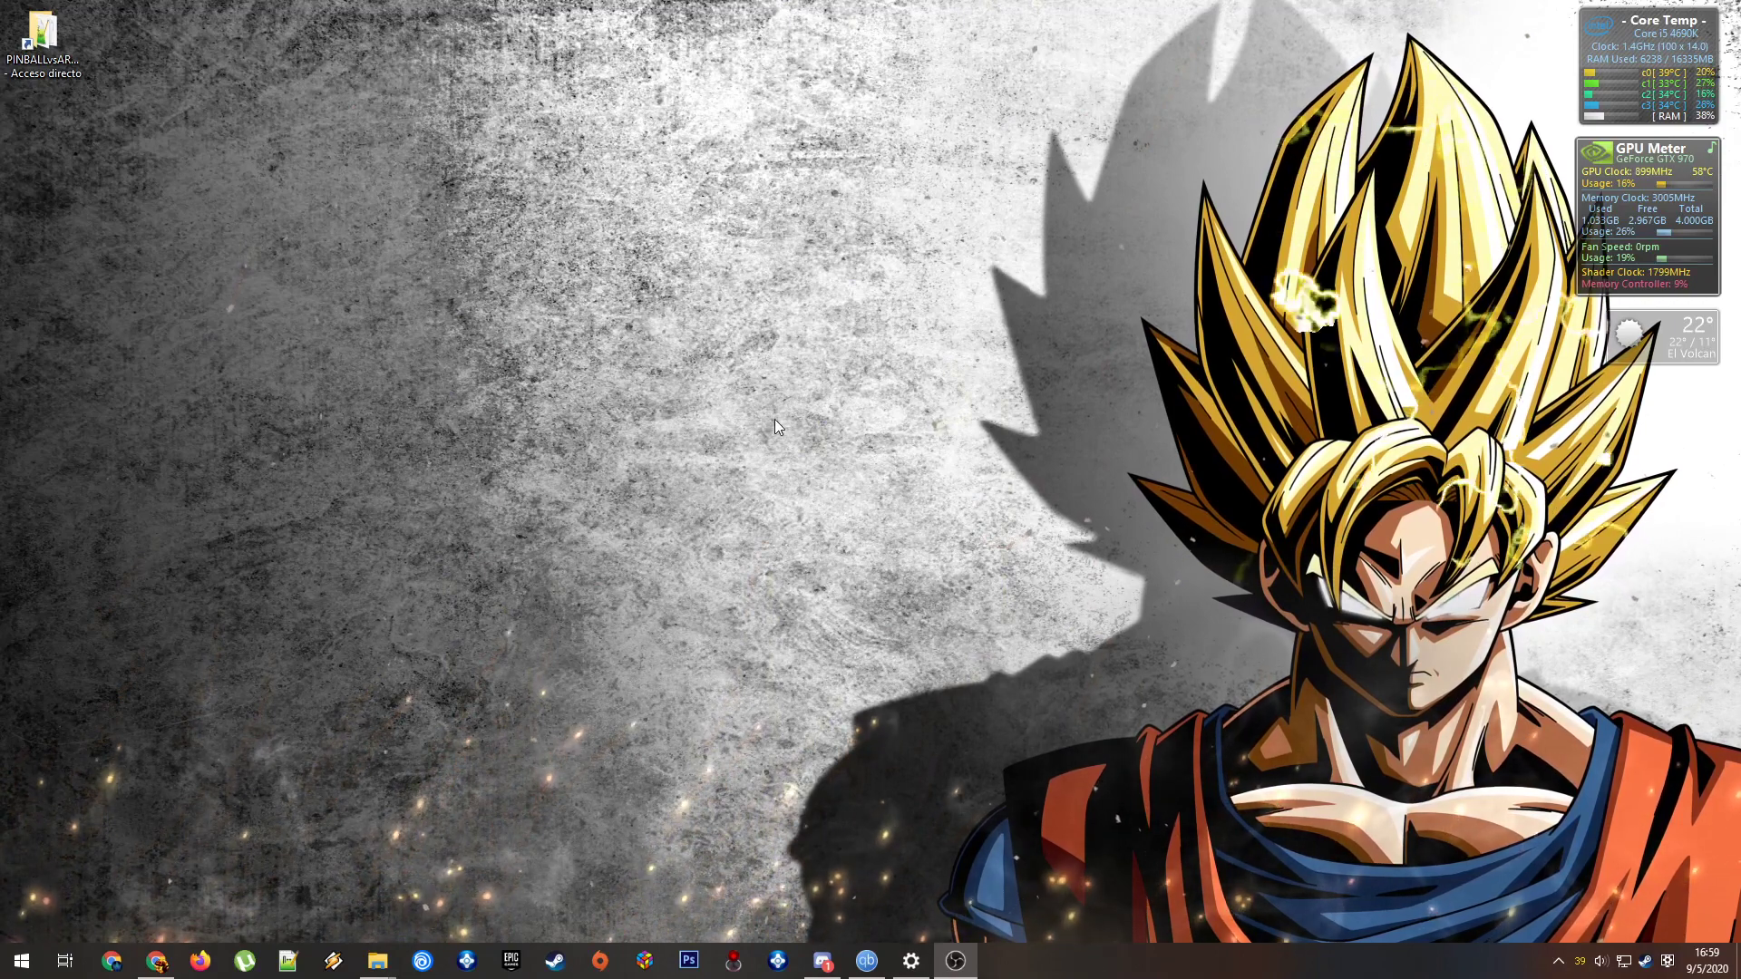
mouse_move(216, 434)
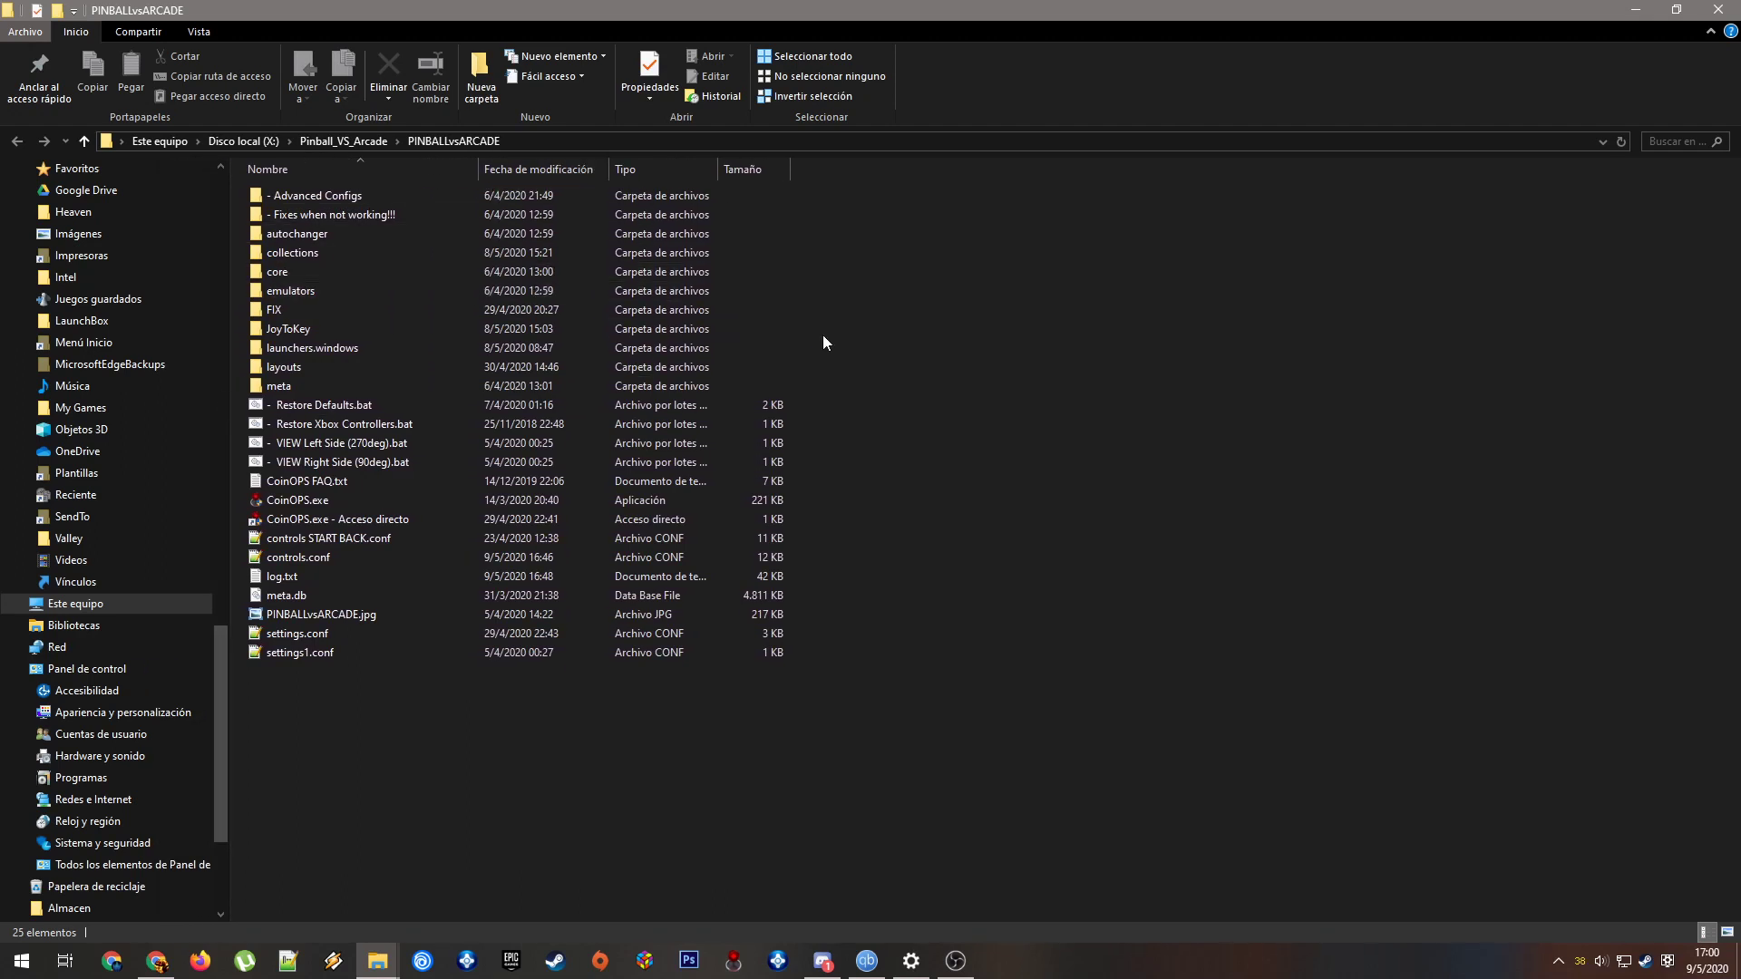
mouse_move(844, 382)
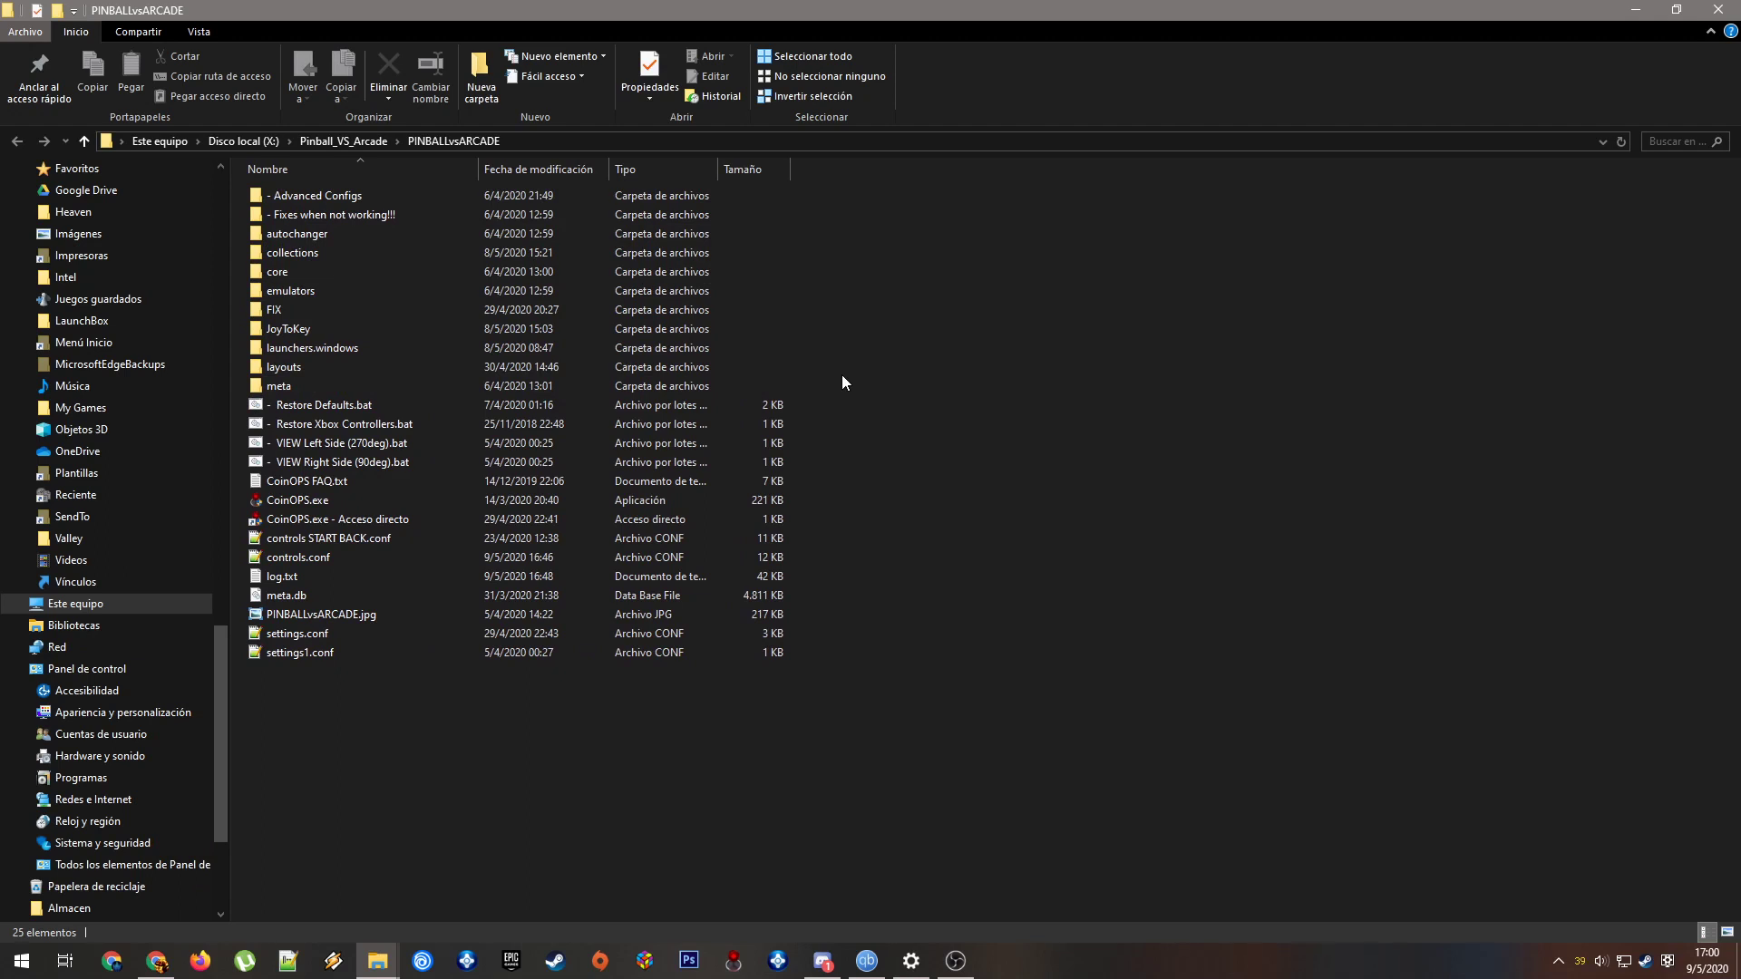
mouse_move(811, 397)
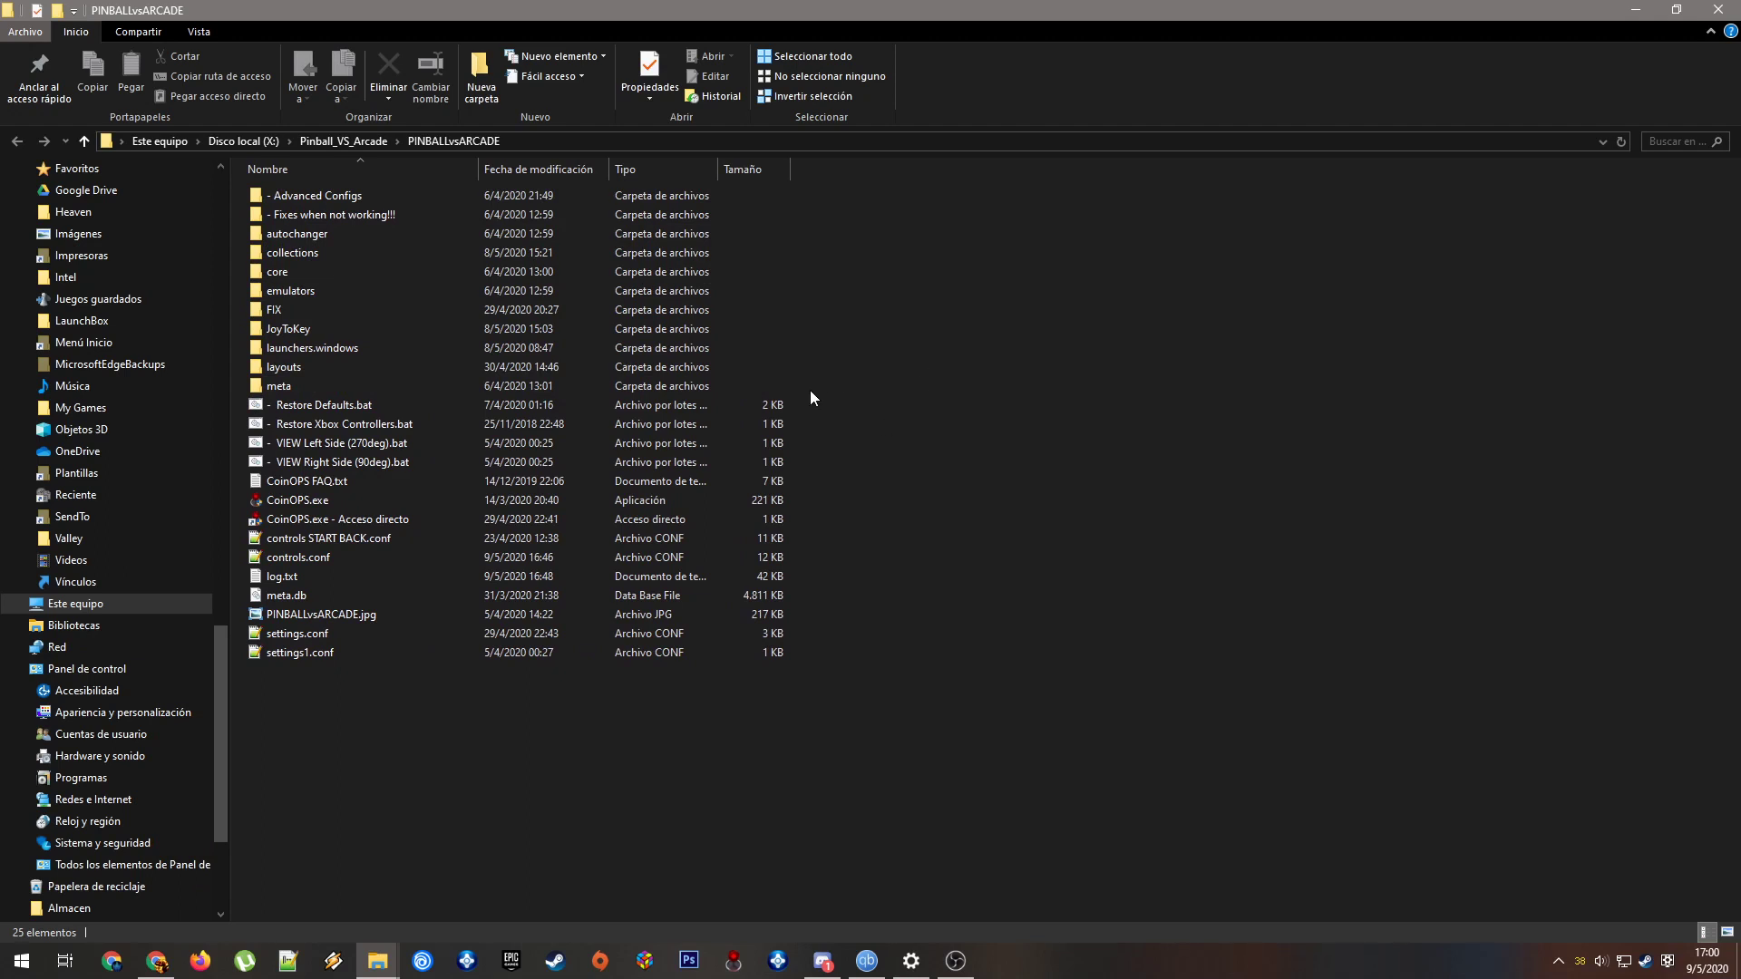
Drill into the collections folder and open the AZPinball FX3 collection, selecting medium_artwork
left_click(277, 272)
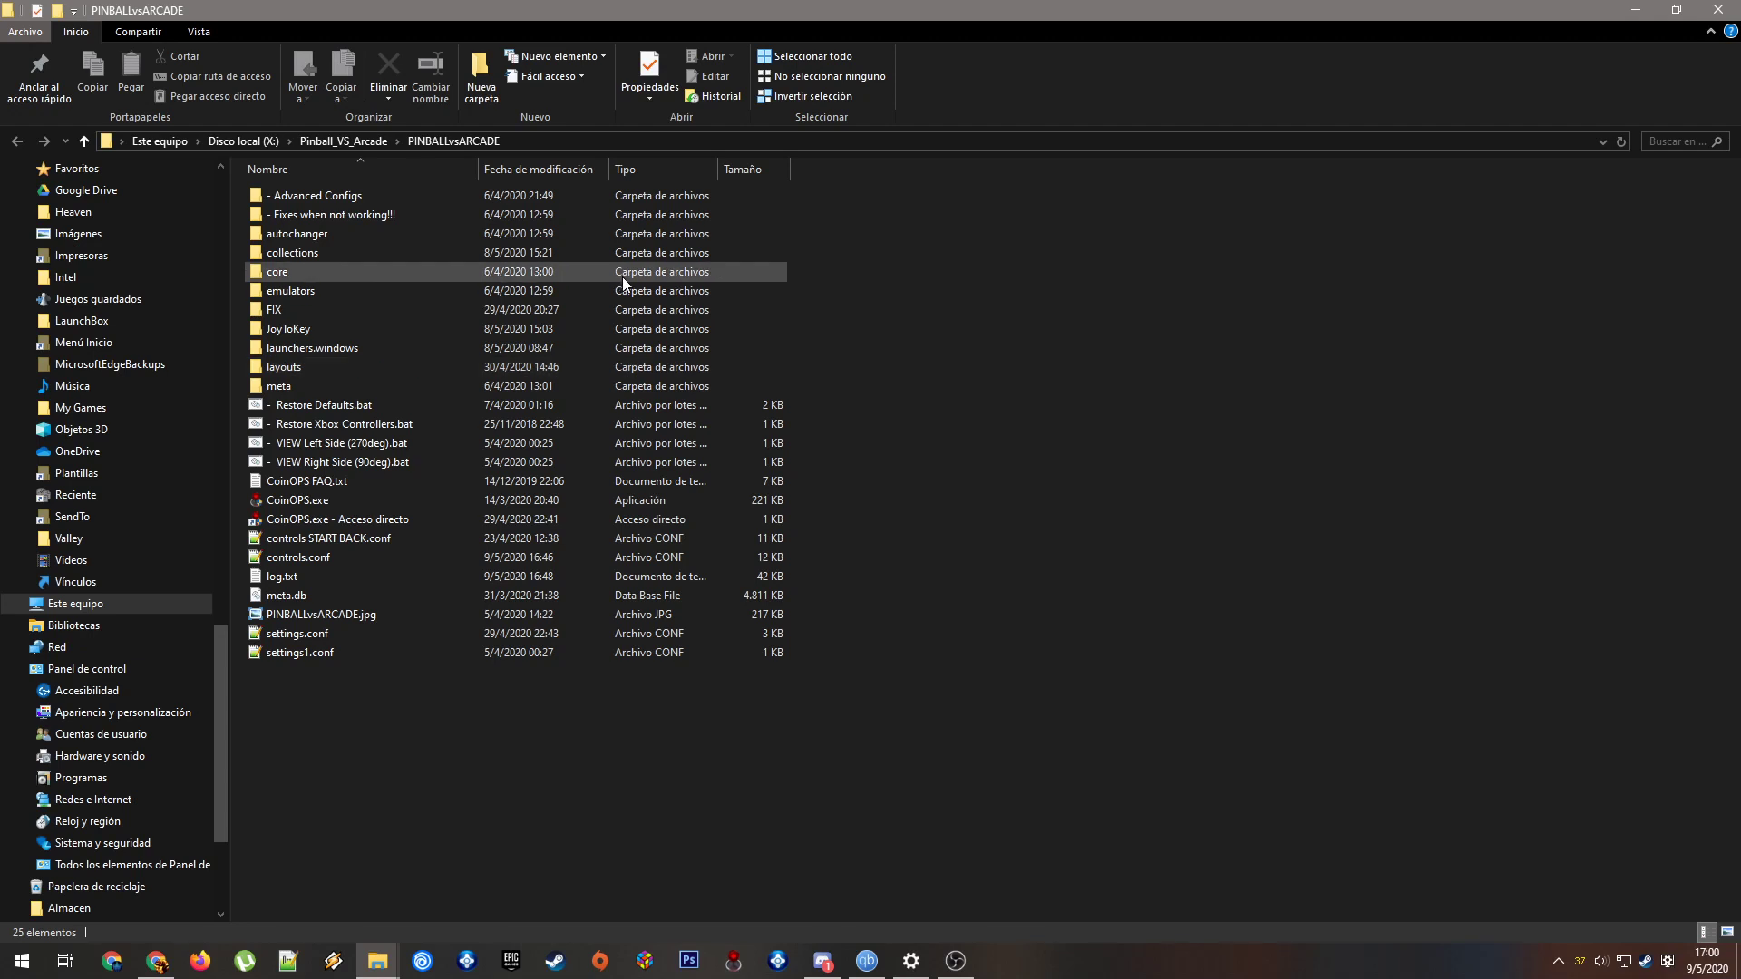
left_click(312, 347)
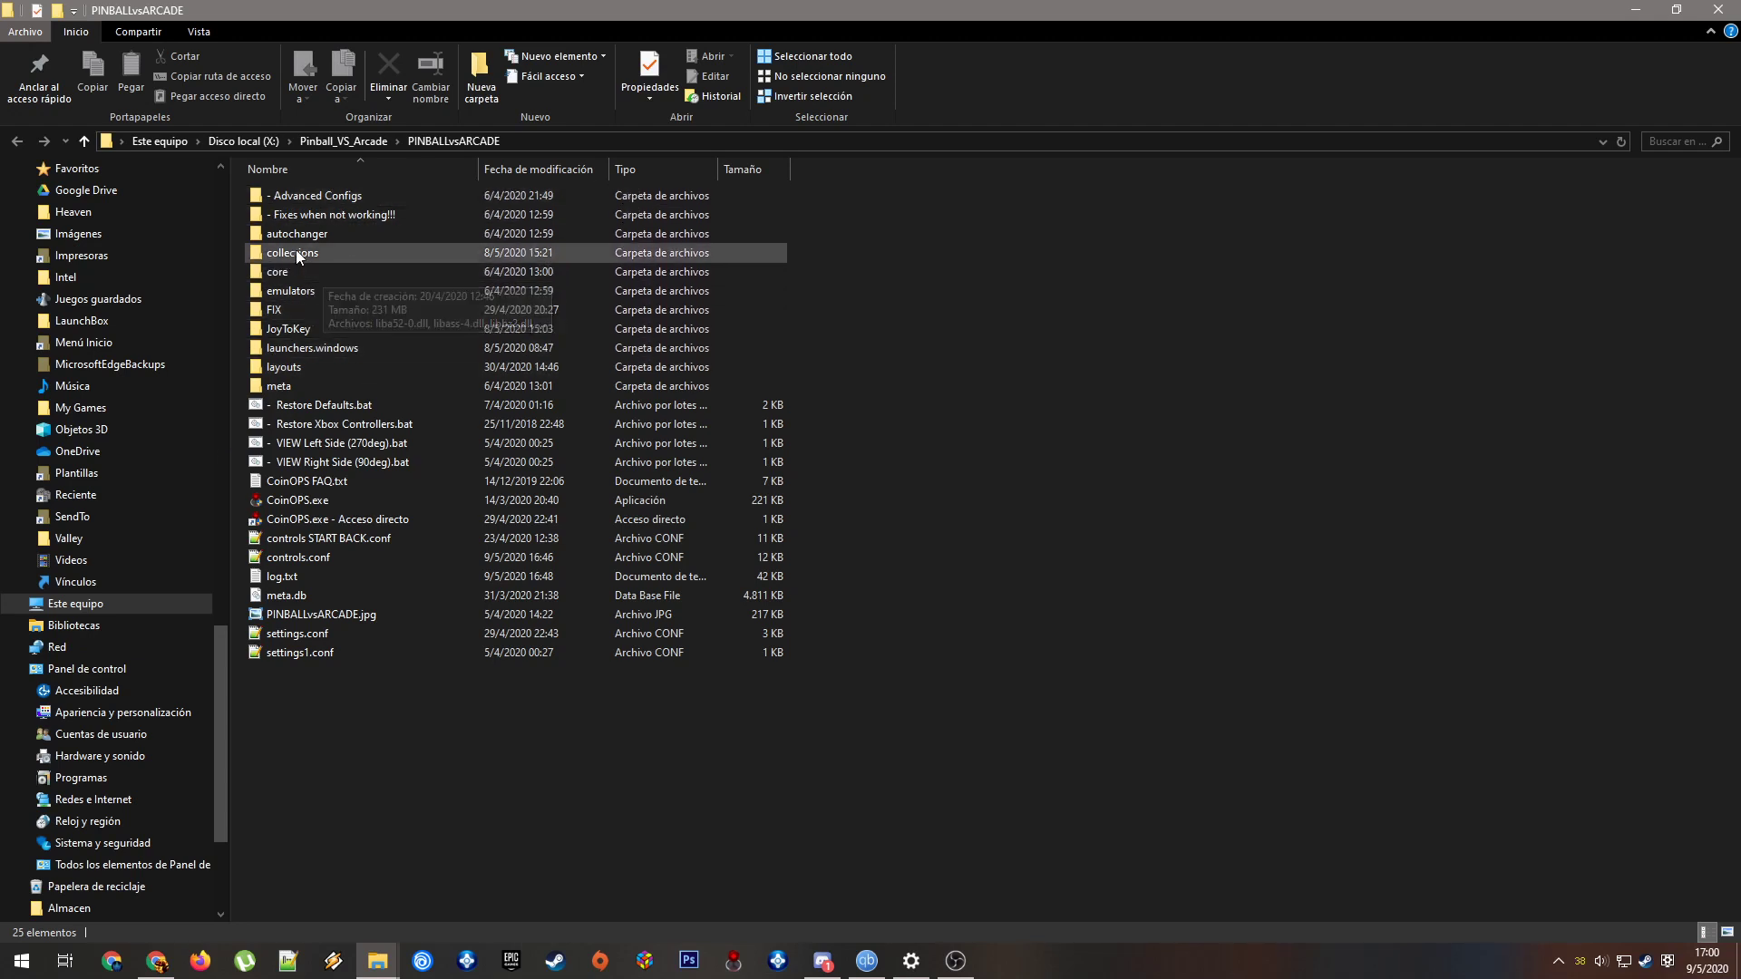
left_click(291, 291)
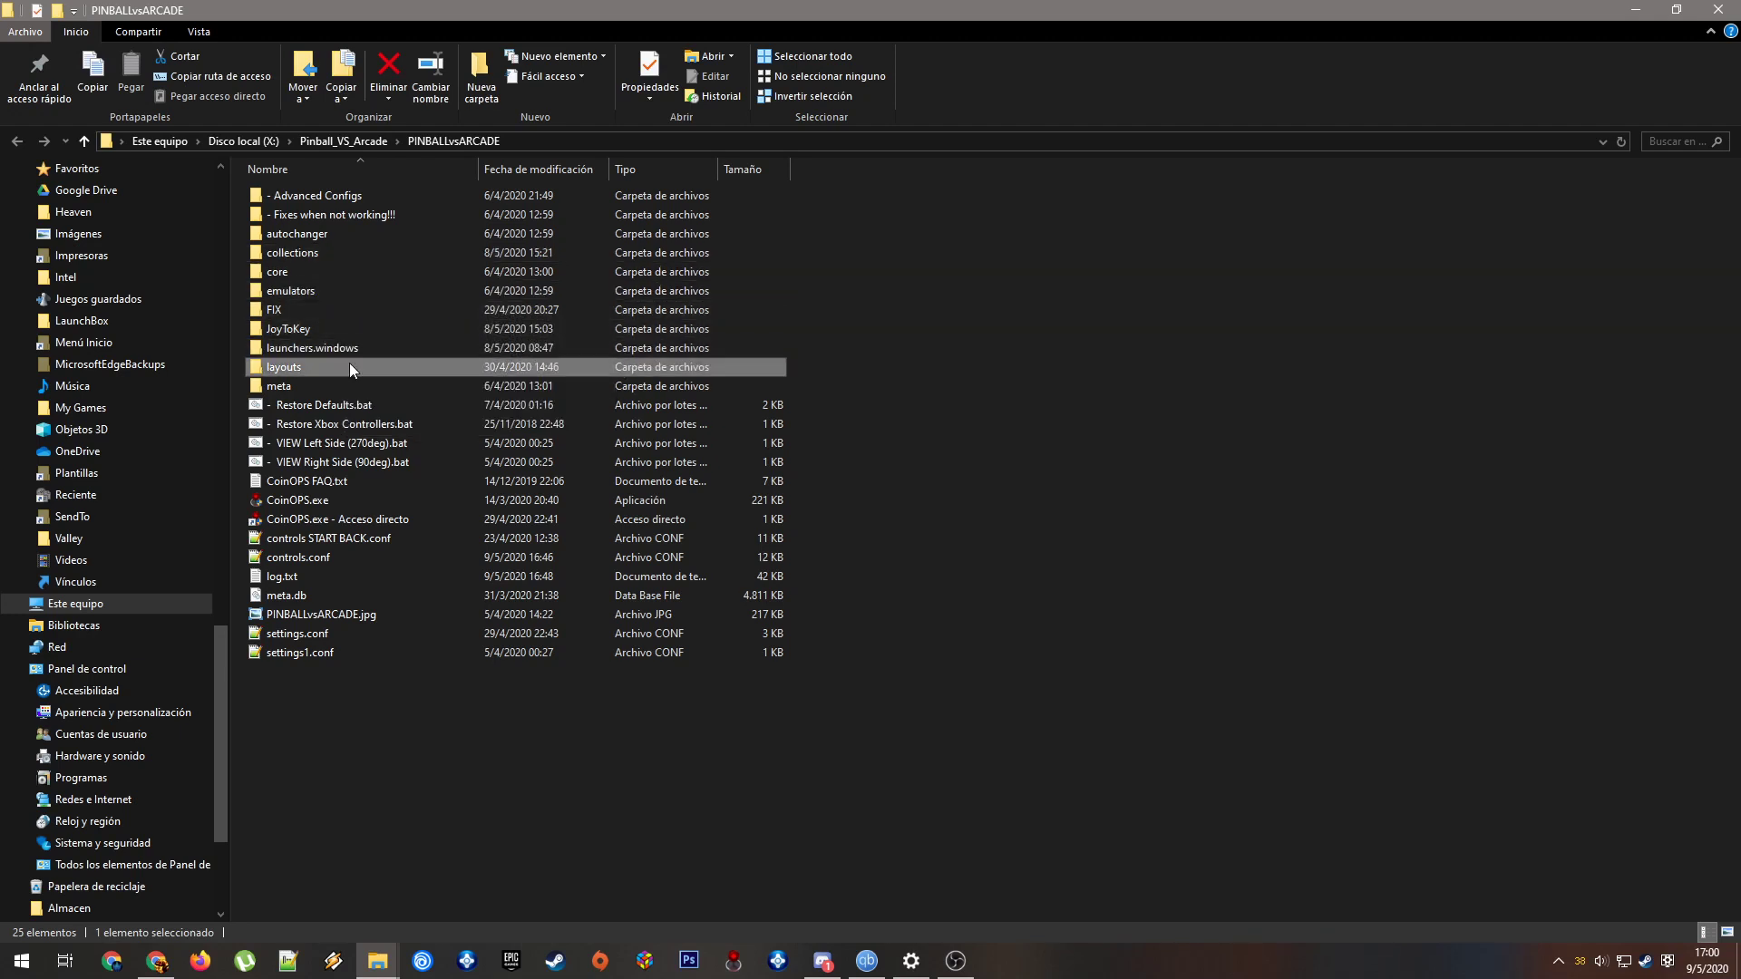
mouse_move(468, 318)
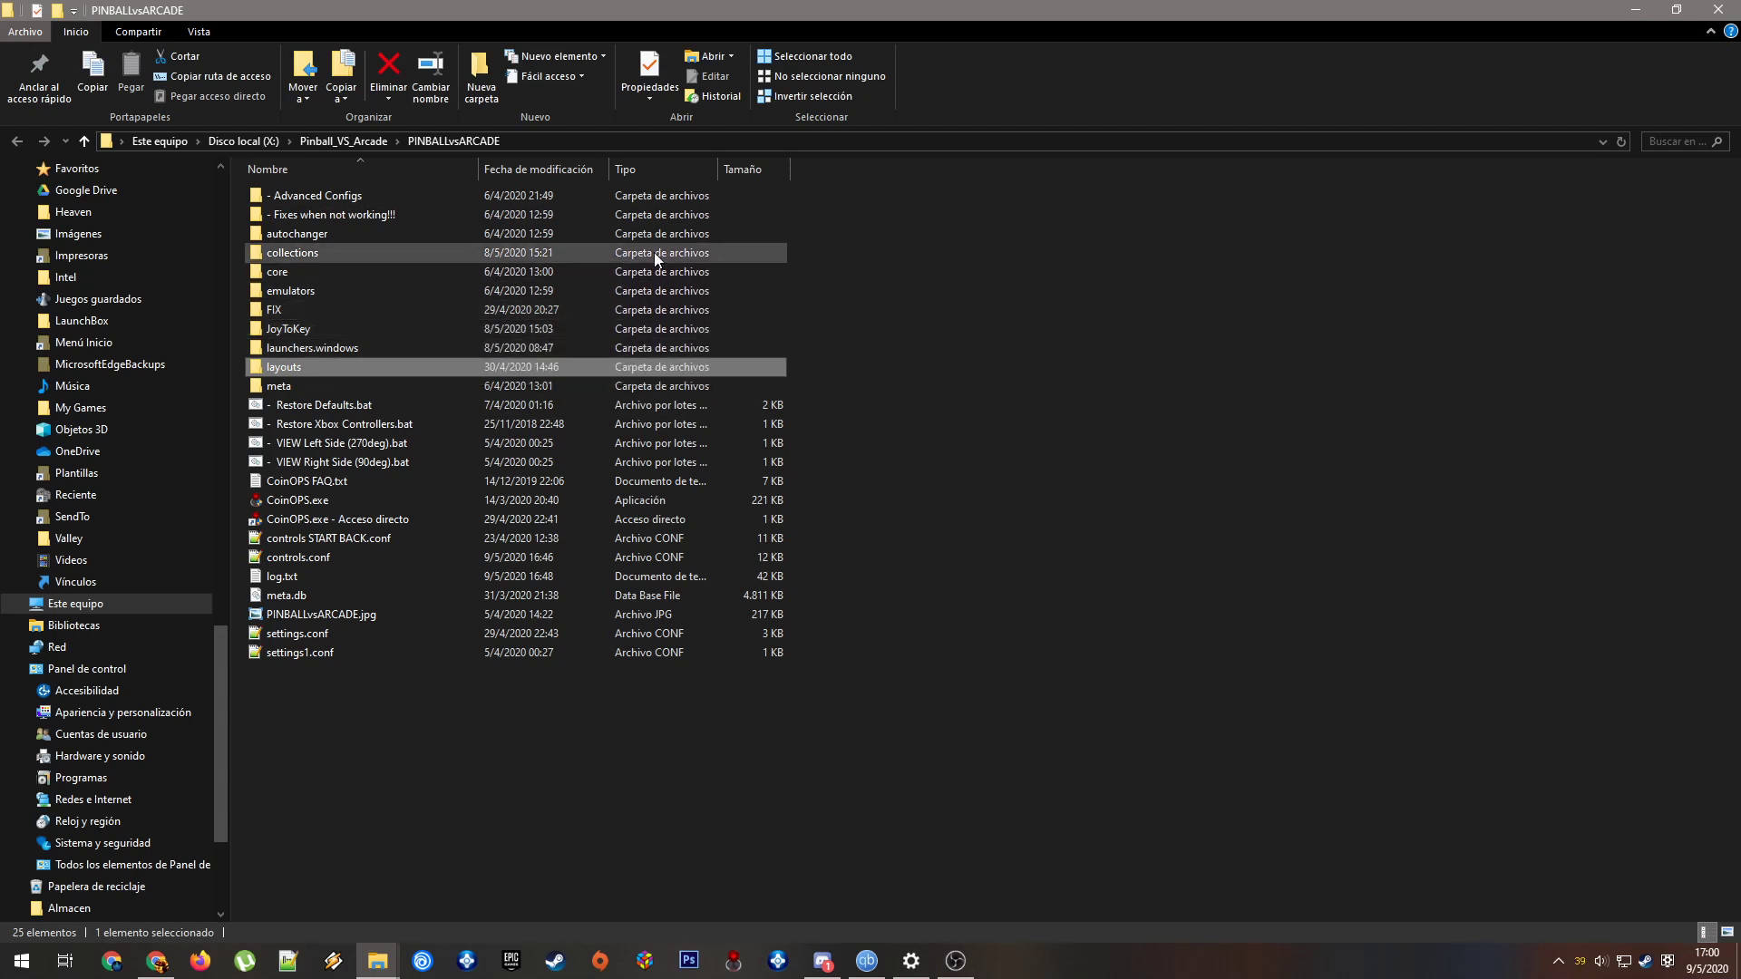
mouse_move(505, 263)
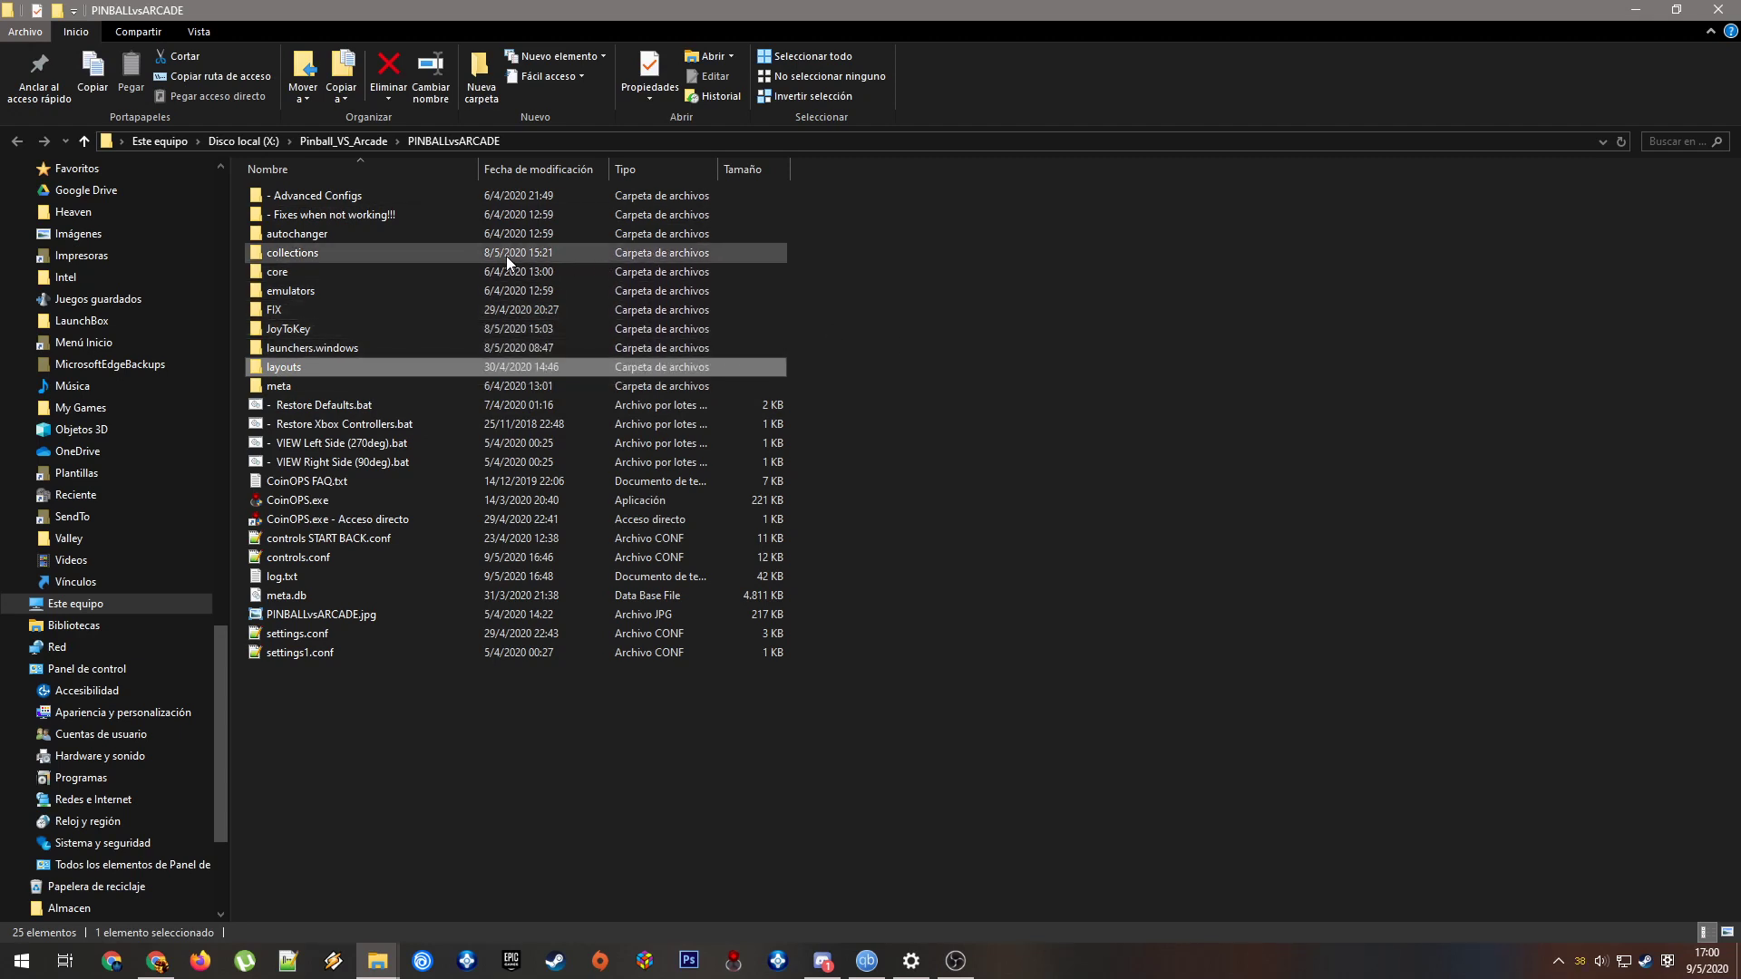
double_click(291, 252)
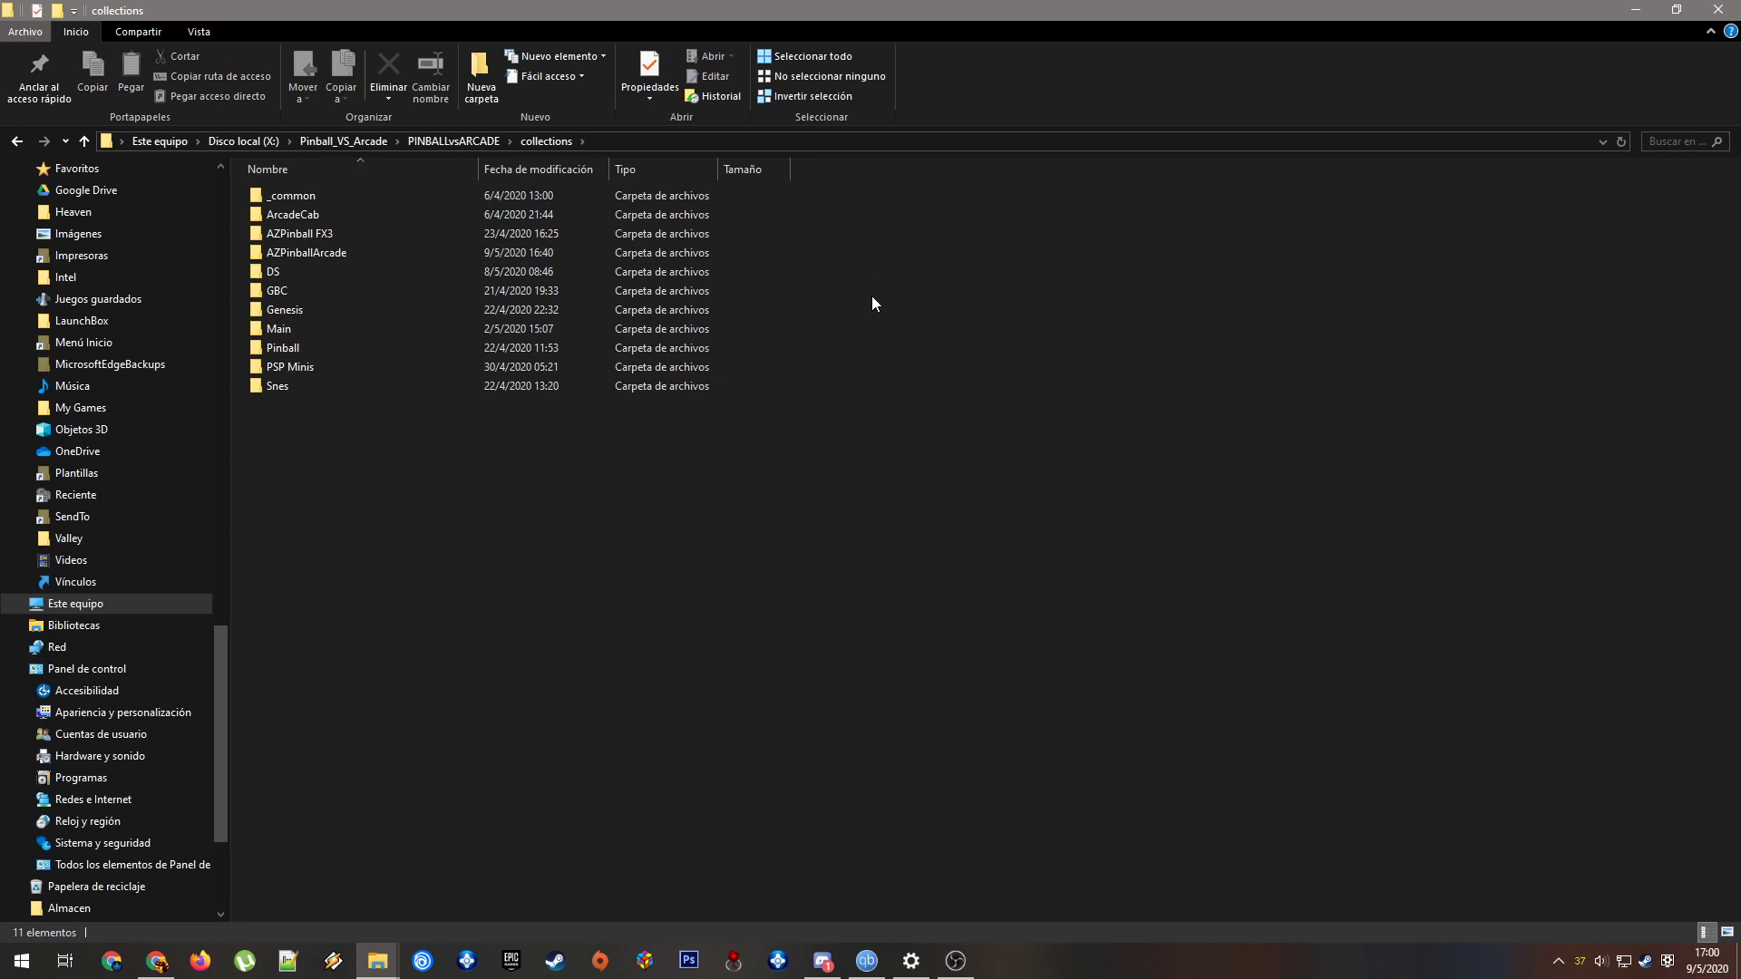
left_click(322, 214)
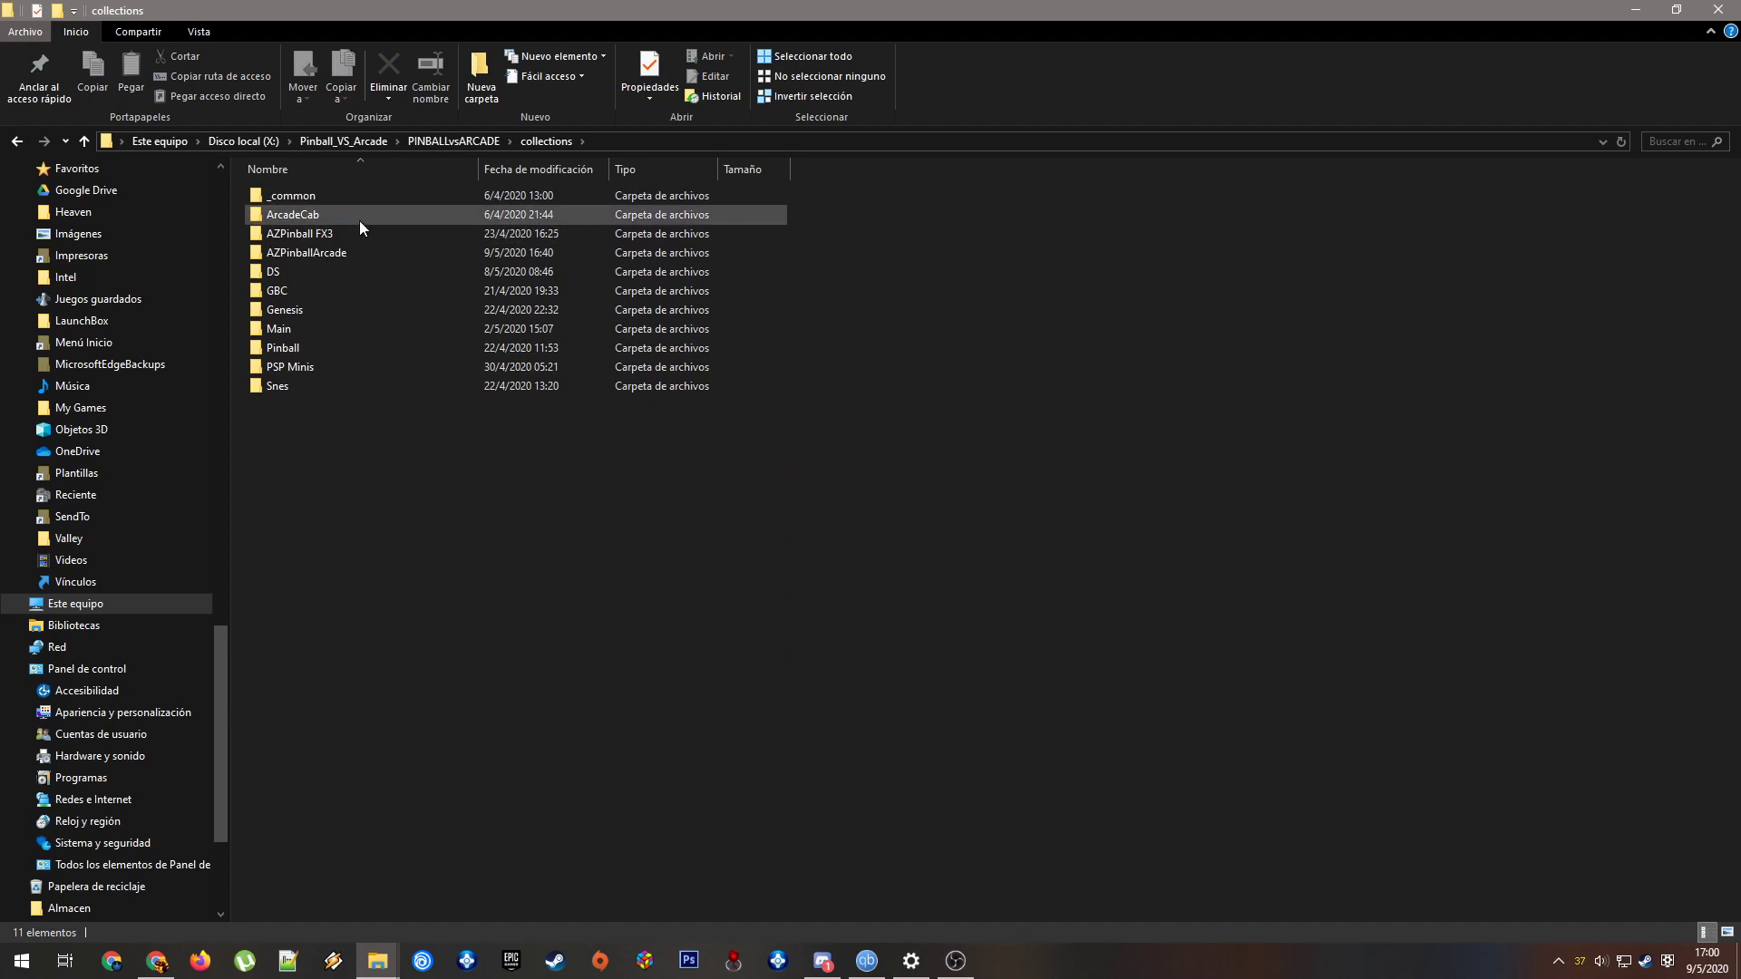
left_click(322, 233)
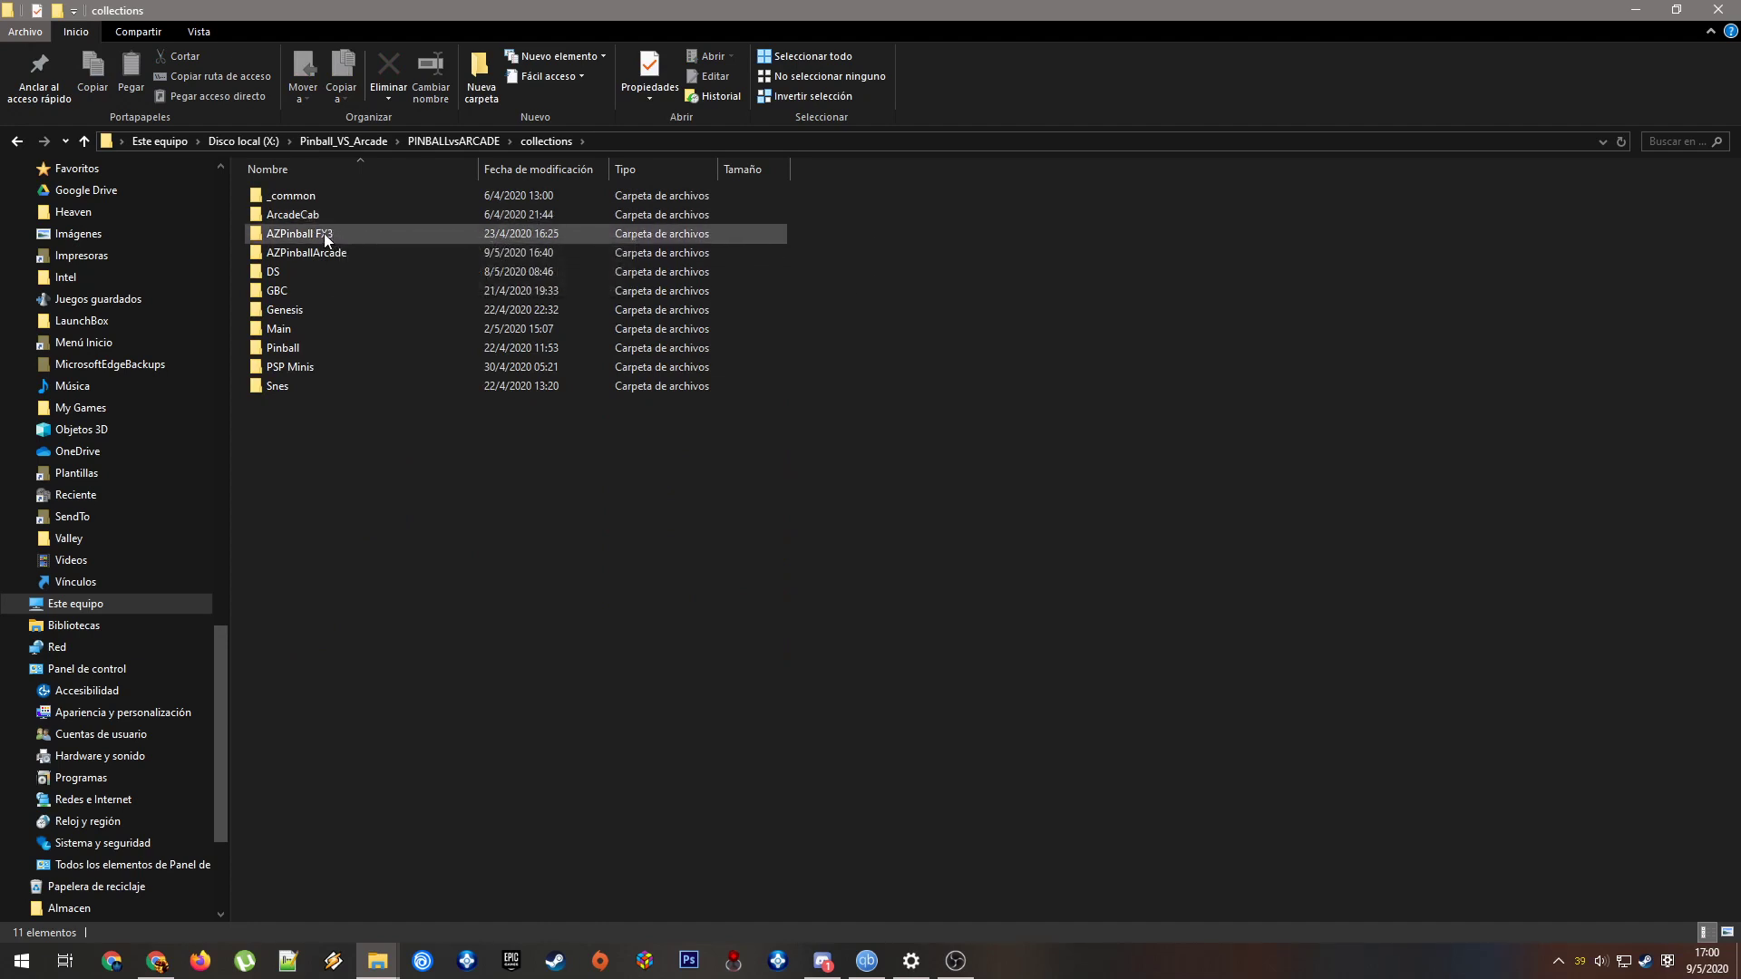
double_click(297, 233)
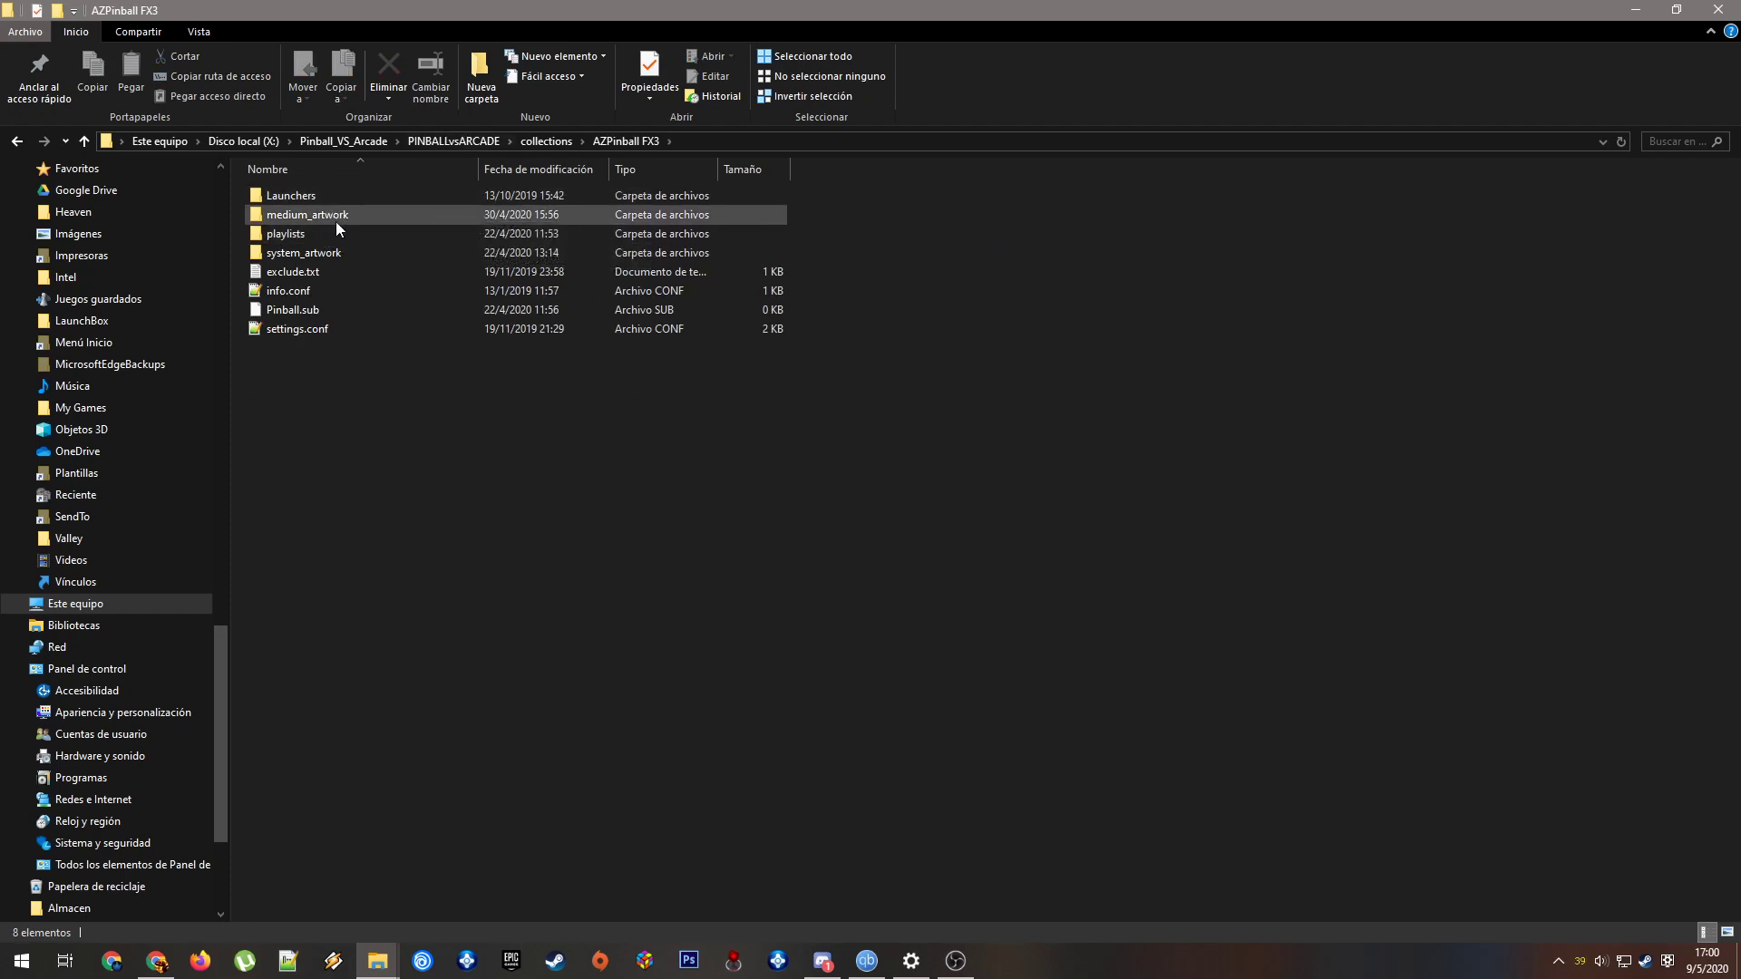
left_click(307, 214)
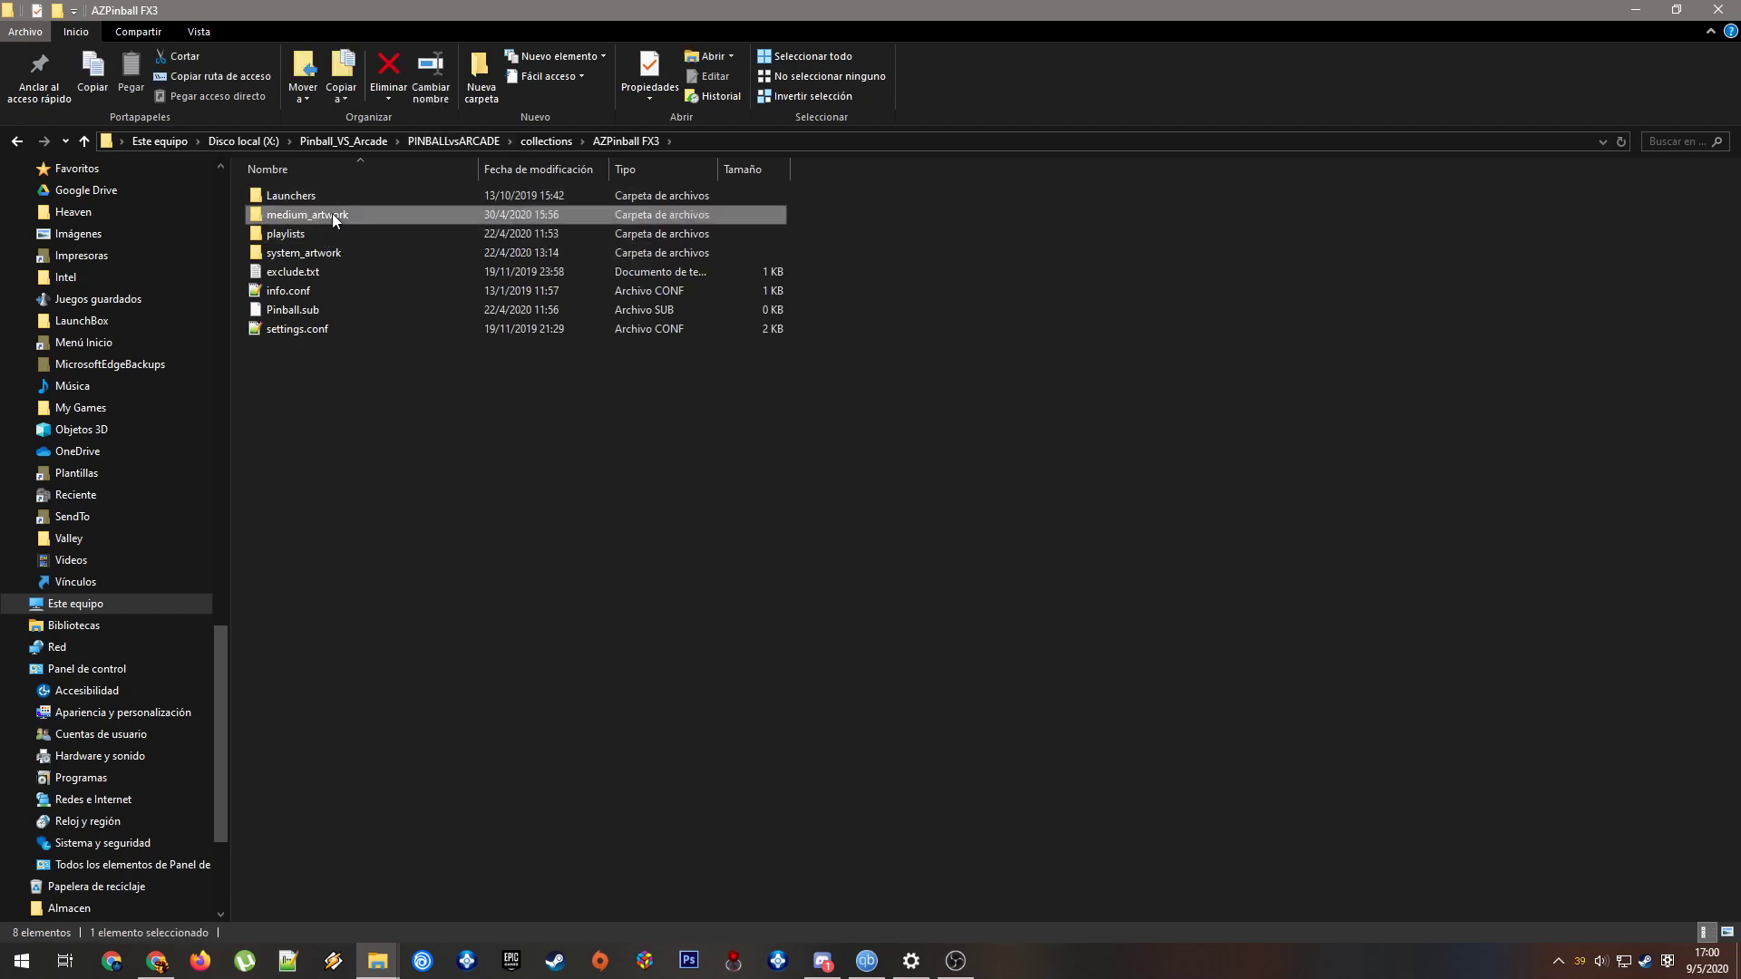
mouse_move(405, 213)
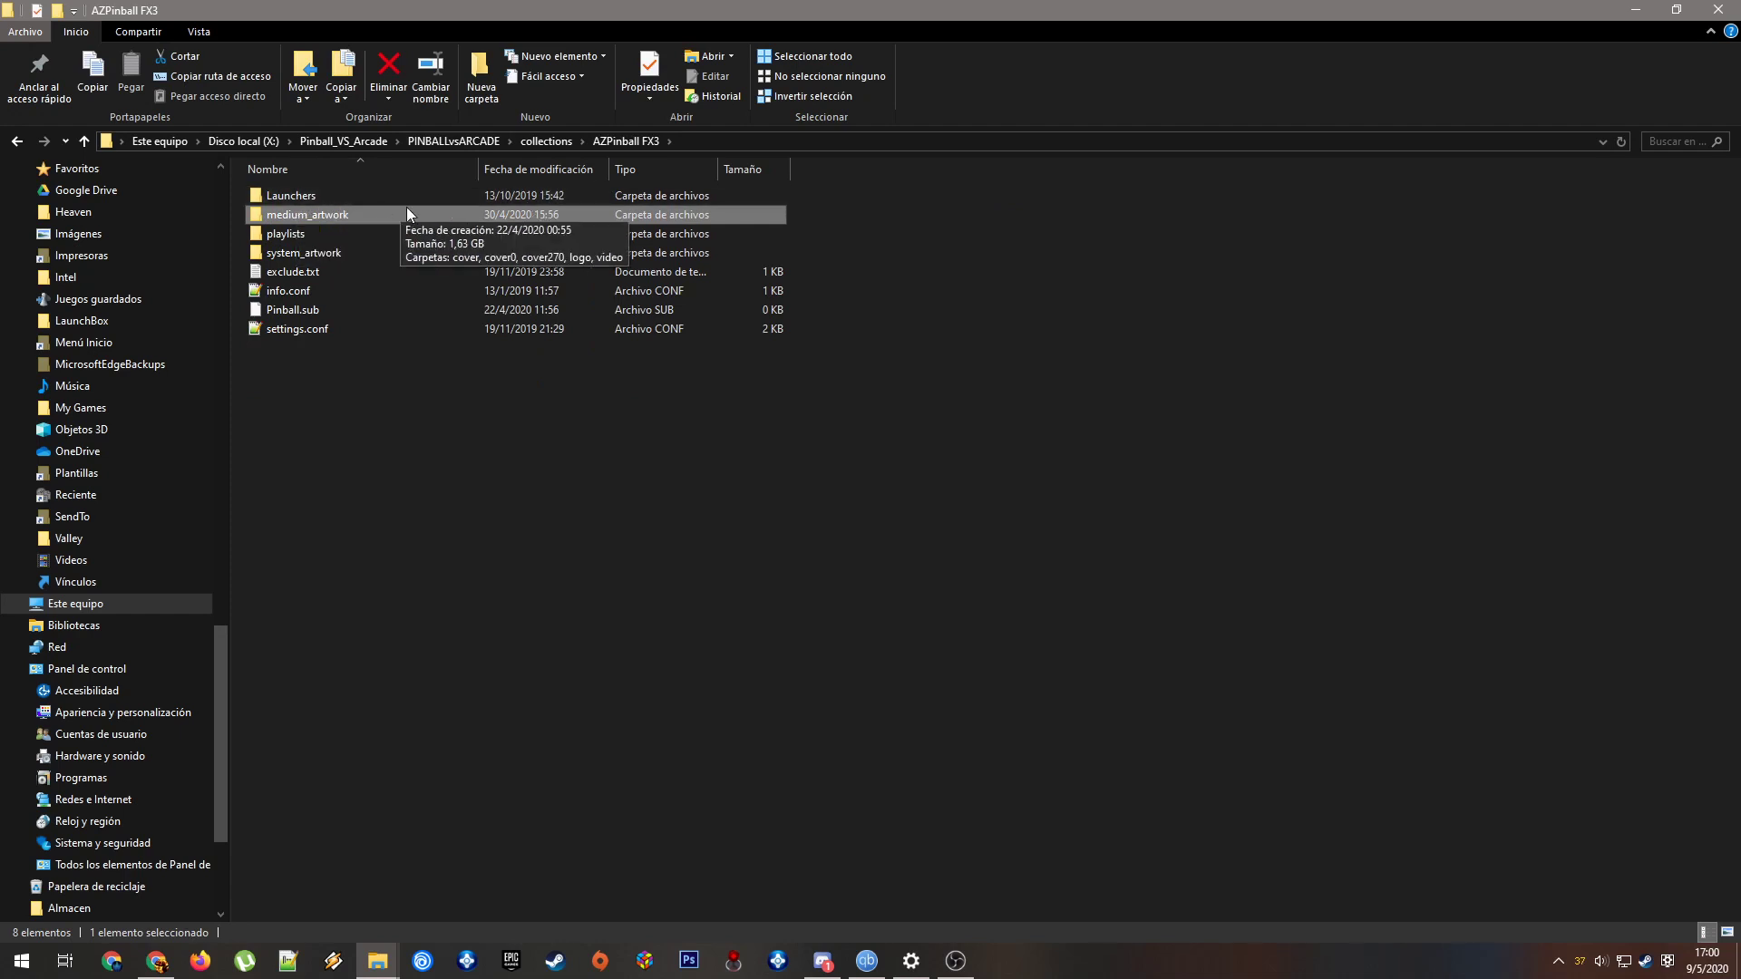
mouse_move(451, 211)
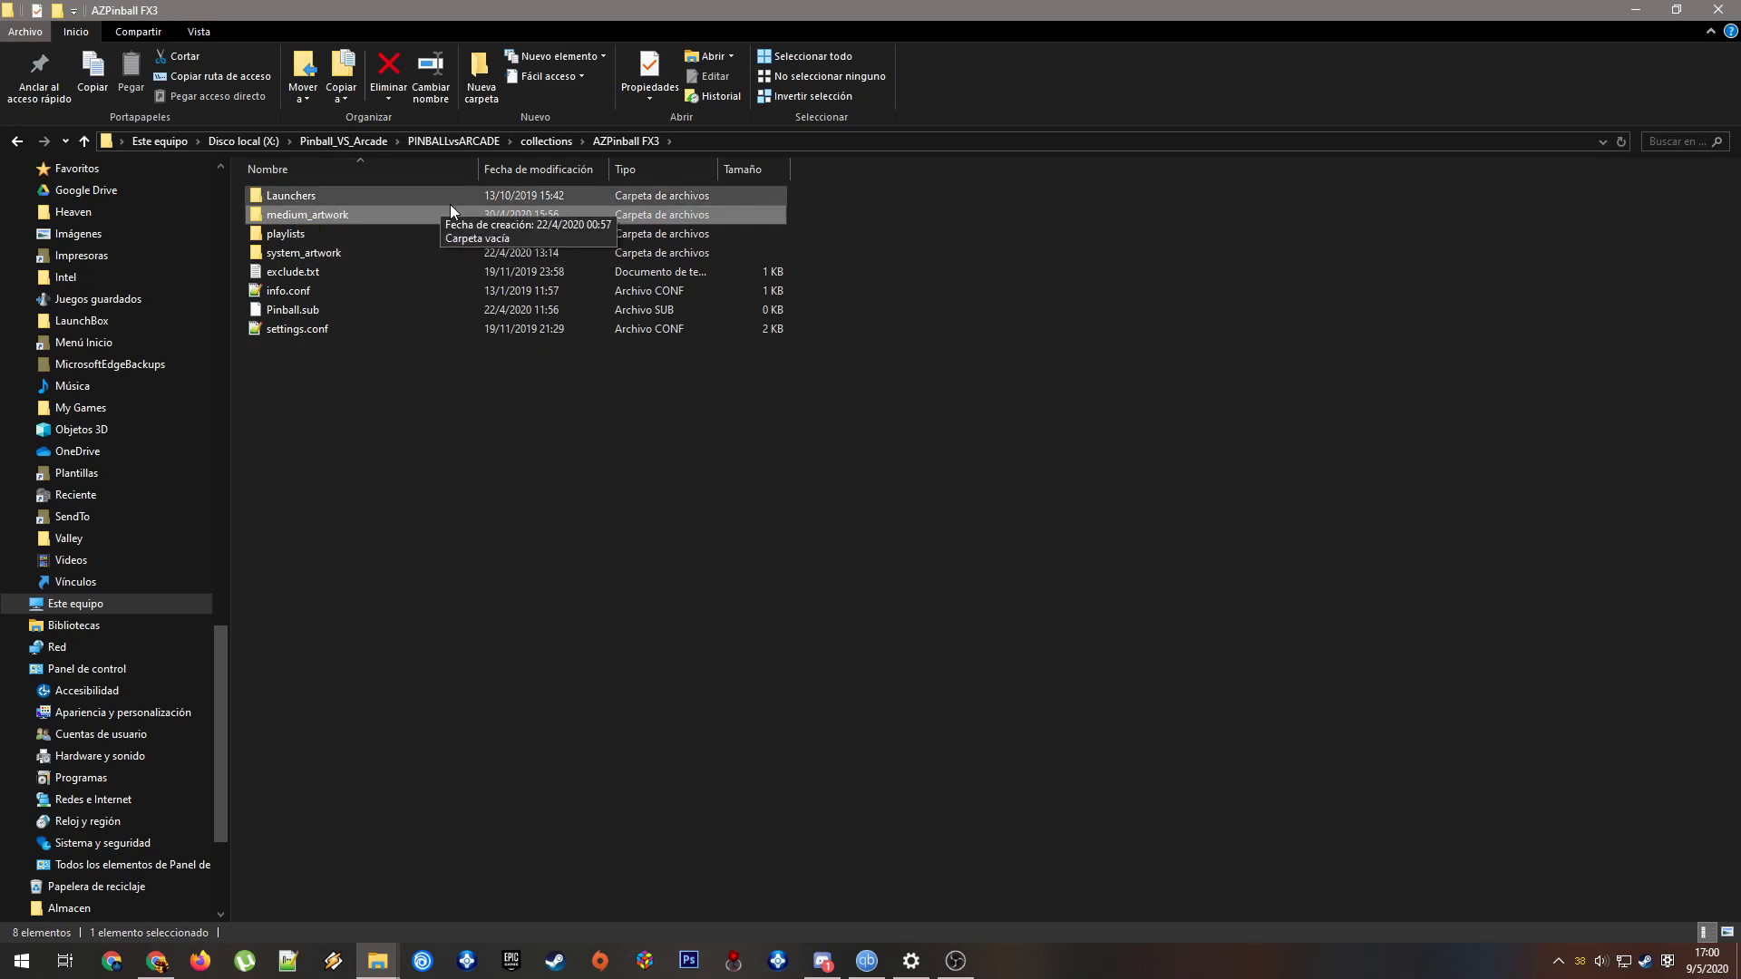
mouse_move(470, 220)
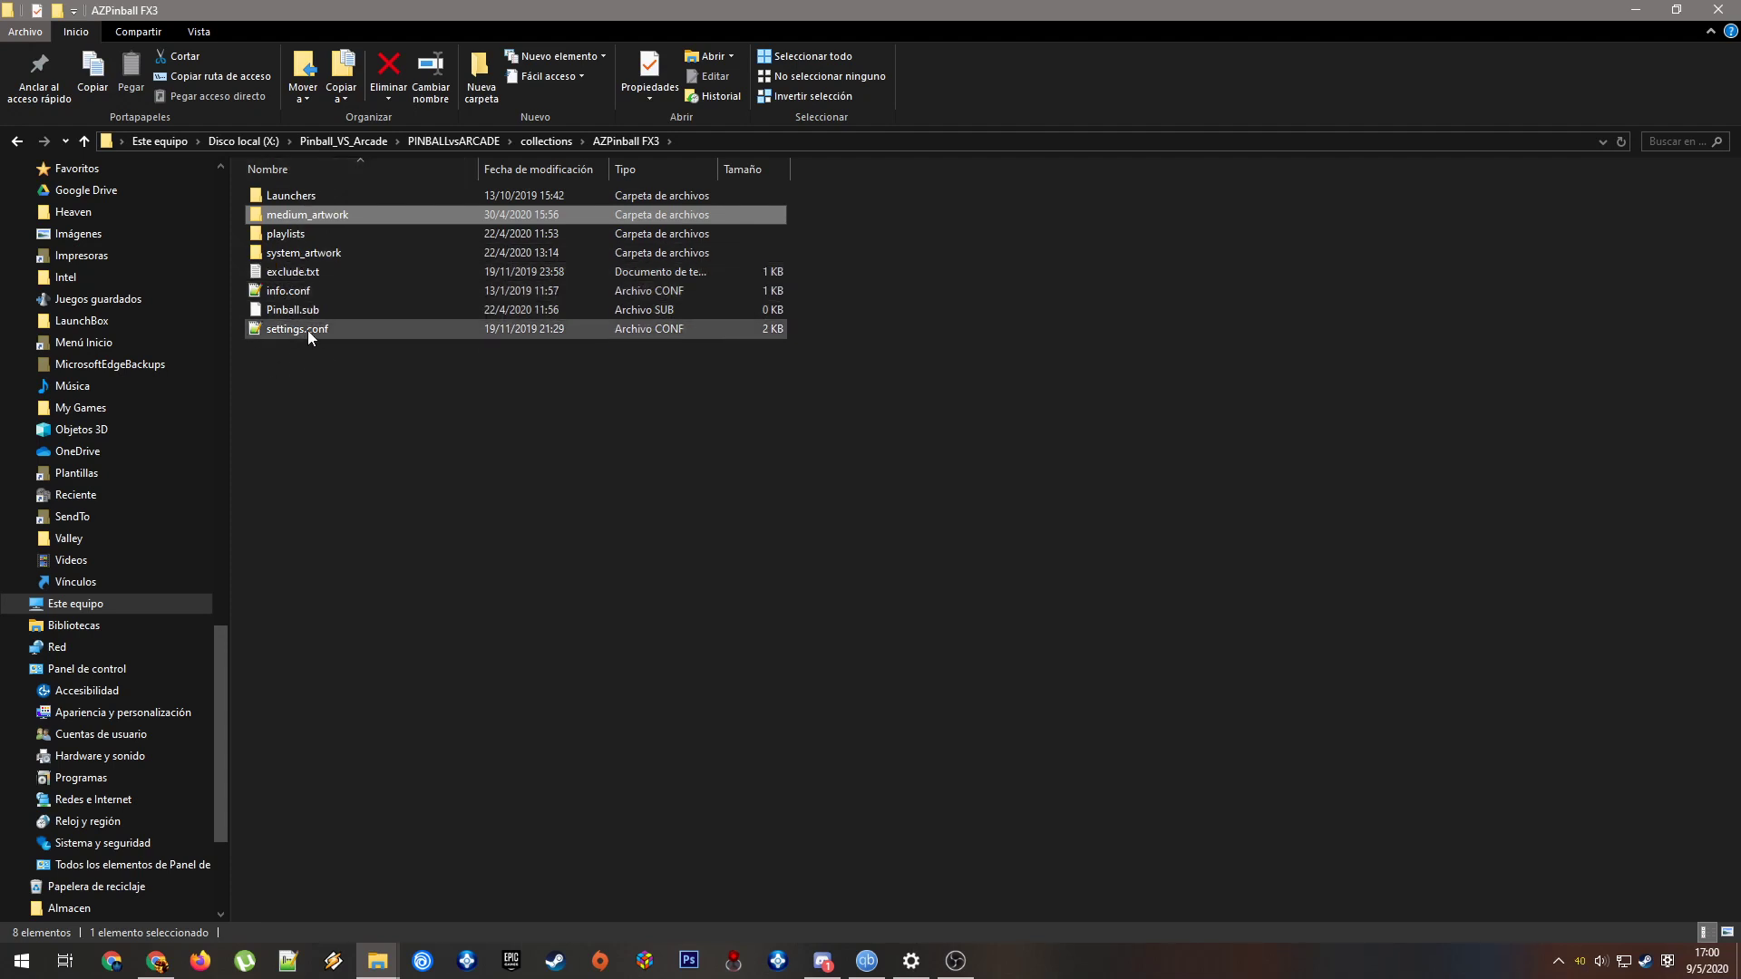
mouse_move(242, 508)
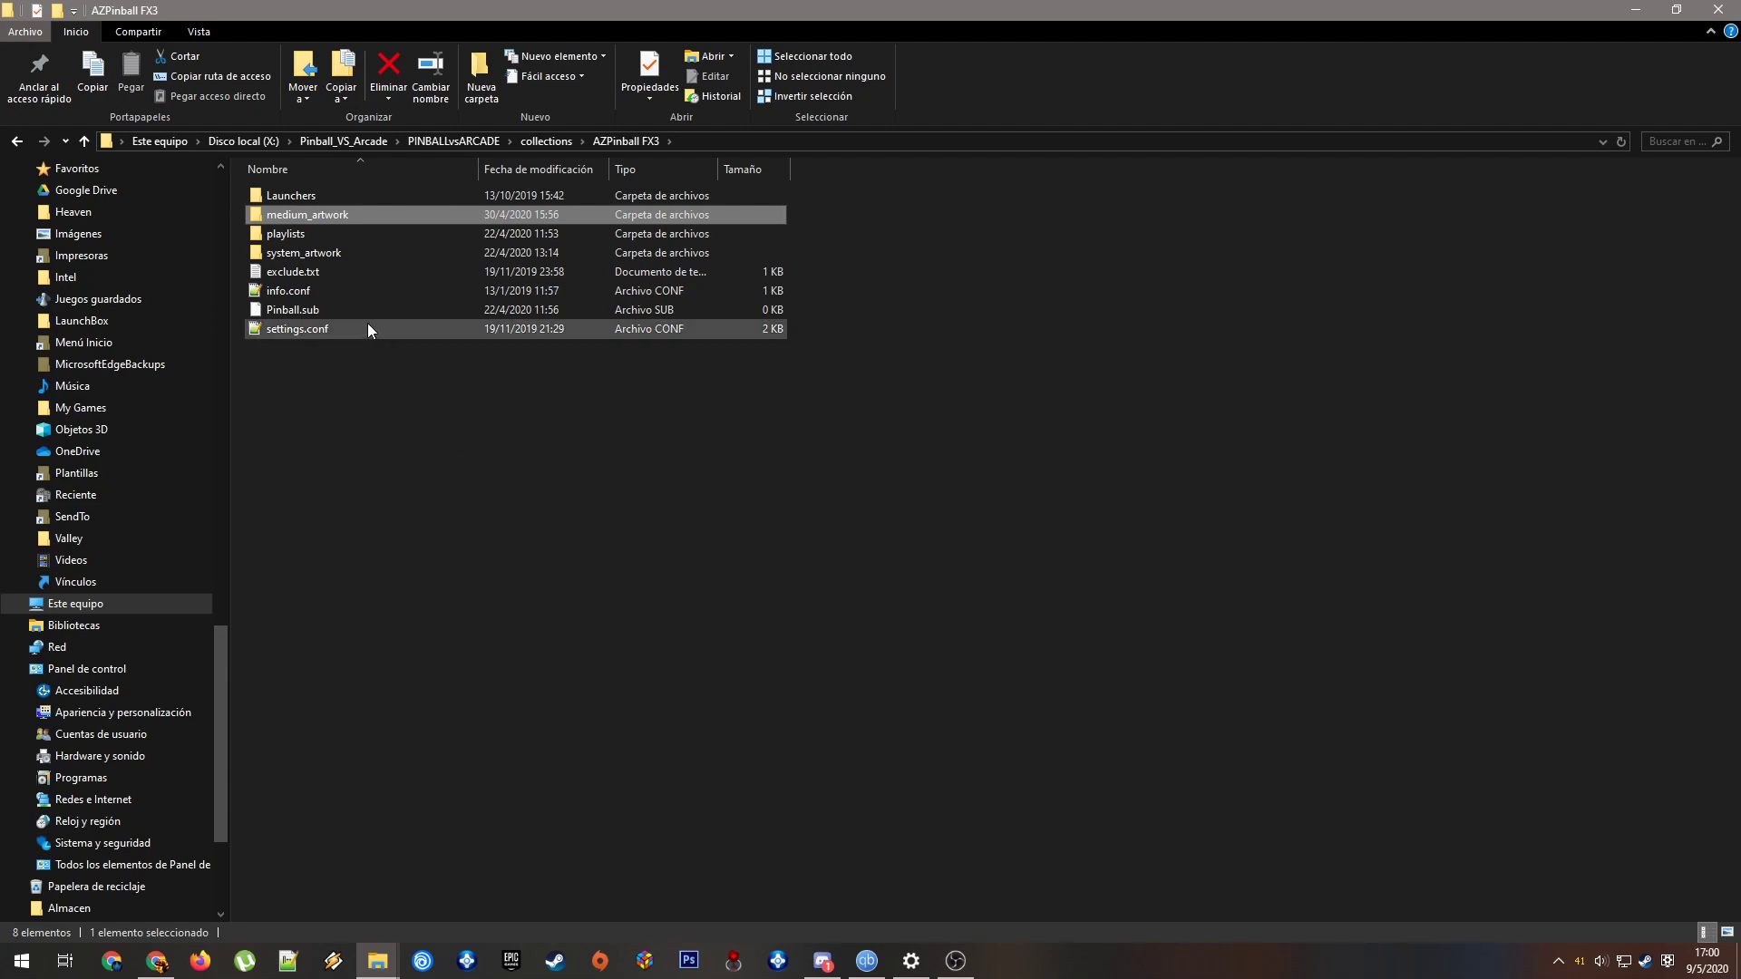
Open AZPinball FX3's settings.conf in Notepad++ and highlight the pxp list.extensions value
double_click(297, 329)
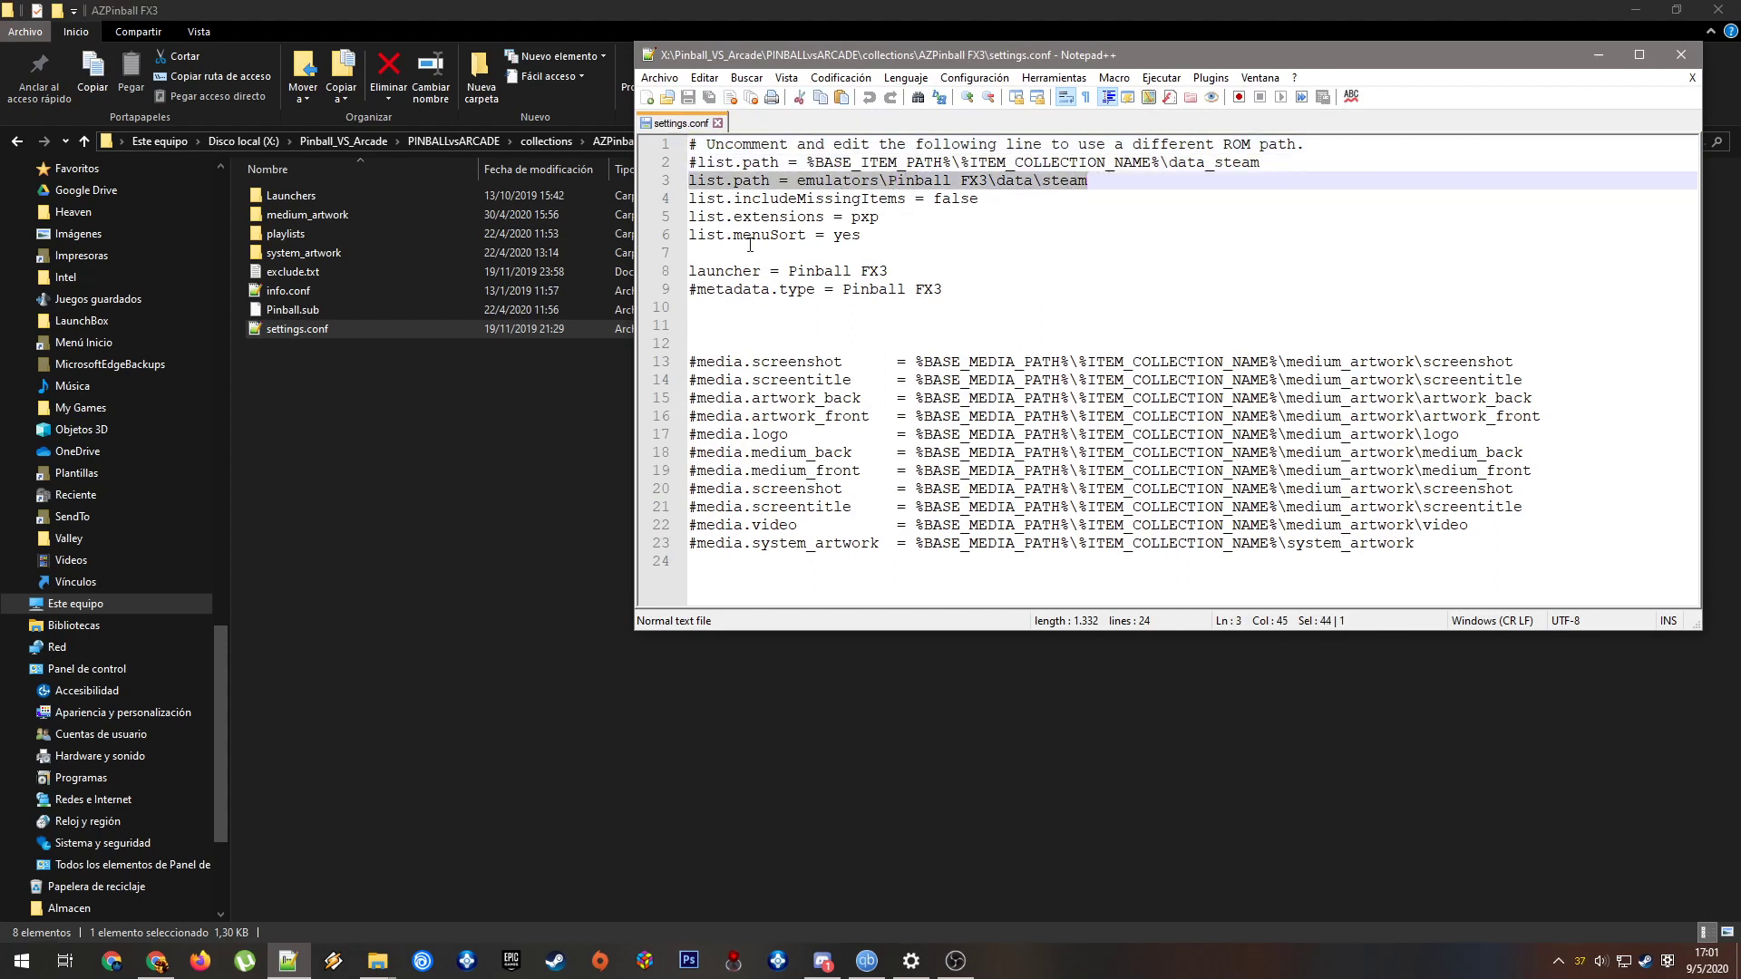
left_click(739, 217)
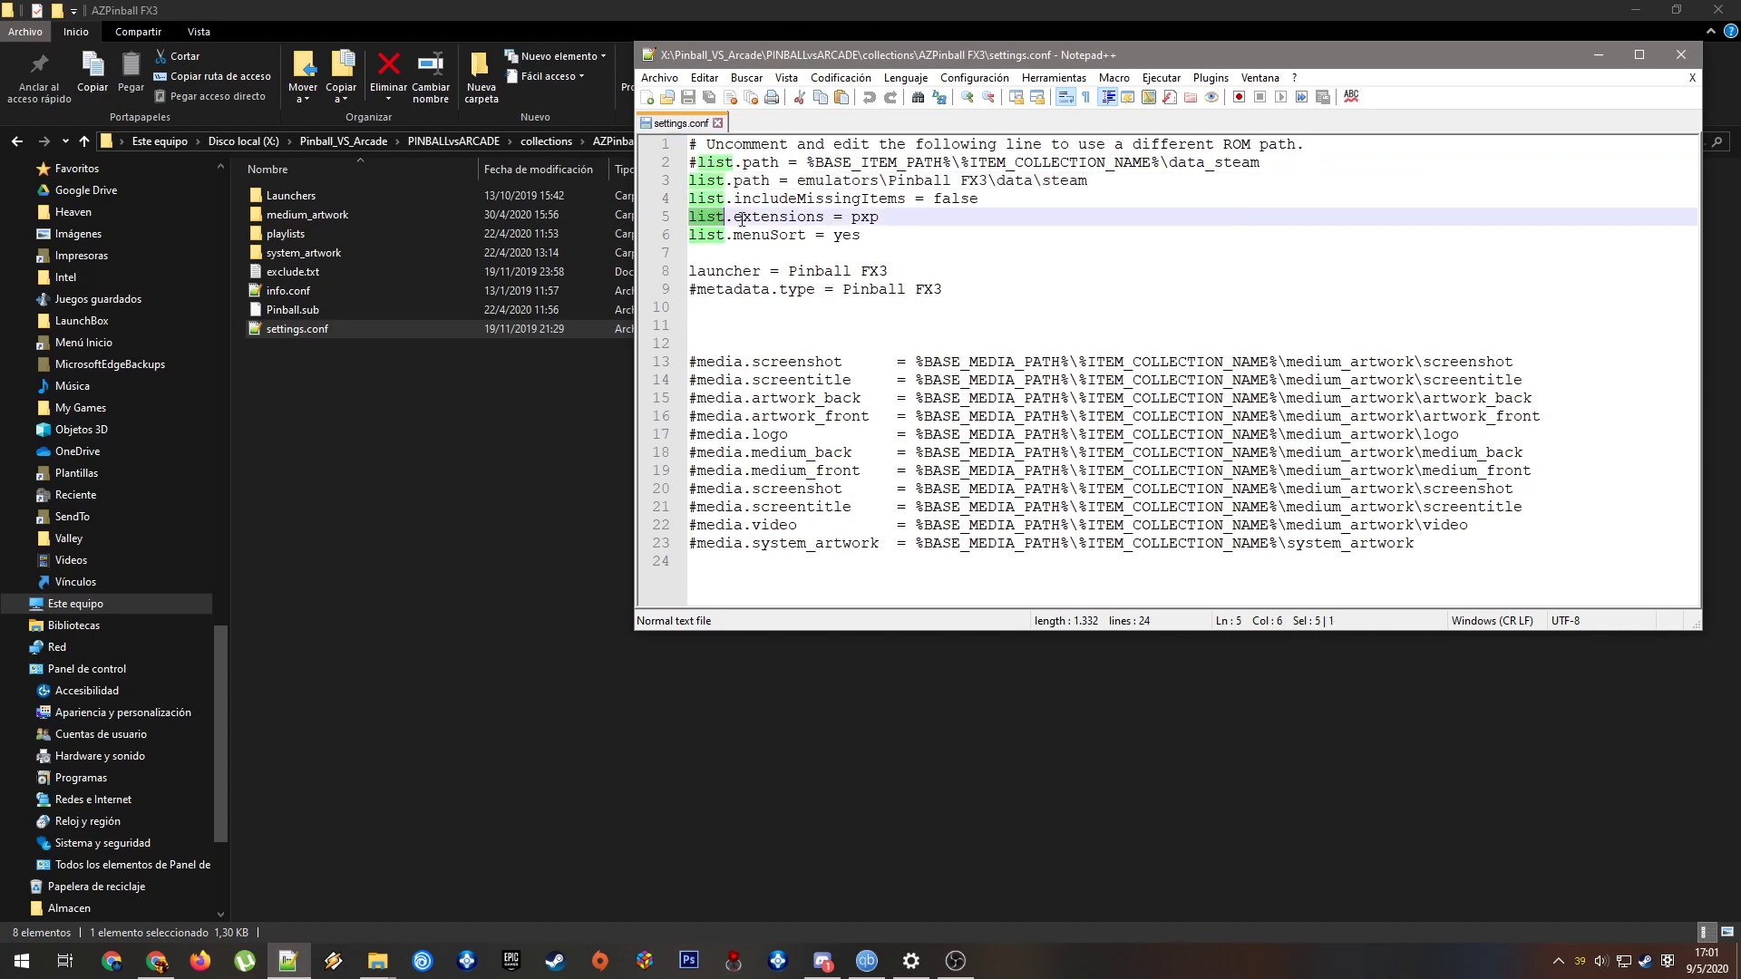
double_click(856, 216)
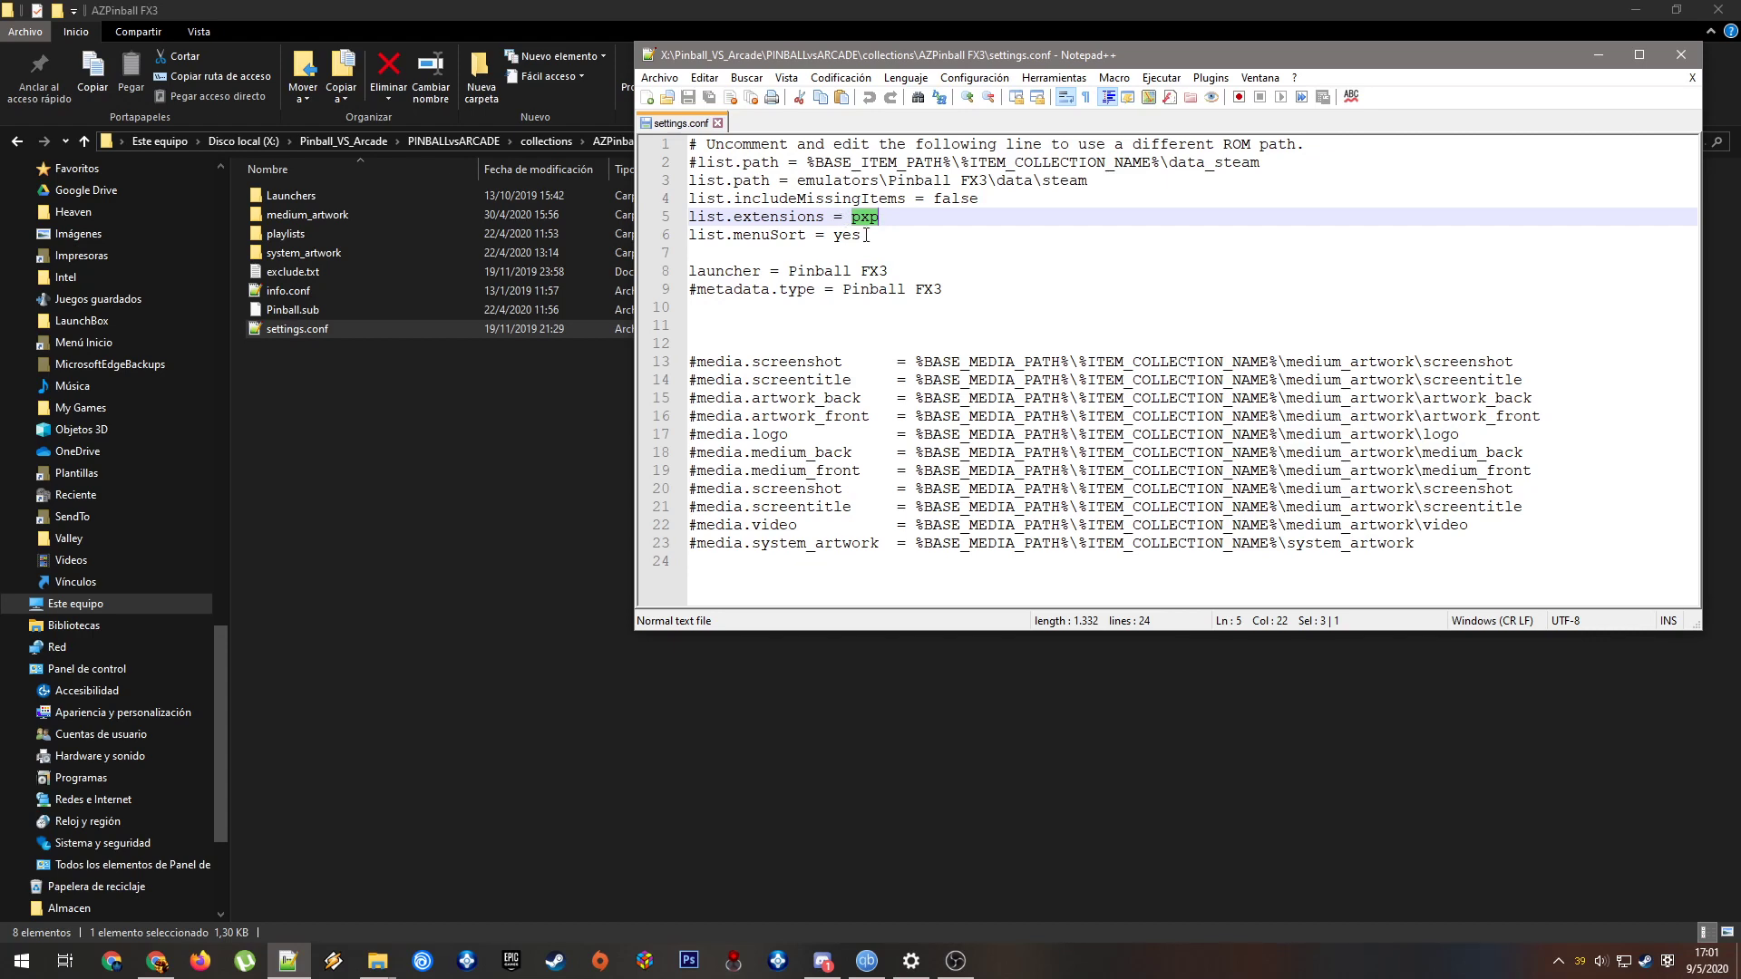
left_click(843, 270)
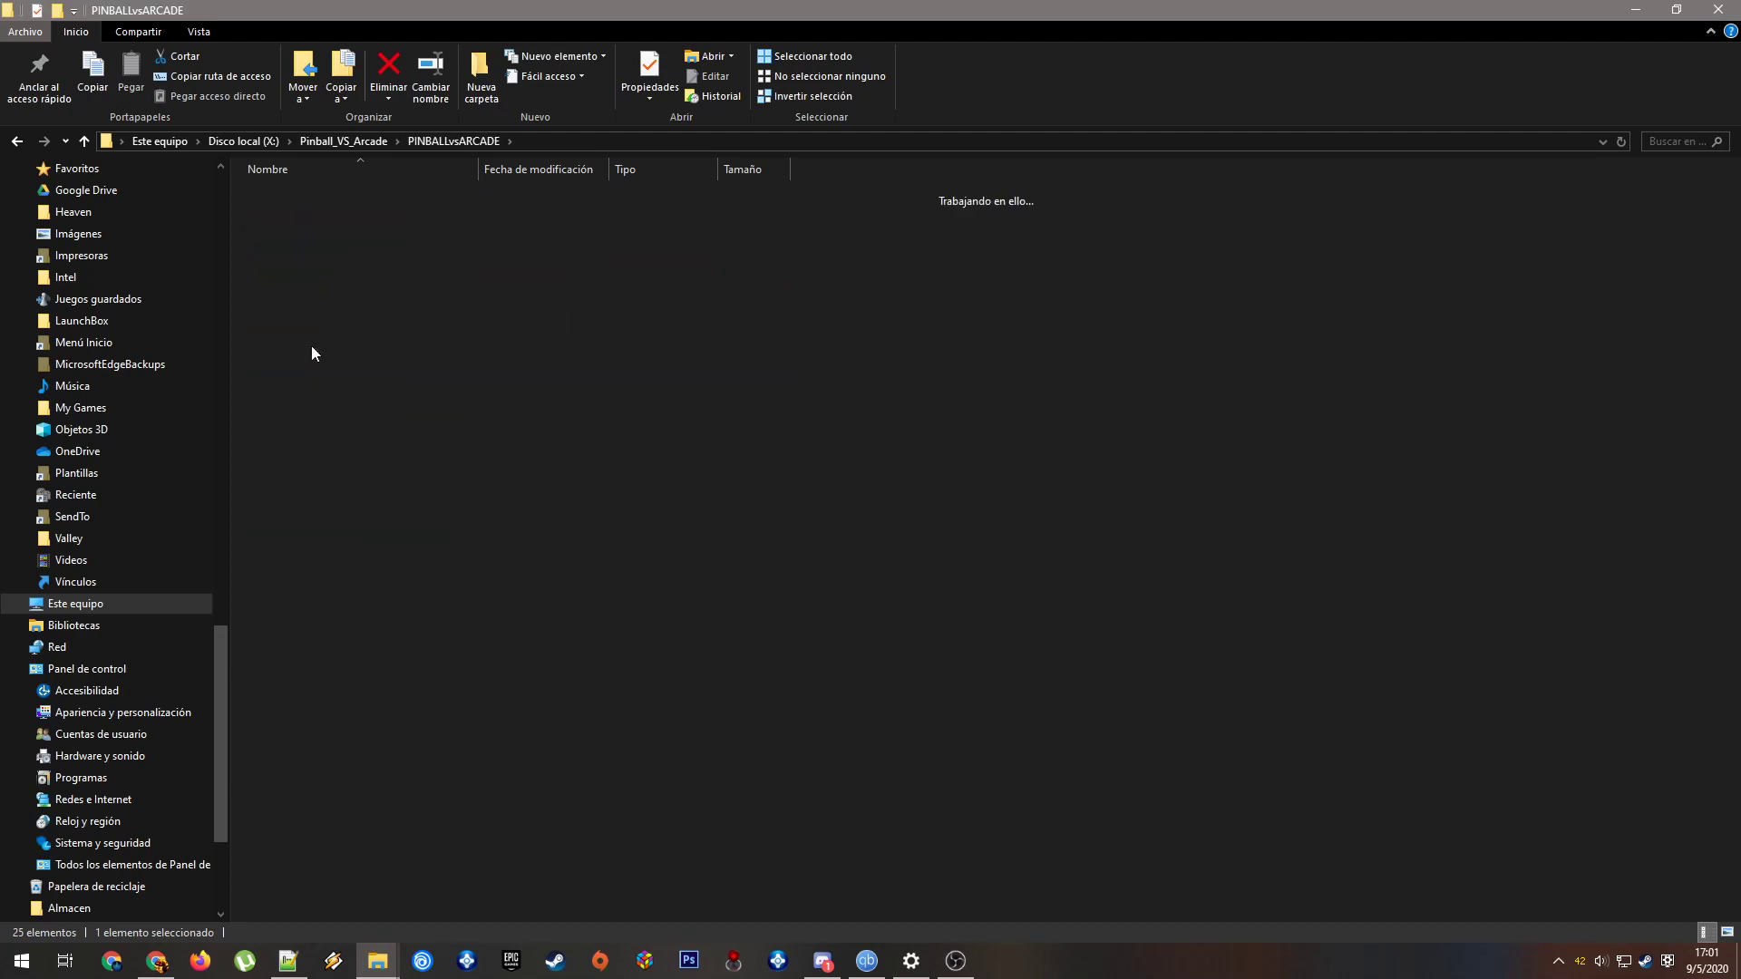
double_click(305, 347)
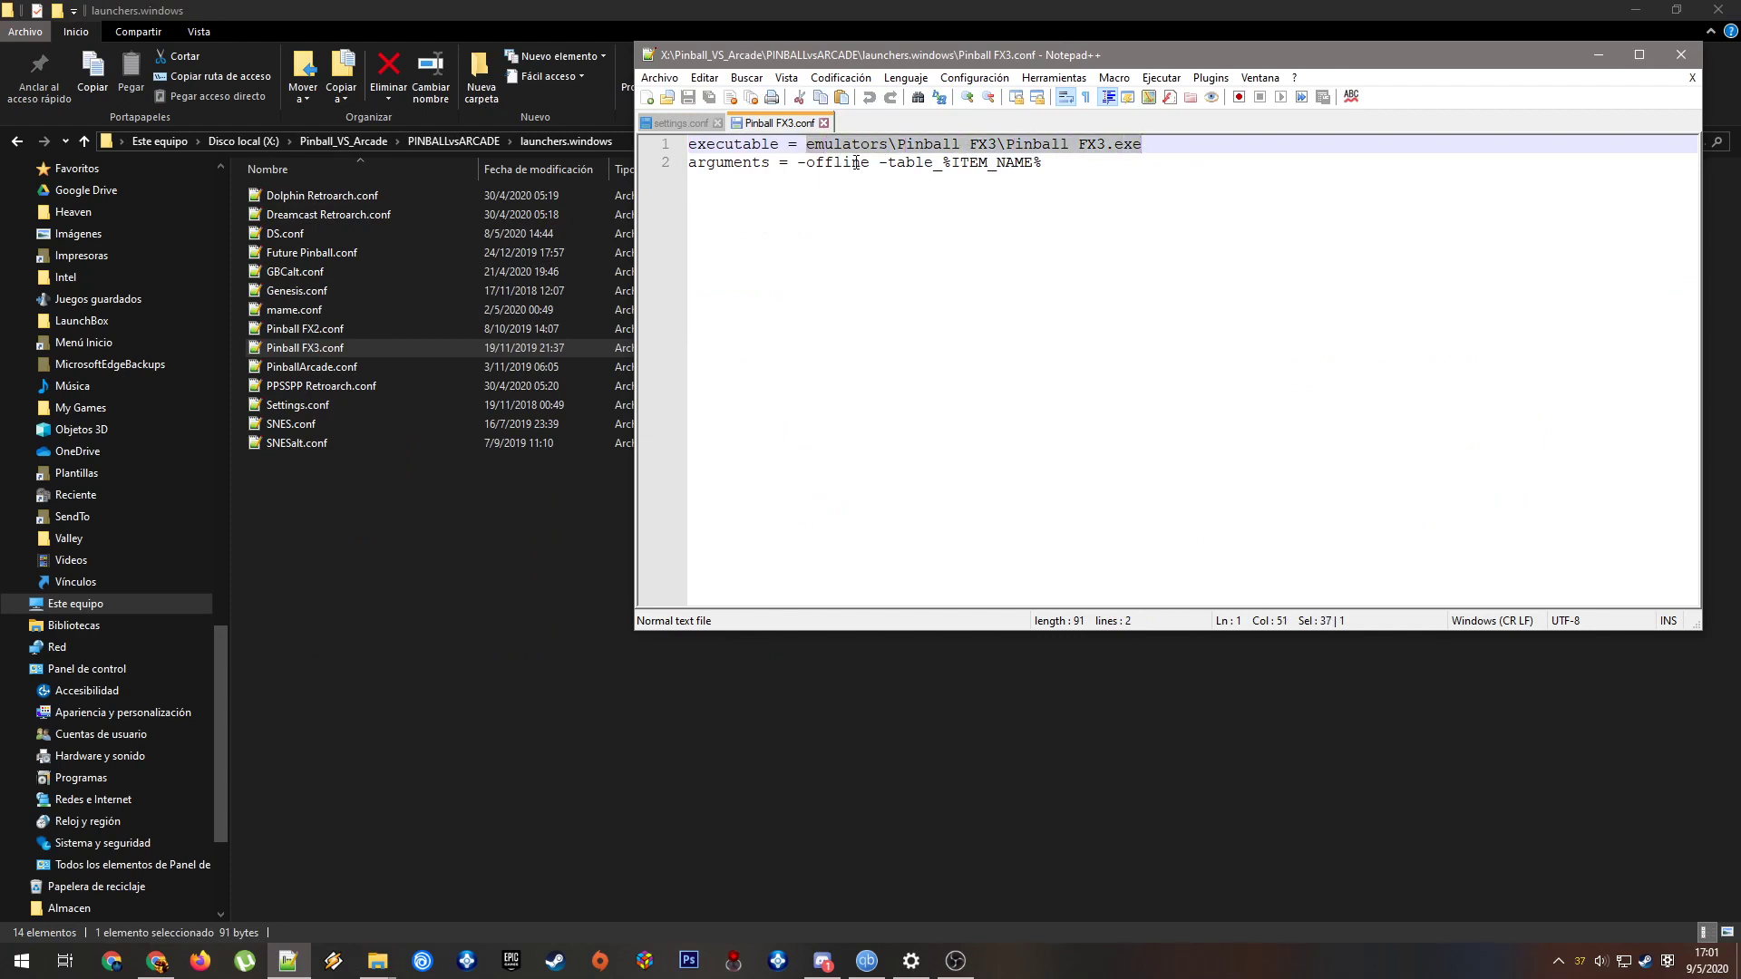
mouse_move(1119, 351)
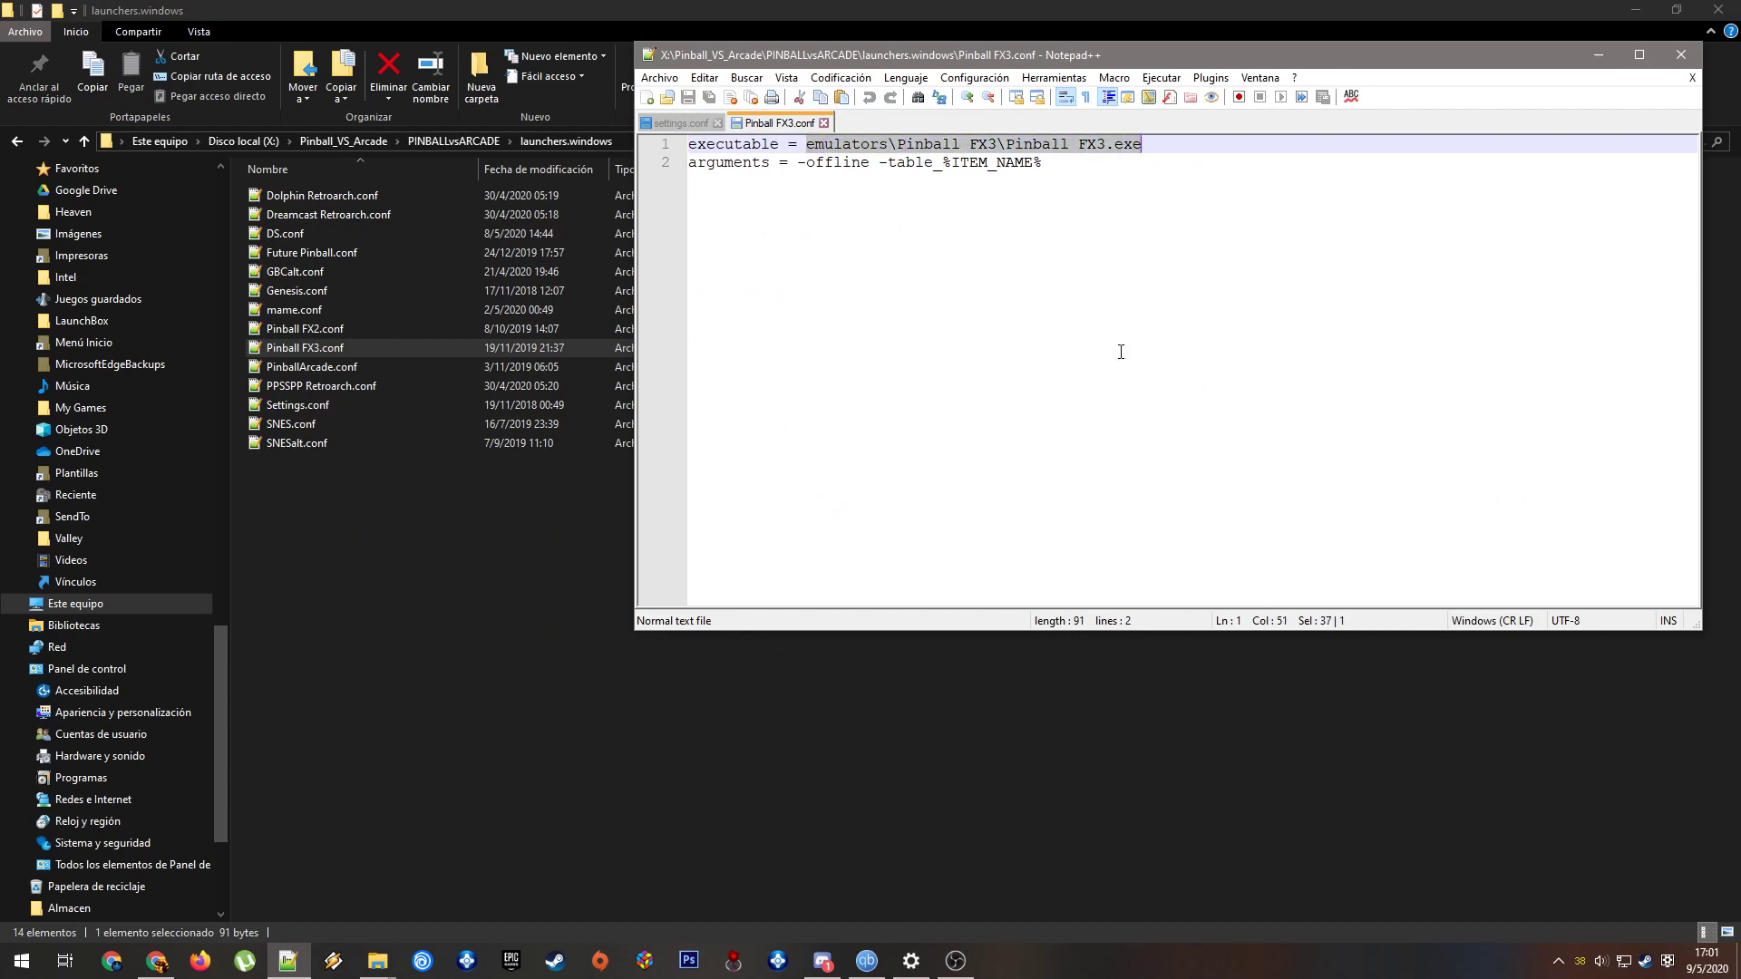
mouse_move(999, 272)
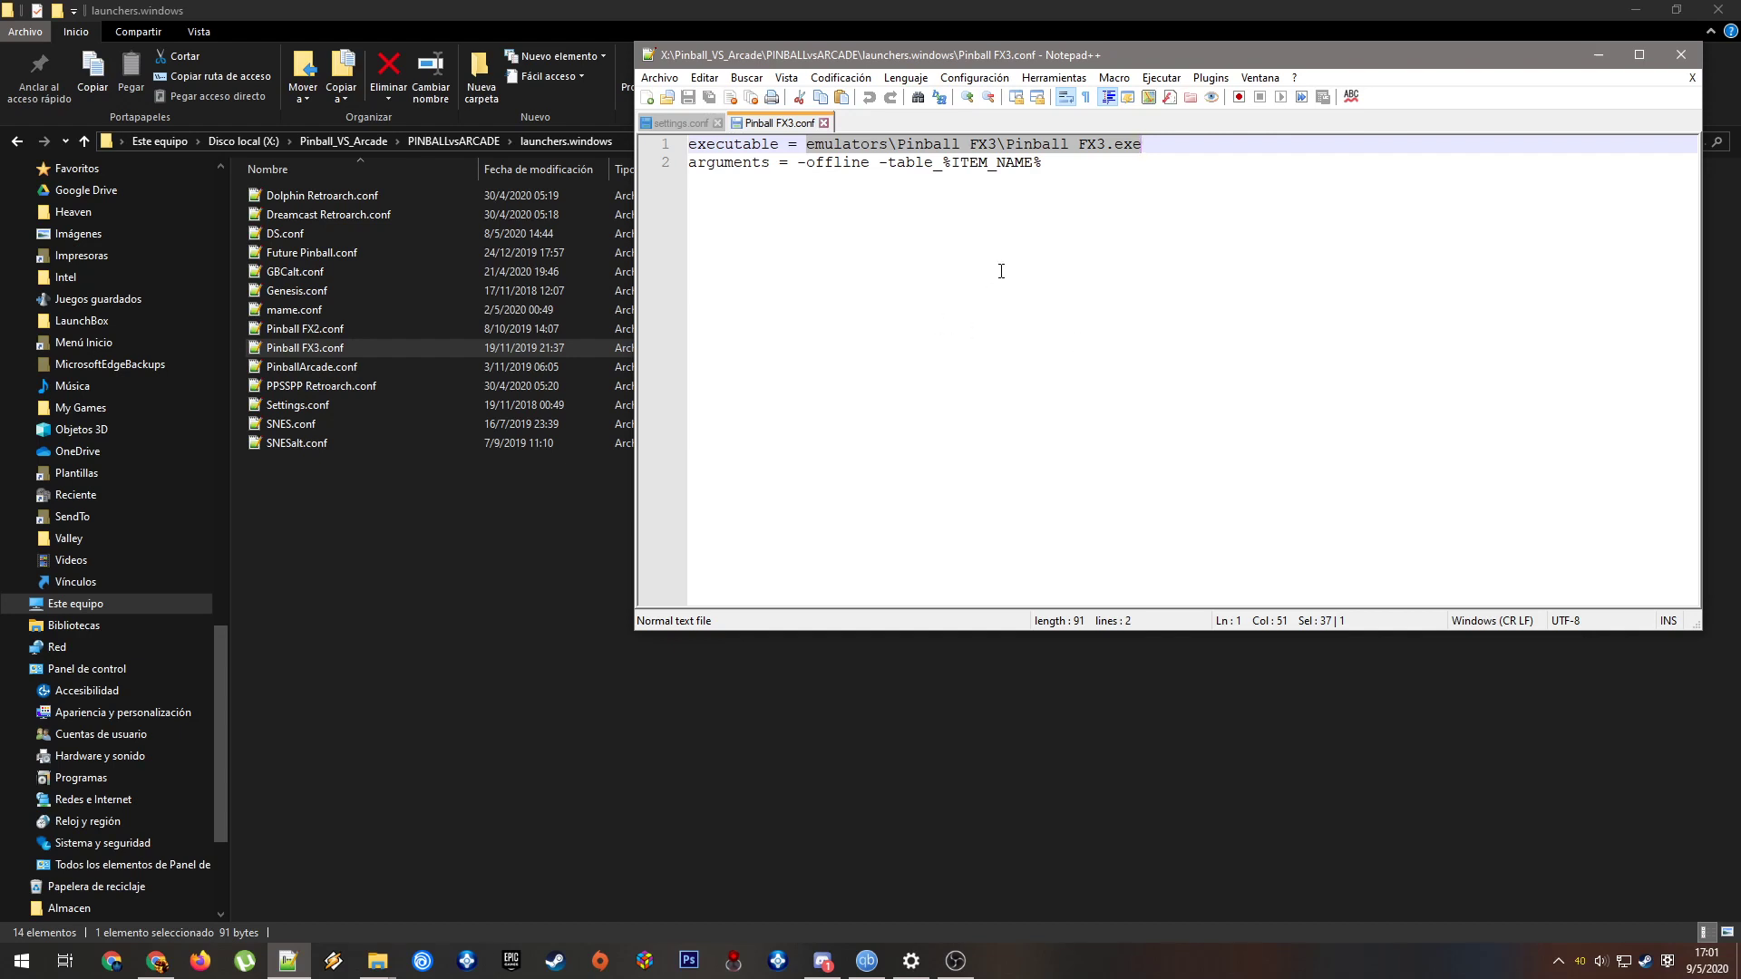
mouse_move(905, 196)
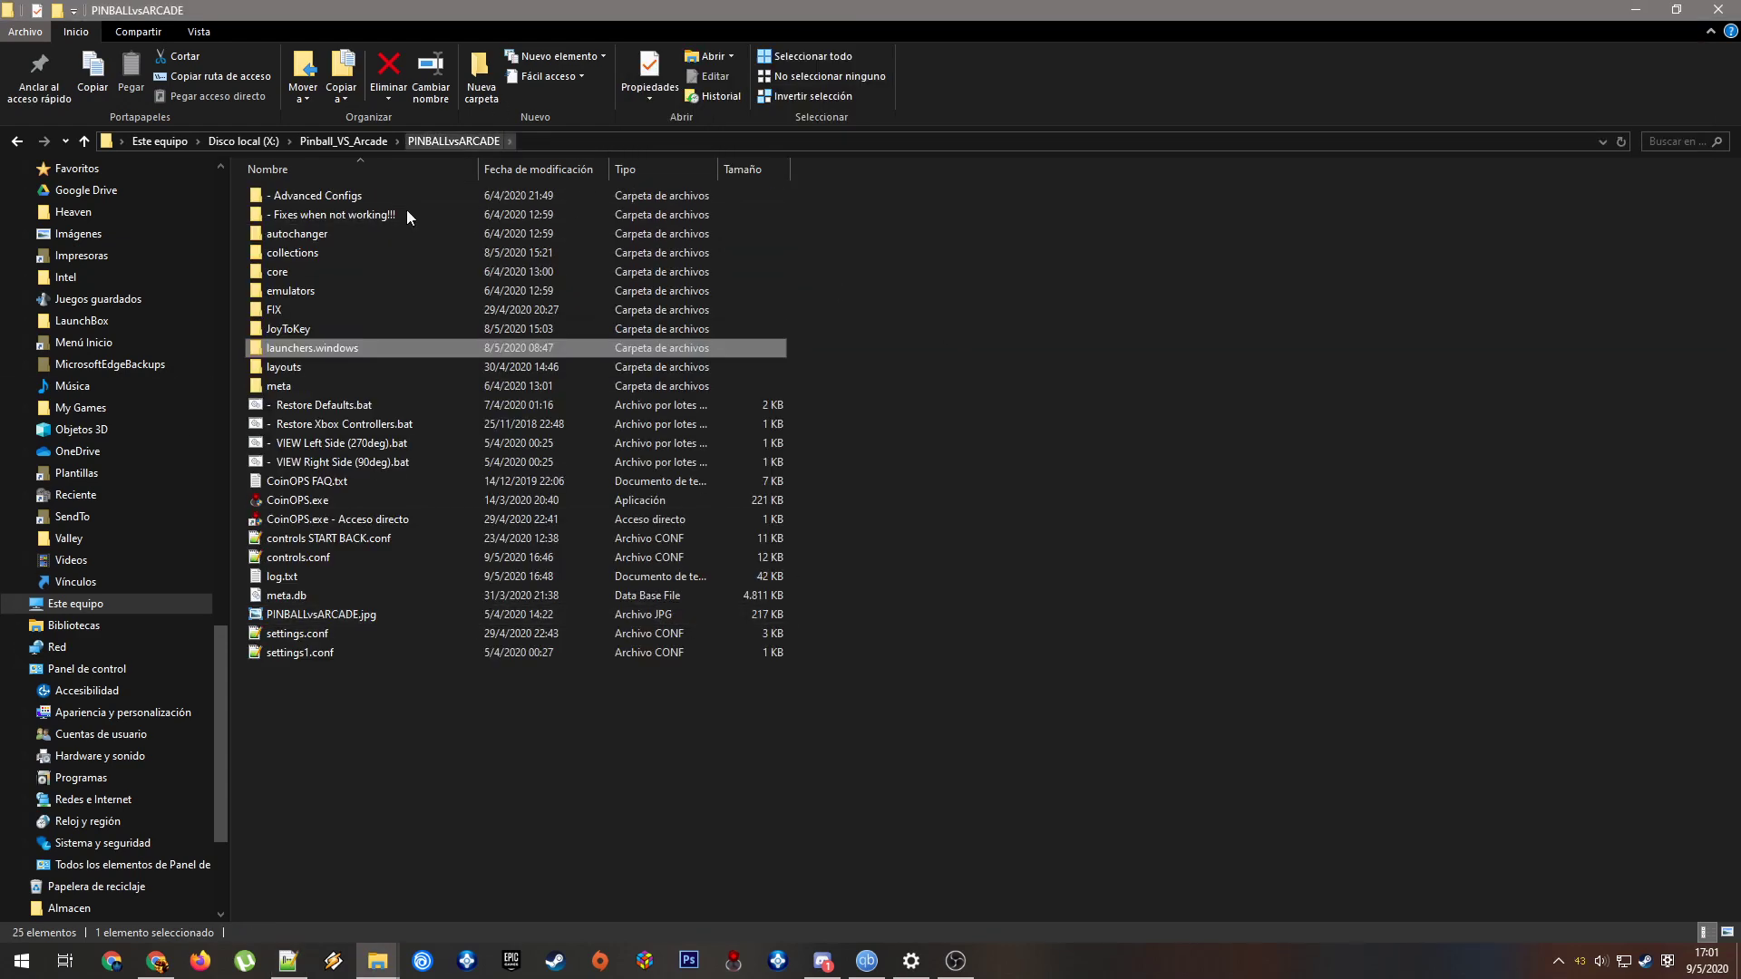
mouse_move(320, 355)
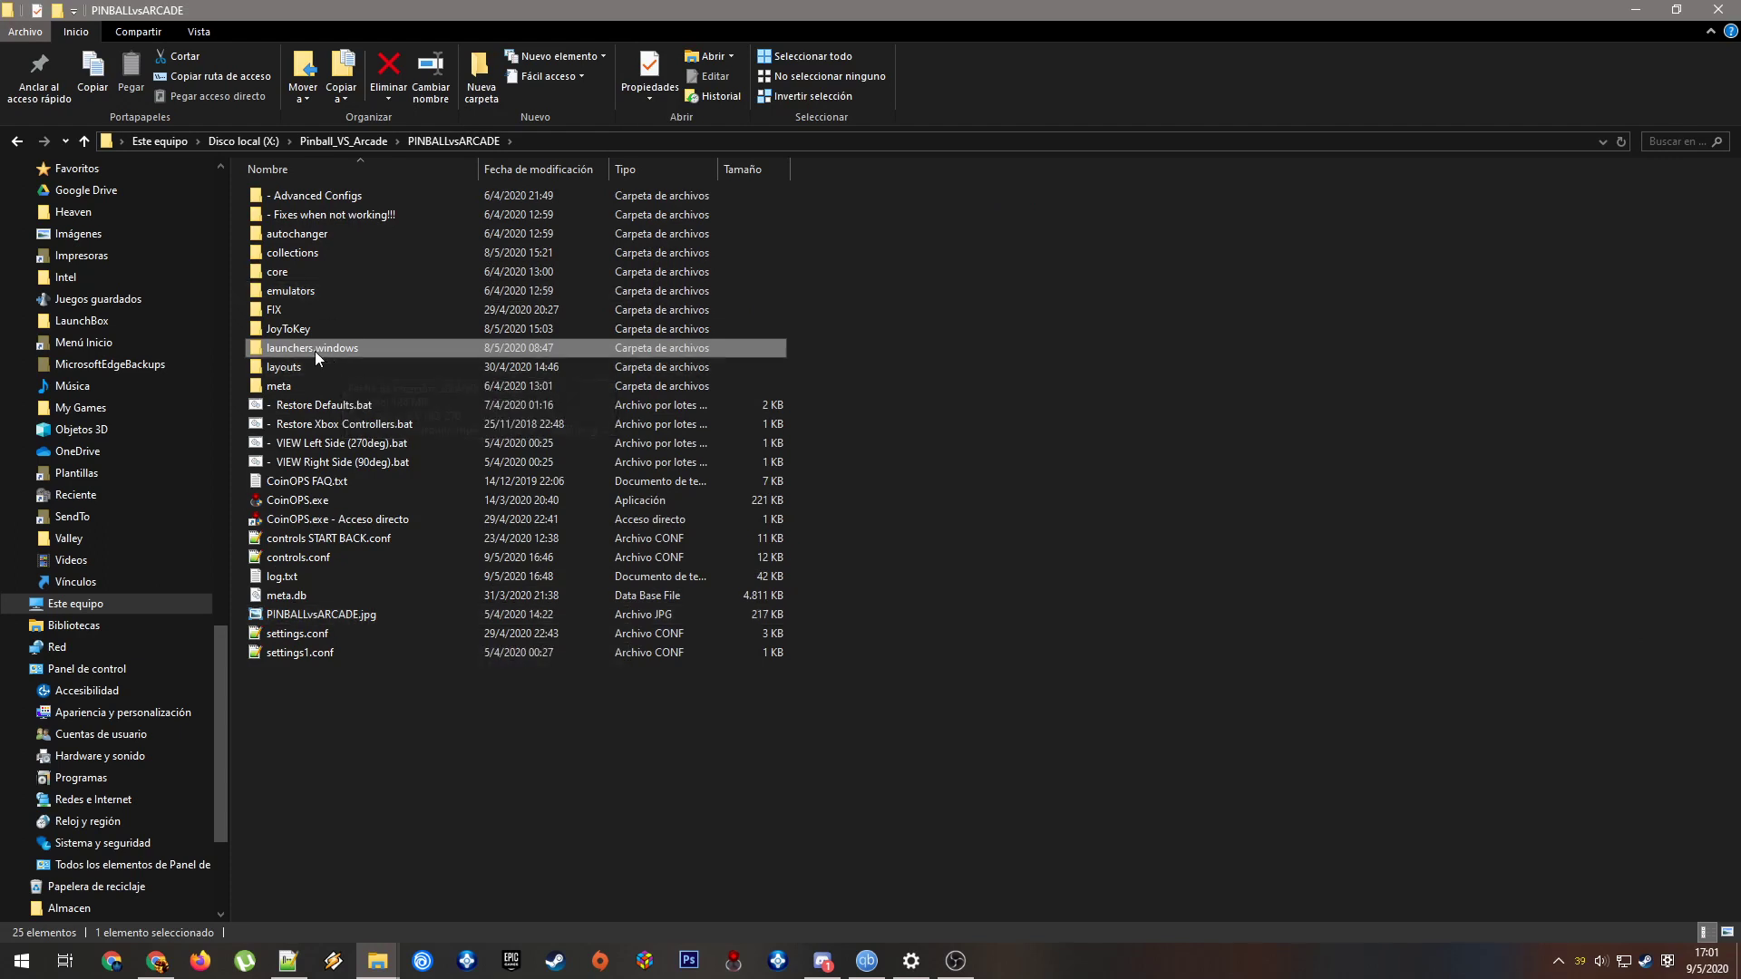
double_click(312, 347)
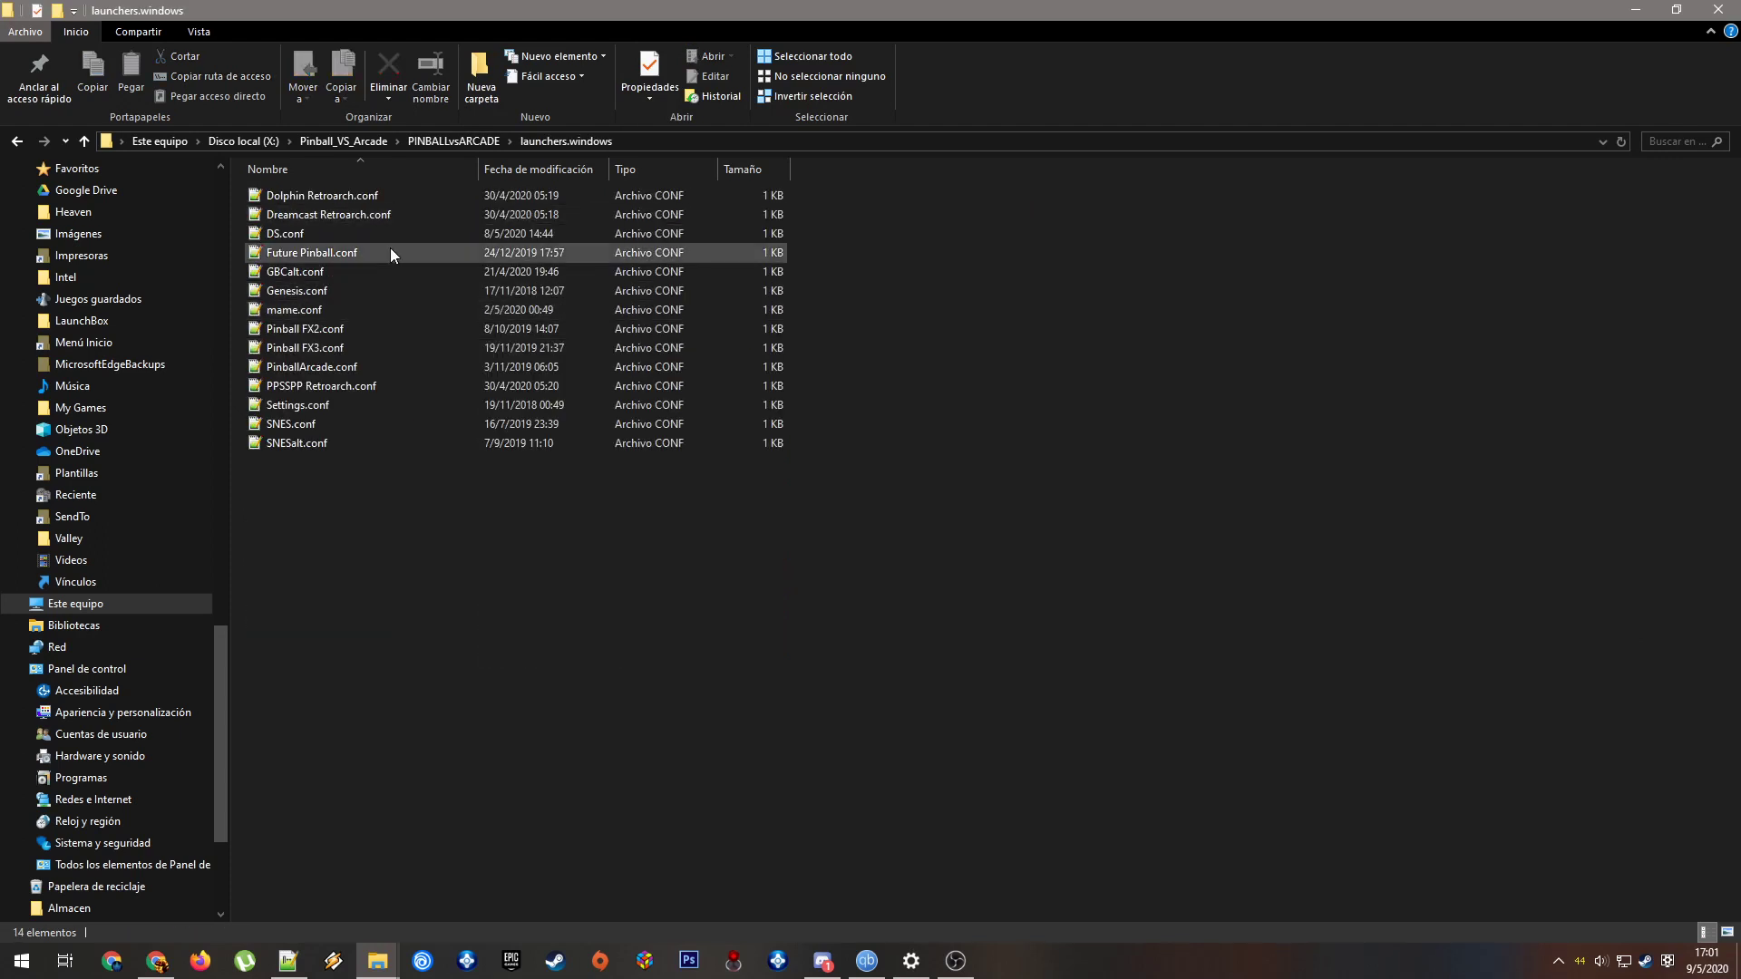
double_click(304, 348)
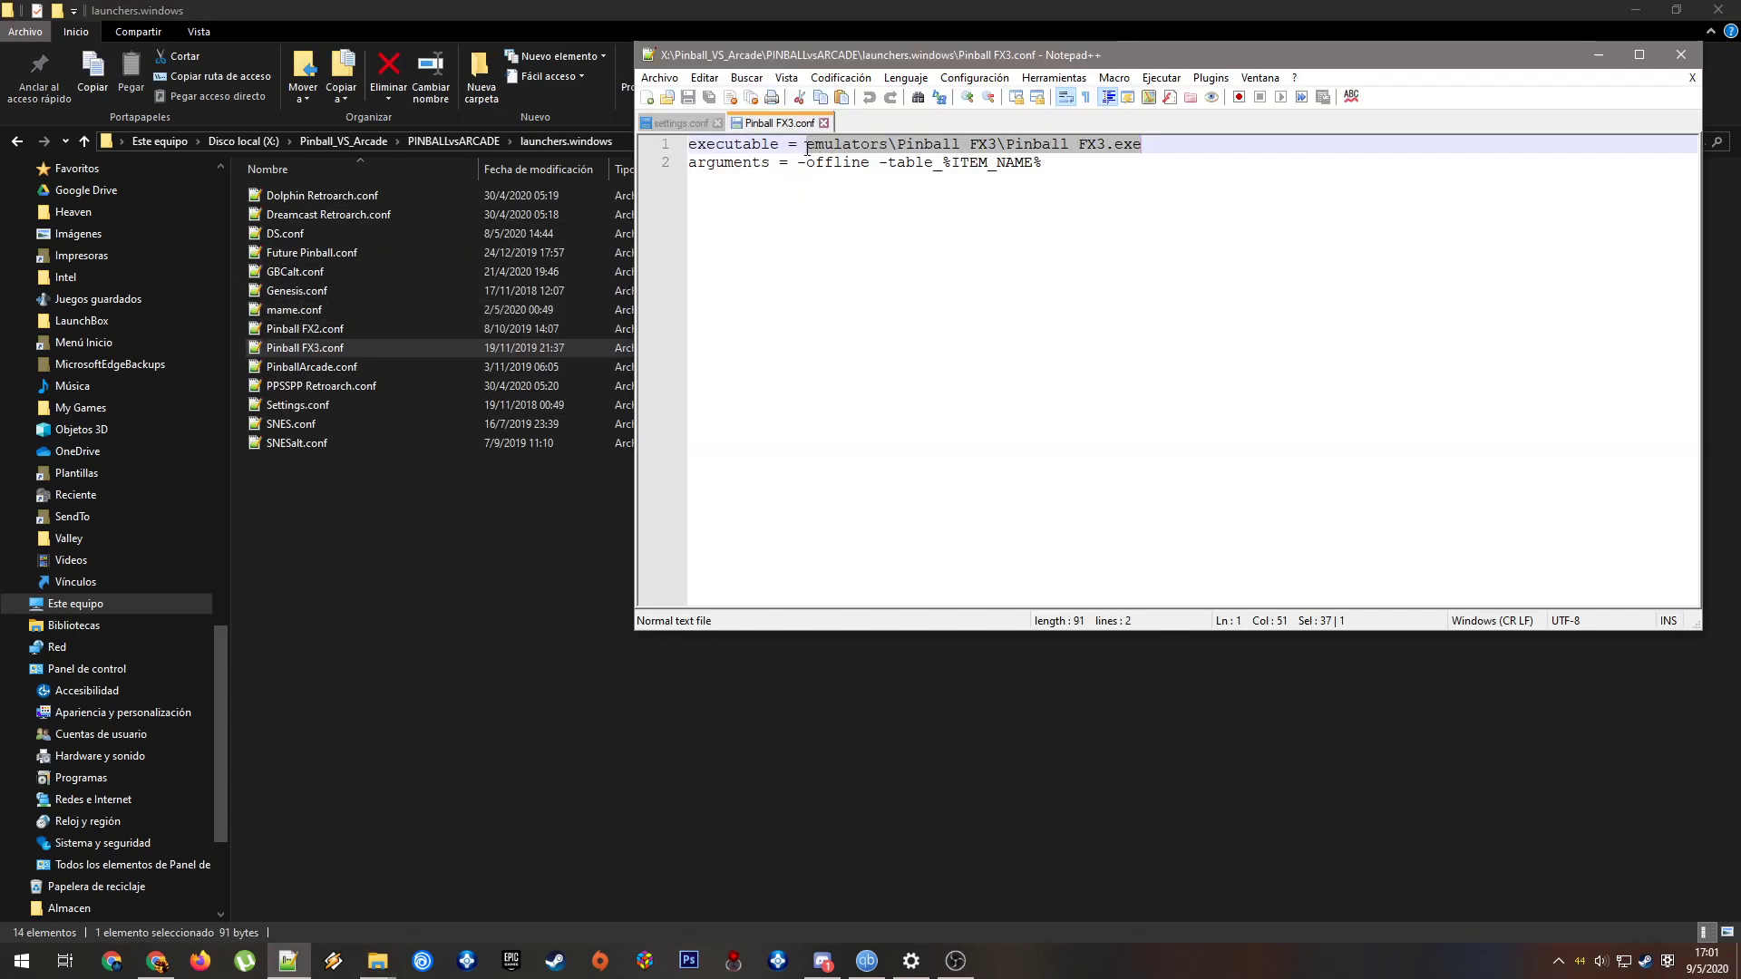
left_click(806, 143)
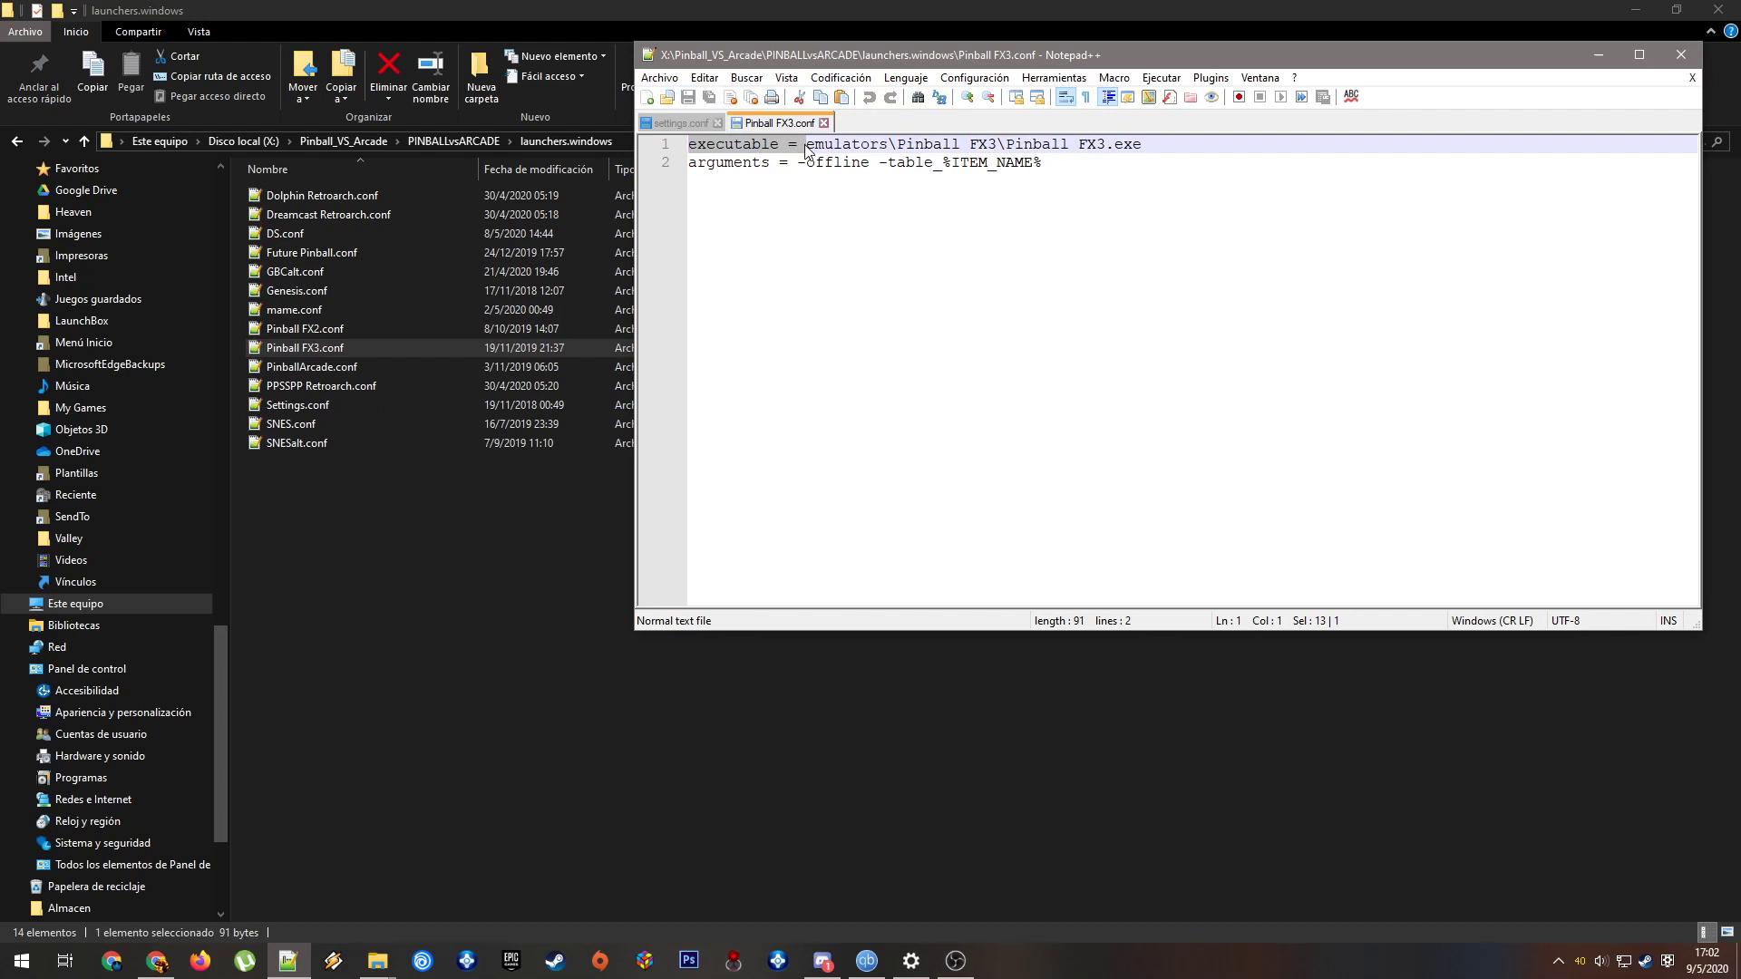
left_click(806, 144)
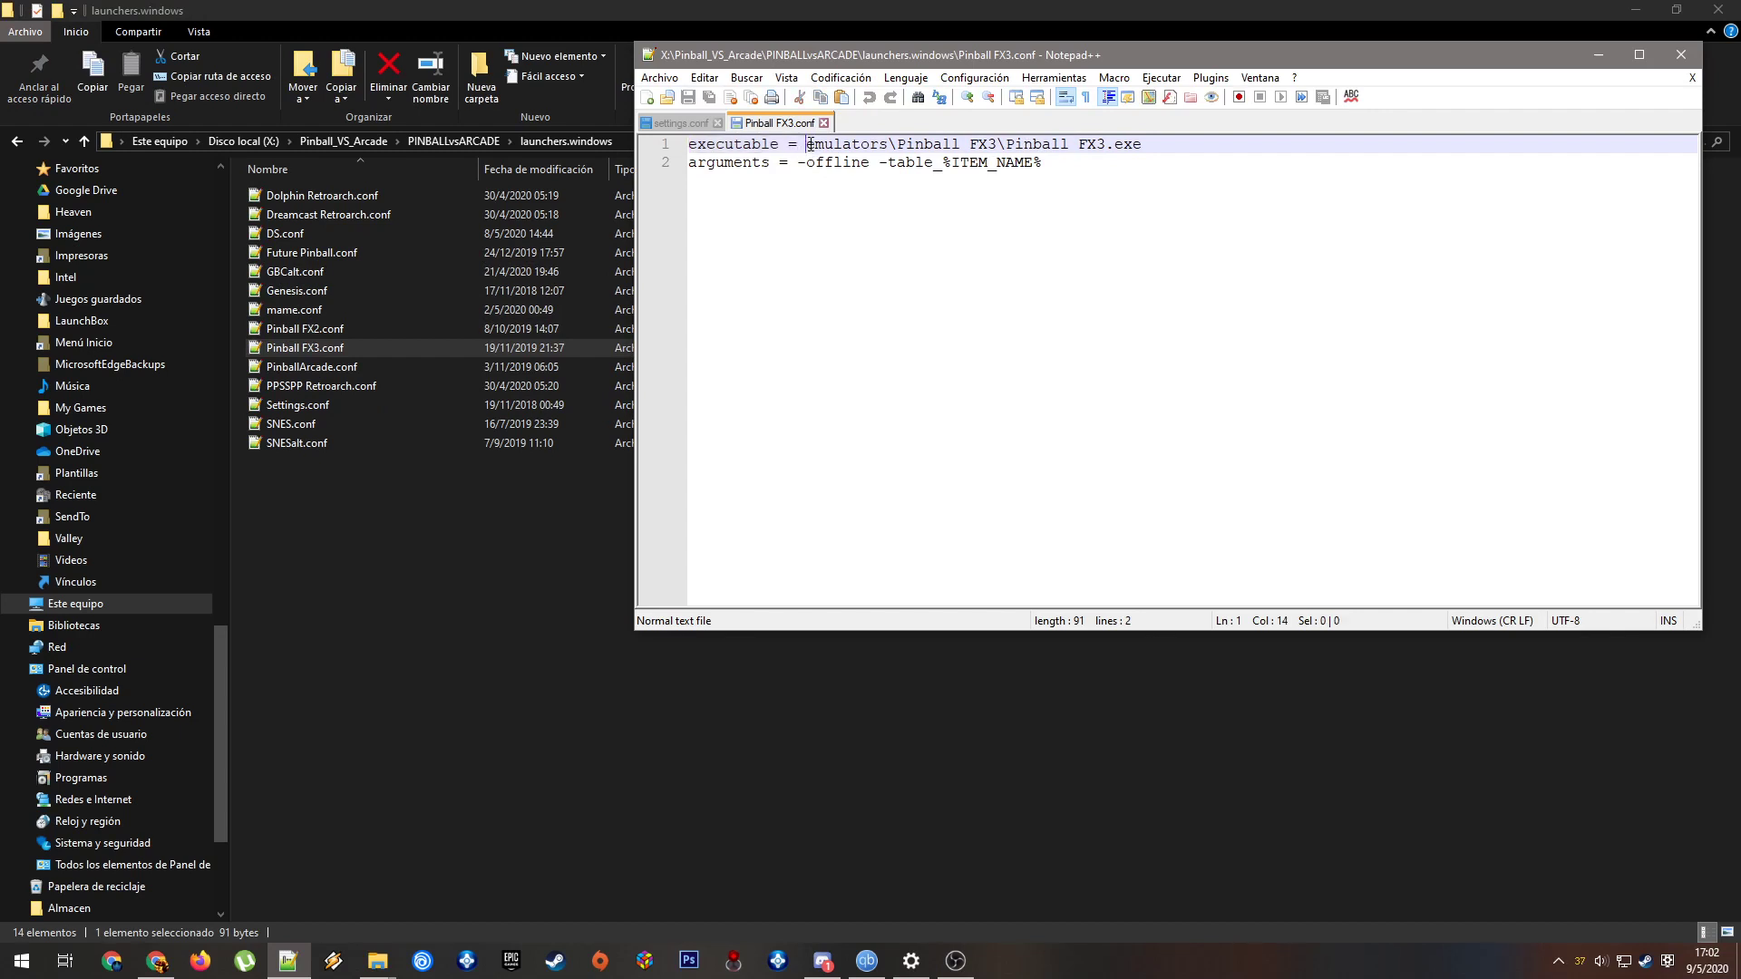
left_click(910, 143)
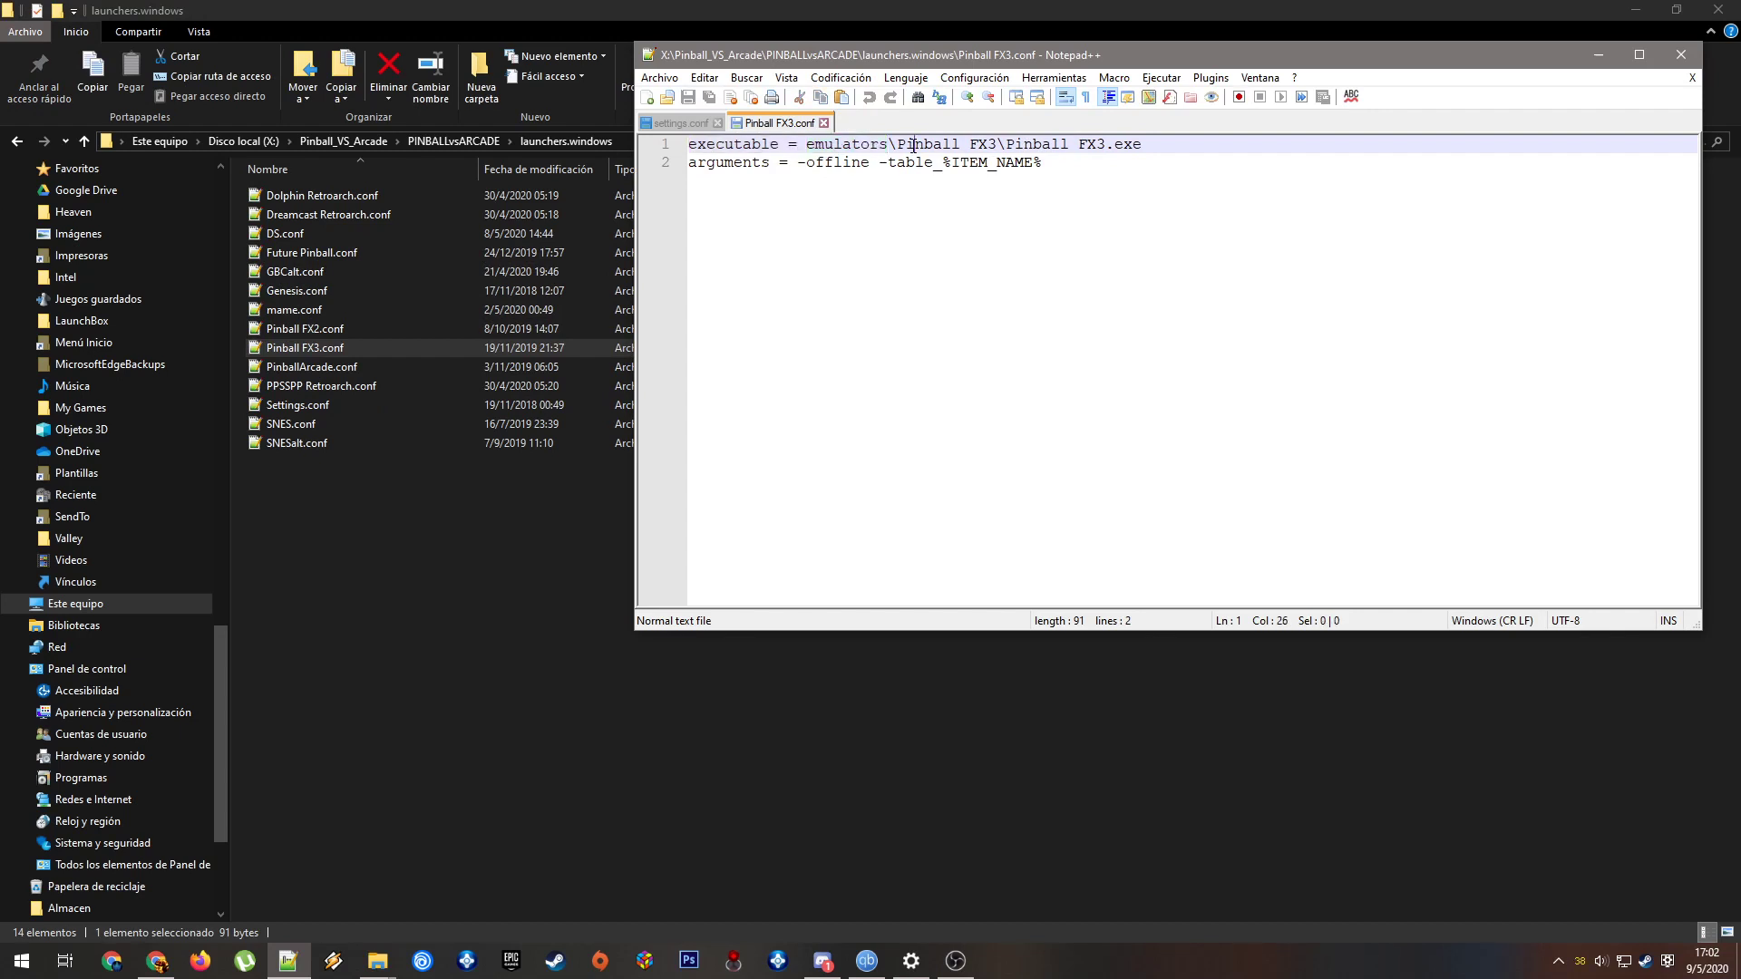
double_click(930, 144)
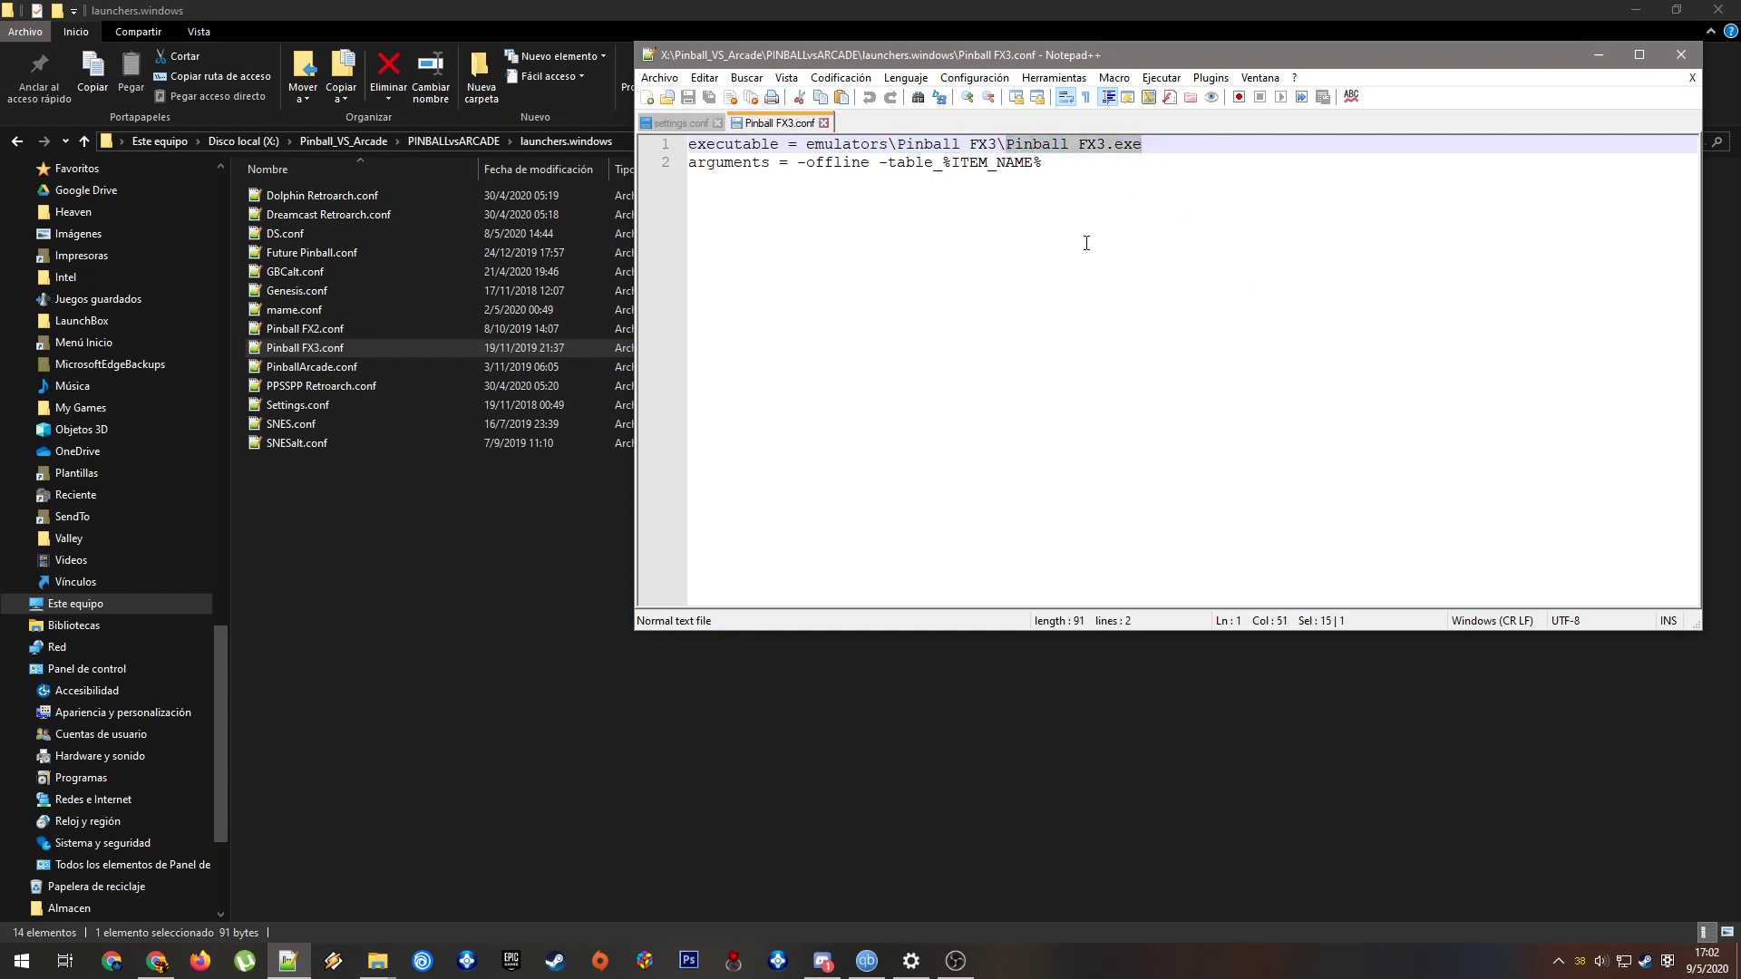
mouse_move(837, 192)
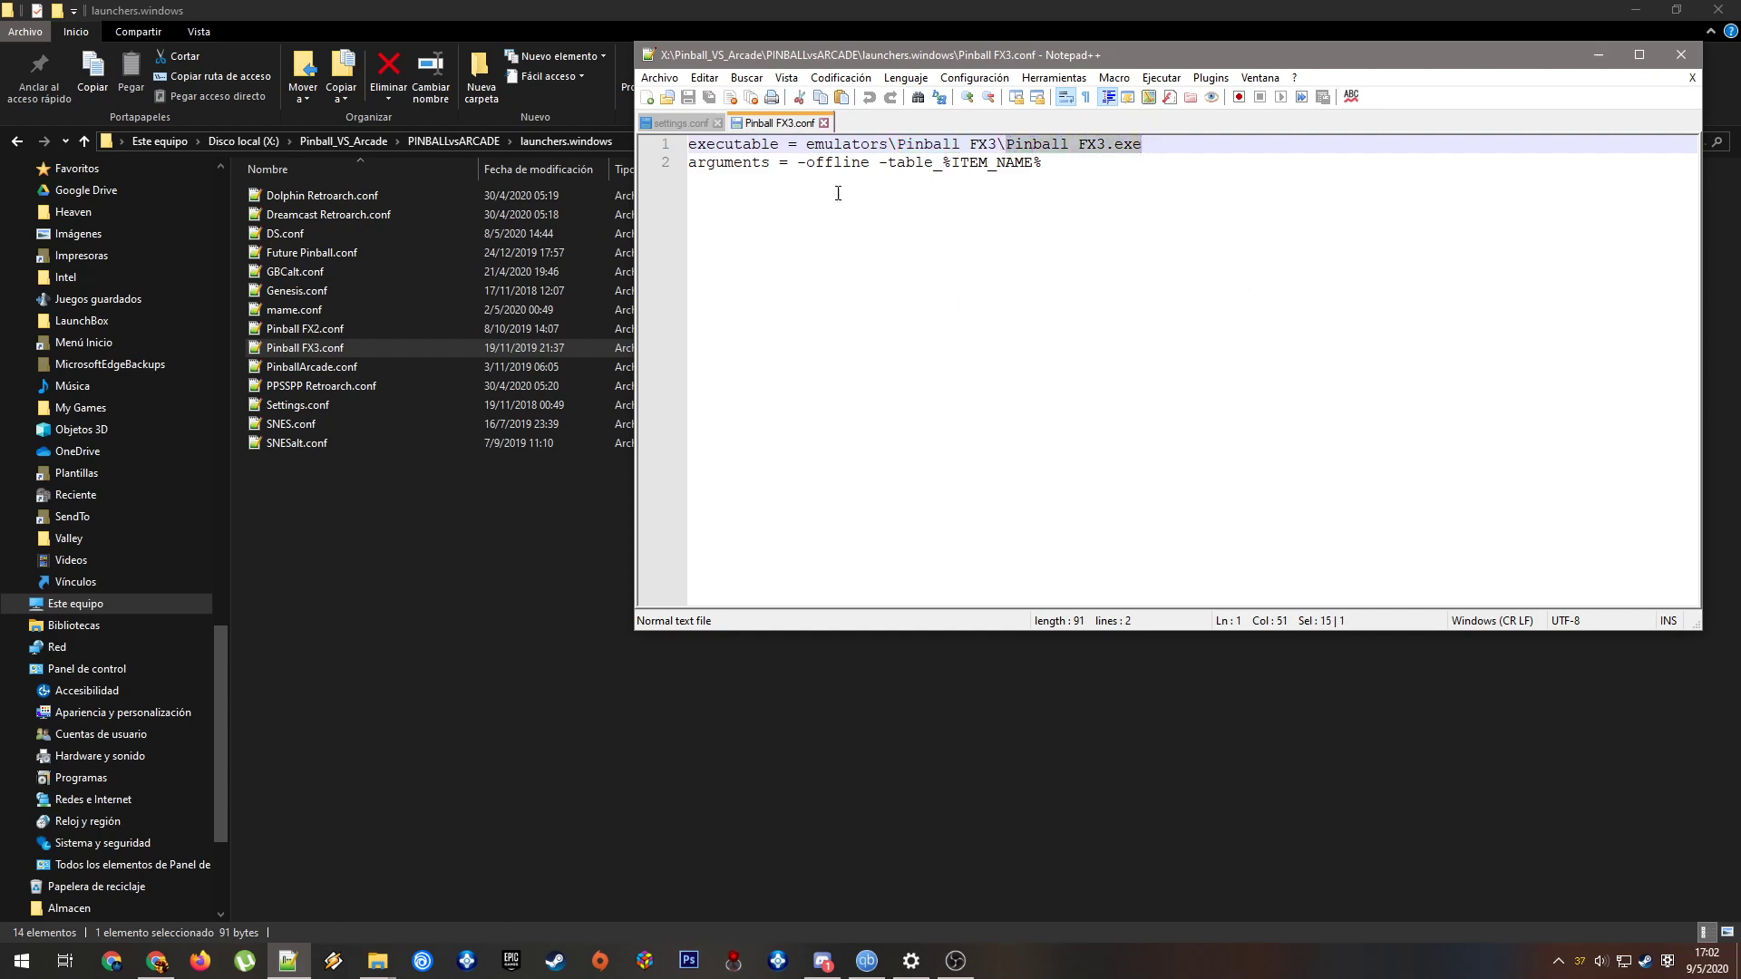
left_click(795, 162)
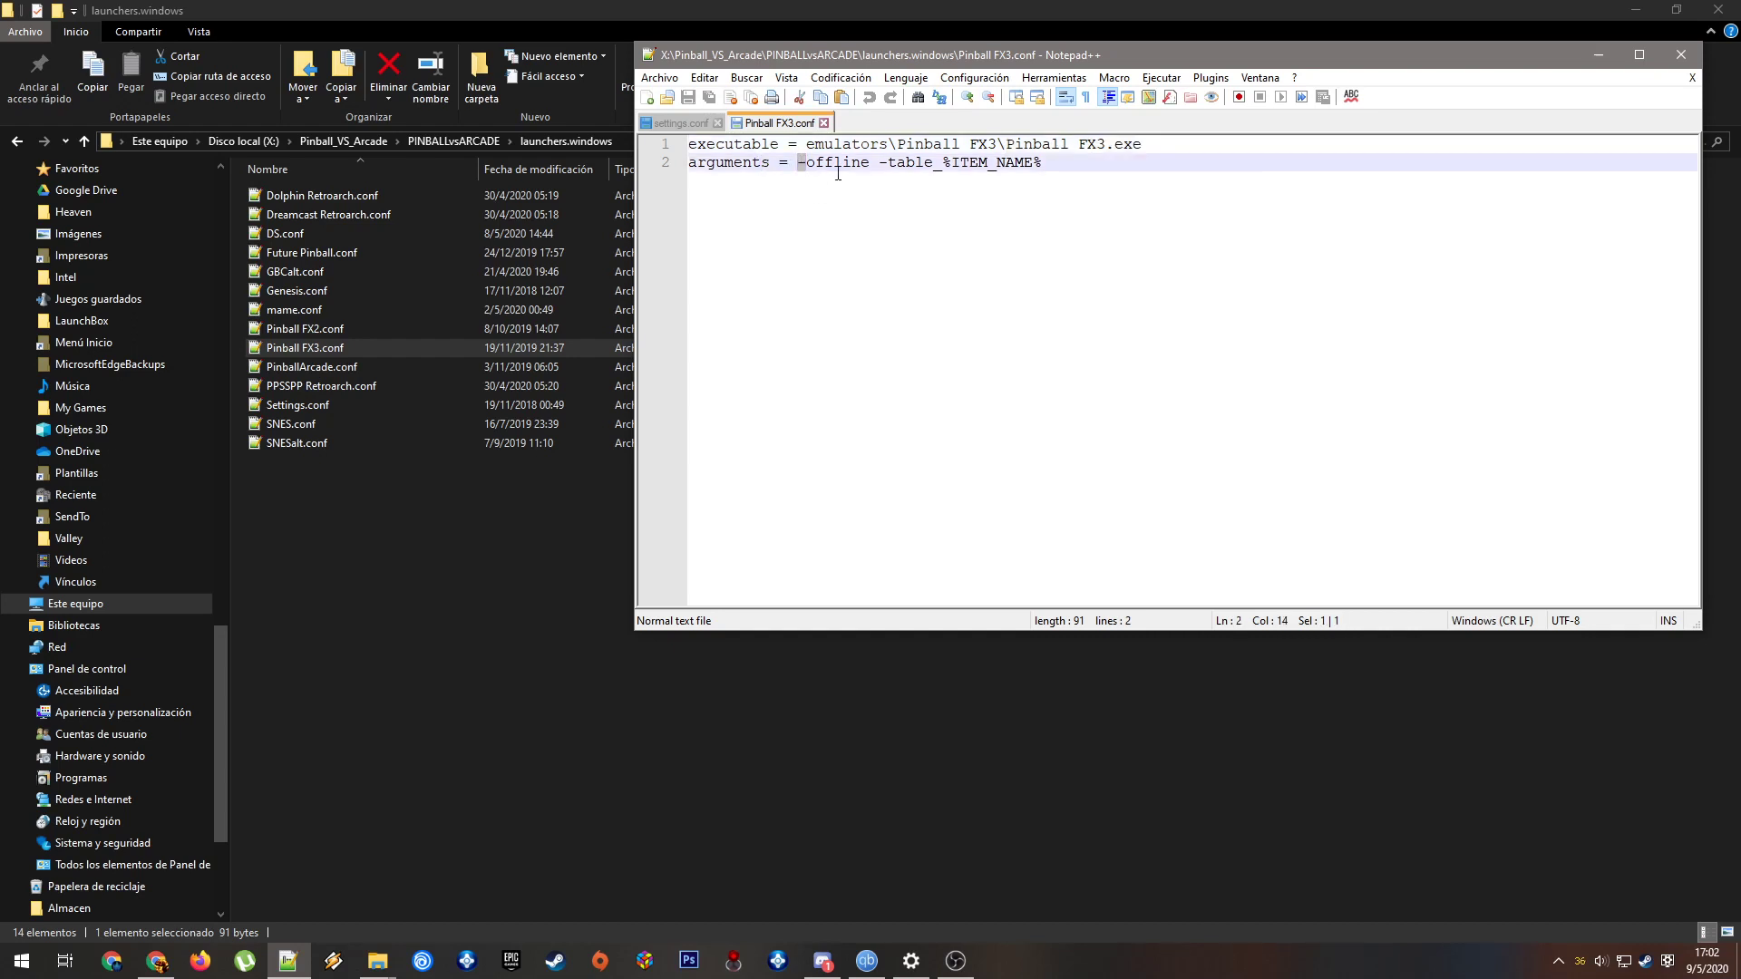
left_click(1040, 162)
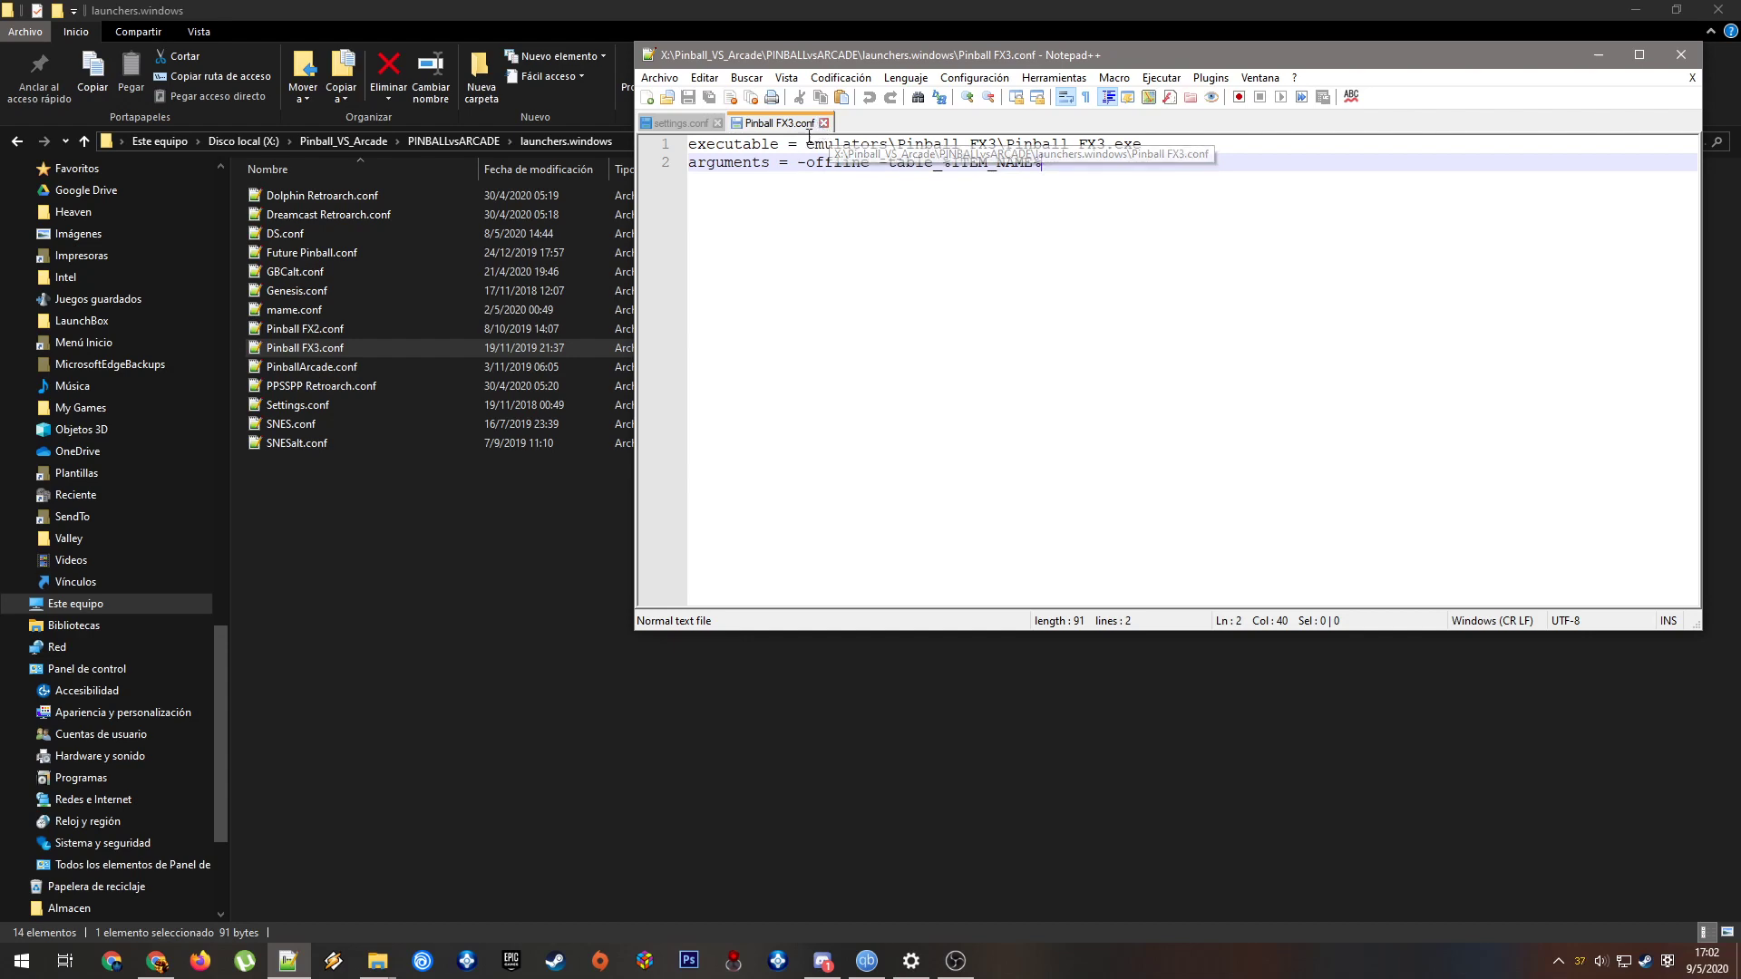
Close the Pinball FX3.conf and settings.conf tabs, then exit Notepad++
left_click(675, 122)
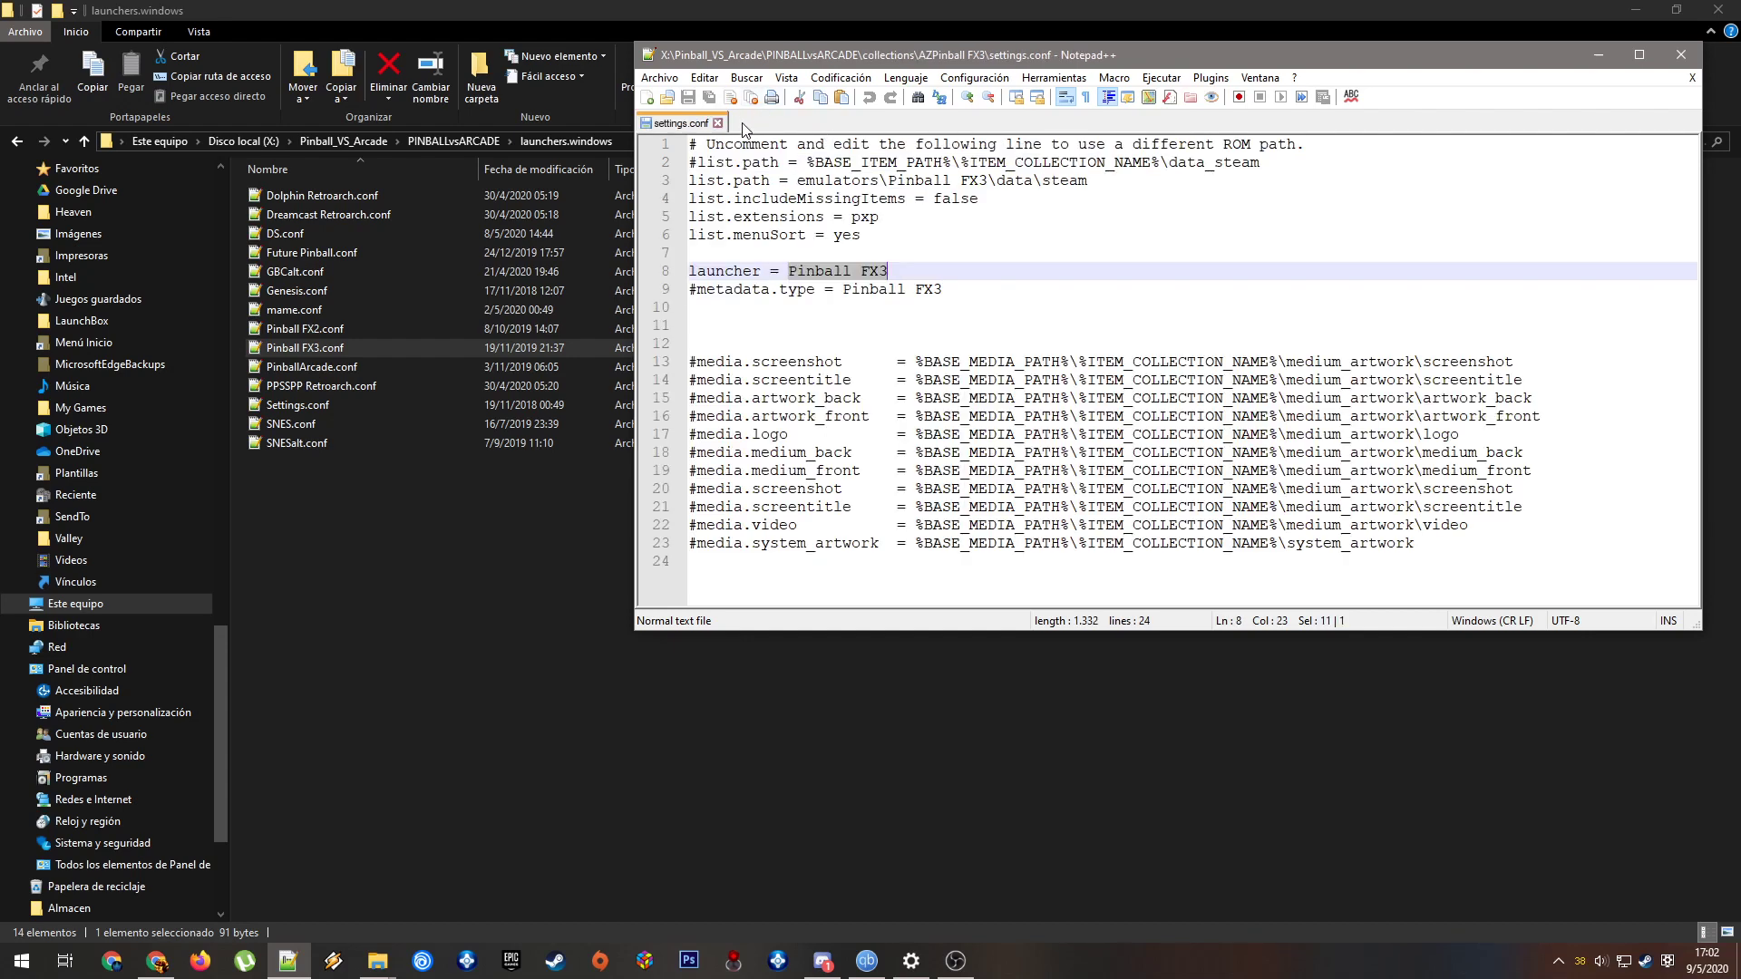
mouse_move(716, 123)
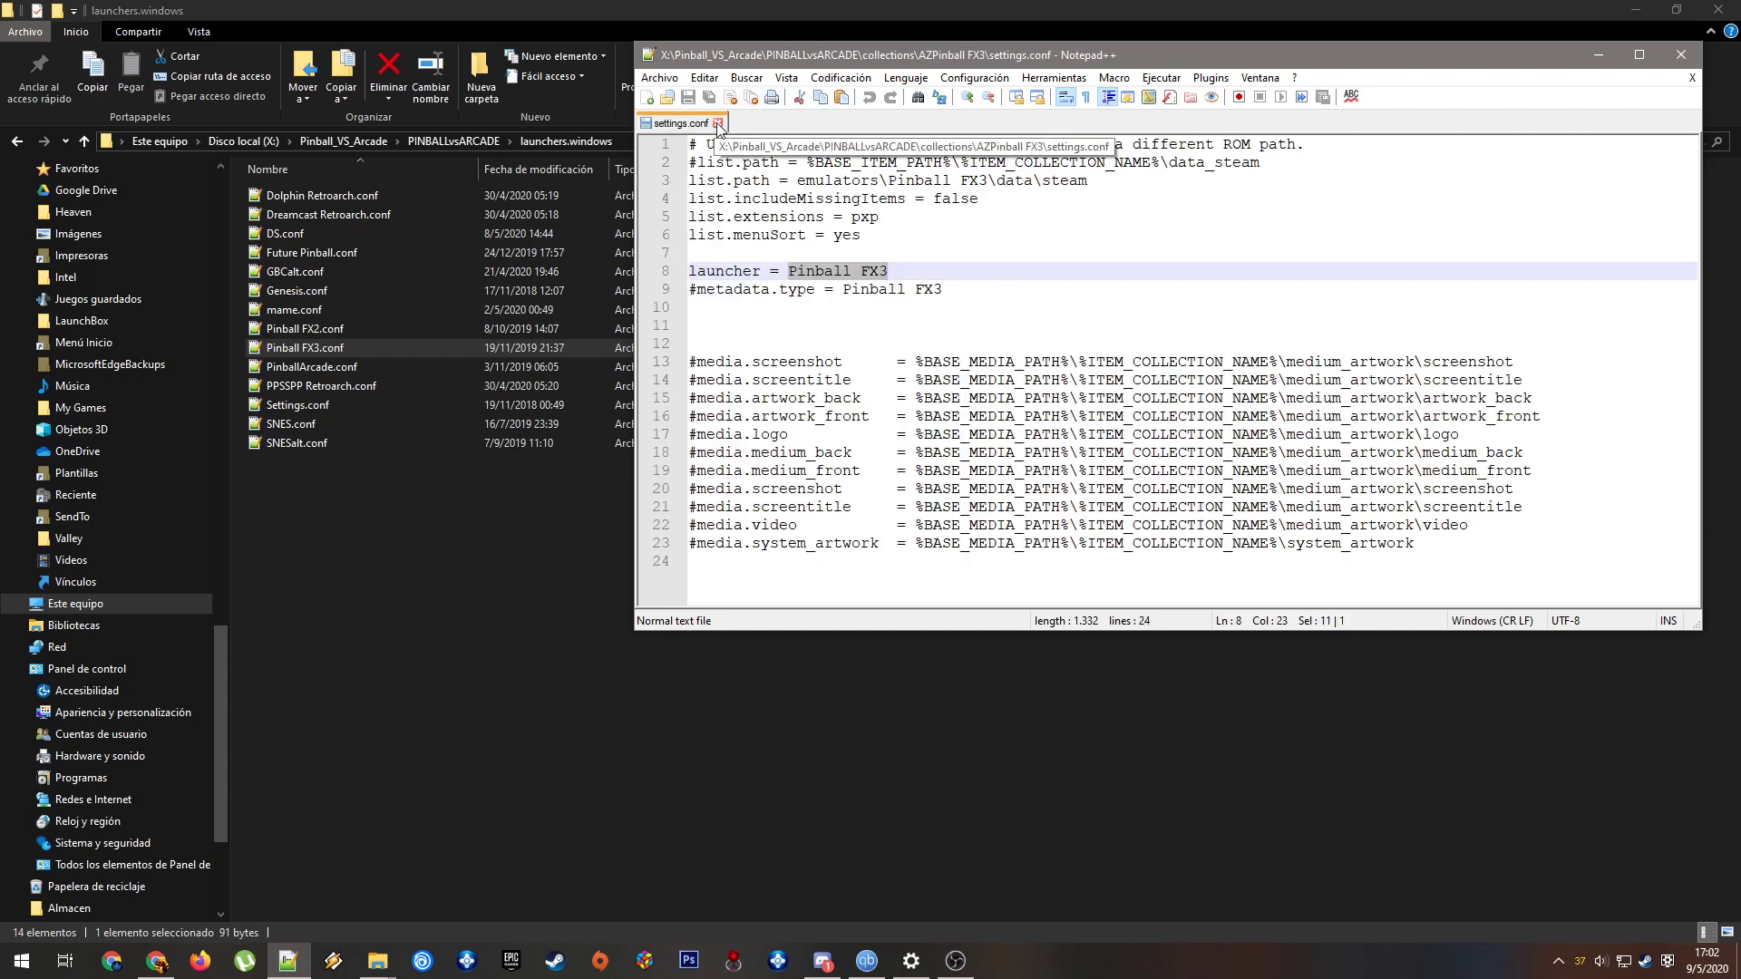
left_click(719, 124)
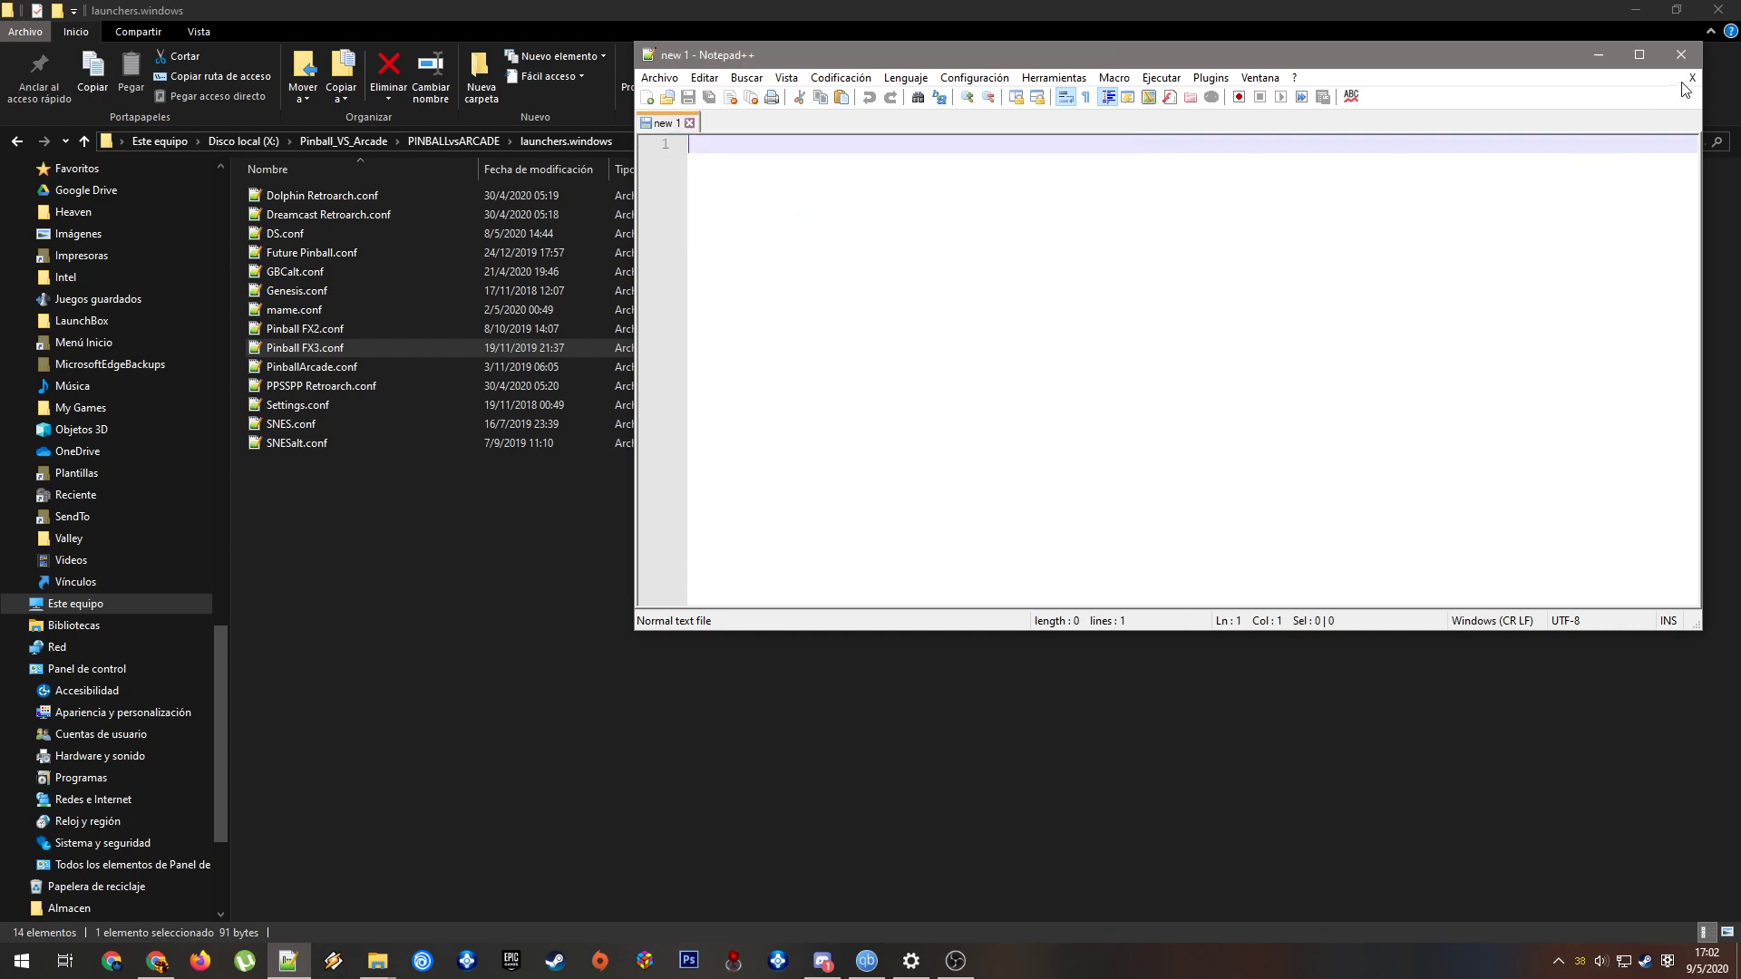
left_click(1680, 55)
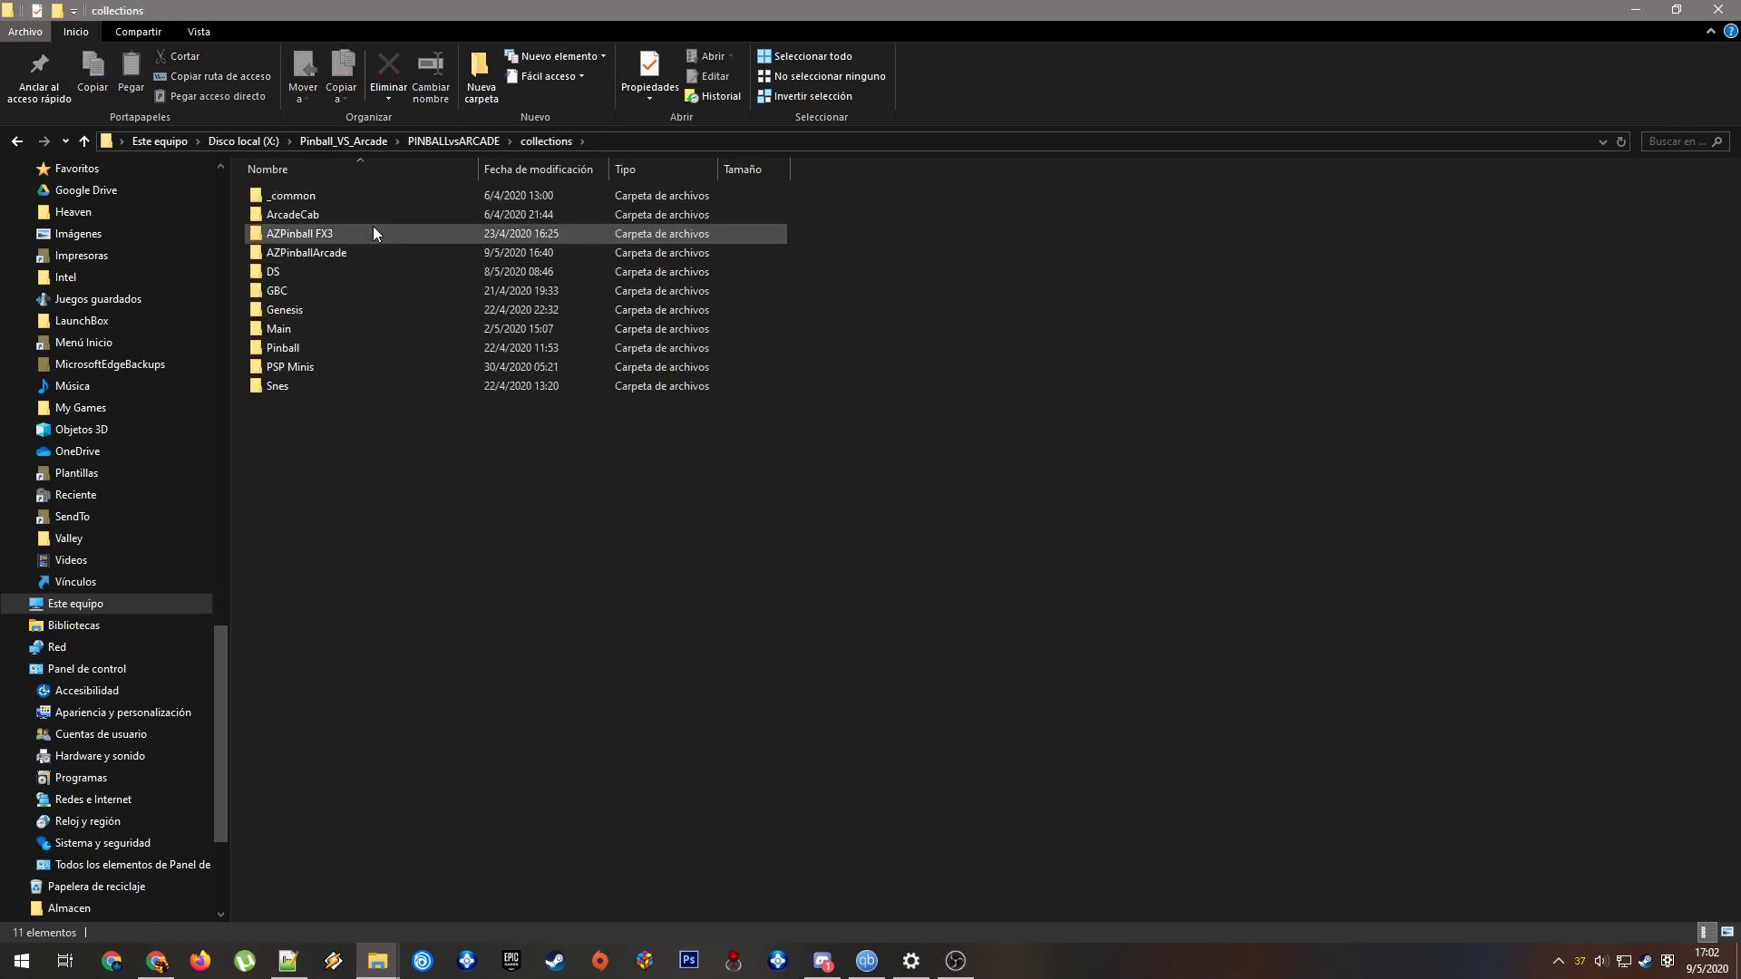
Open AZPinball FX3's medium_artwork cover folder and show it as Large icons
double_click(297, 233)
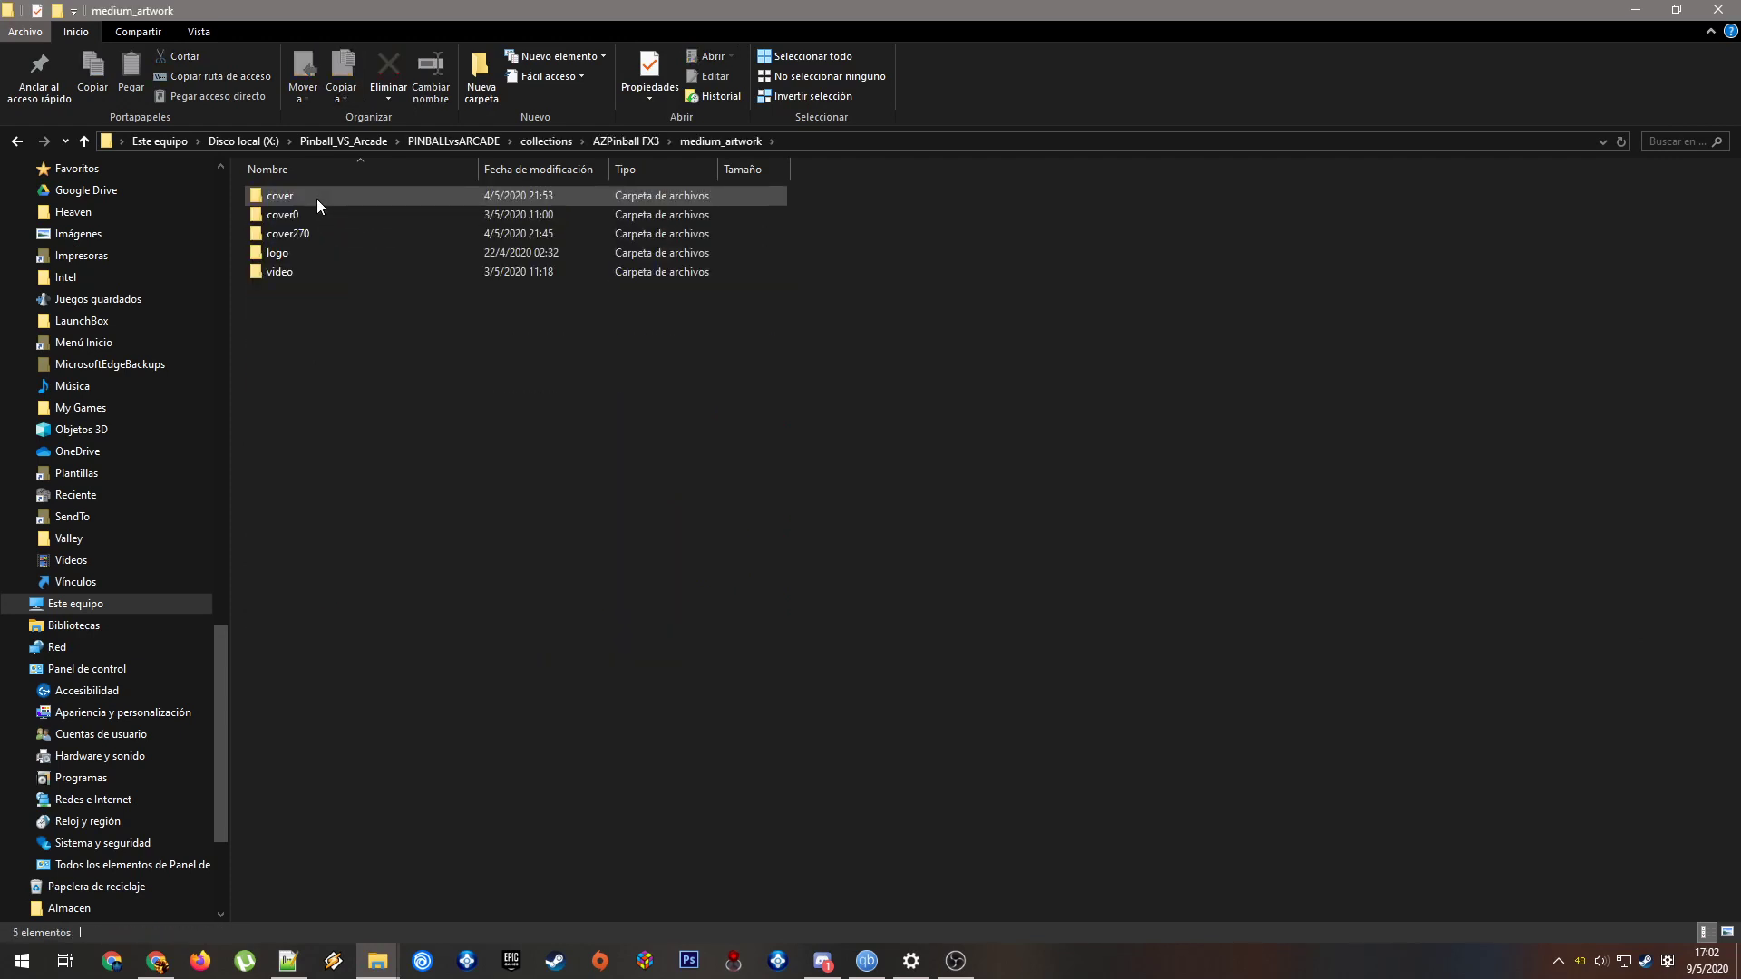
left_click(277, 252)
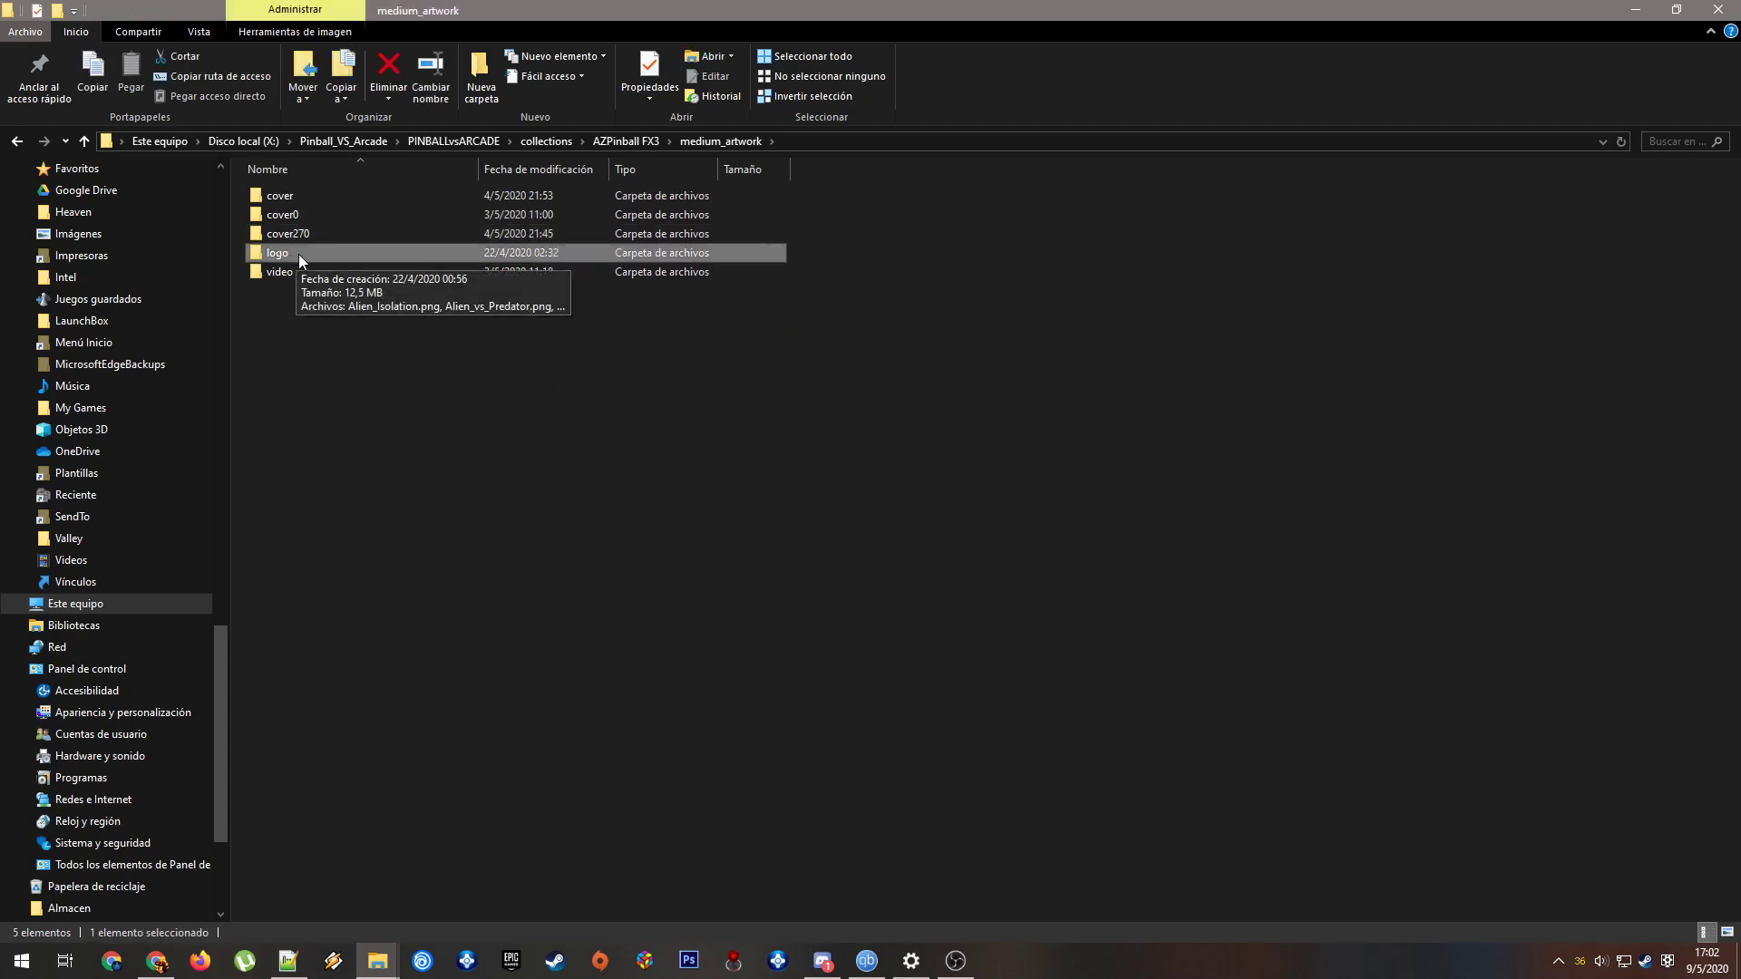
mouse_move(308, 266)
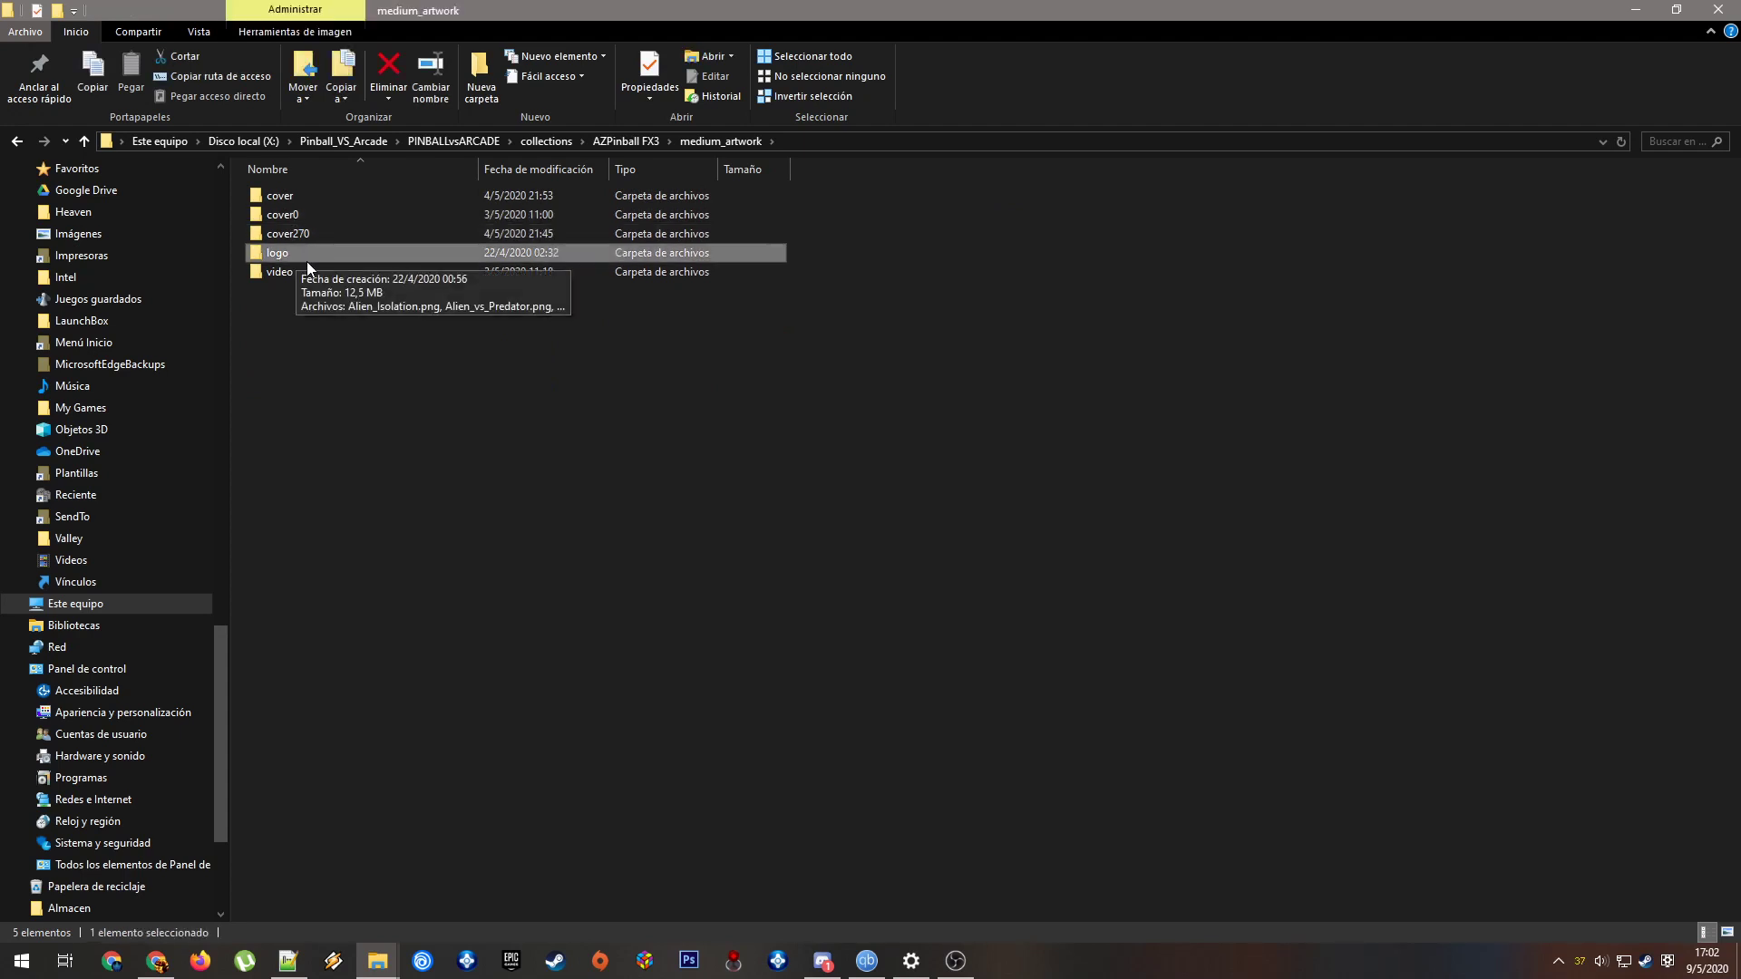
mouse_move(282, 214)
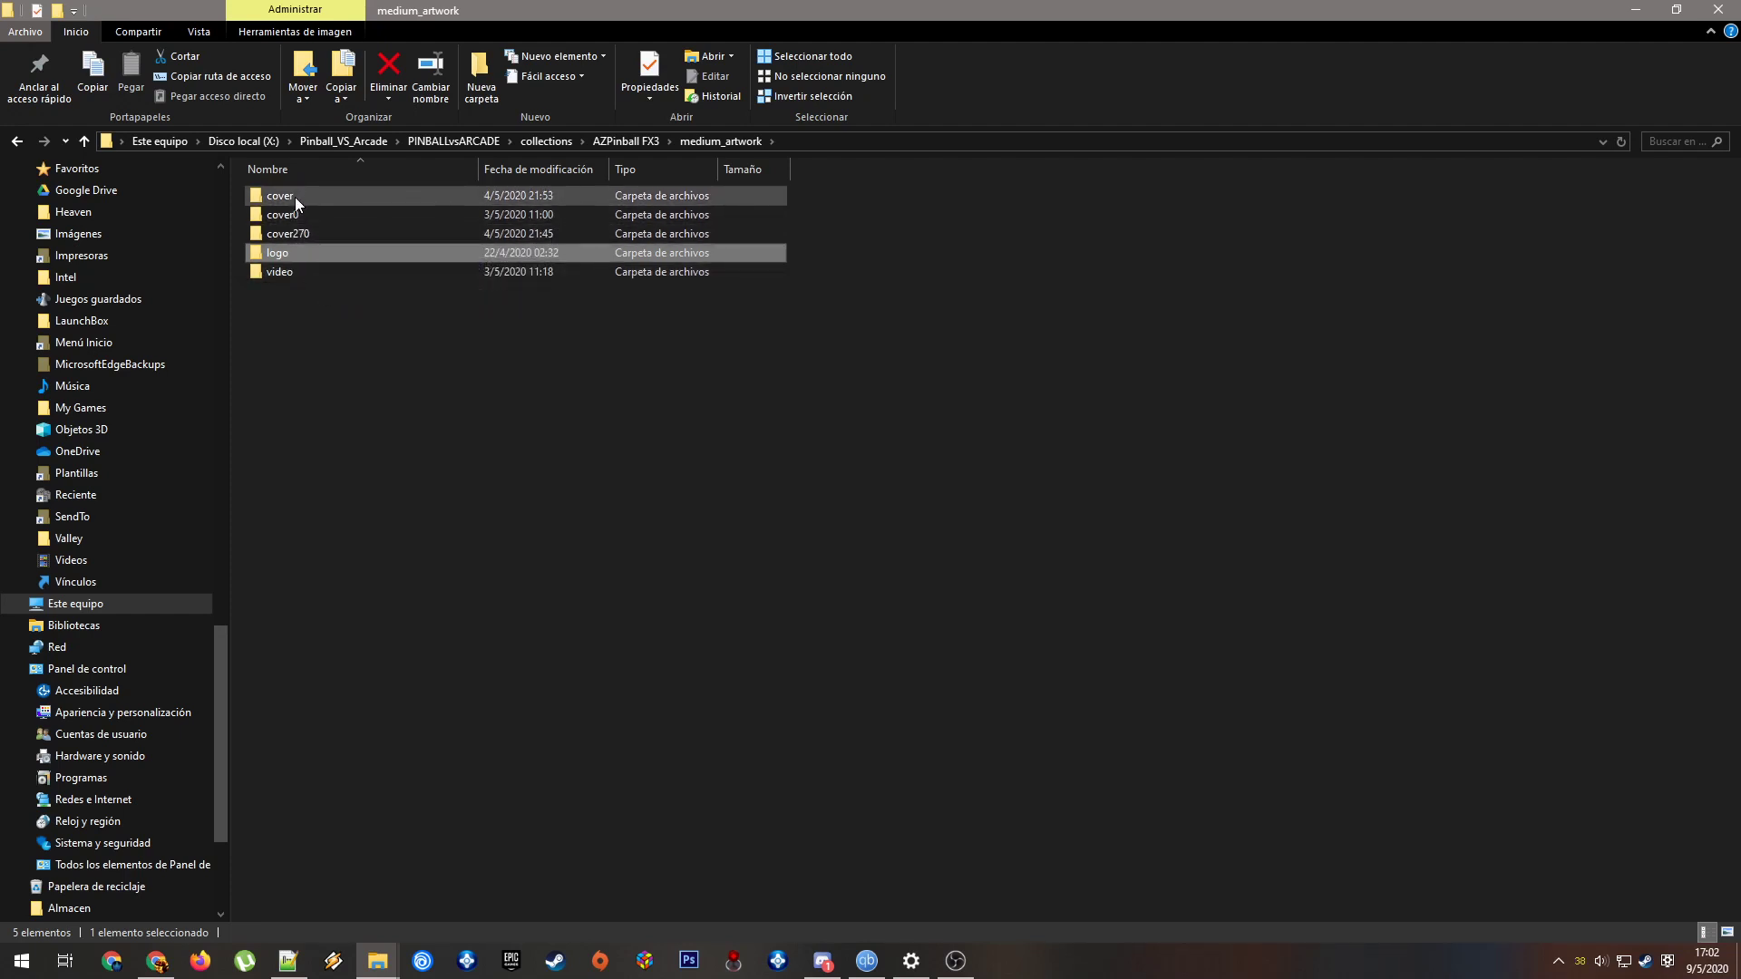
double_click(280, 196)
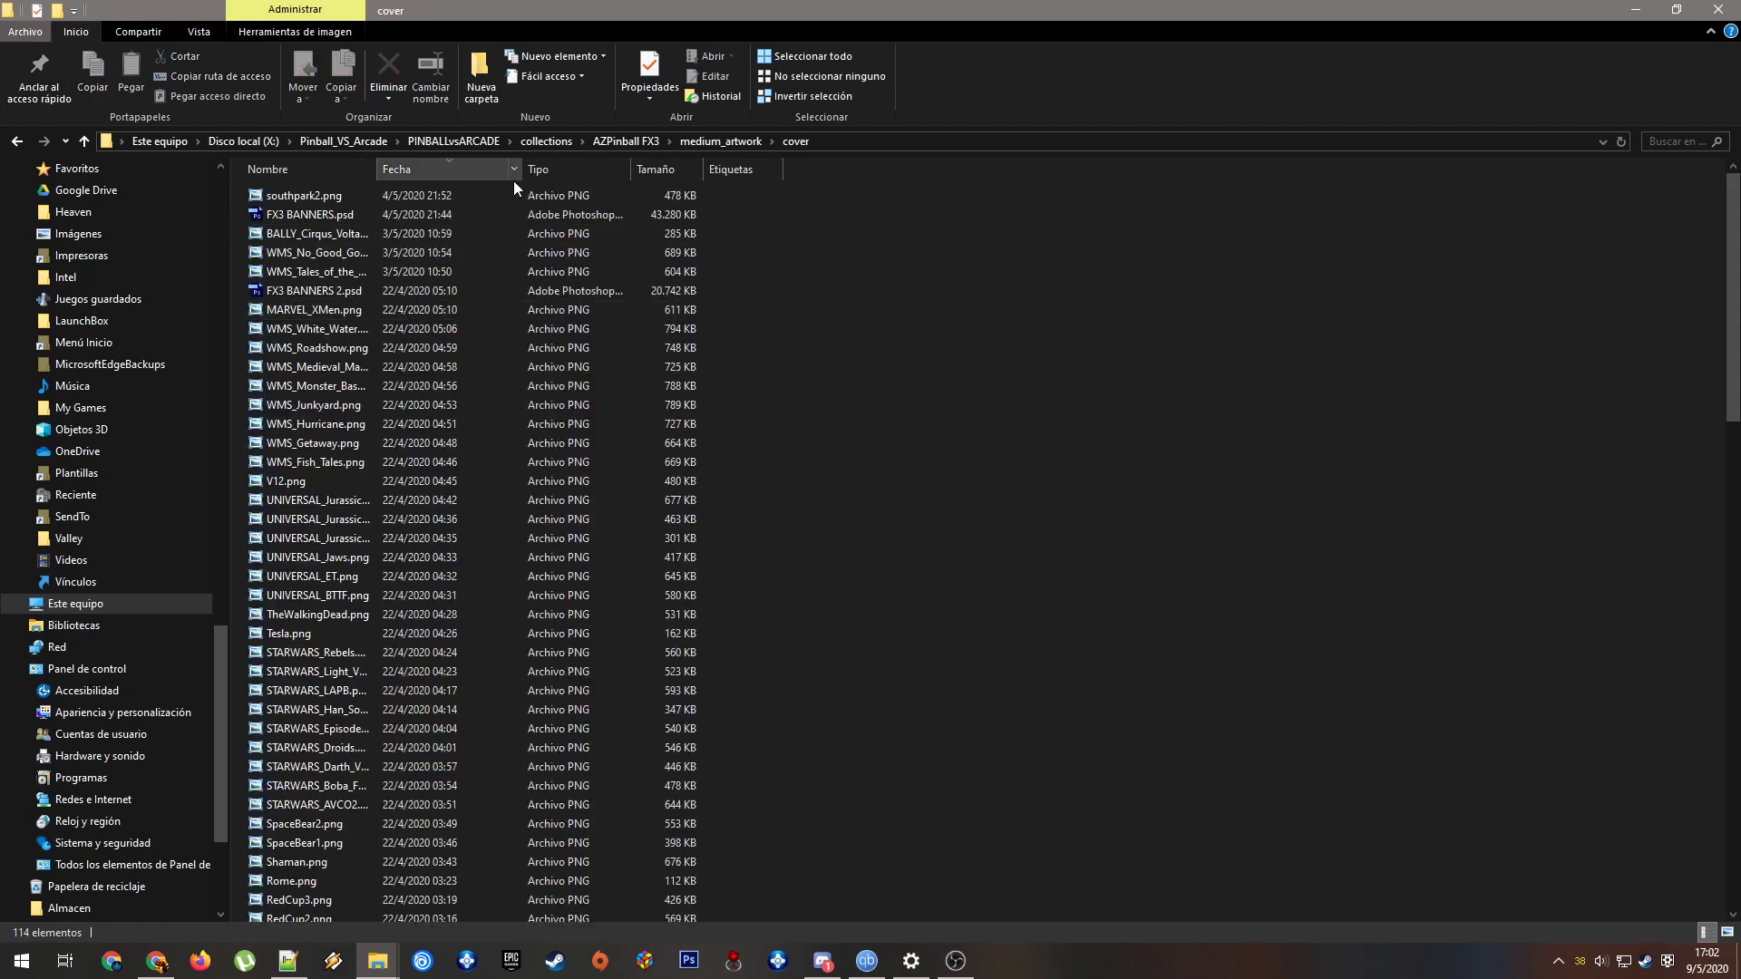
left_click(200, 31)
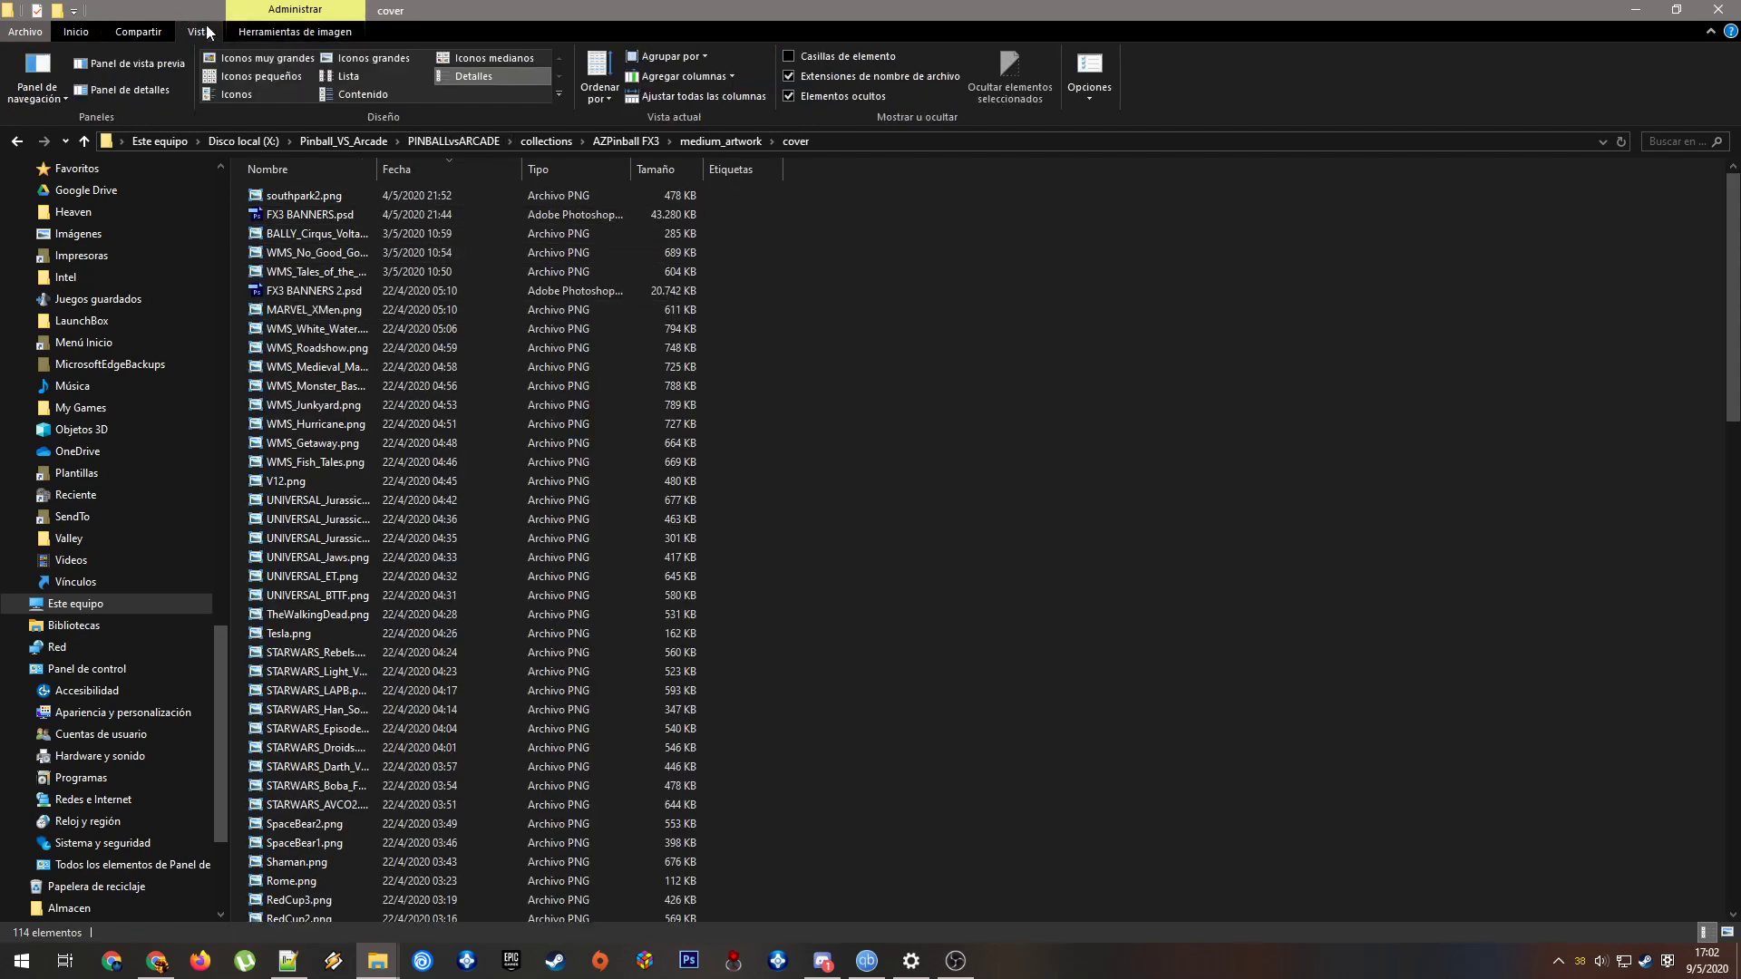
left_click(371, 58)
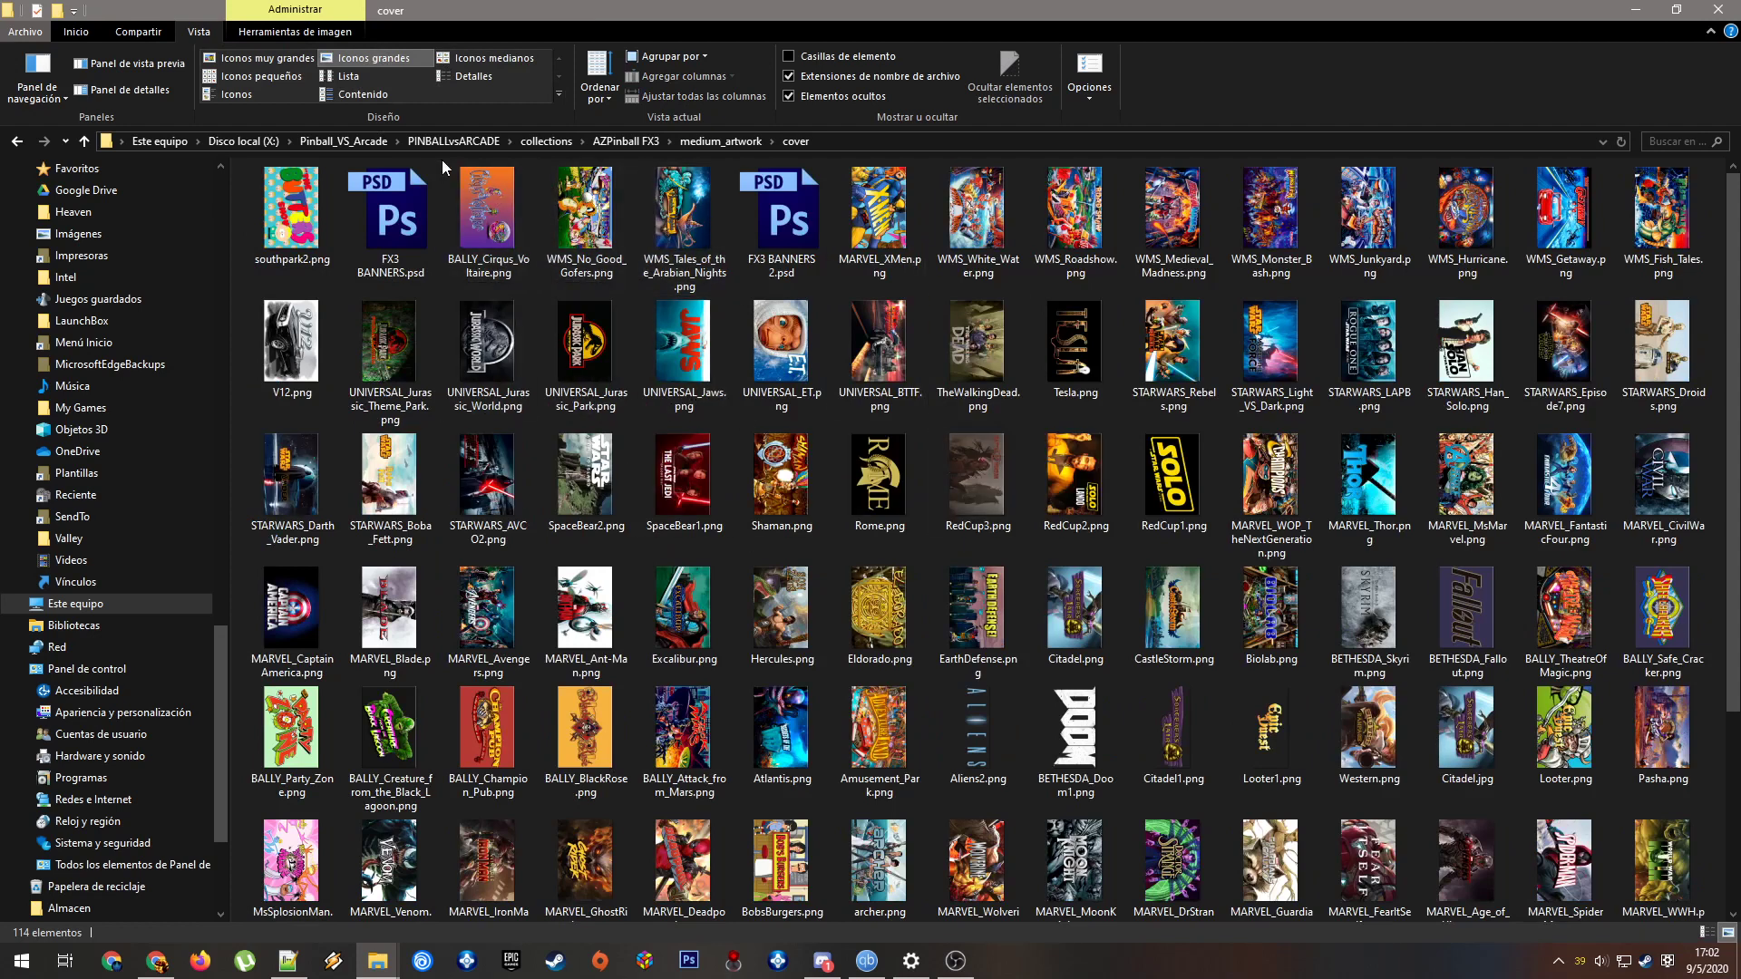
View the cover270 folder as Large icons, then return to the AZPinball FX3 folder
left_click(718, 142)
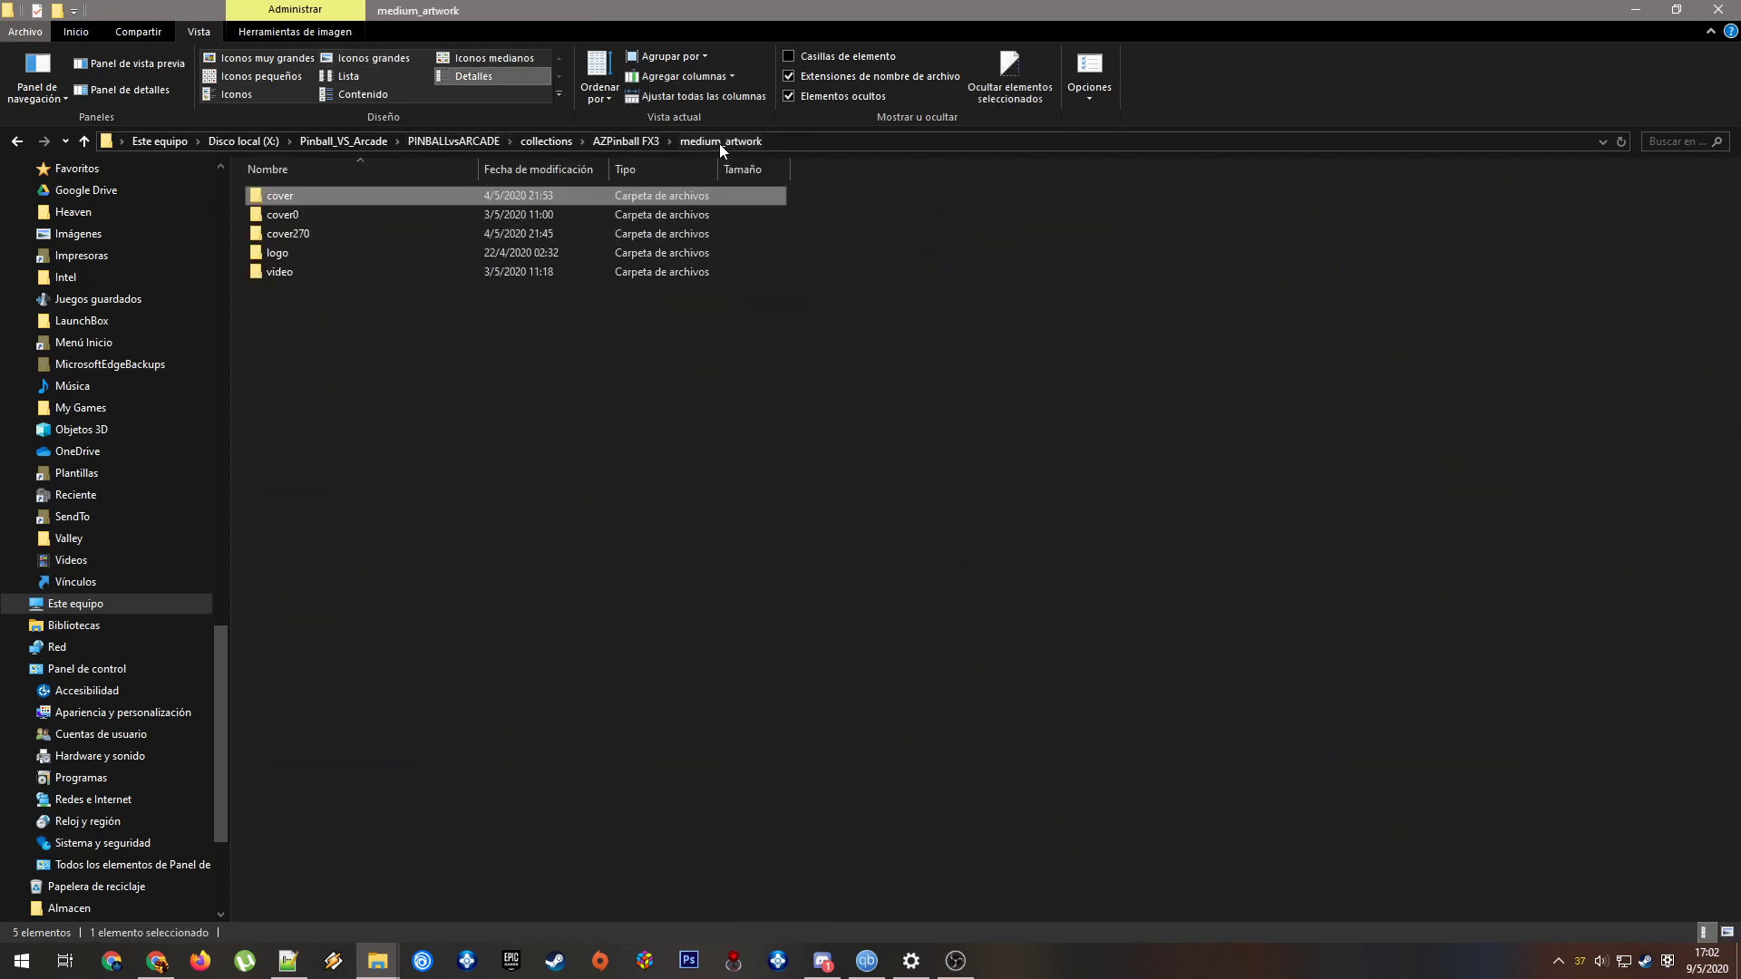
double_click(287, 233)
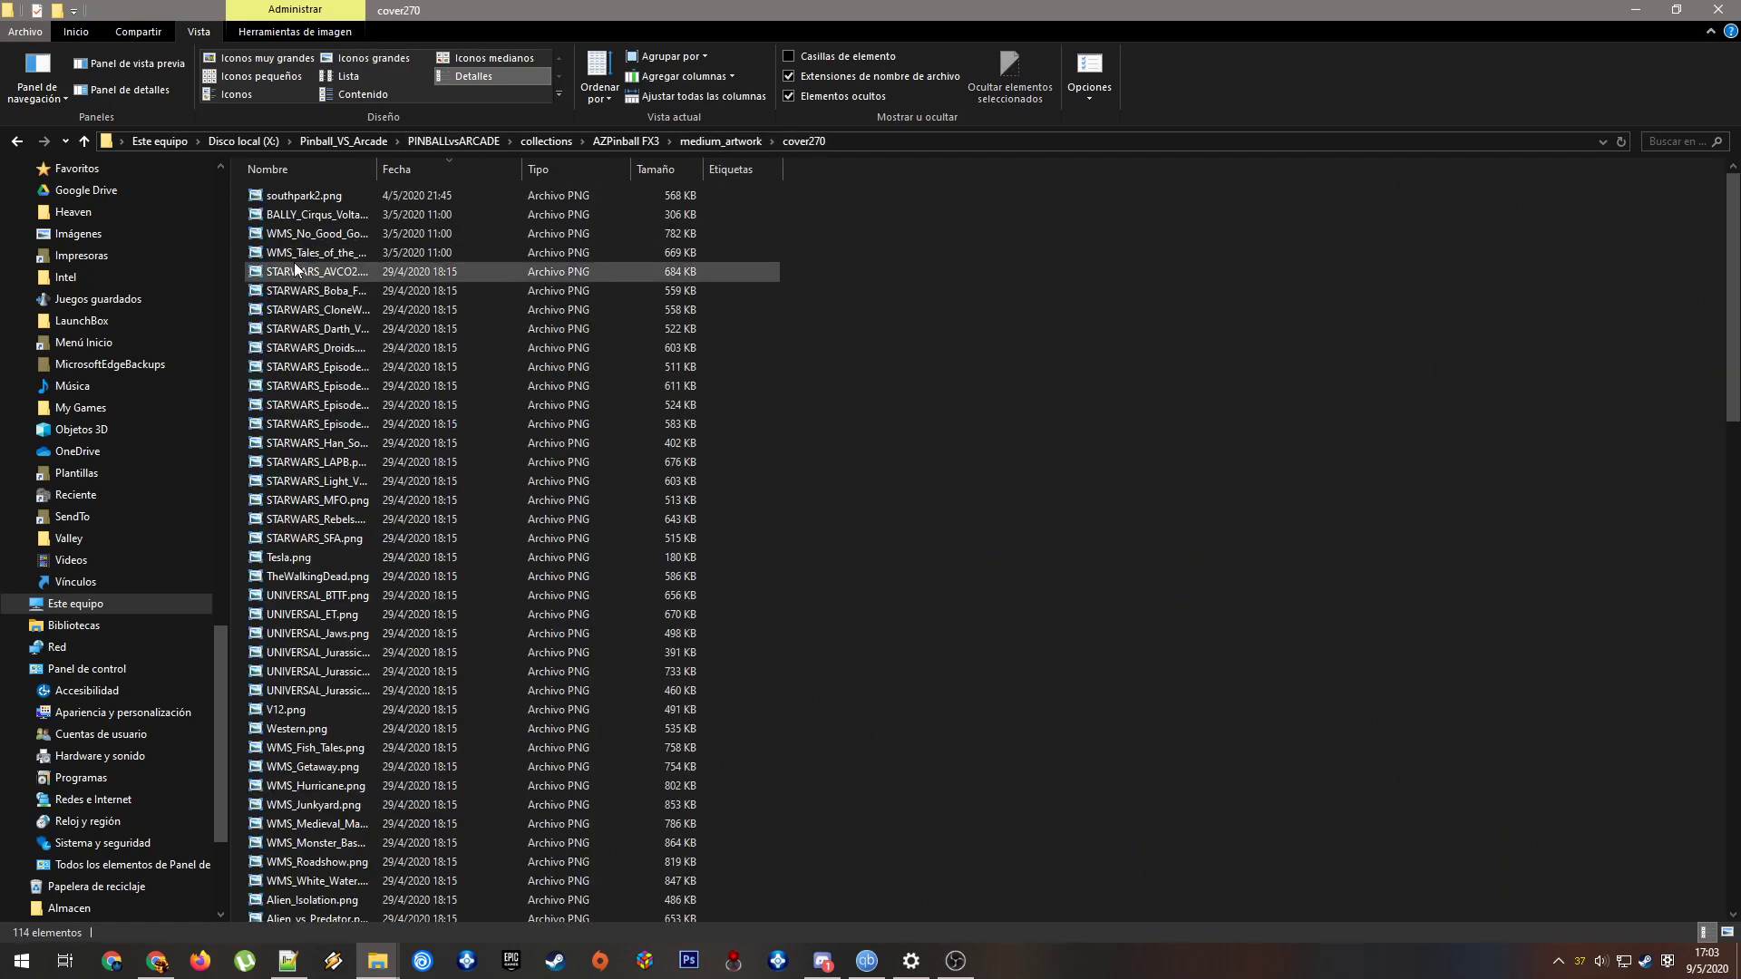
left_click(322, 214)
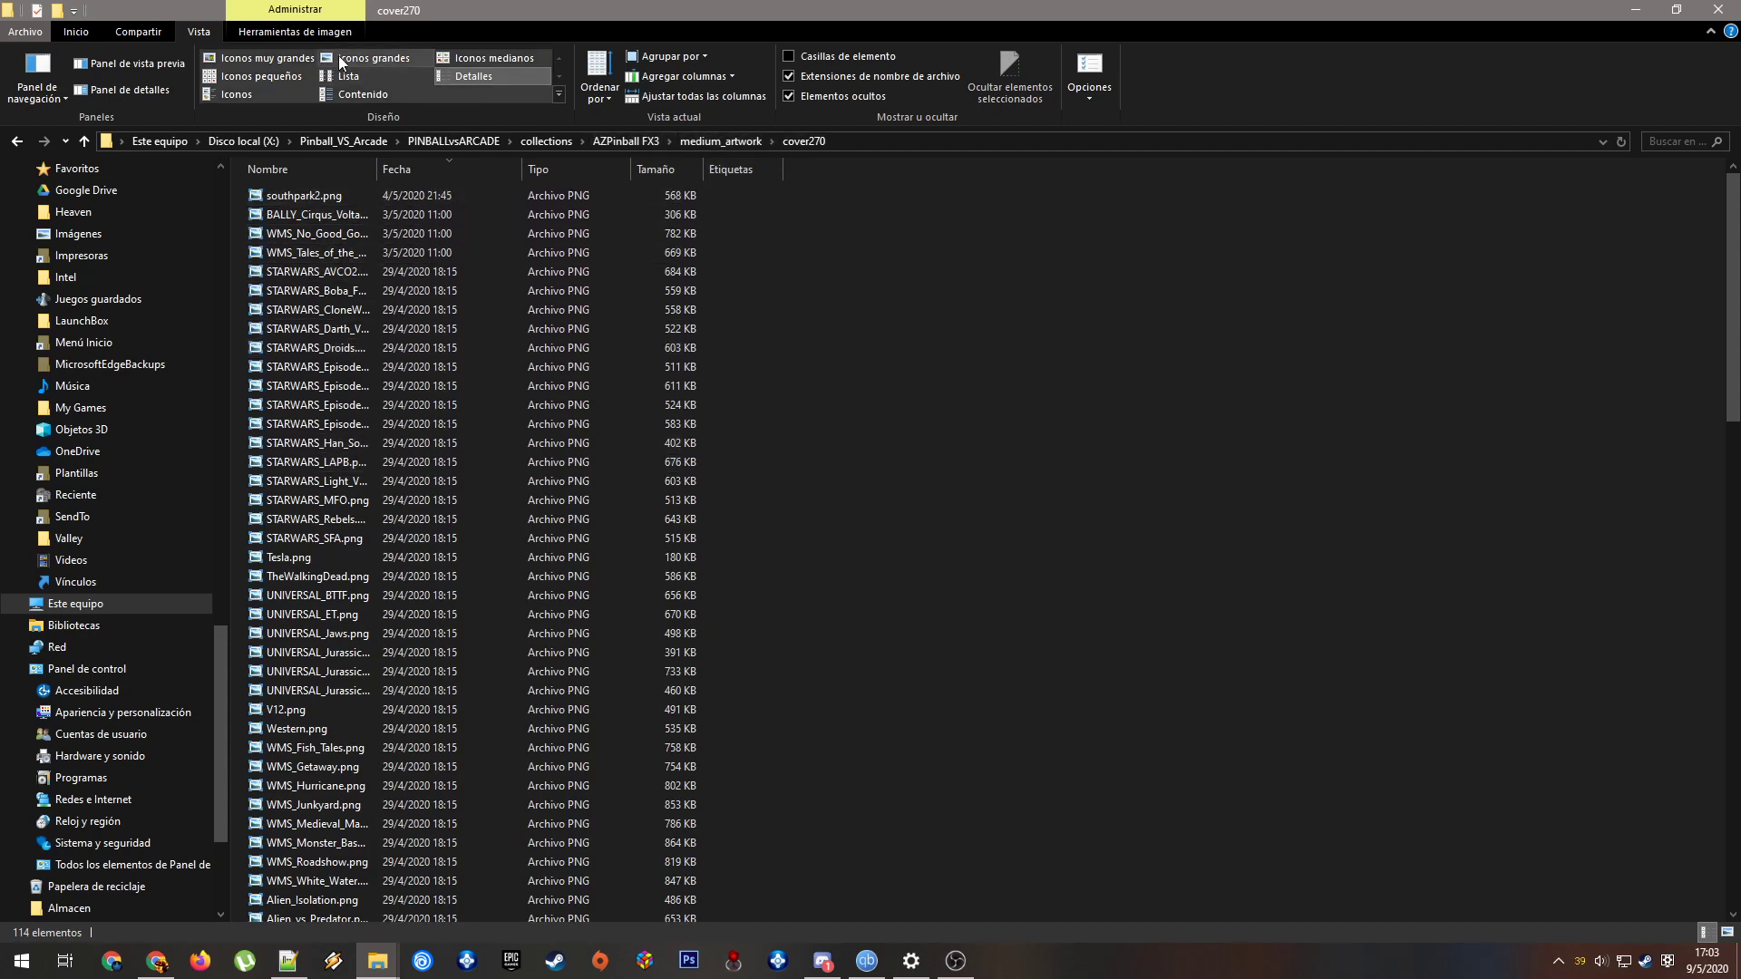
left_click(376, 56)
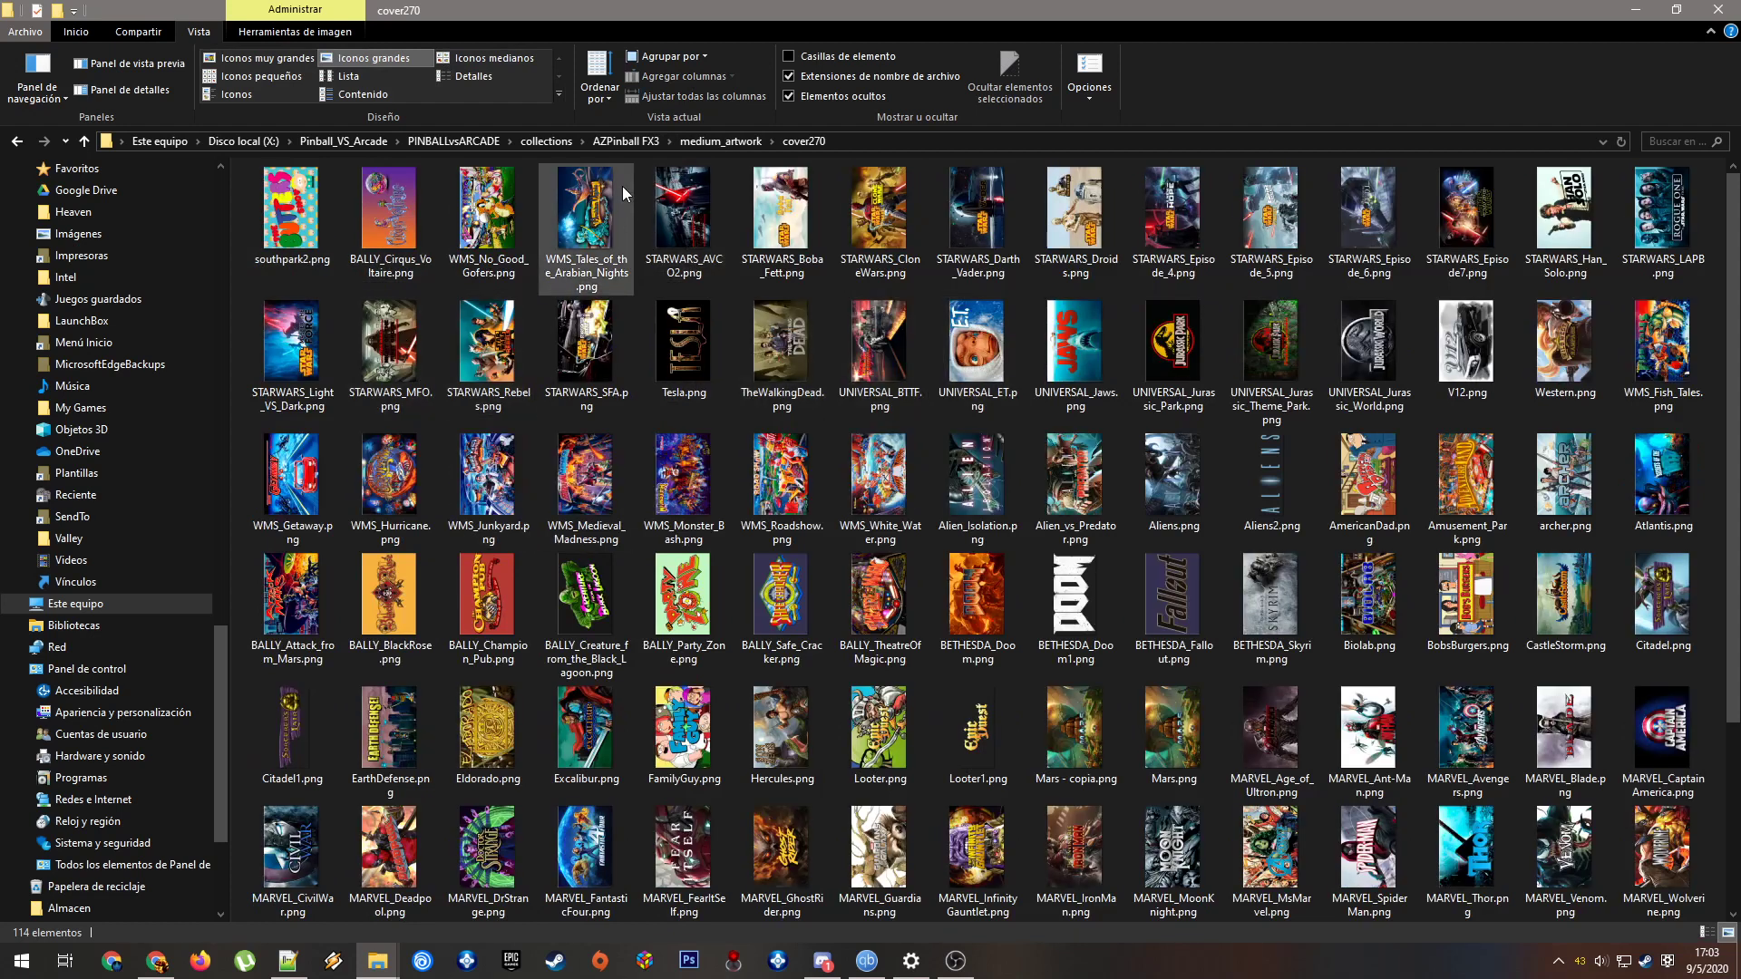
left_click(625, 141)
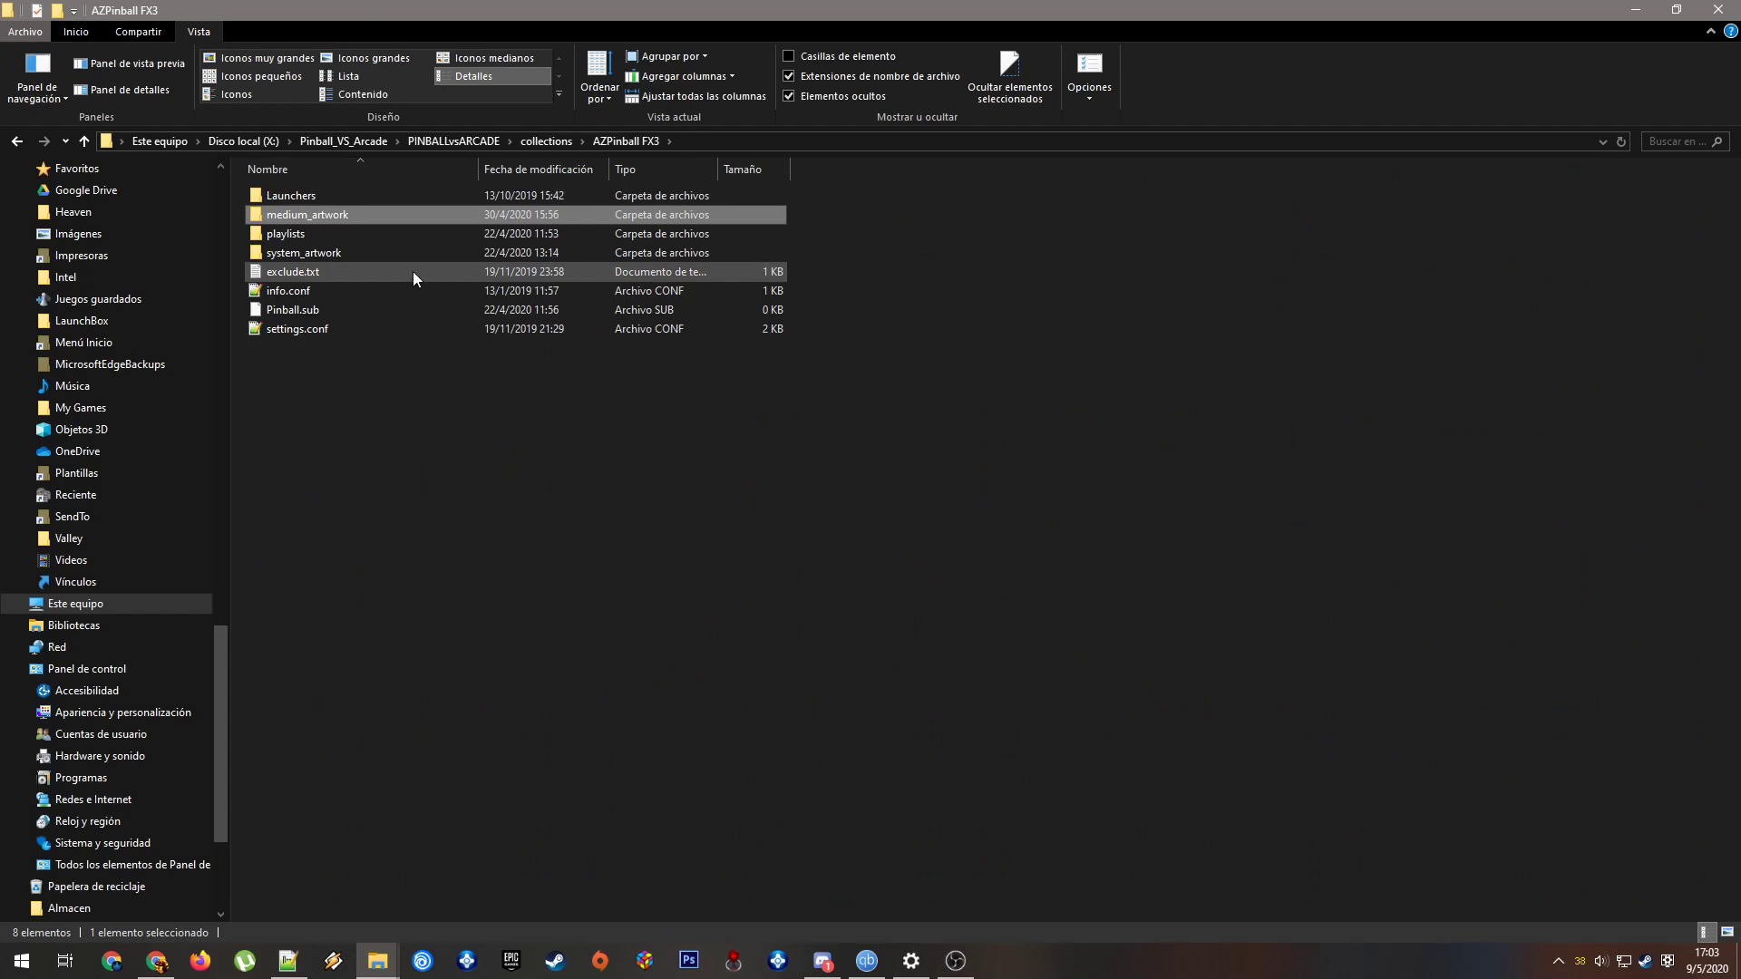
mouse_move(325, 274)
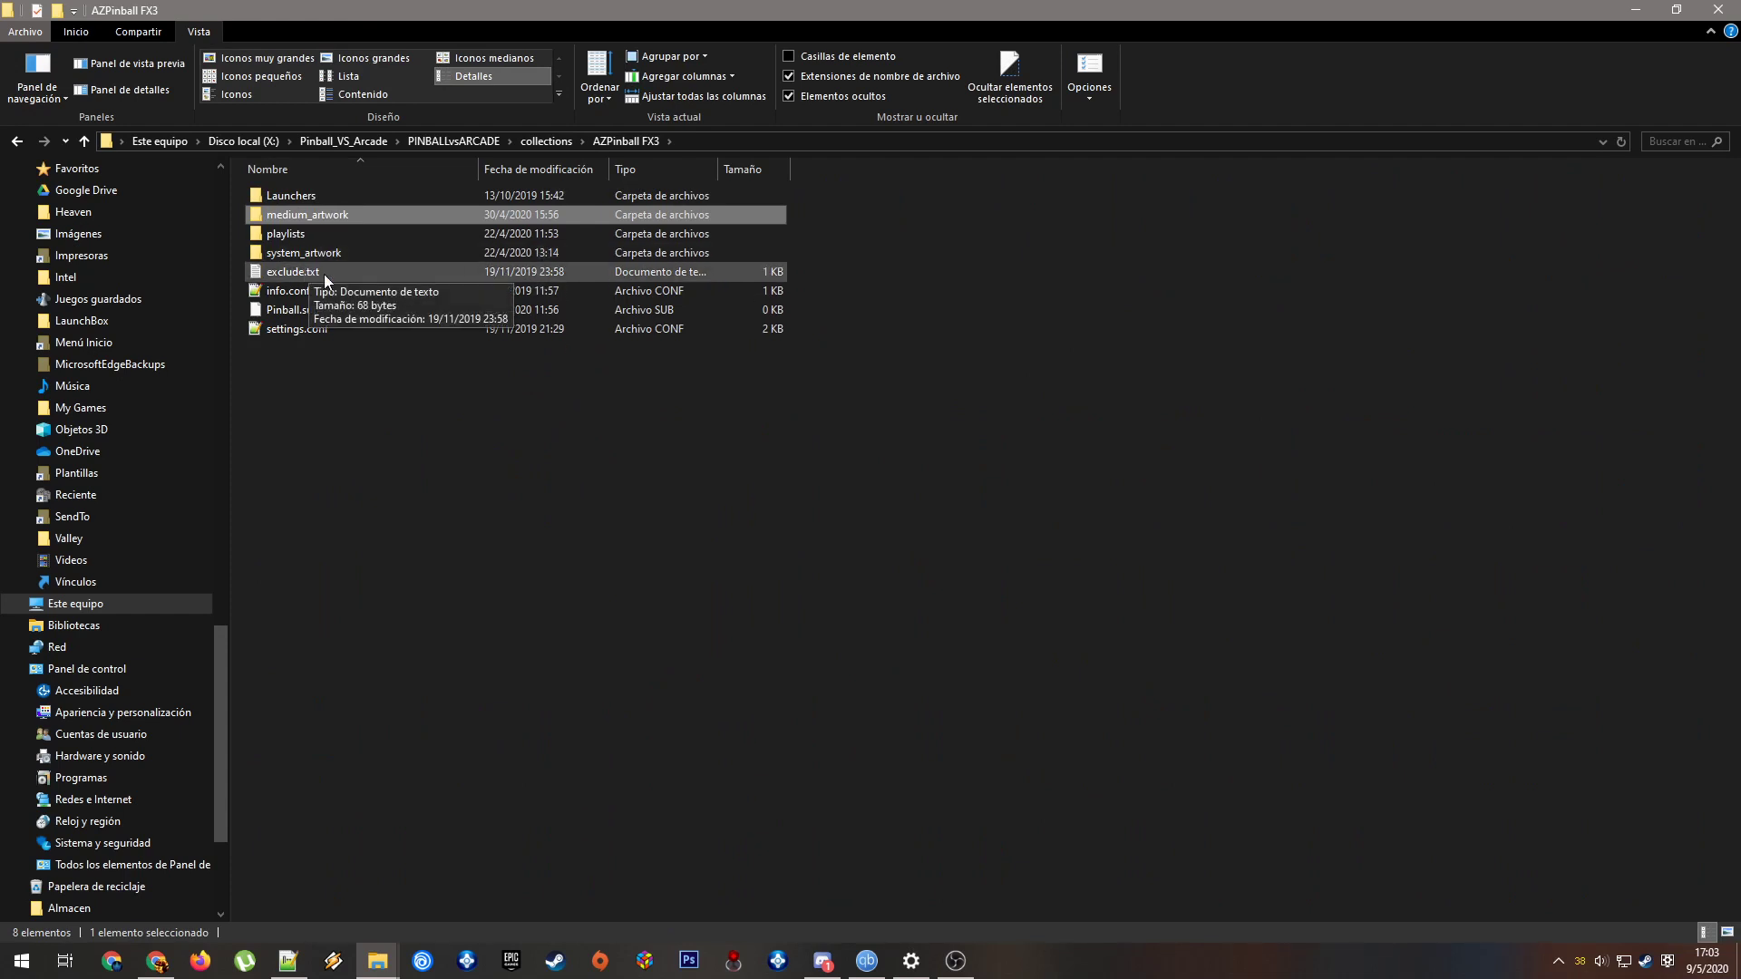
left_click(292, 272)
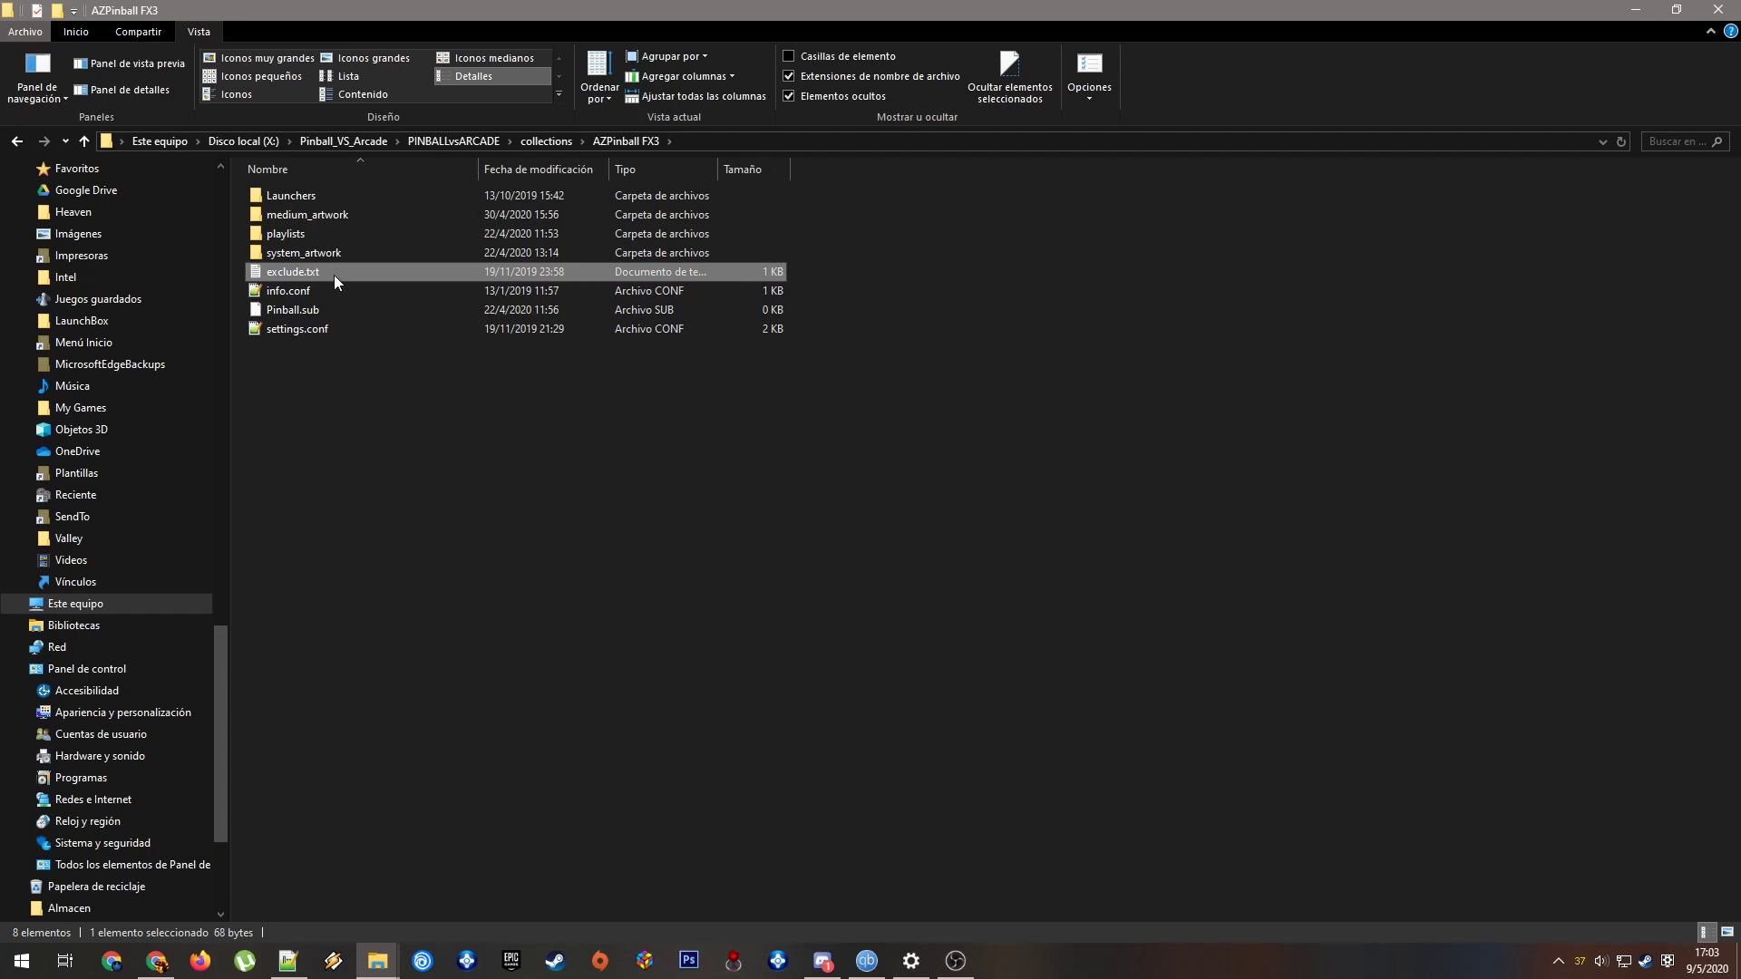
left_click(293, 308)
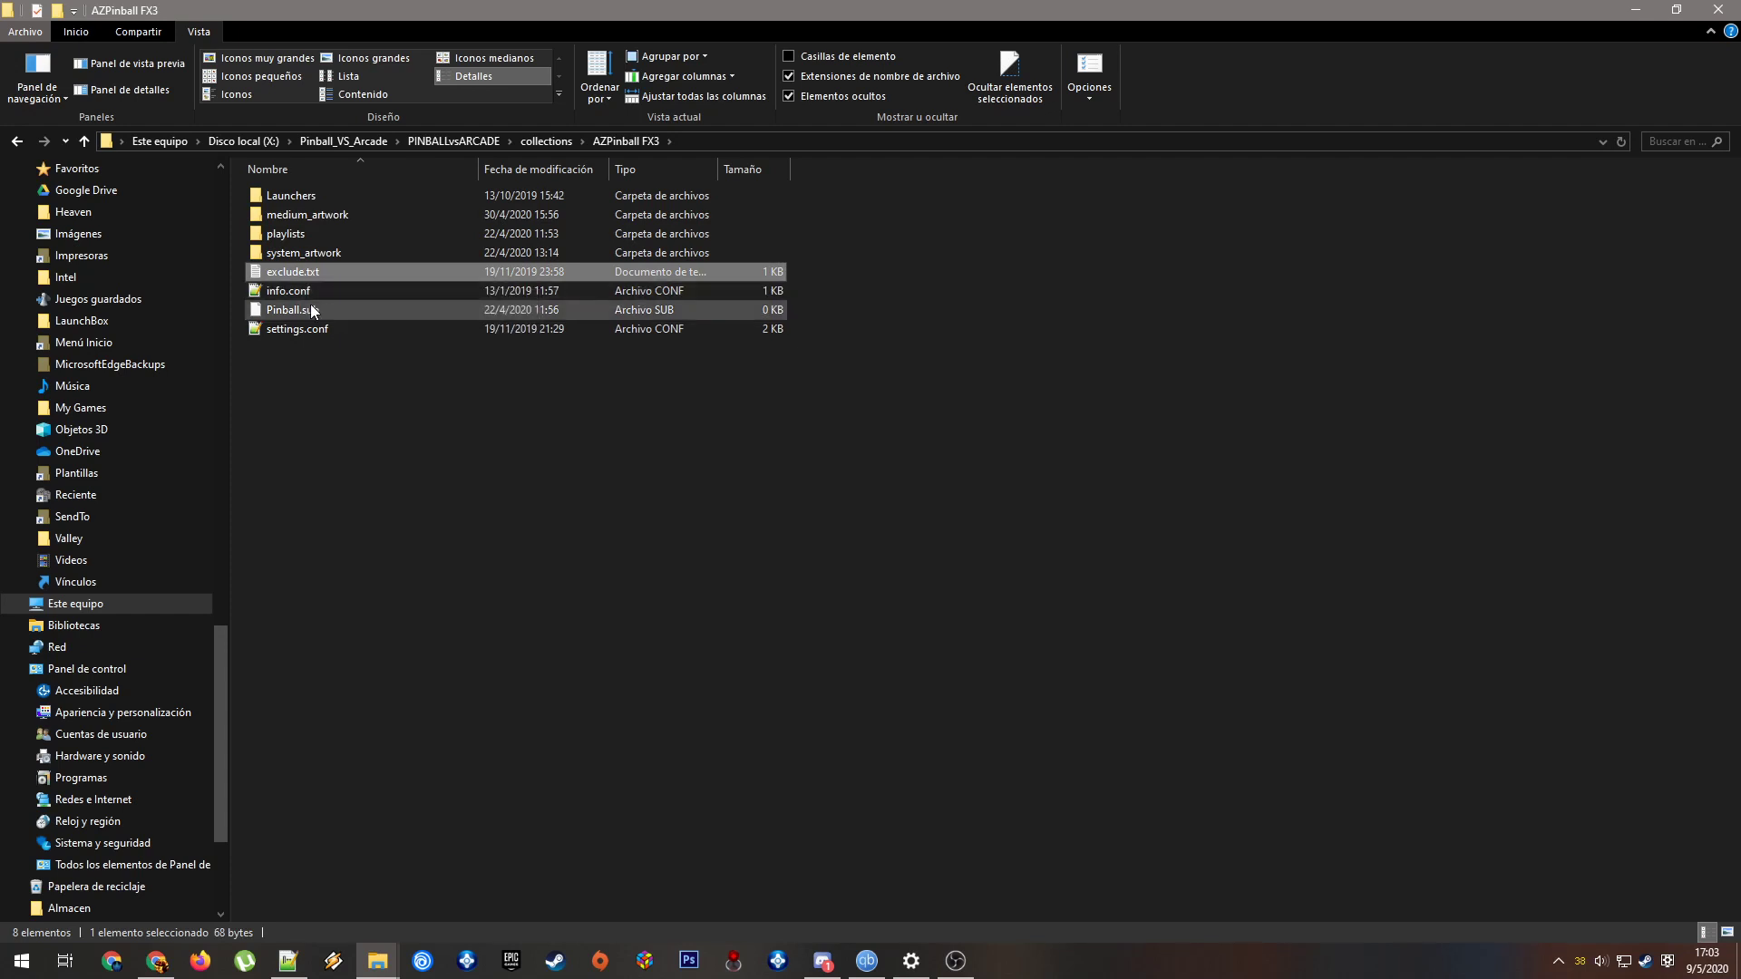
left_click(294, 310)
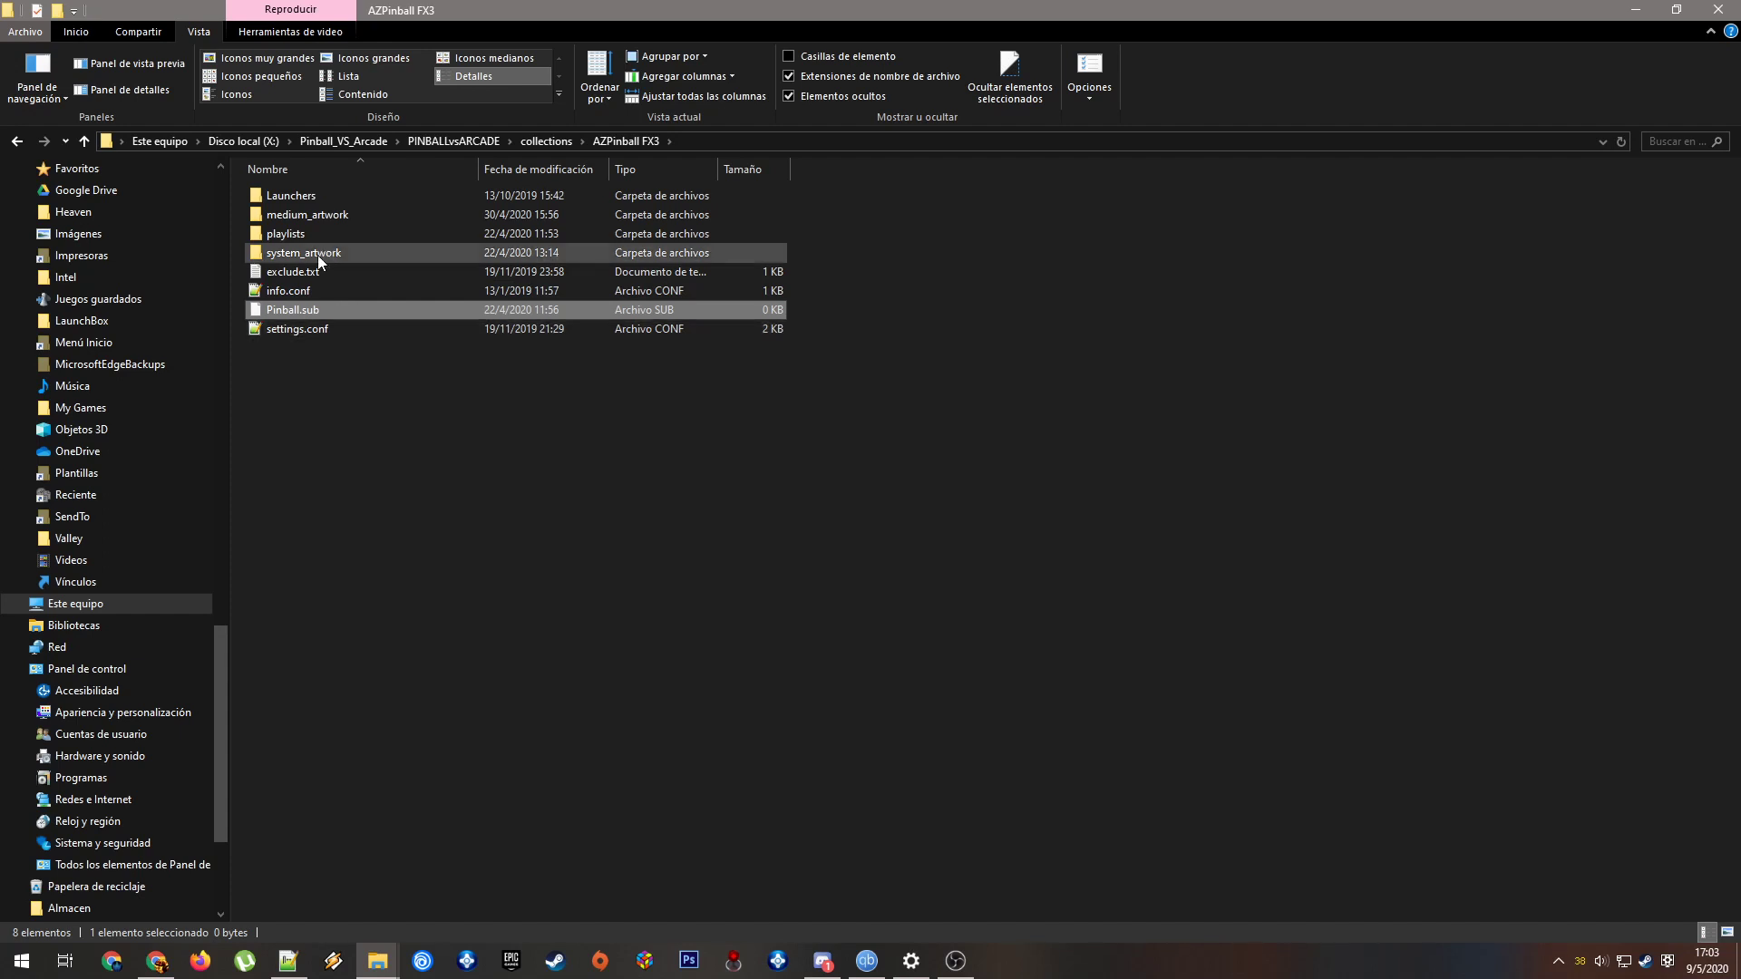
Open exclude.txt, highlight its excluded folders (fonts, gui, preview, PTSData, sfx), then close it
double_click(292, 272)
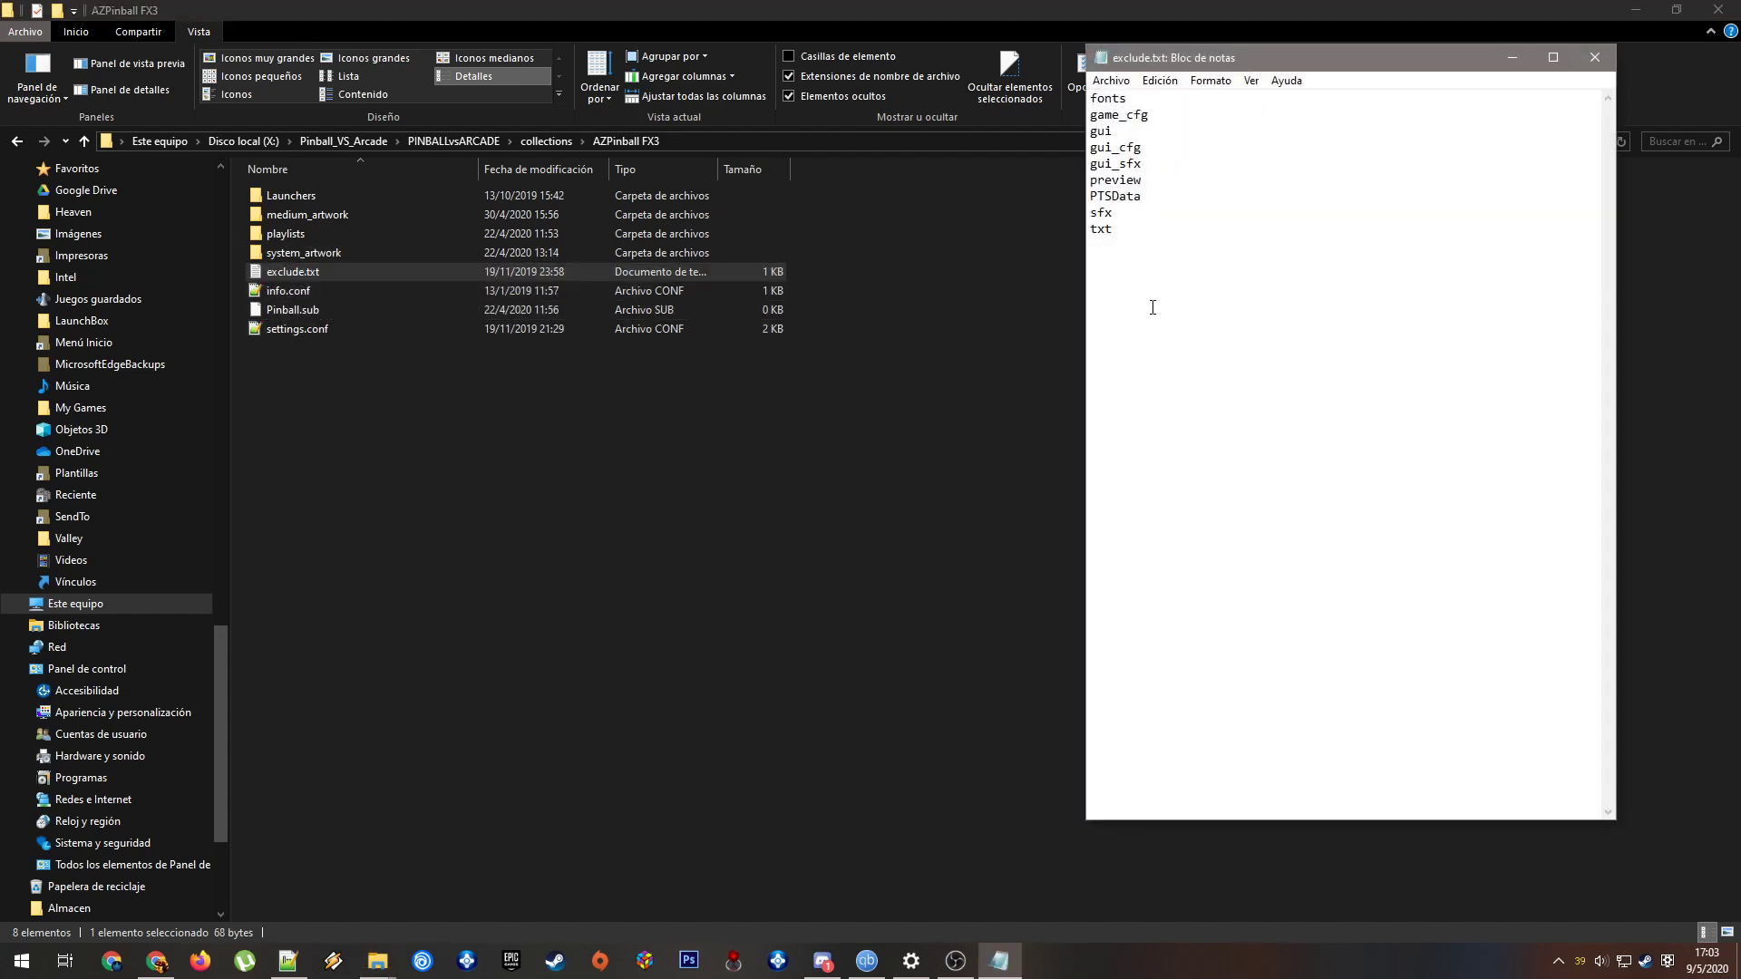
key("ctrl+a")
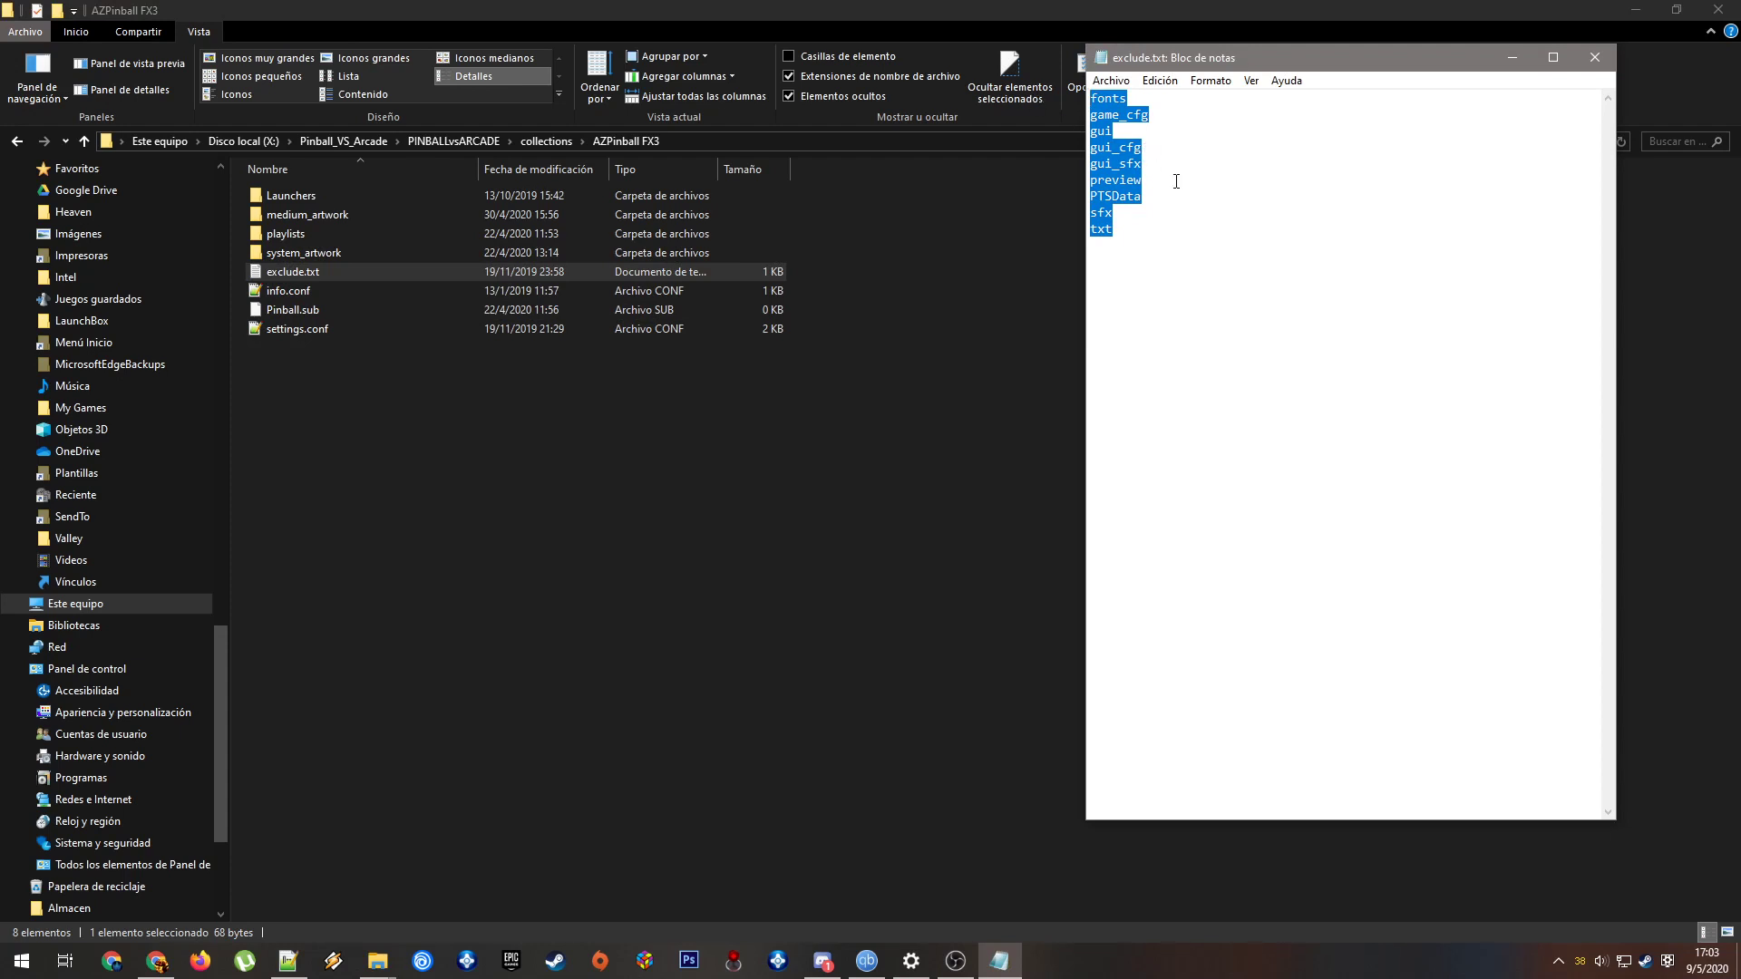
mouse_move(1206, 206)
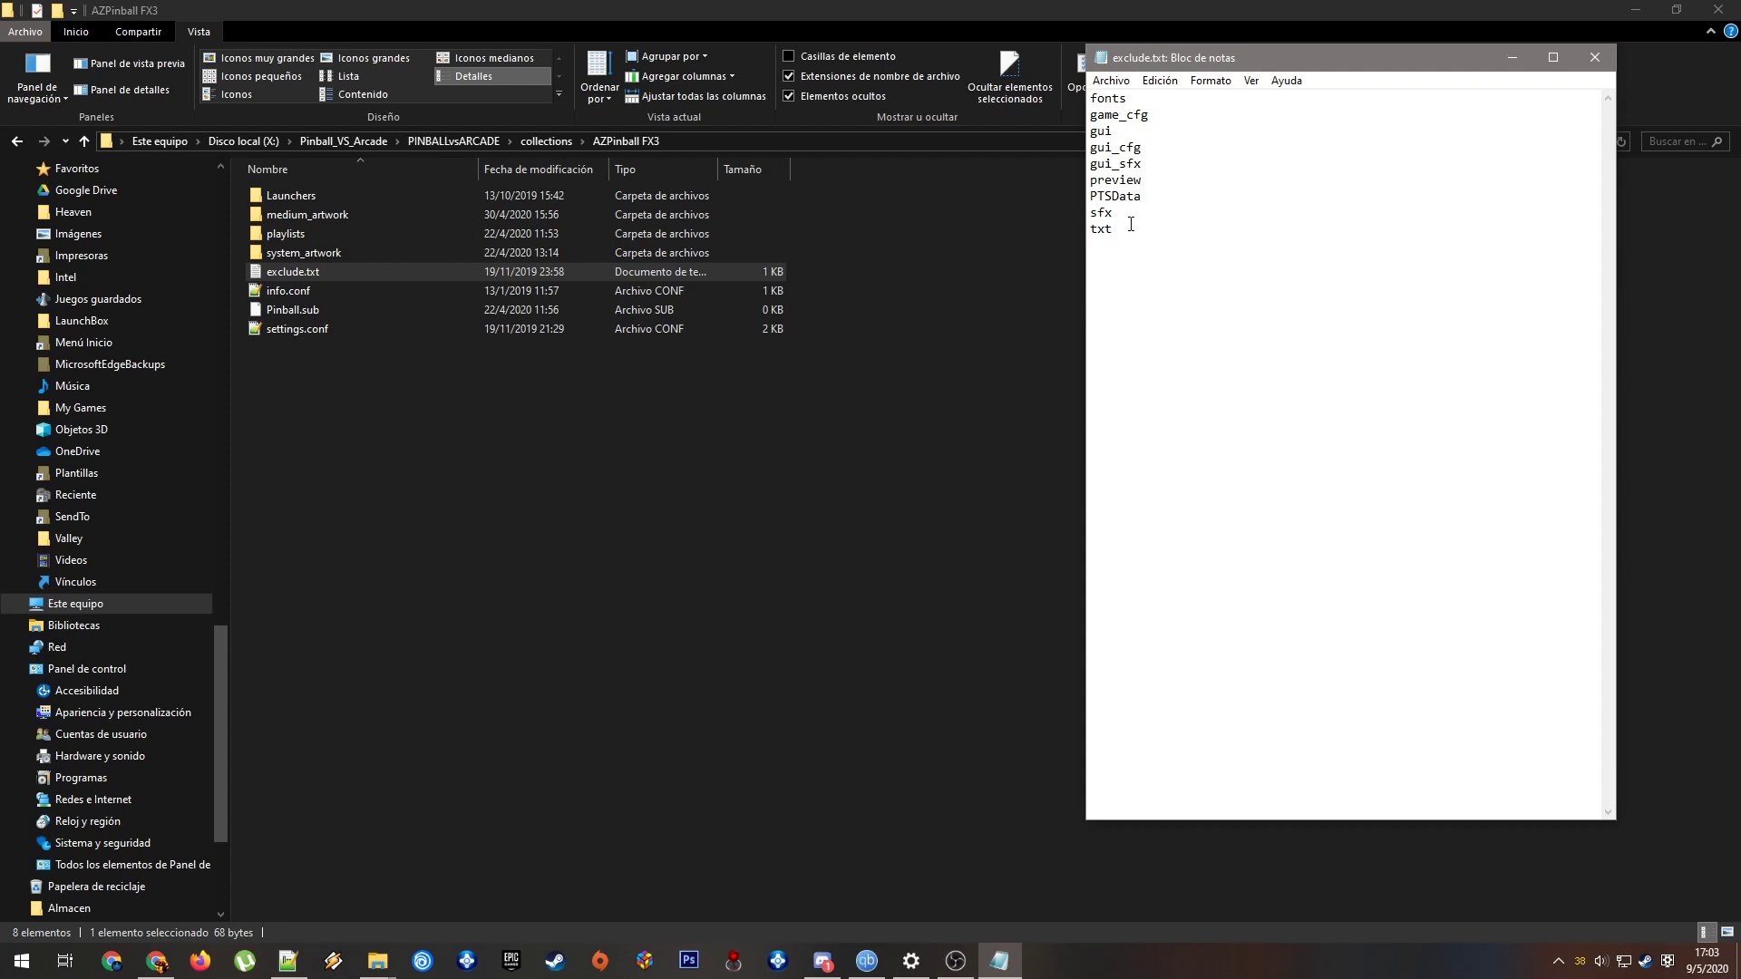
mouse_move(1138, 224)
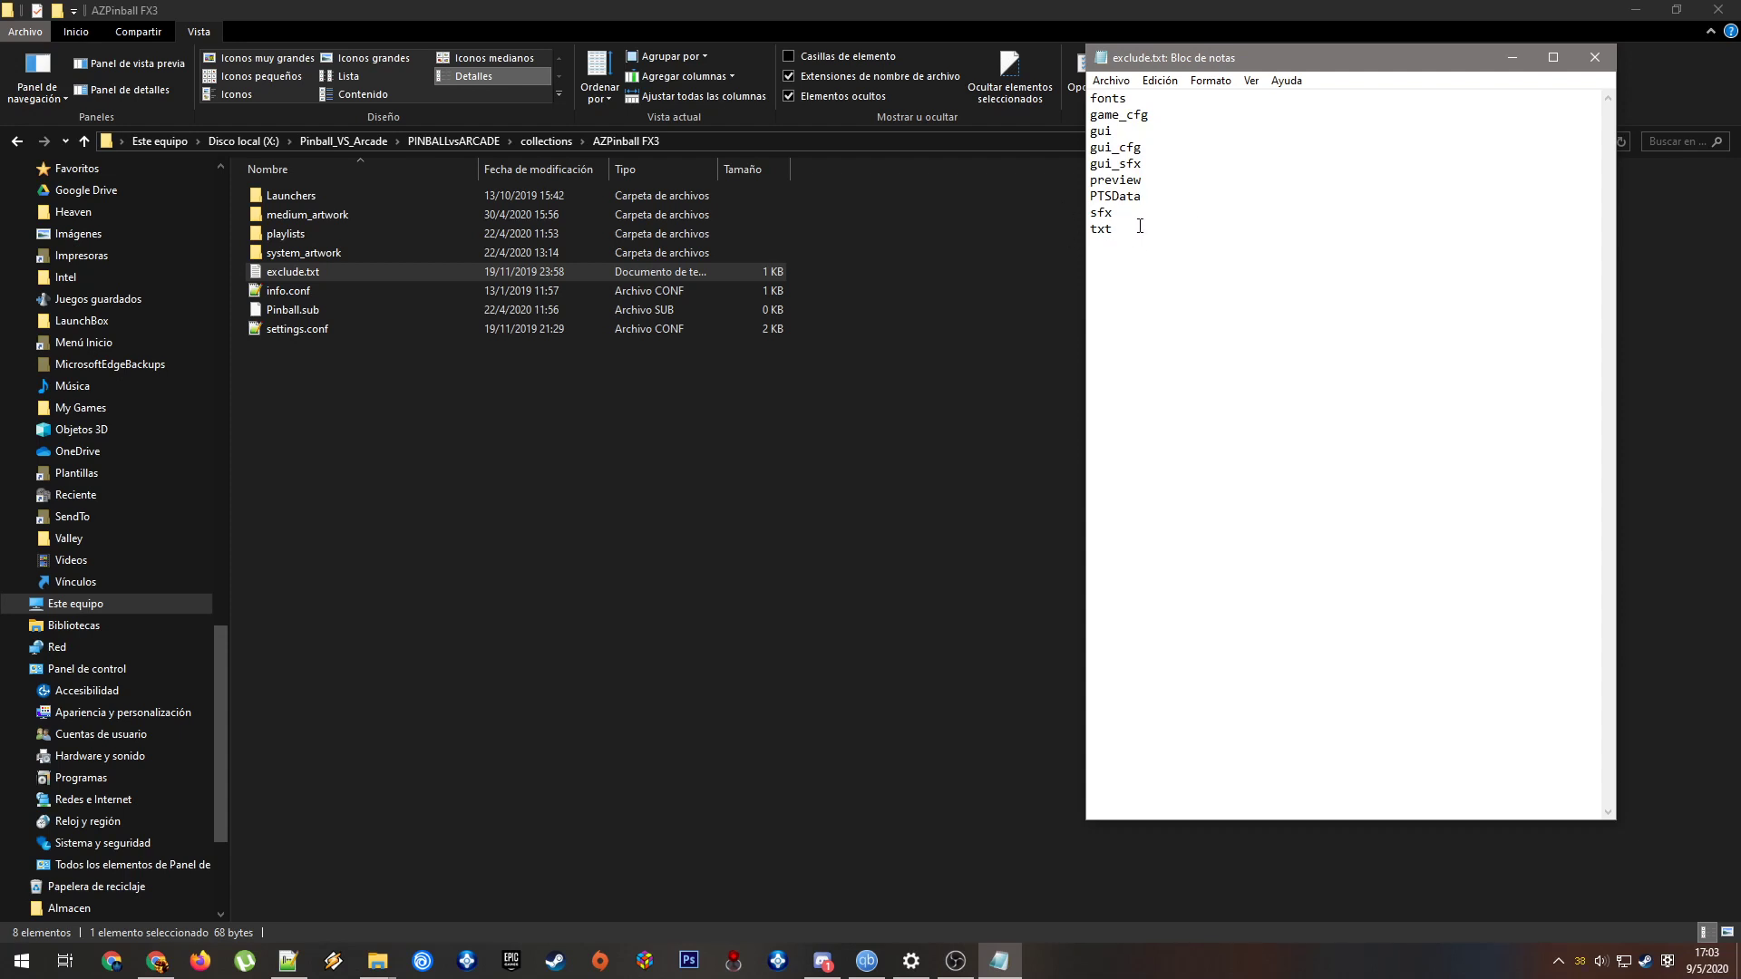
key("ctrl+a")
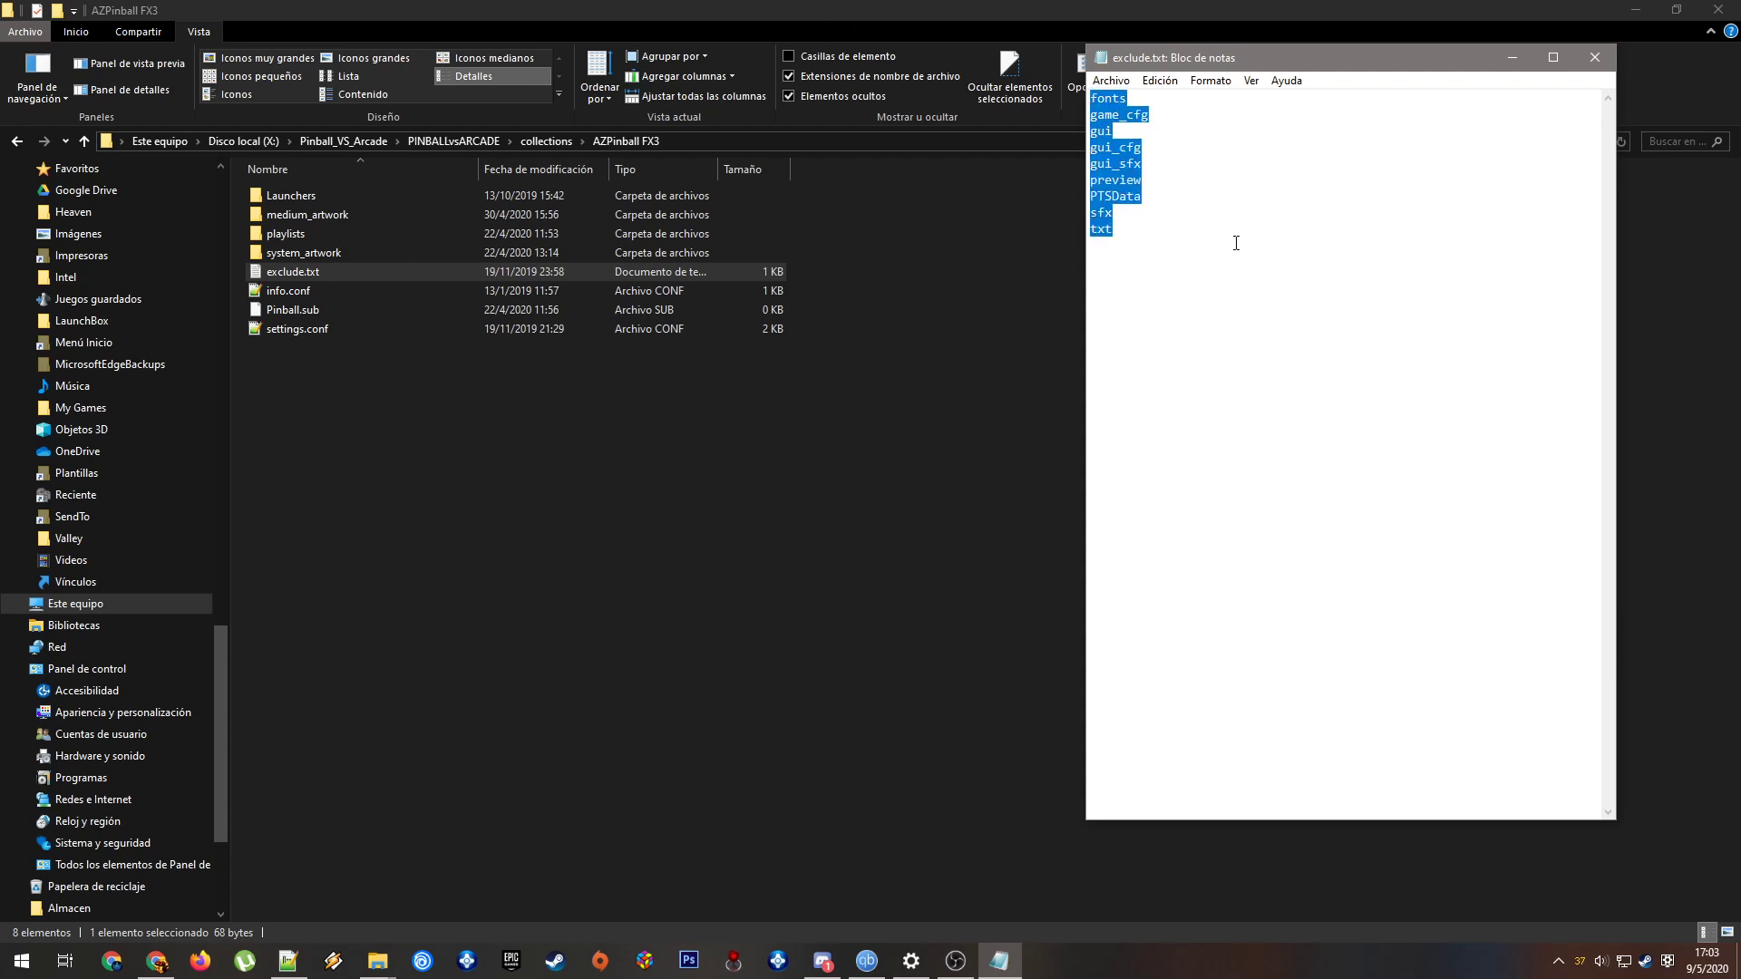
left_click(1246, 206)
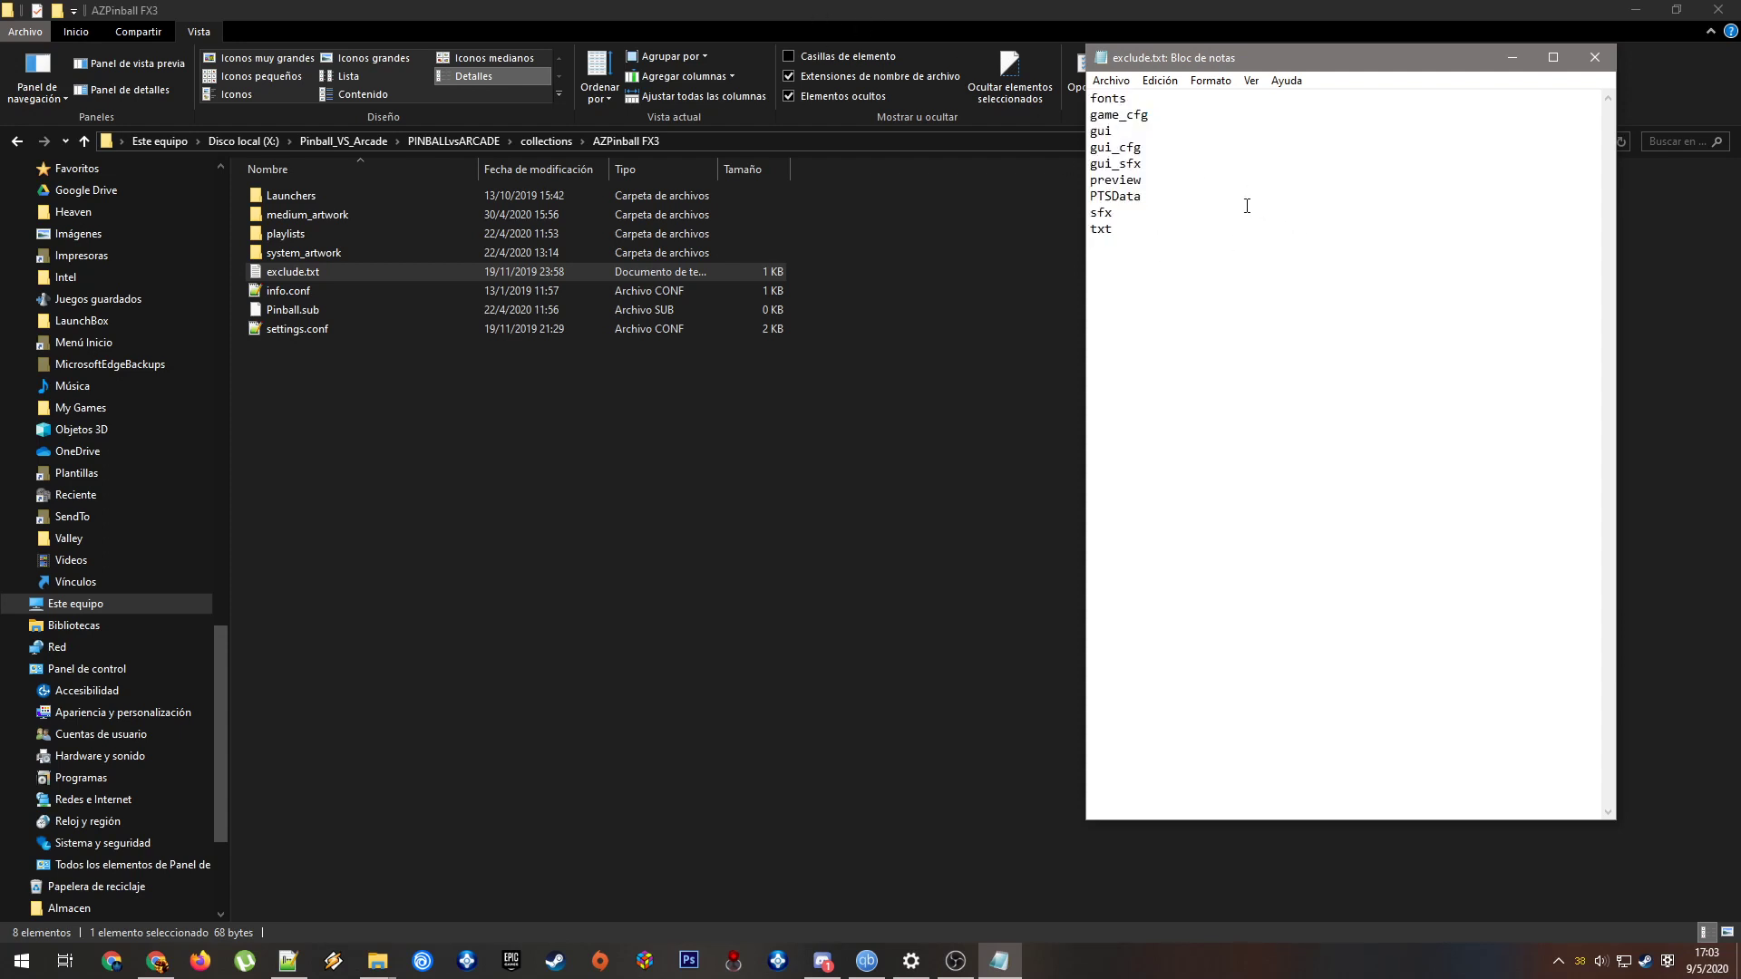
key("ctrl+a")
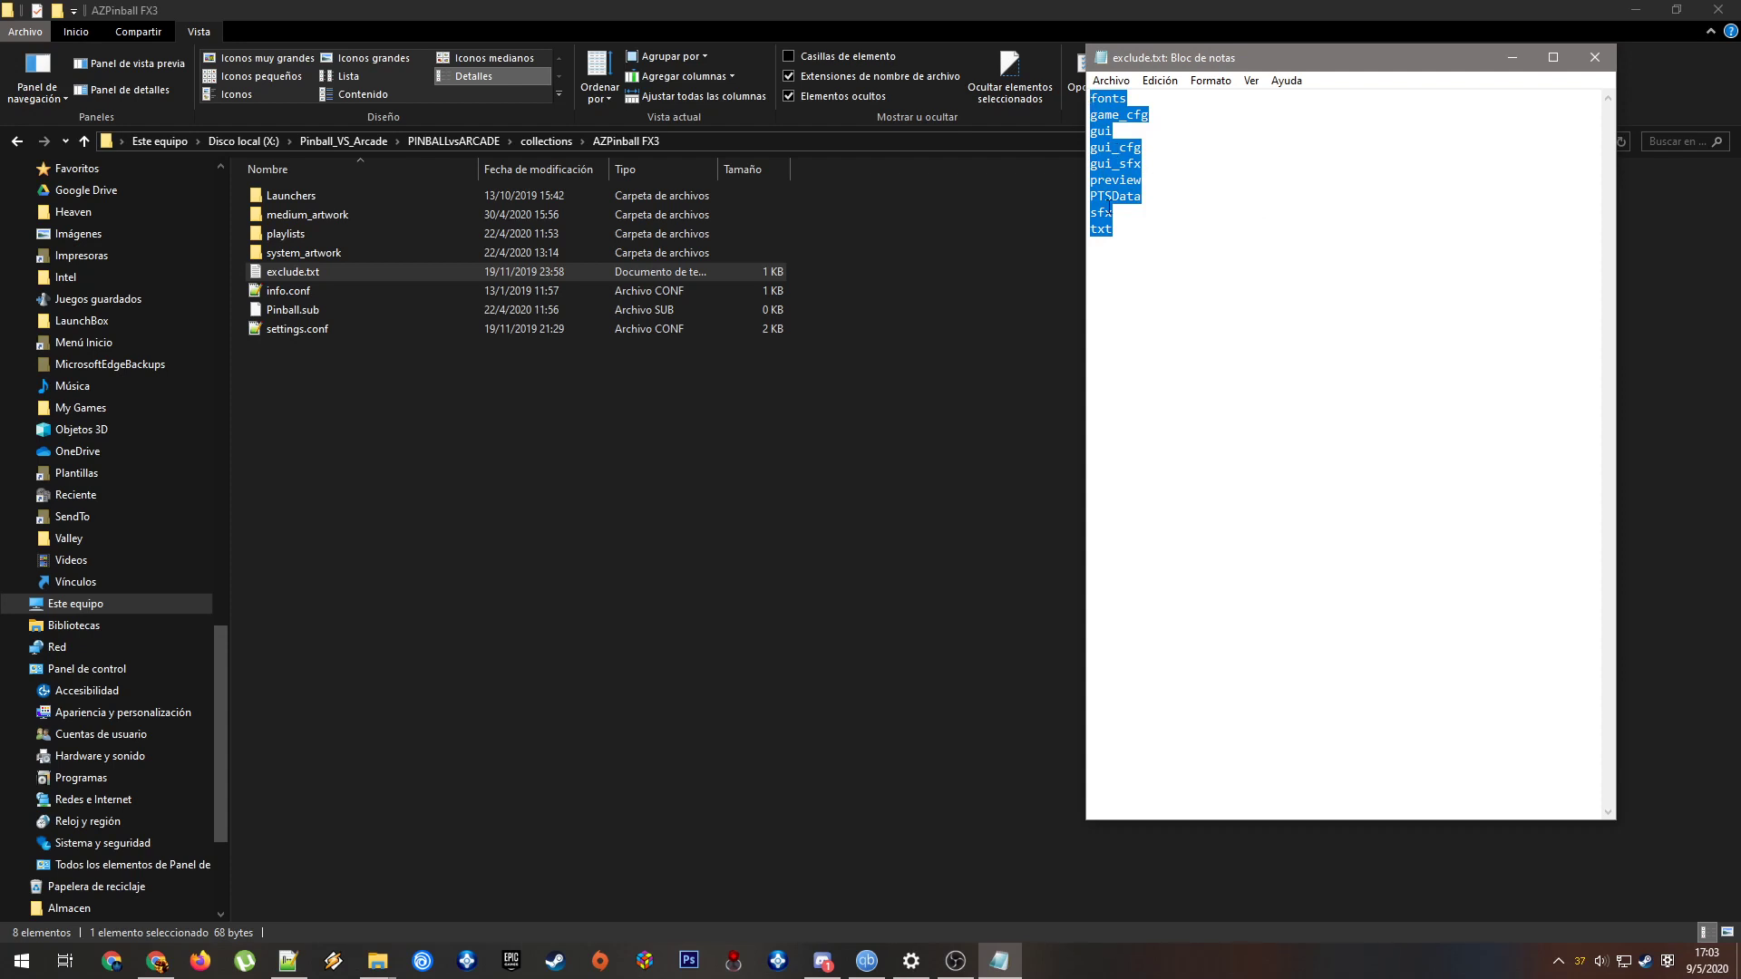
left_click(1151, 240)
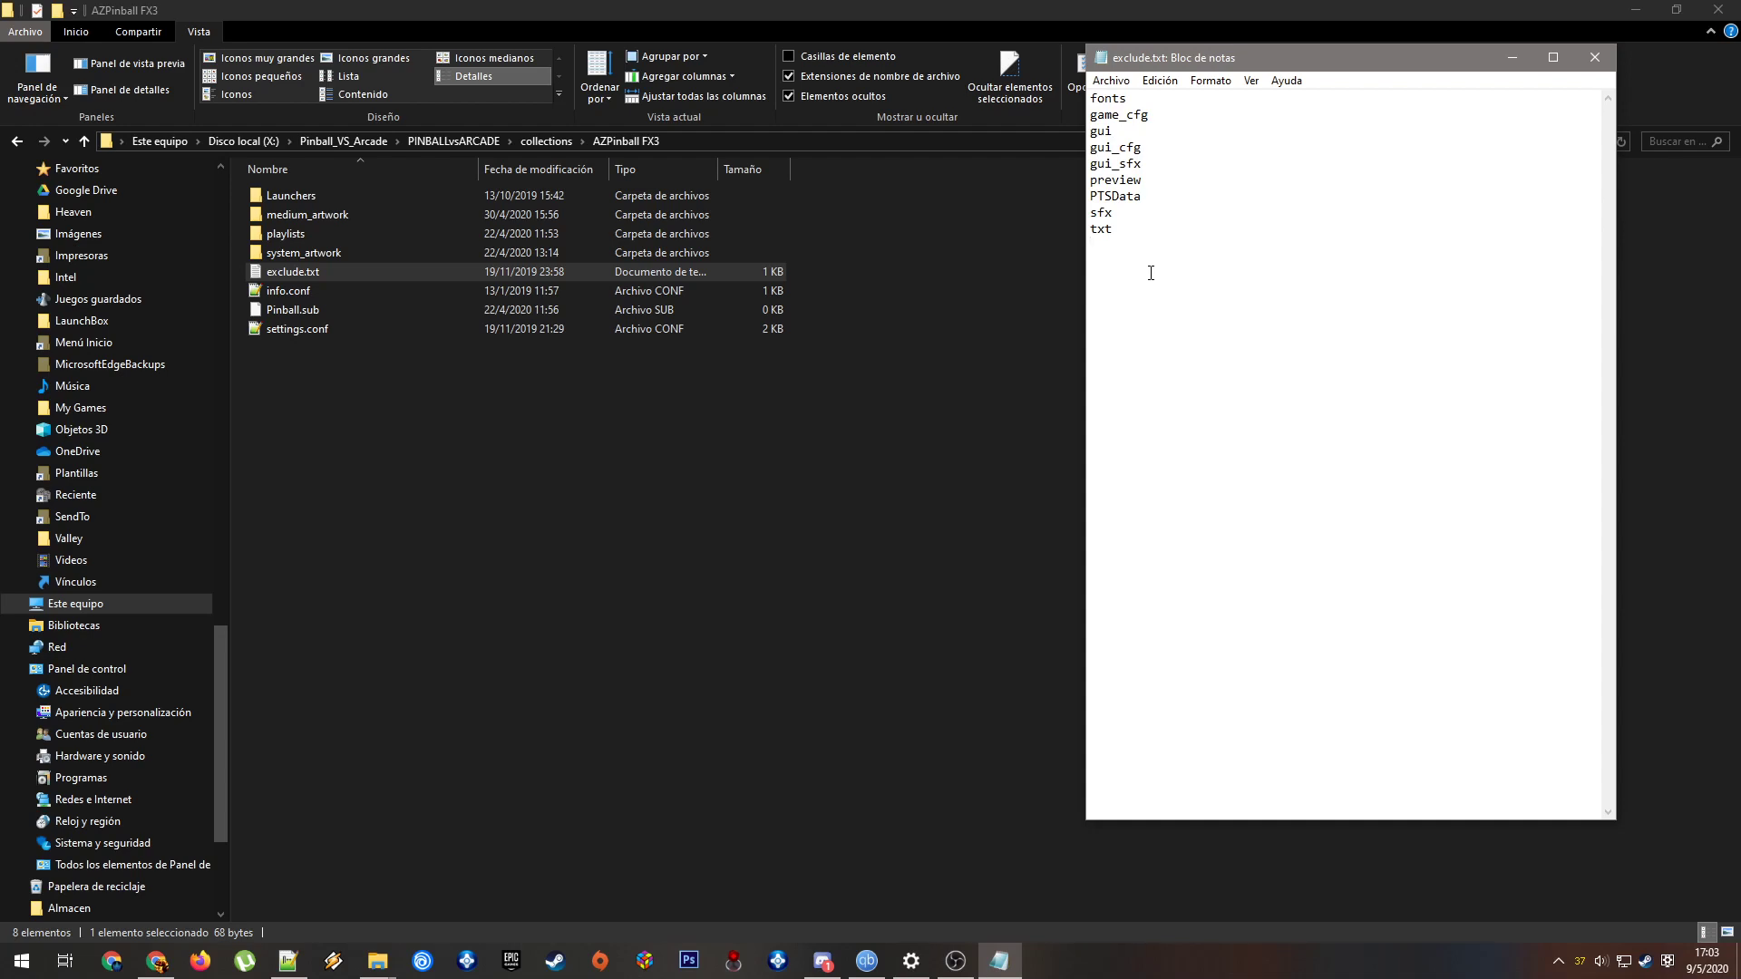
mouse_move(1212, 292)
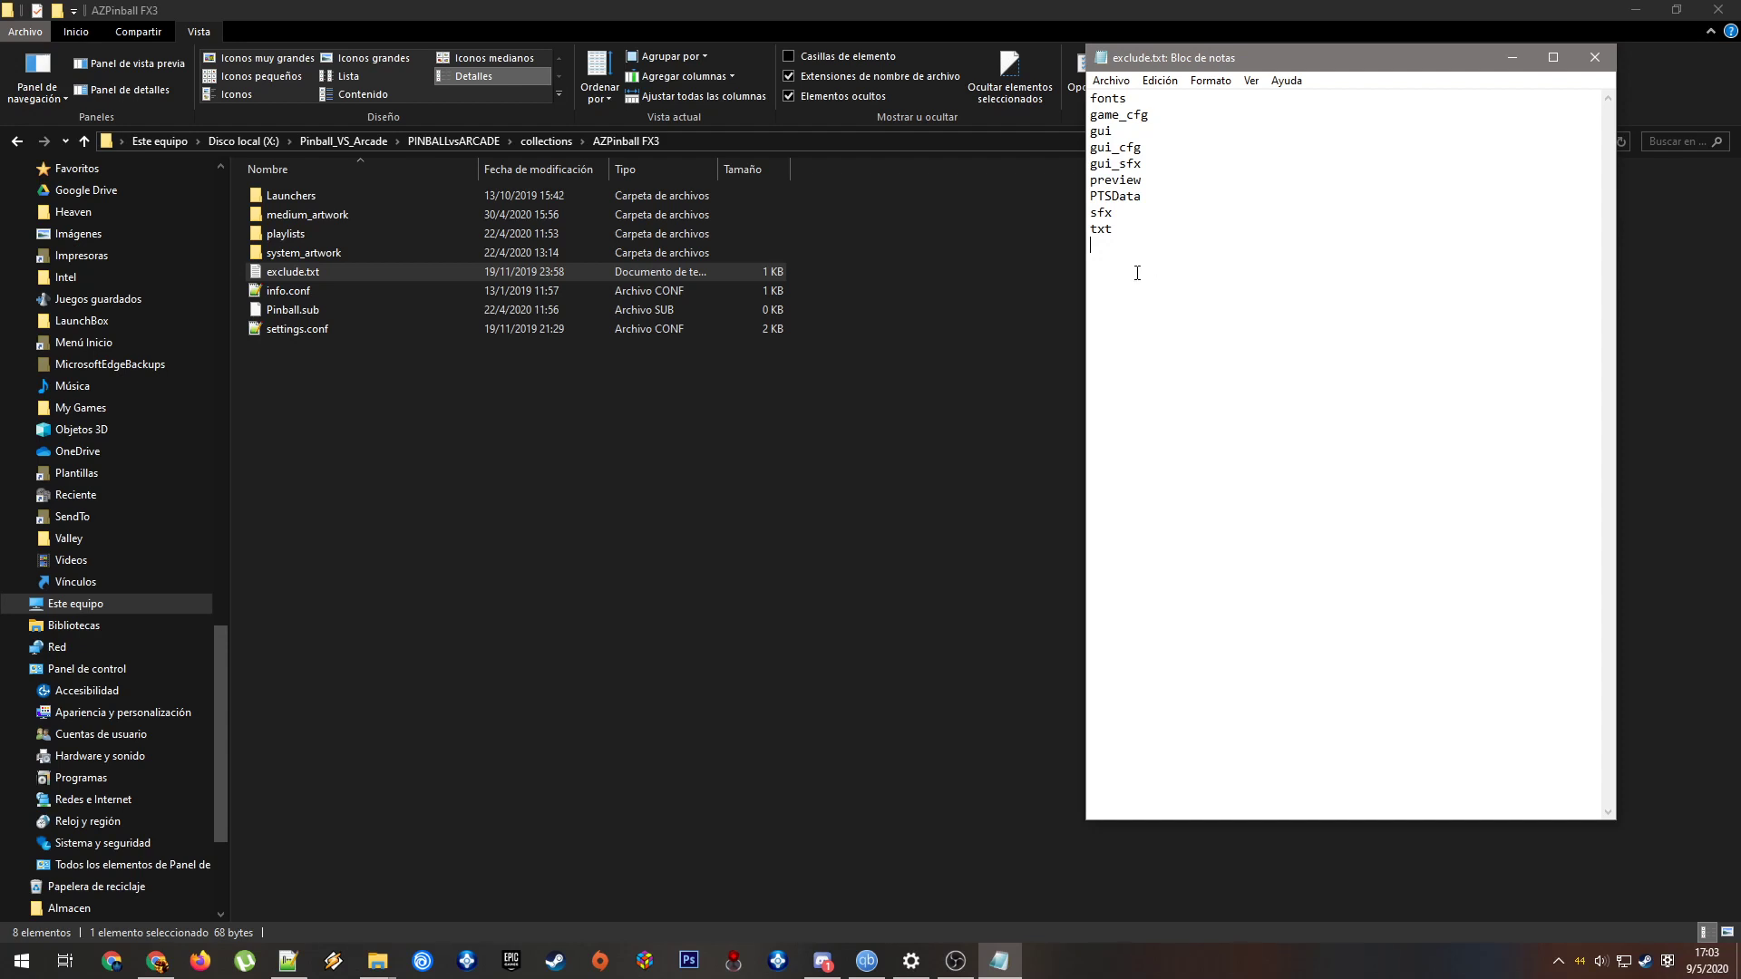
mouse_move(1167, 272)
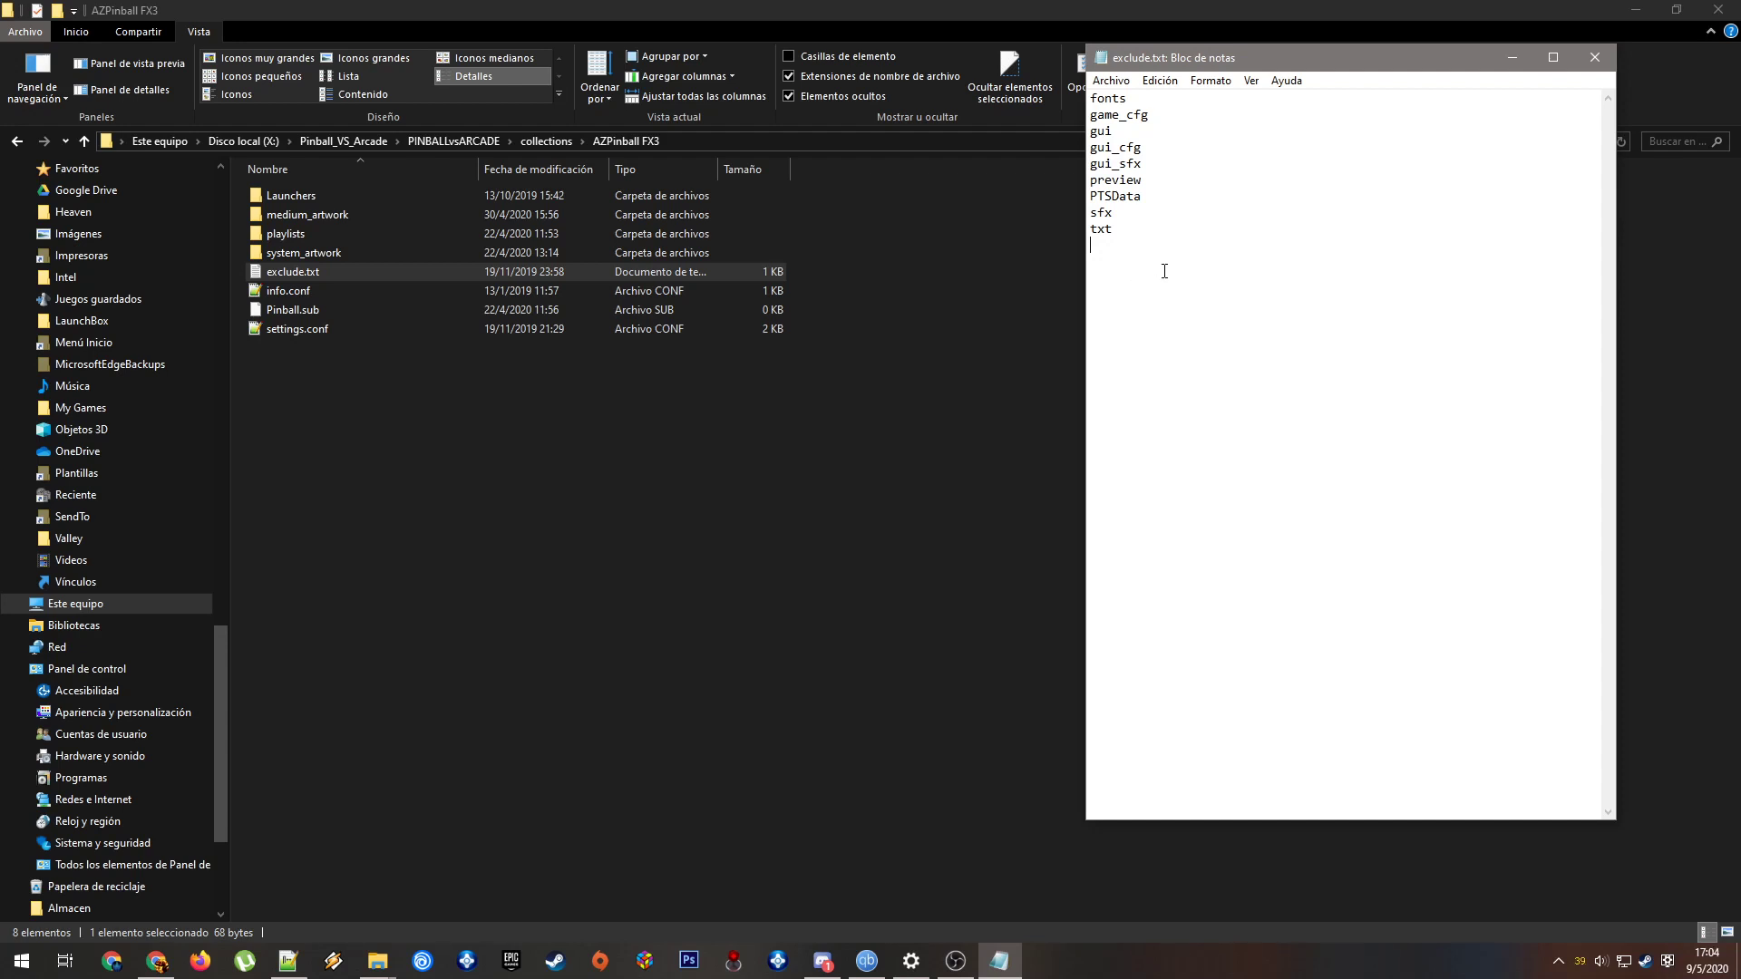
mouse_move(1219, 189)
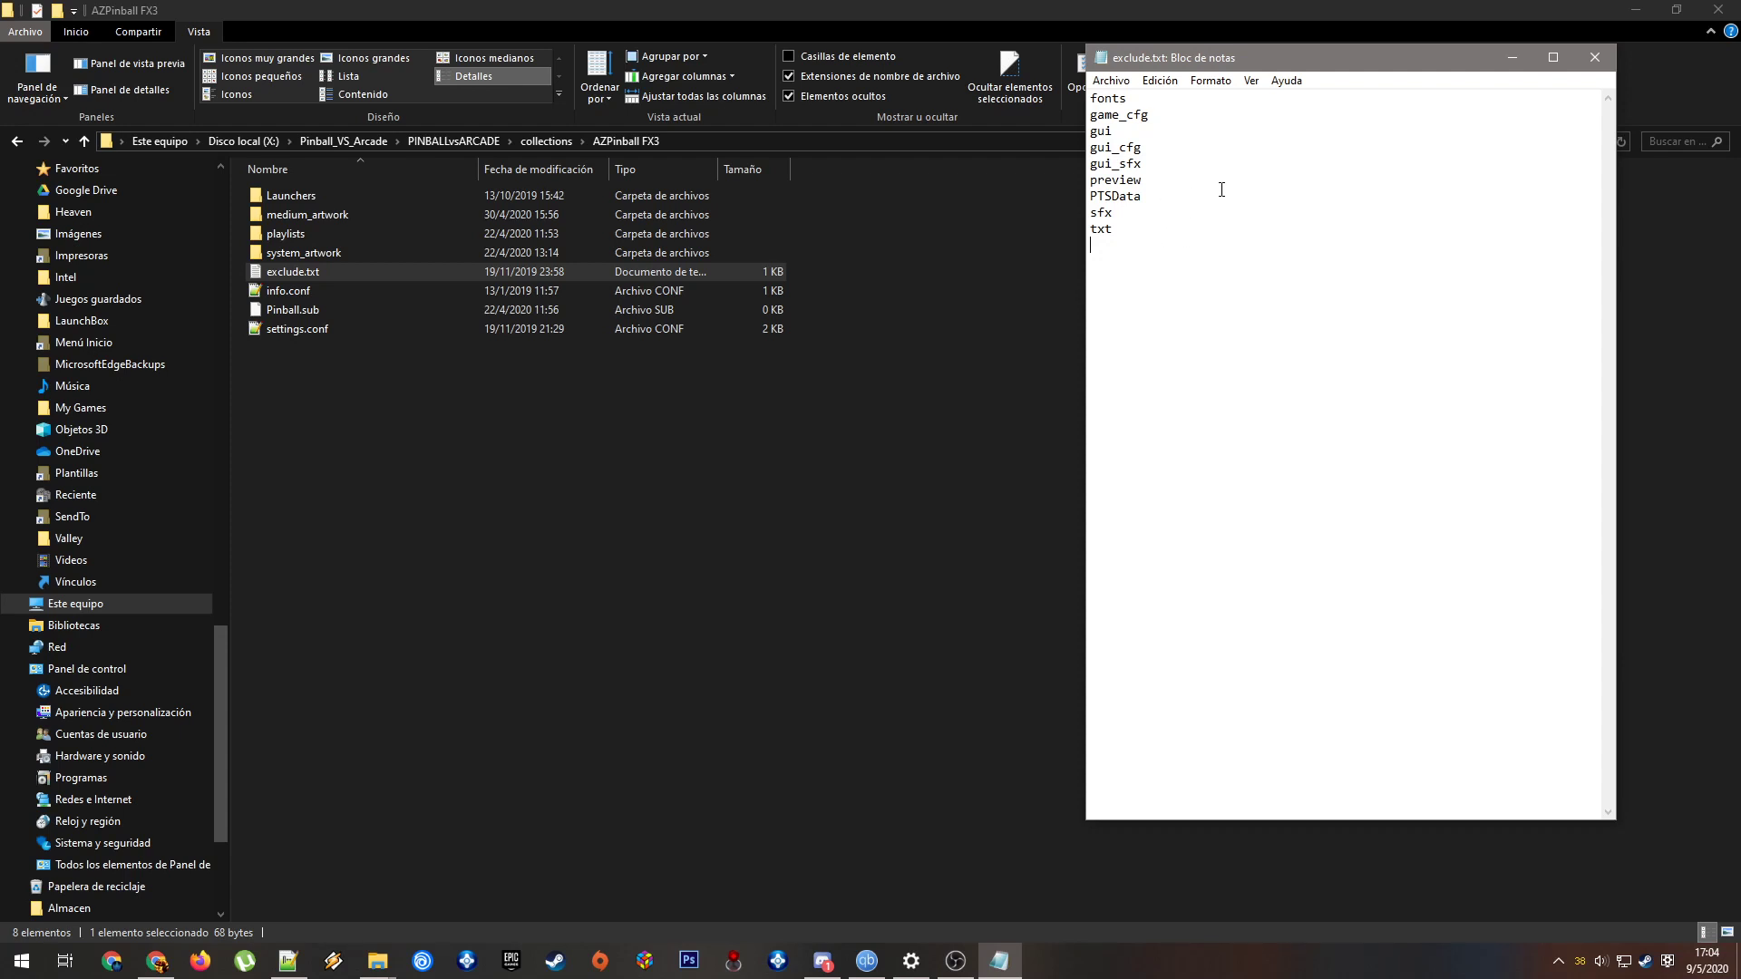
mouse_move(1236, 206)
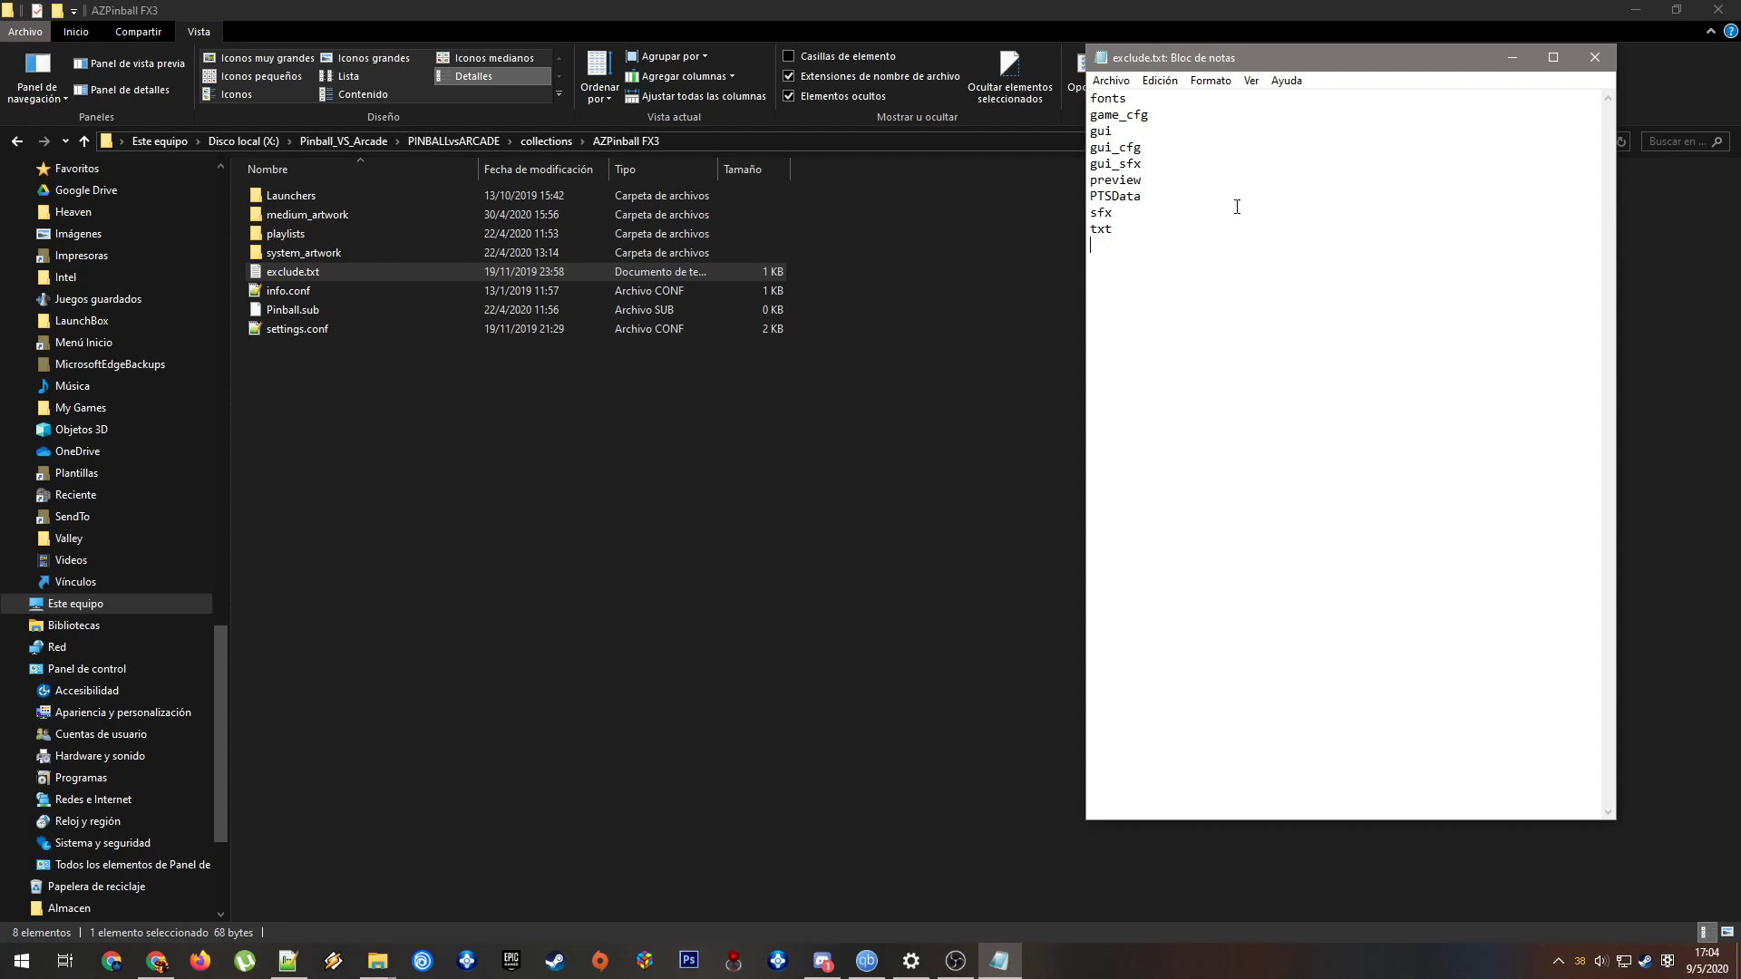
mouse_move(1203, 254)
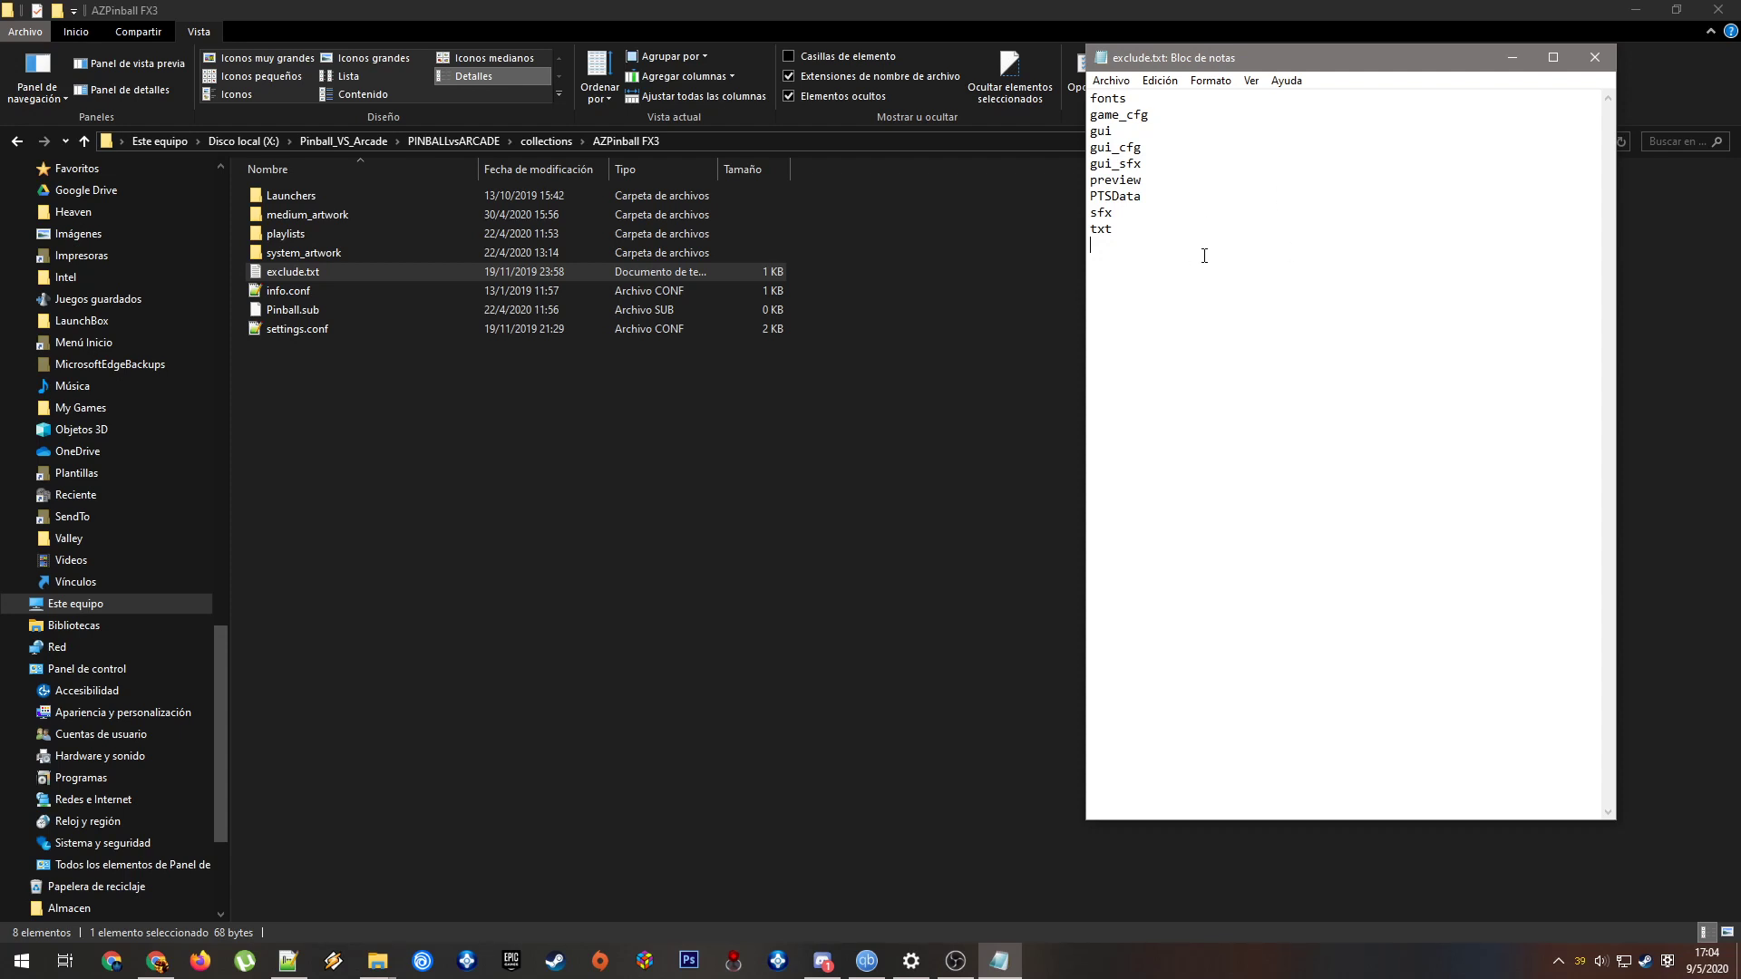
mouse_move(1393, 232)
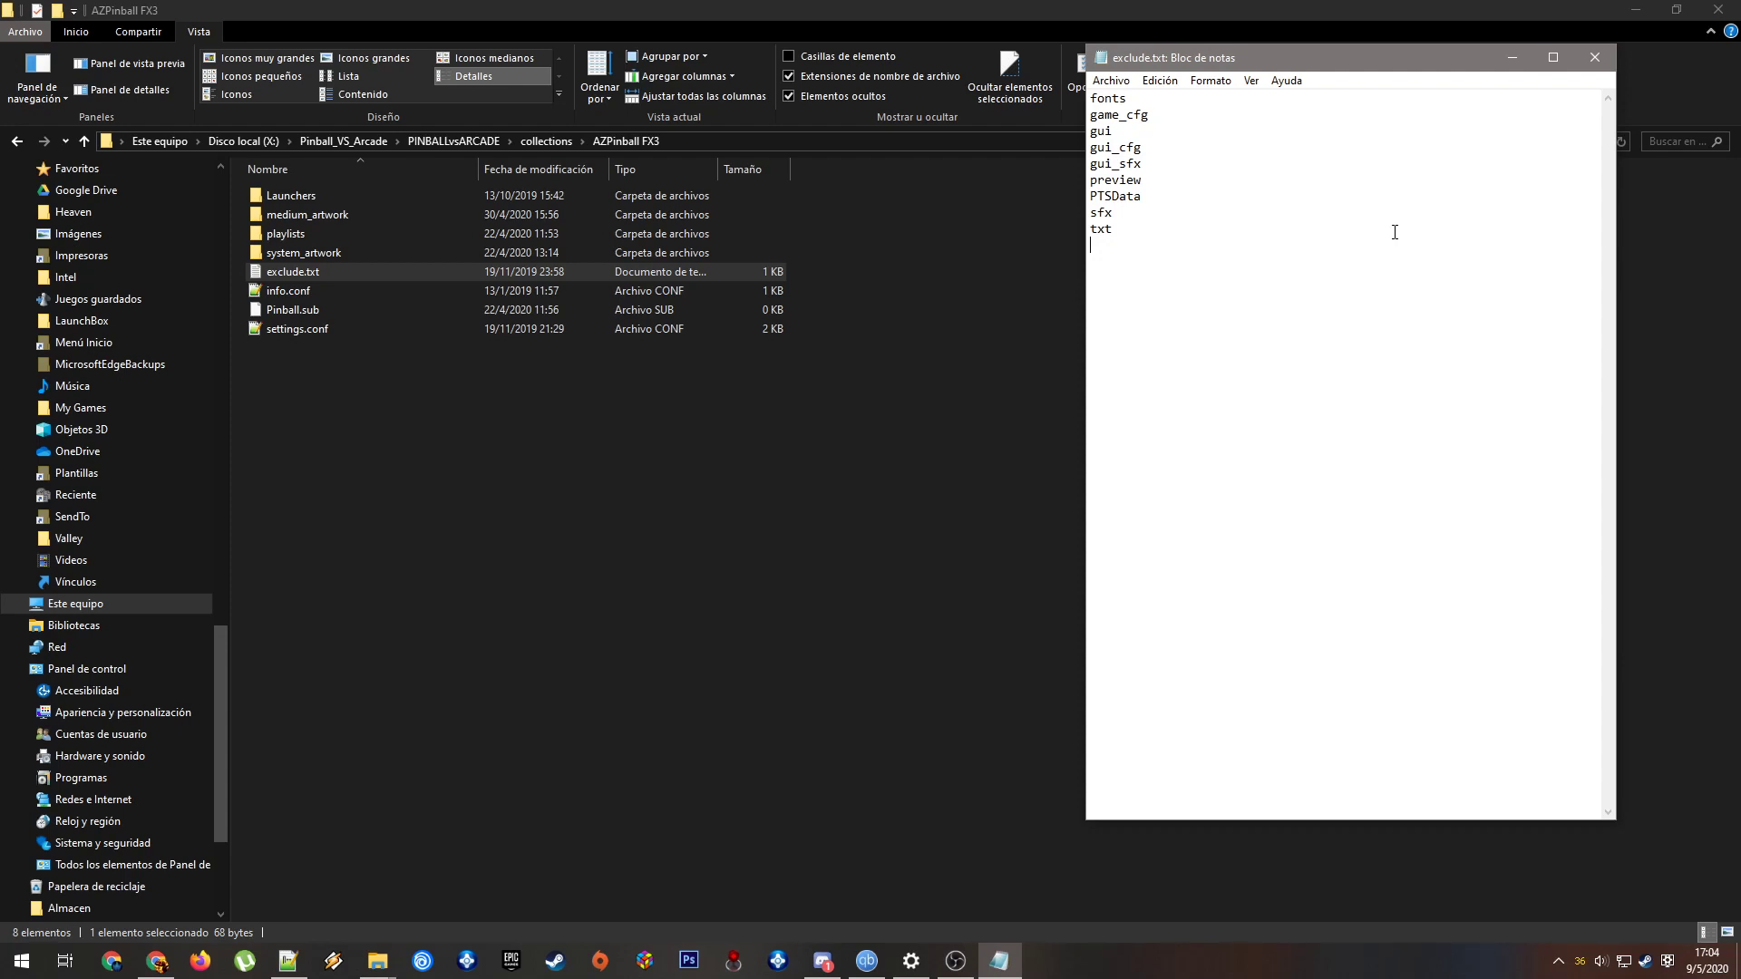
mouse_move(1305, 260)
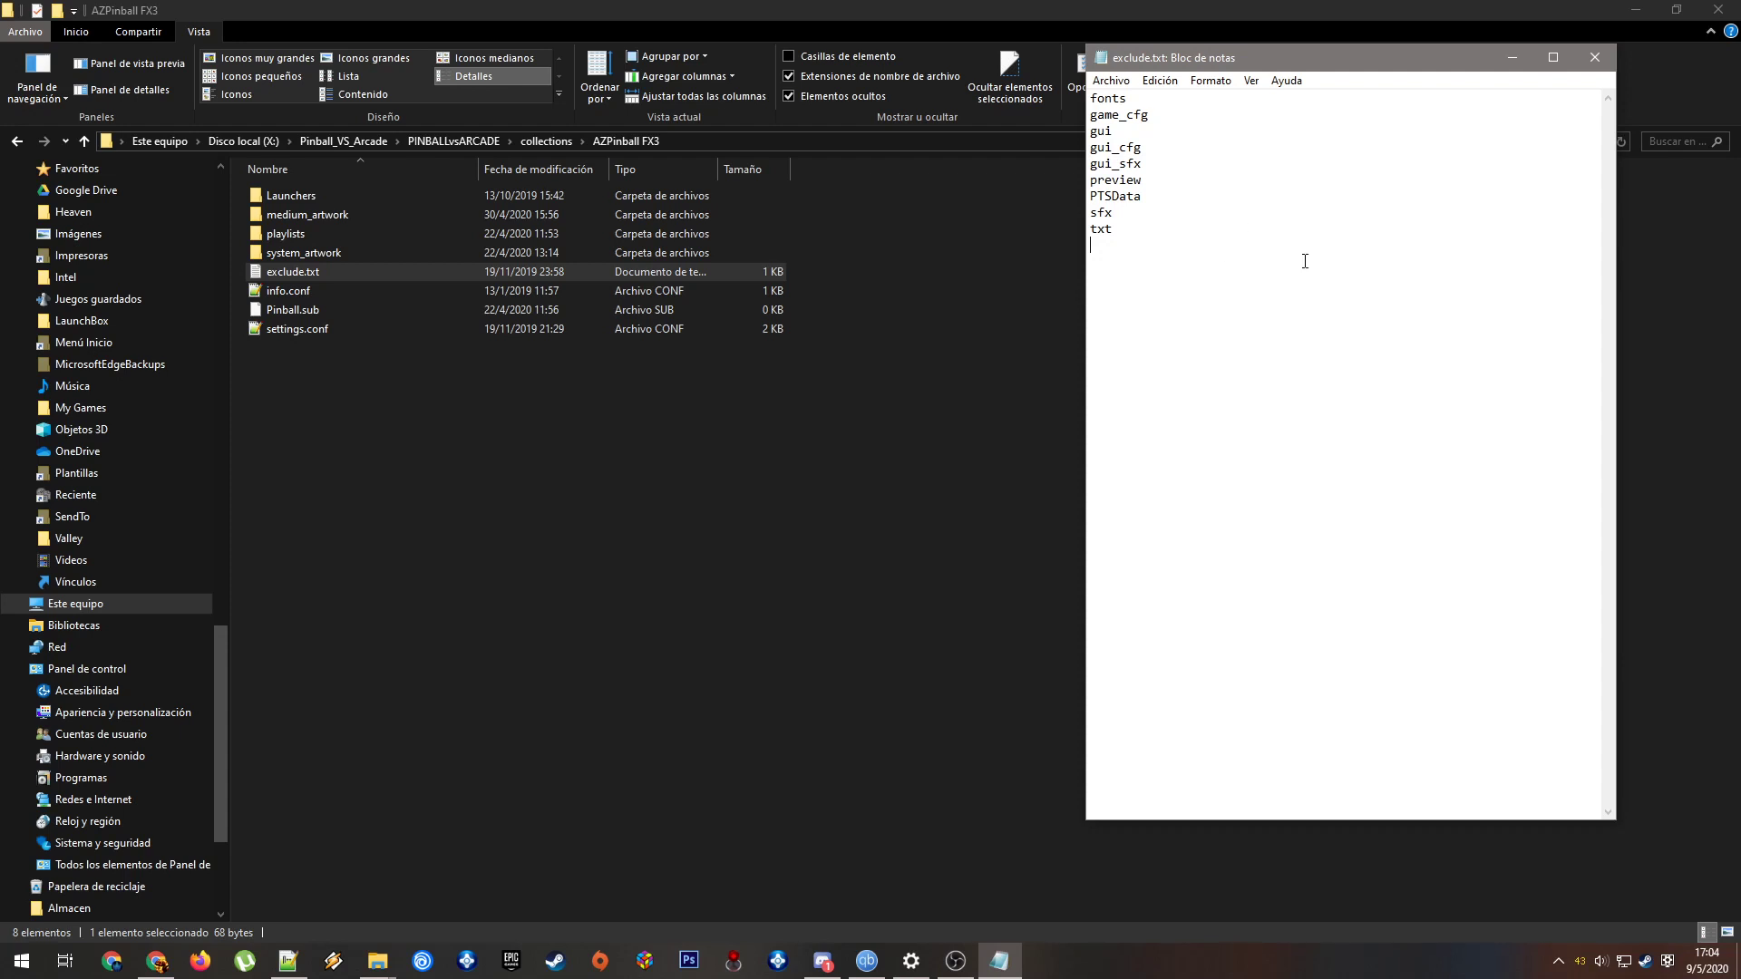
left_click(297, 329)
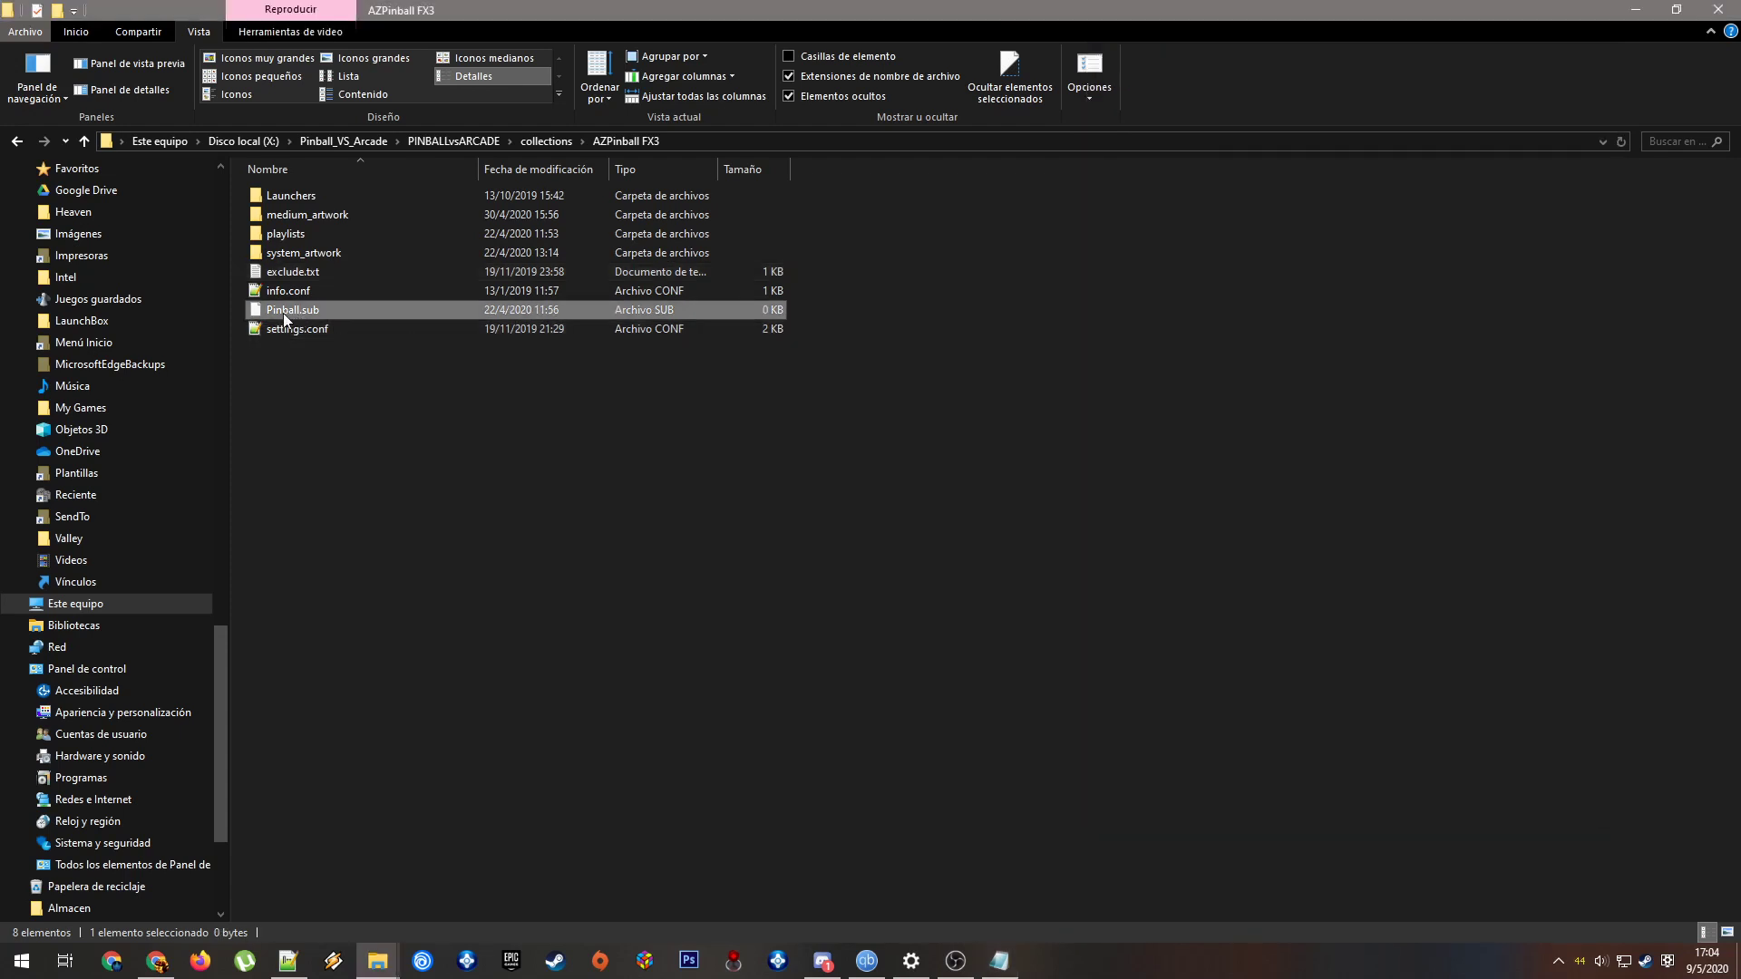
mouse_move(296, 317)
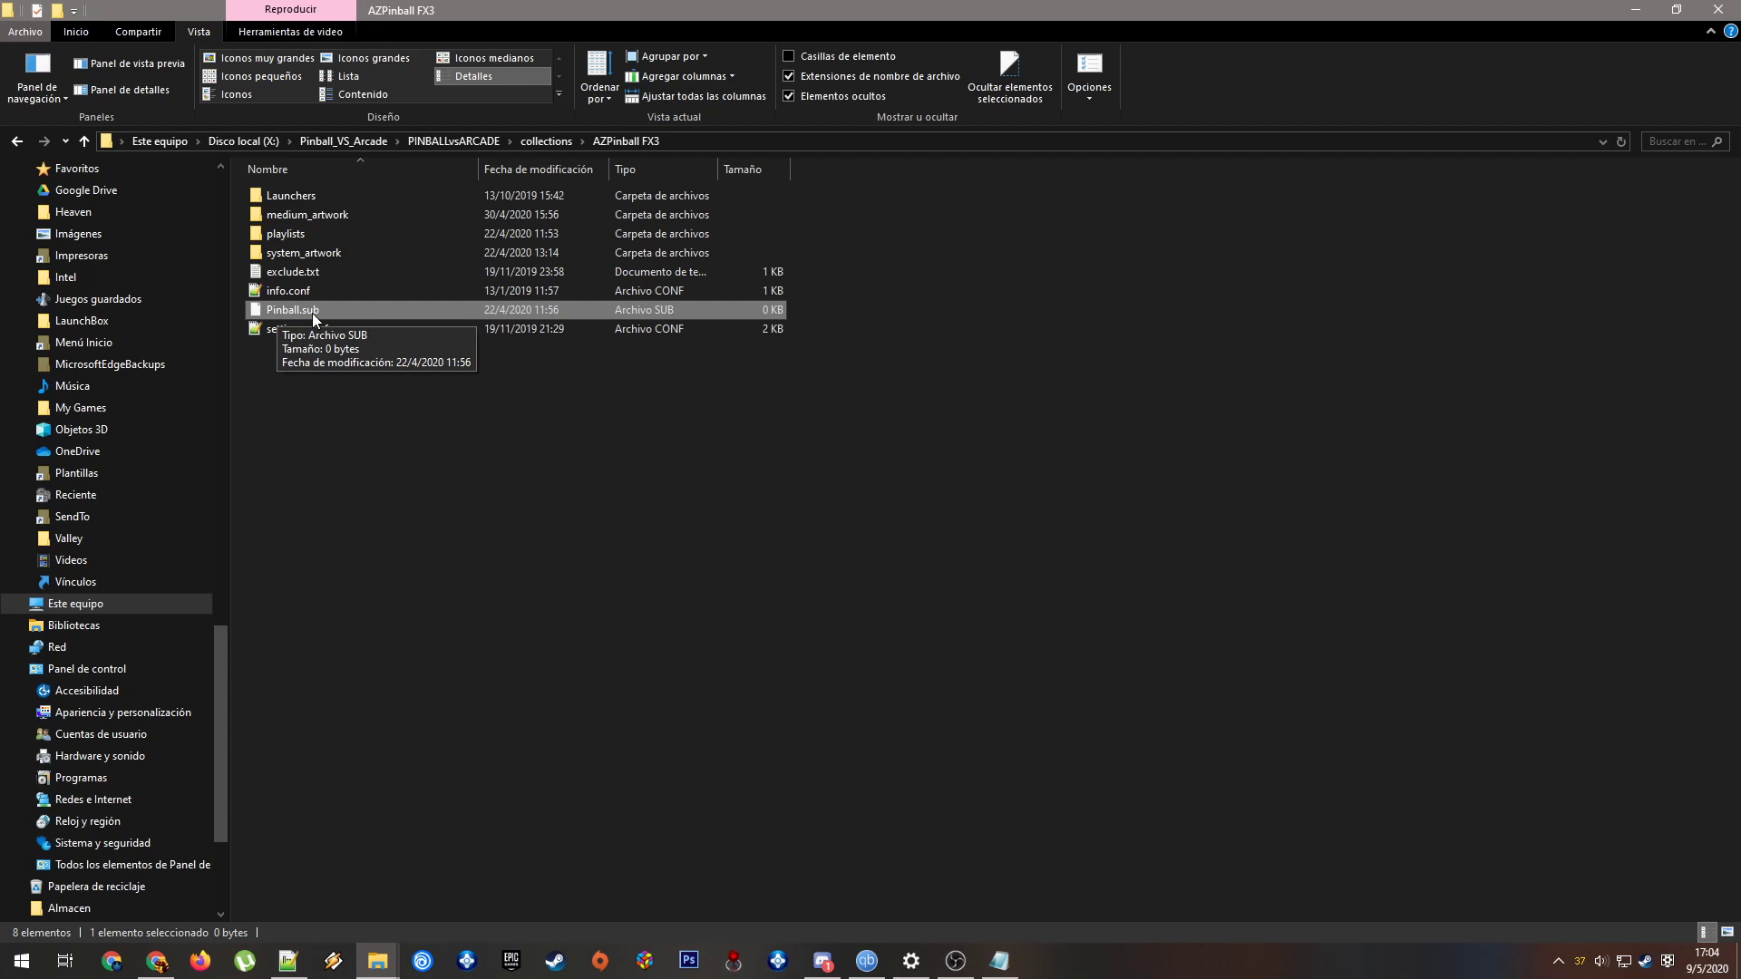
mouse_move(308, 319)
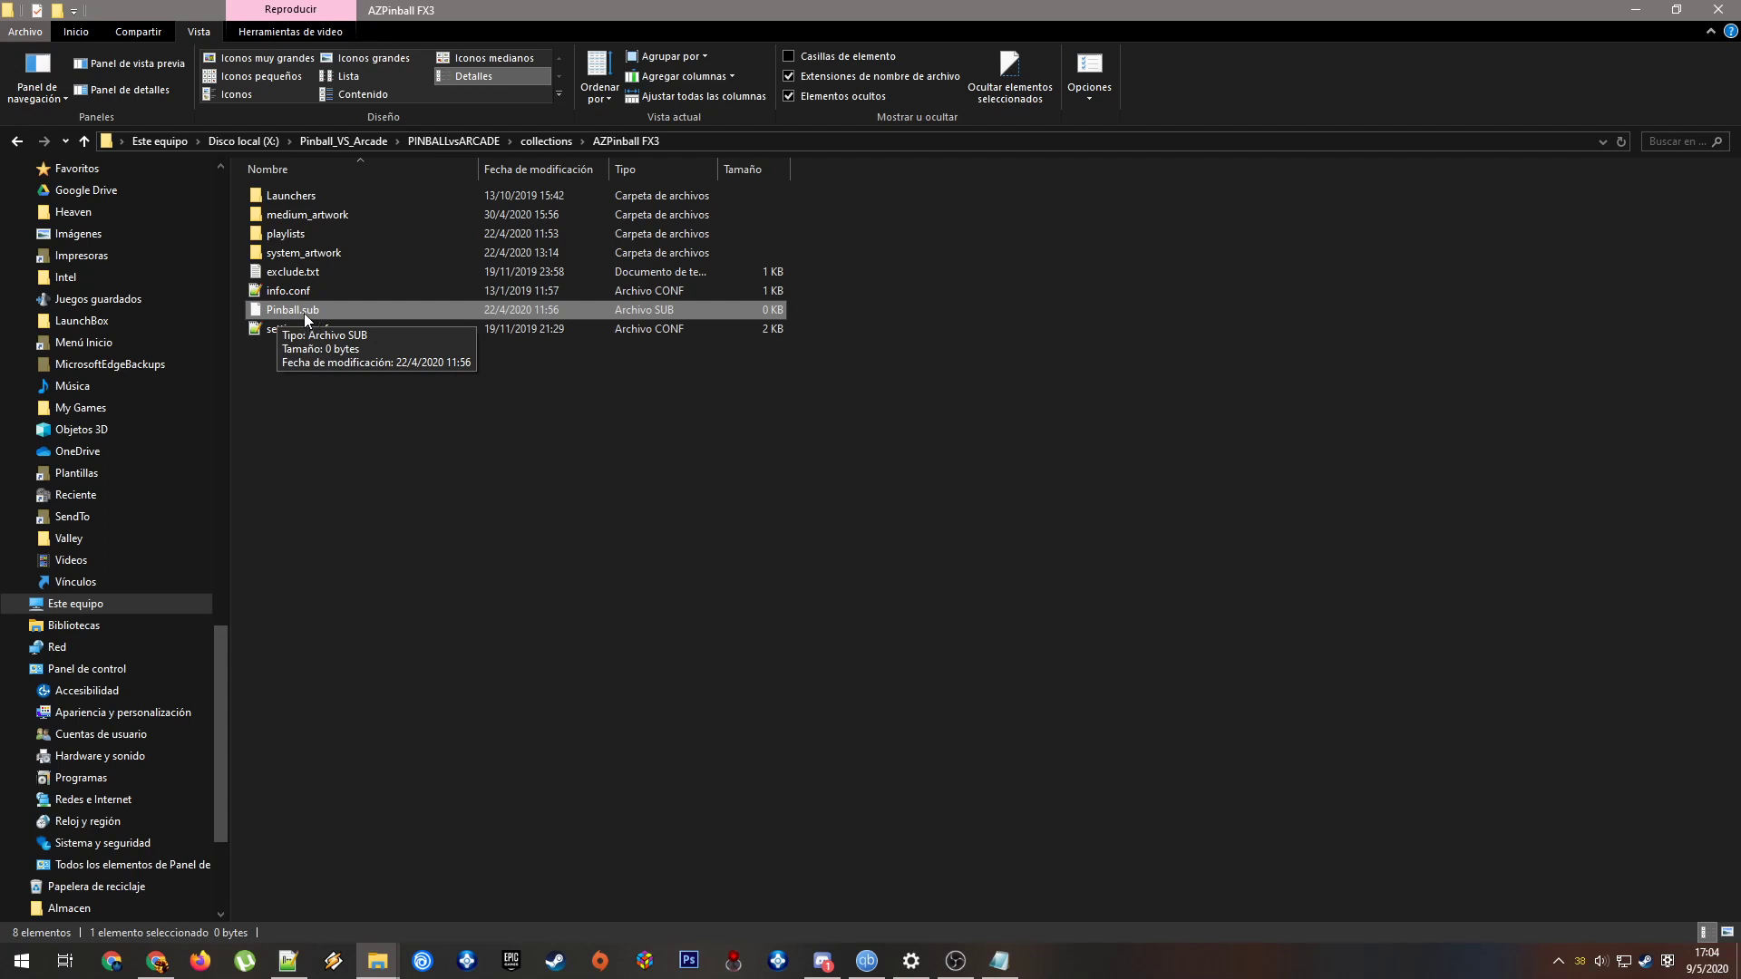
mouse_move(578, 451)
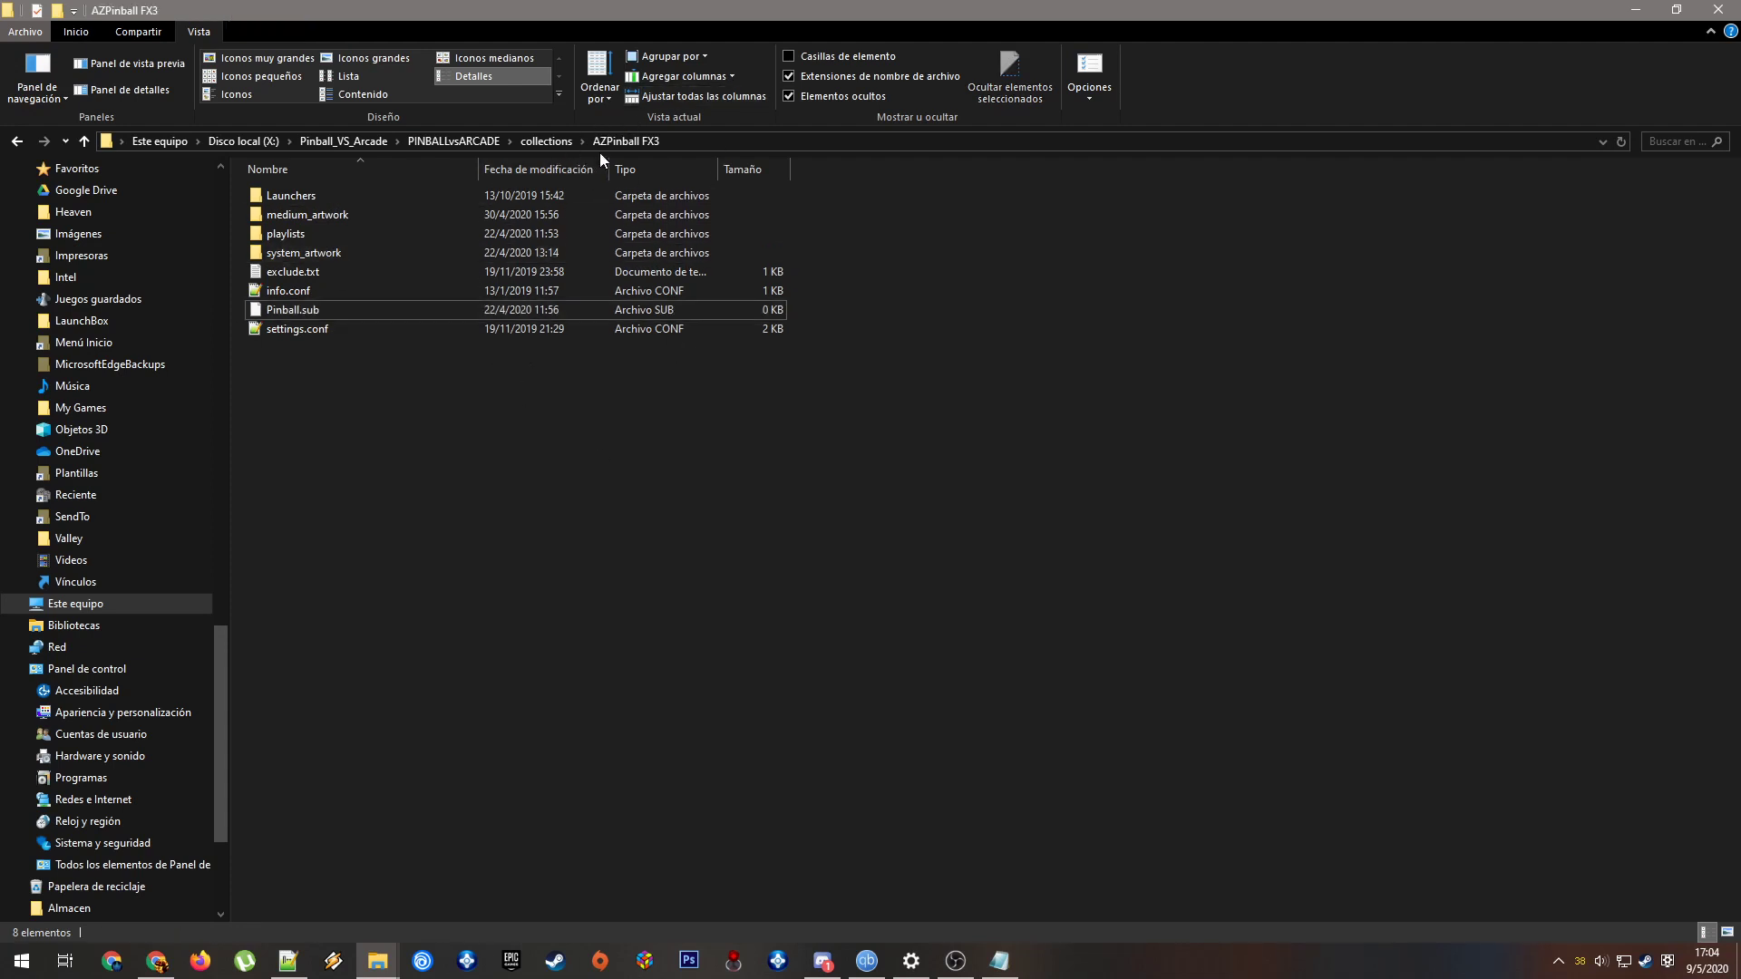
mouse_move(544, 141)
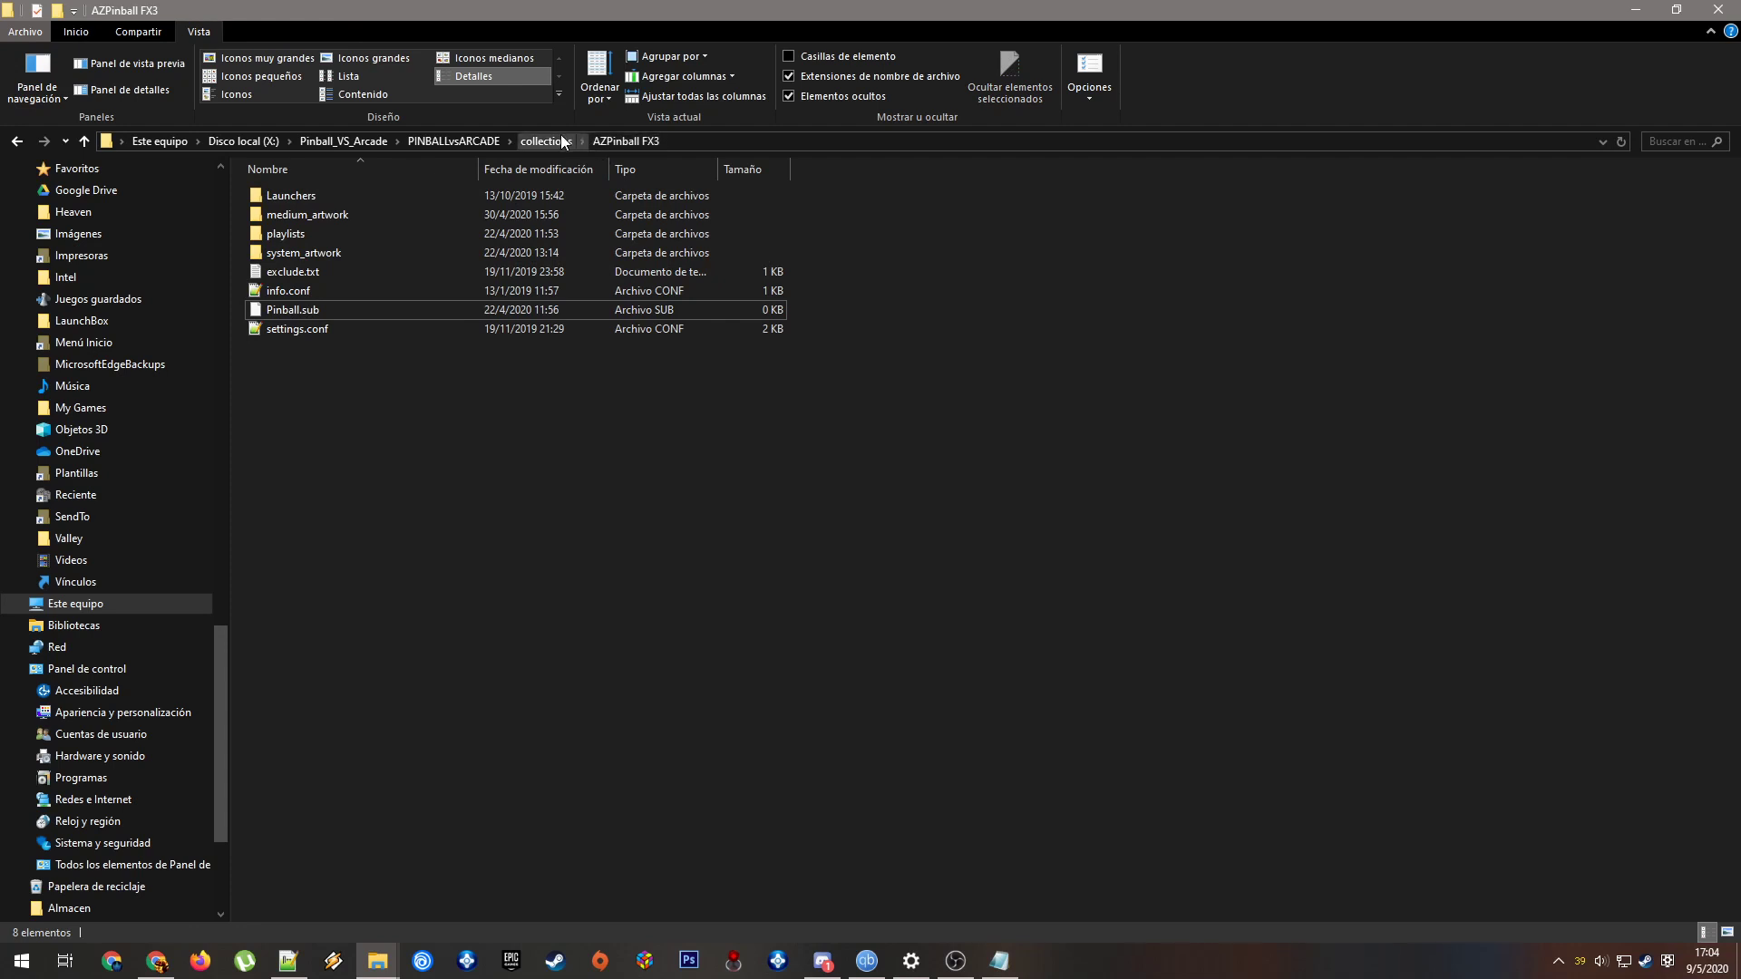
mouse_move(292, 310)
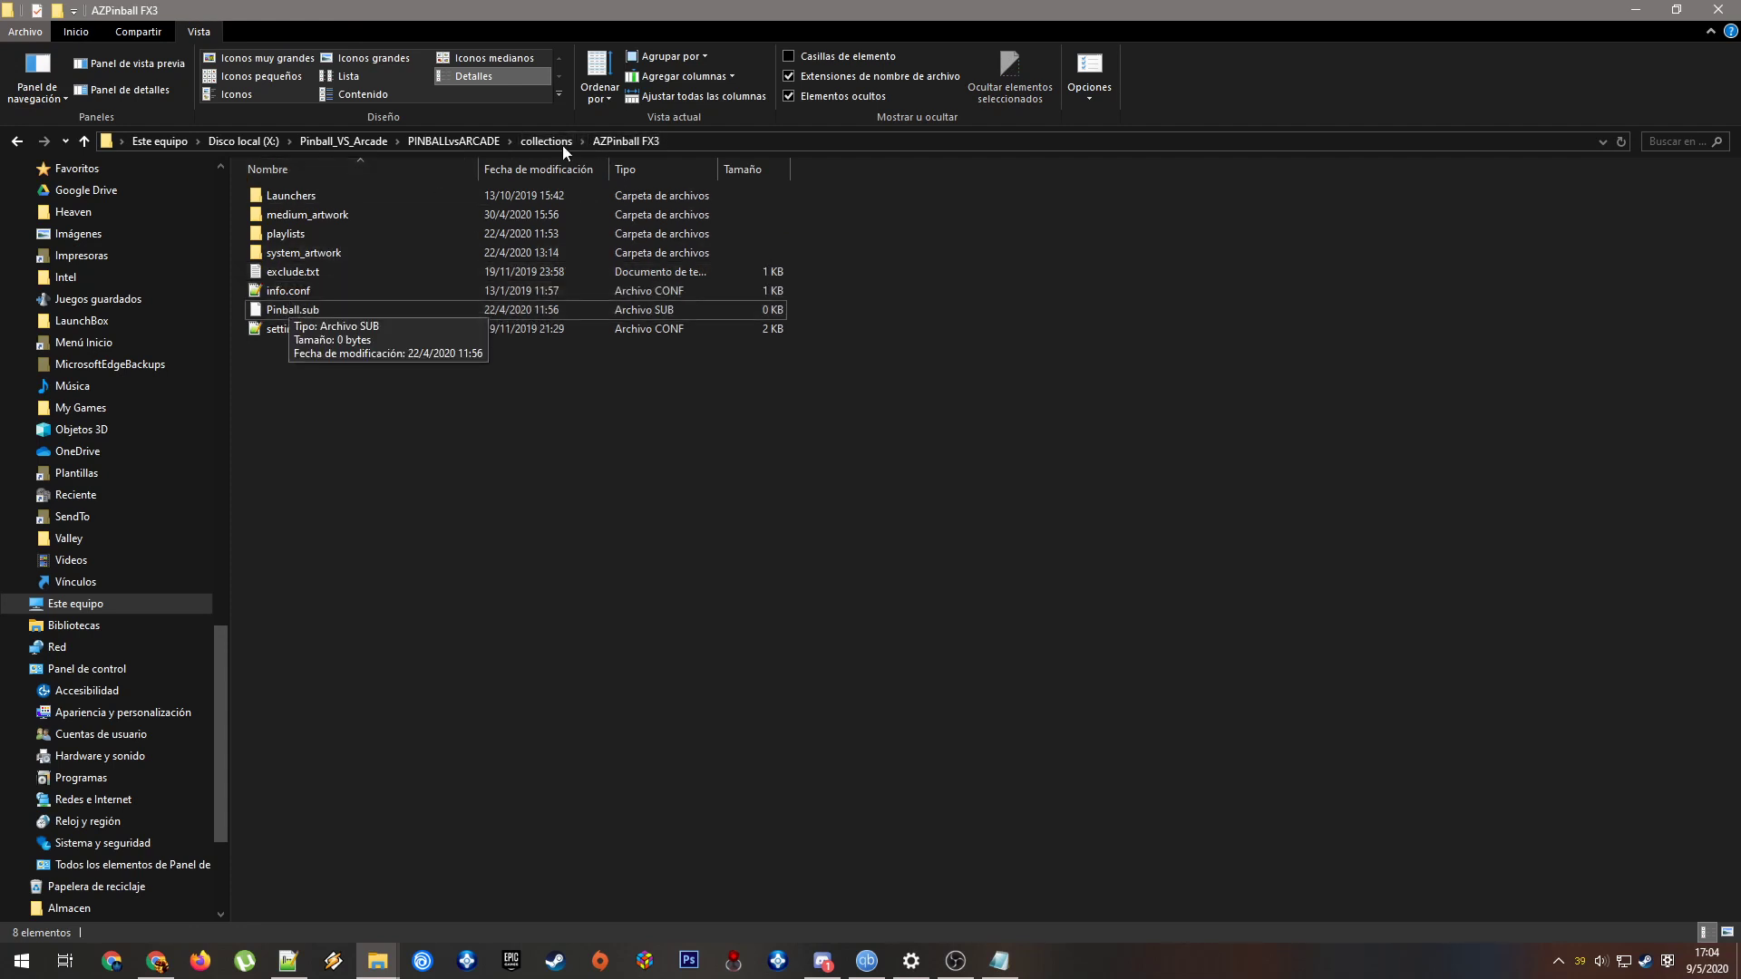
Go up to collections, open the Pinball folder and select its settings.conf
left_click(545, 142)
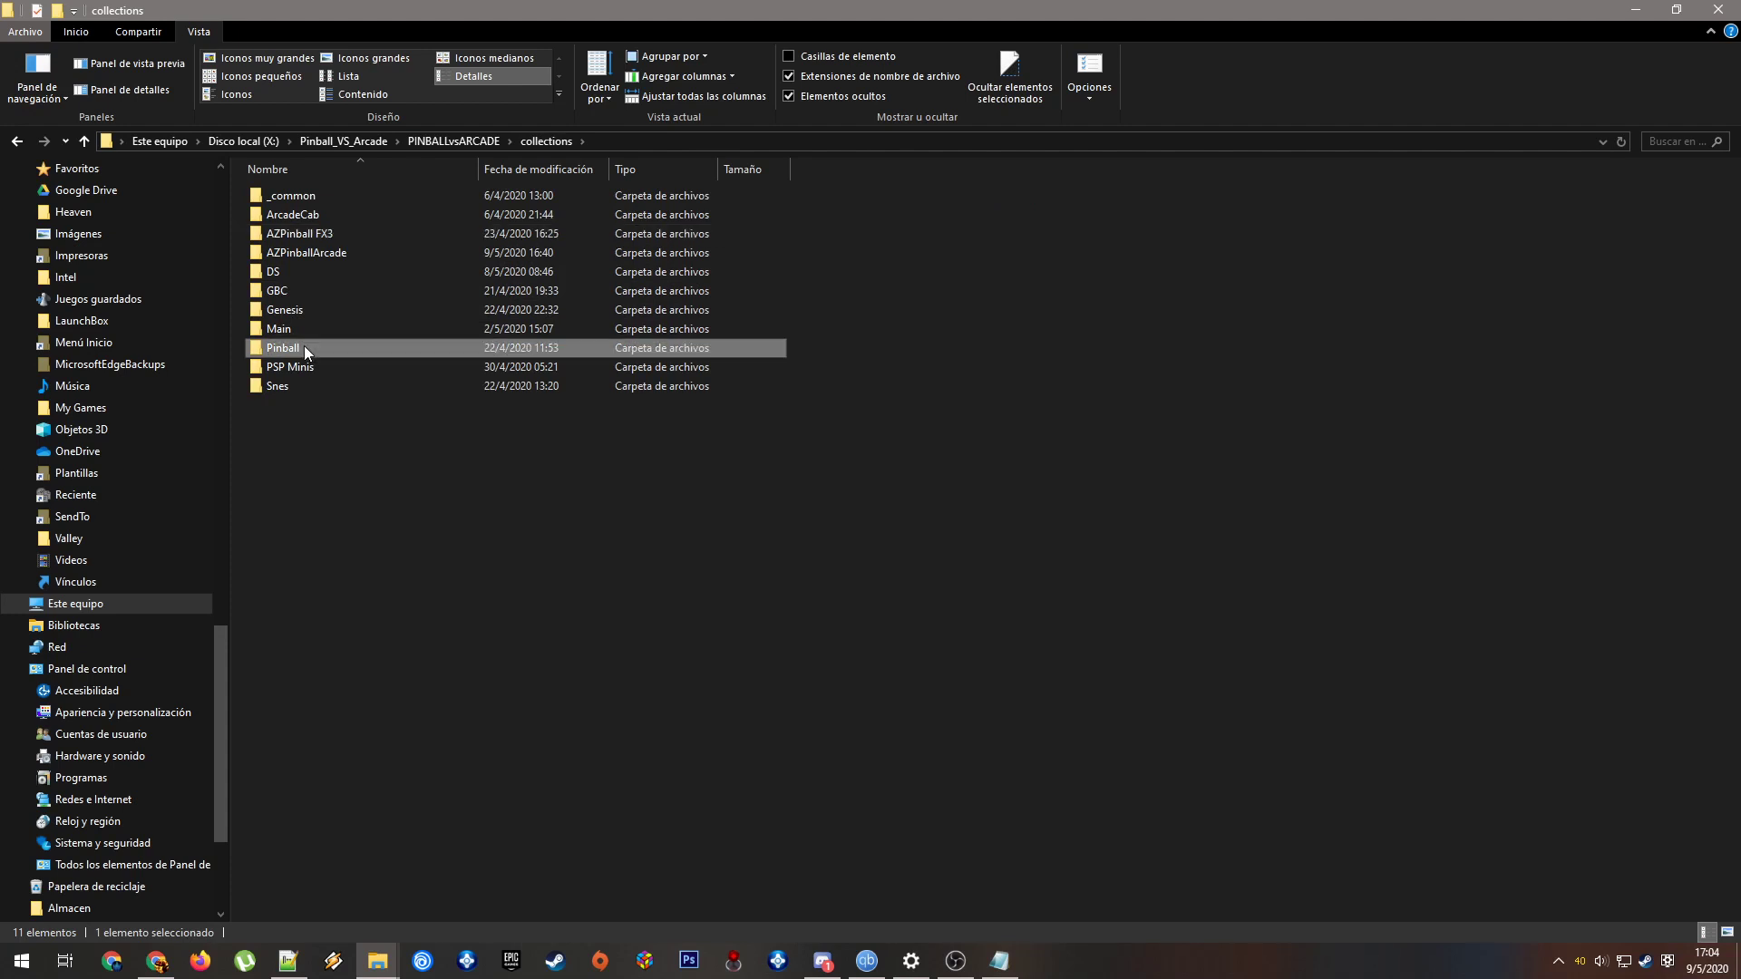
double_click(283, 347)
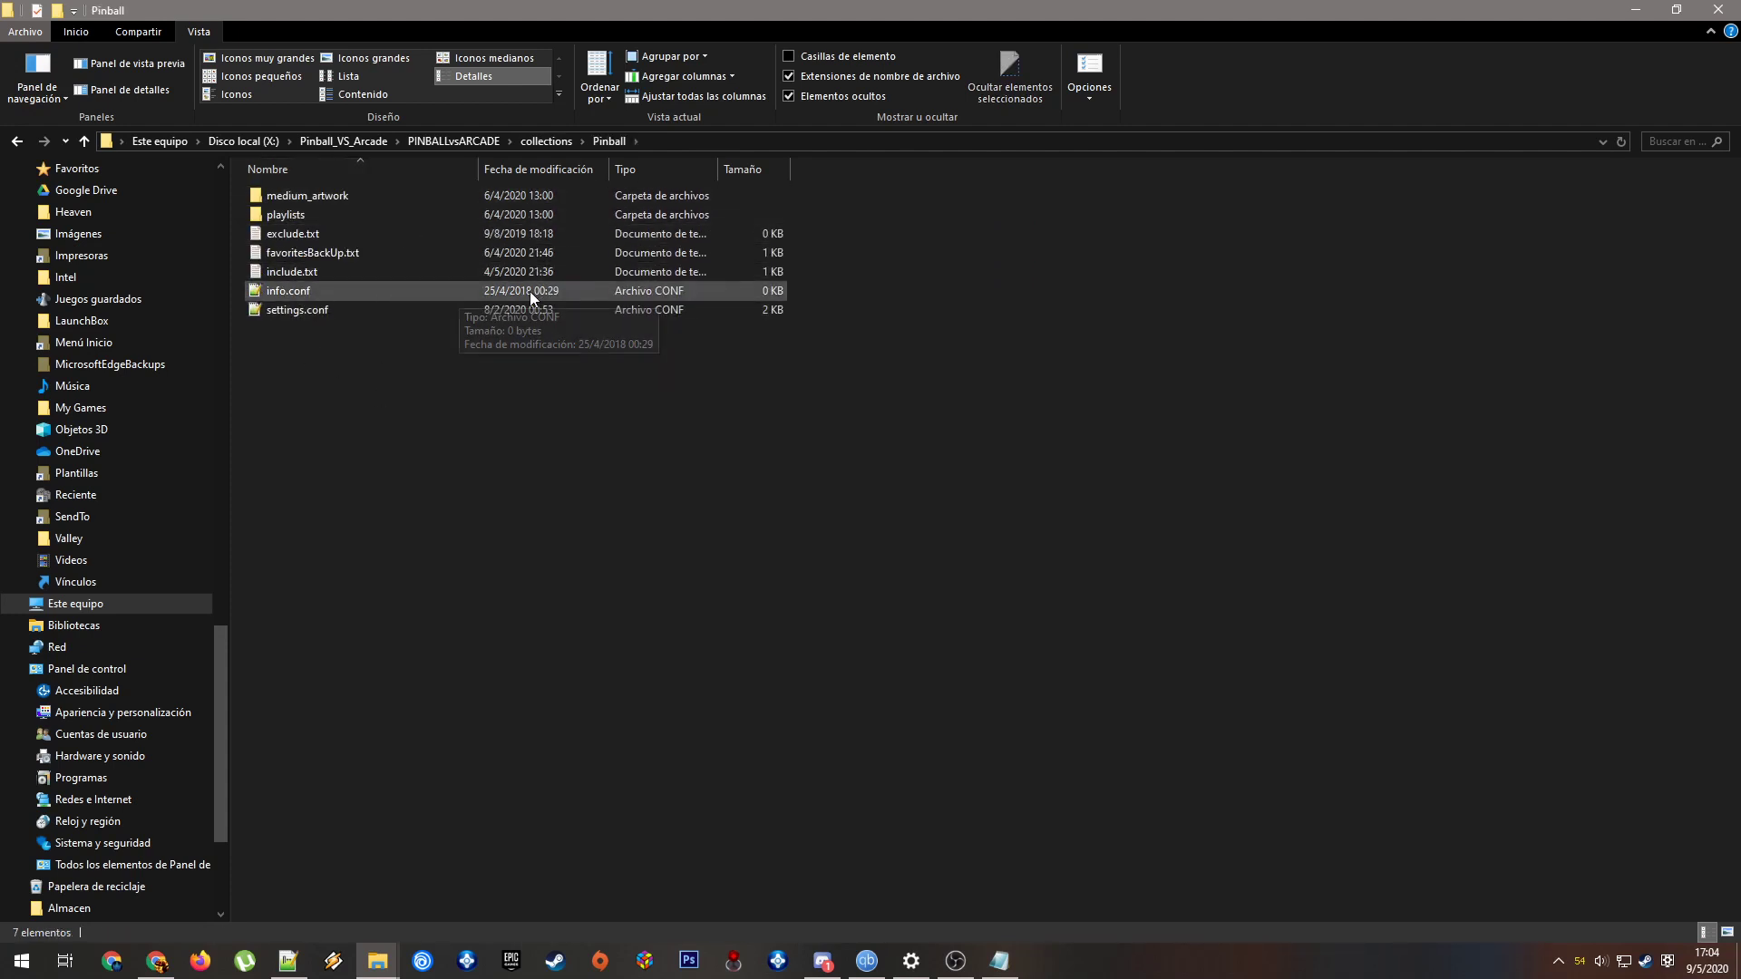
mouse_move(454, 286)
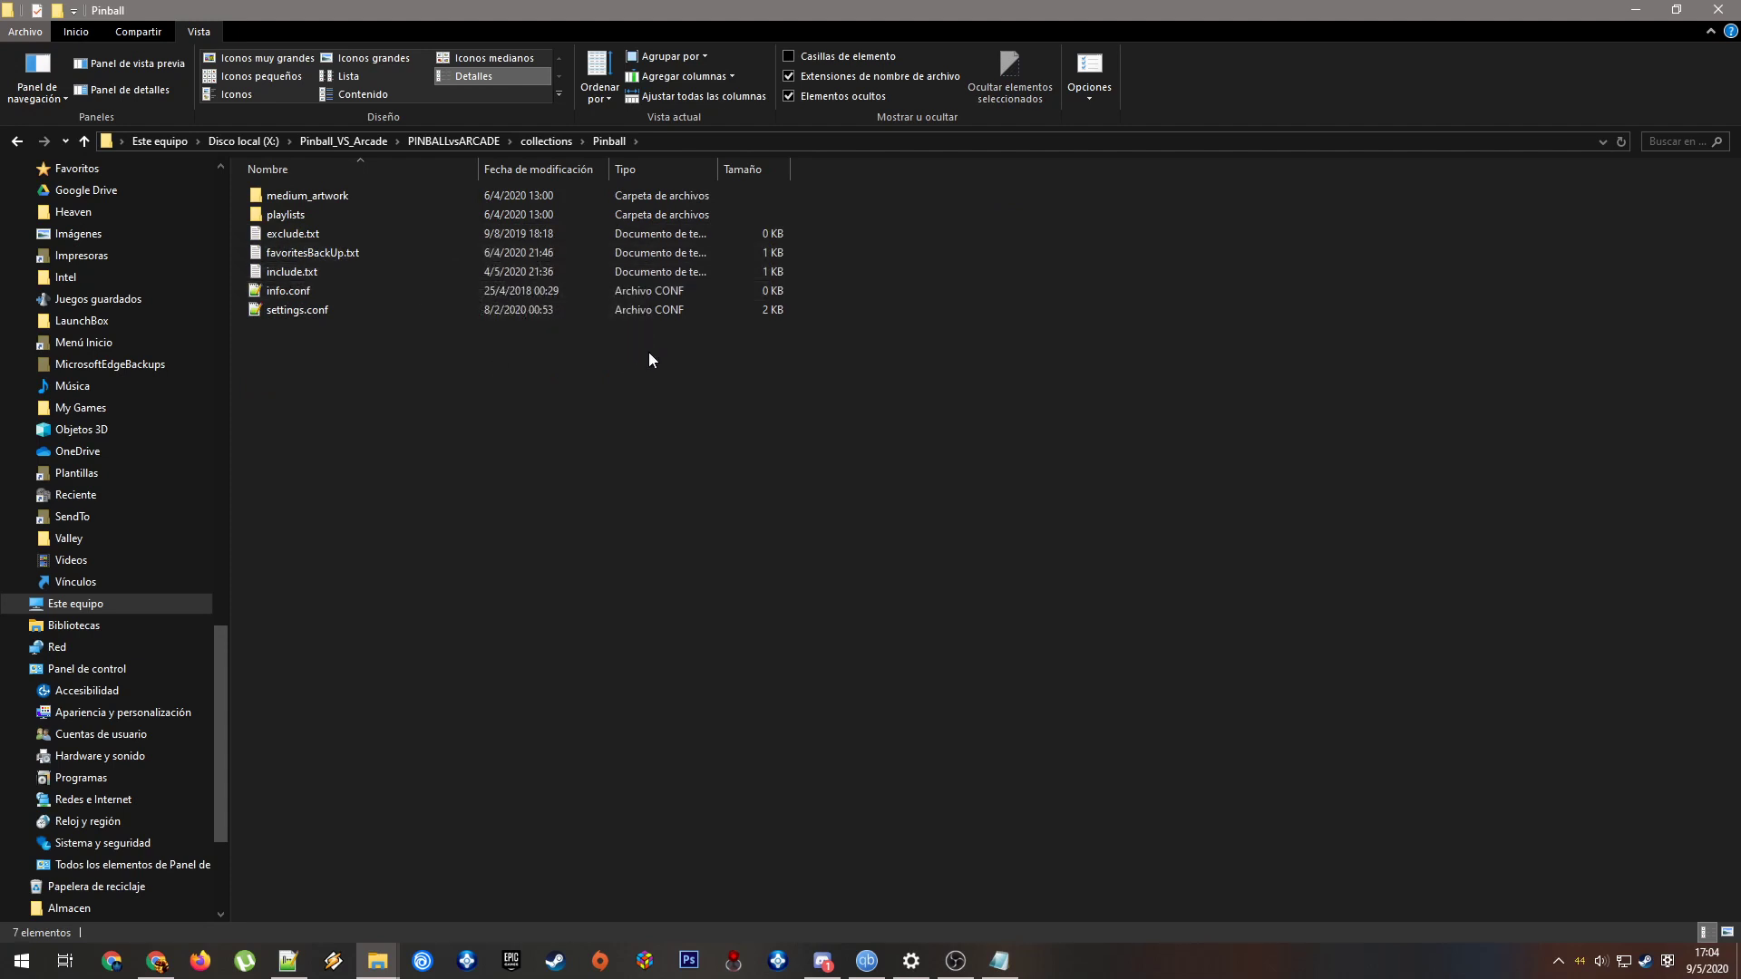
left_click(297, 310)
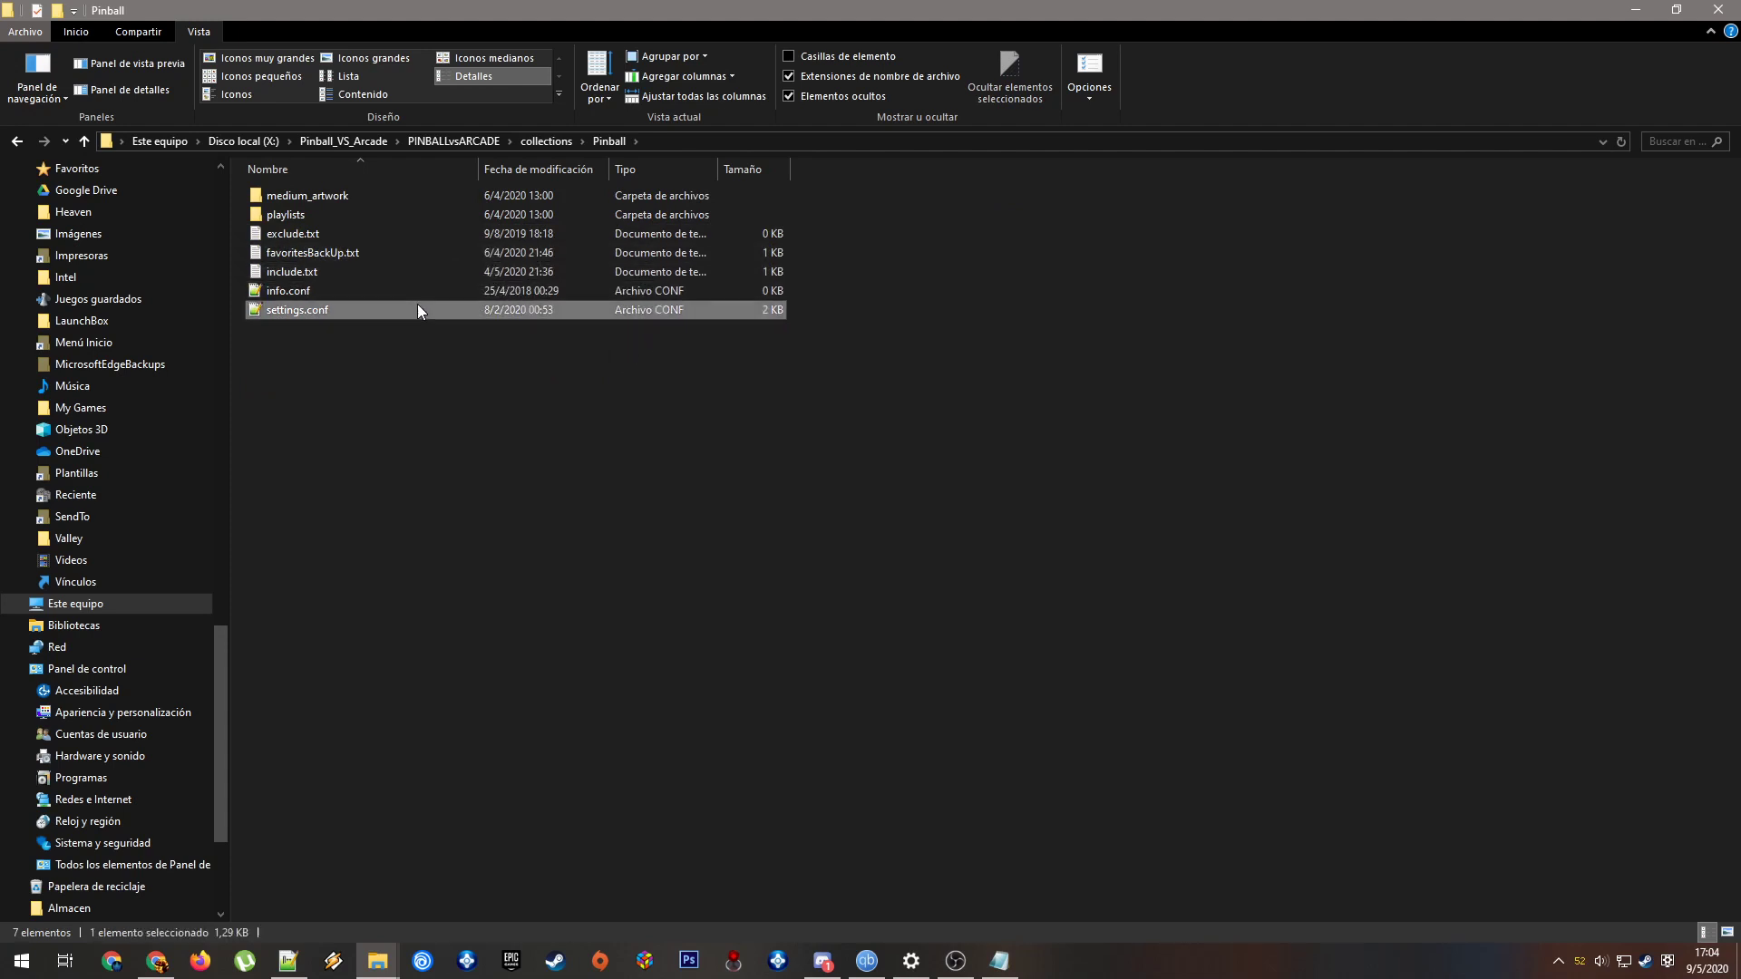
Open Pinball's settings.conf in Notepad++ and highlight the pxp extension value
double_click(296, 310)
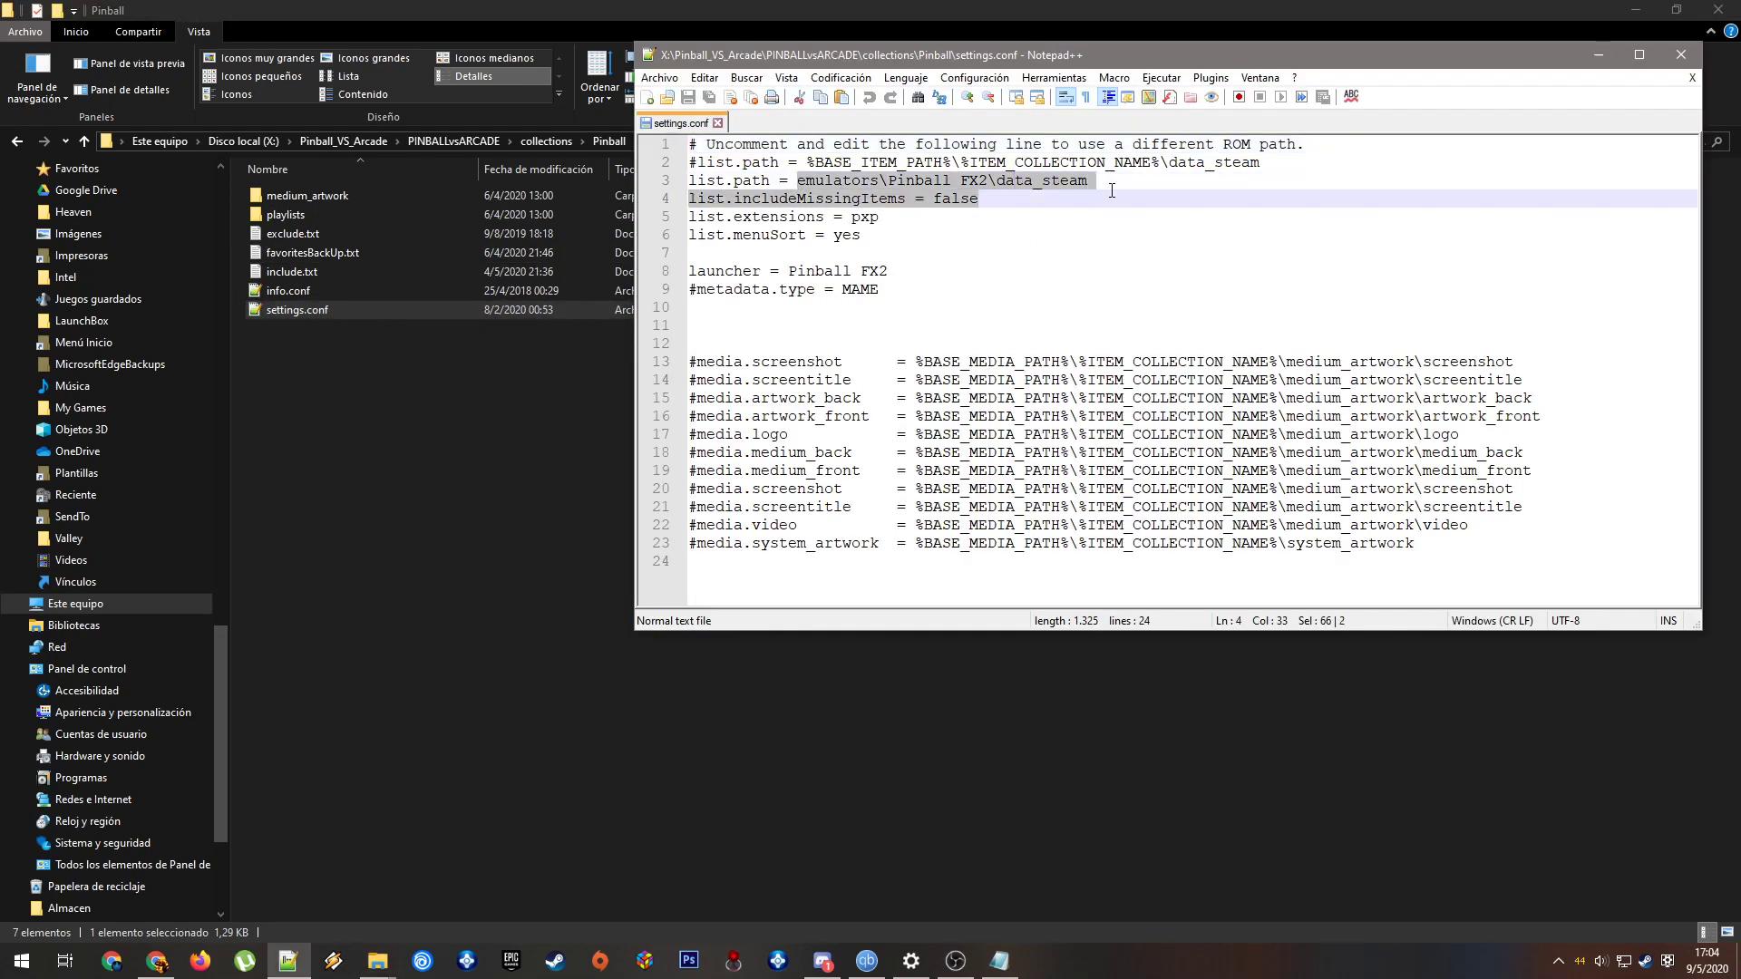
double_click(860, 217)
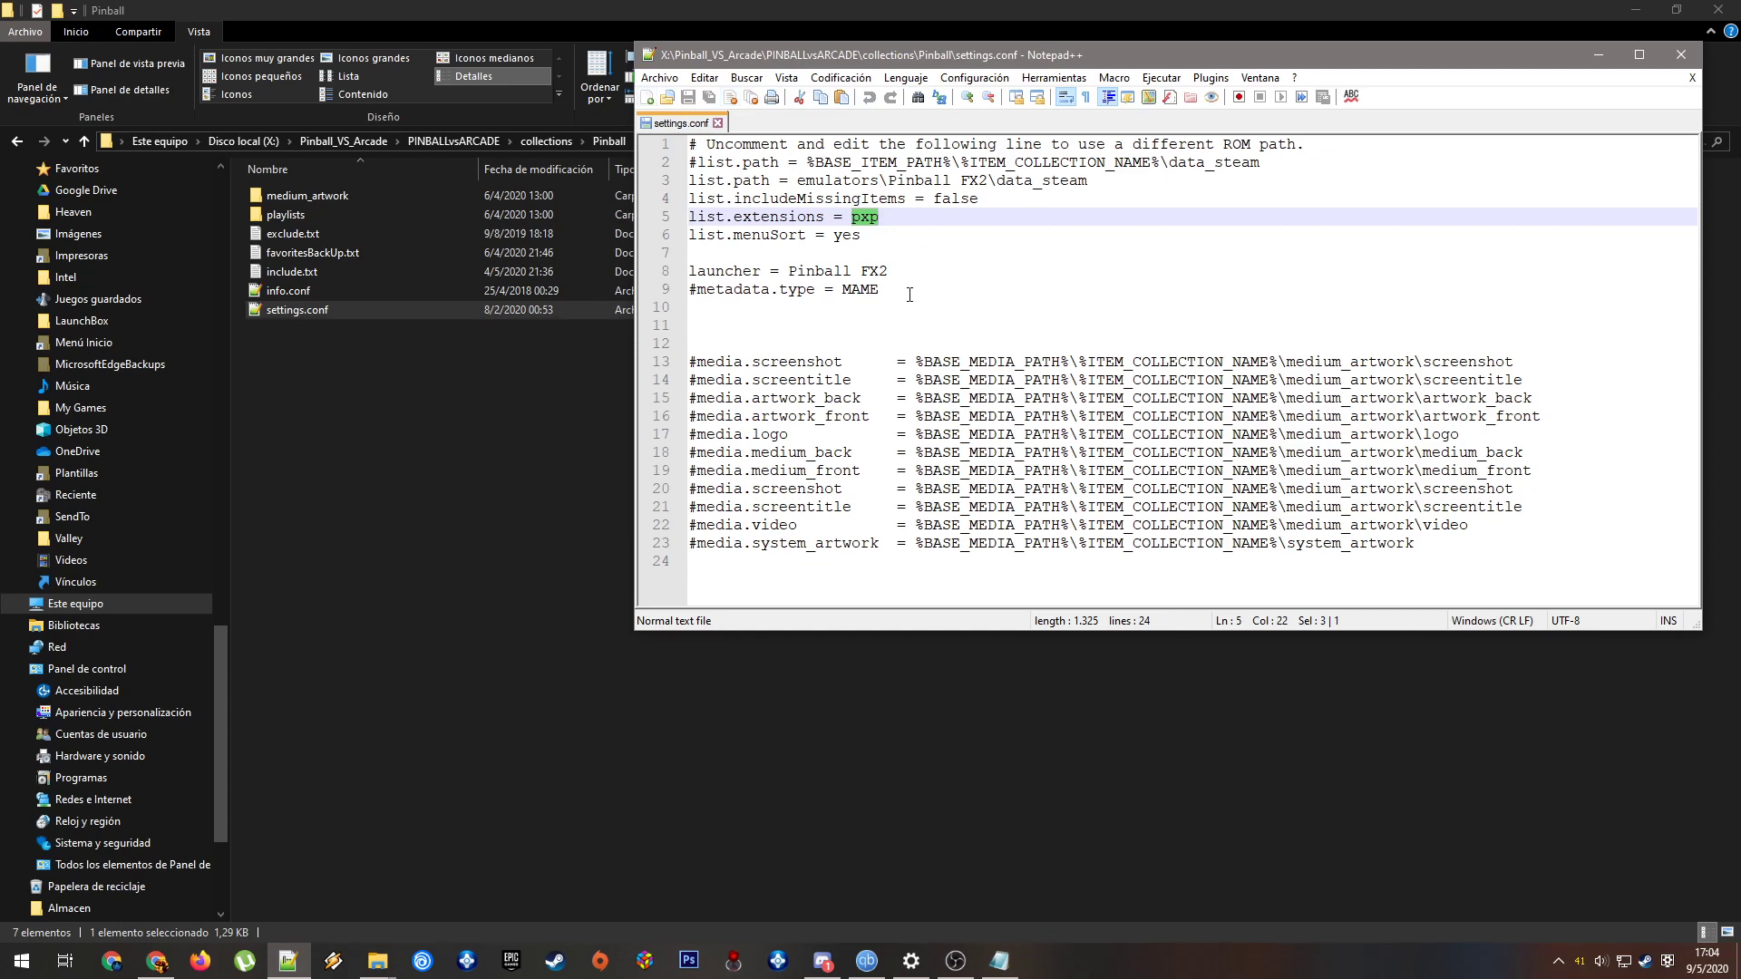
mouse_move(1688, 78)
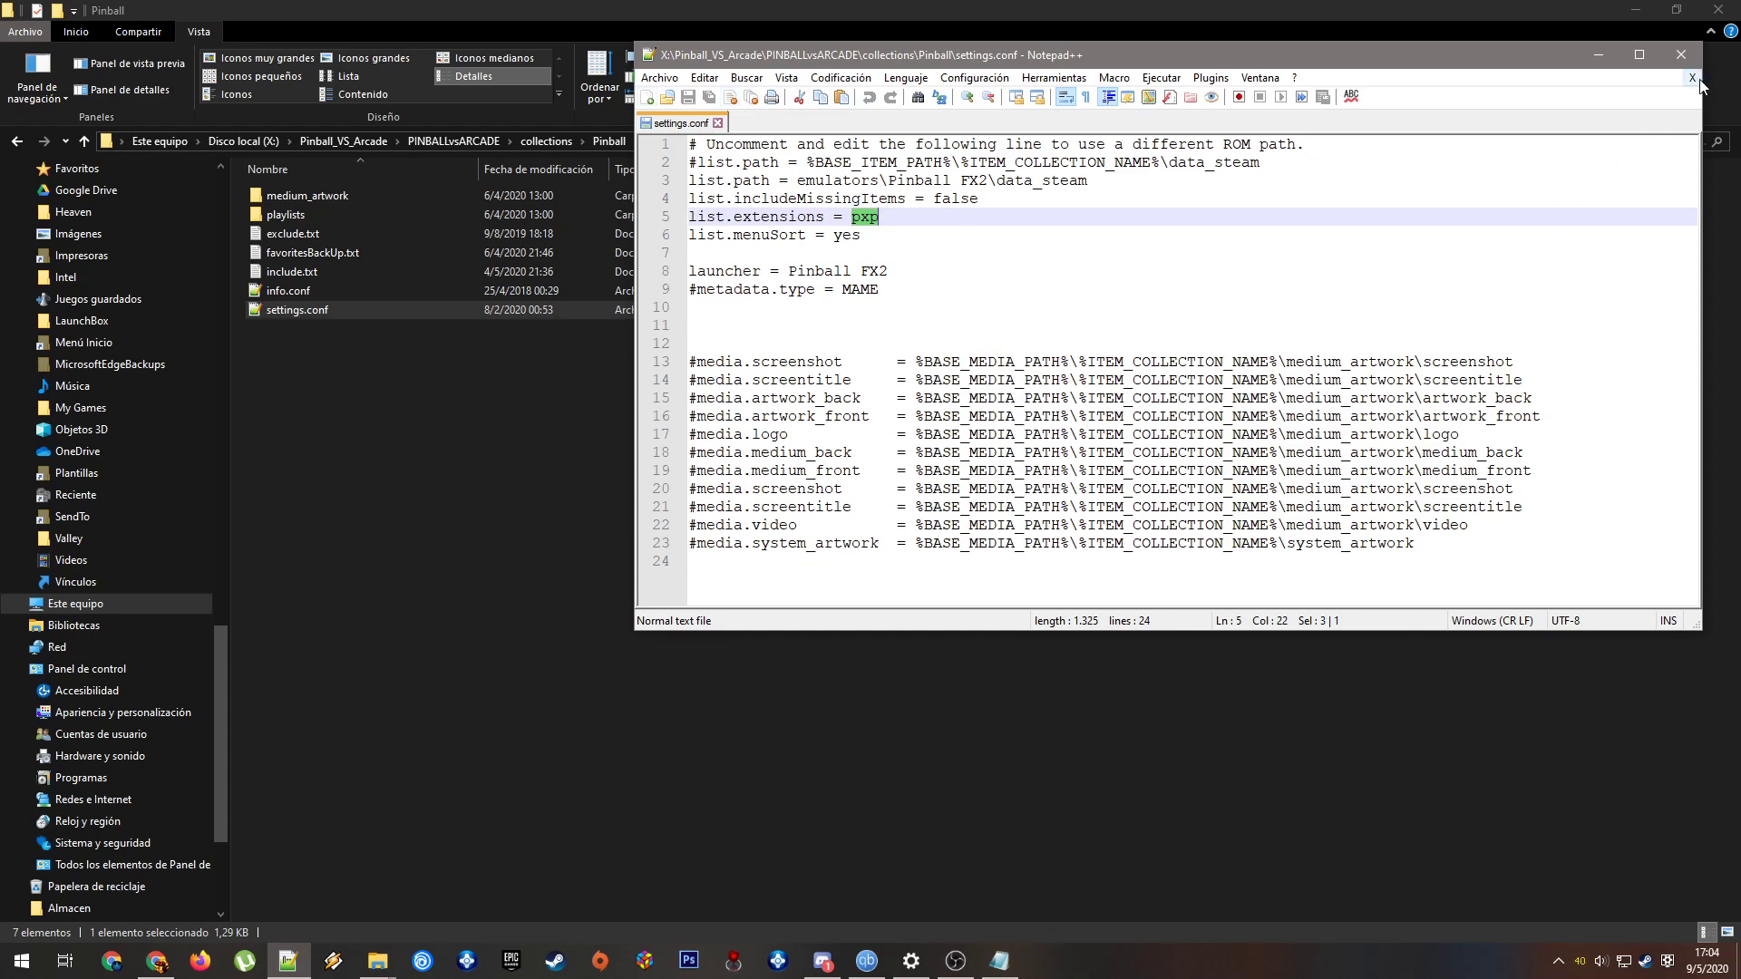
Close the Notepad++ window showing Pinball's settings.conf
left_click(1680, 55)
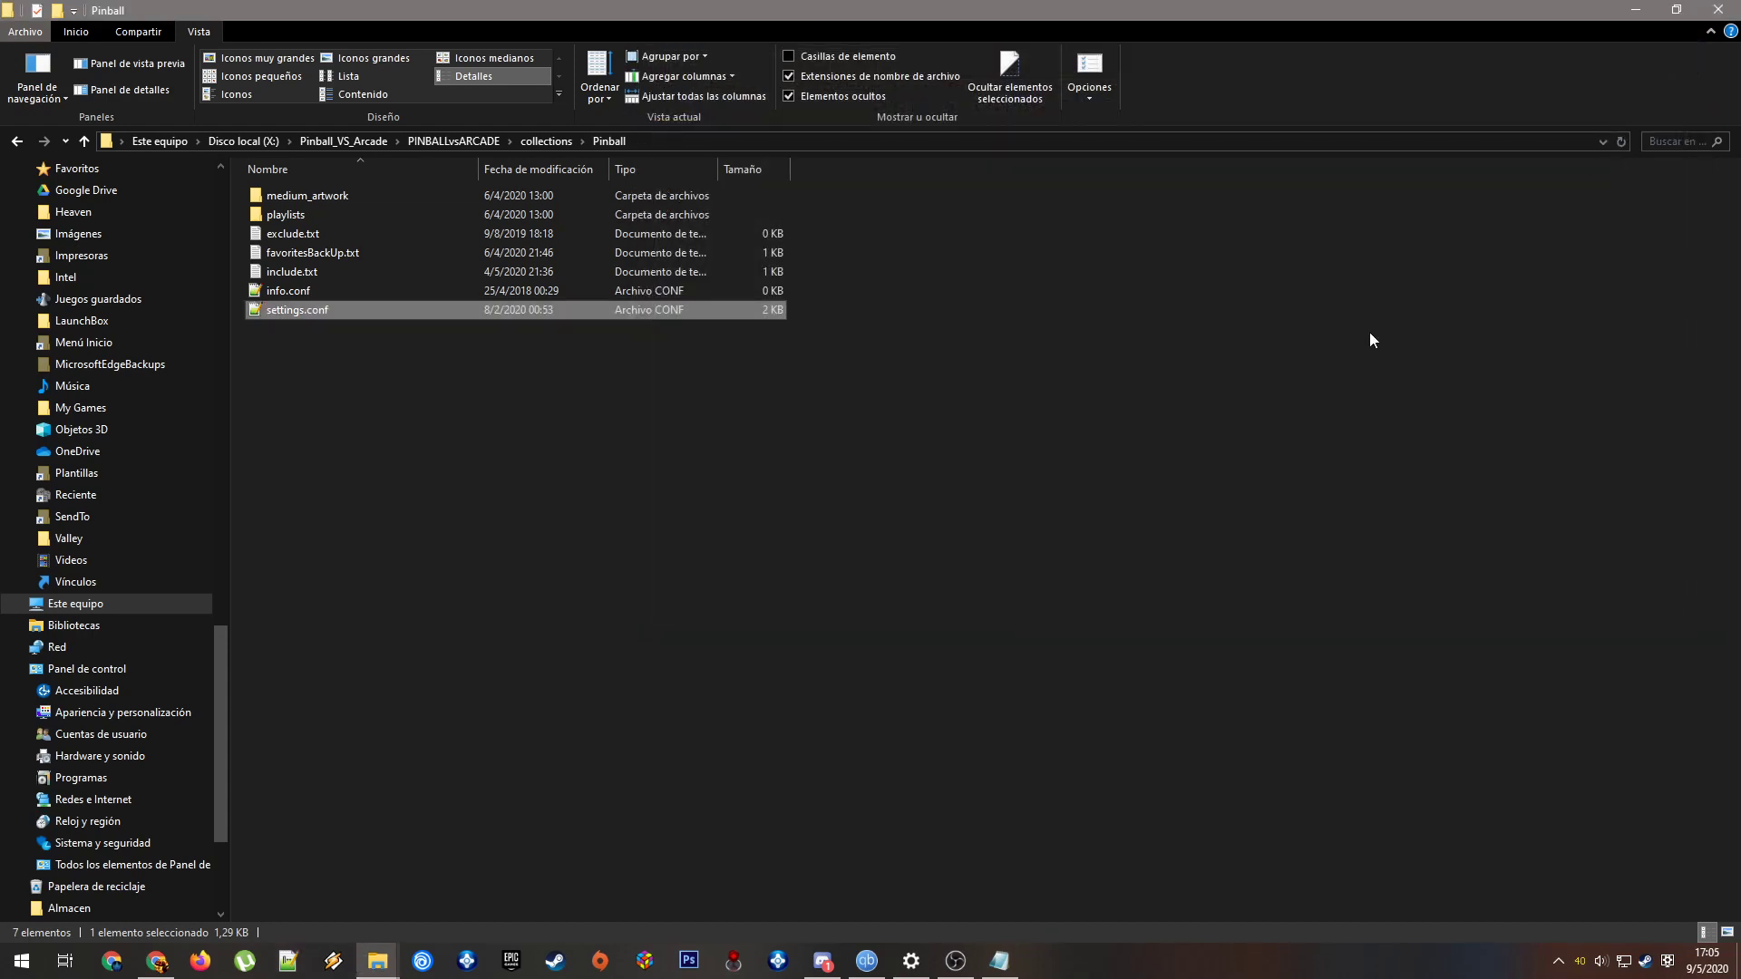
mouse_move(1039, 525)
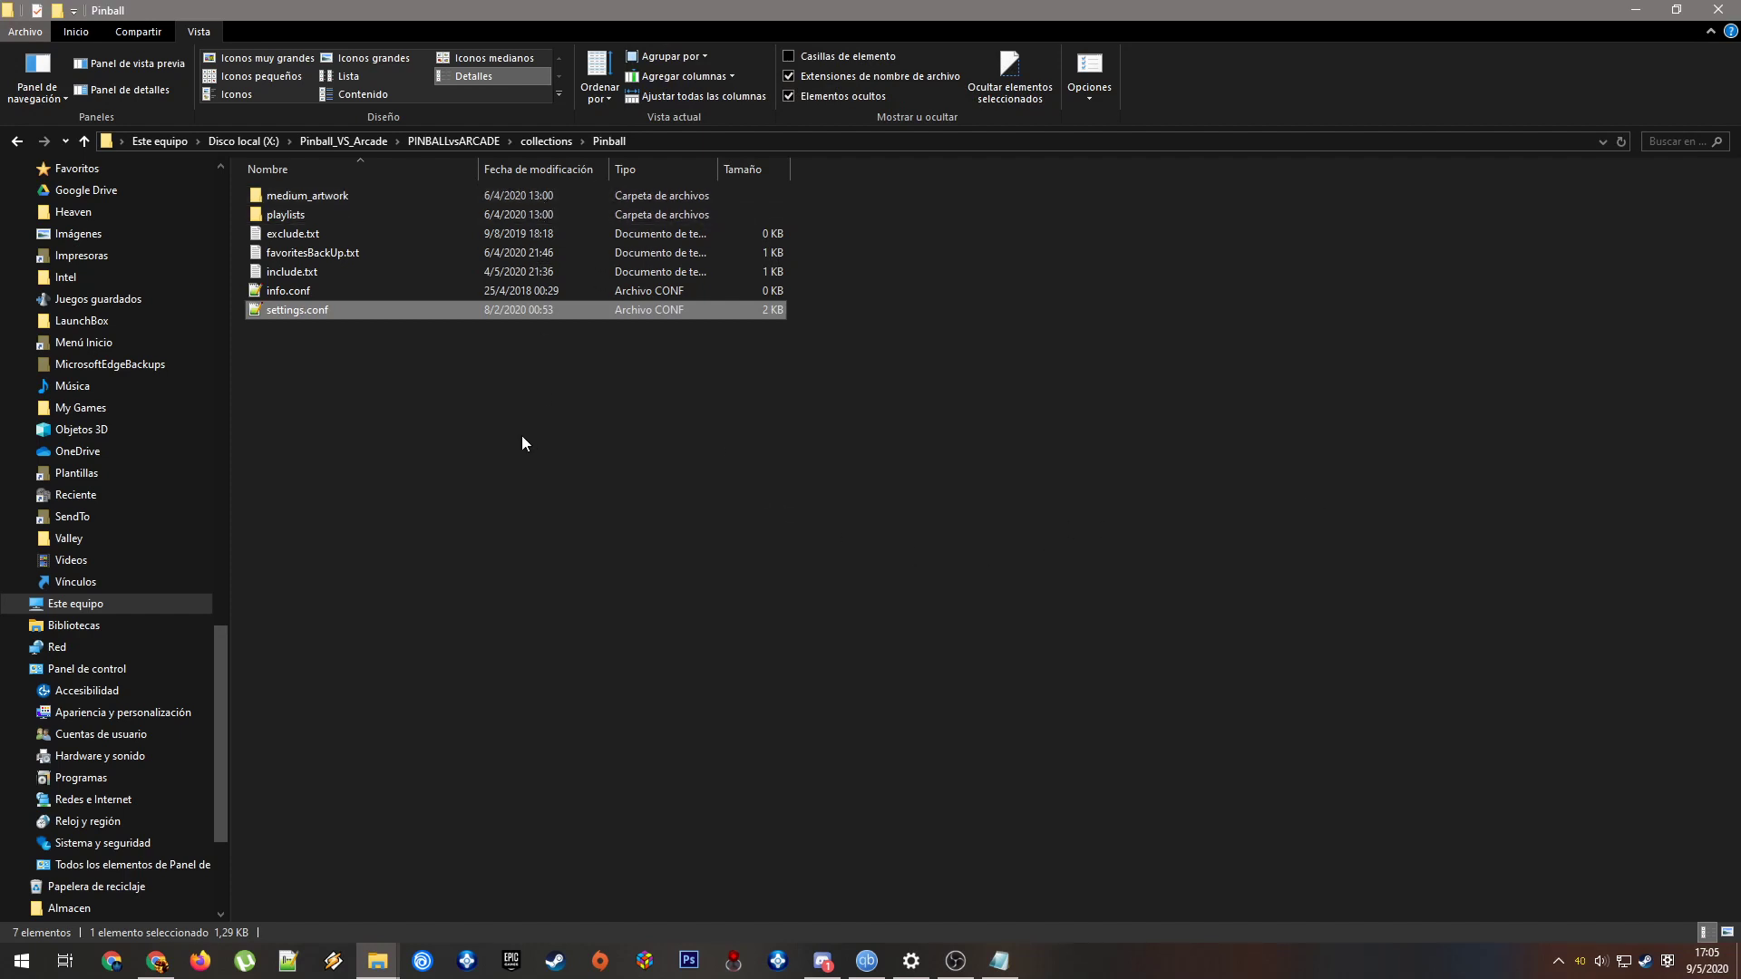
left_click(545, 142)
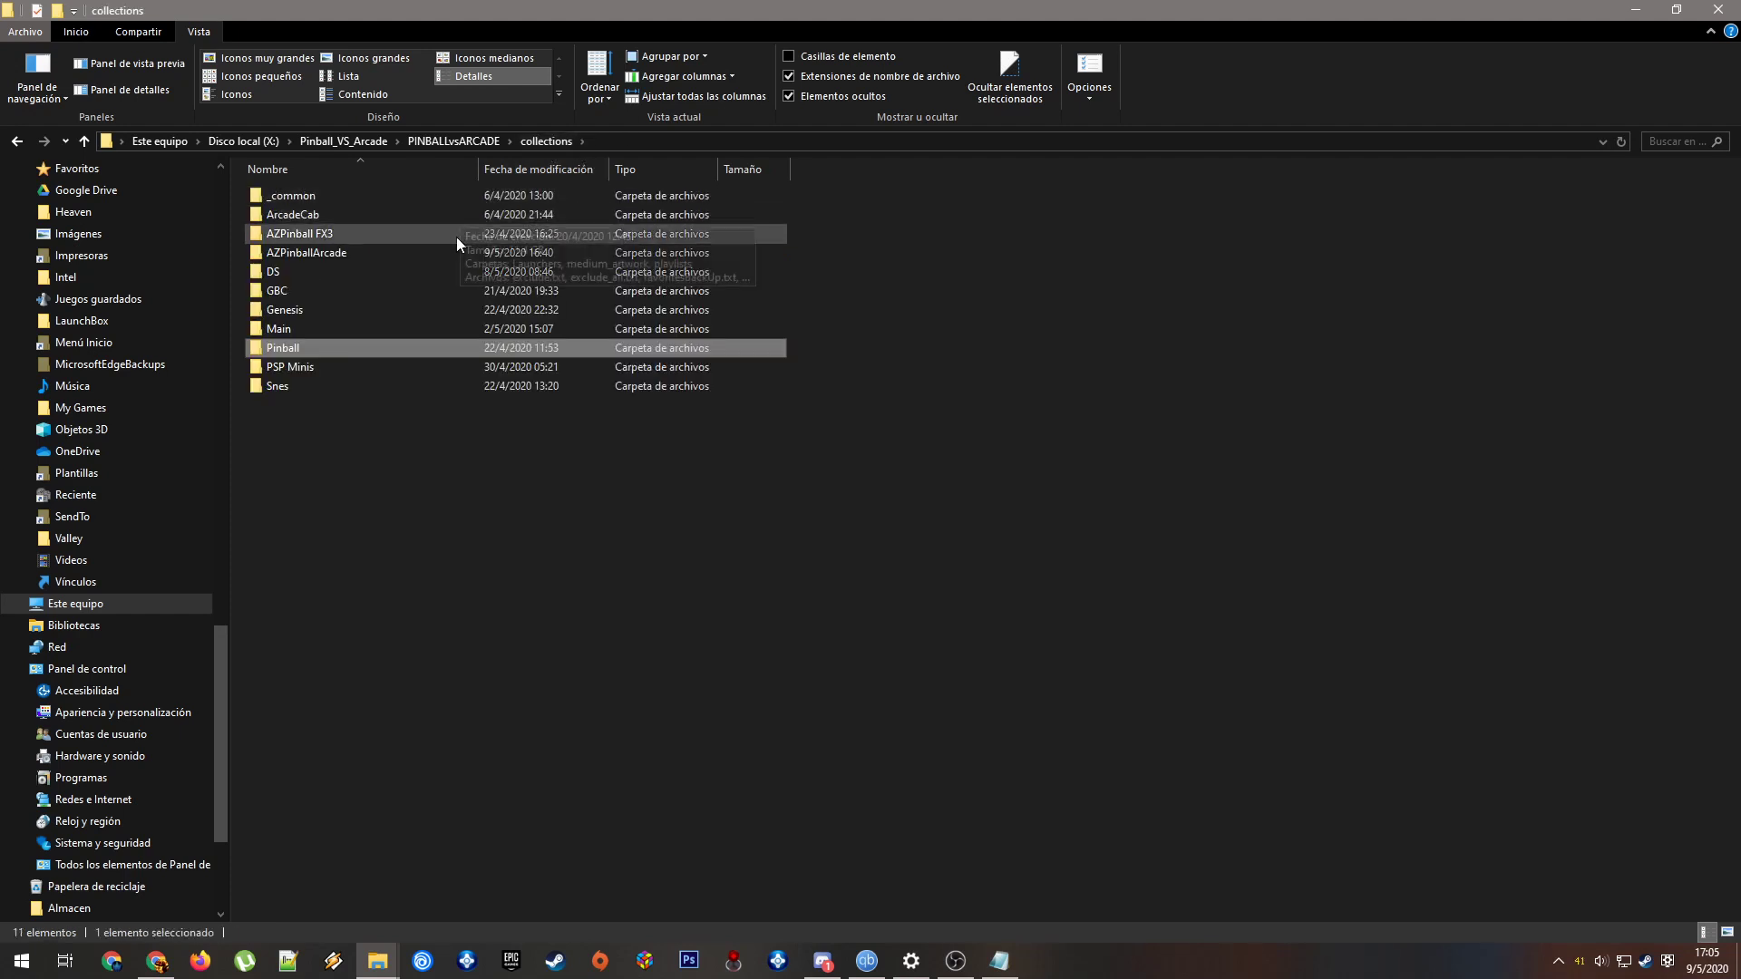
double_click(297, 233)
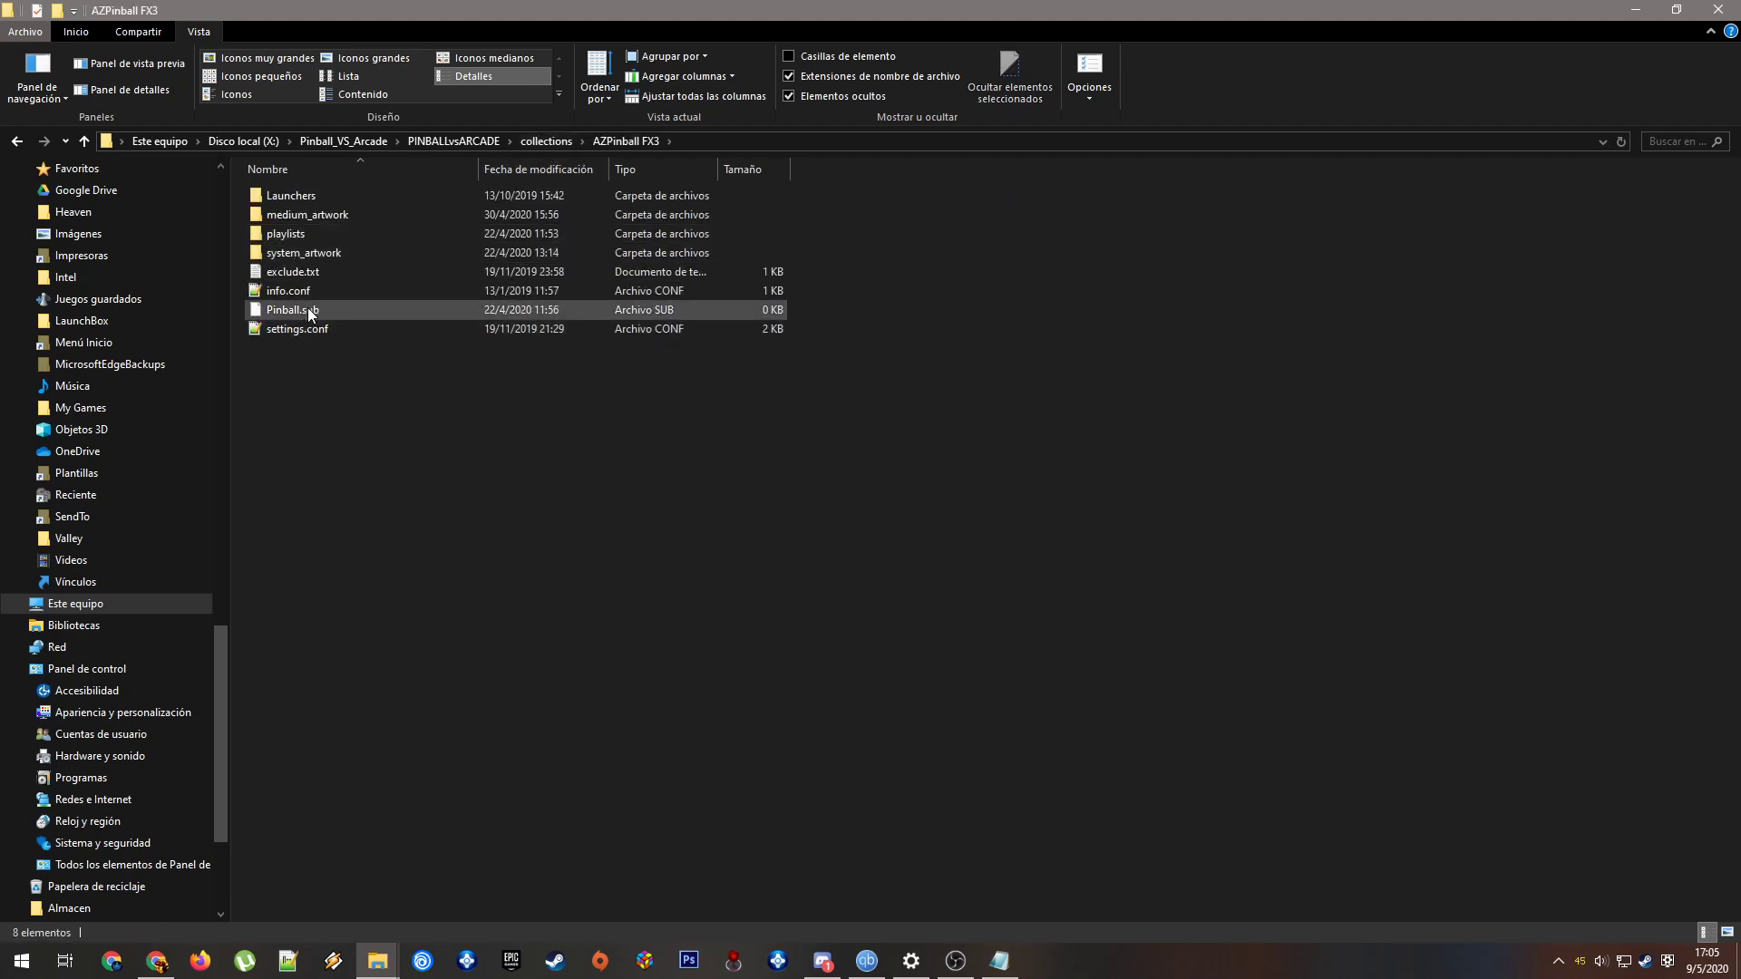
left_click(307, 348)
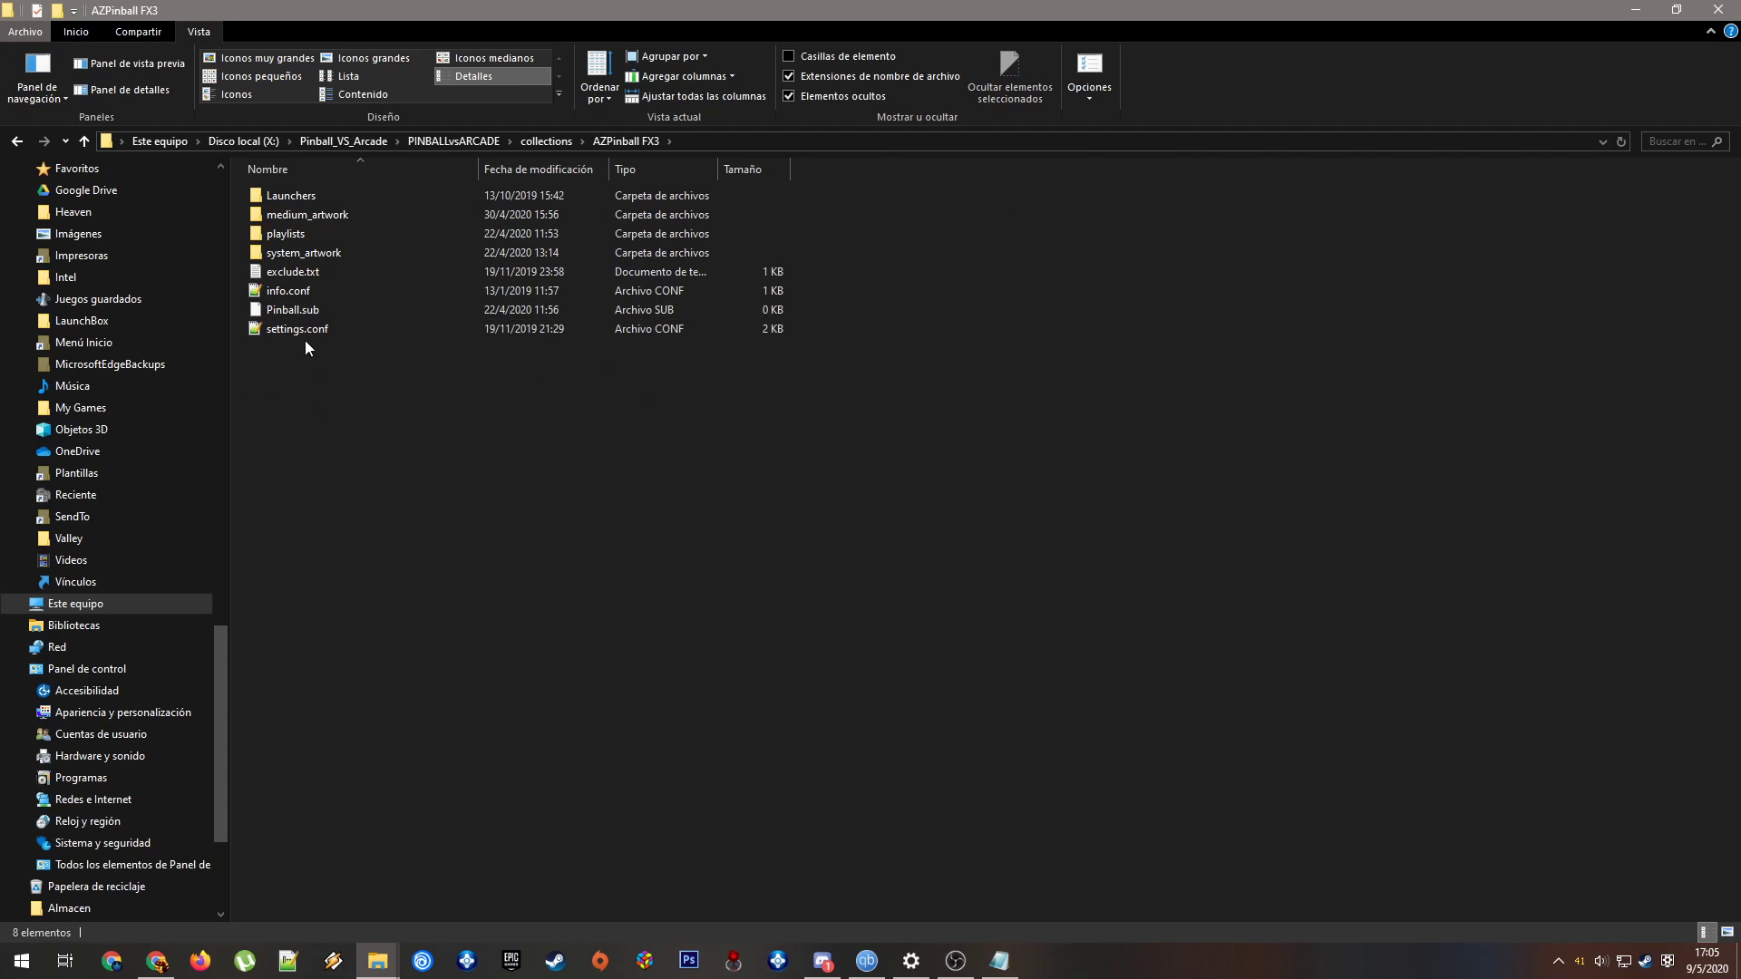
right_click(308, 347)
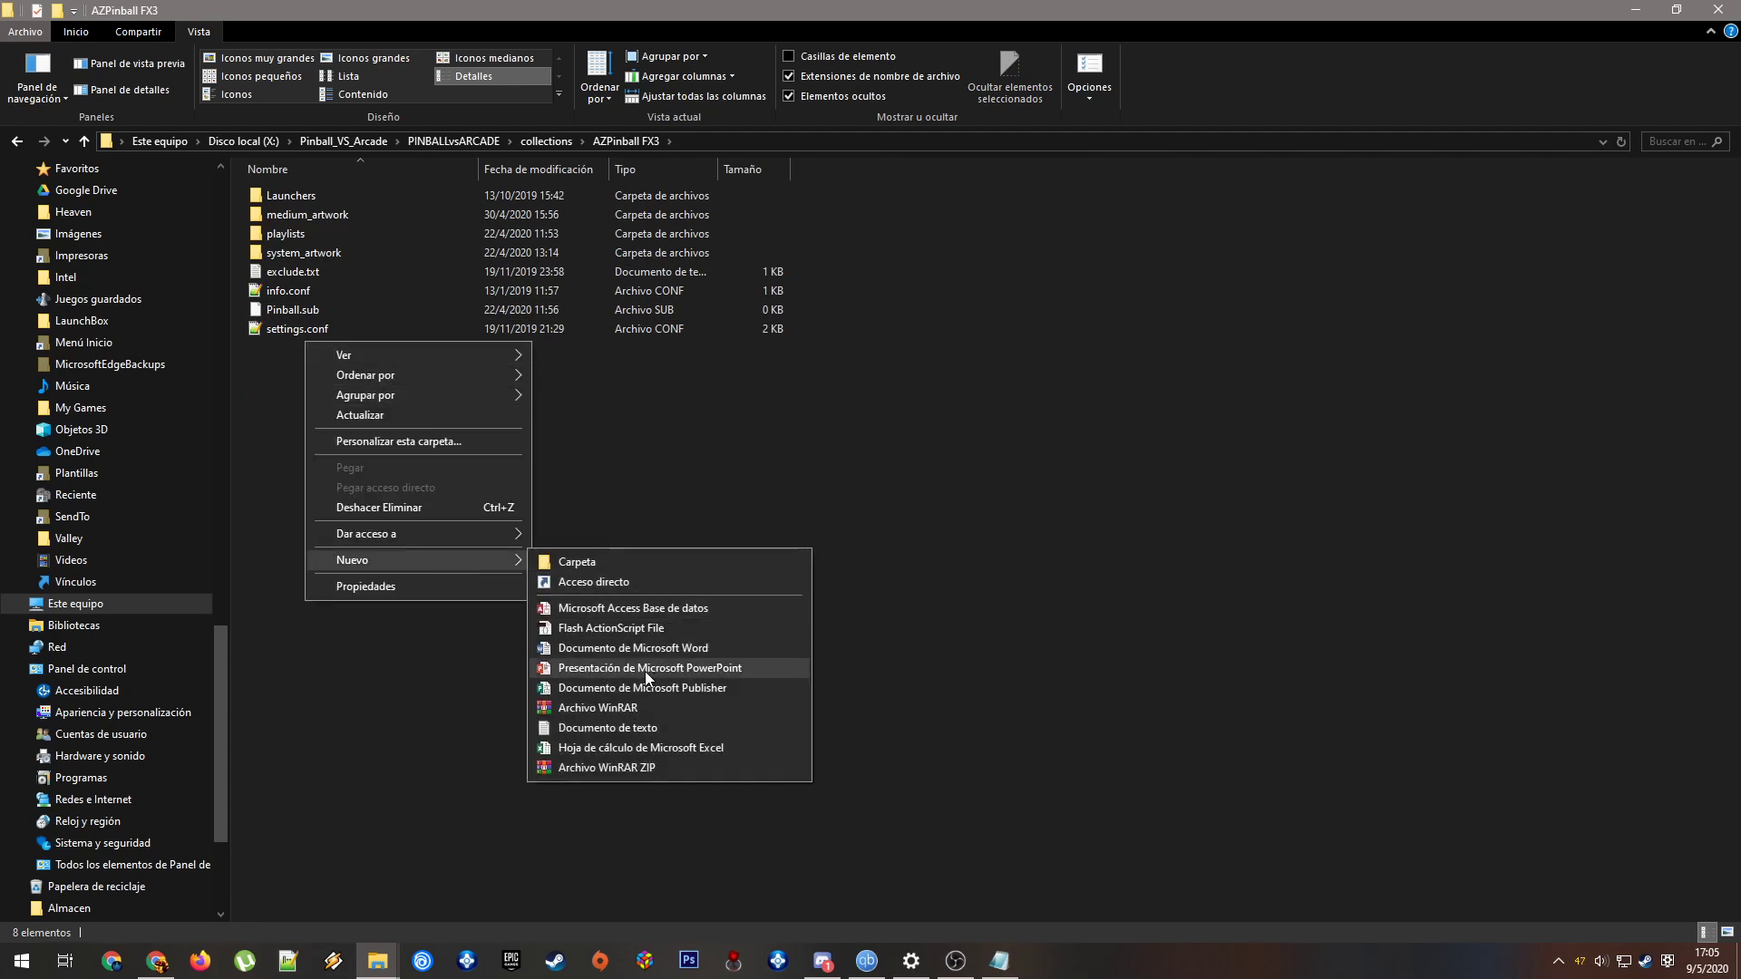
right_click(292, 308)
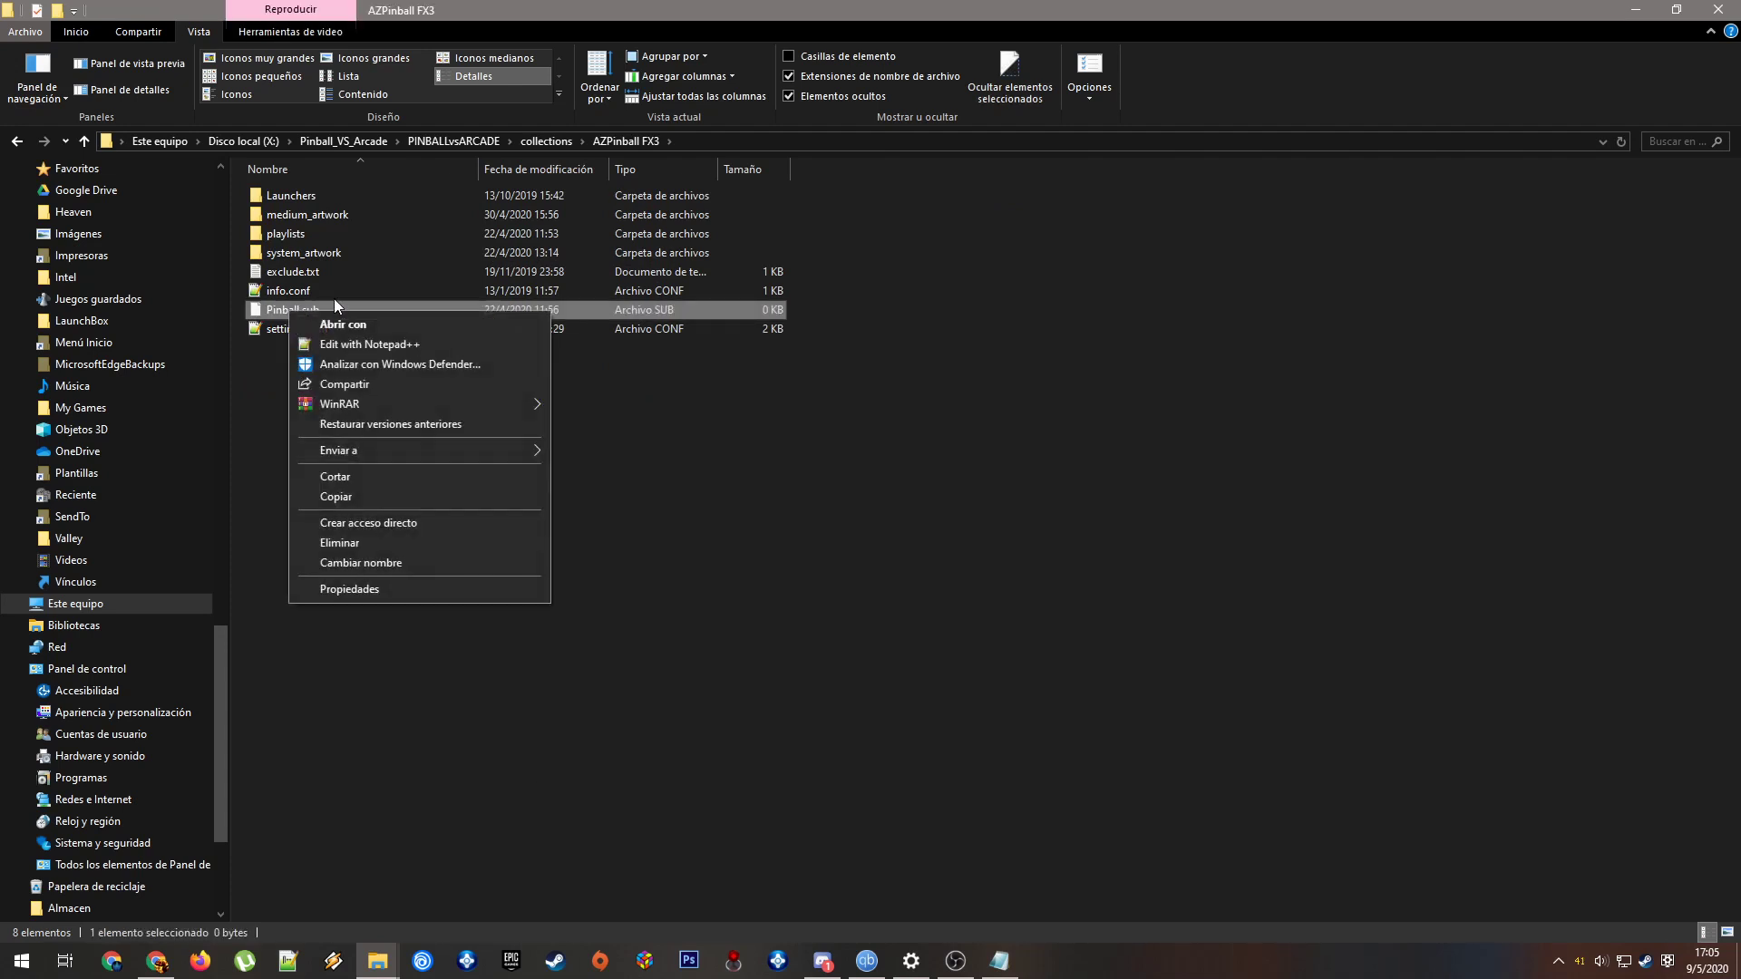
left_click(369, 345)
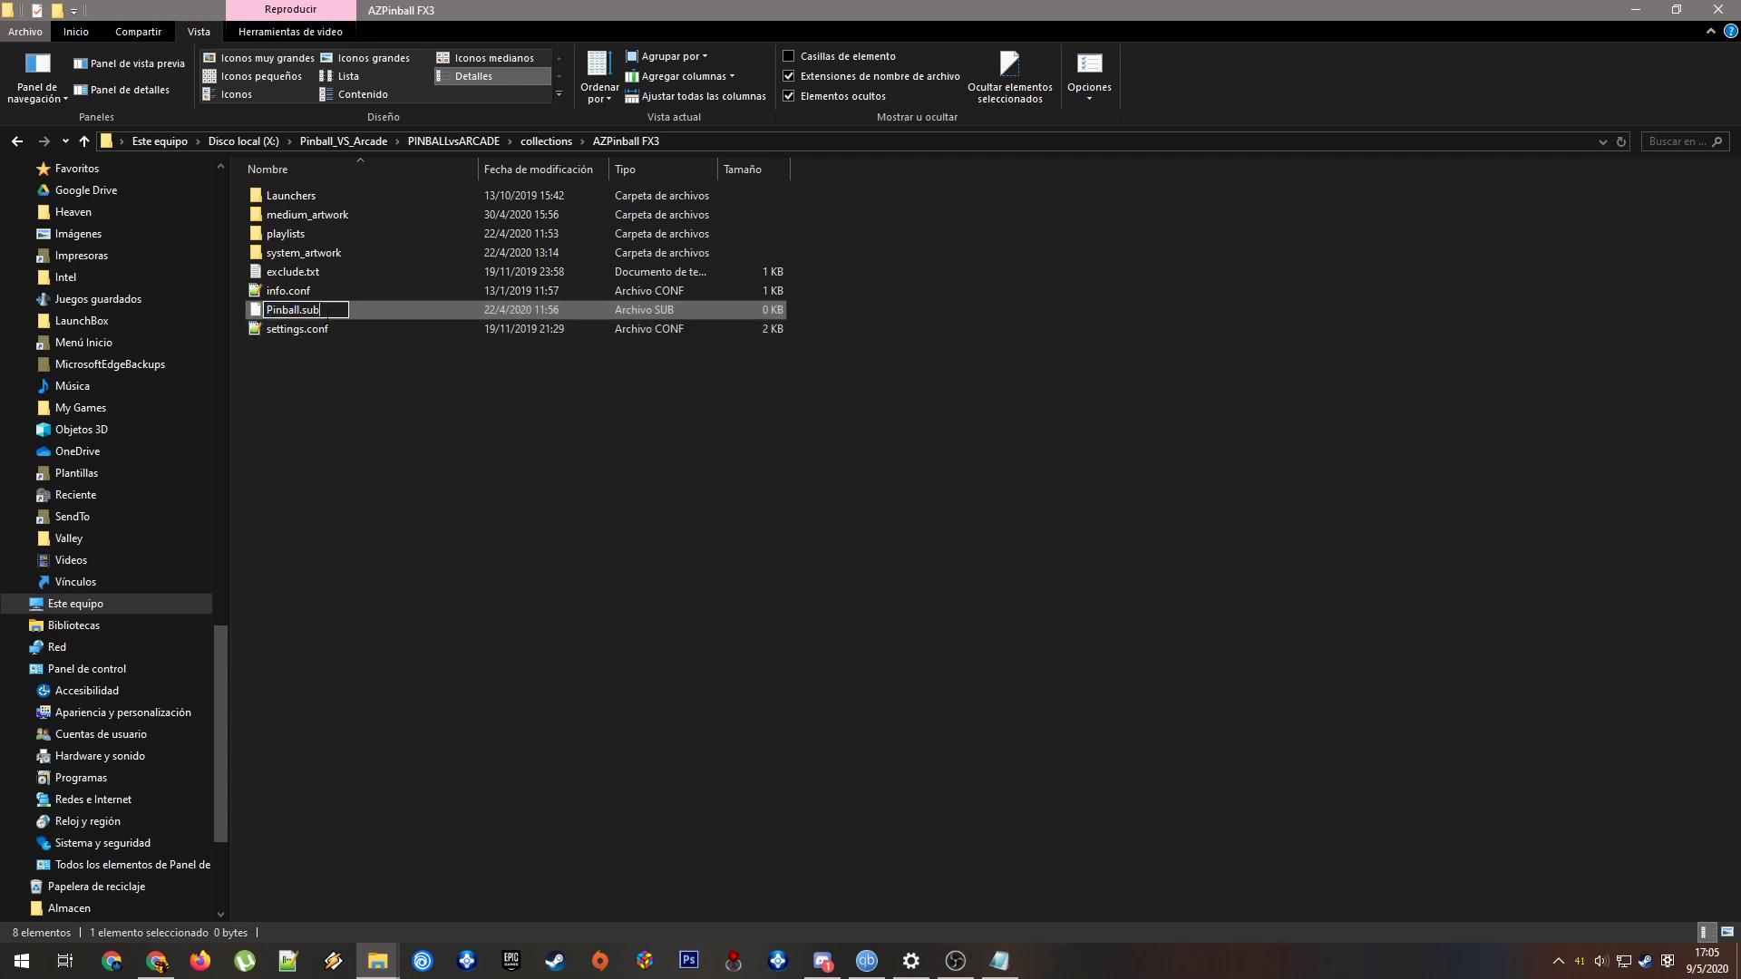
key("Return")
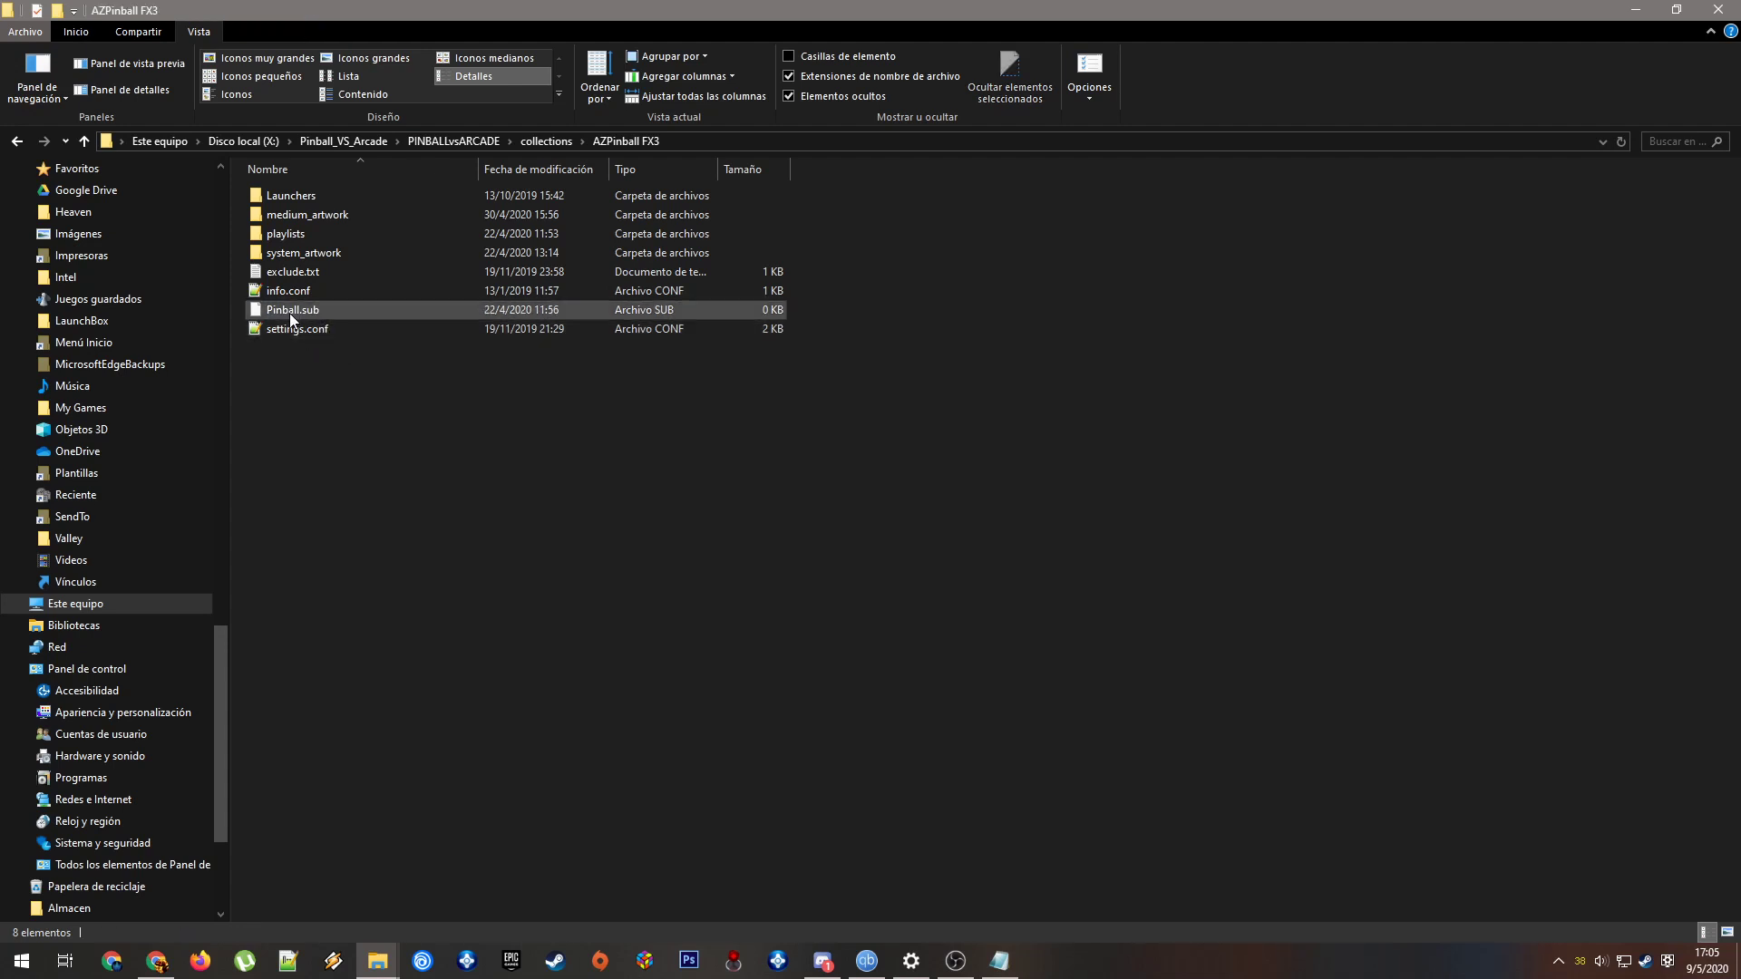
left_click(544, 155)
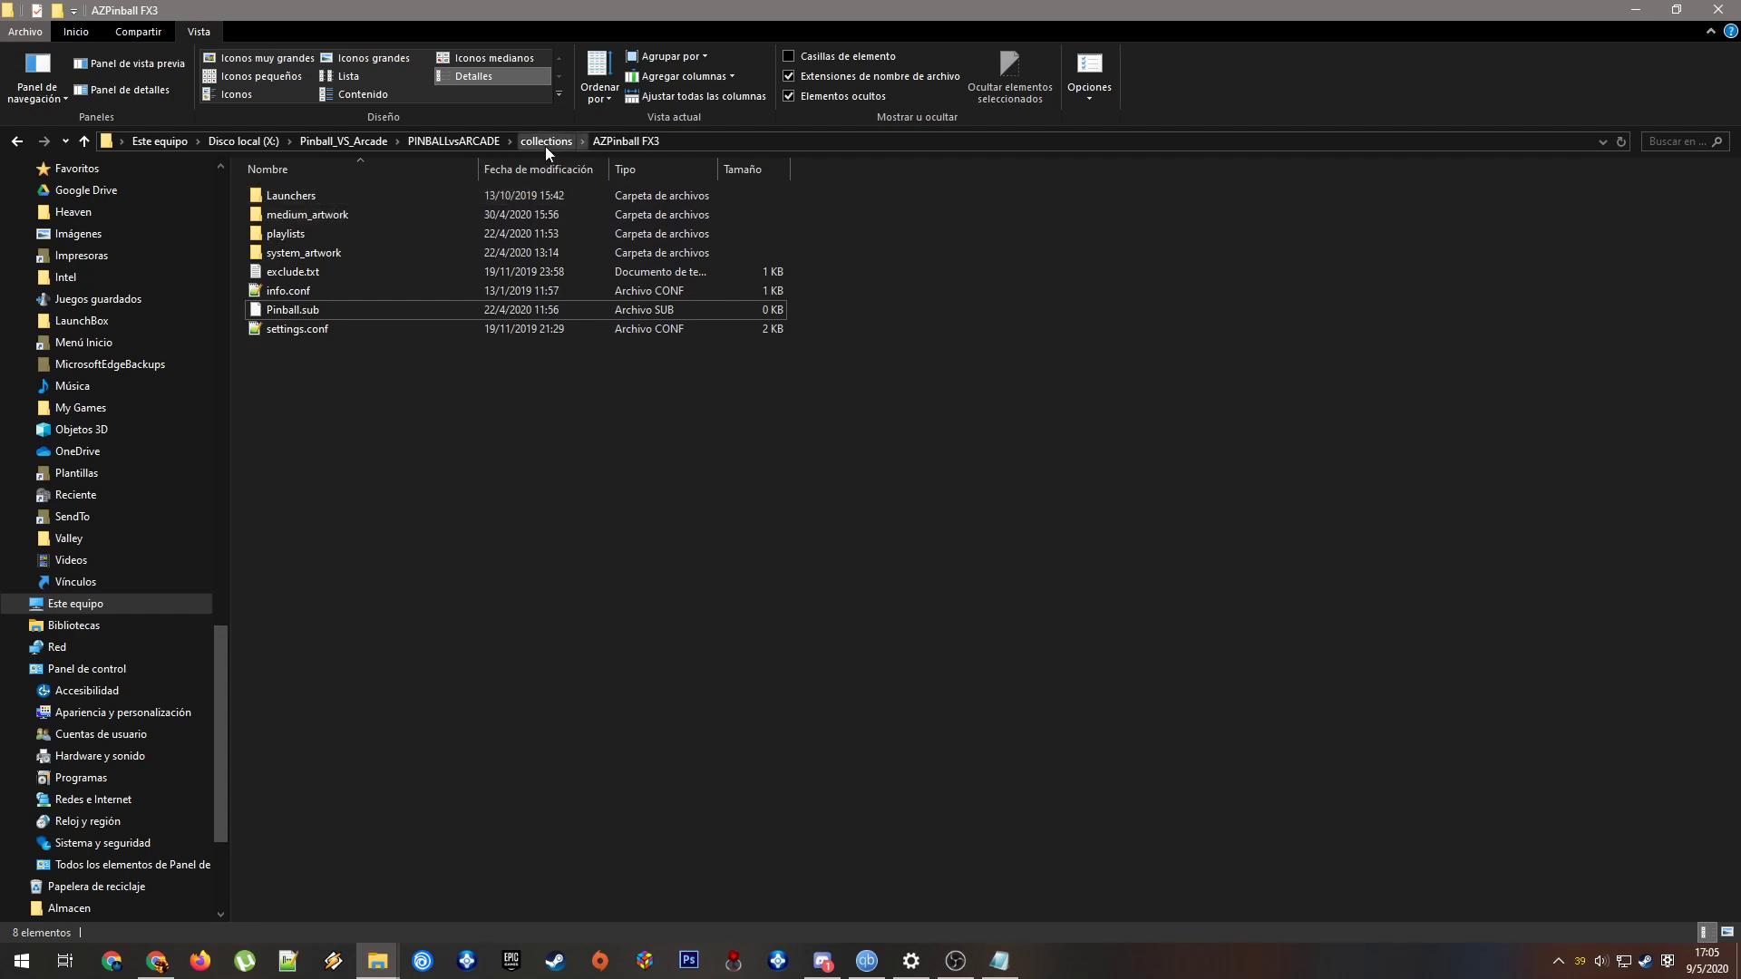
Return to collections via the breadcrumb and reopen the Pinball collection folder
left_click(545, 141)
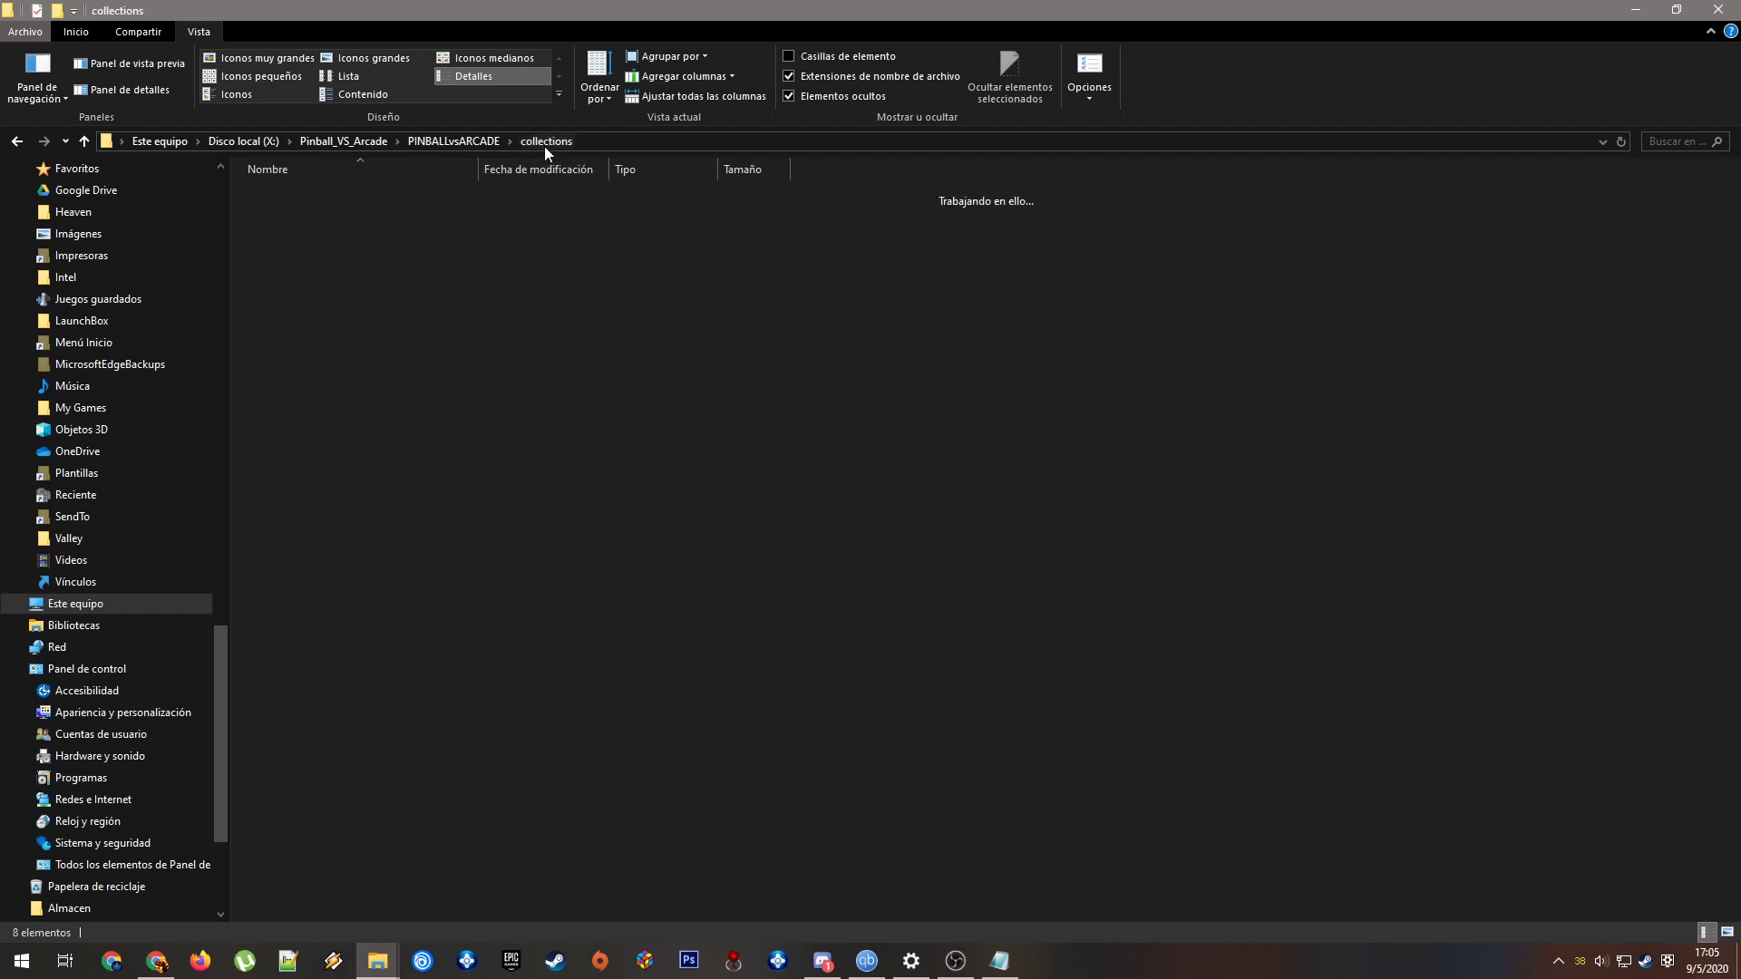
left_click(283, 347)
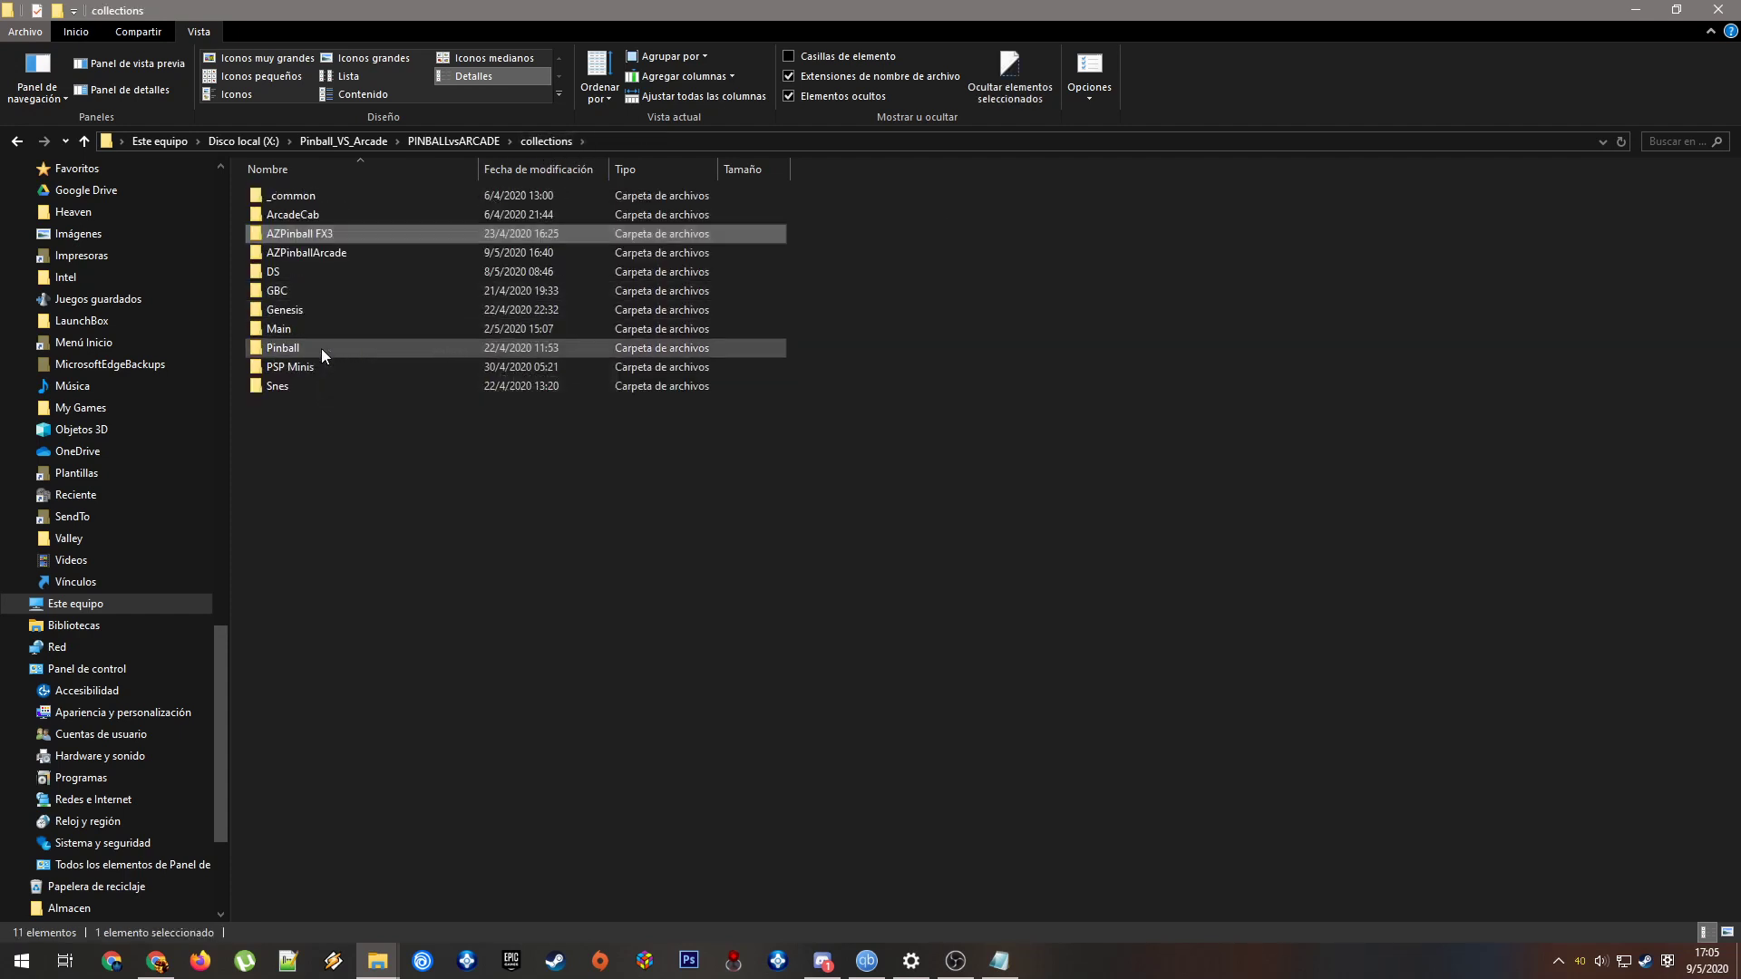
double_click(282, 347)
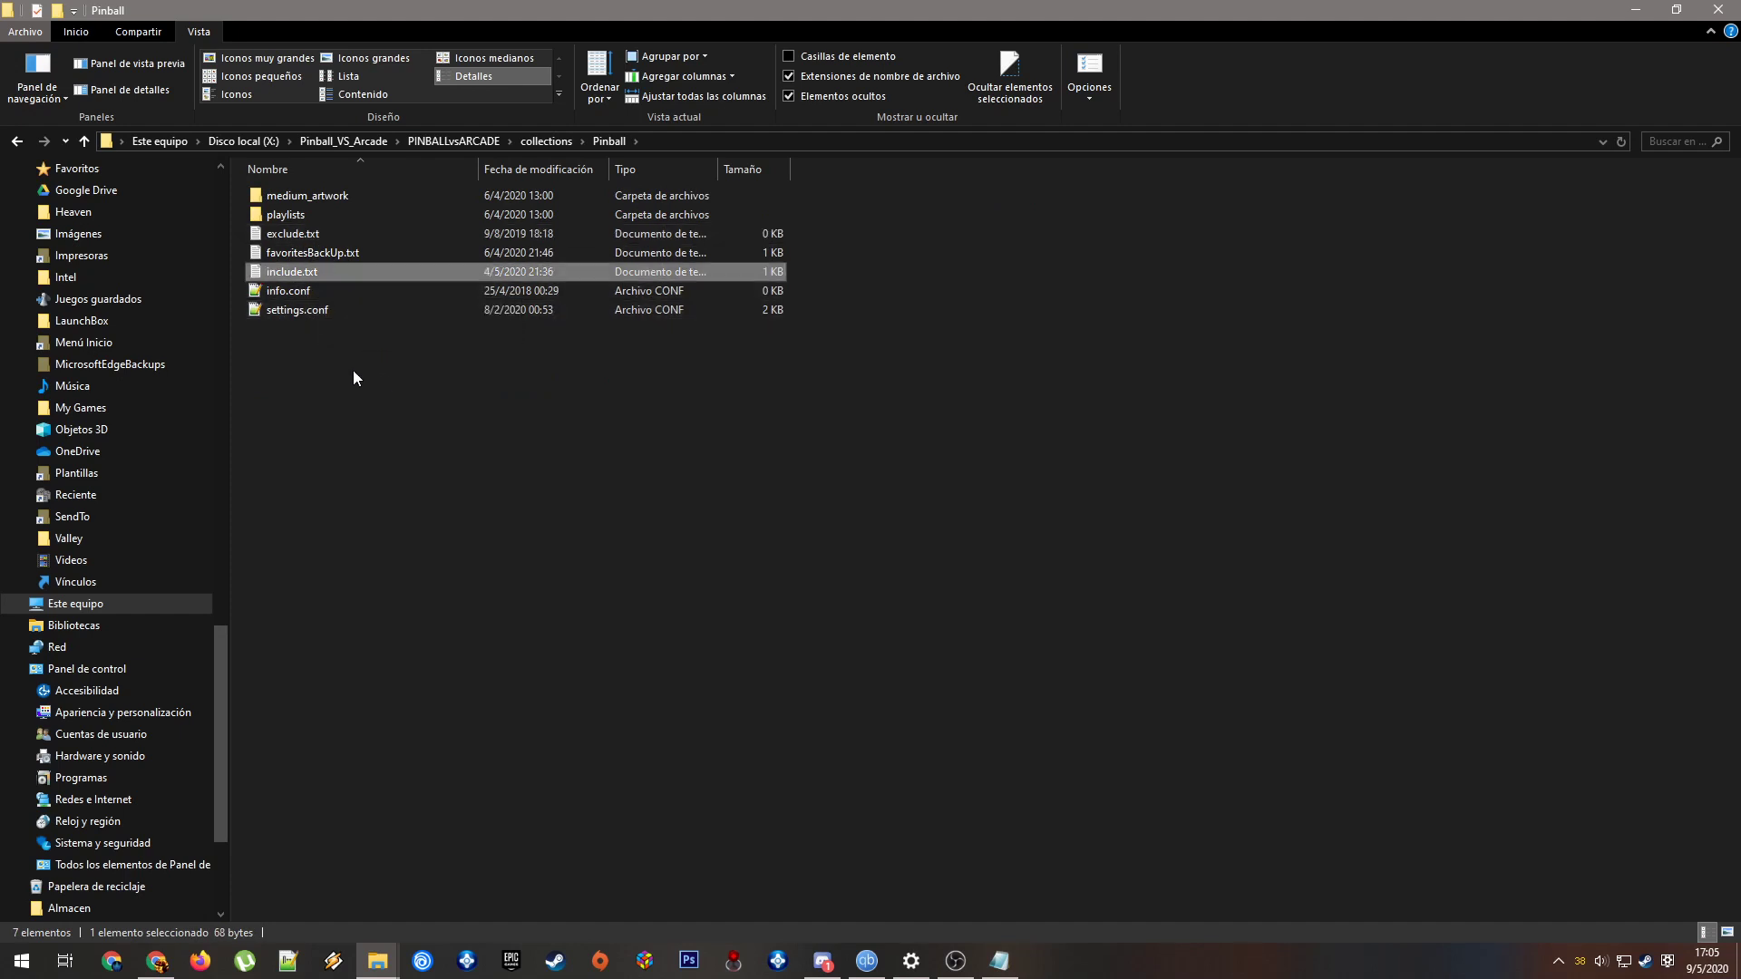
mouse_move(586, 331)
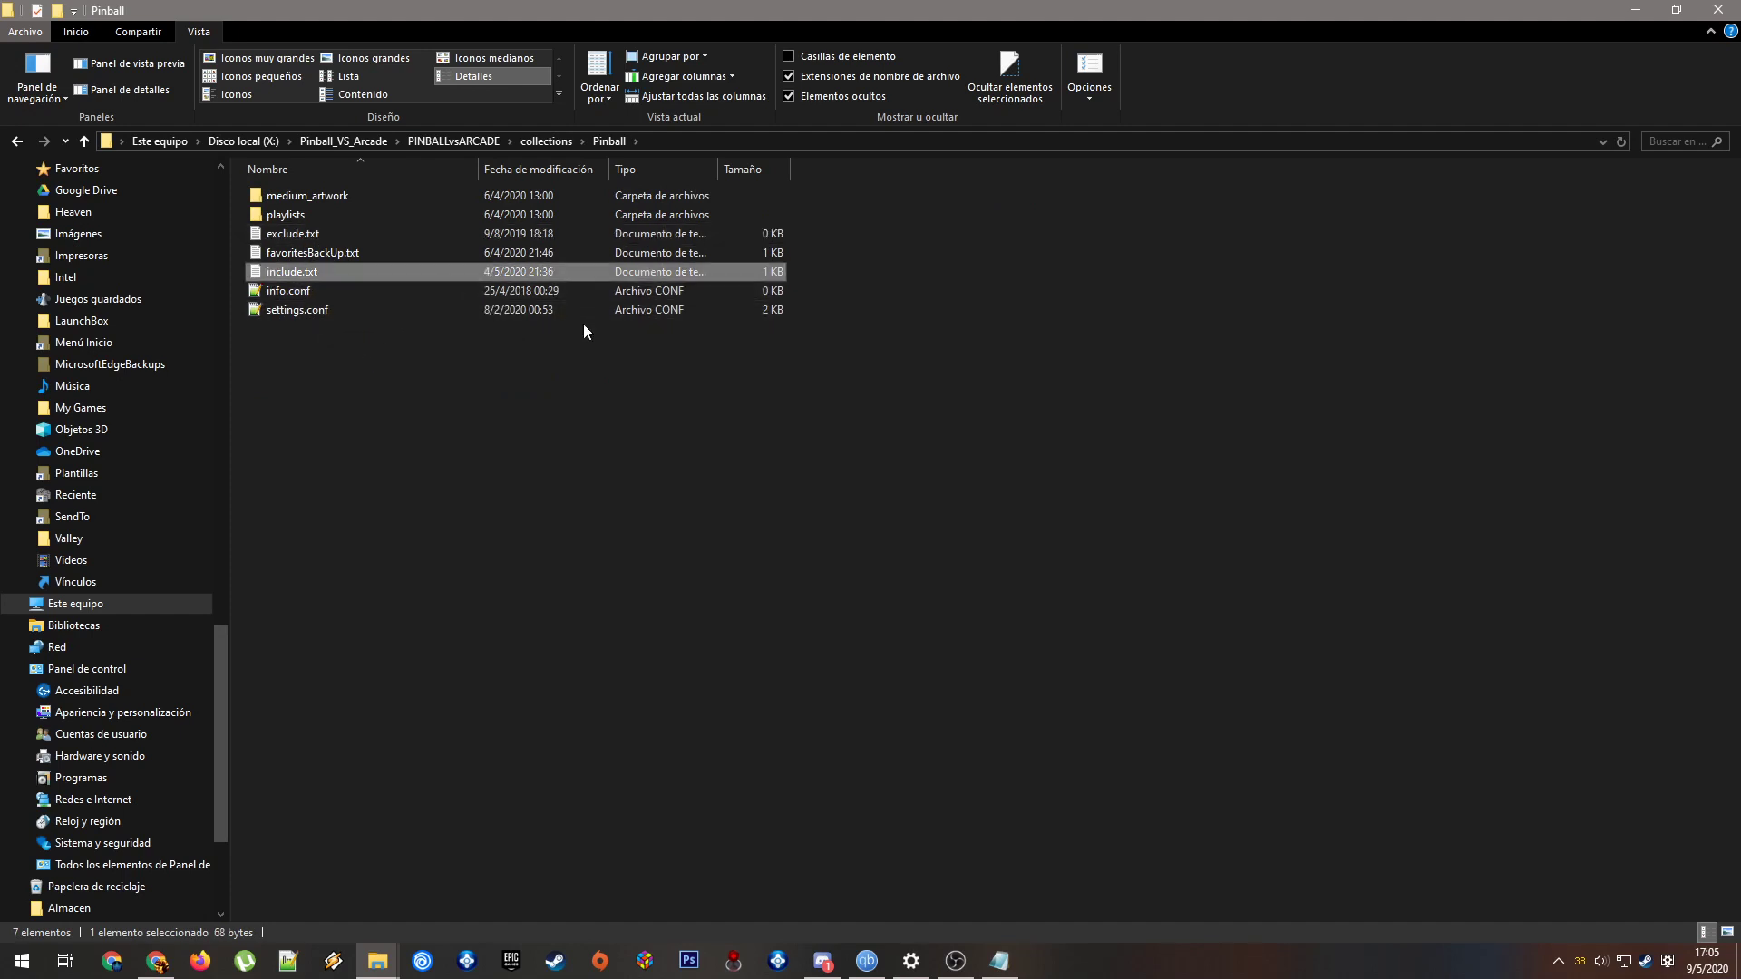
mouse_move(797, 391)
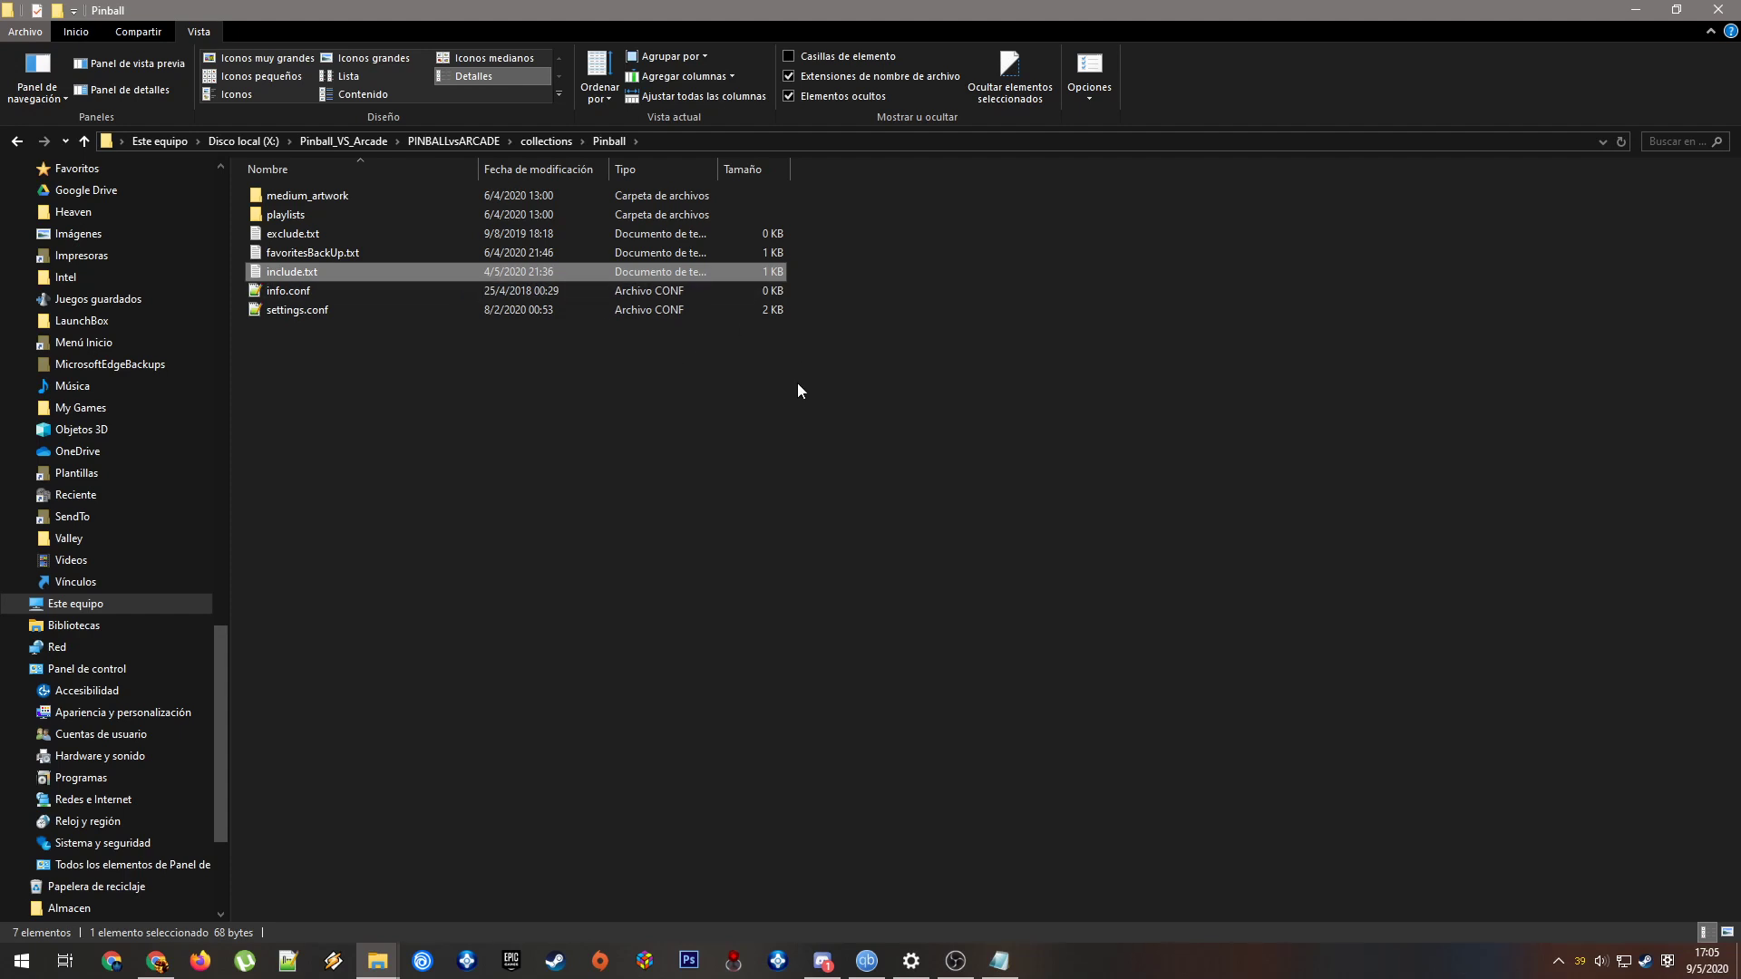
mouse_move(838, 471)
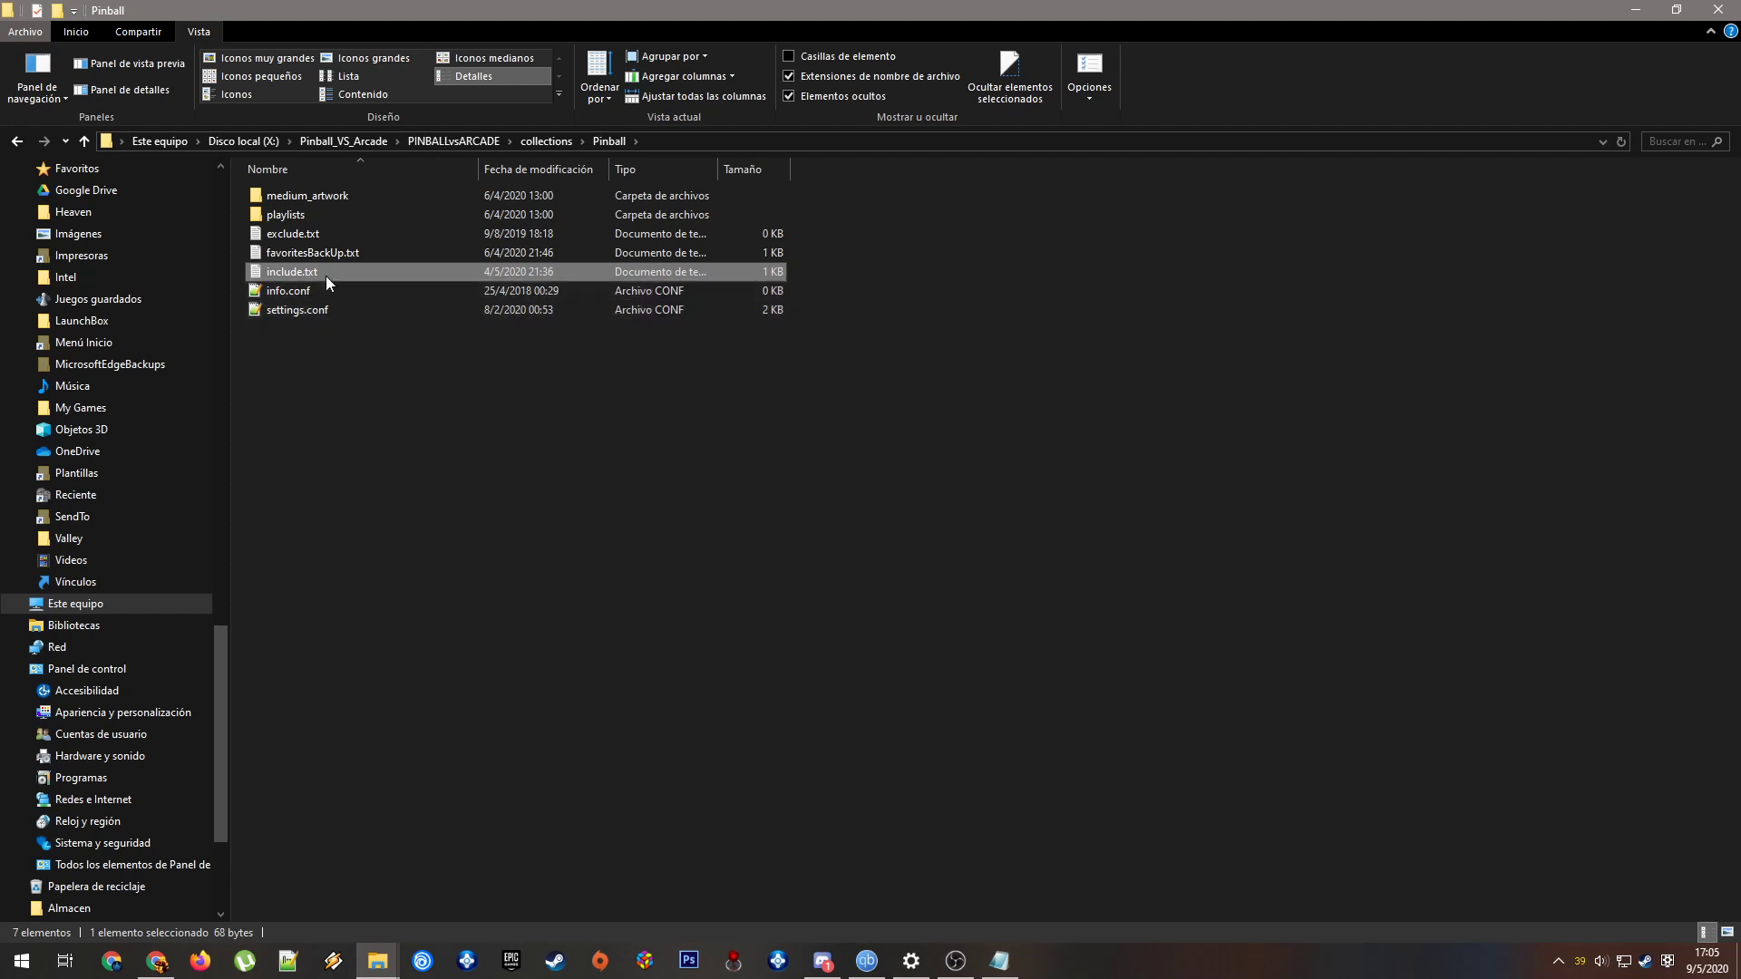
mouse_move(326, 276)
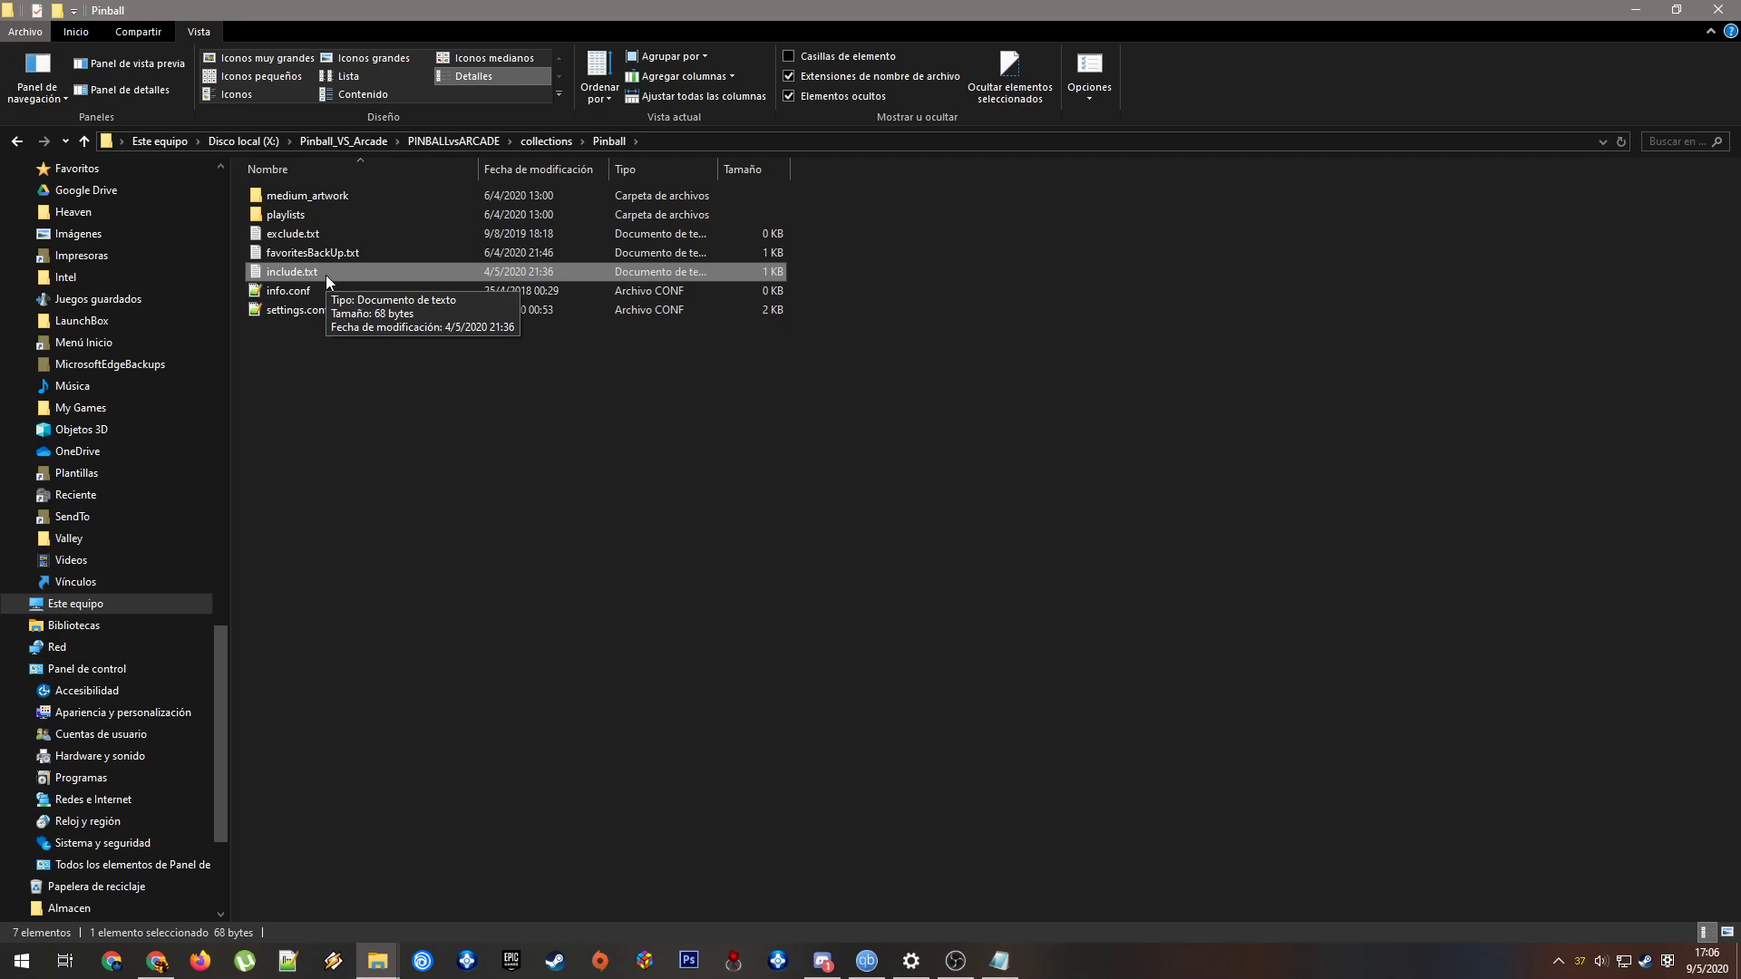
double_click(291, 271)
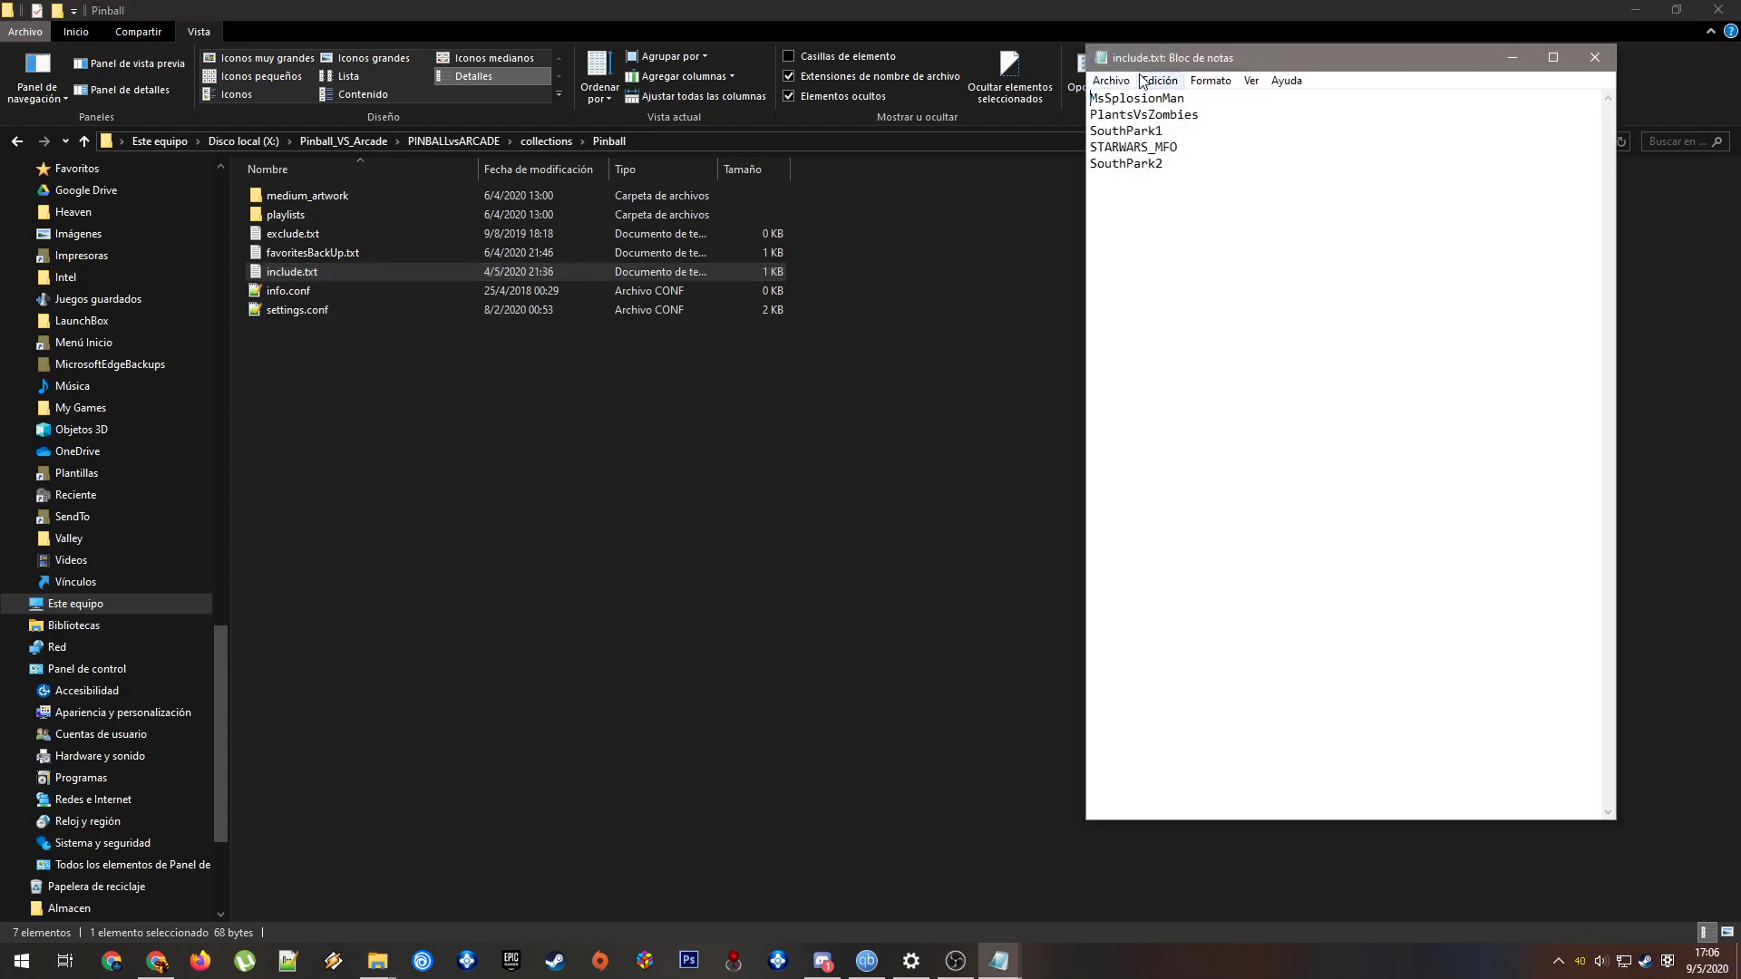
mouse_move(1242, 189)
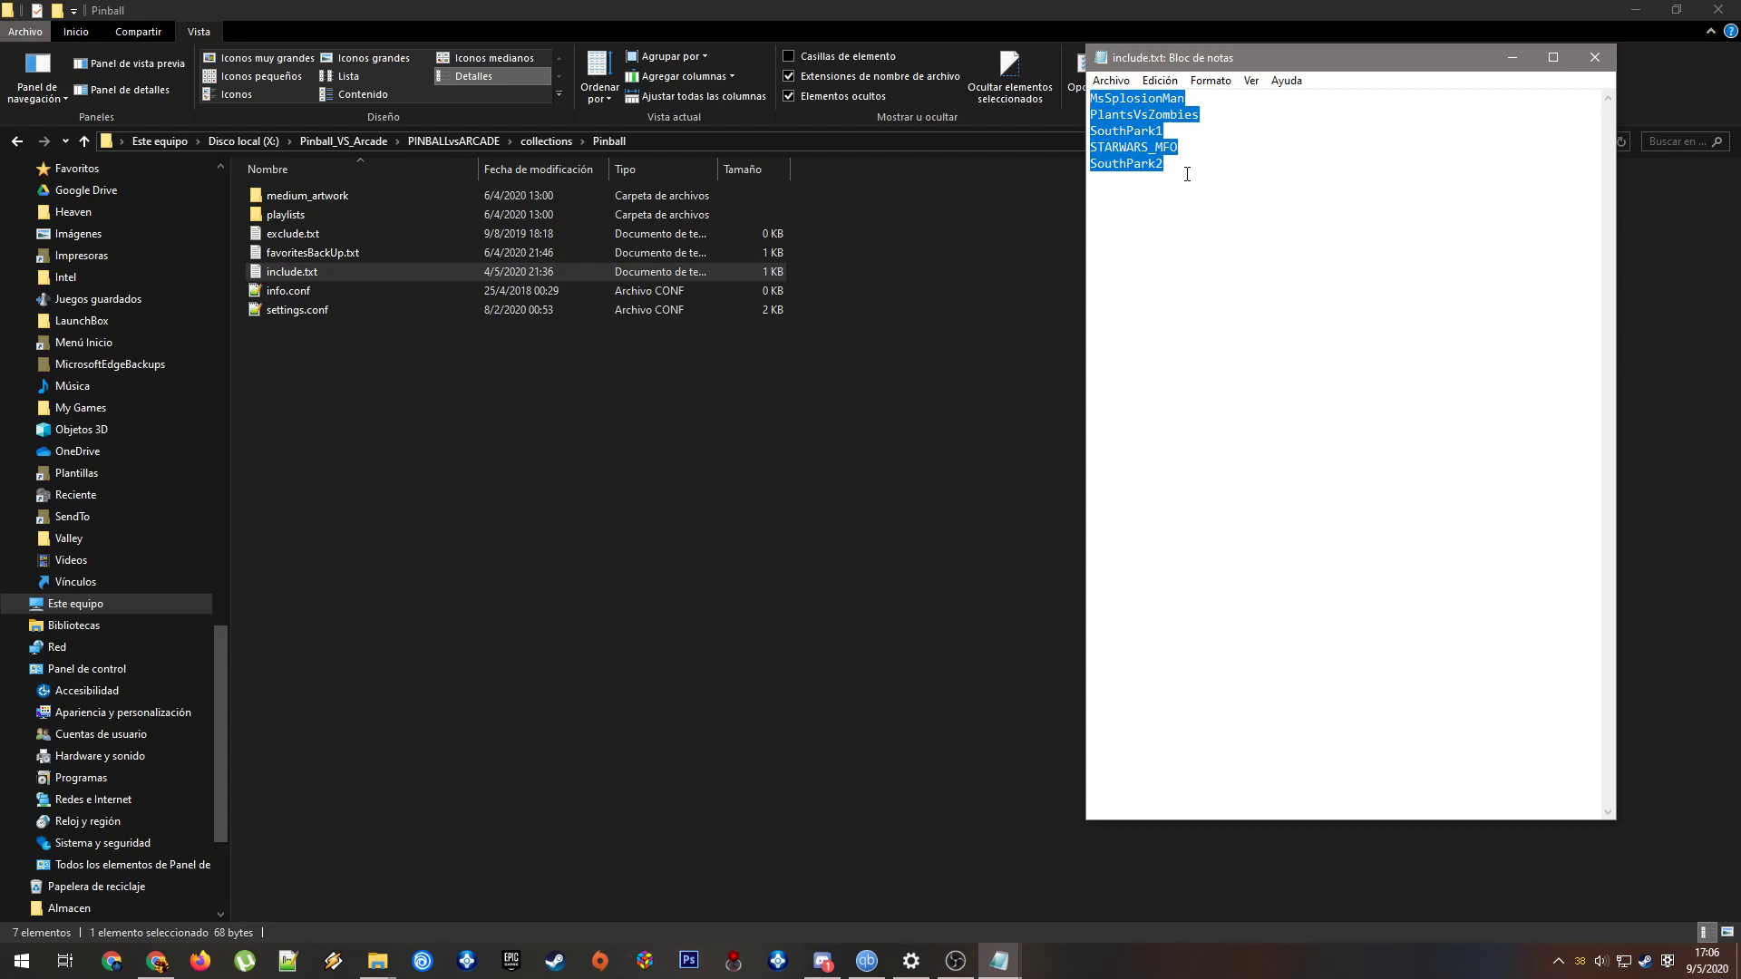
mouse_move(1055, 268)
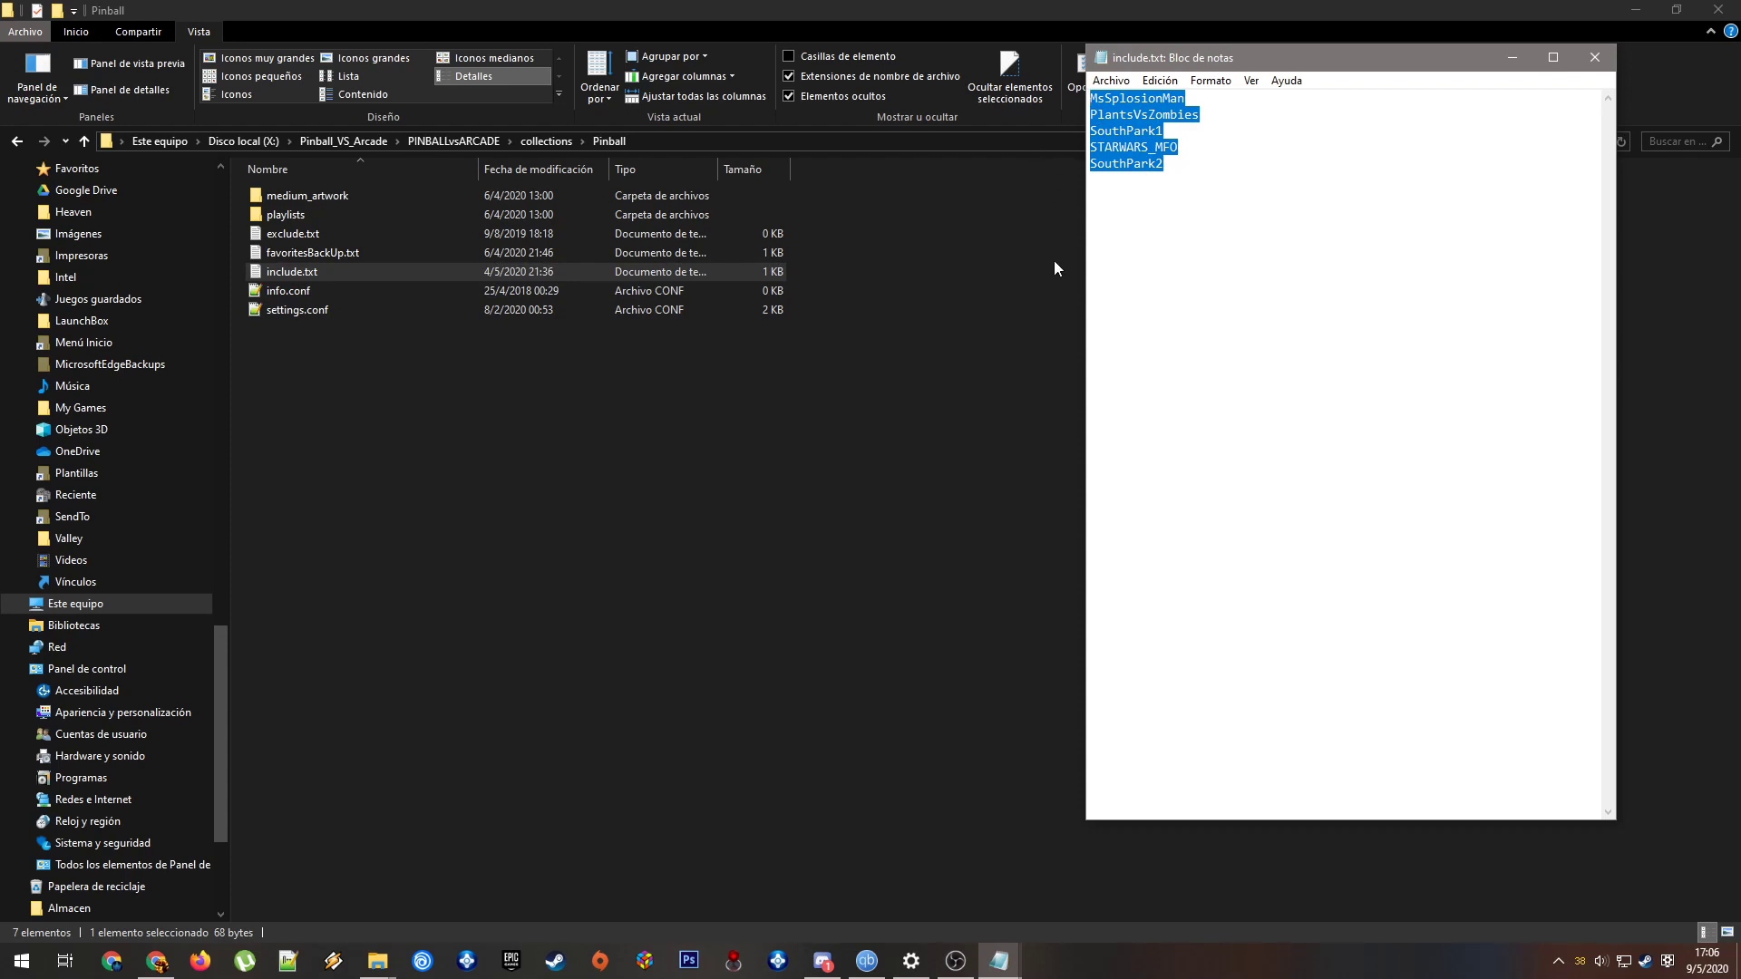
mouse_move(939, 187)
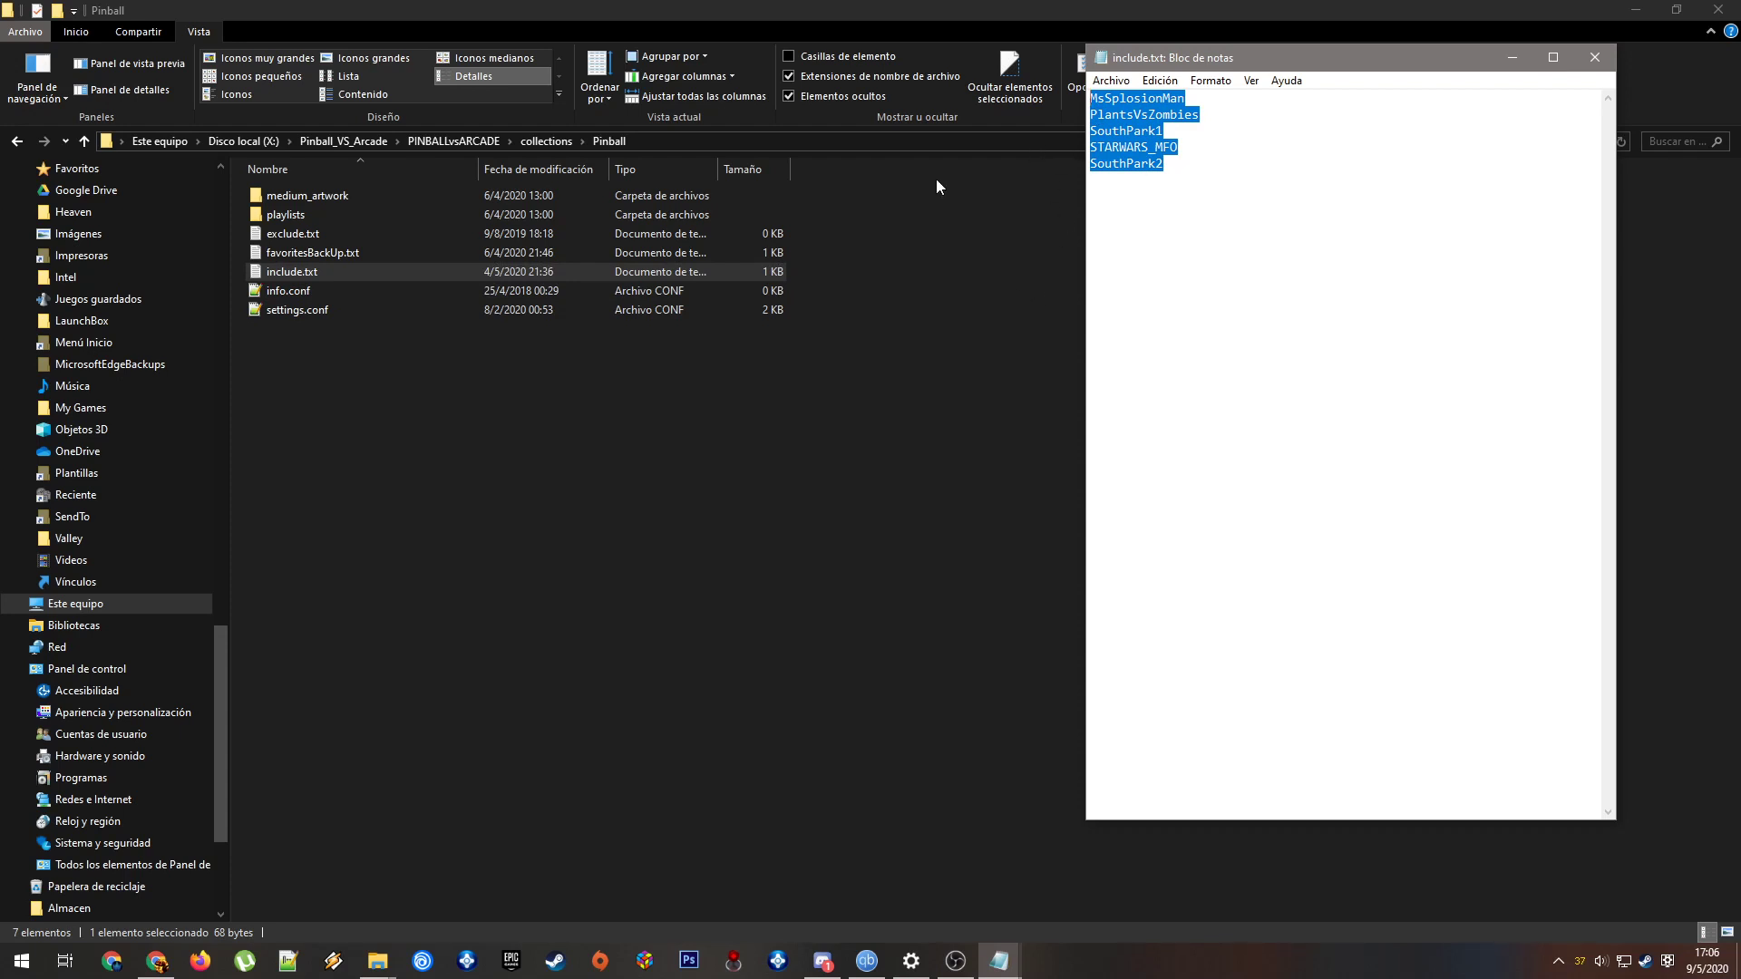
left_click(1232, 249)
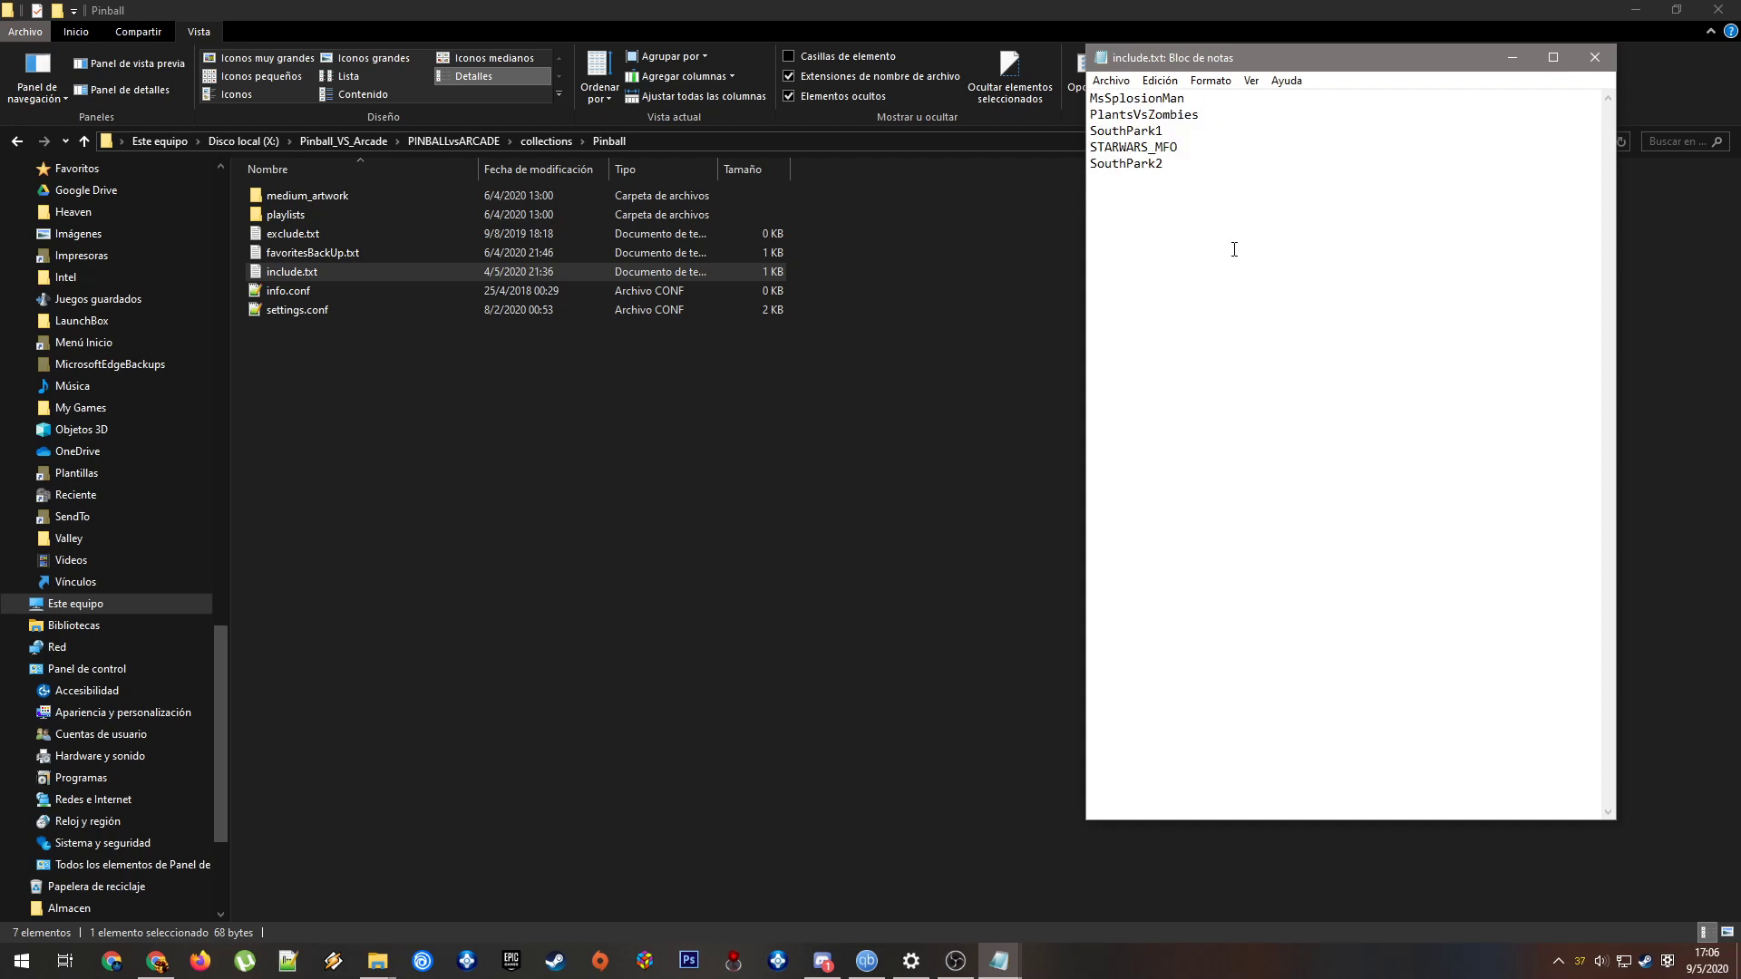
mouse_move(1241, 267)
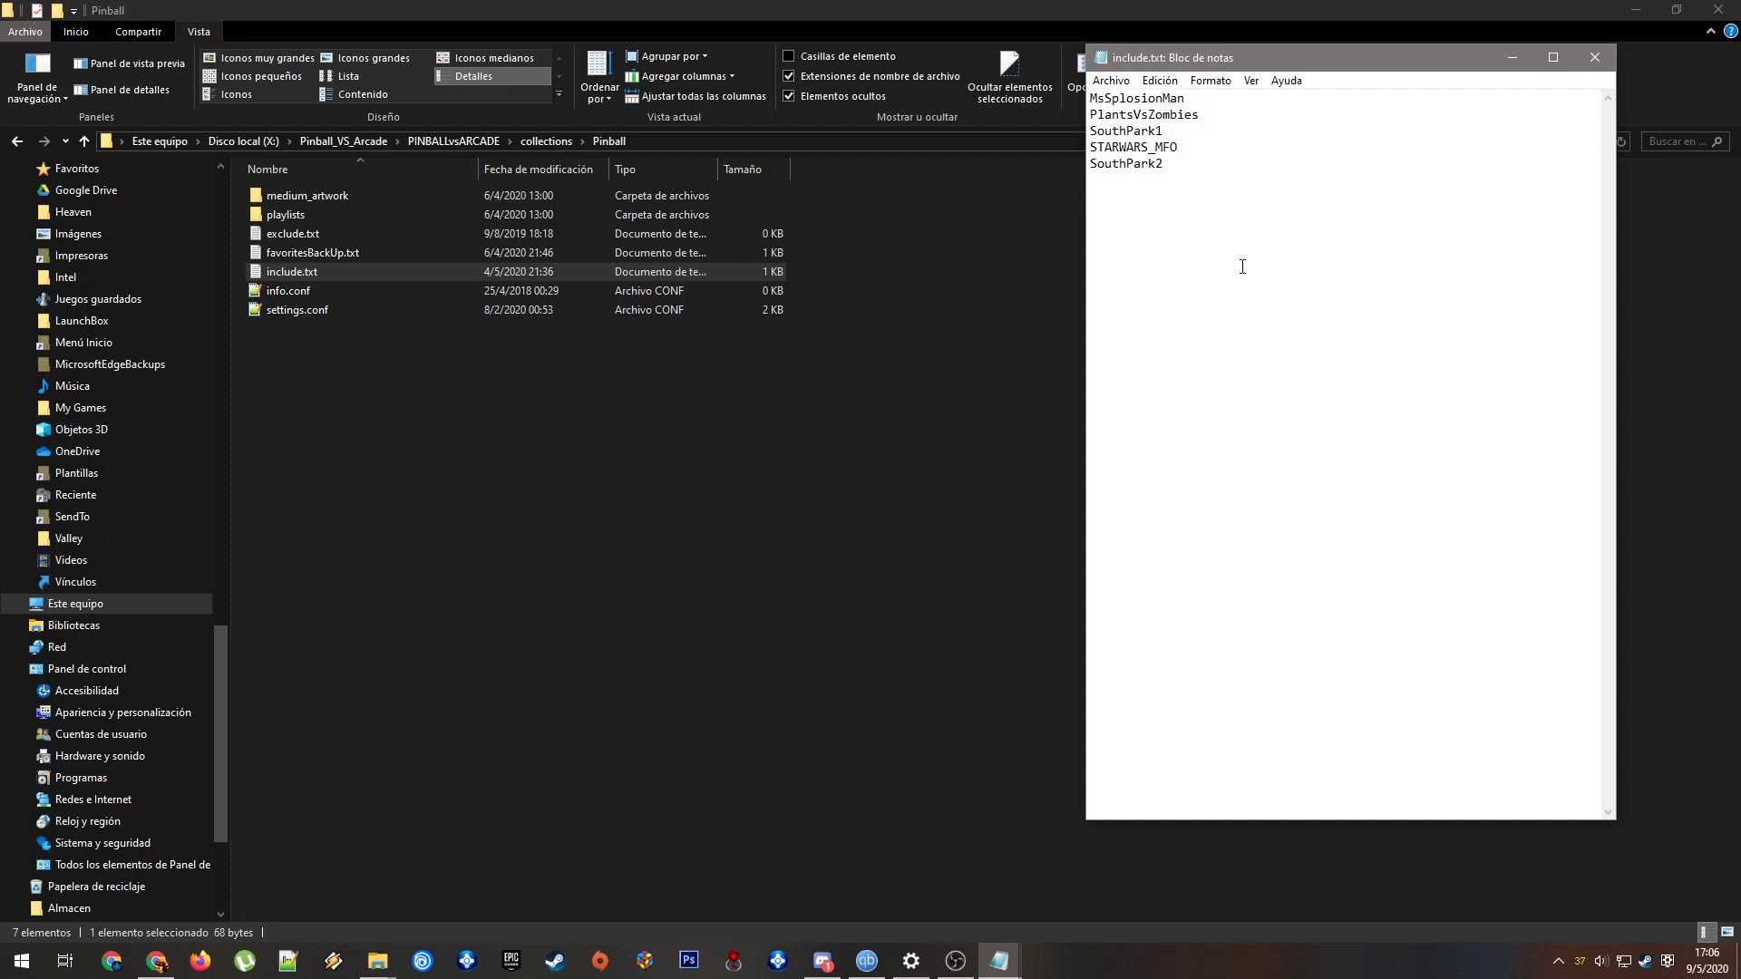
mouse_move(1192, 231)
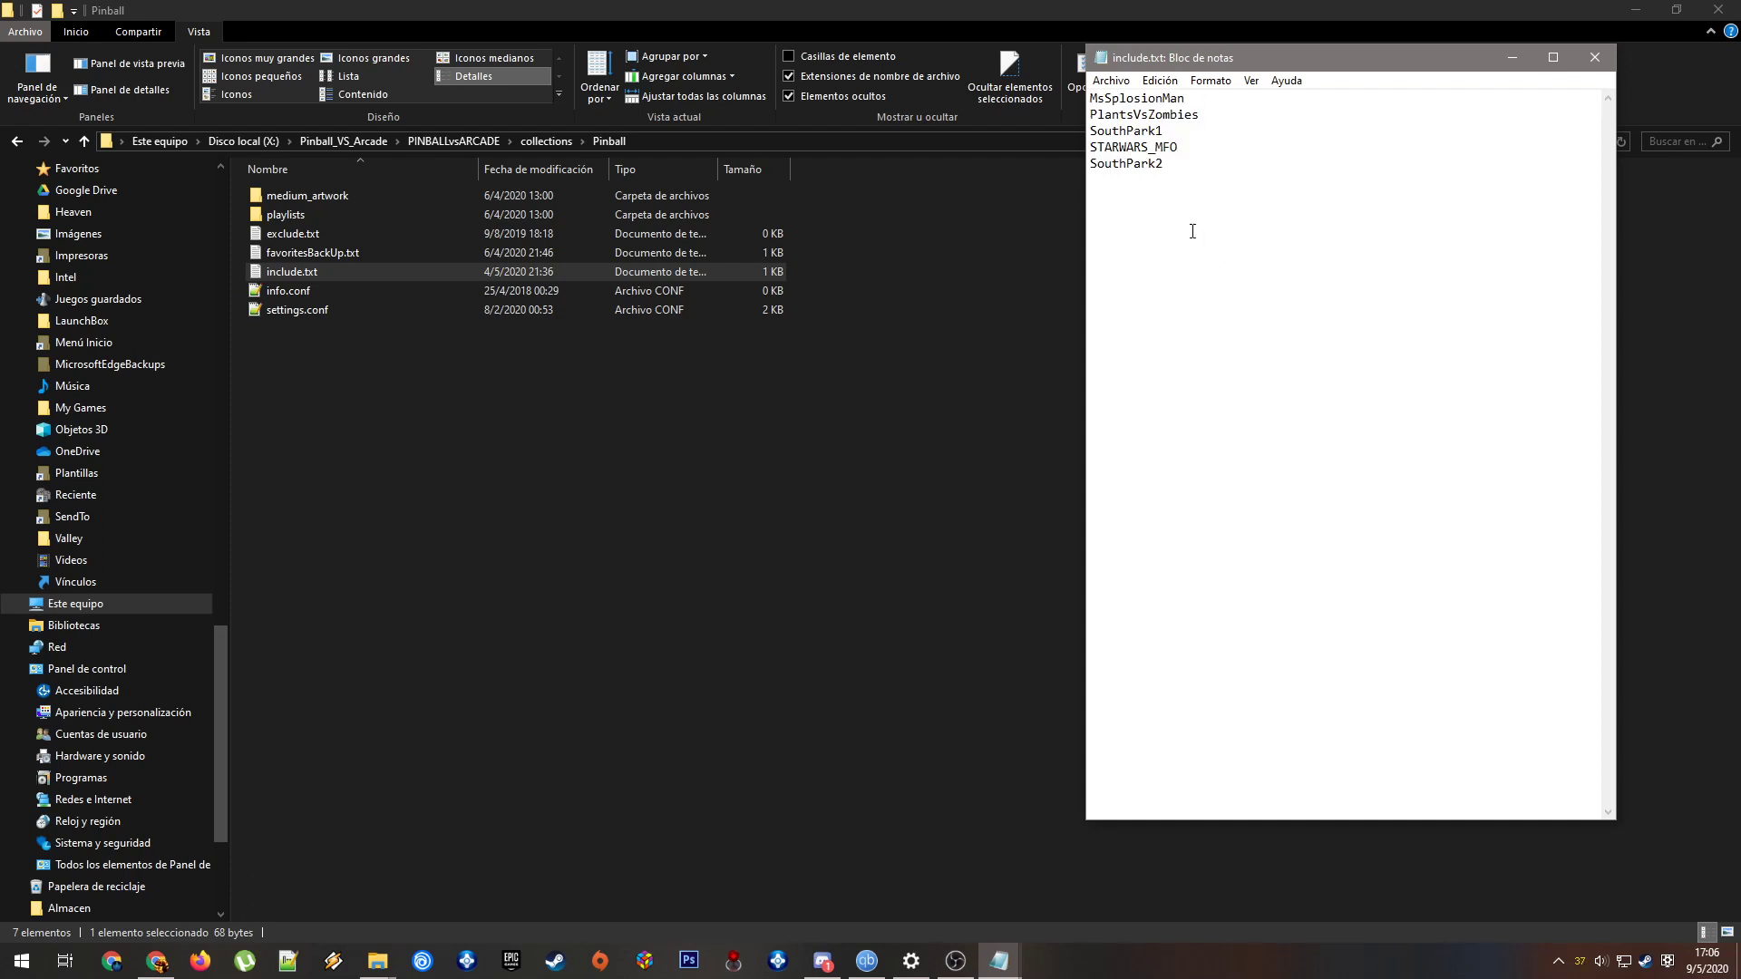
left_click(1109, 80)
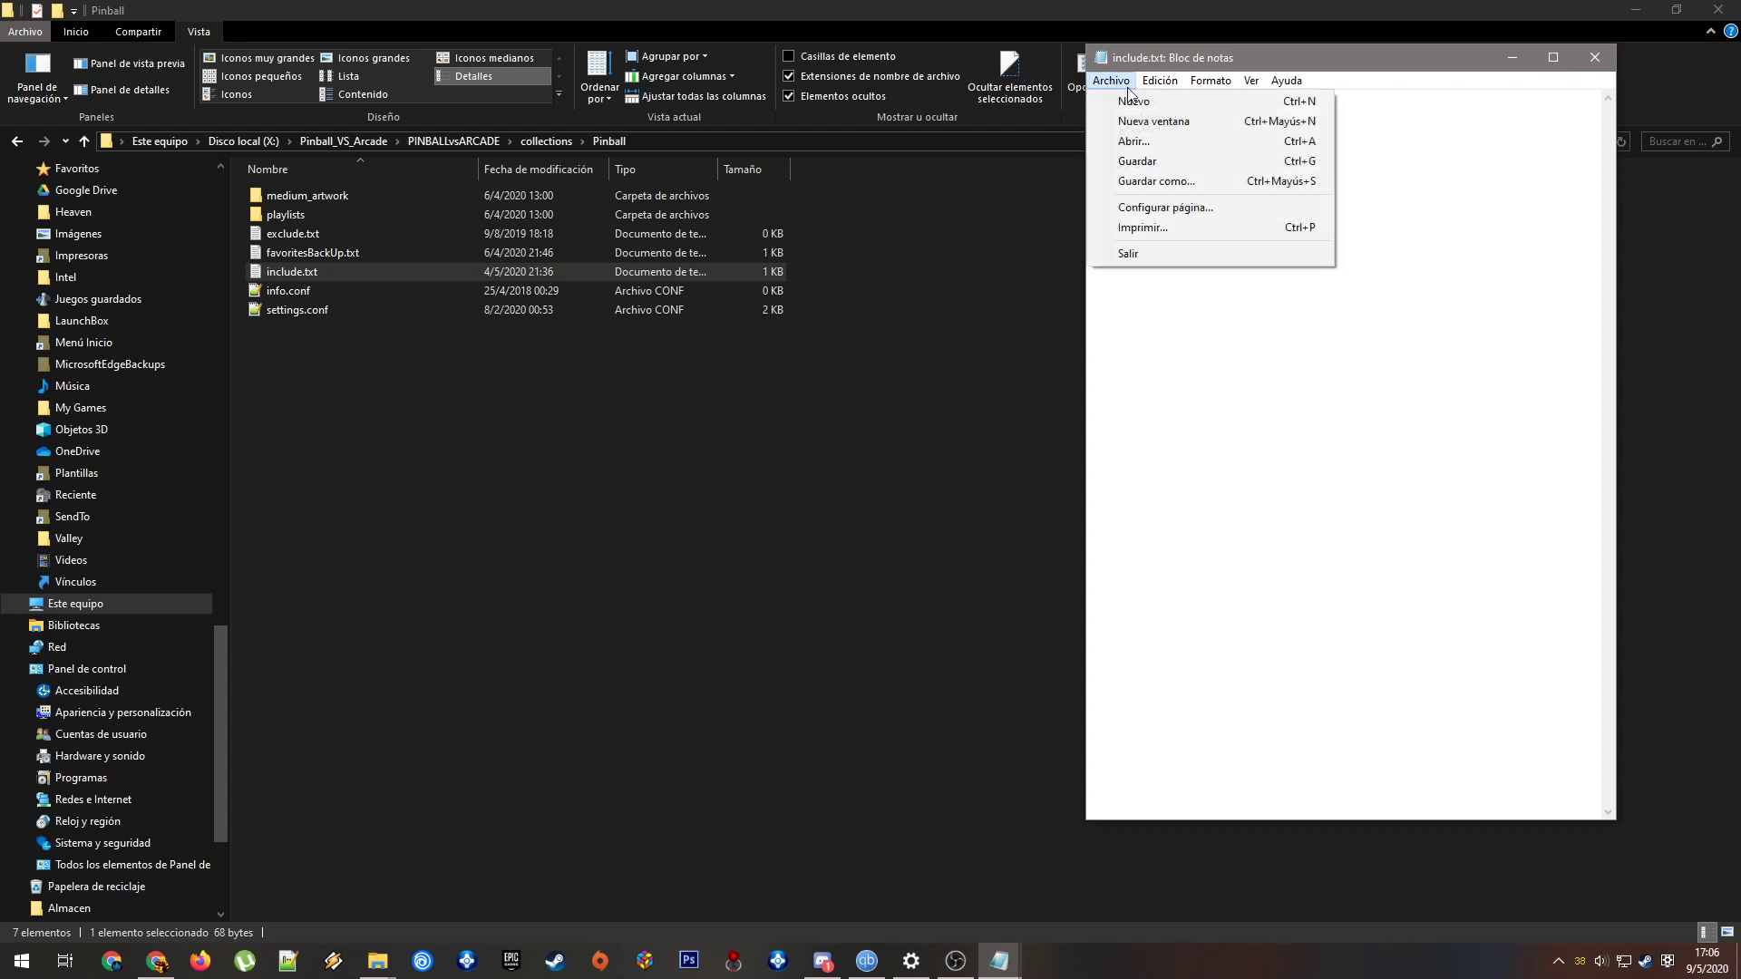
mouse_move(1172, 258)
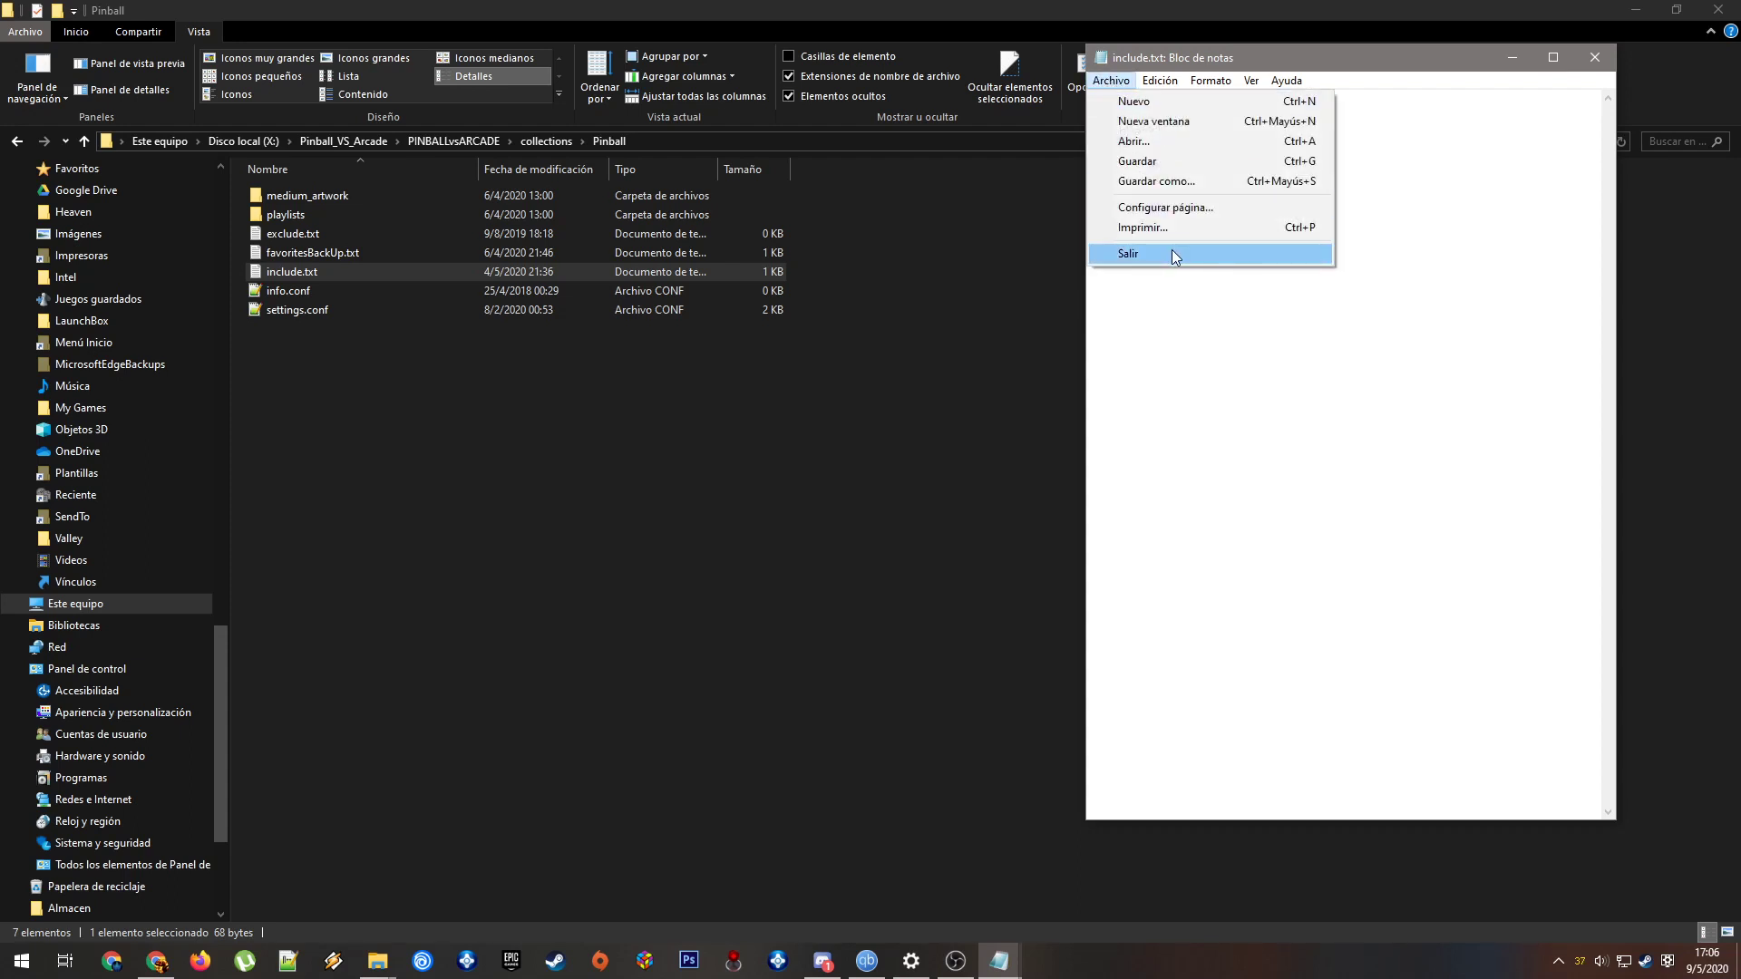
left_click(1128, 253)
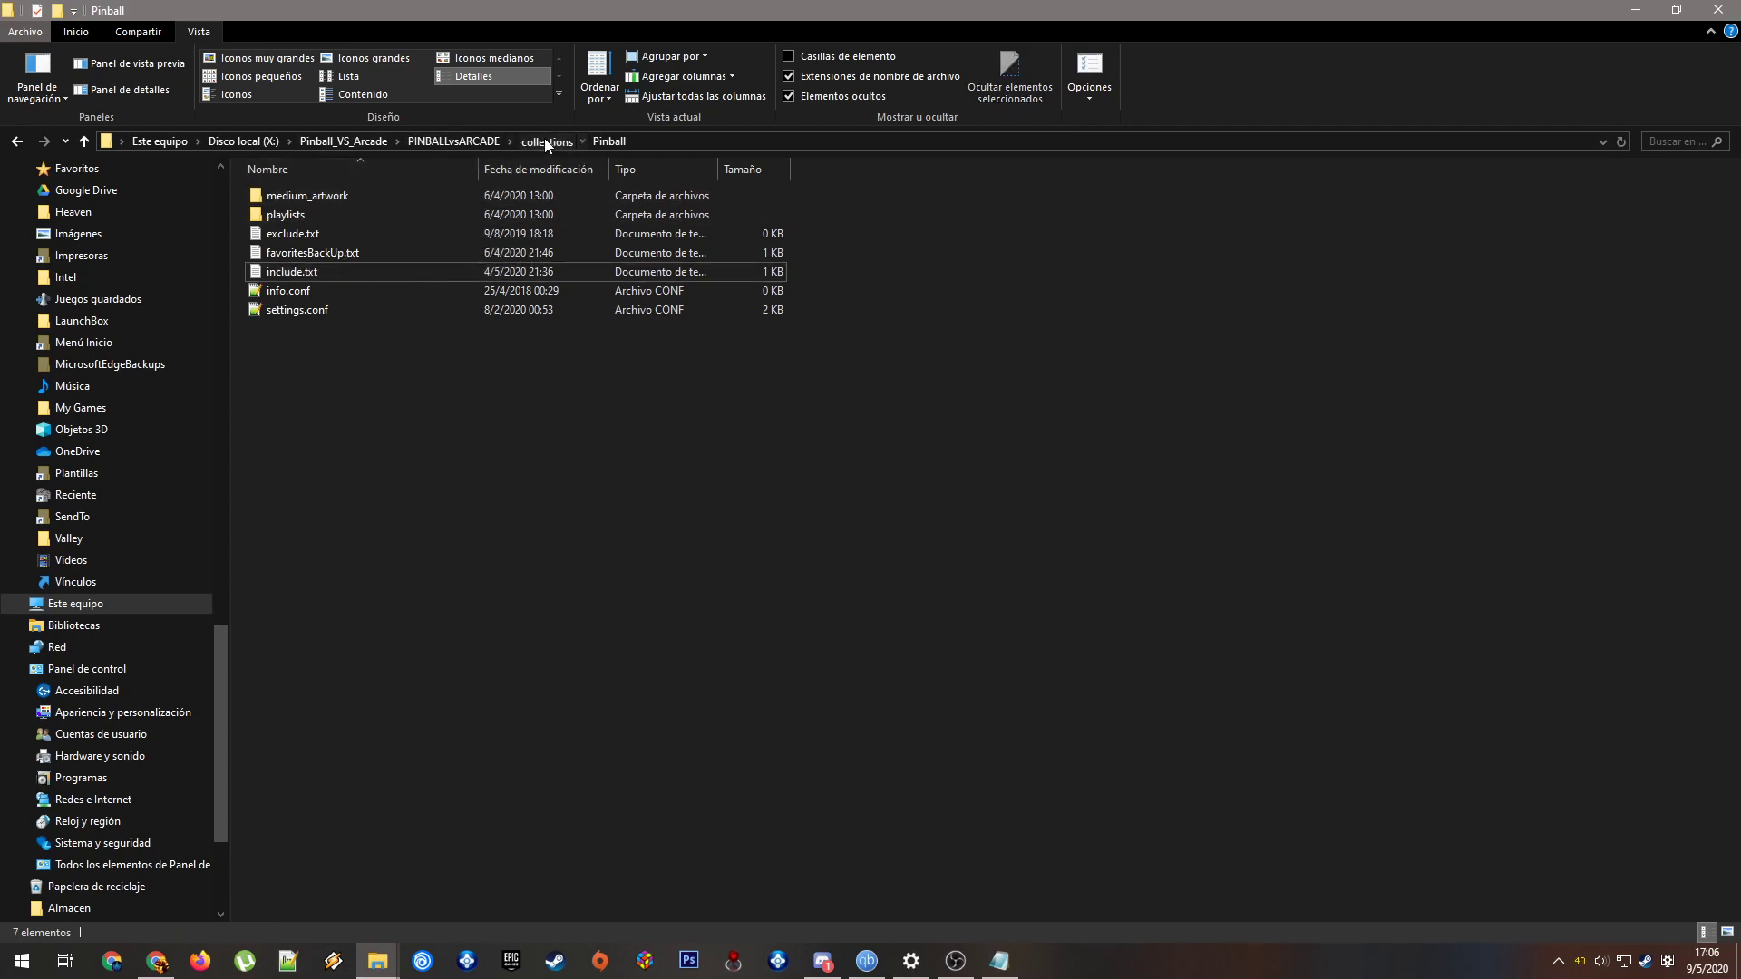
Go up to collections, open the Main collection folder and select its menu folder
left_click(545, 142)
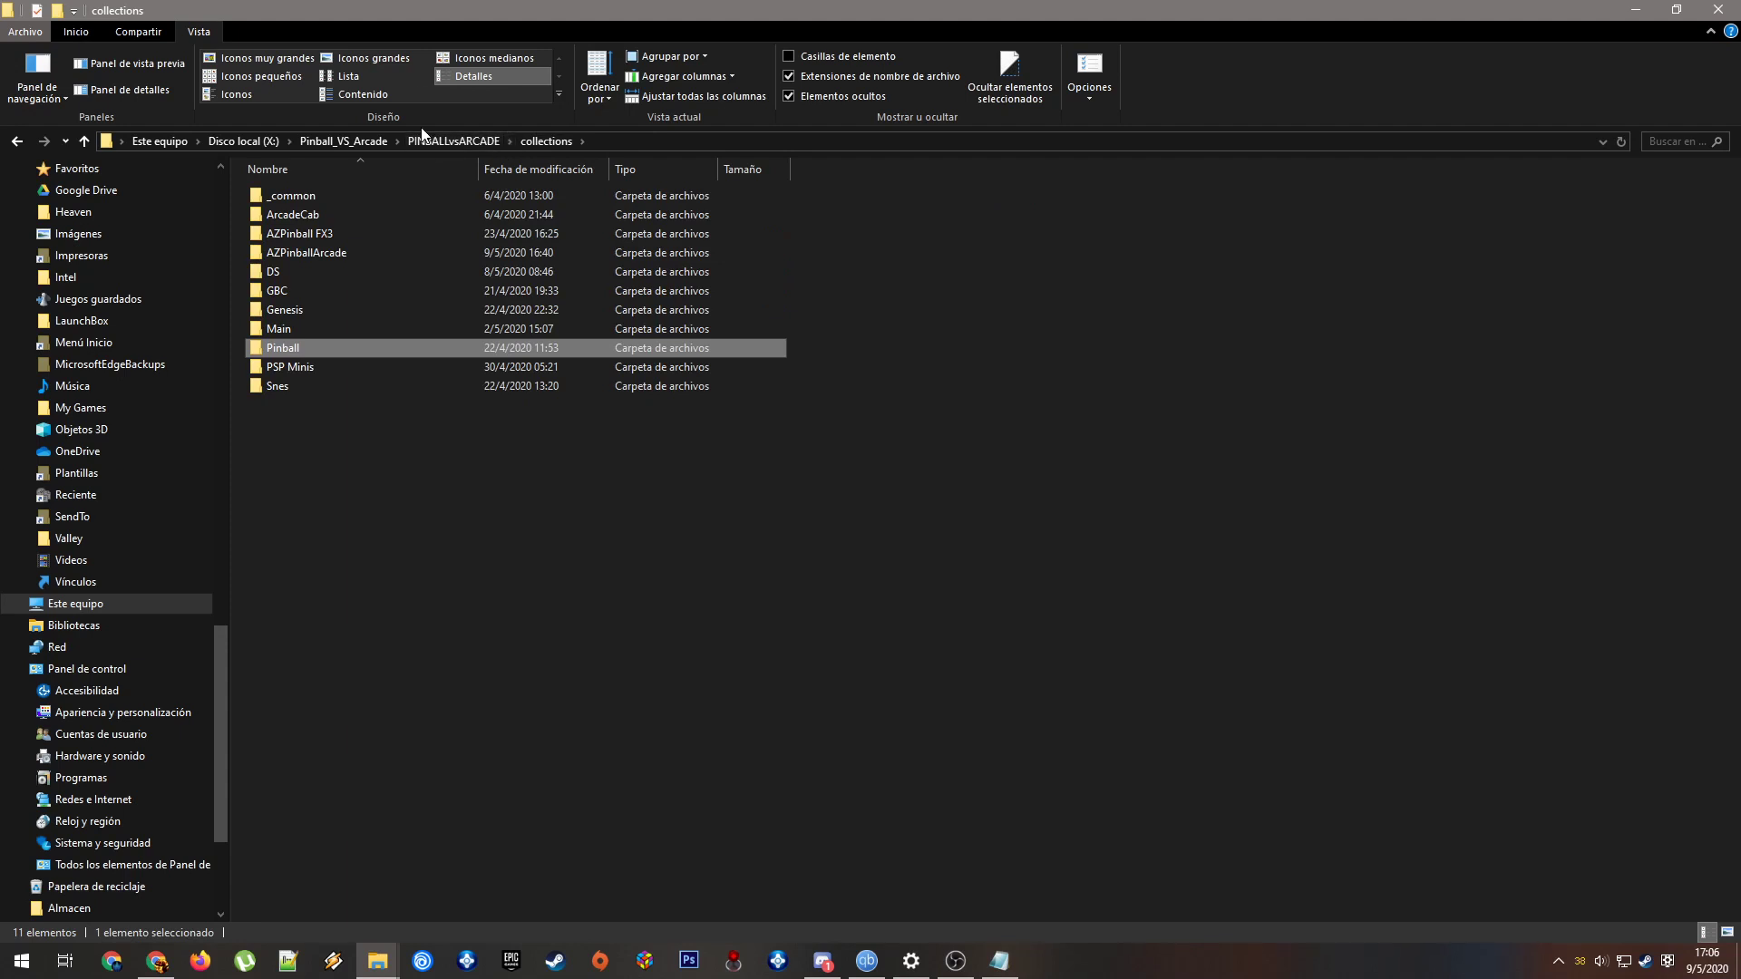
mouse_move(456, 330)
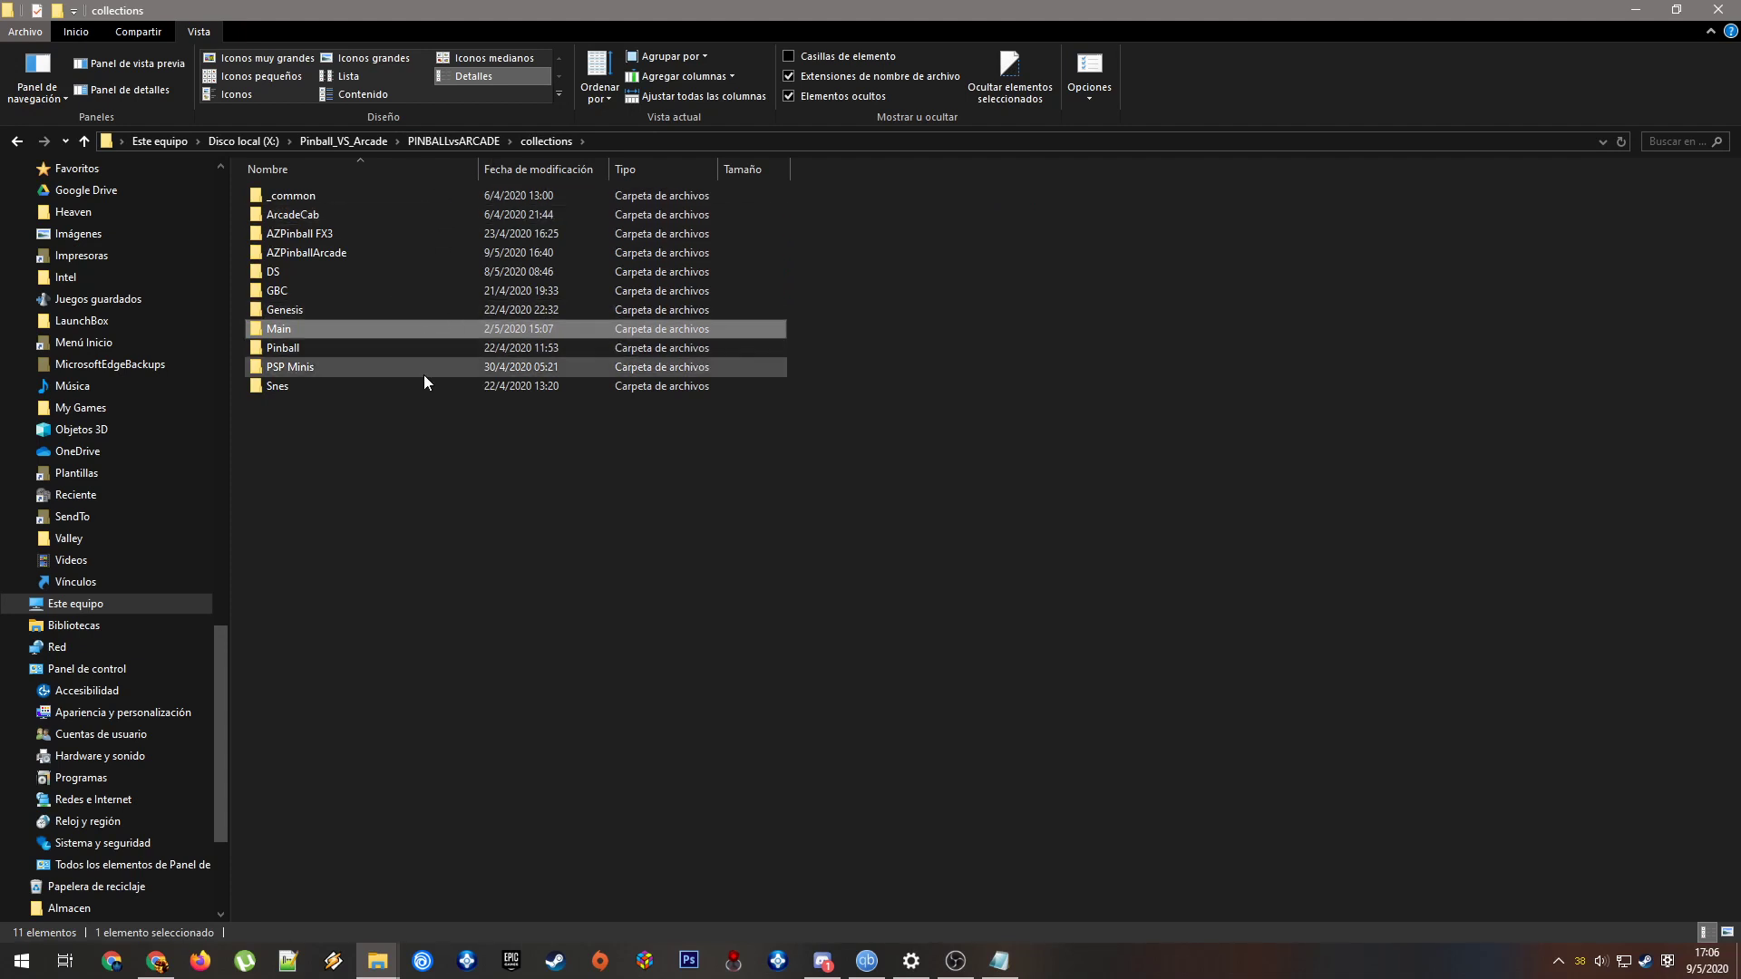
mouse_move(277, 328)
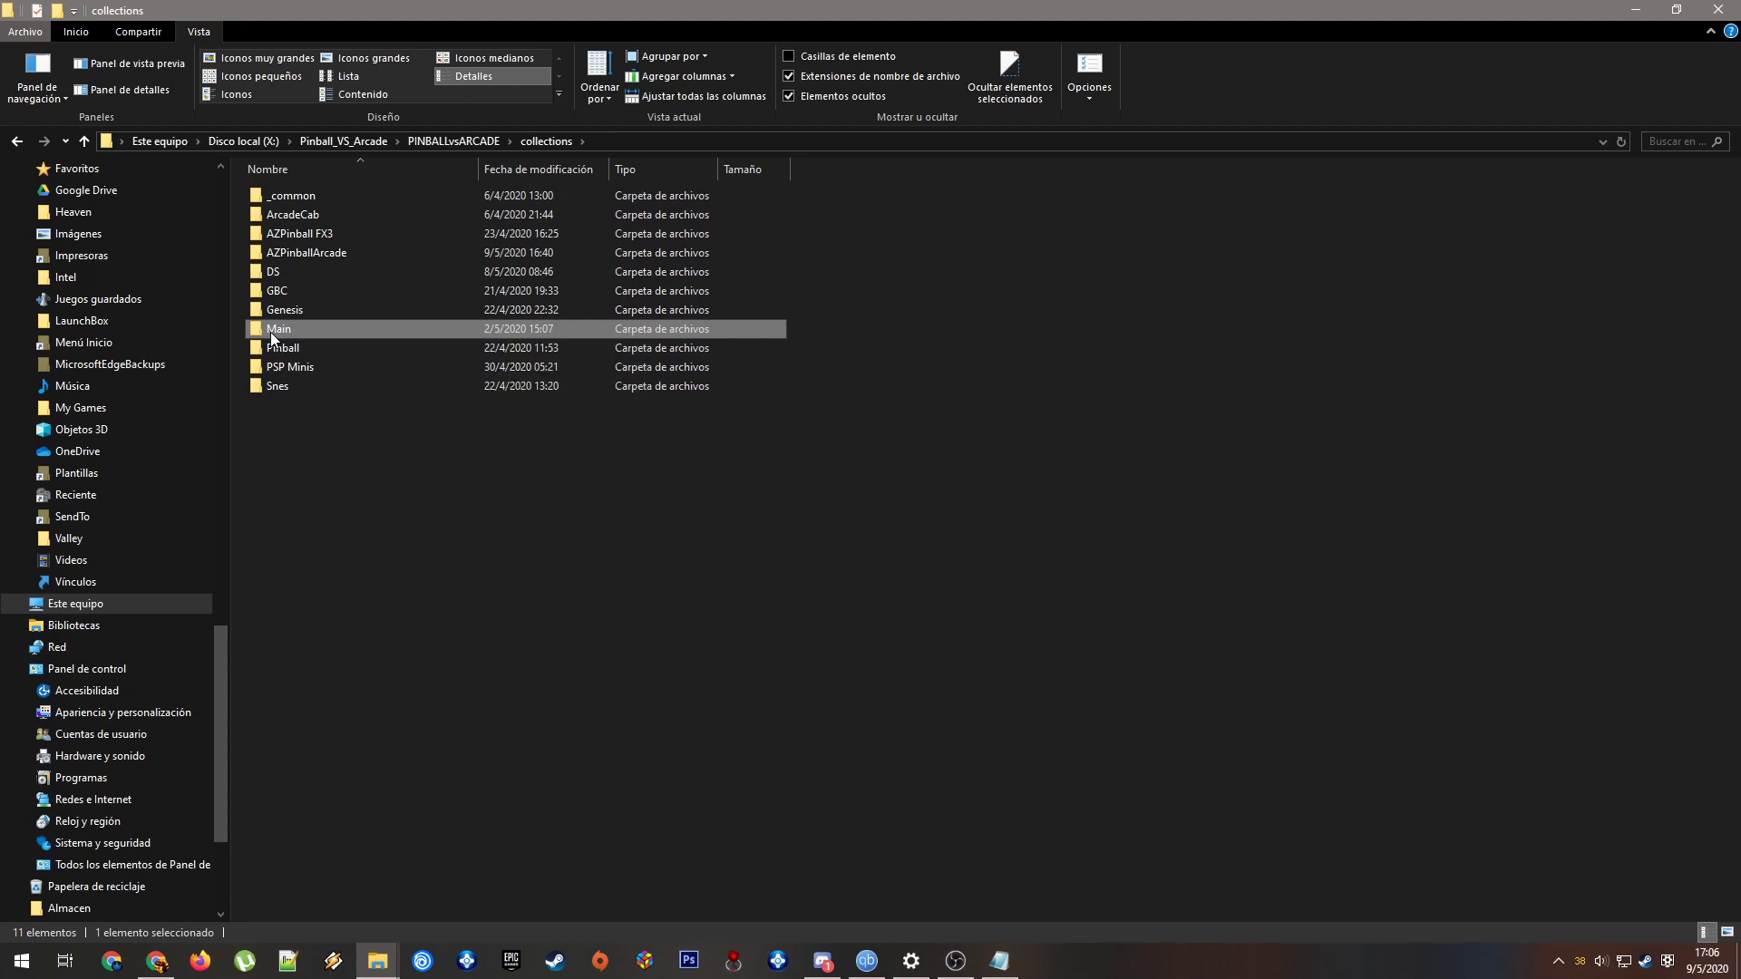
double_click(278, 328)
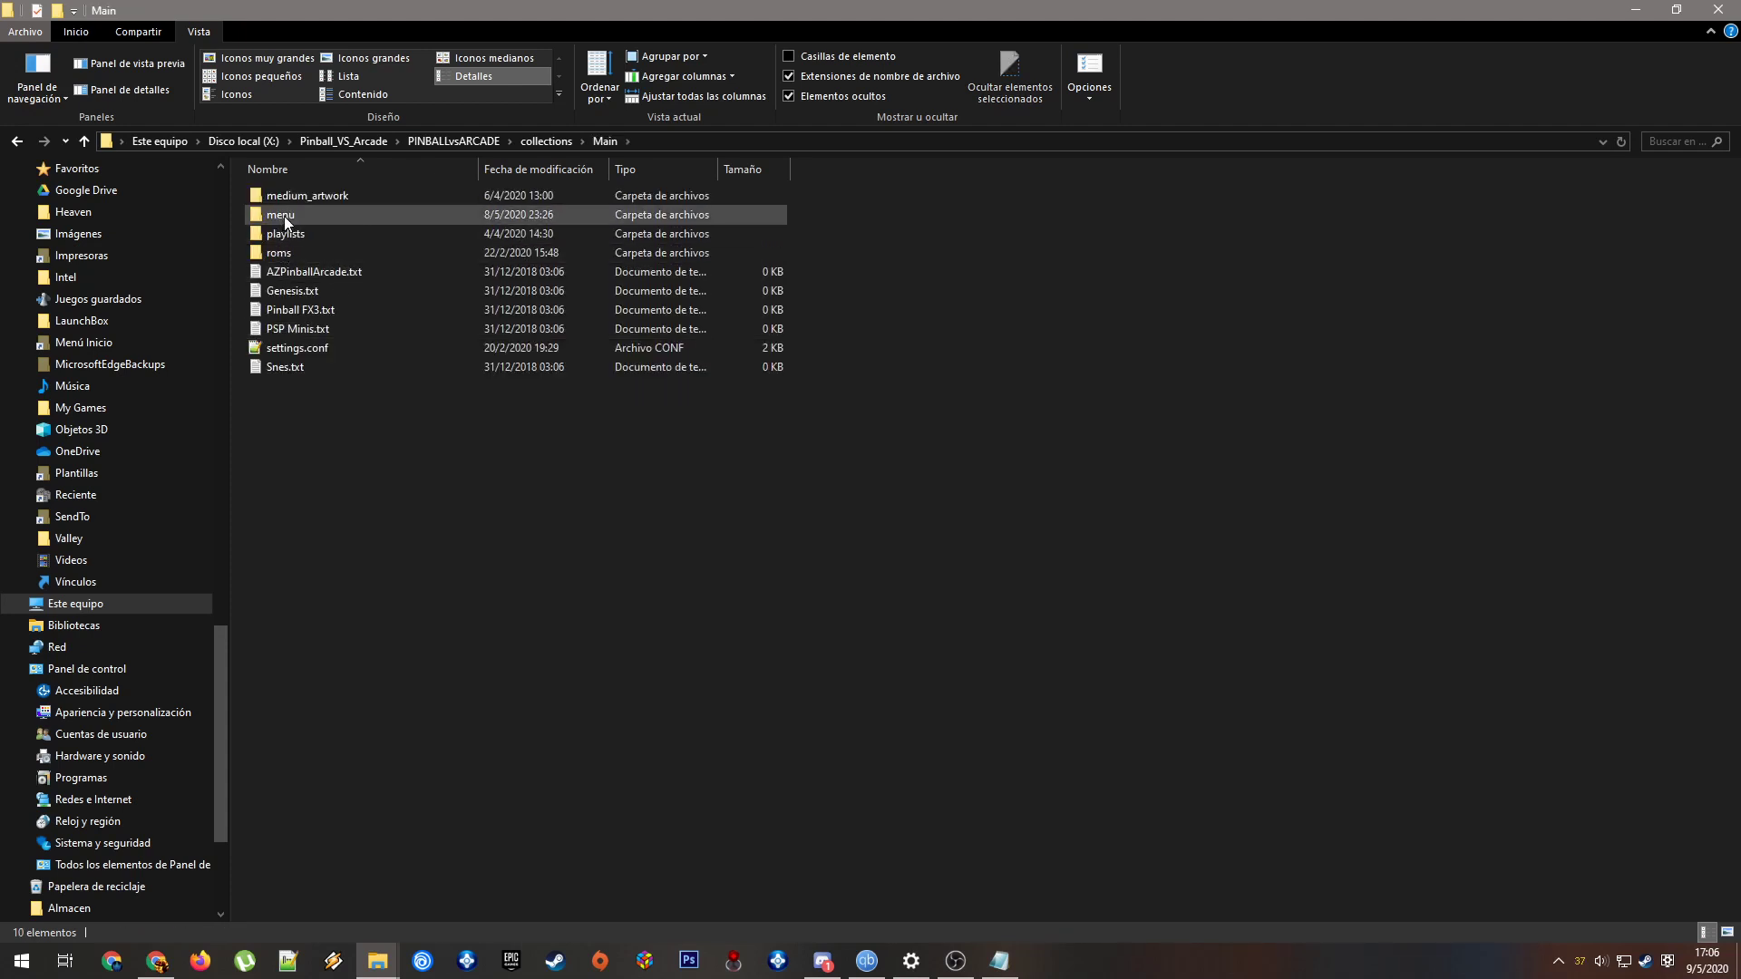
mouse_move(296, 223)
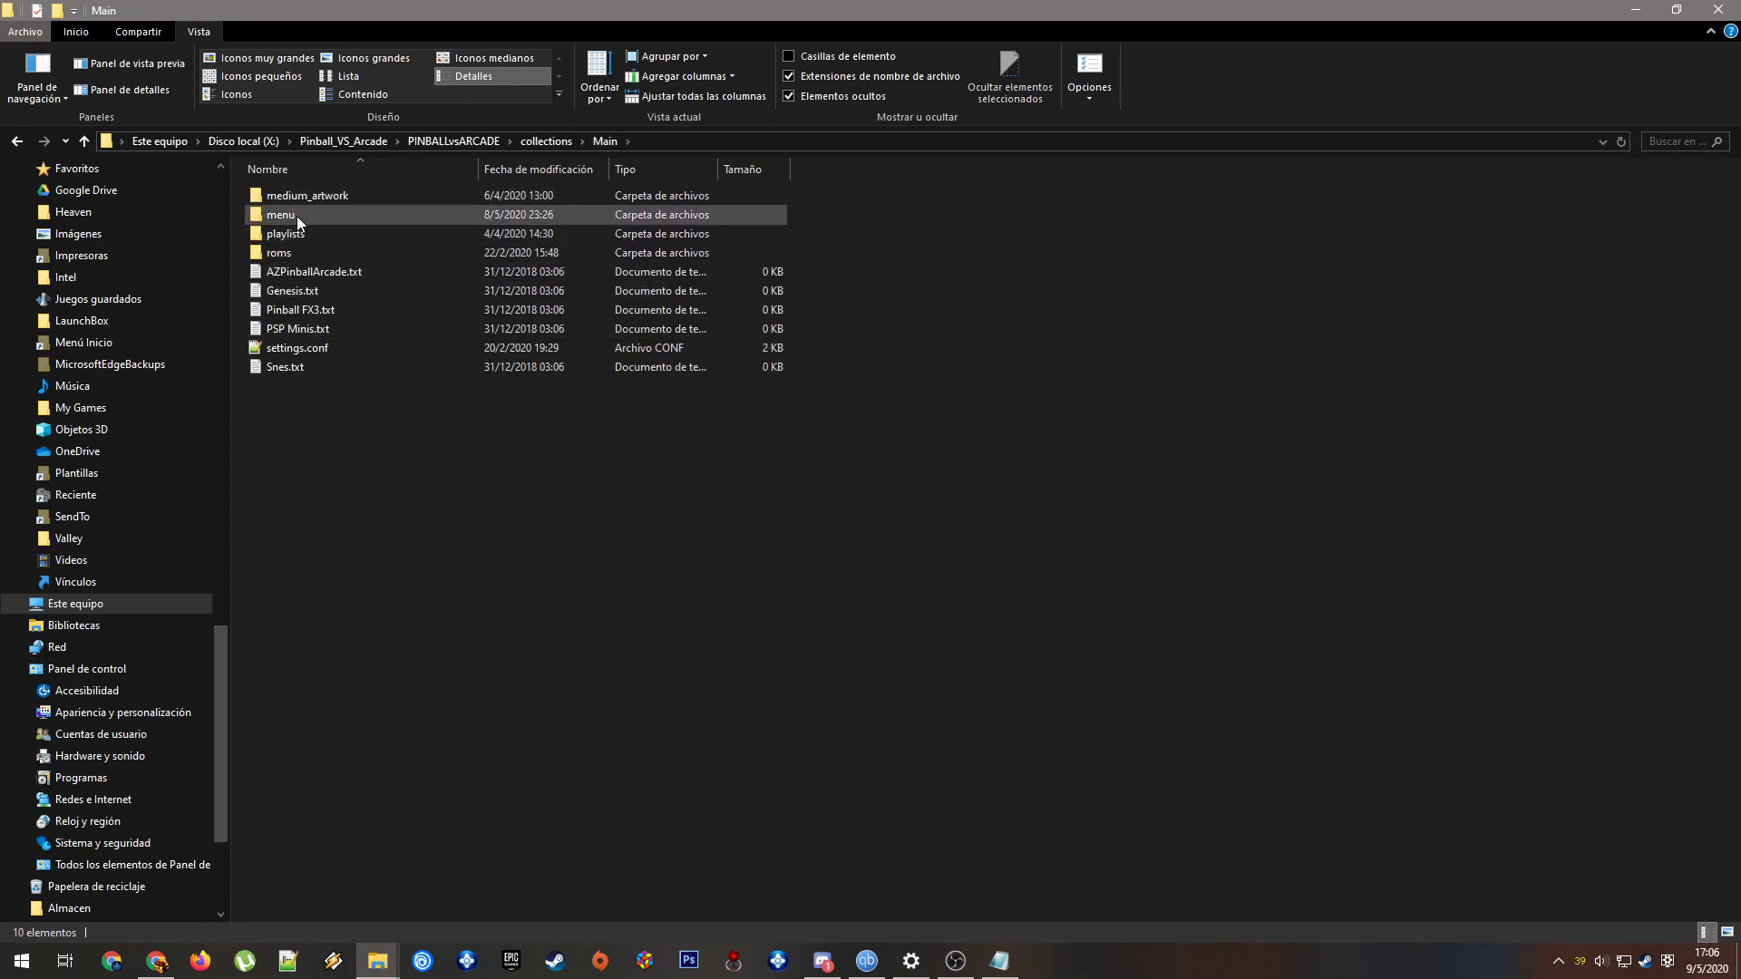
left_click(481, 439)
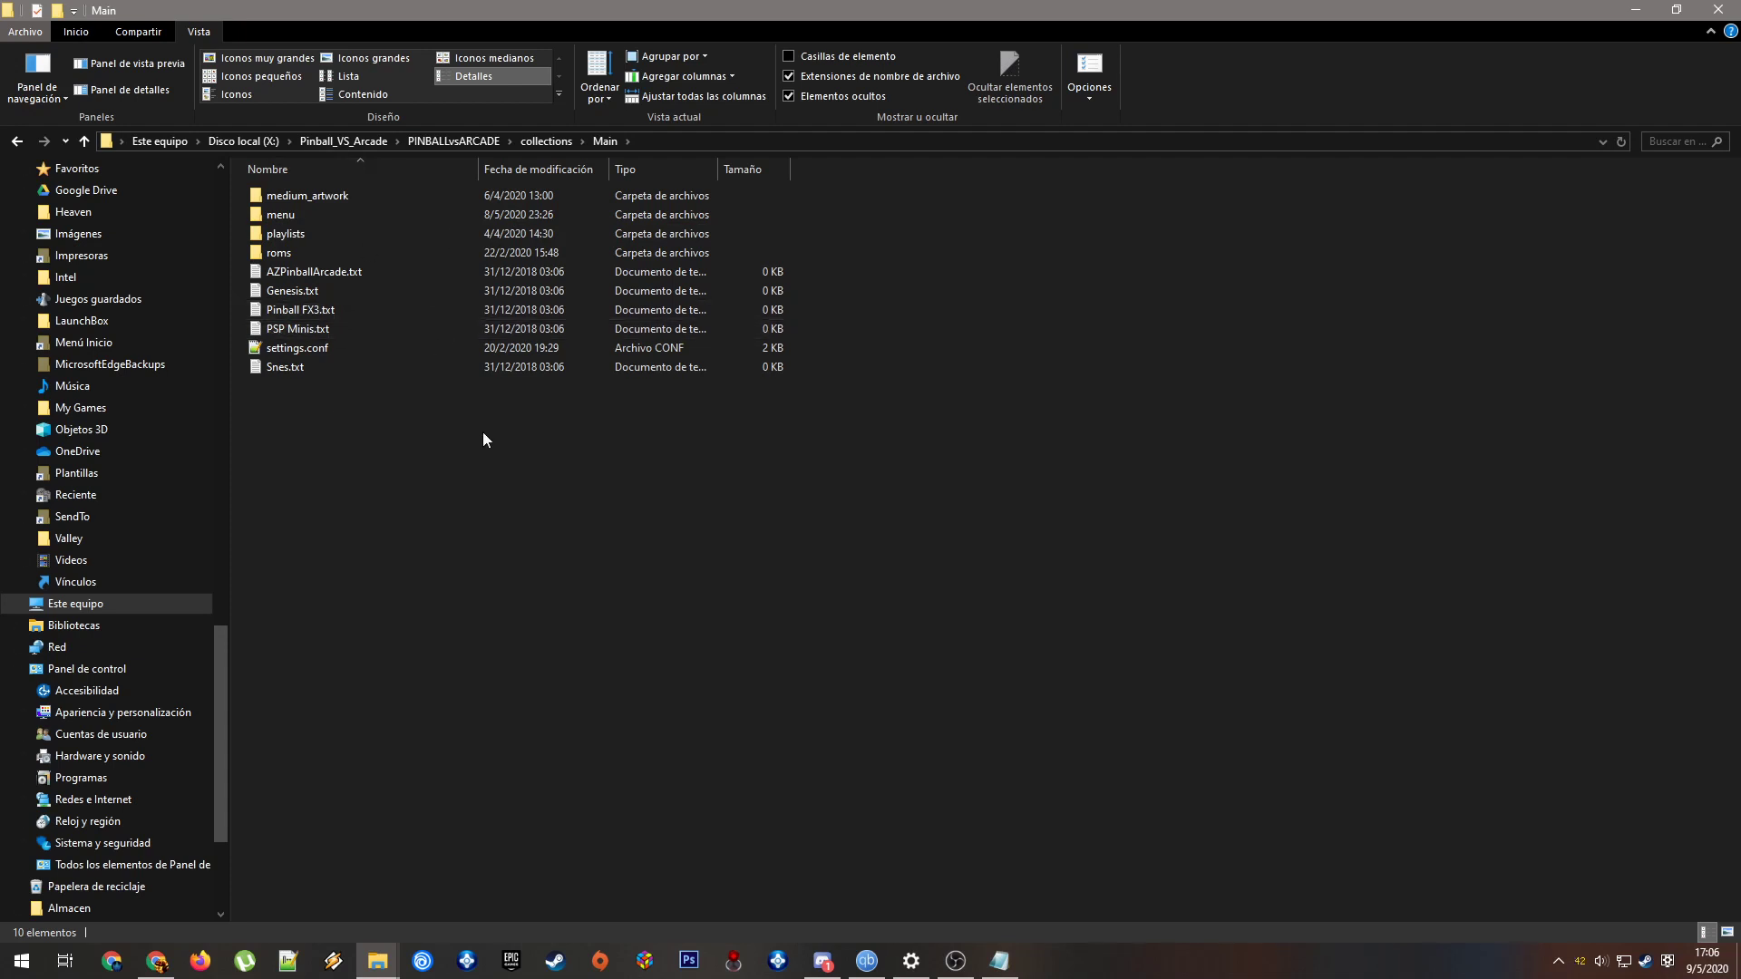
left_click(281, 214)
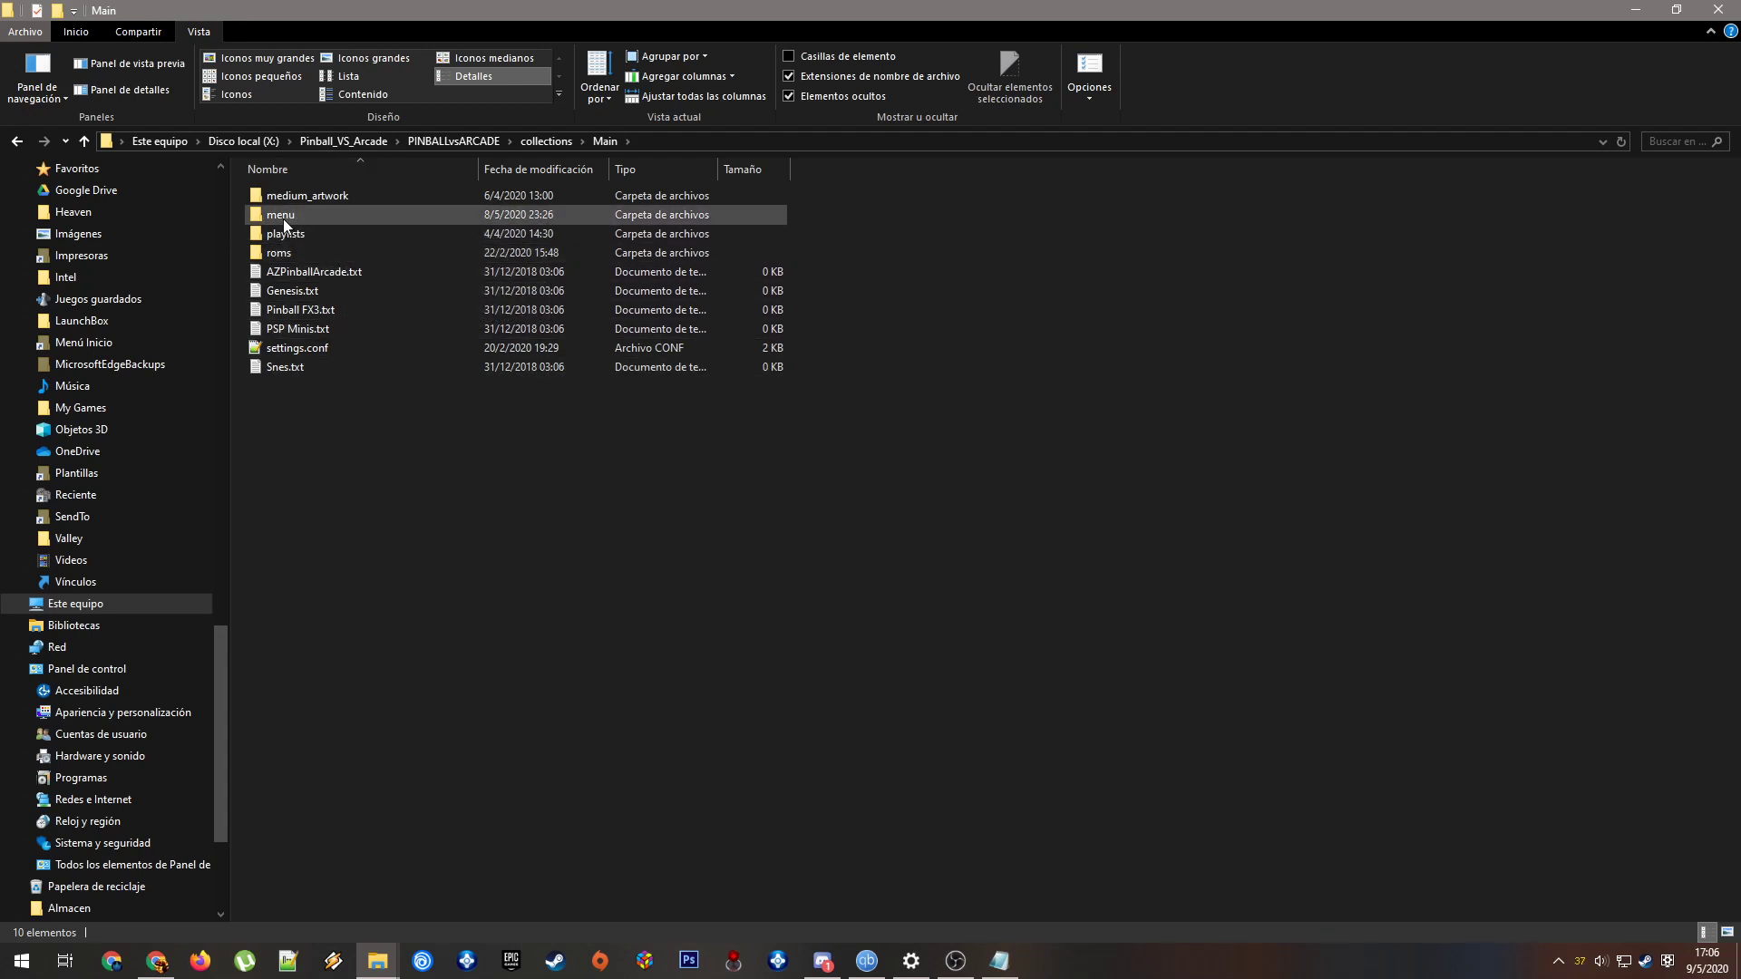
double_click(280, 214)
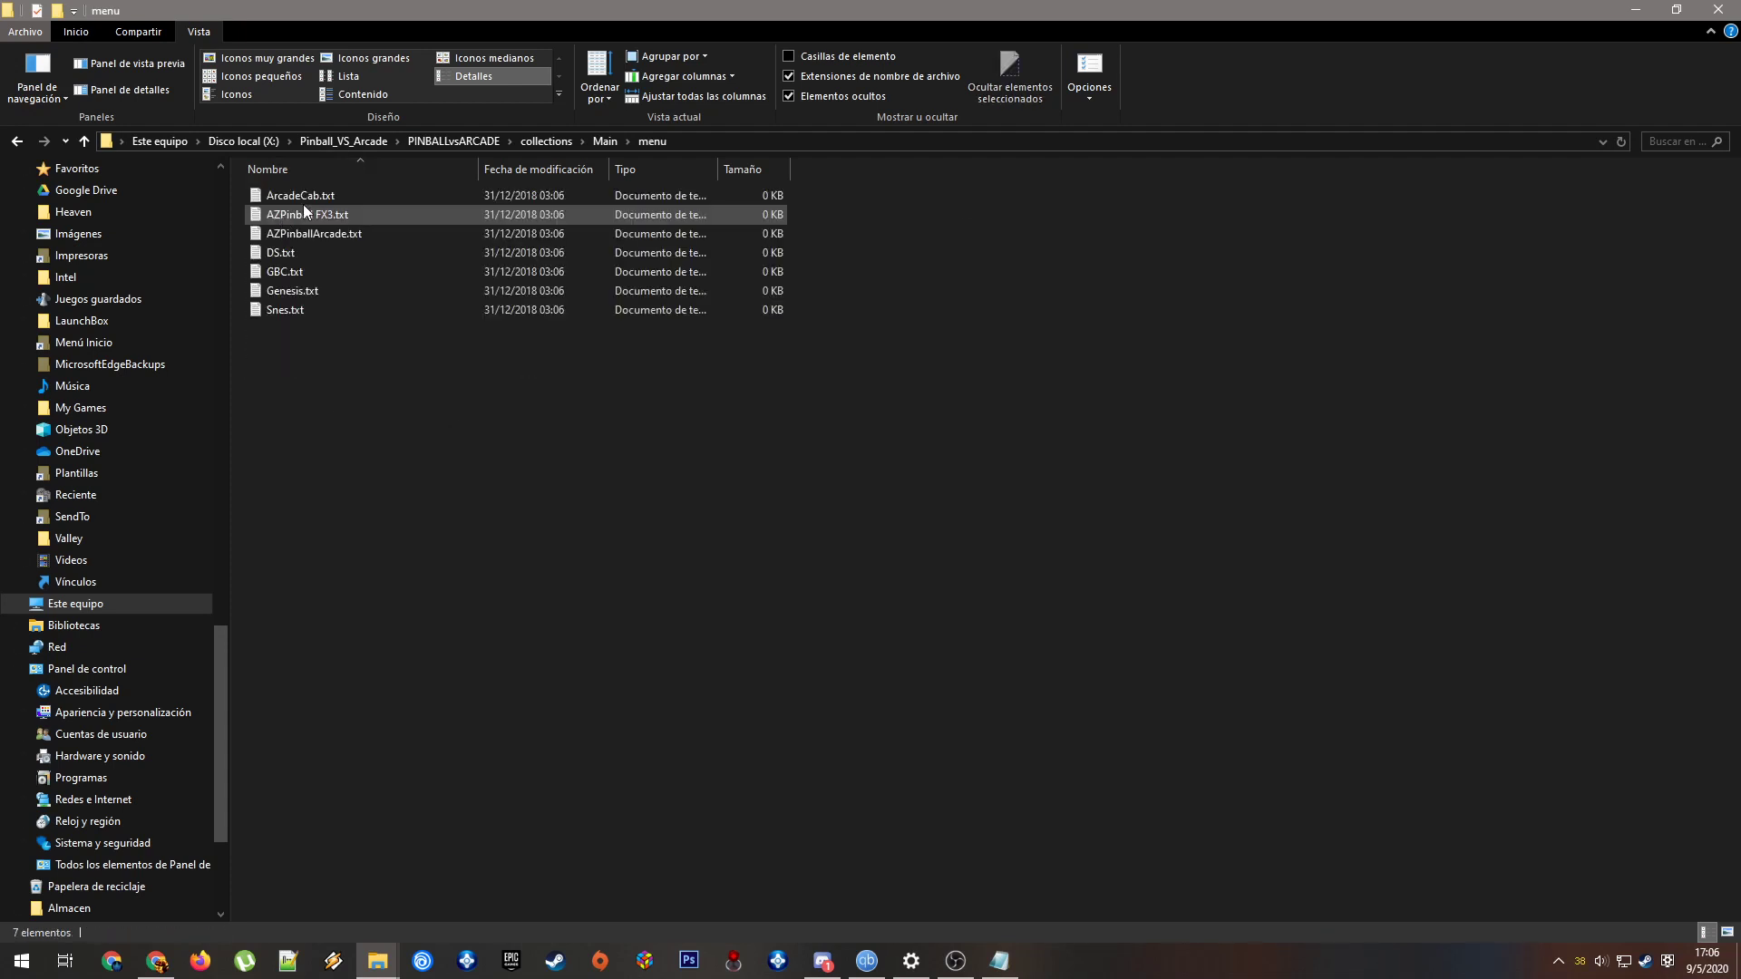
left_click(297, 196)
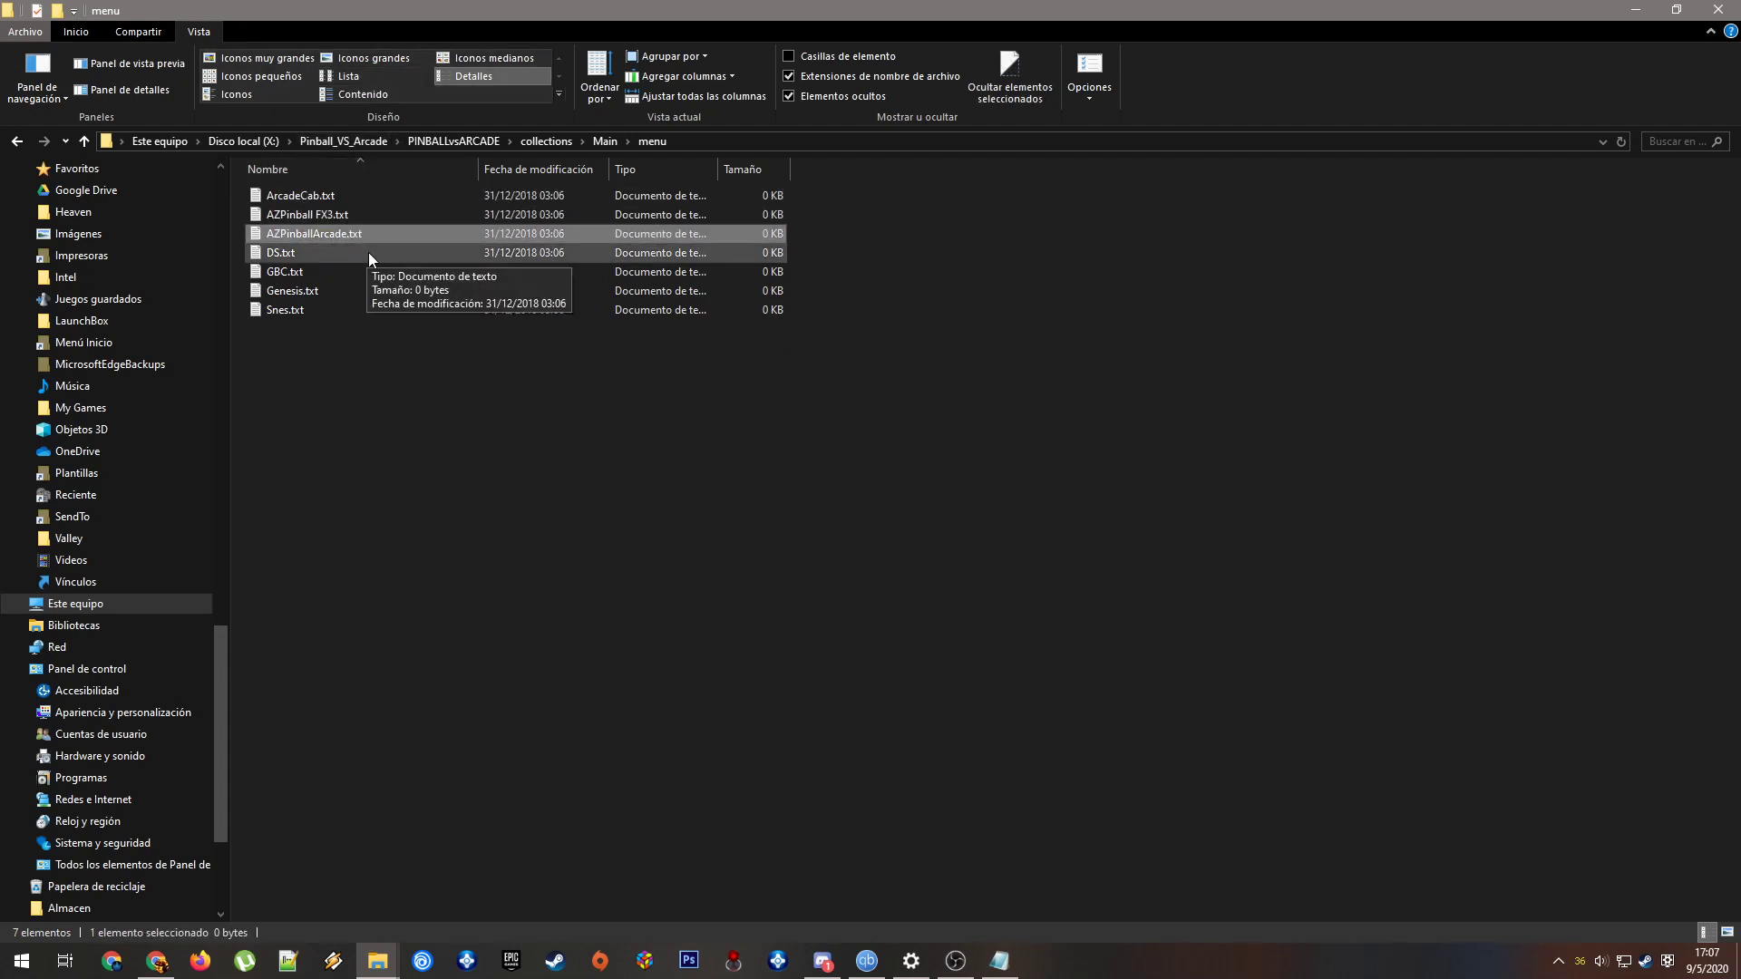
mouse_move(355, 256)
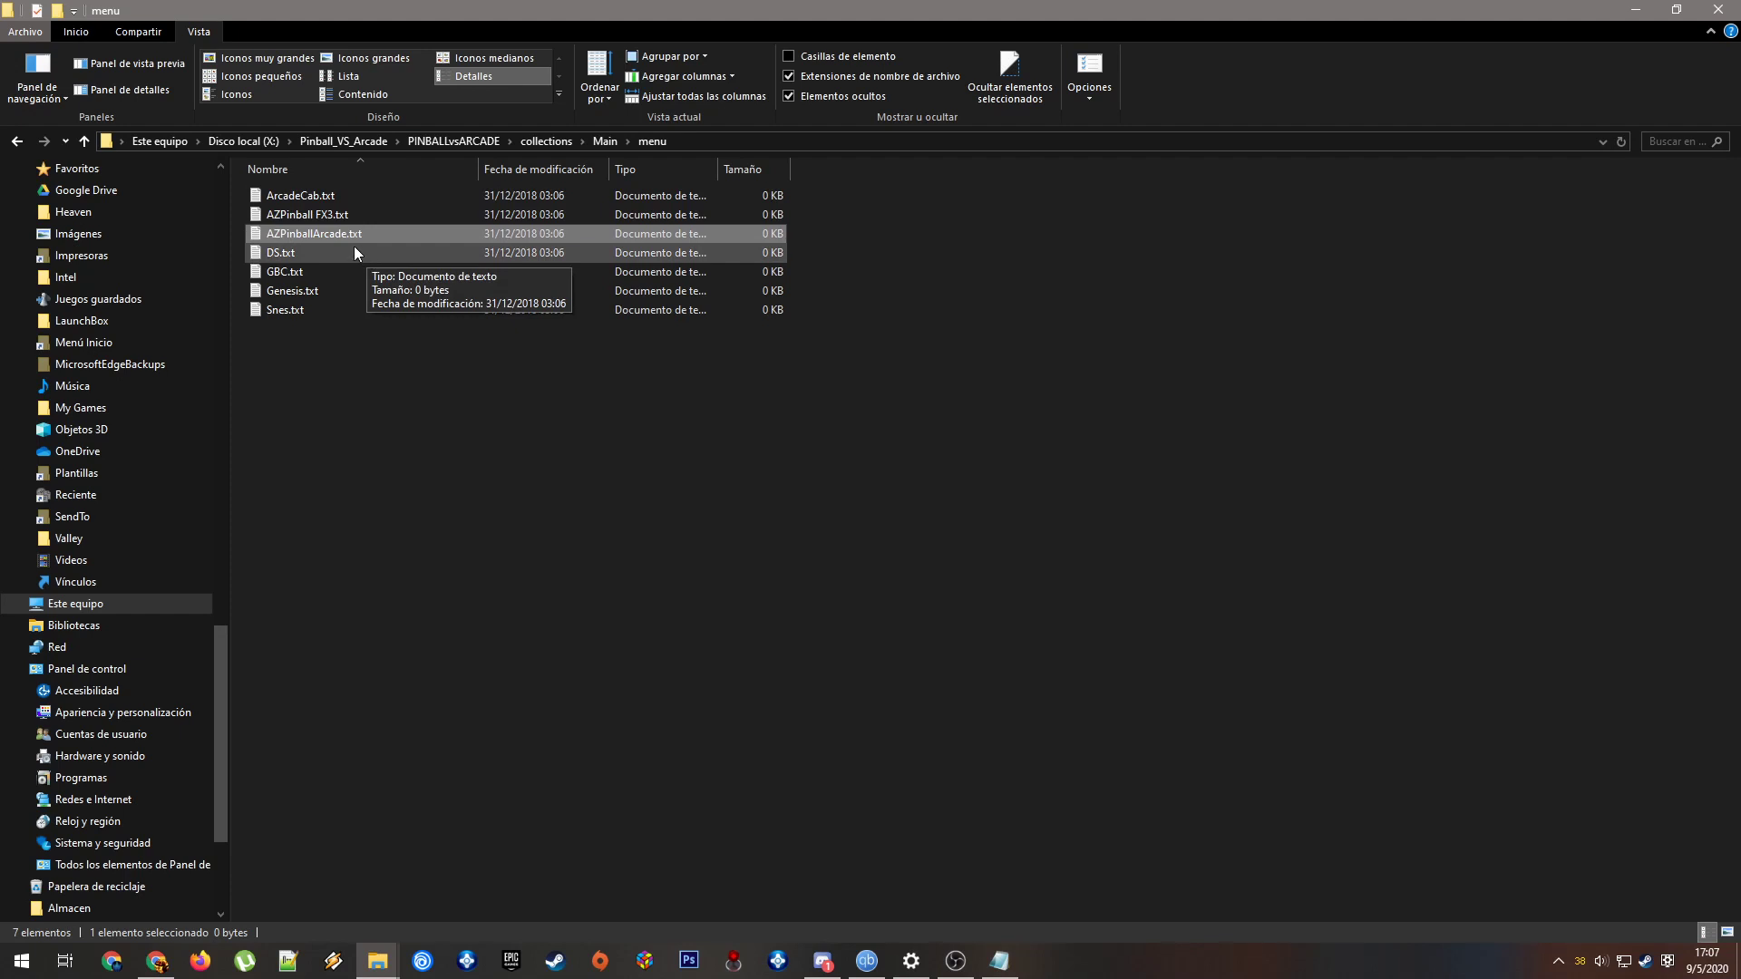
mouse_move(372, 363)
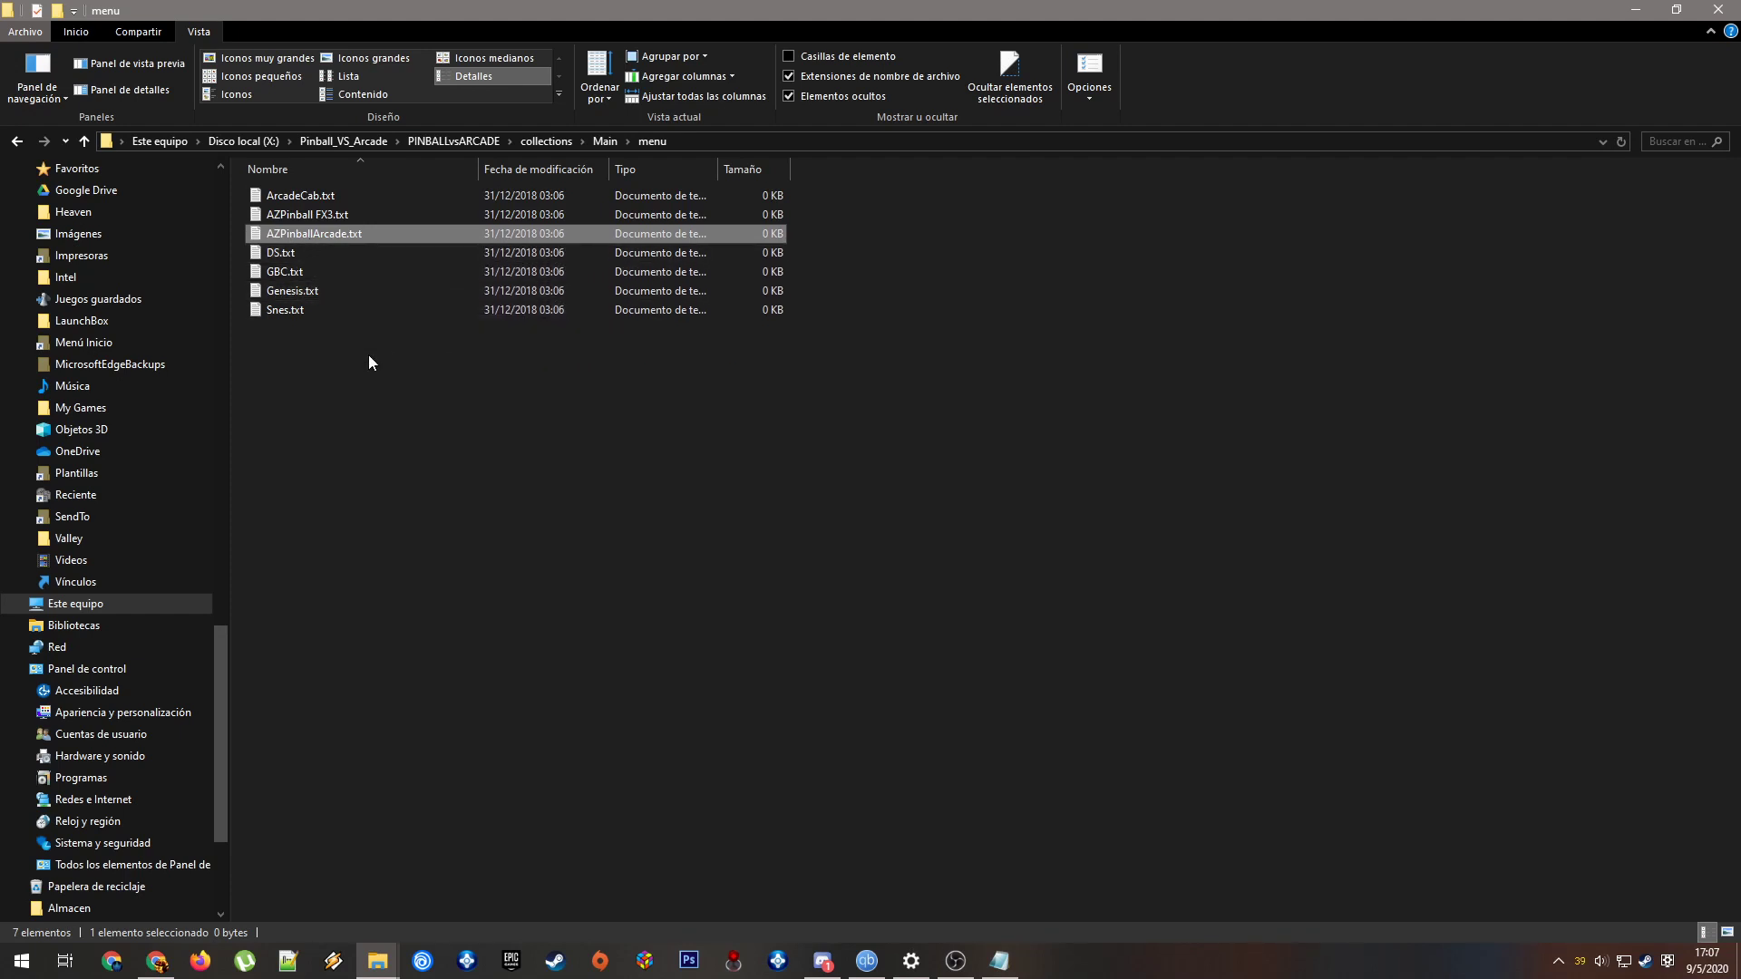
mouse_move(621, 380)
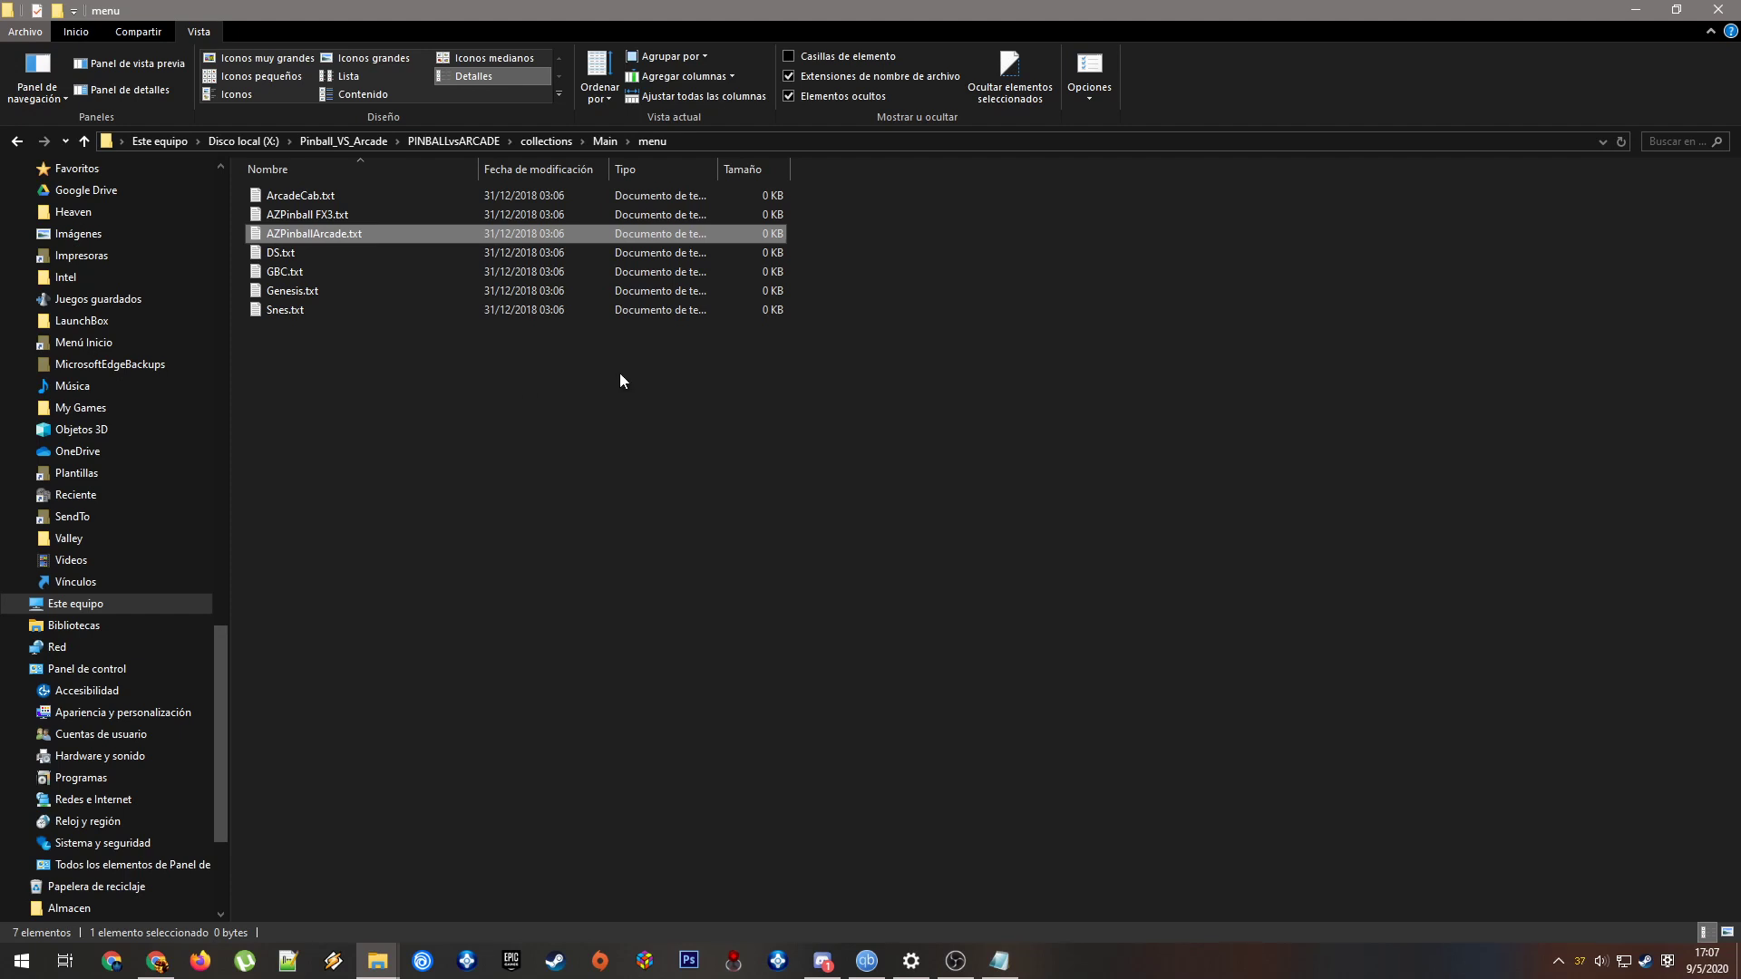
left_click(306, 214)
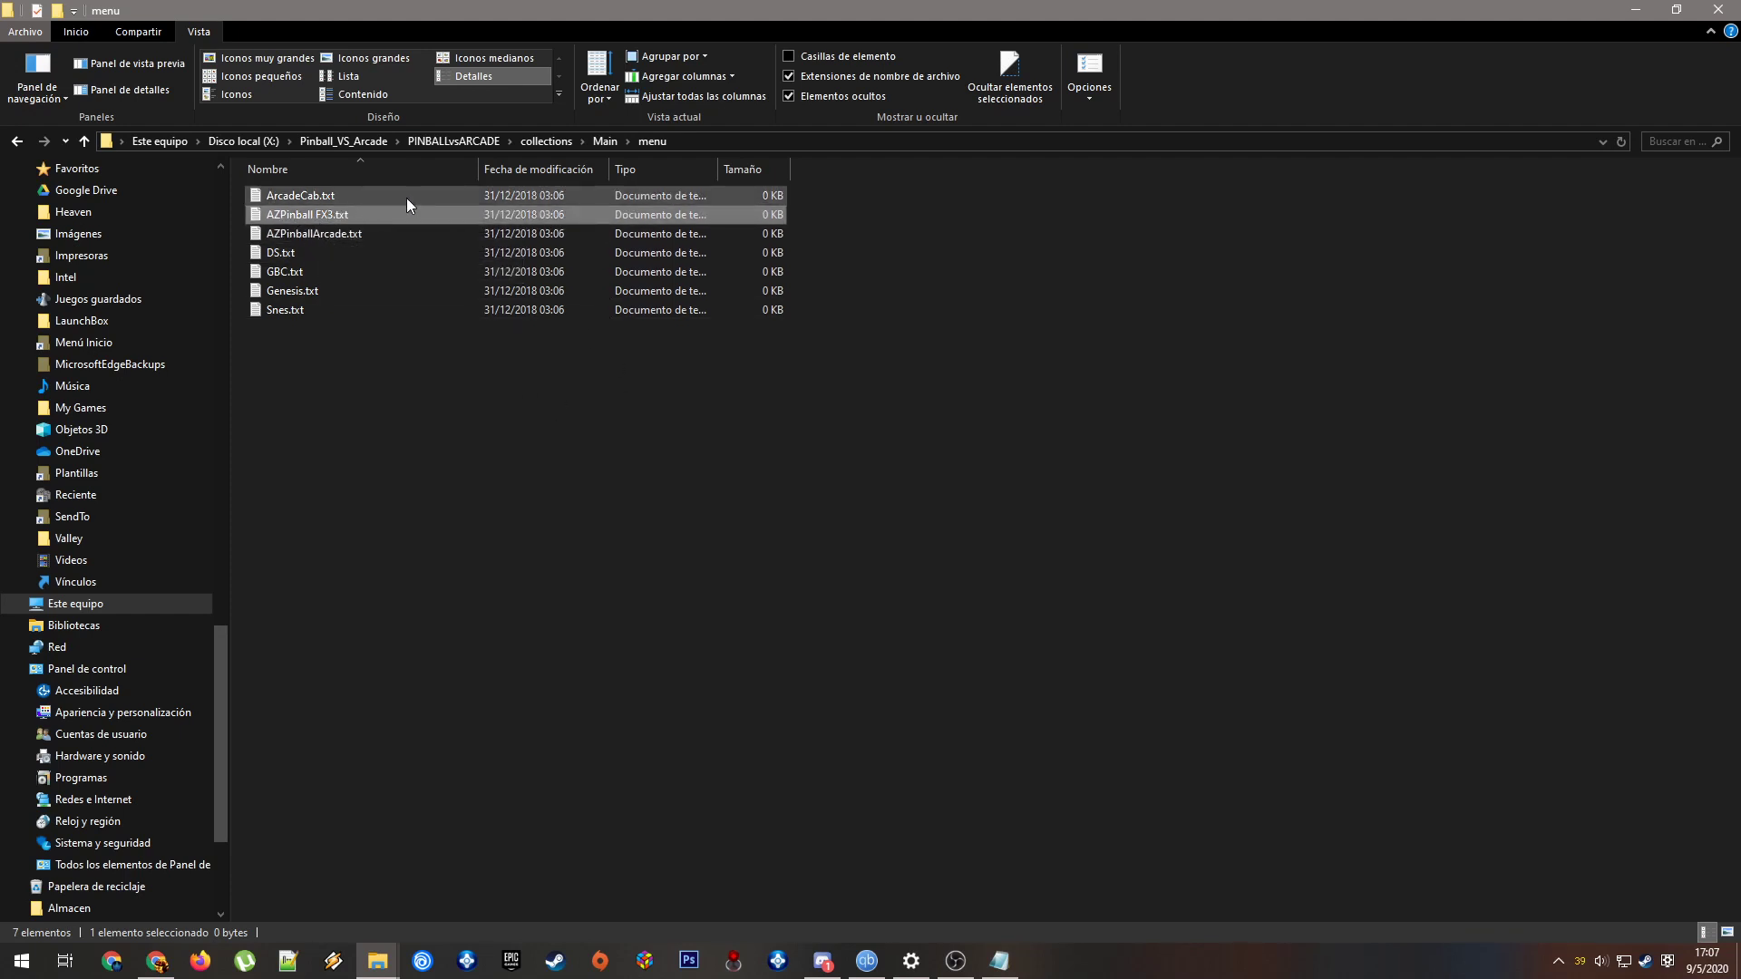
mouse_move(338, 214)
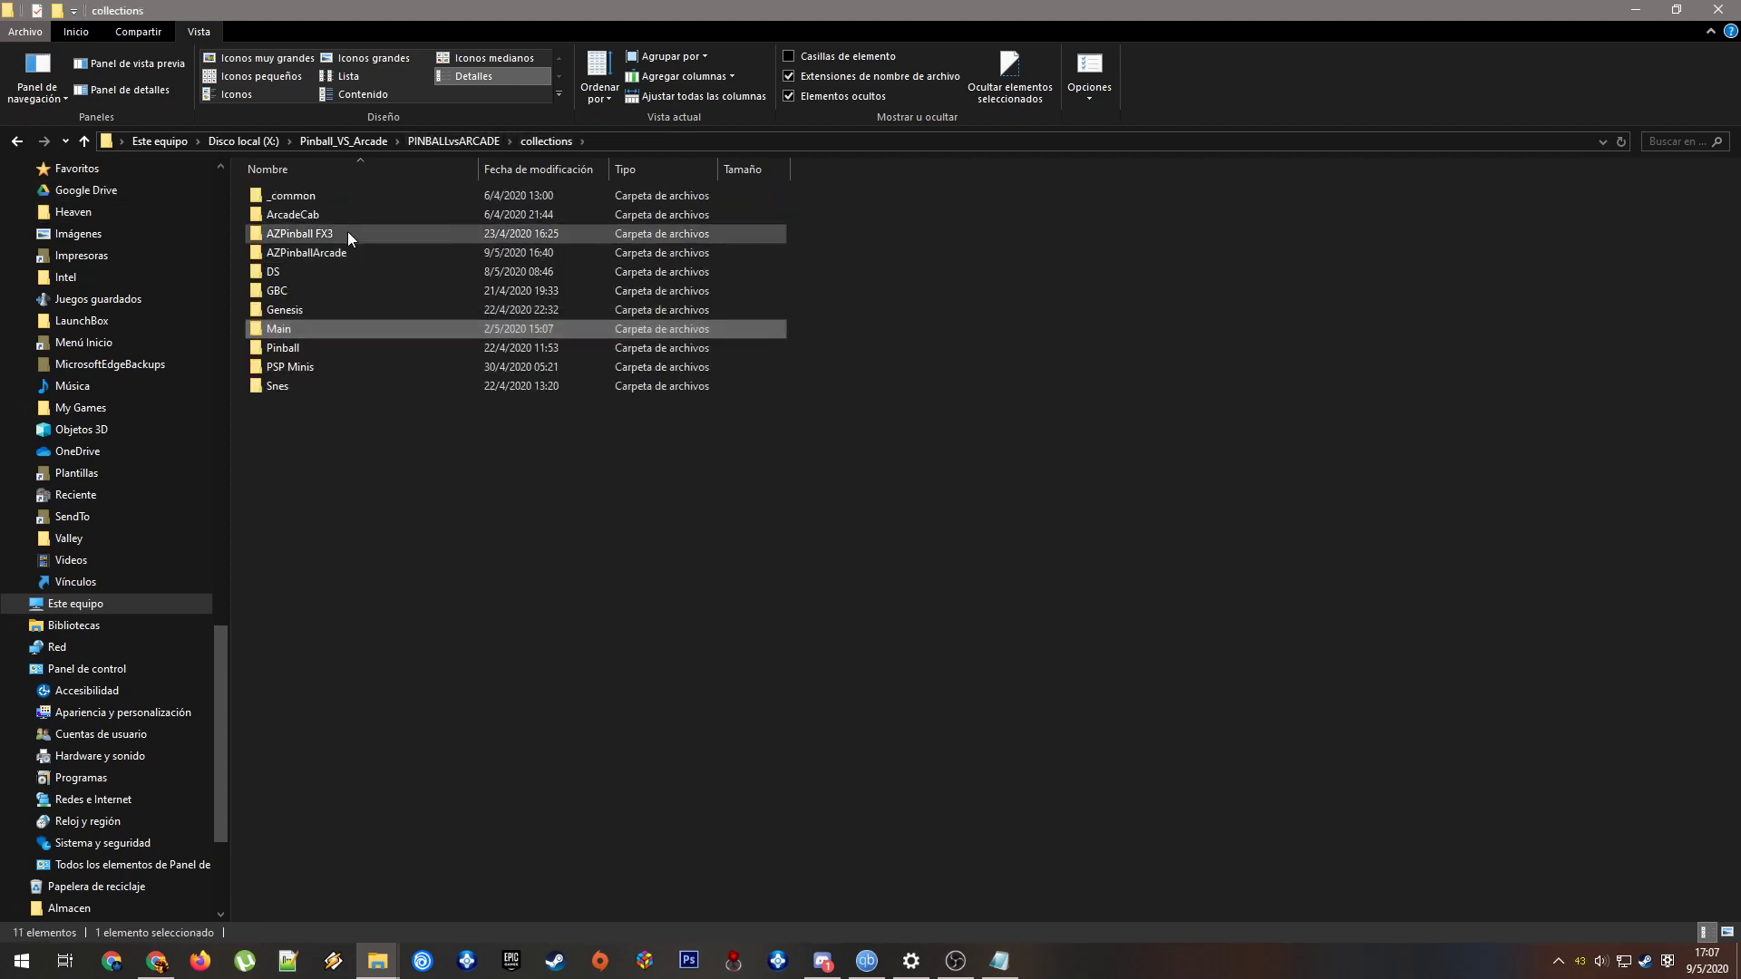
left_click(355, 252)
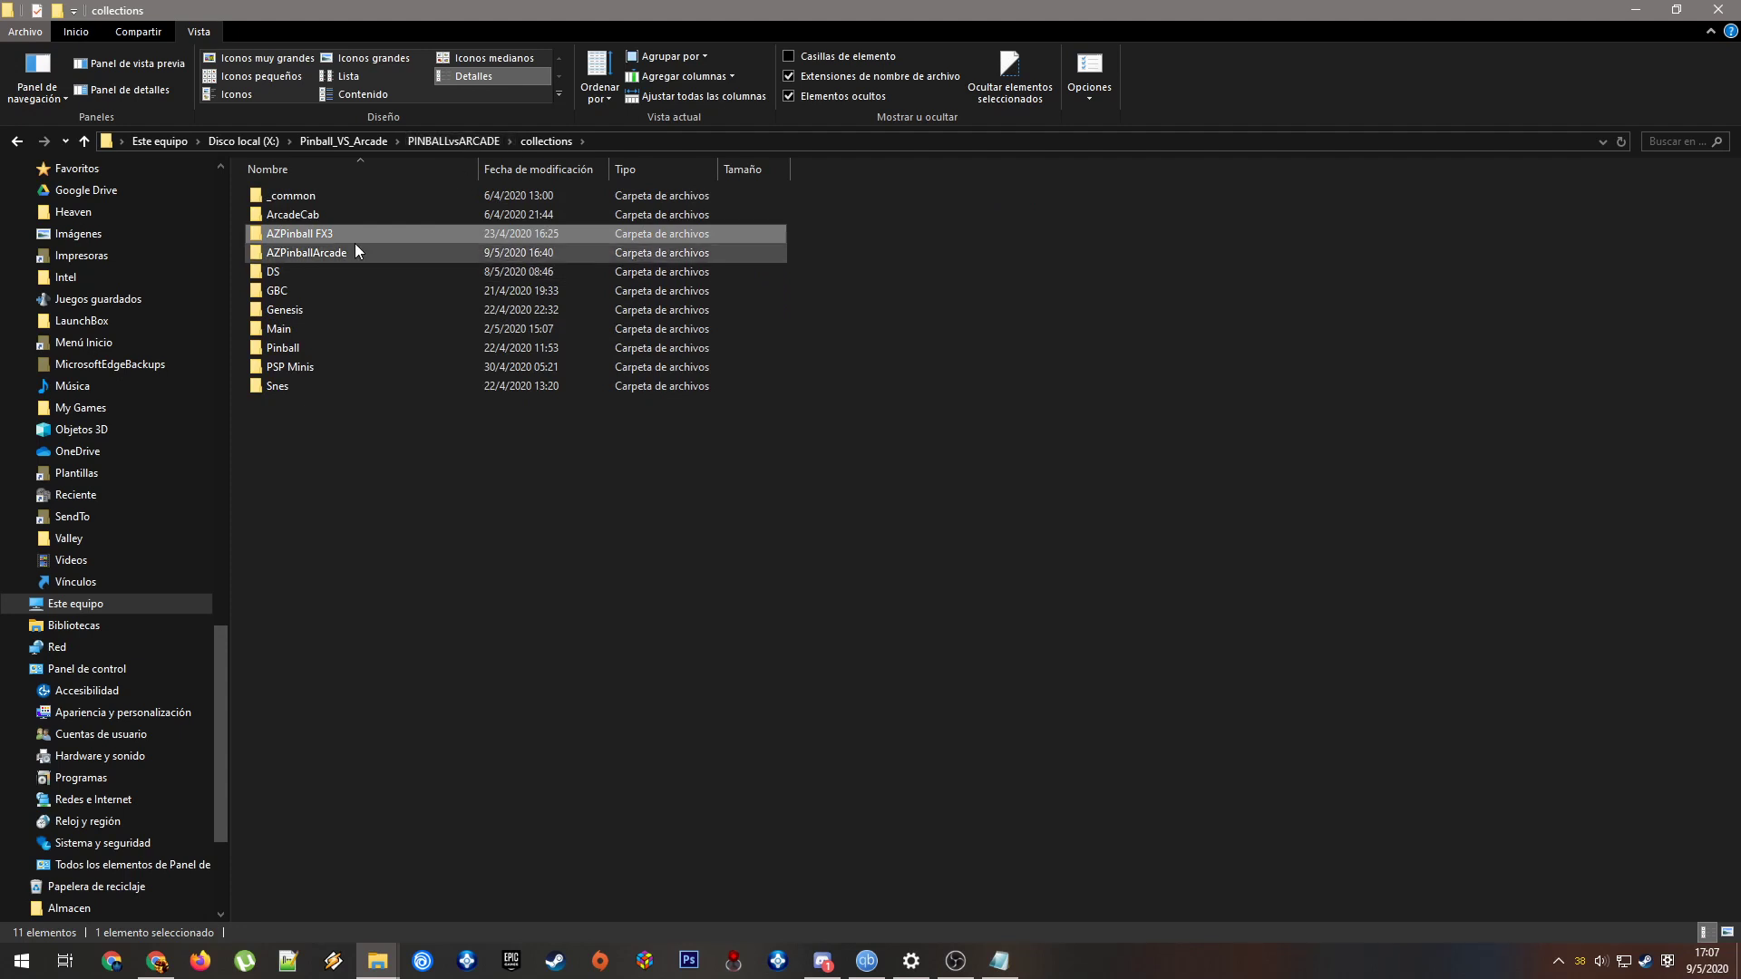
left_click(278, 328)
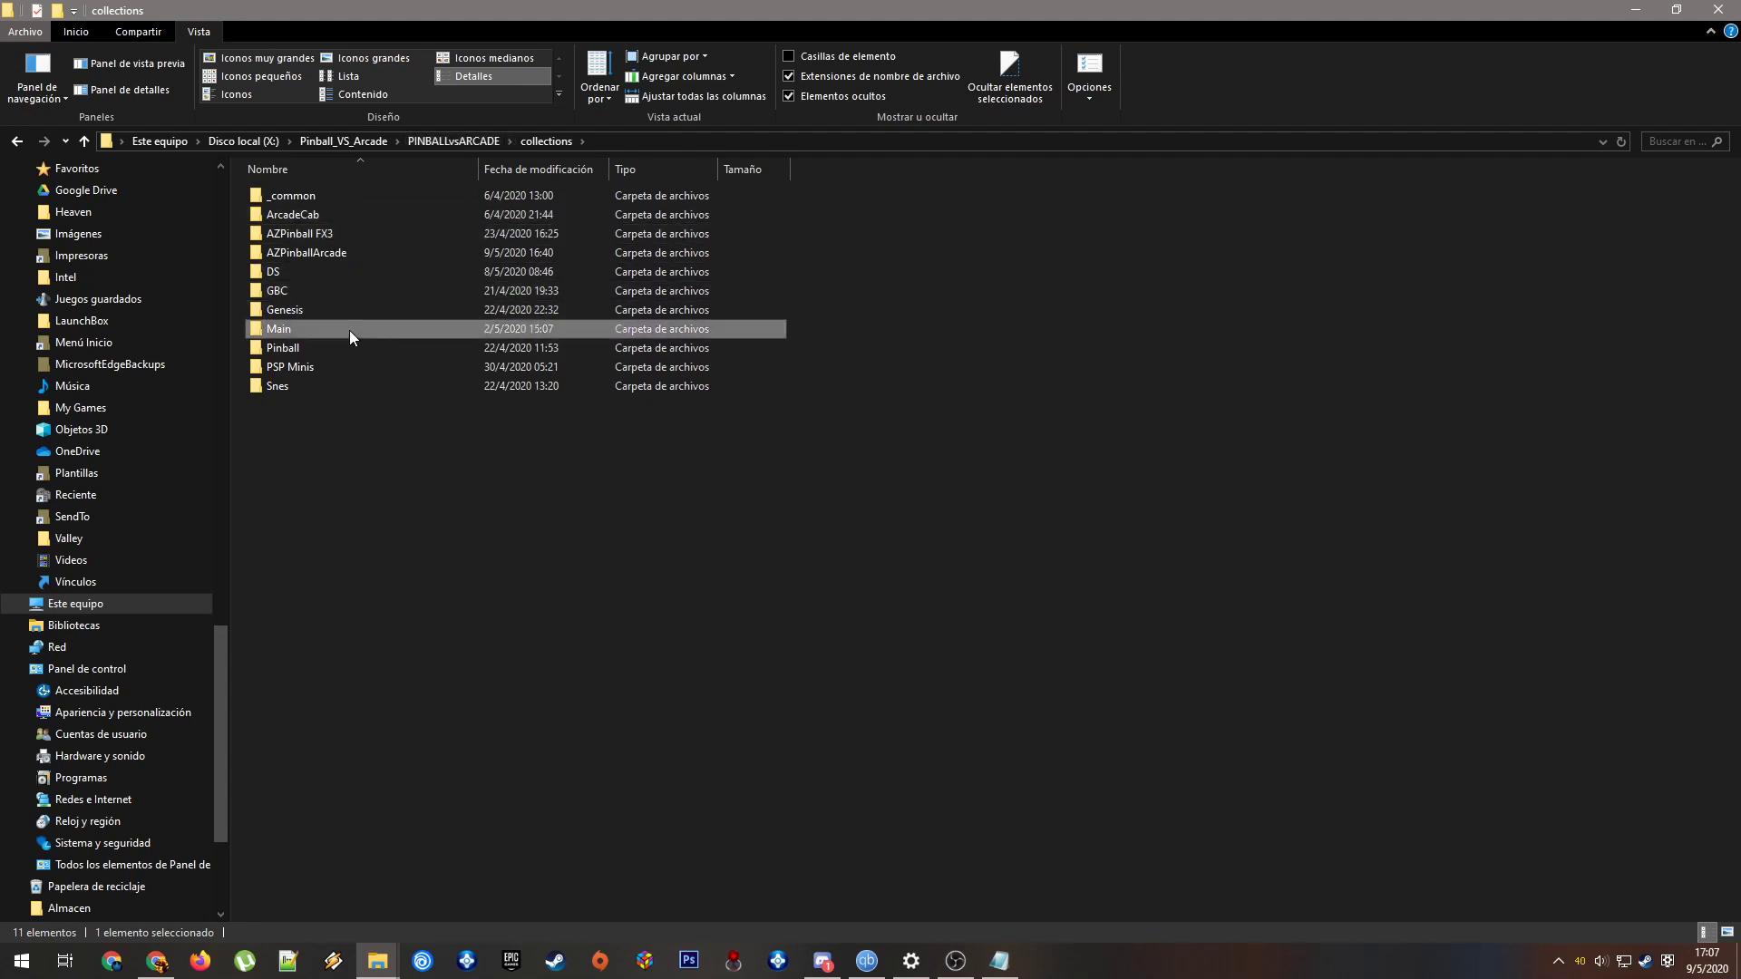
double_click(277, 328)
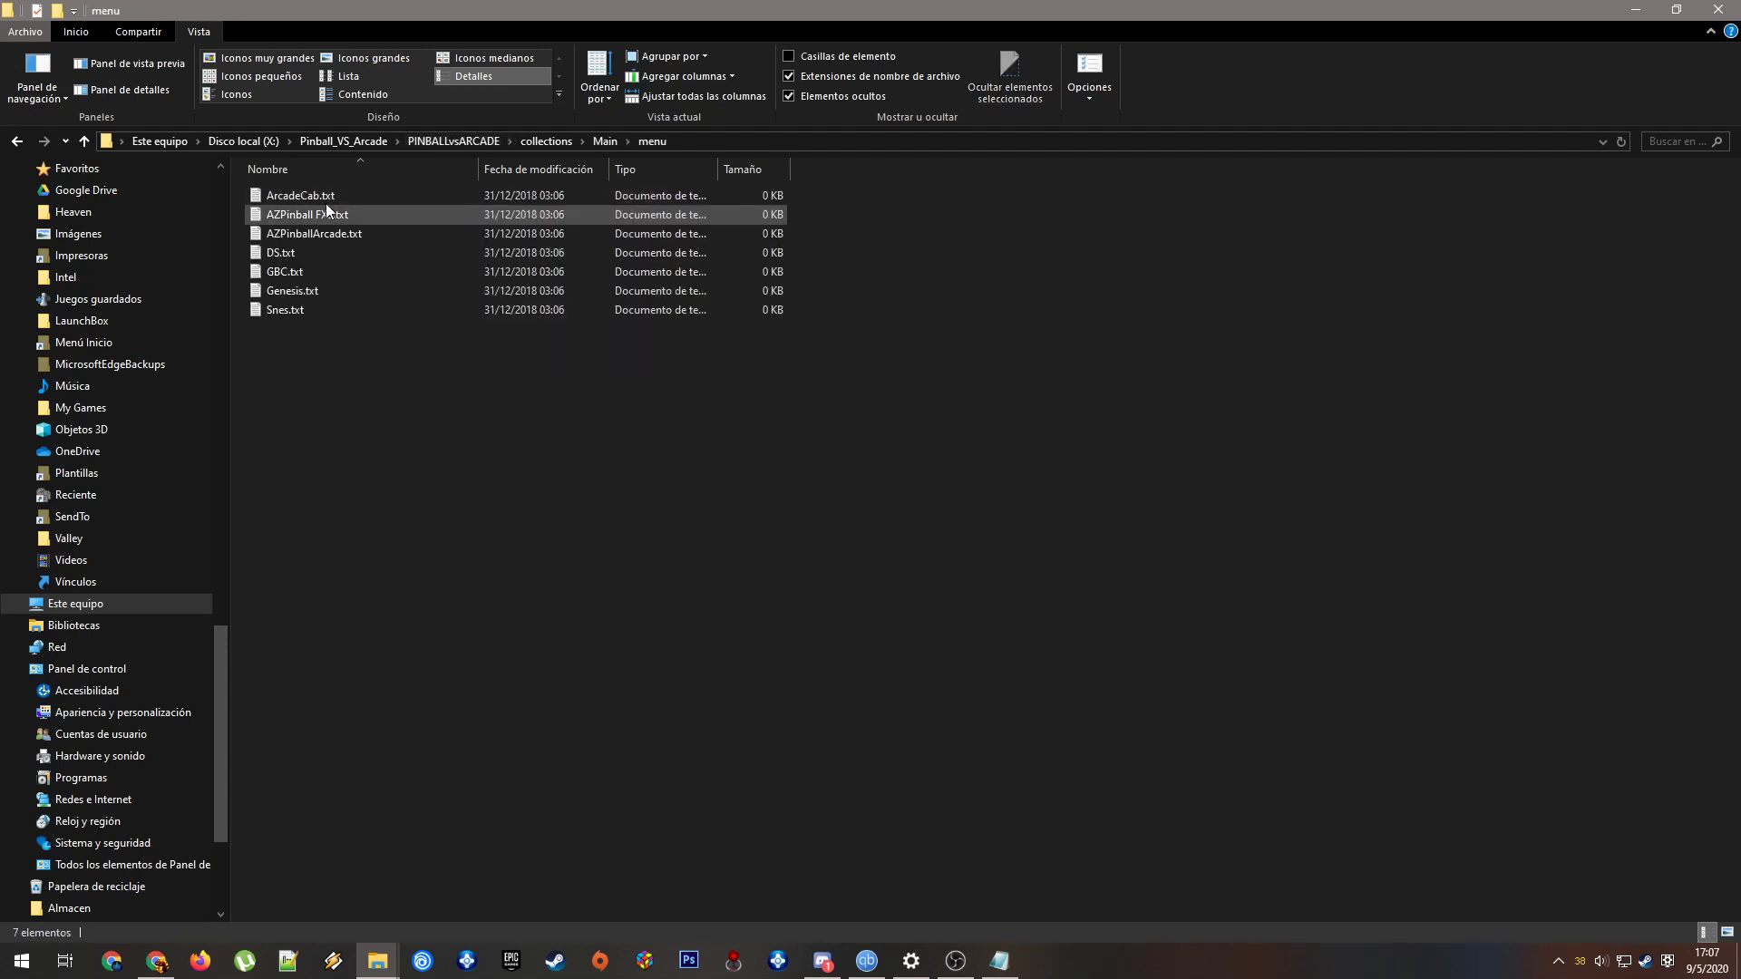
left_click(323, 356)
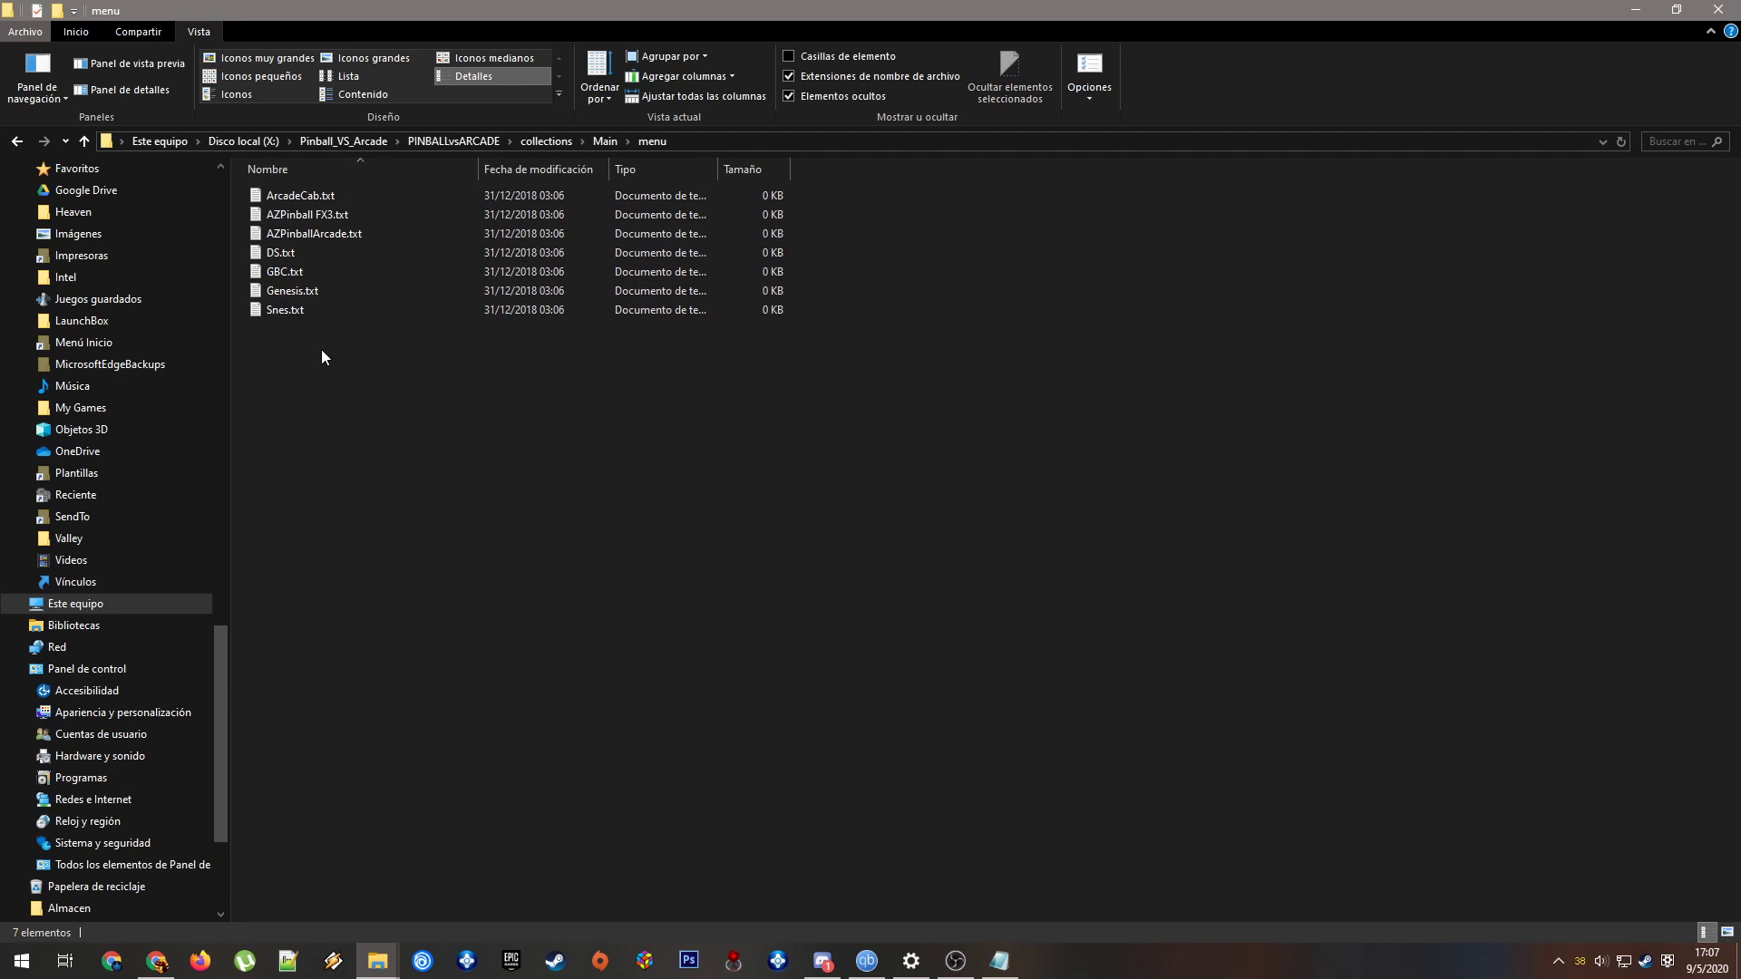
left_click(284, 272)
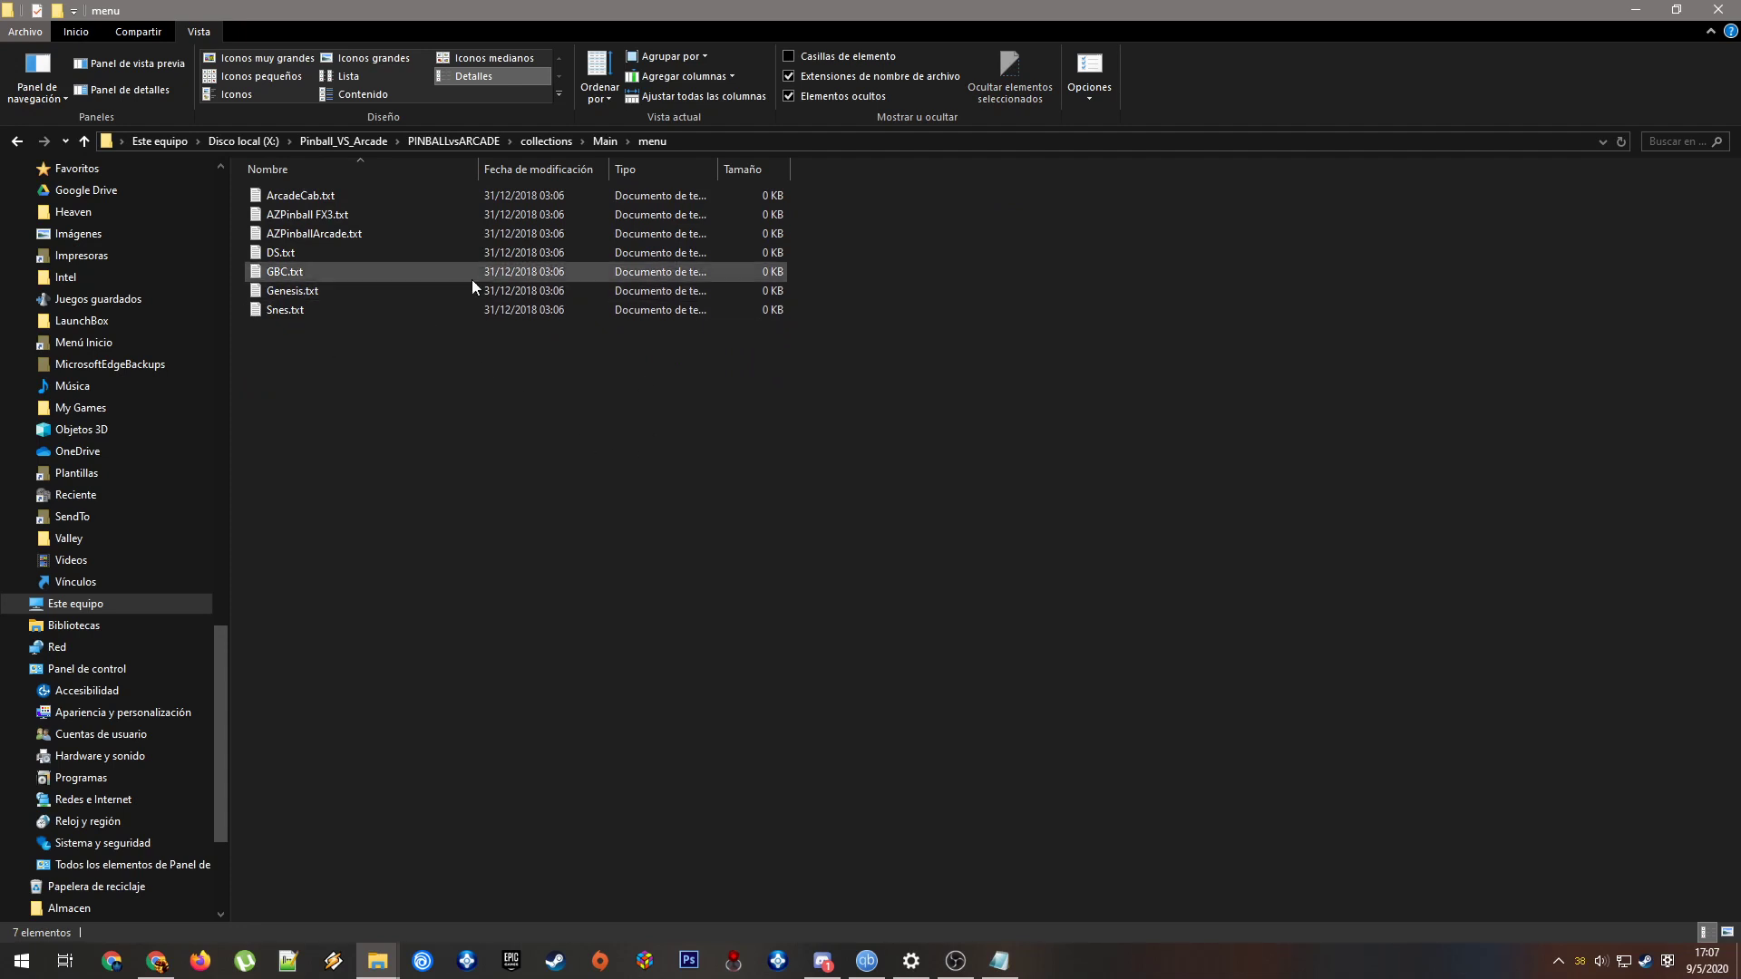
left_click(466, 453)
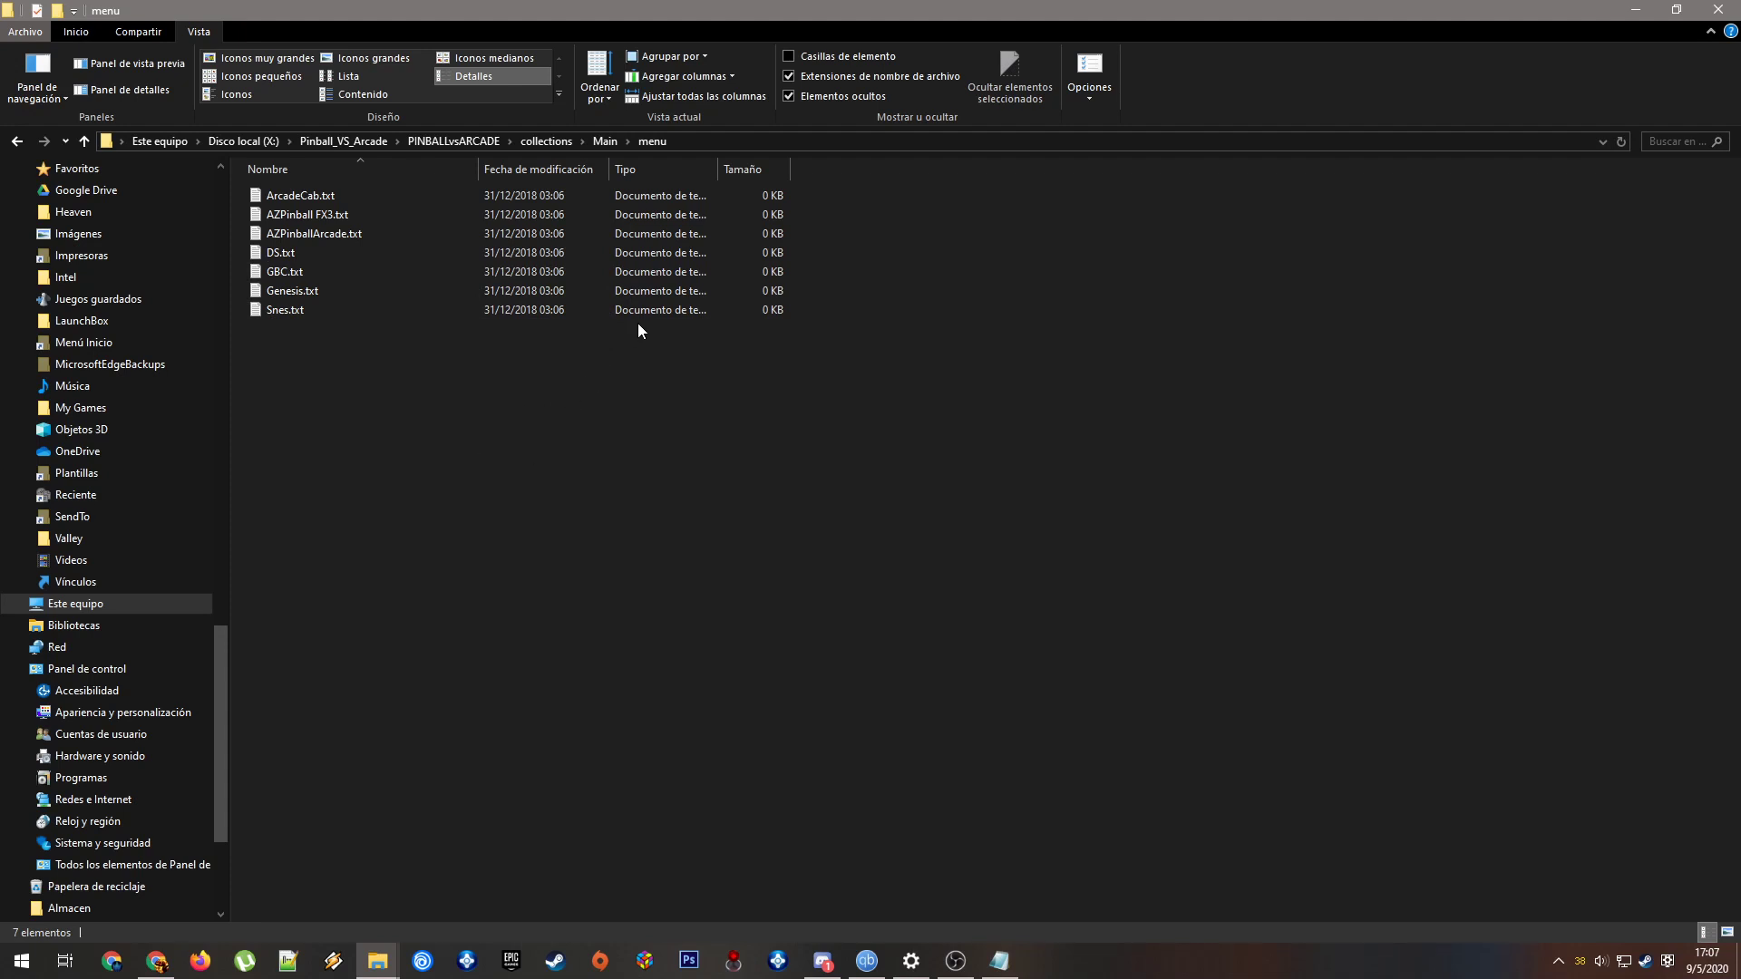
mouse_move(374, 516)
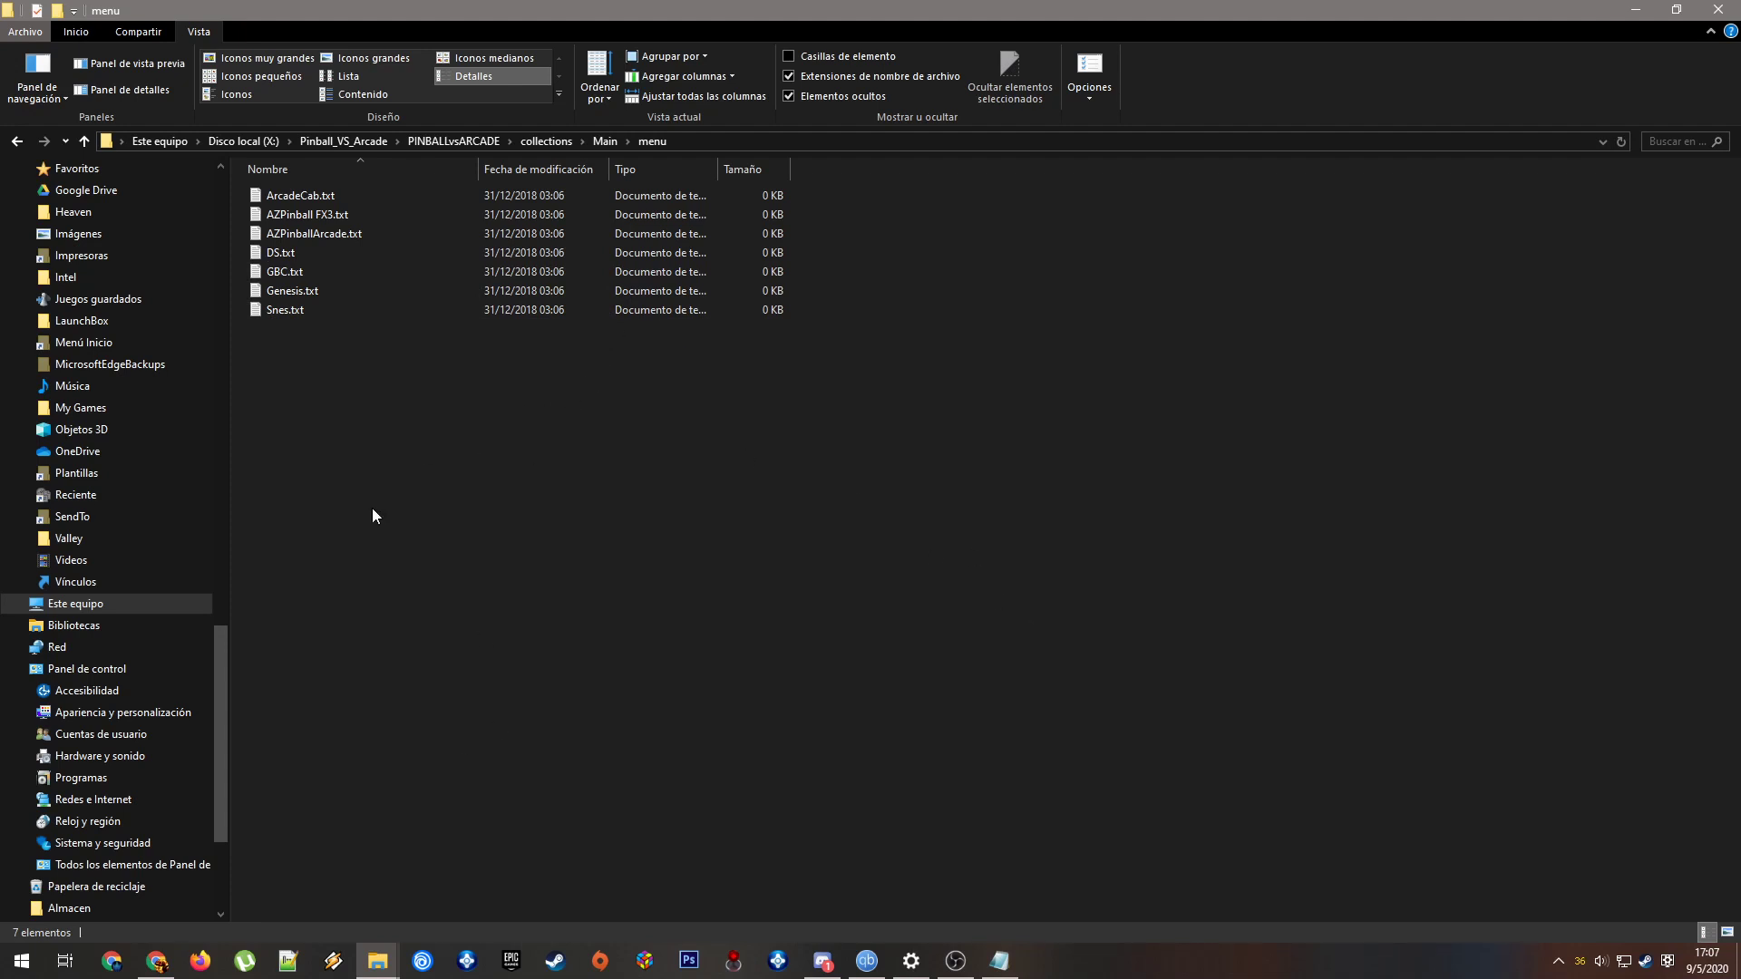
mouse_move(338, 196)
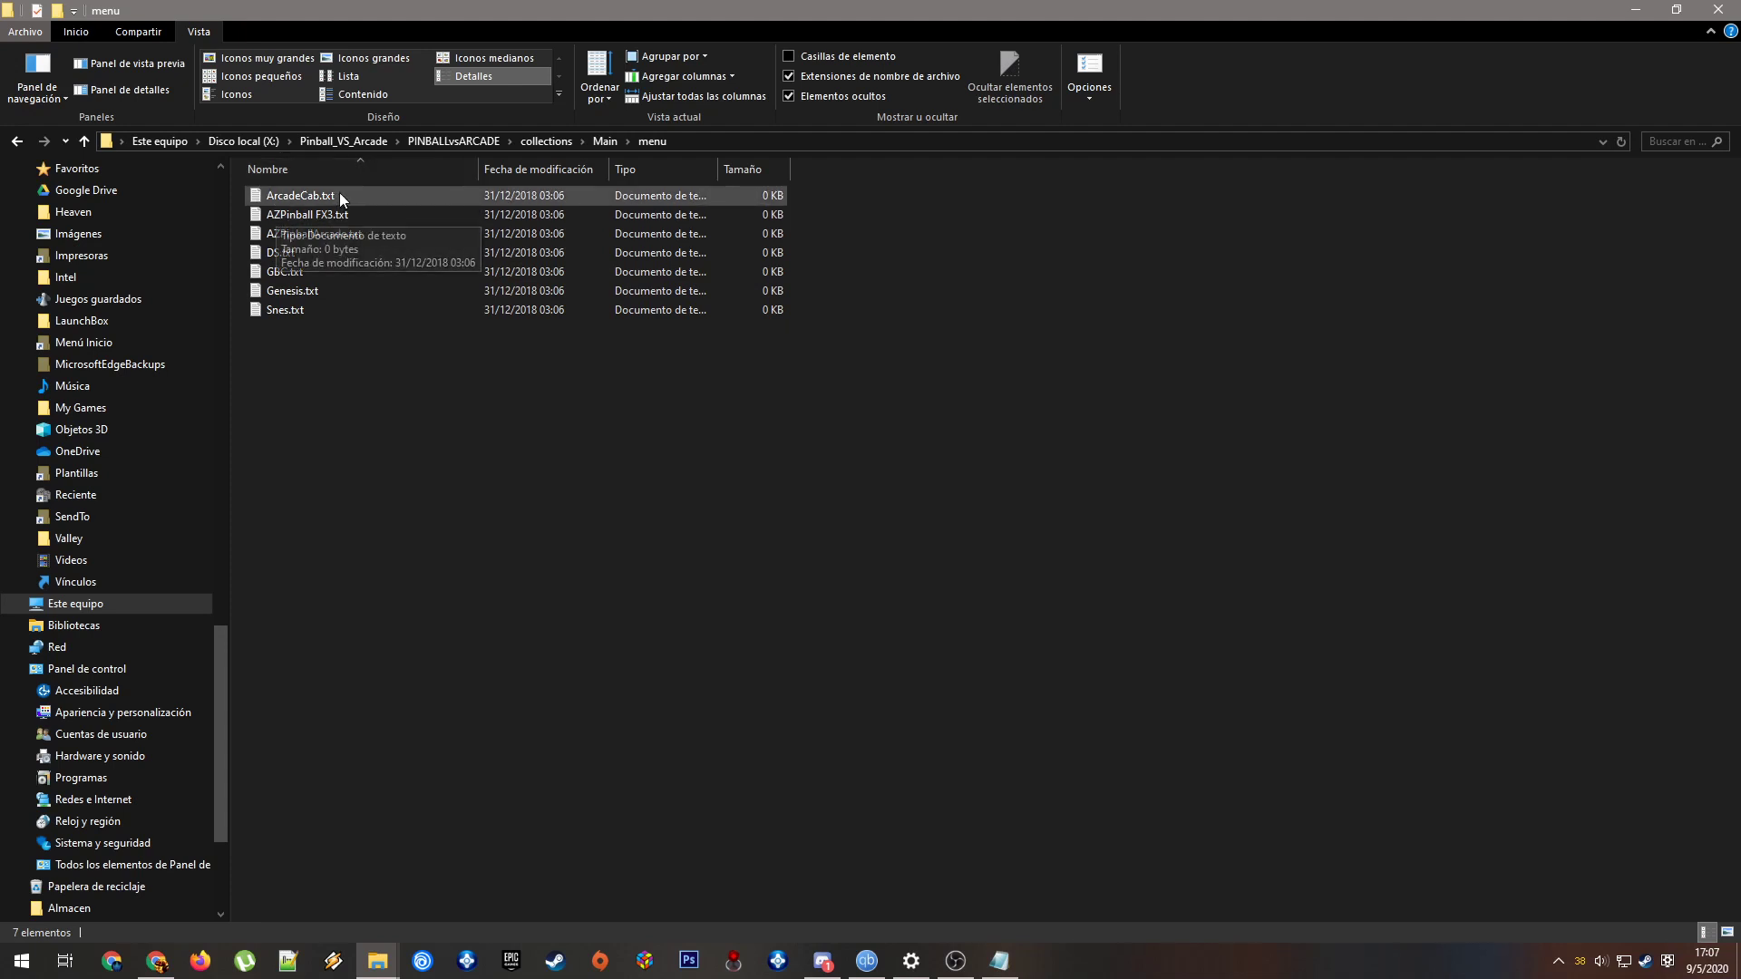
left_click(305, 214)
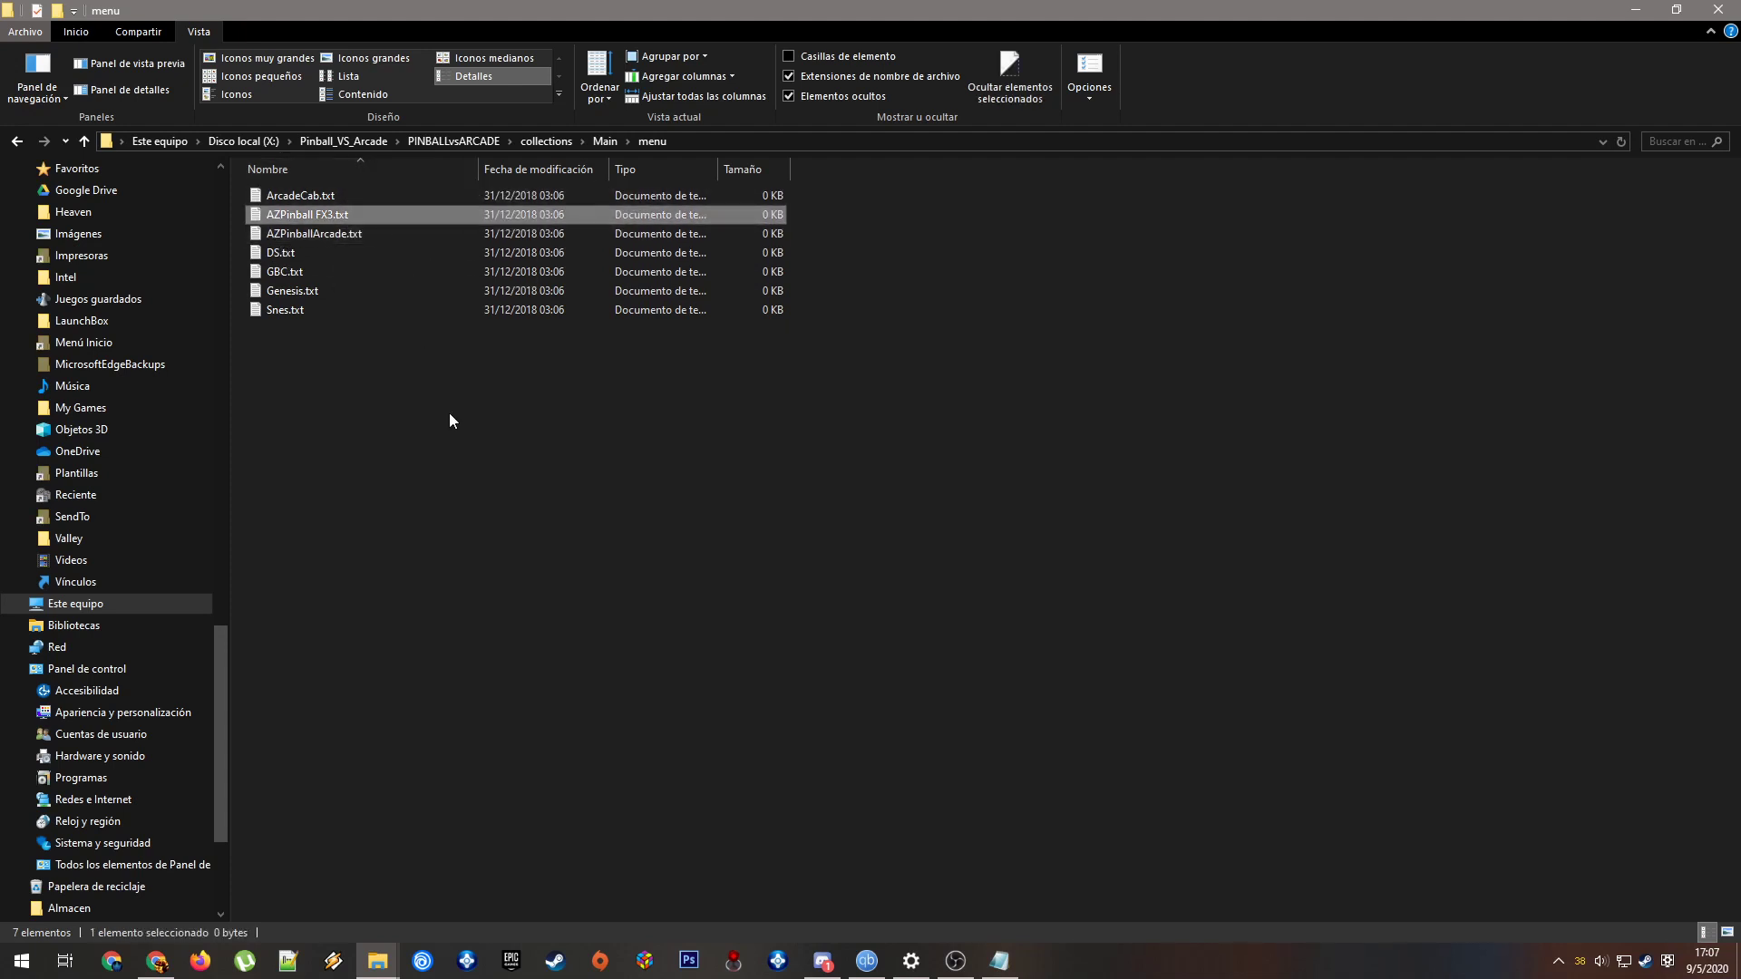
mouse_move(583, 155)
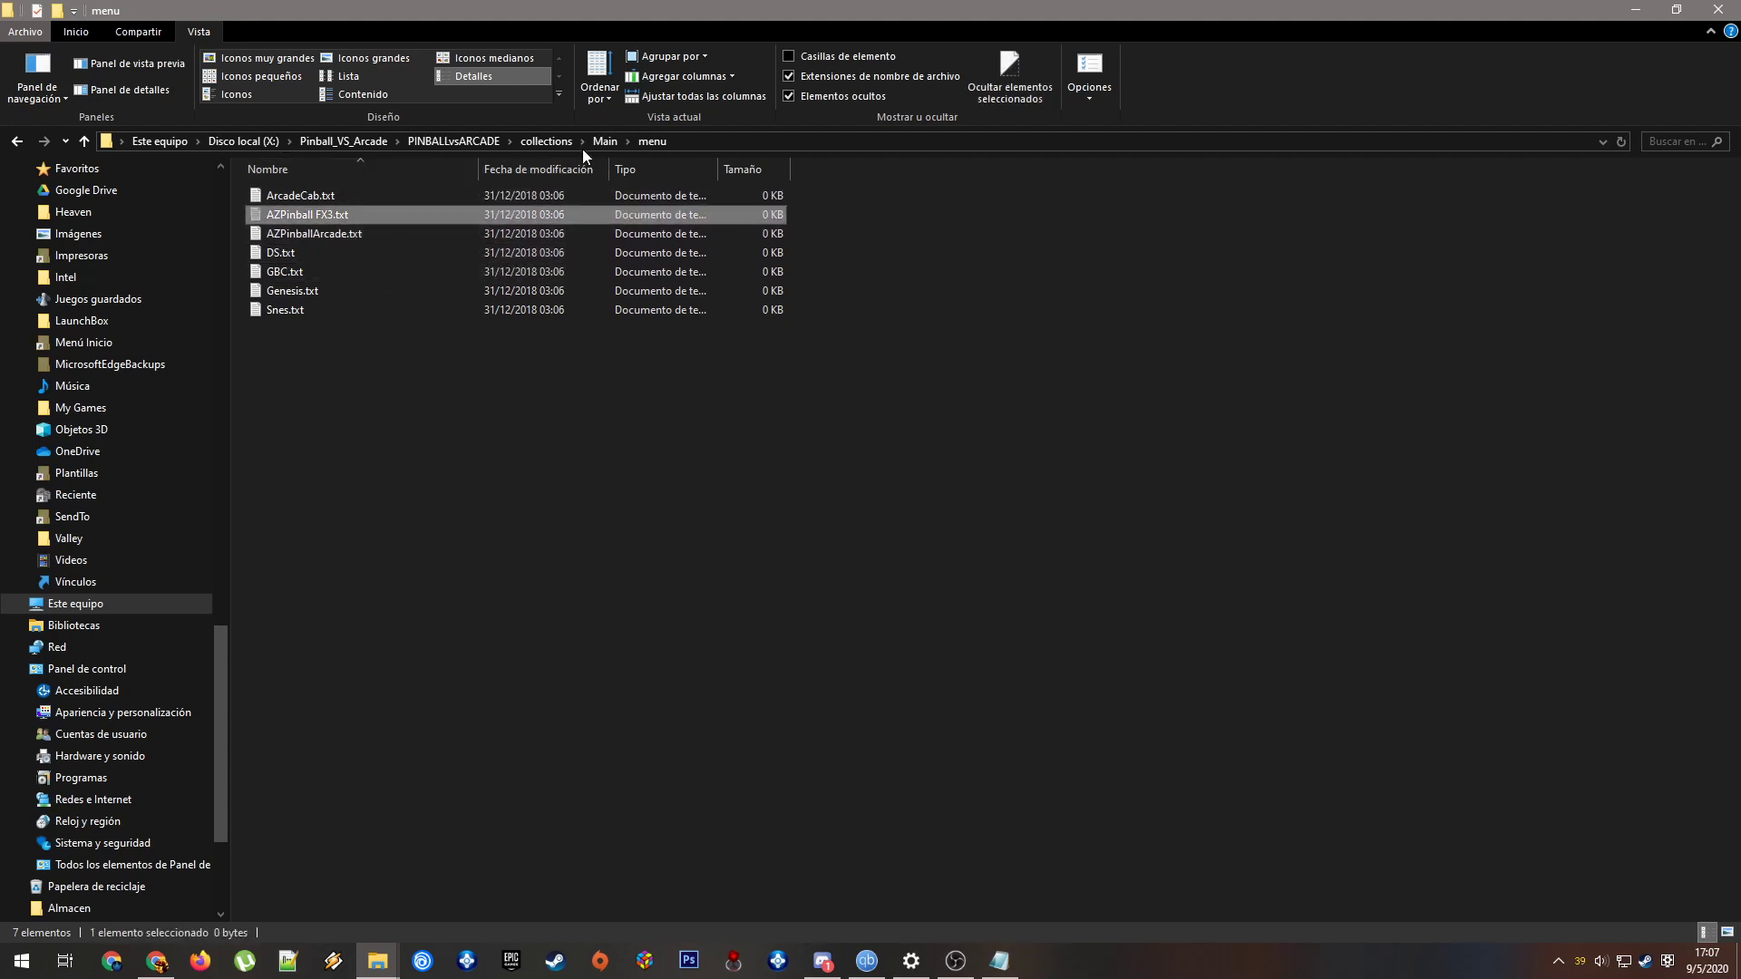
left_click(603, 142)
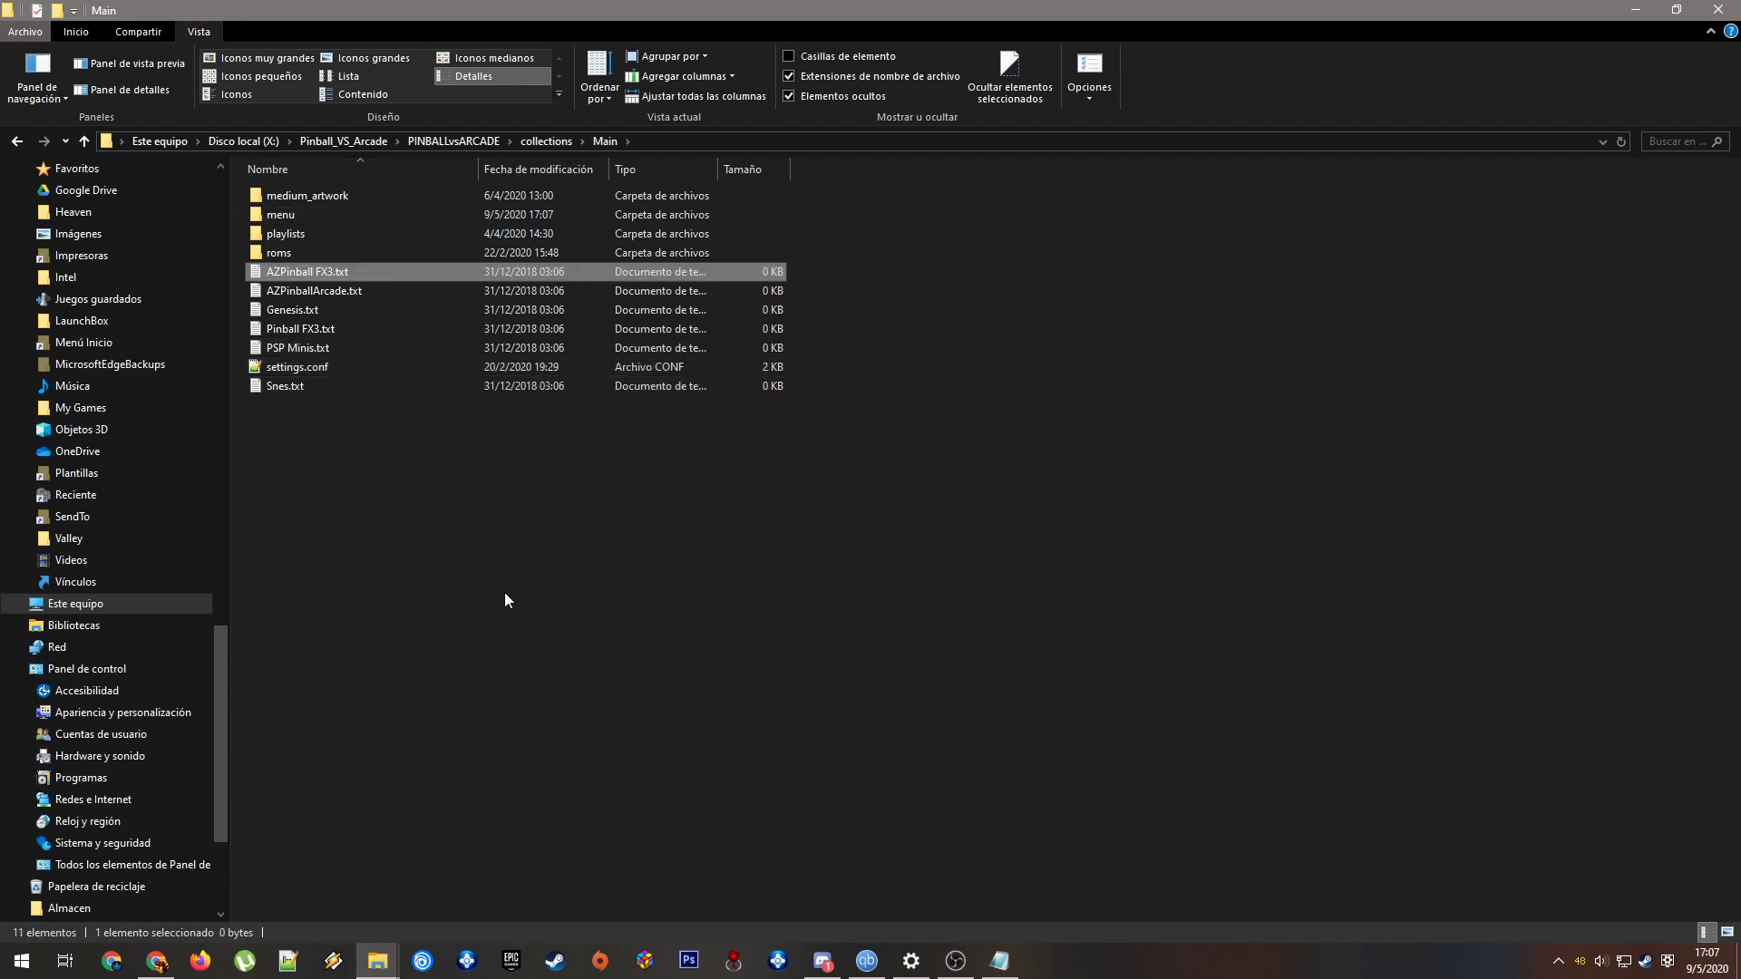
left_click(504, 599)
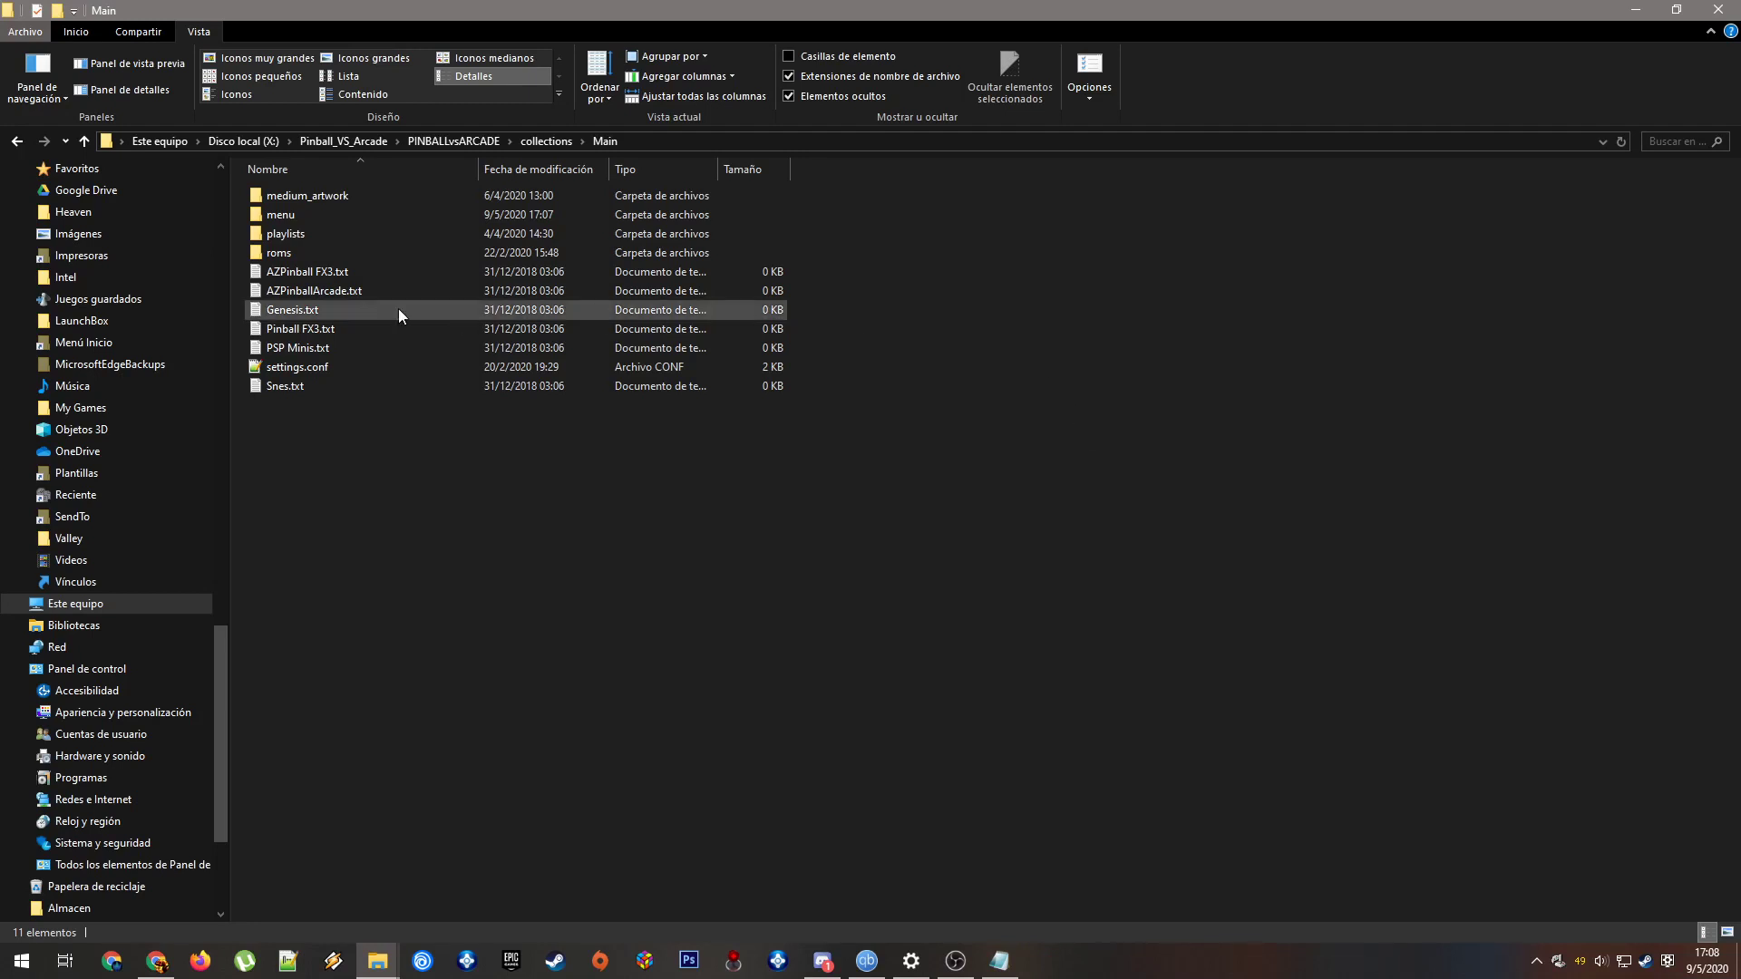
right_click(306, 271)
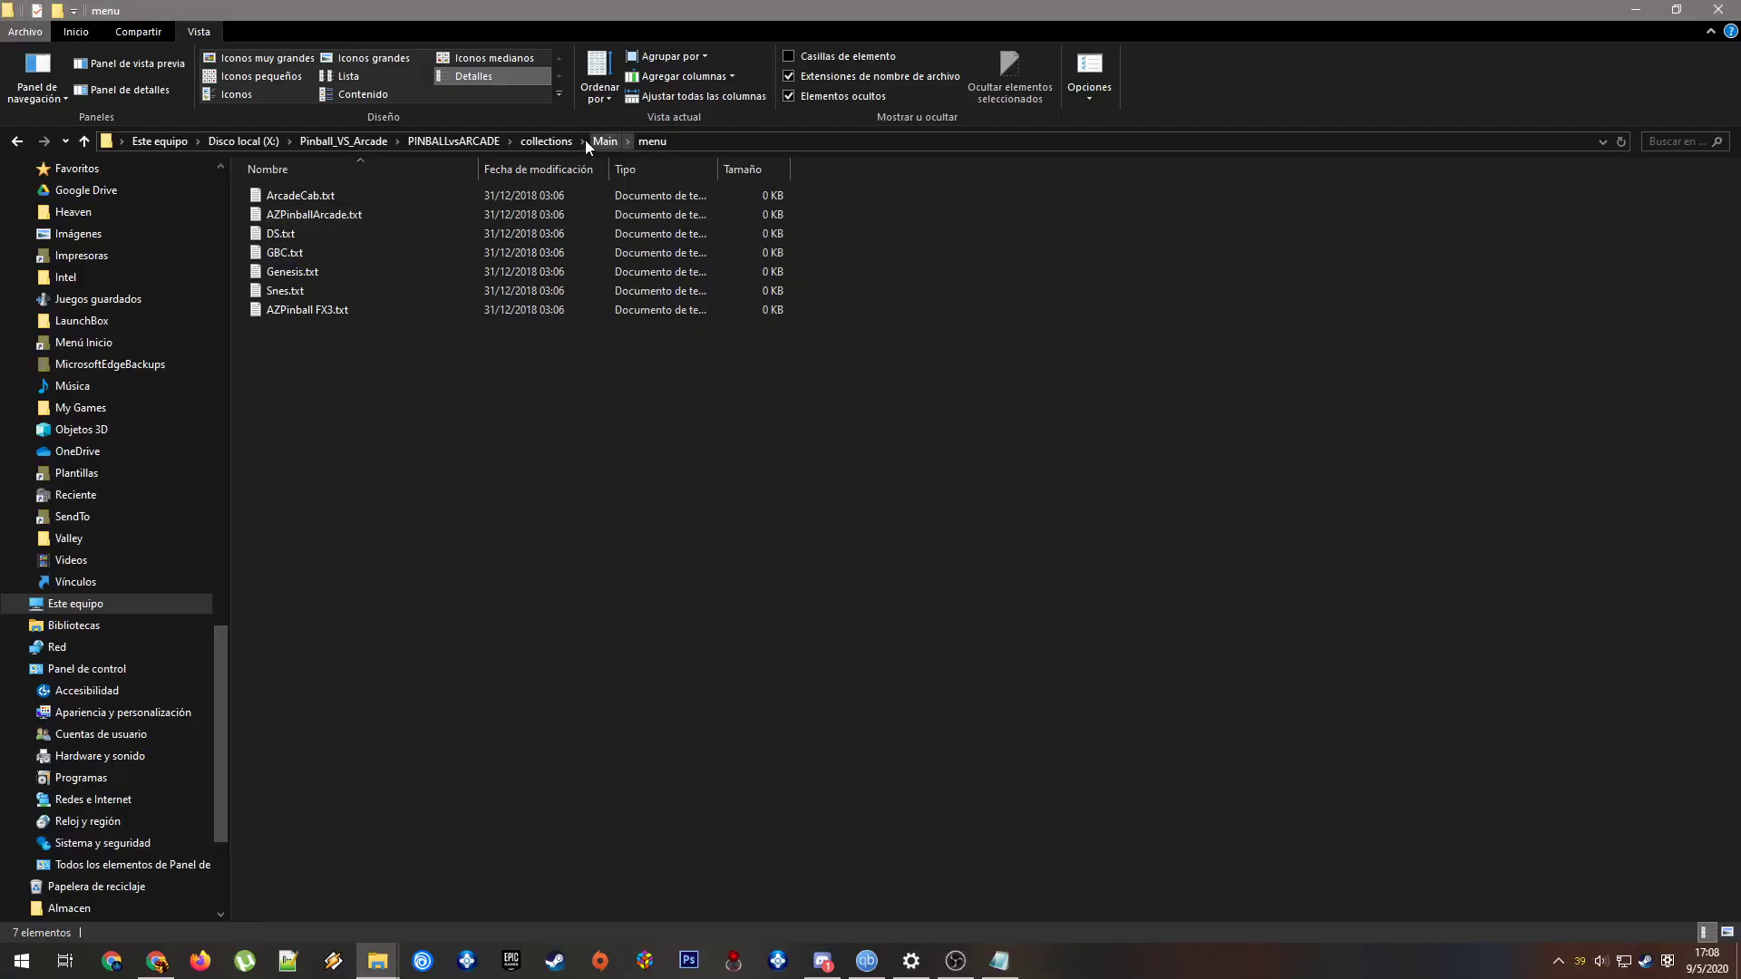
Return to the PINBALLvsARCADE root folder and select controls.conf among its config files
left_click(545, 142)
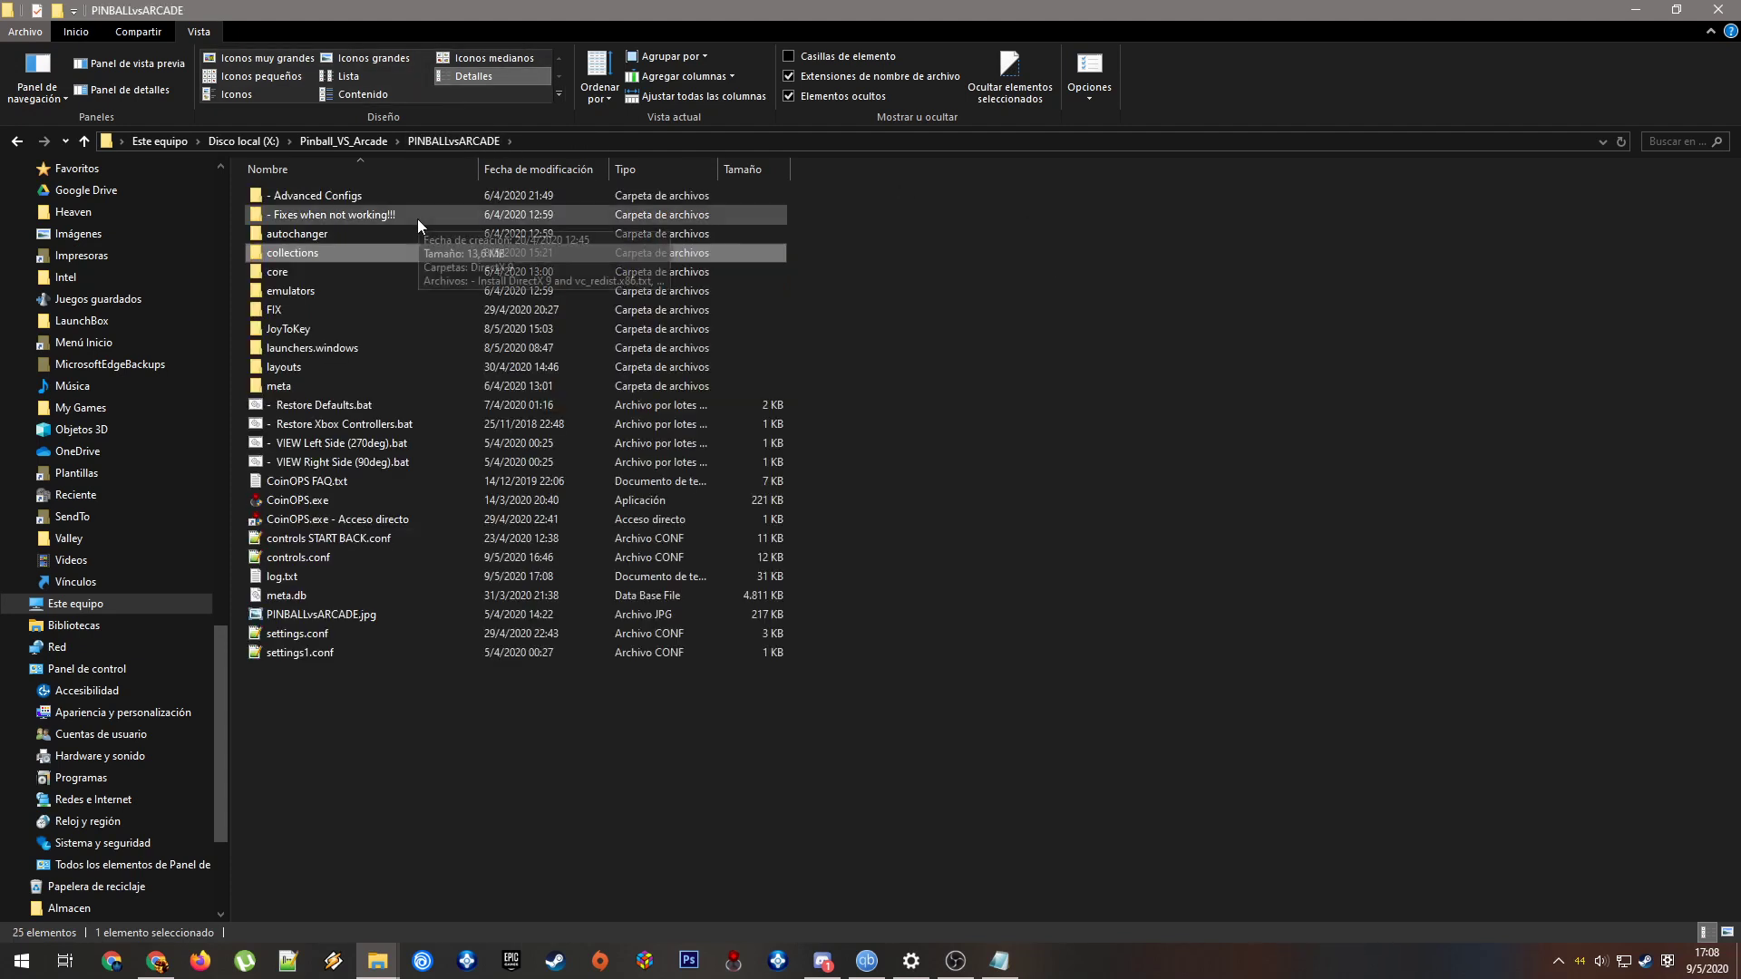
left_click(291, 290)
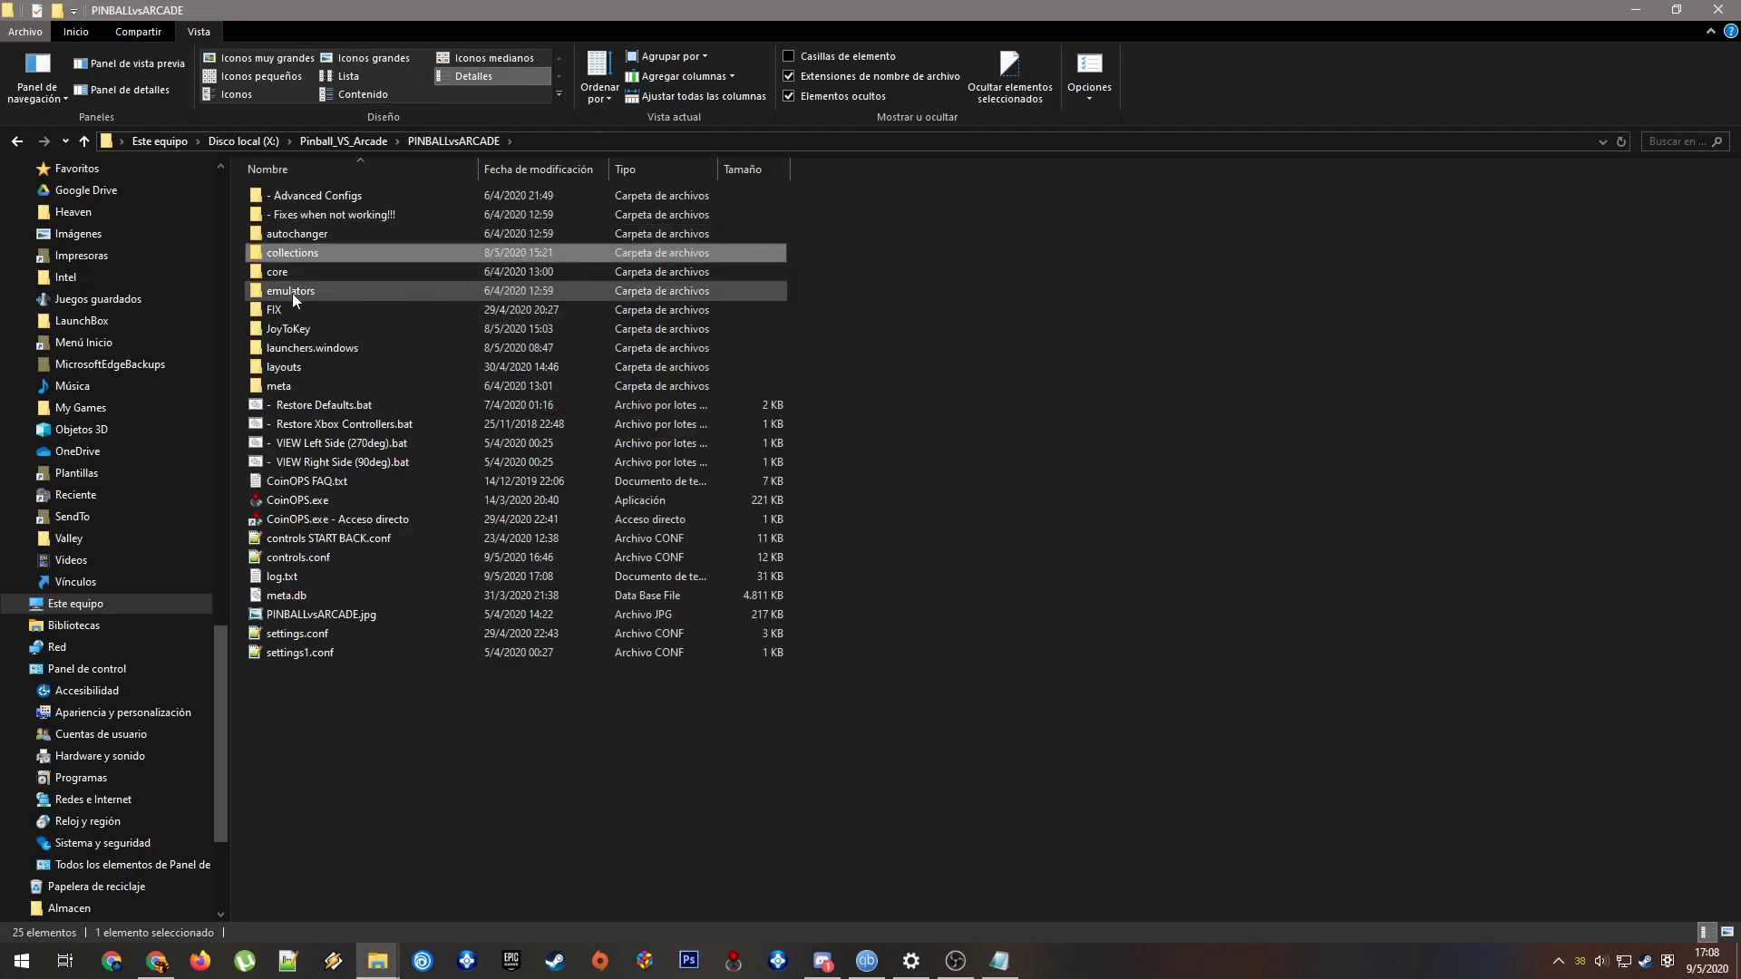
mouse_move(291, 328)
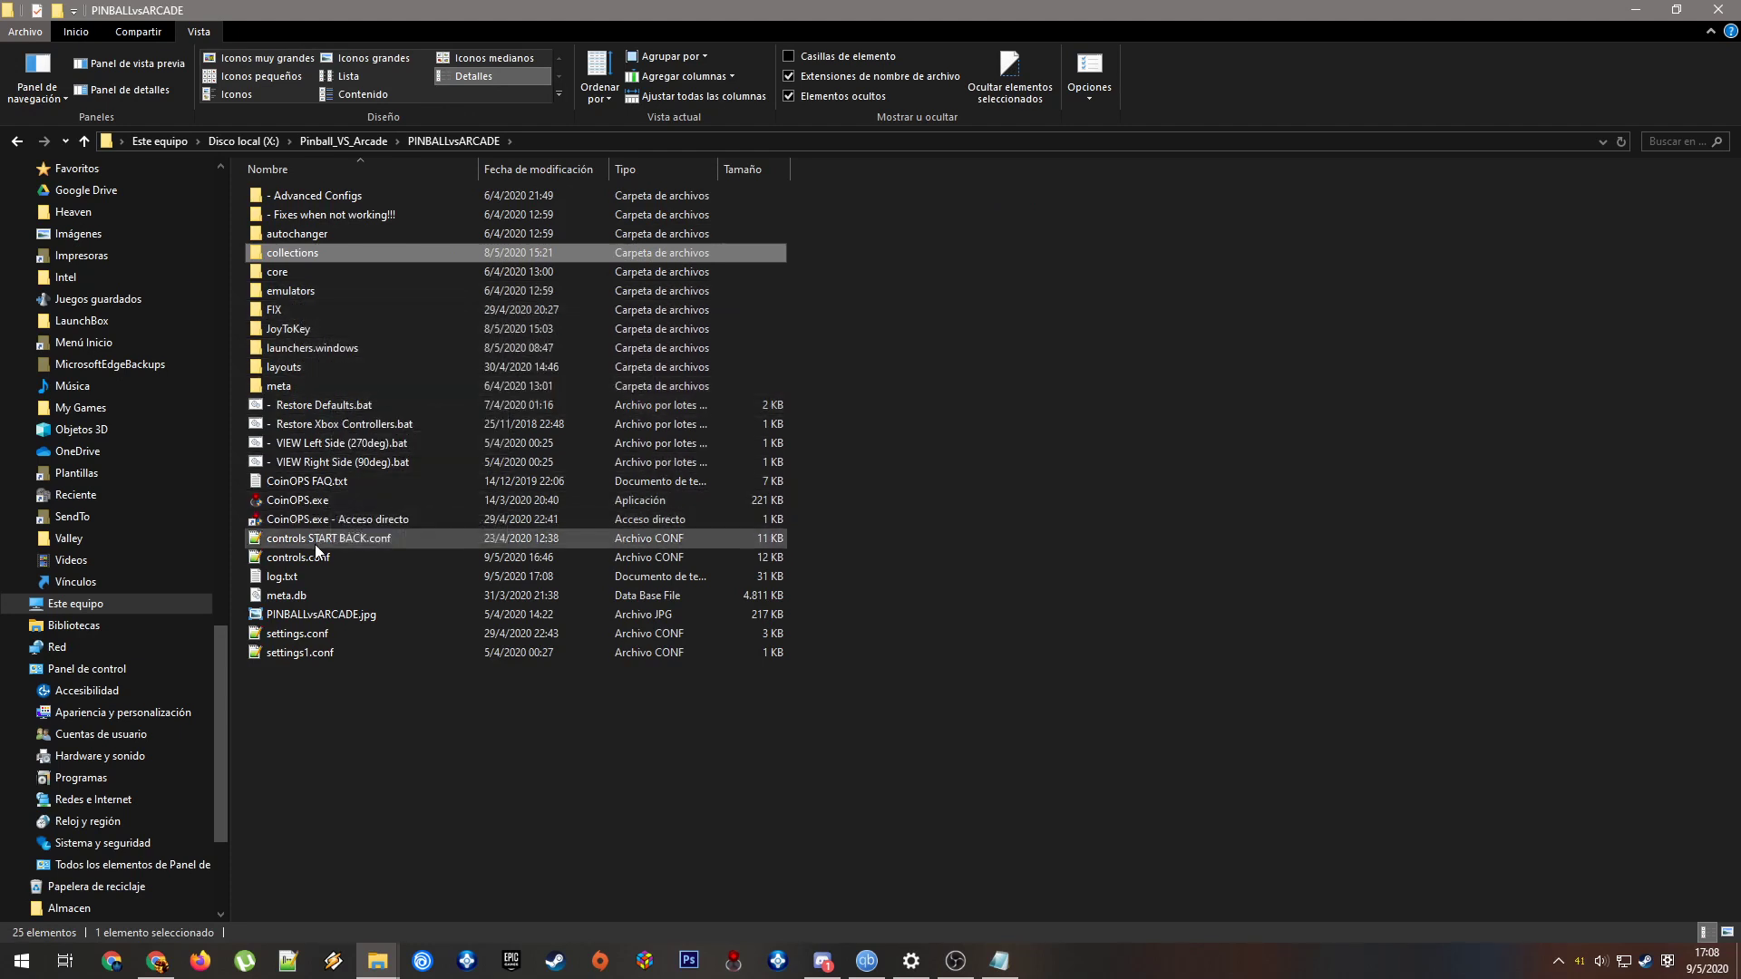
left_click(298, 557)
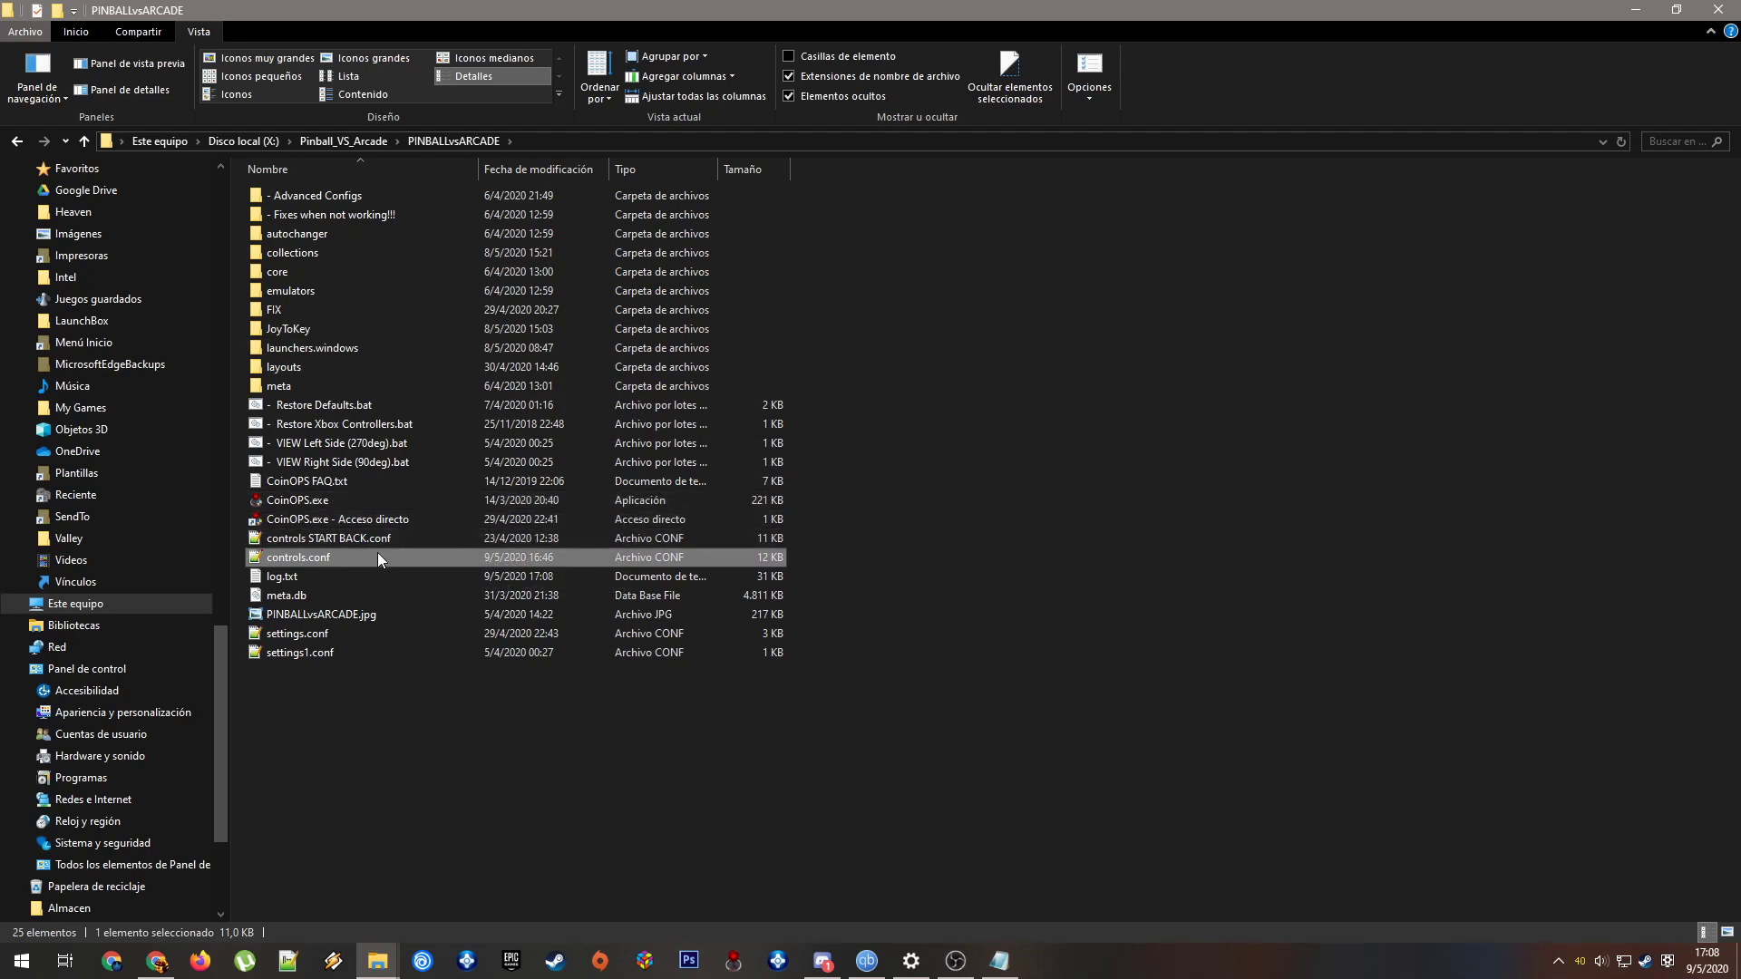
mouse_move(357, 558)
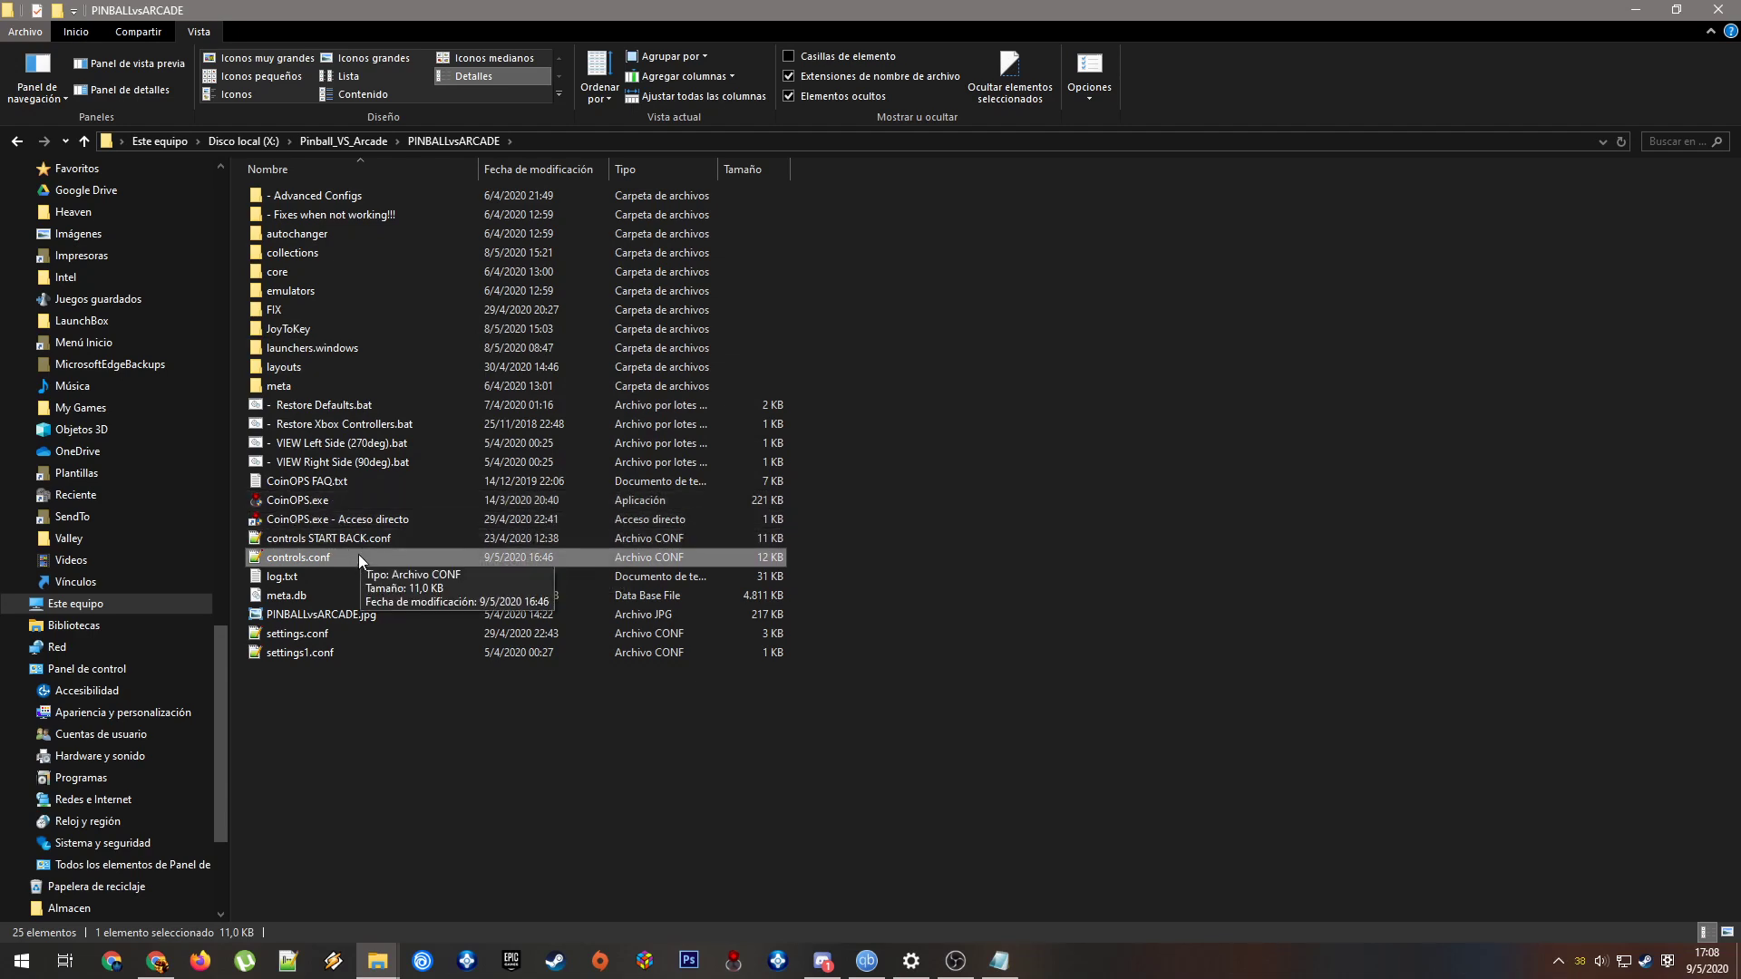
Open controls.conf in Notepad++ and highlight the favPlaylist setting line
double_click(300, 555)
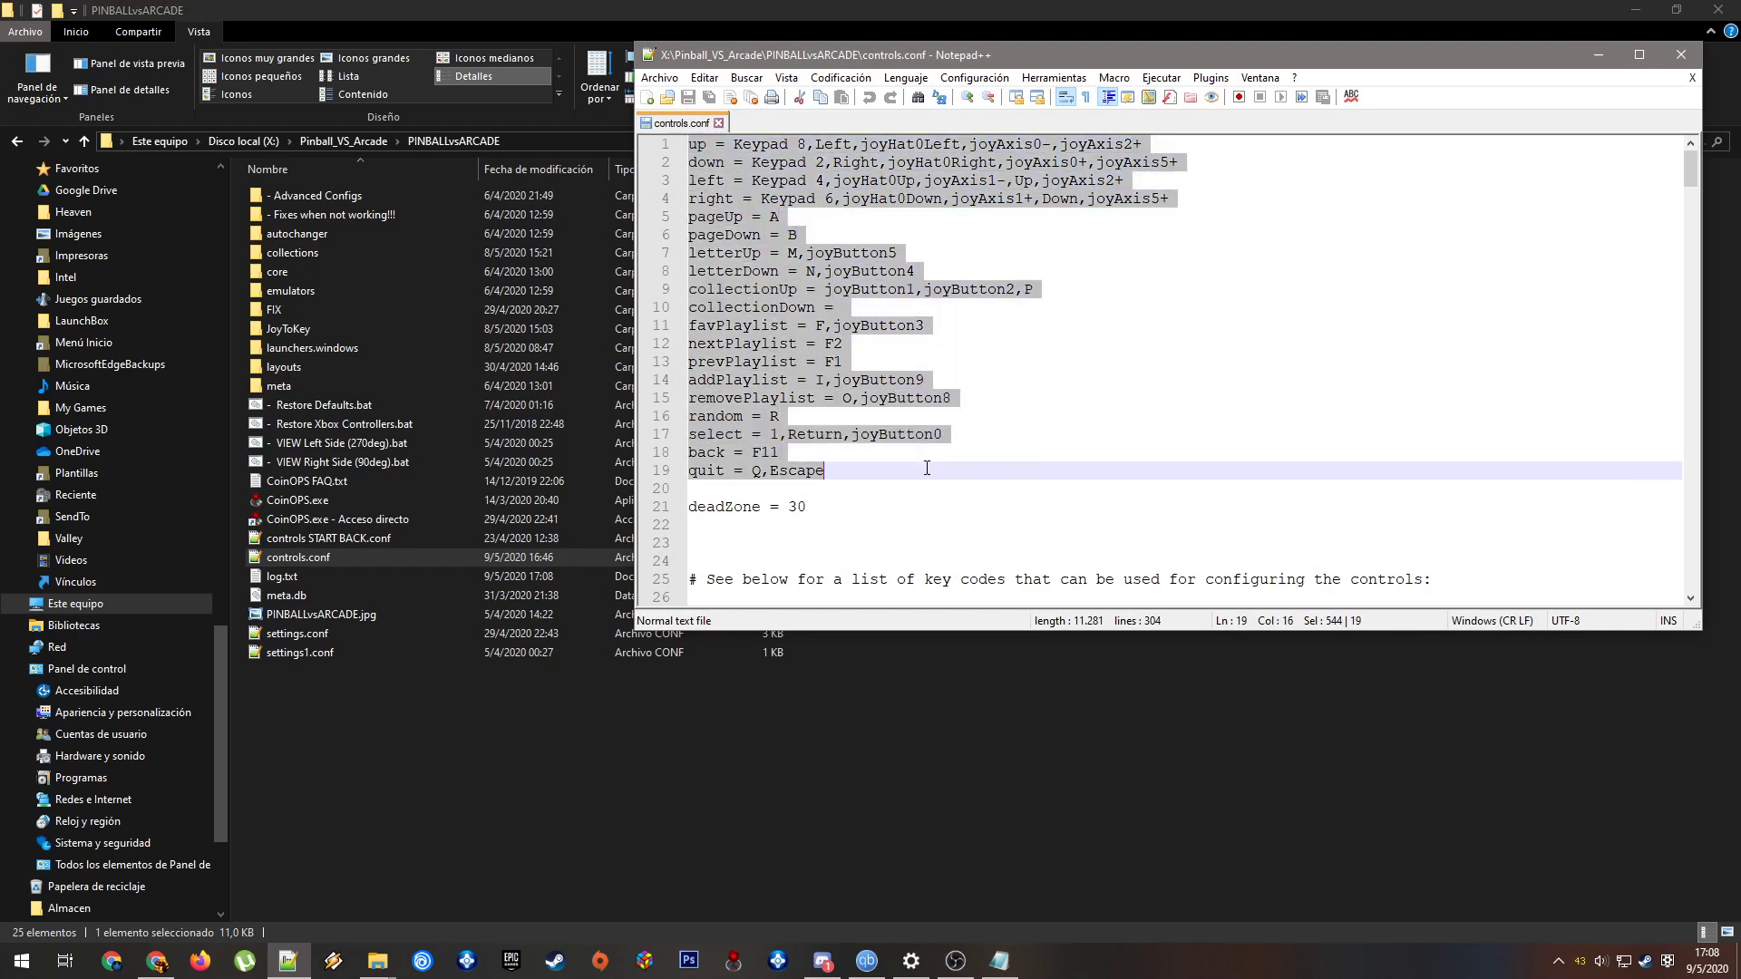
mouse_move(1097, 304)
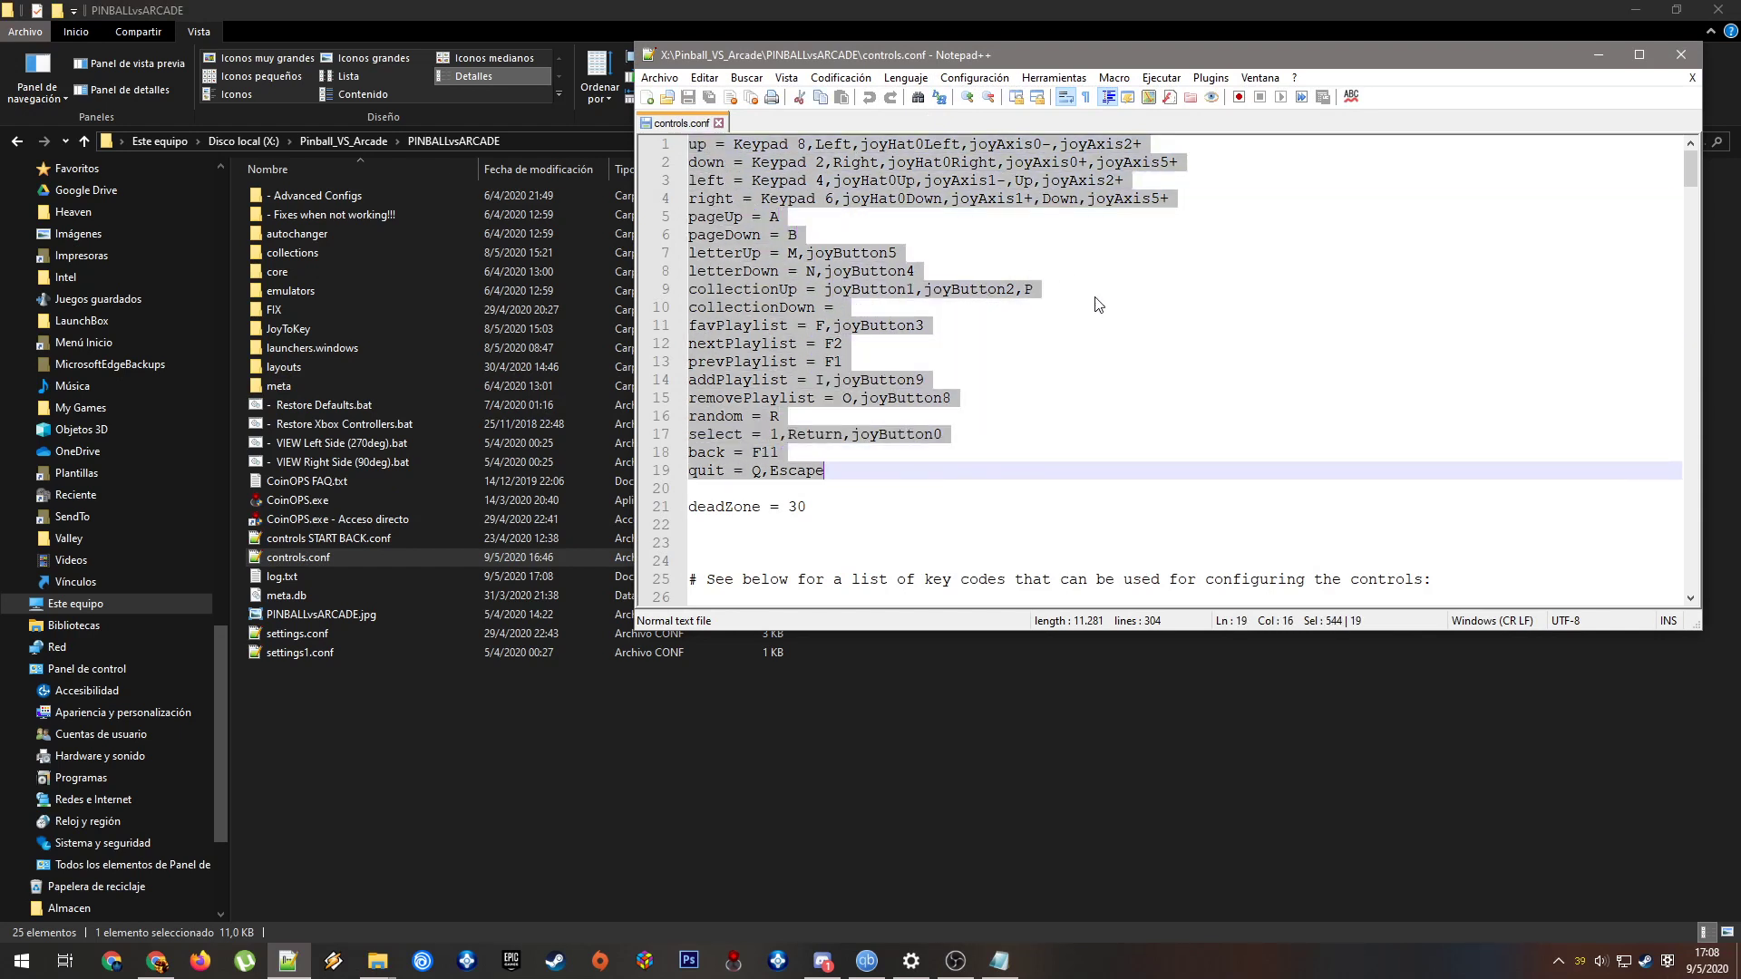
mouse_move(877, 545)
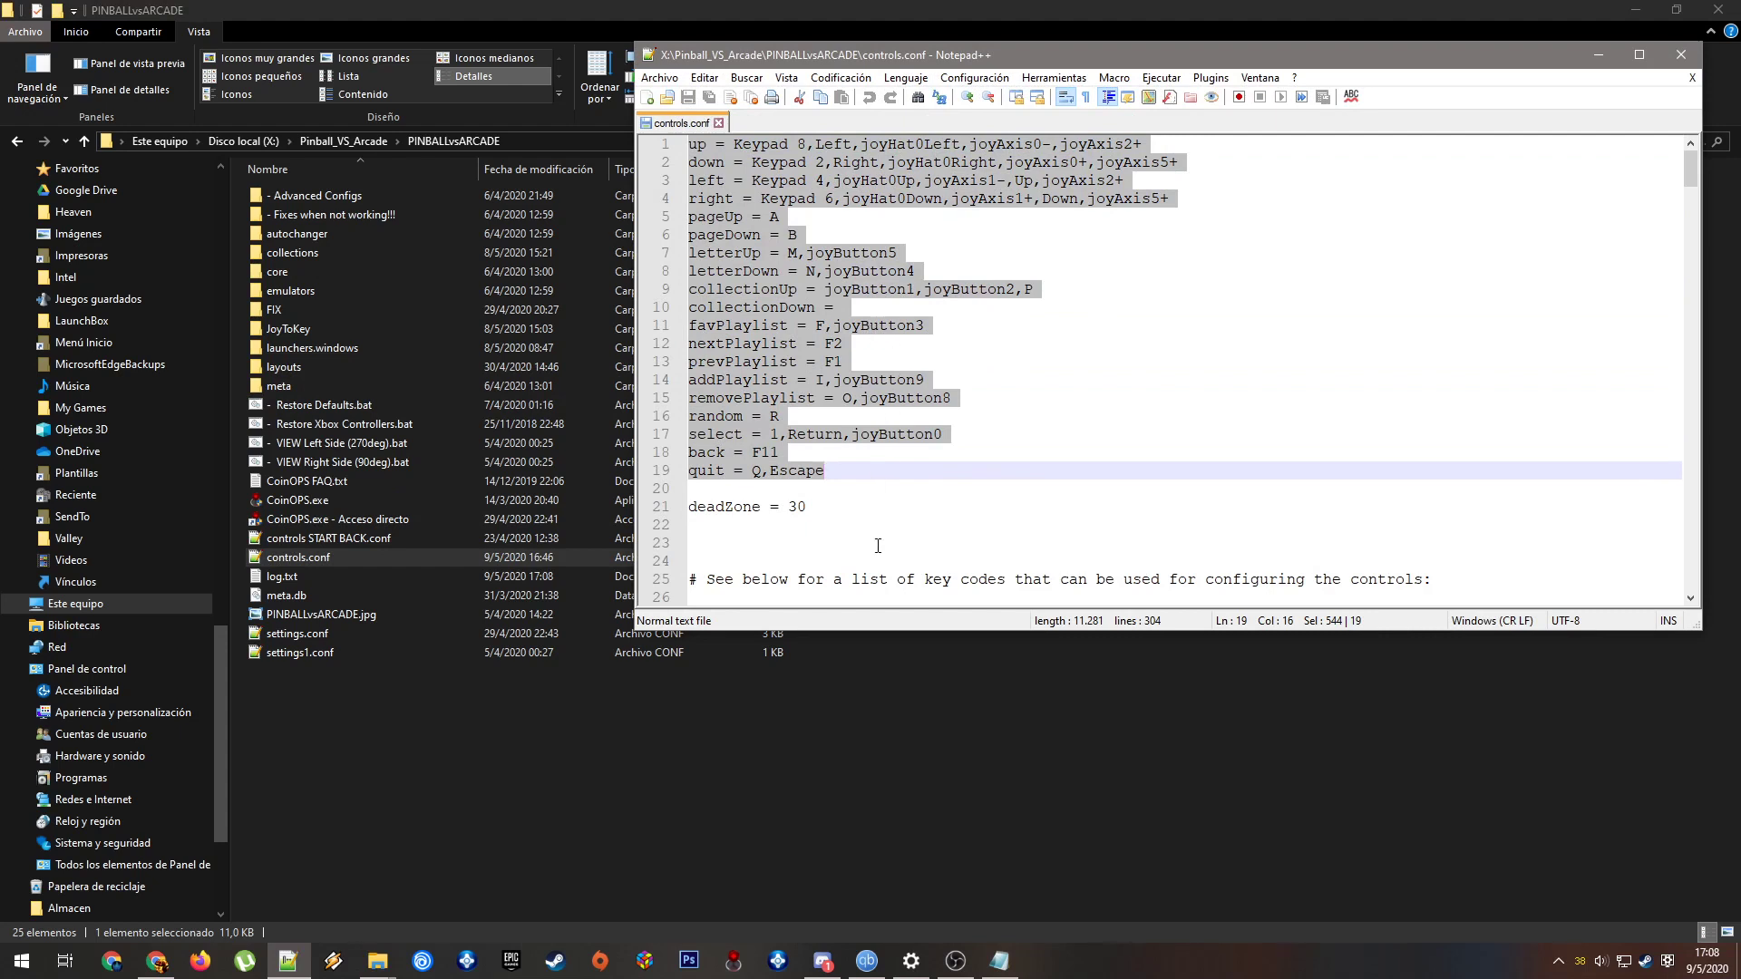
left_click(766, 362)
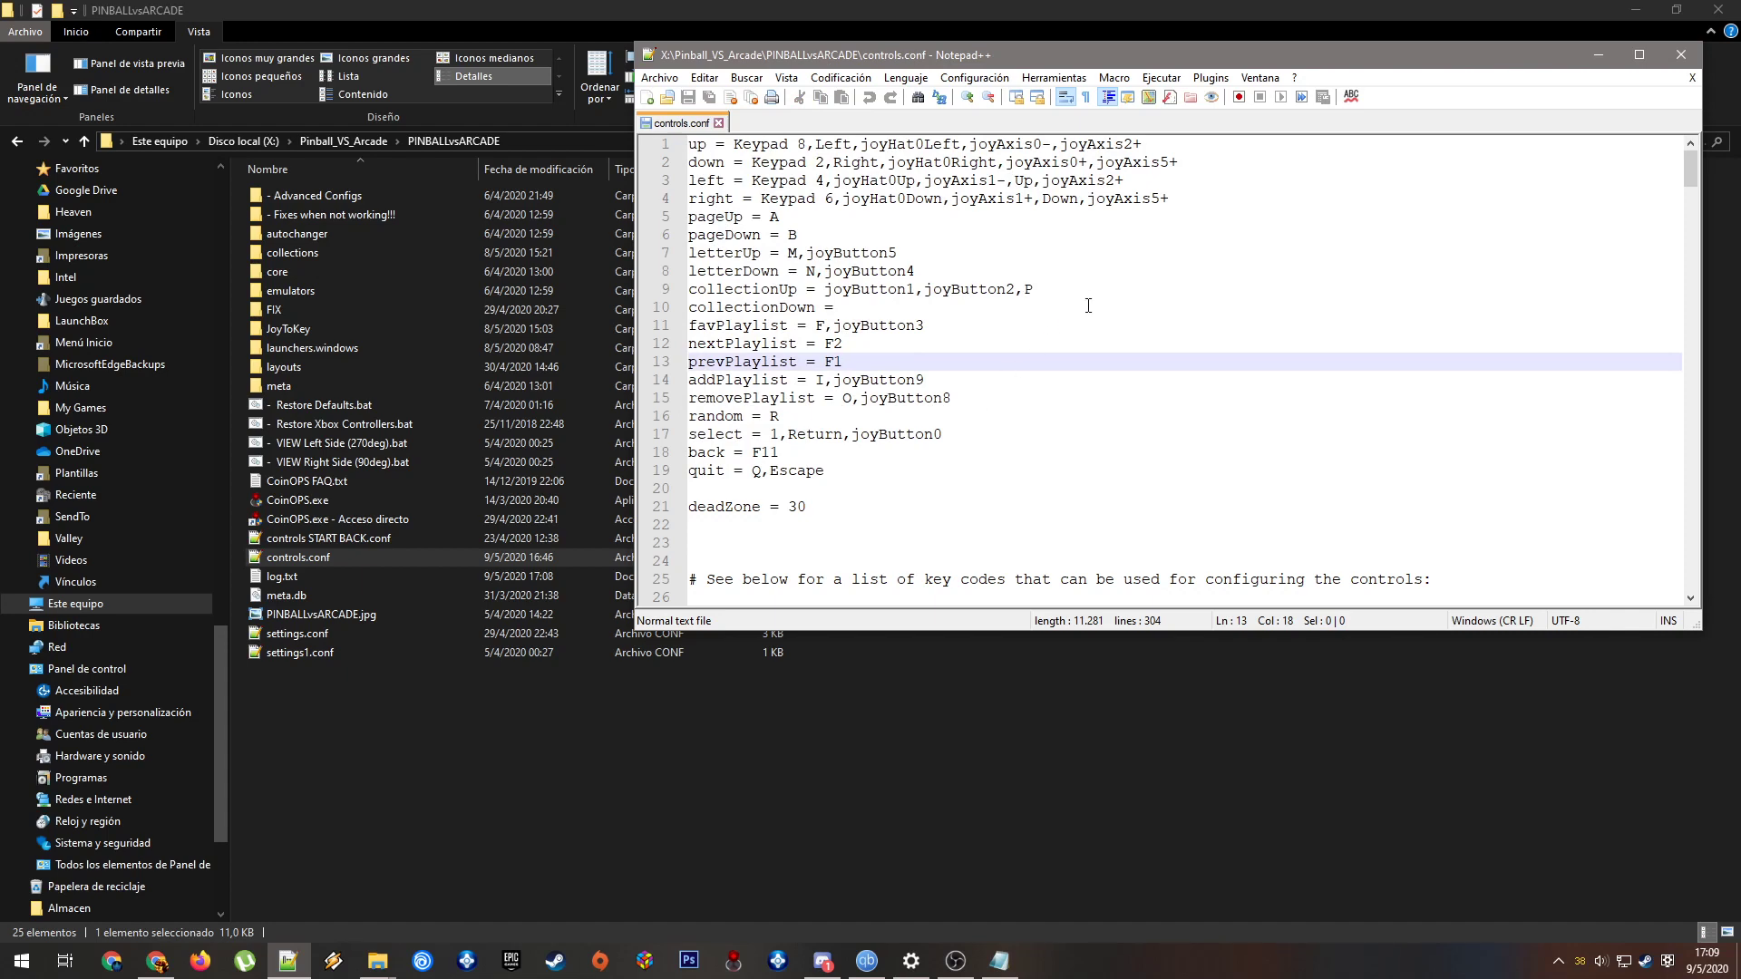
mouse_move(988, 276)
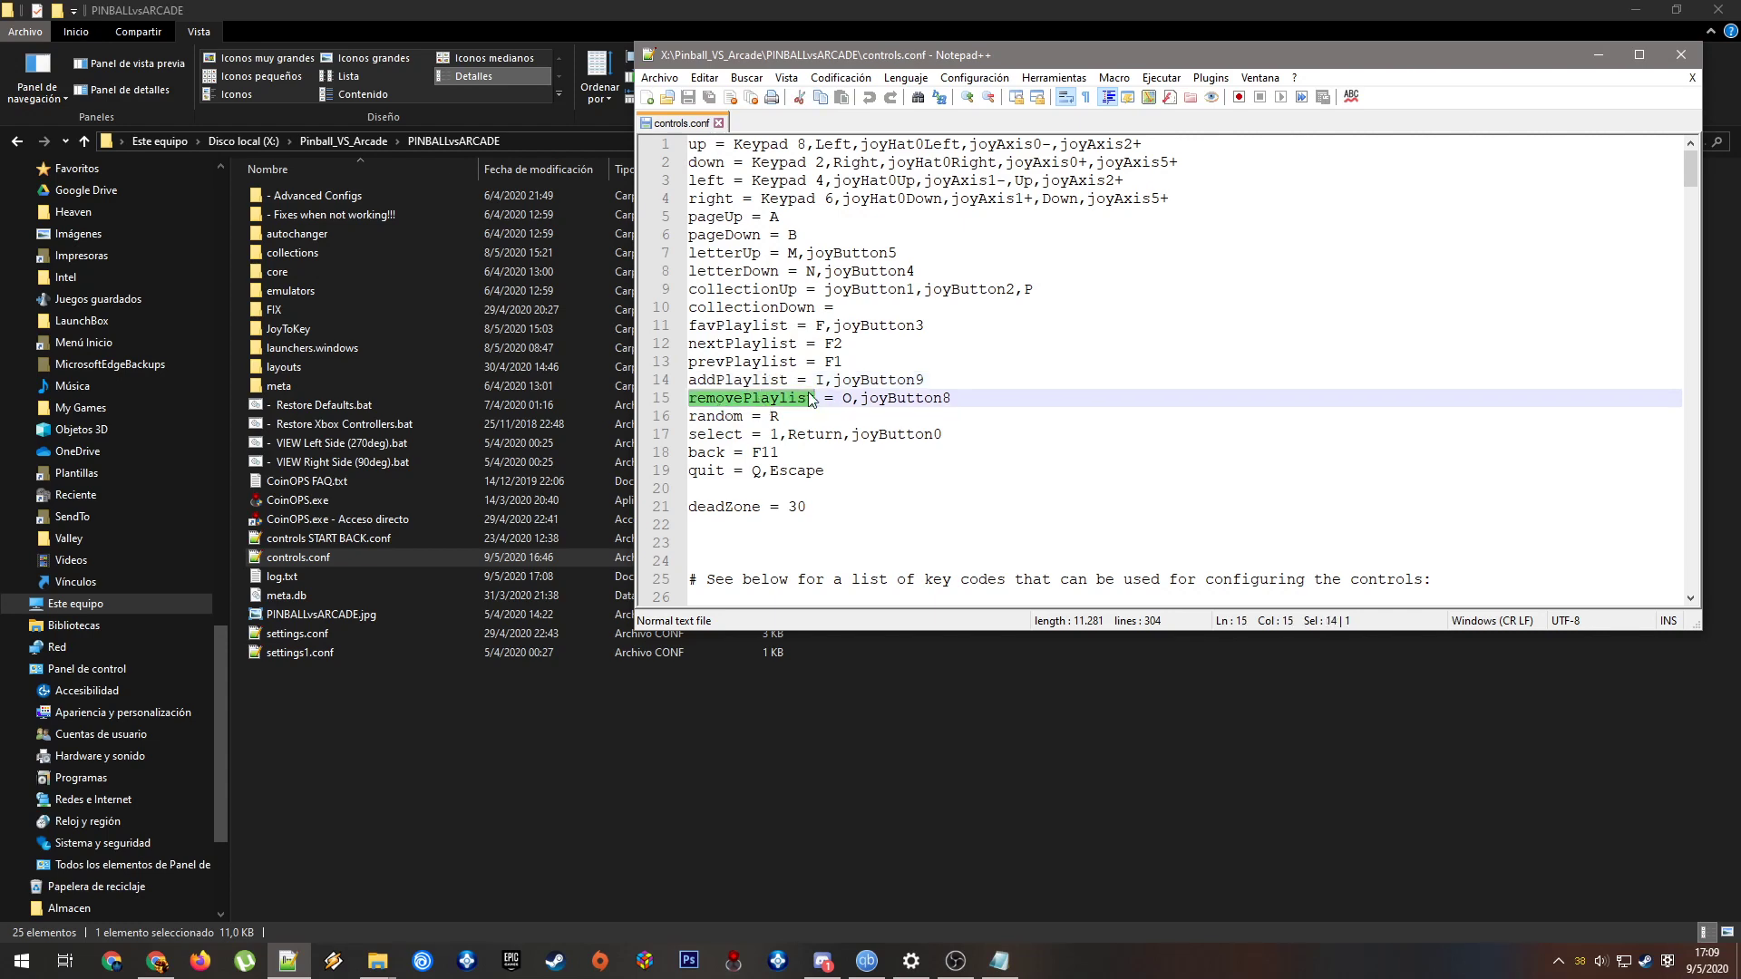
mouse_move(827, 306)
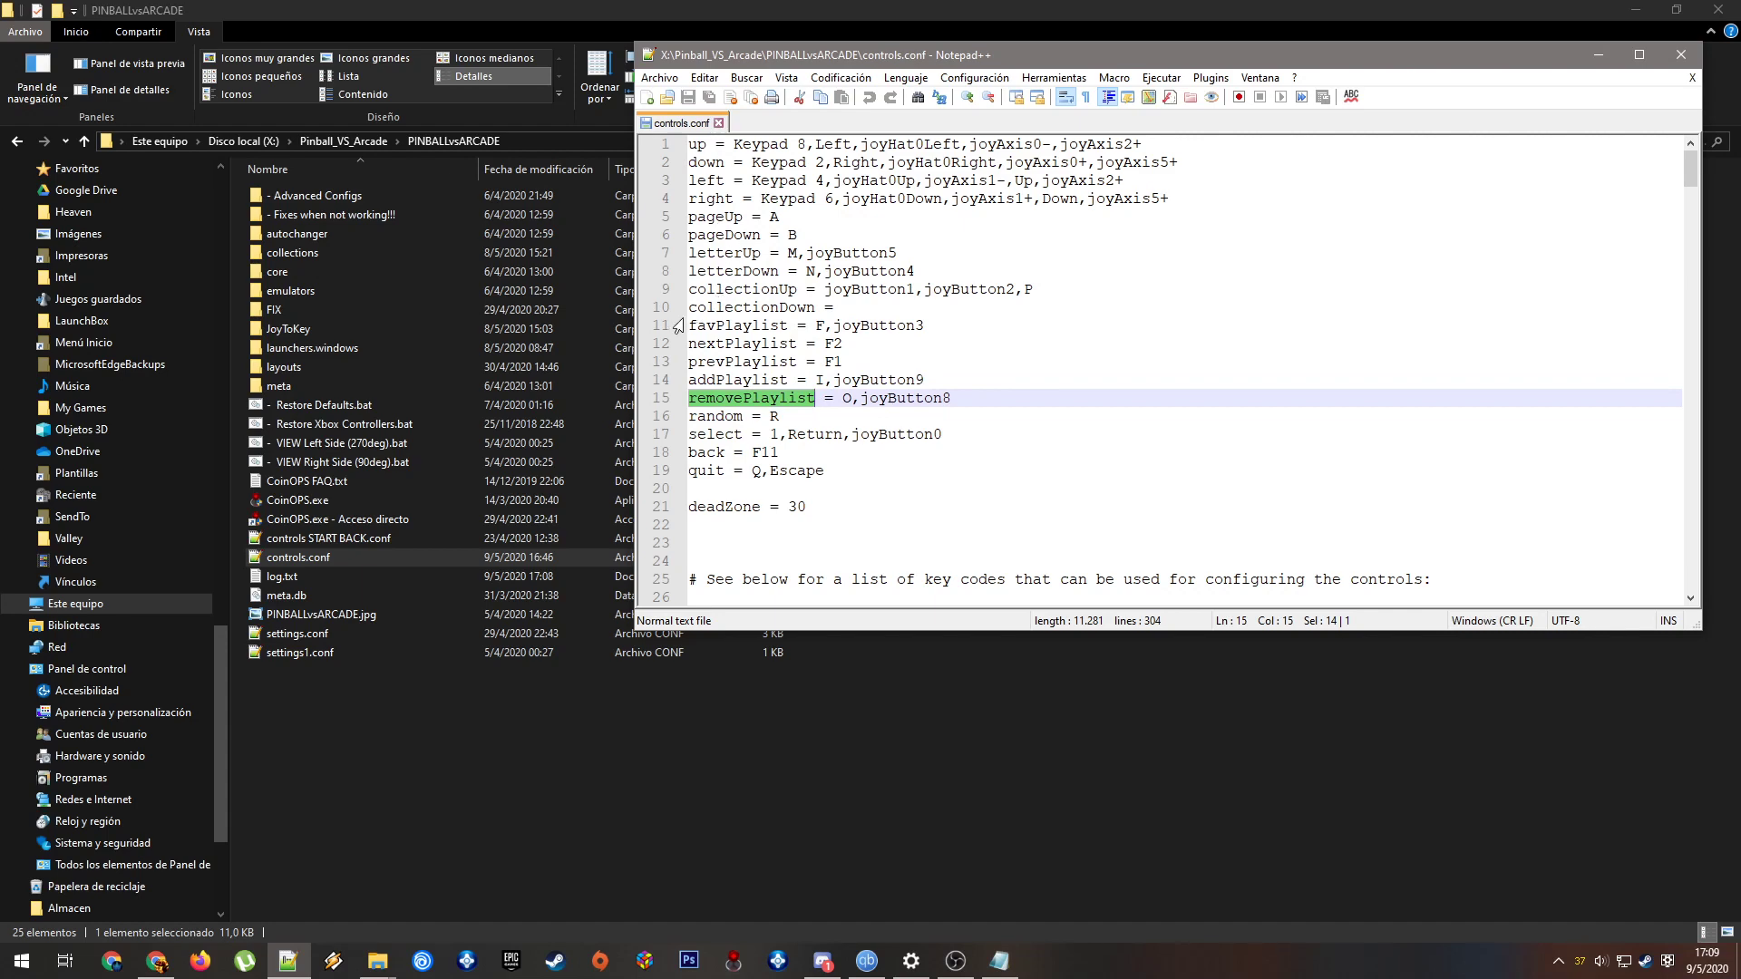
double_click(726, 326)
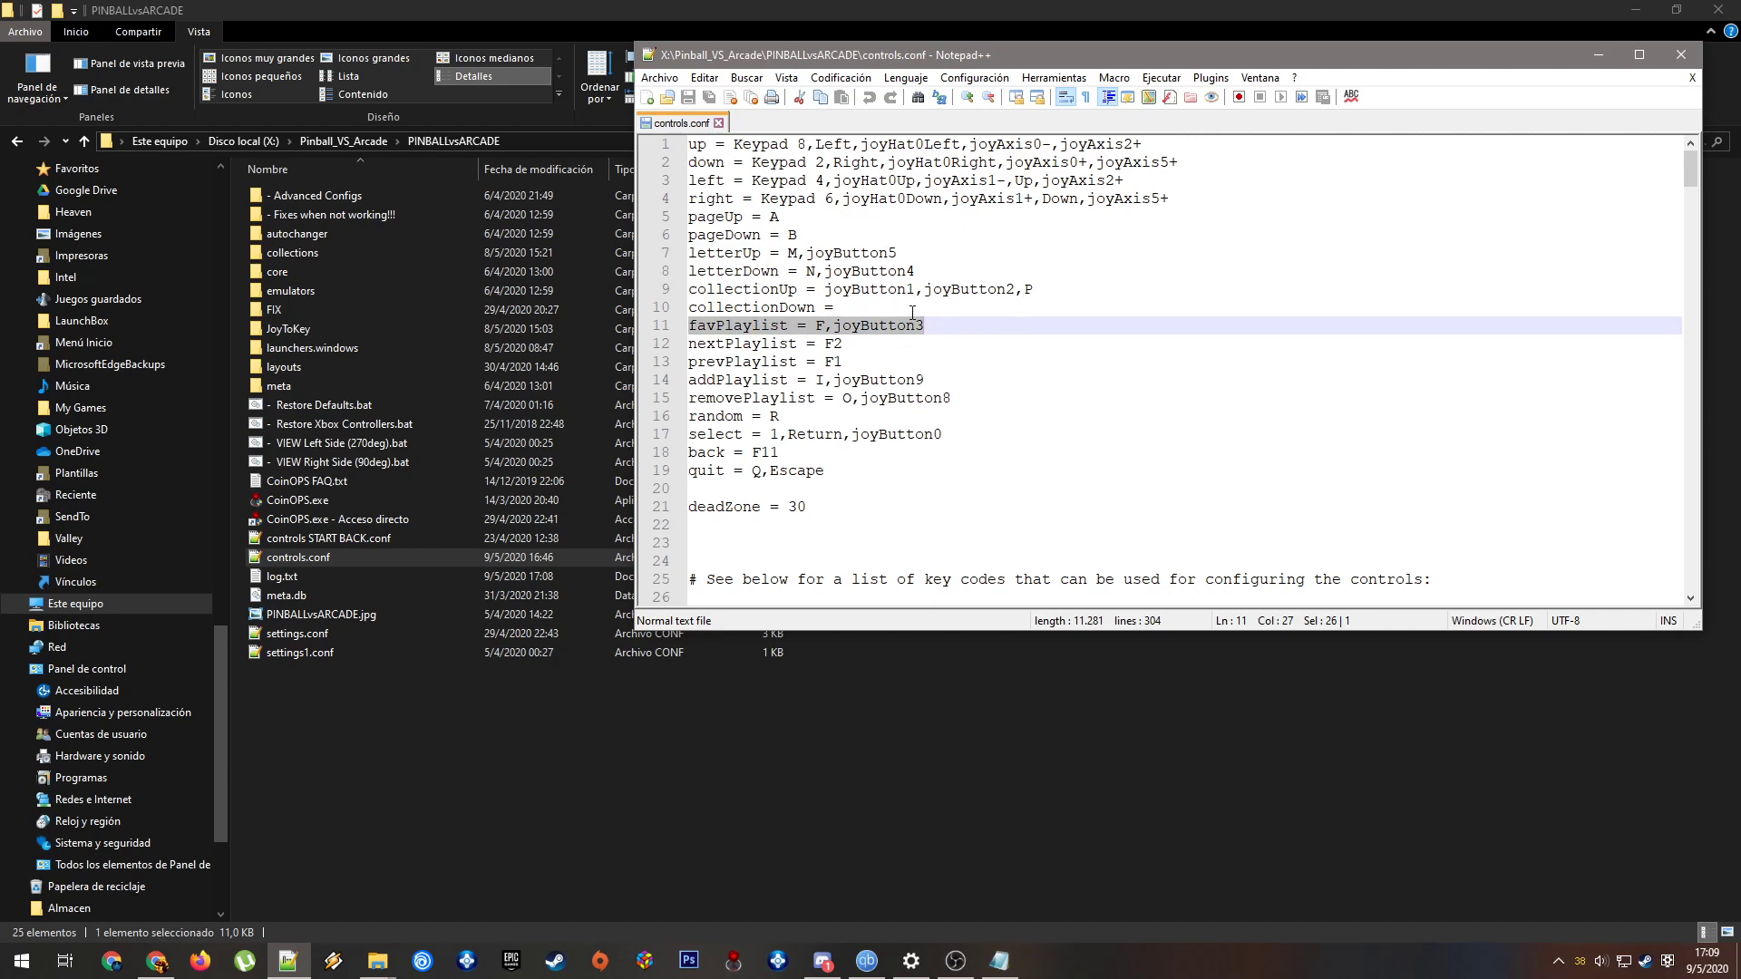
left_click(921, 326)
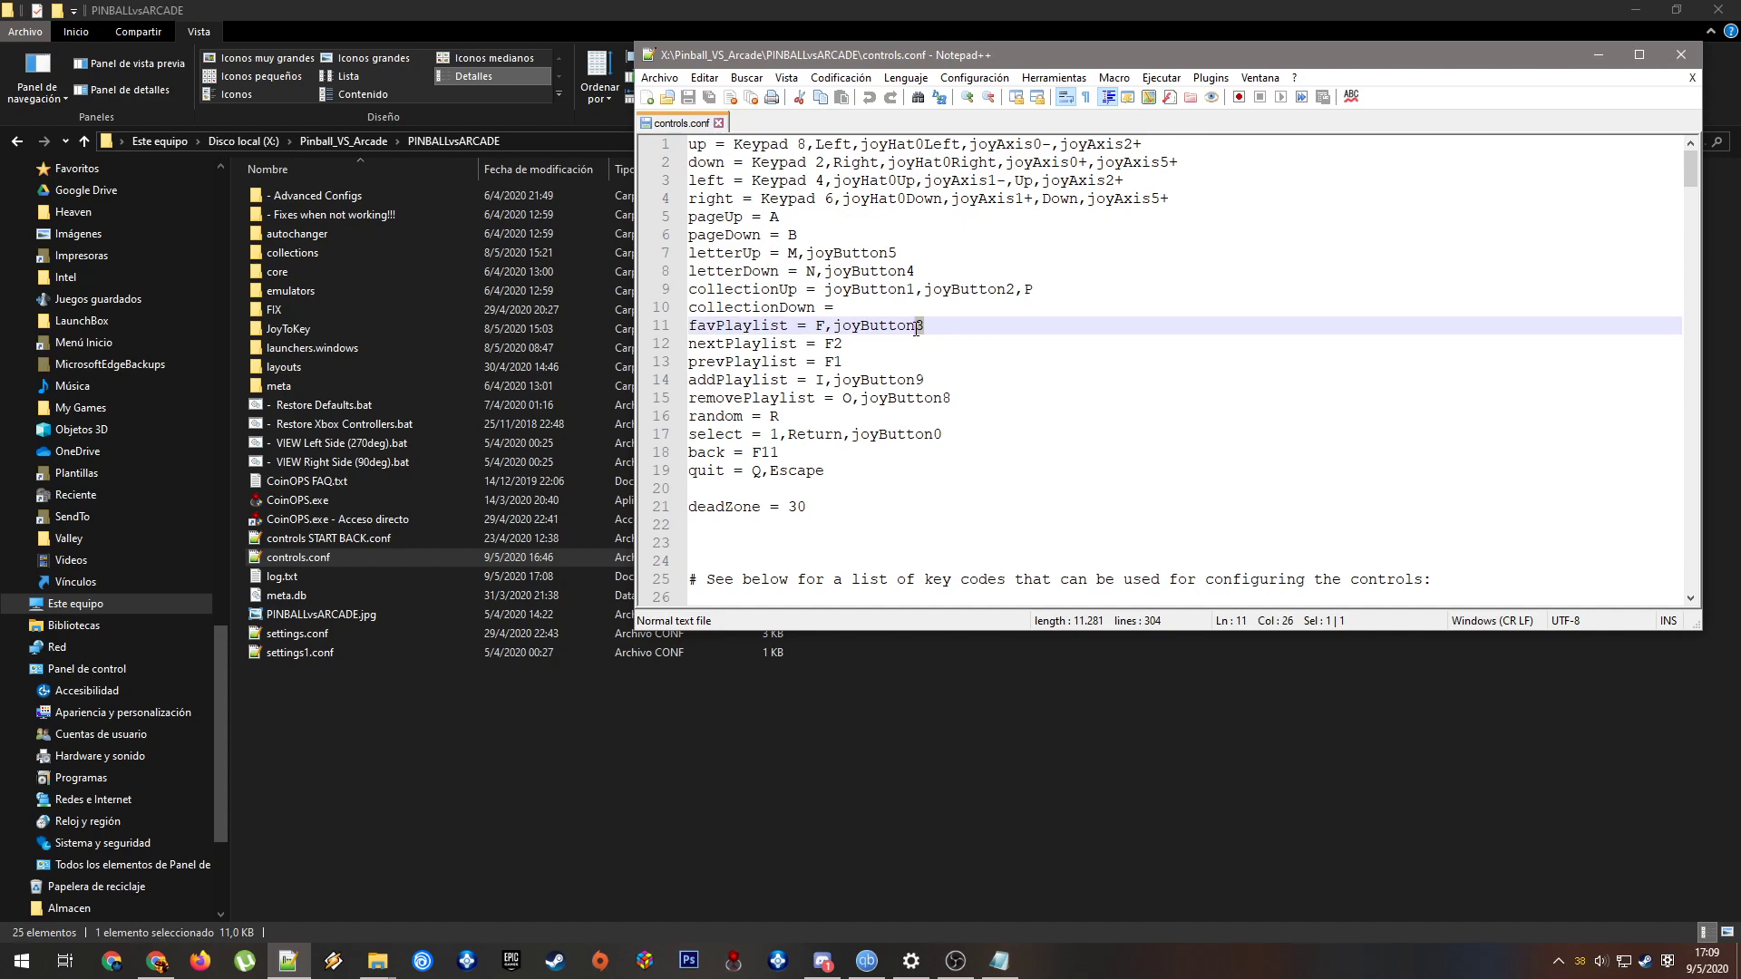
Point out the favPlaylist, addPlaylist and removePlaylist key bindings, then show the emulators folder
left_click(741, 380)
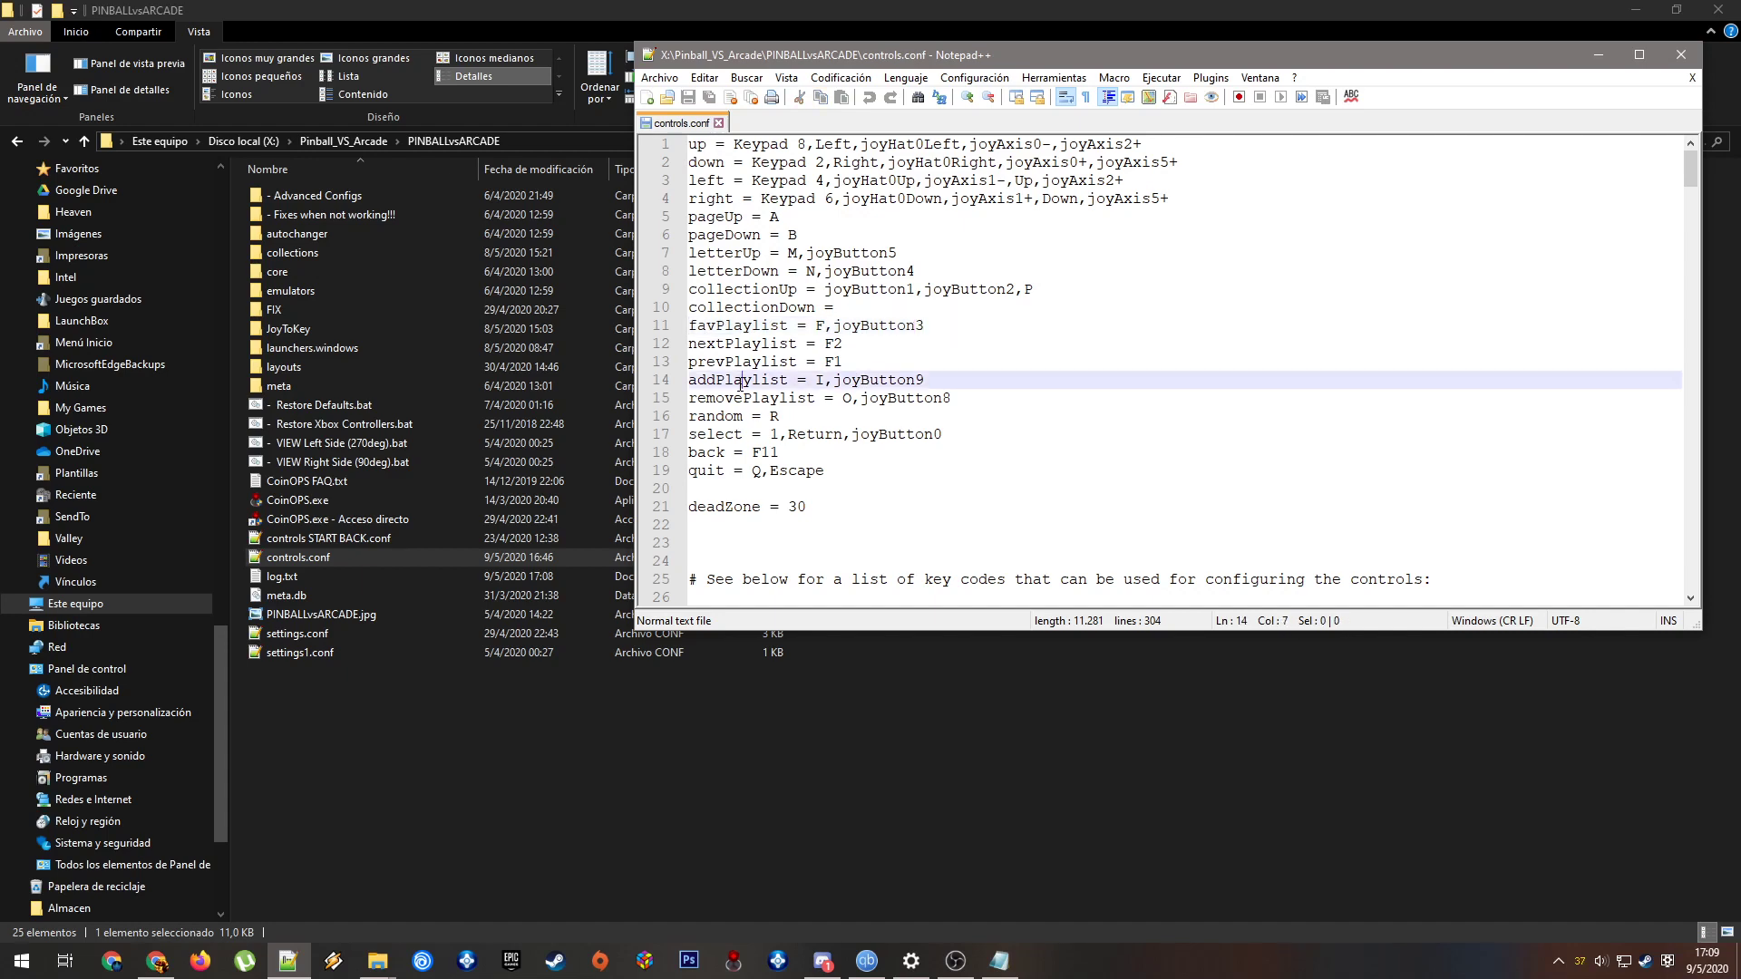
left_click(780, 416)
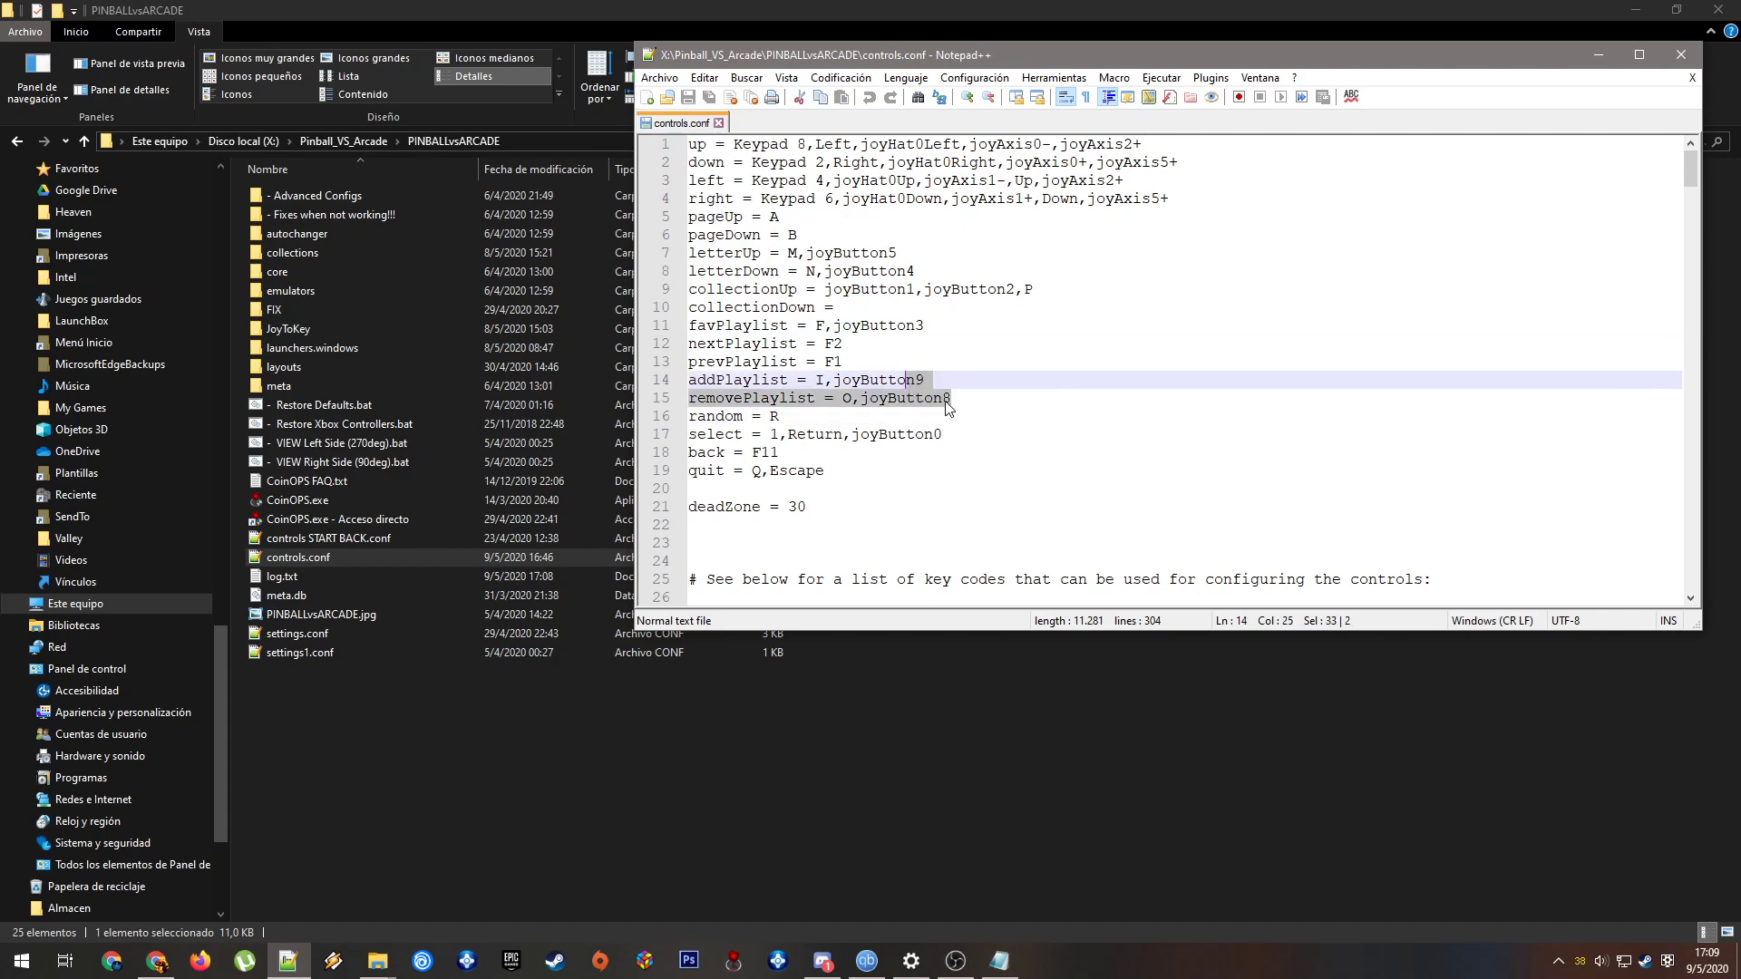
left_click(940, 397)
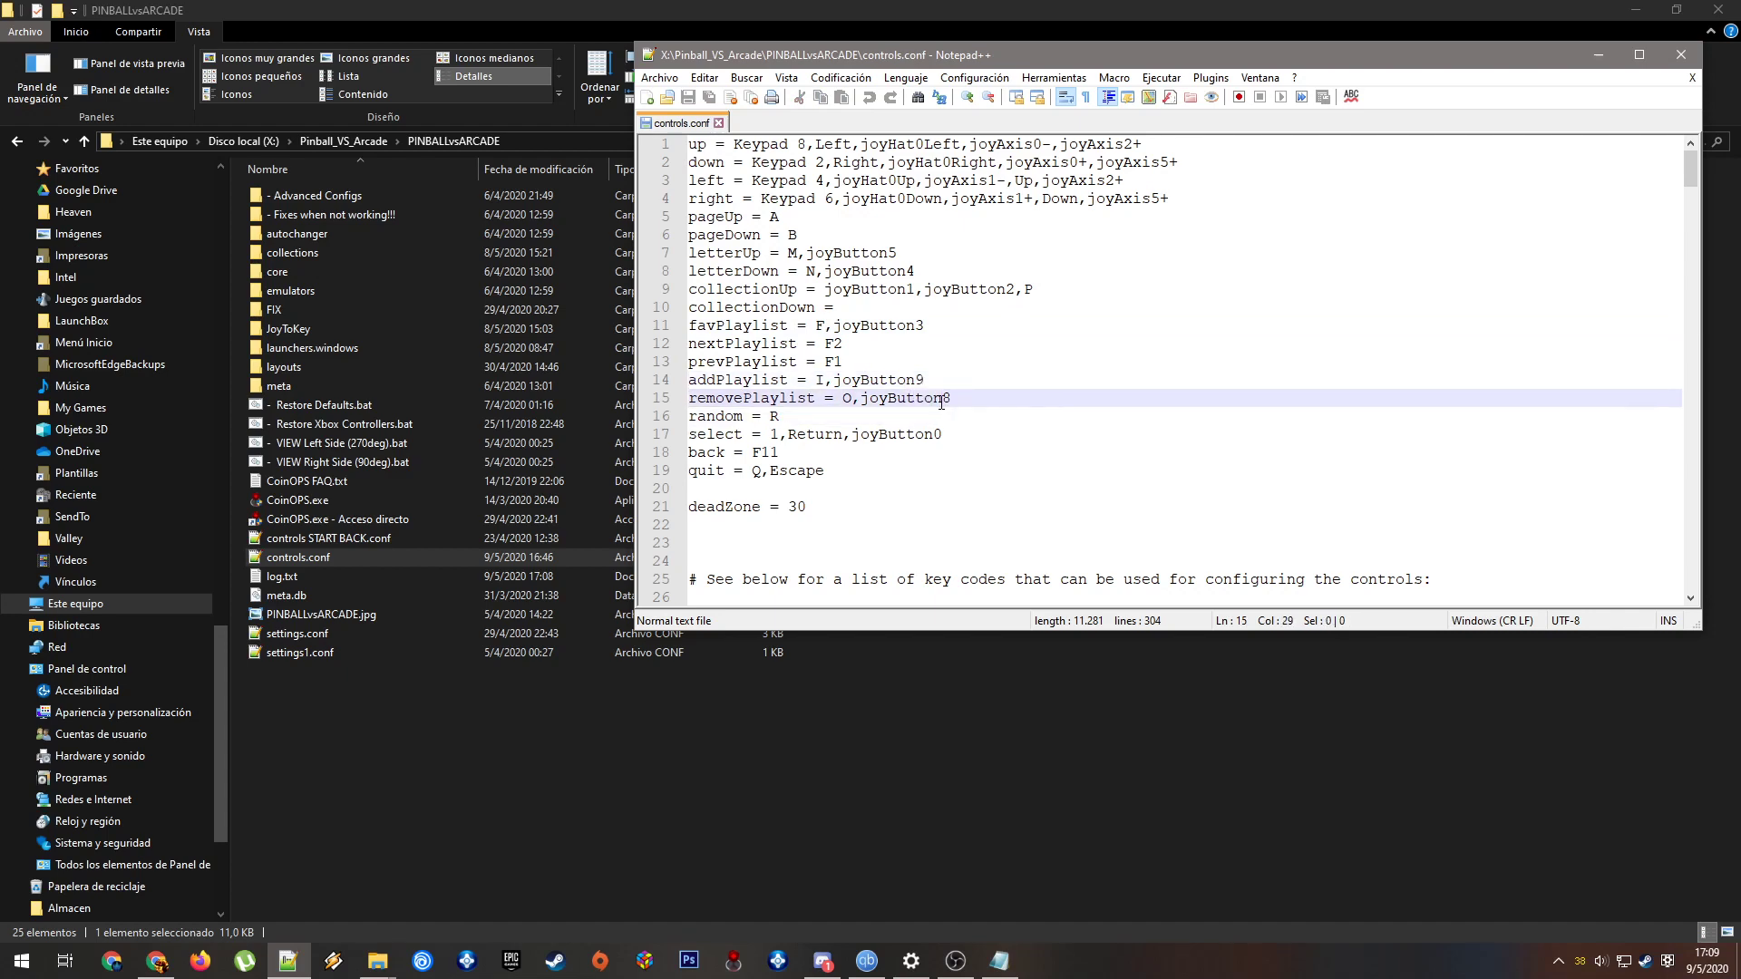
left_click(922, 380)
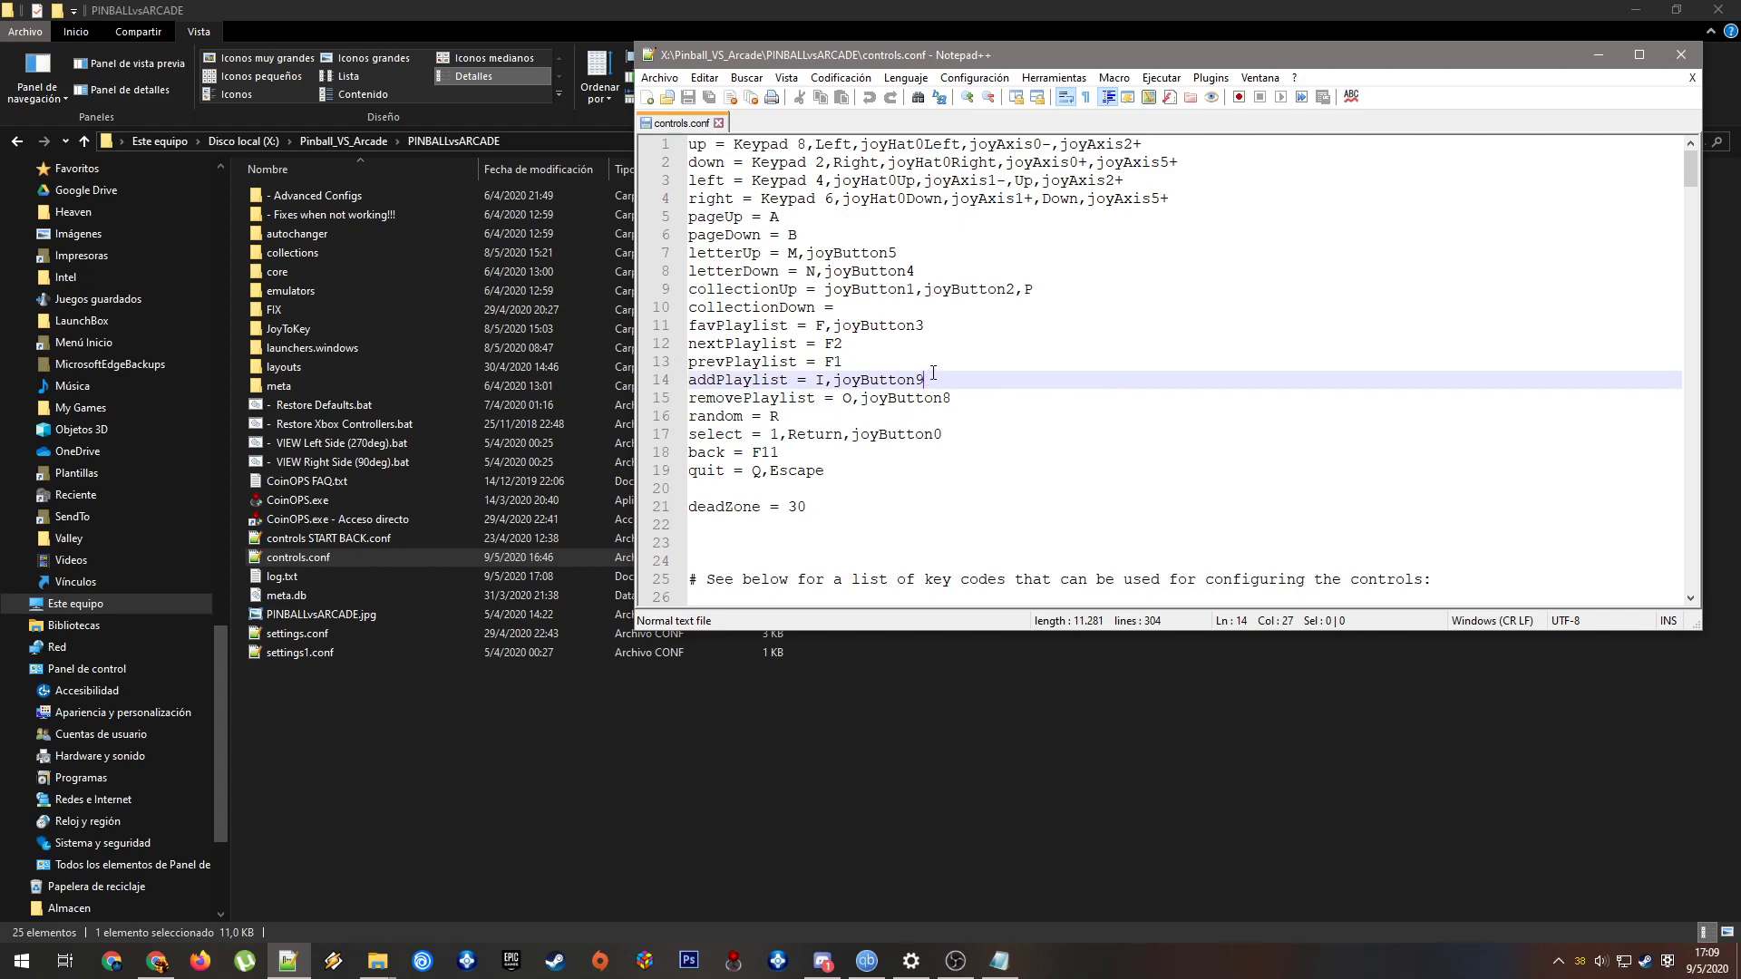
mouse_move(897, 362)
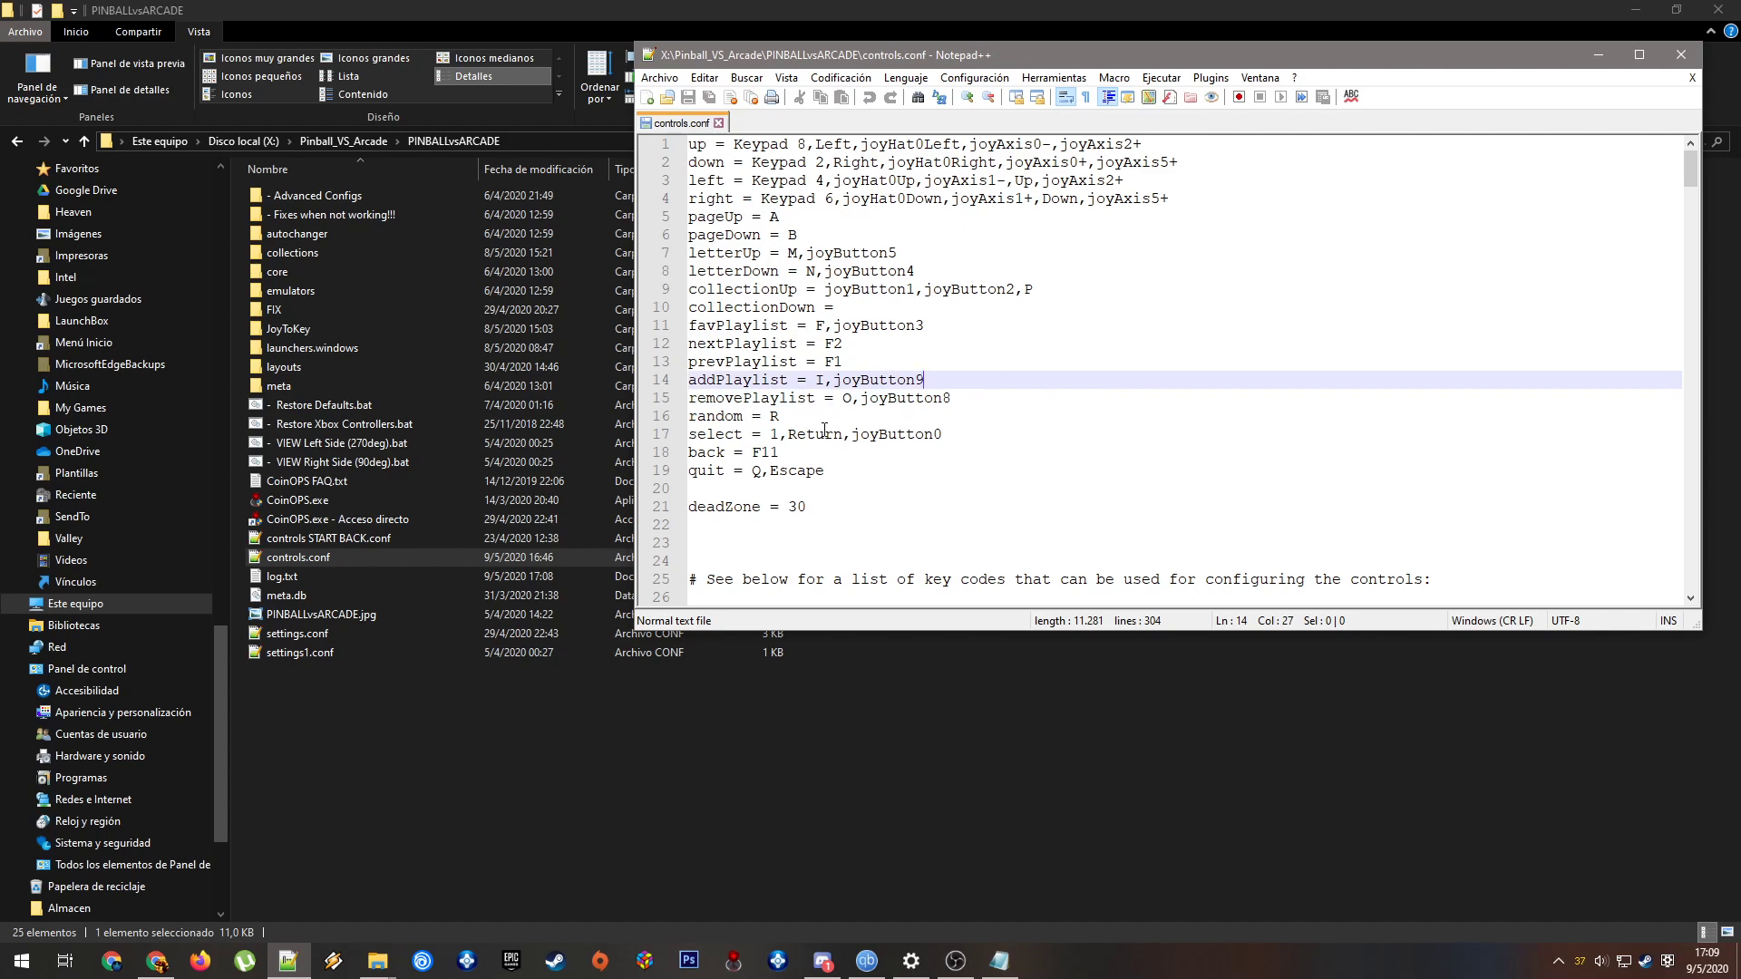
left_click(817, 380)
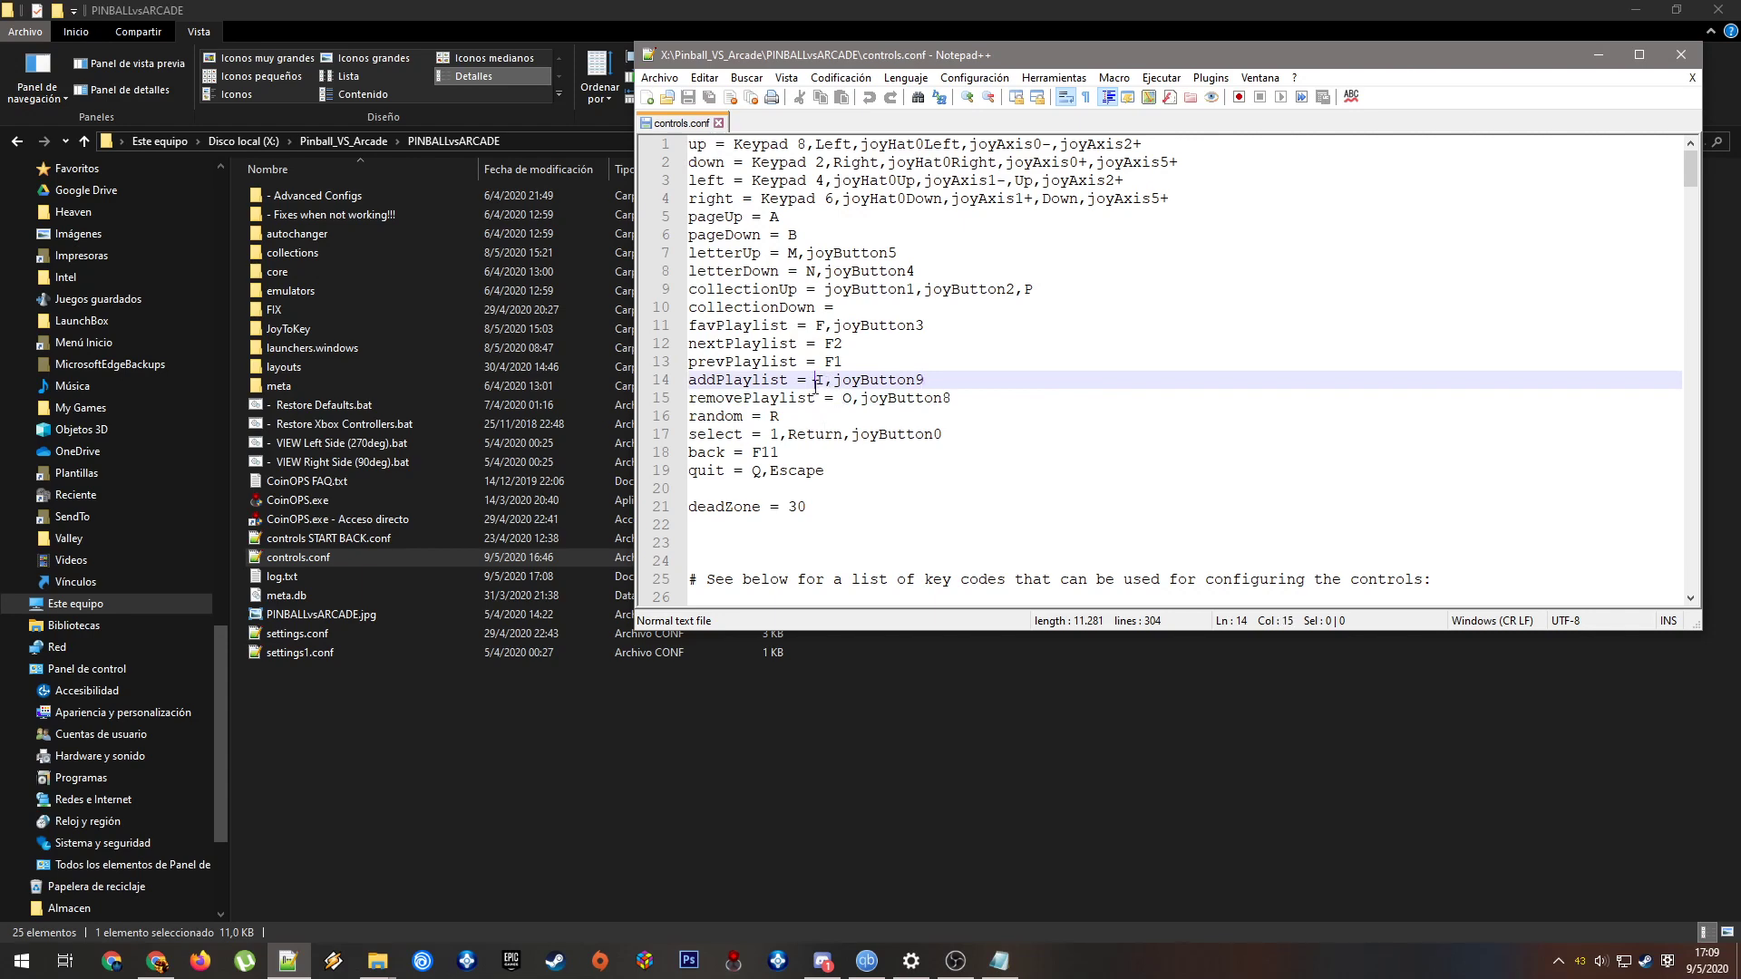
mouse_move(925, 480)
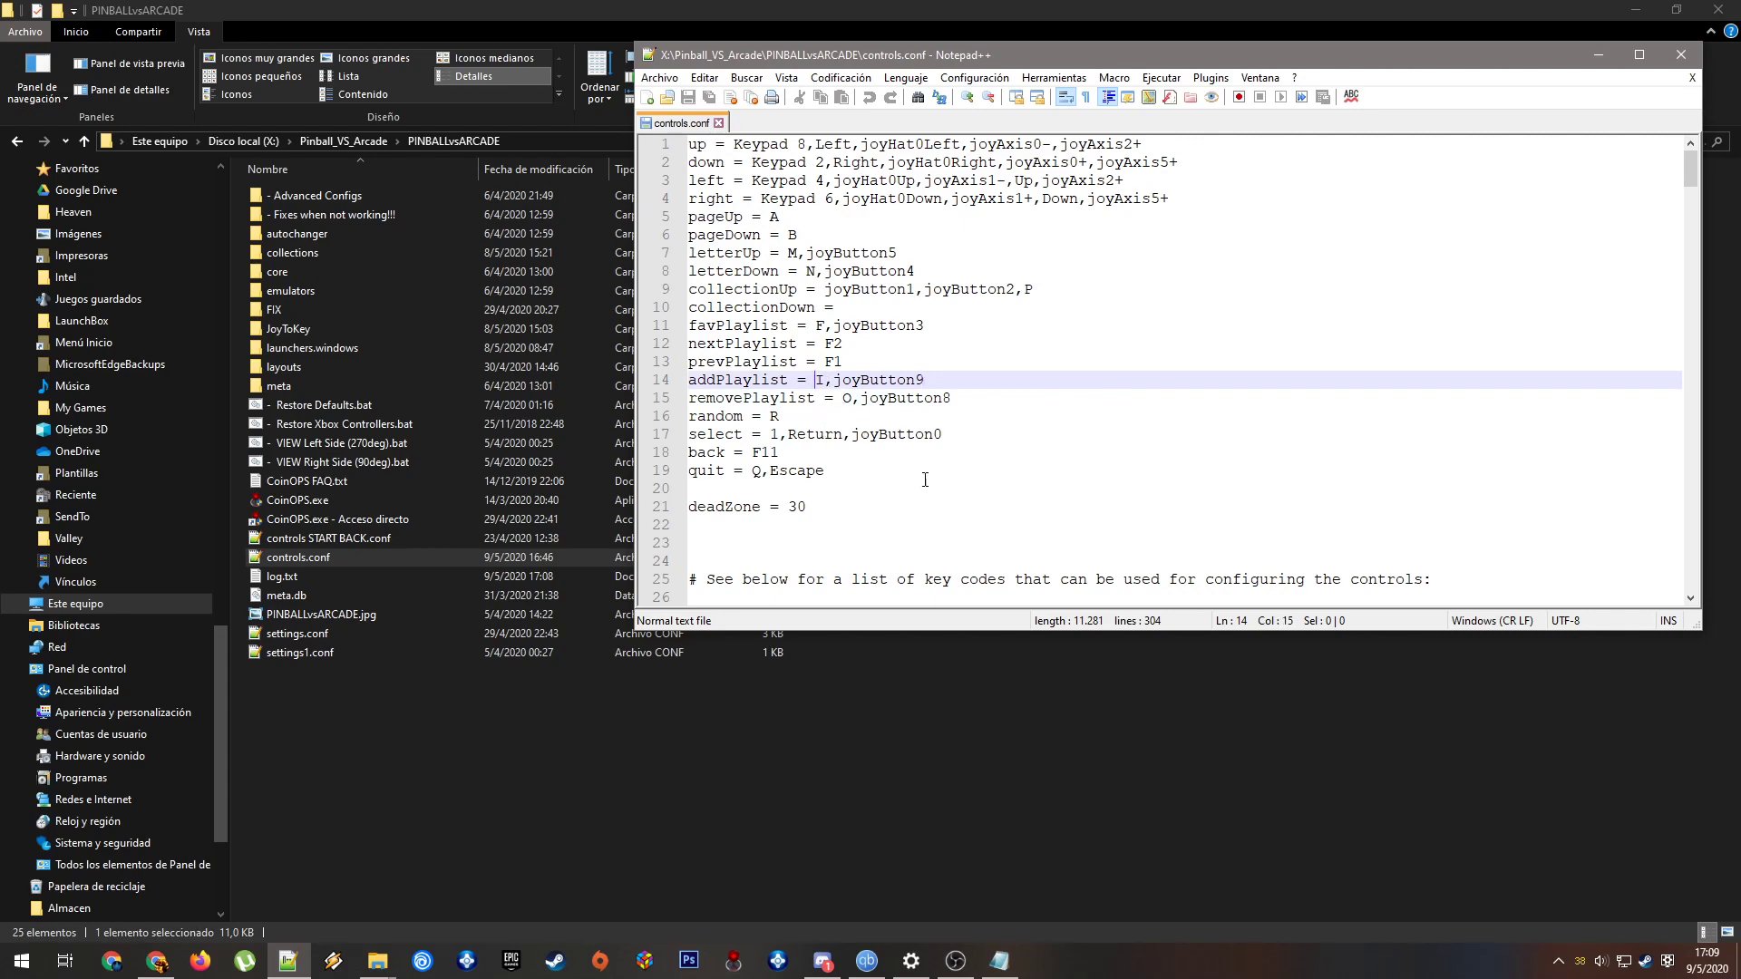
left_click(321, 614)
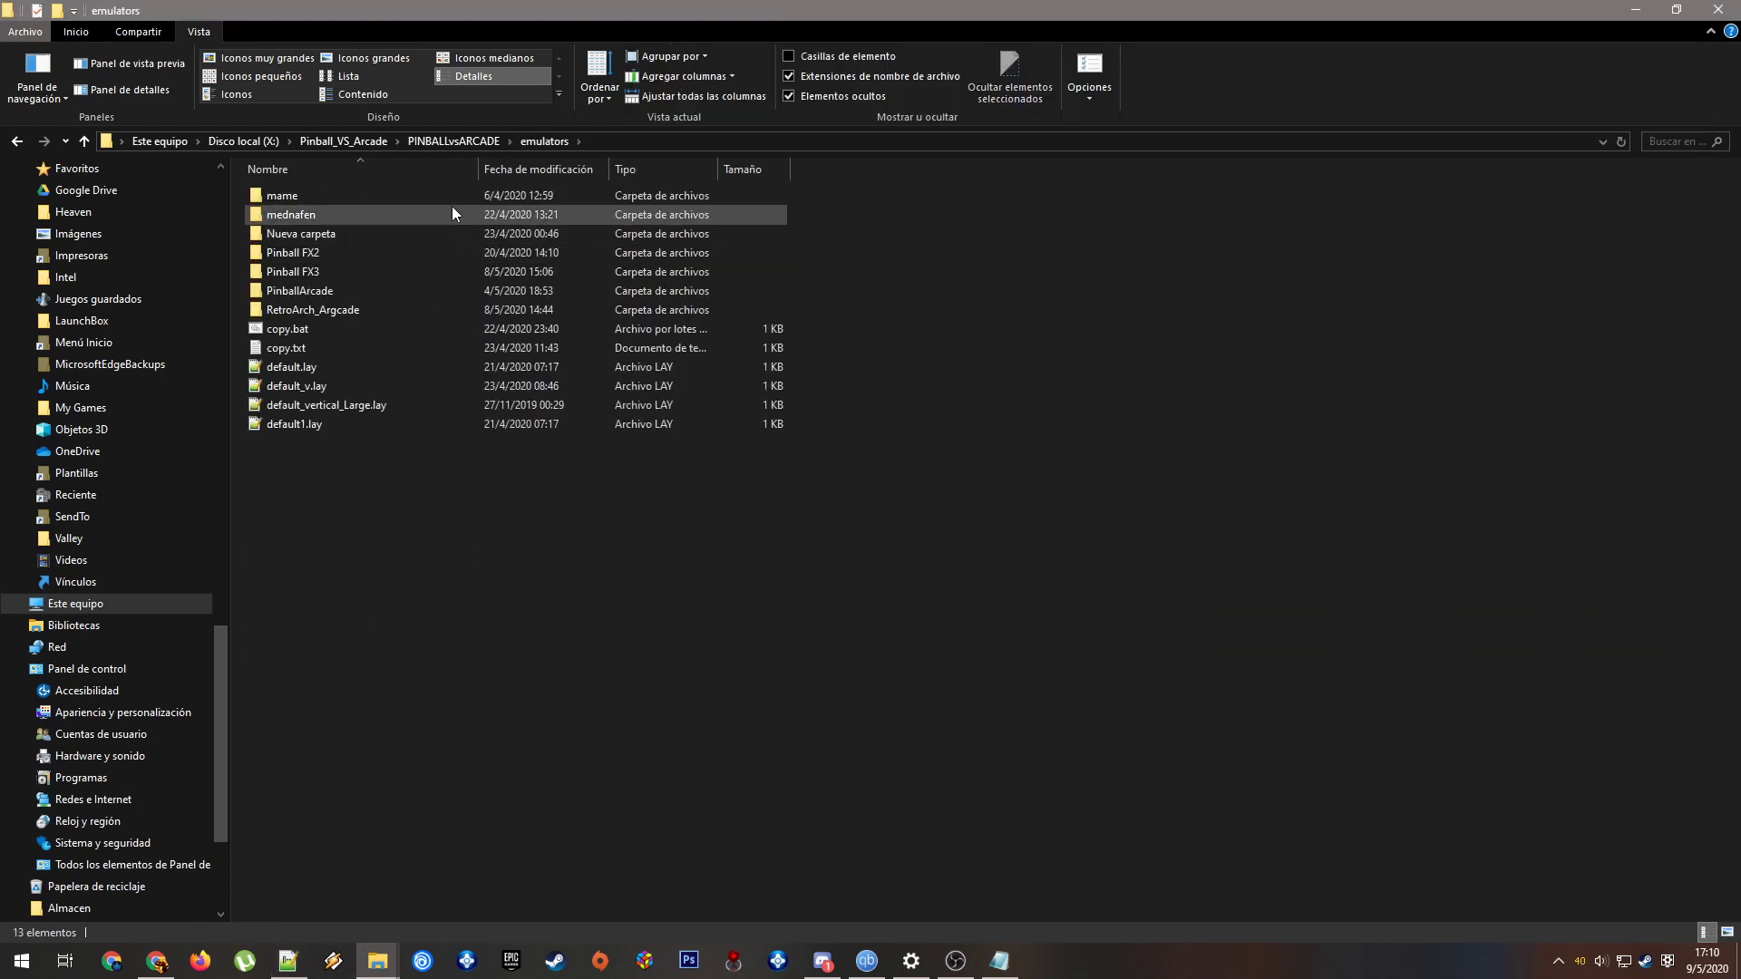
double_click(282, 194)
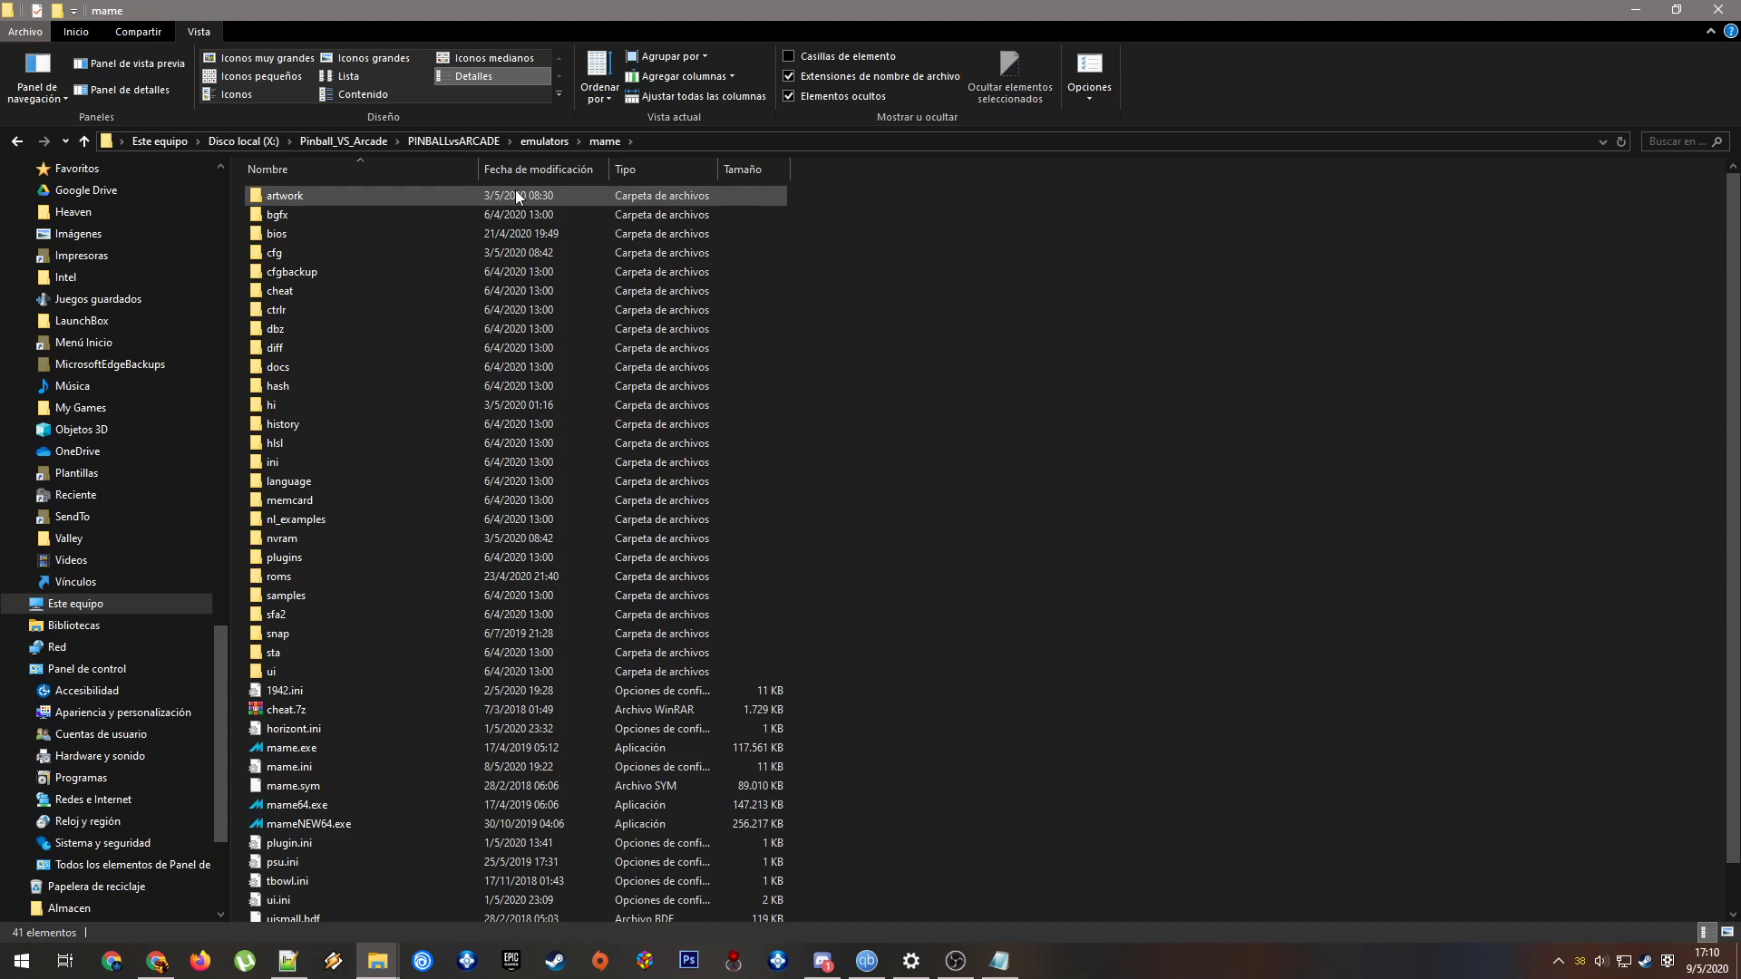
left_click(274, 329)
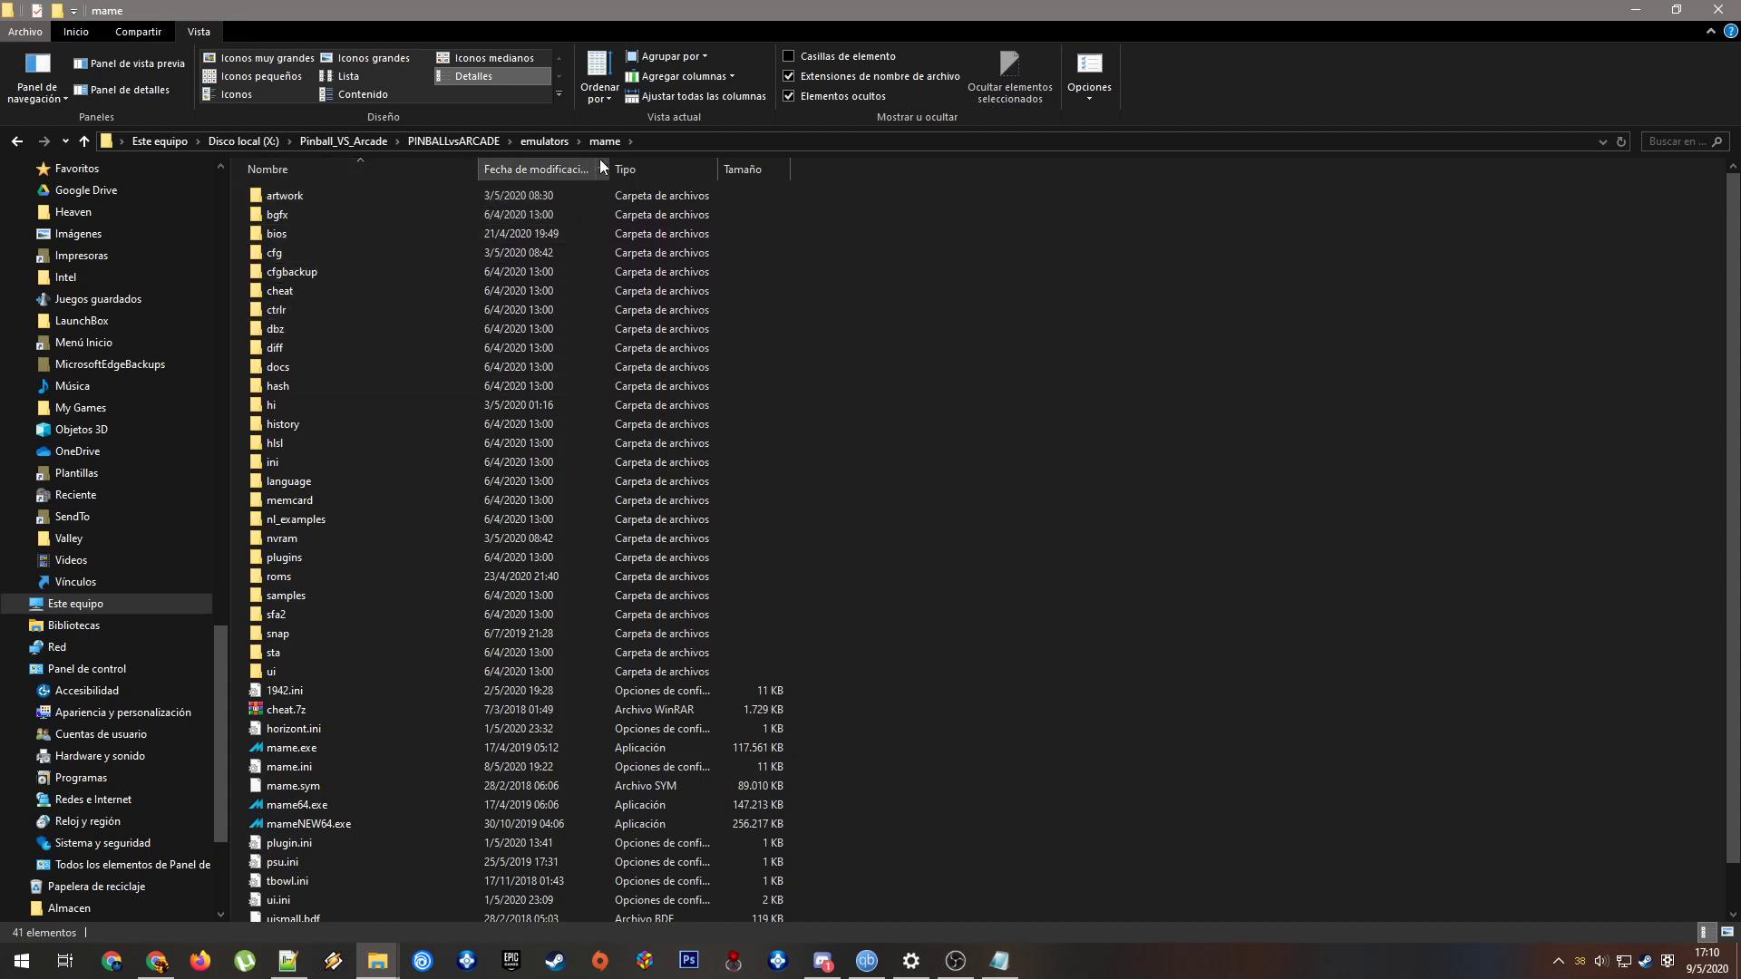
left_click(284, 195)
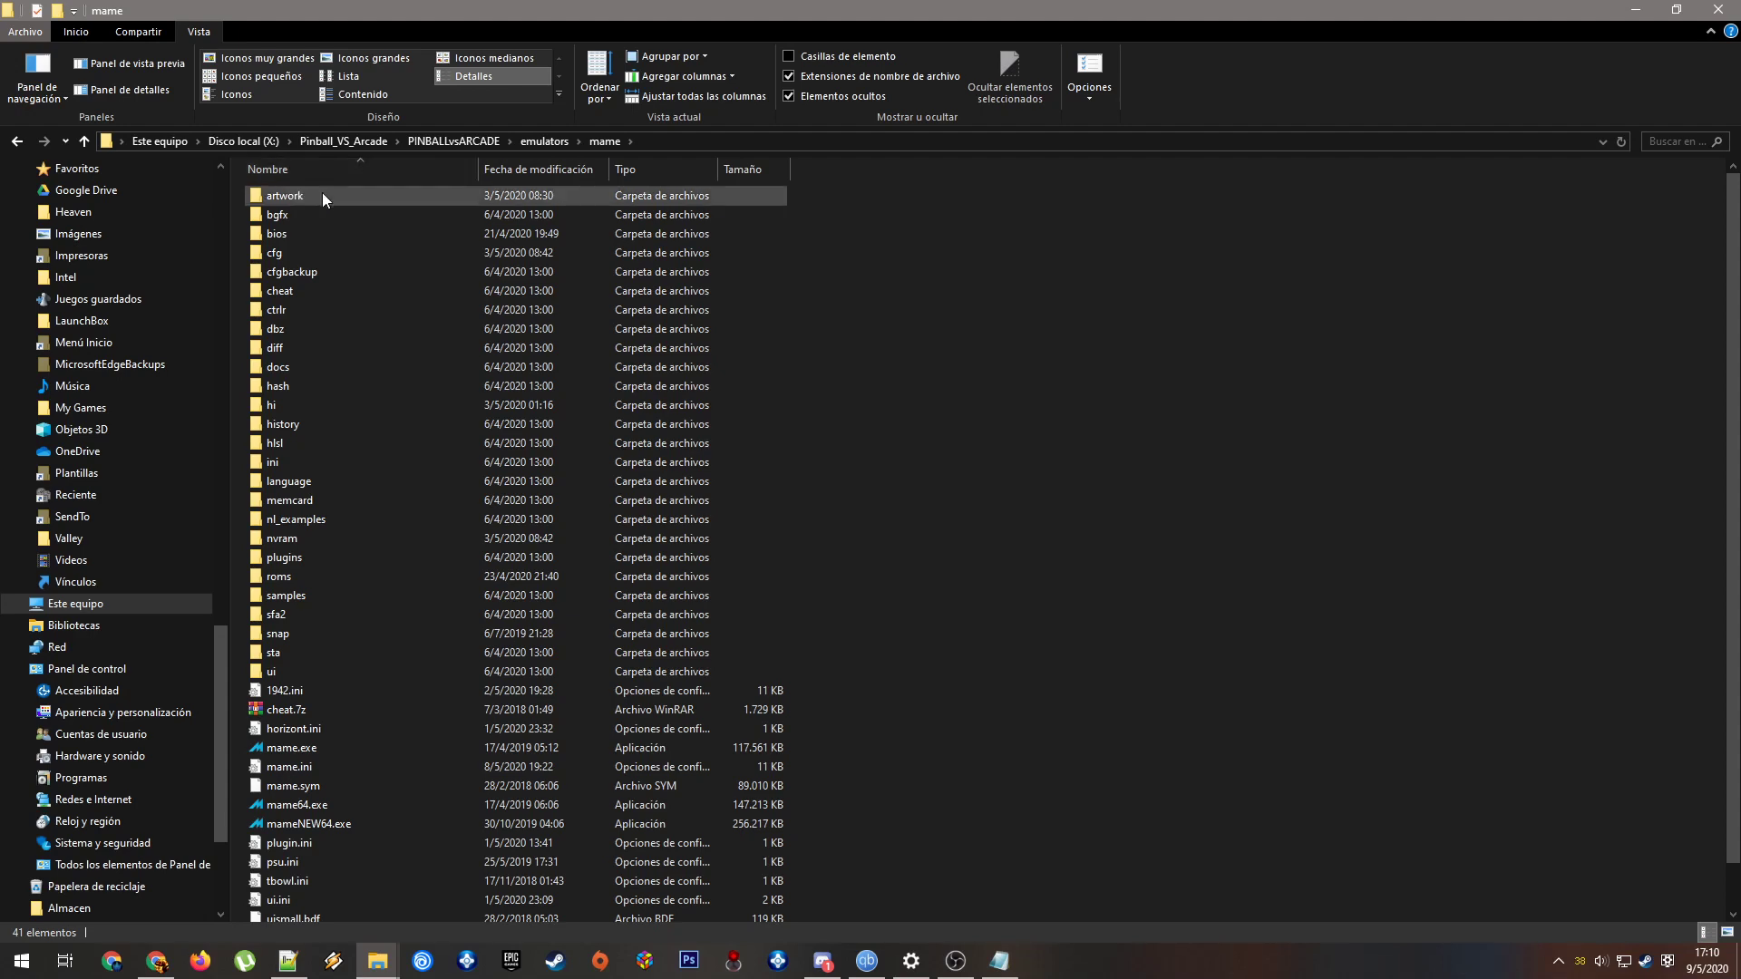
double_click(284, 195)
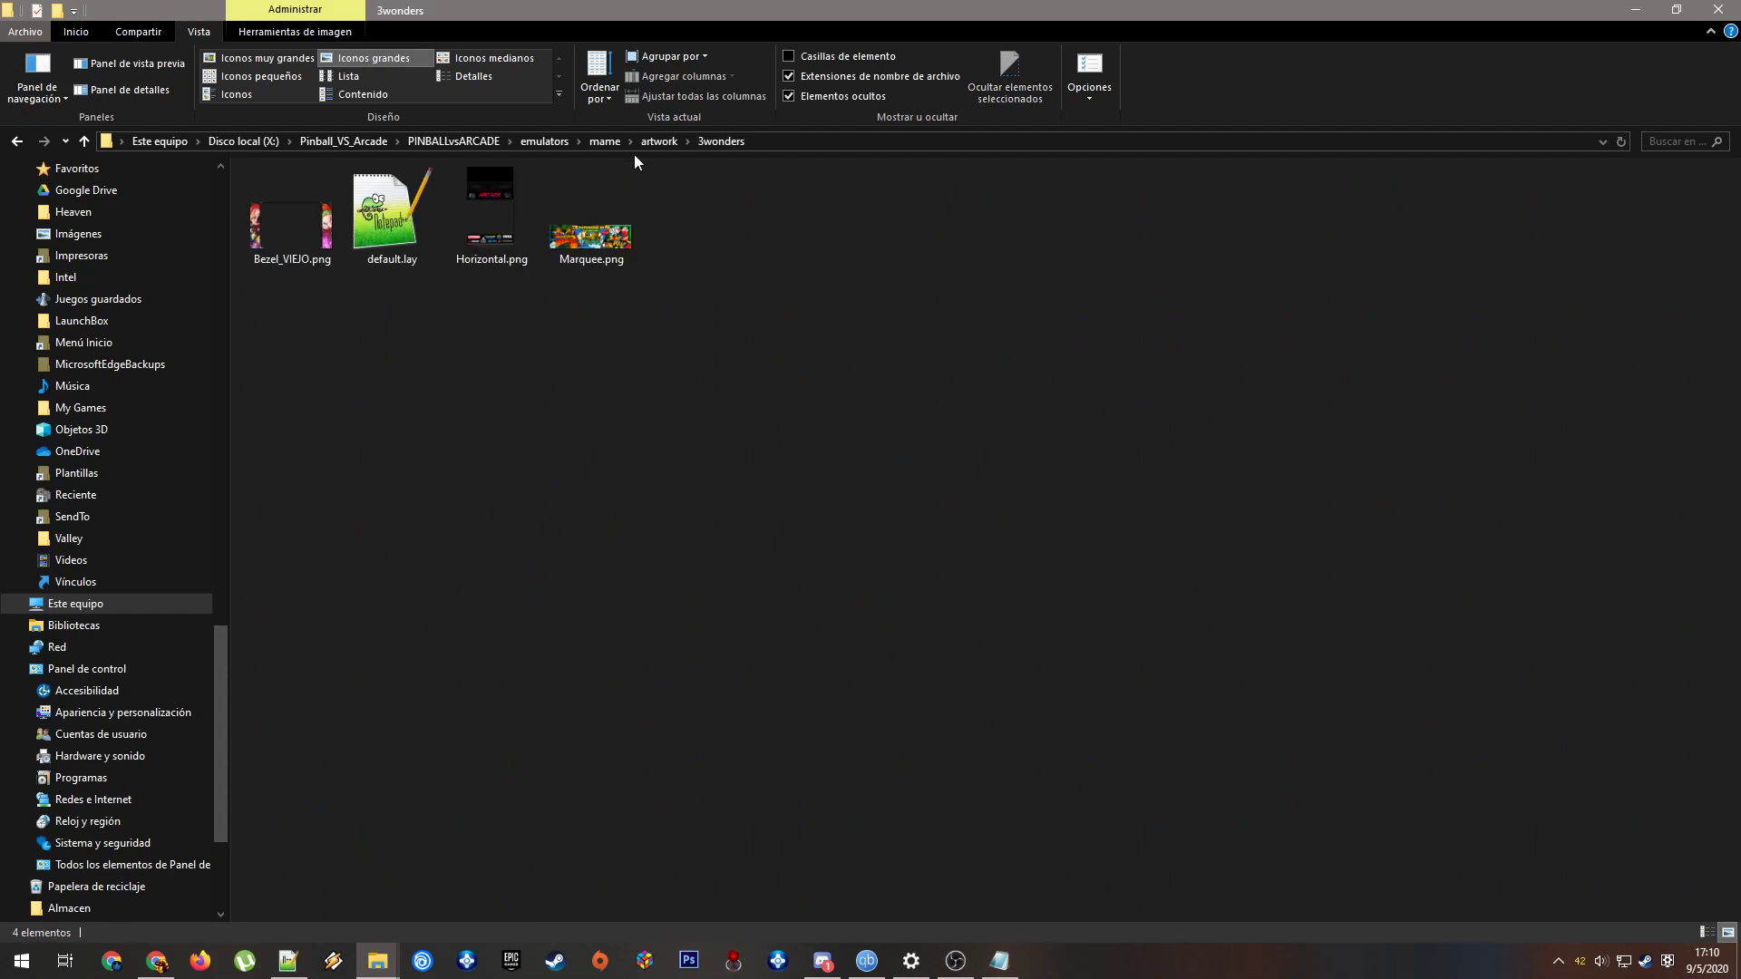
mouse_move(658, 142)
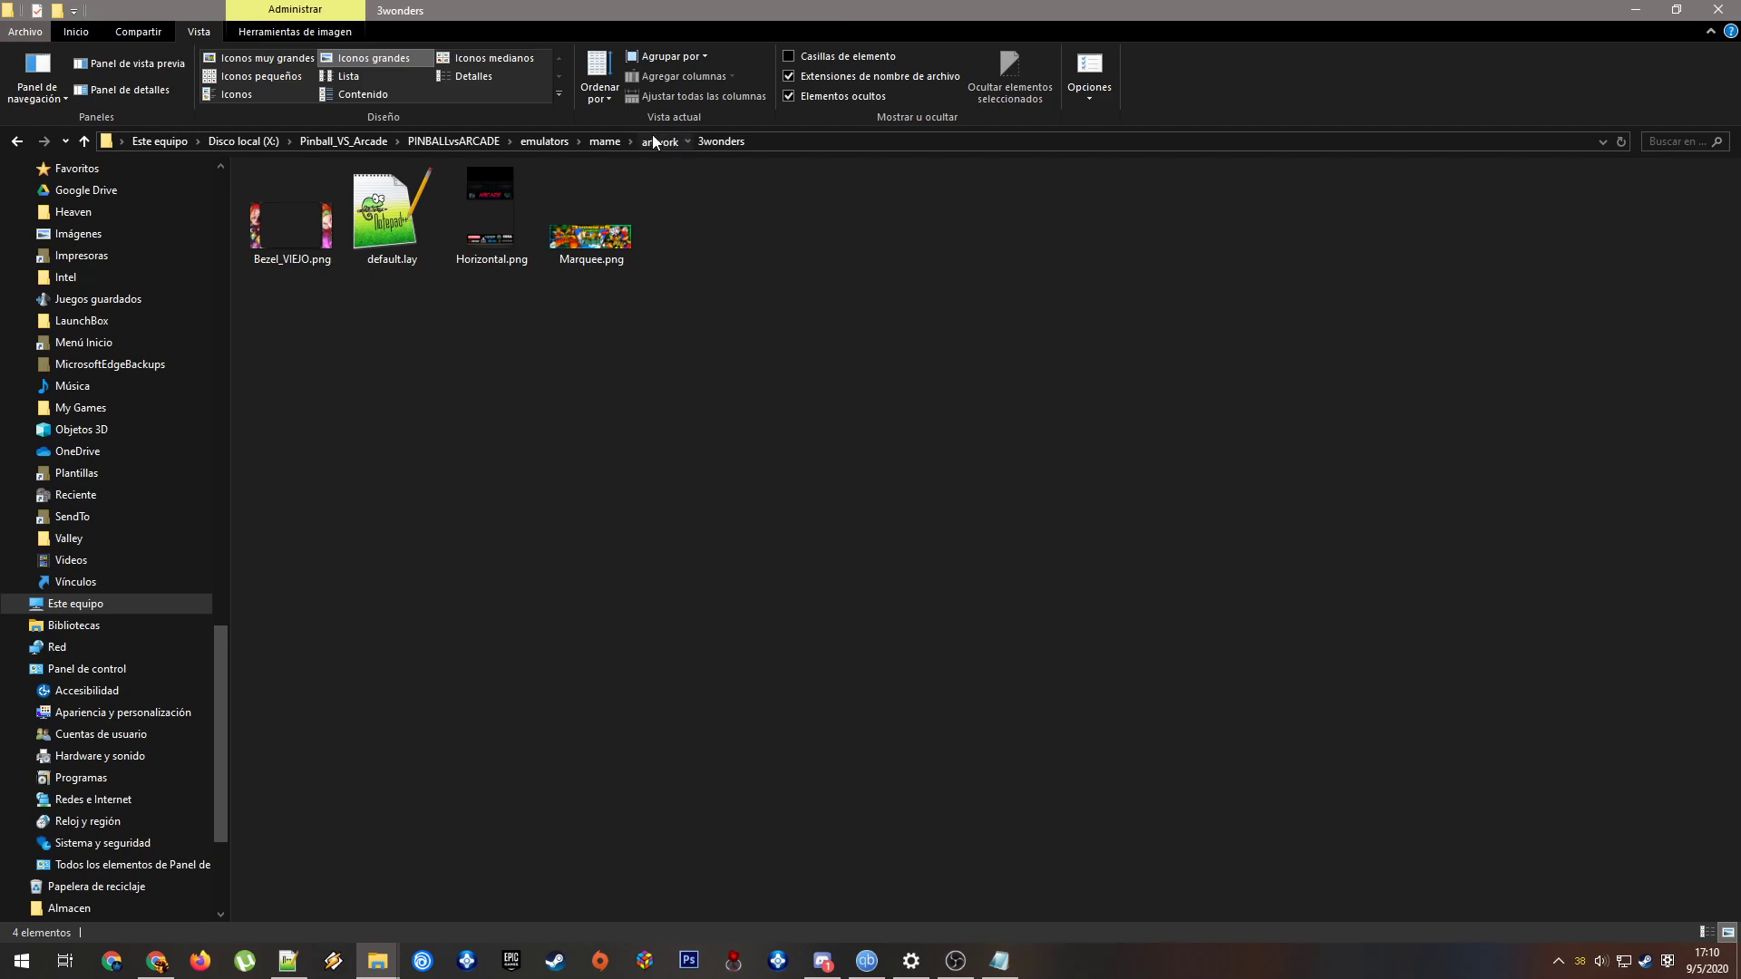
left_click(663, 142)
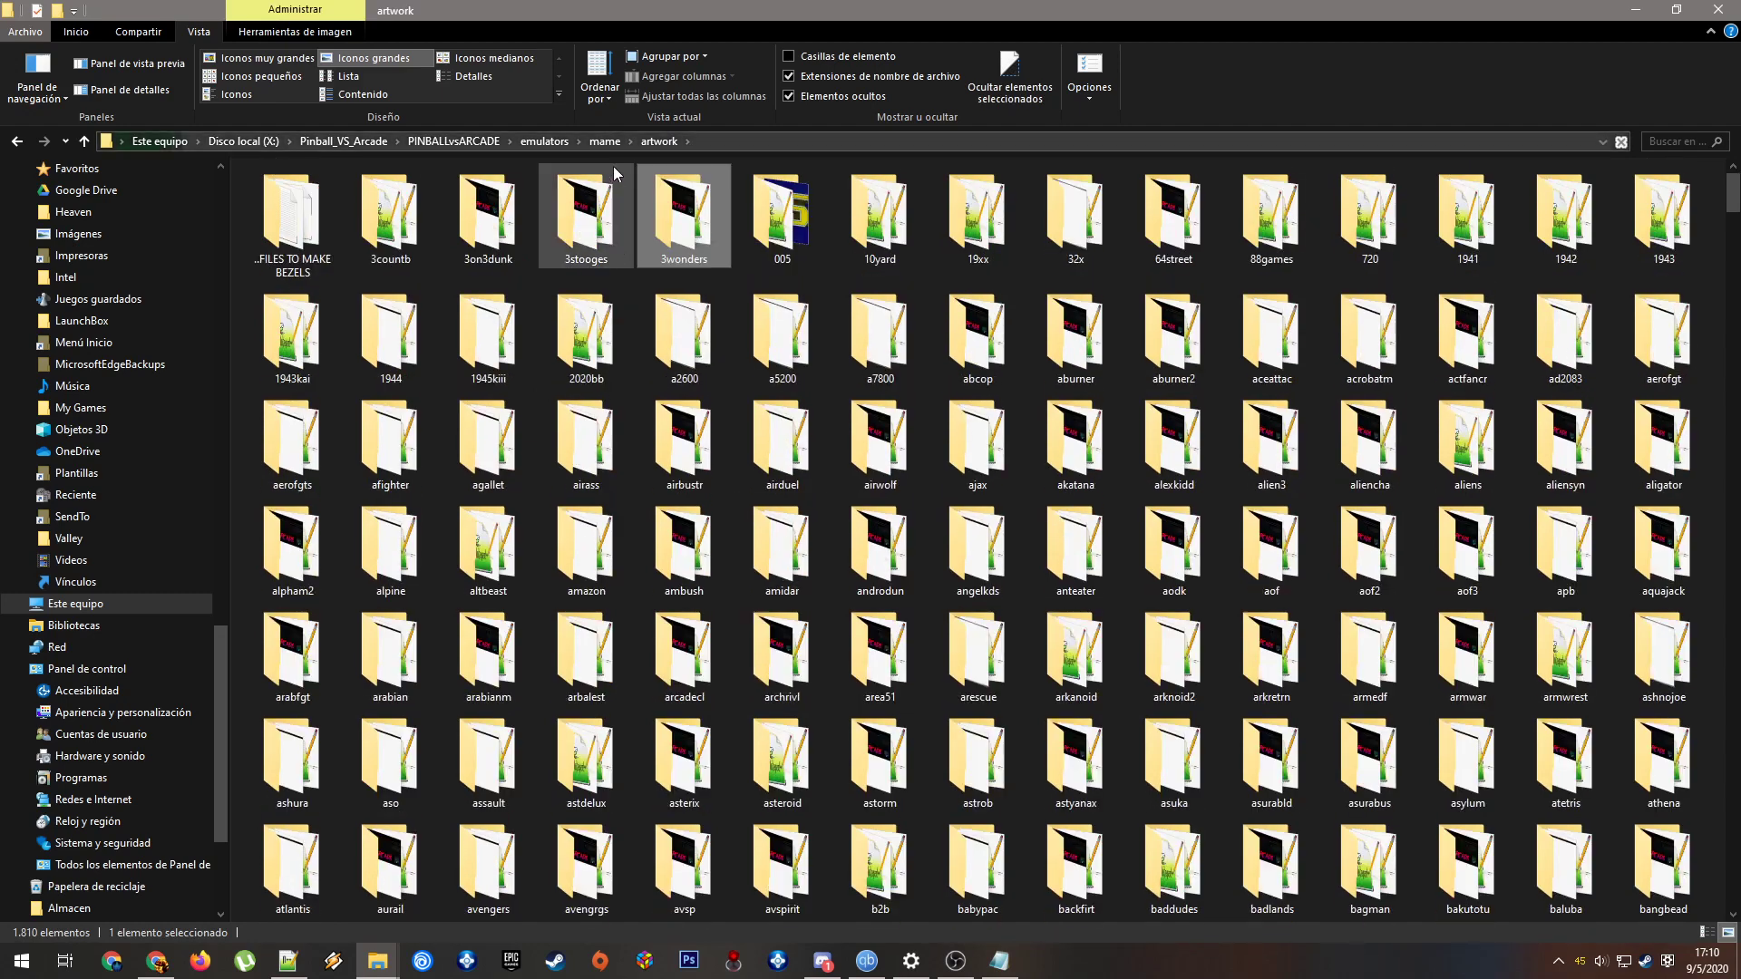
left_click(682, 216)
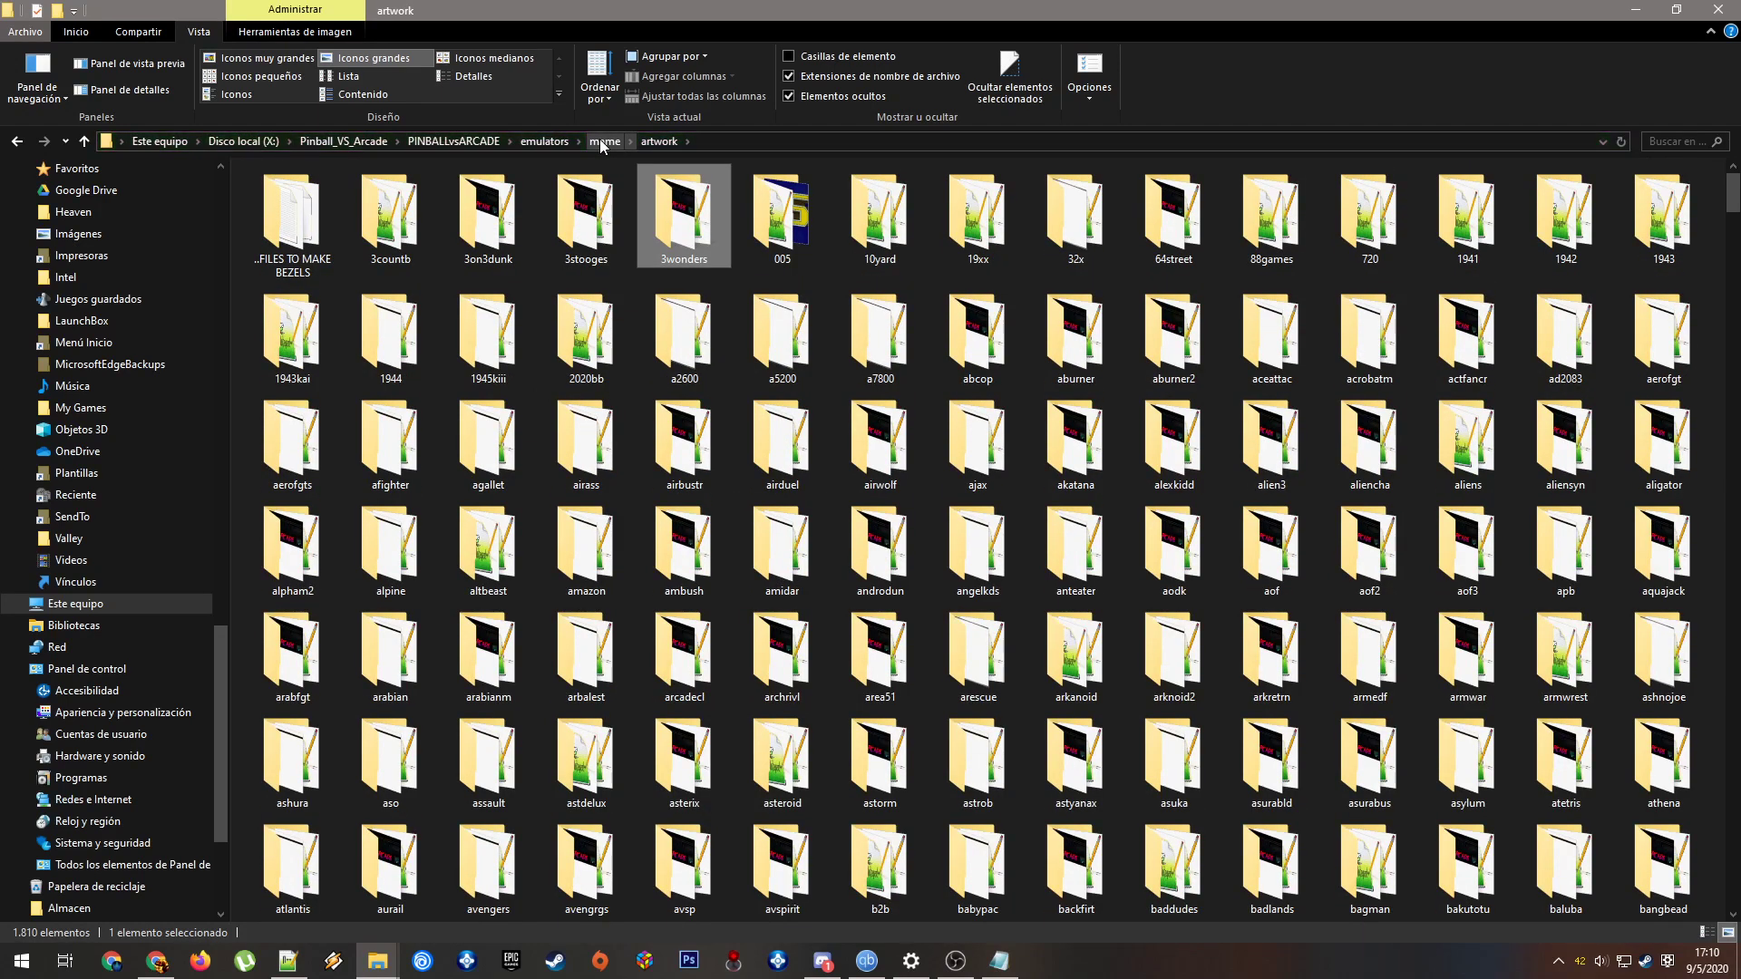
left_click(603, 142)
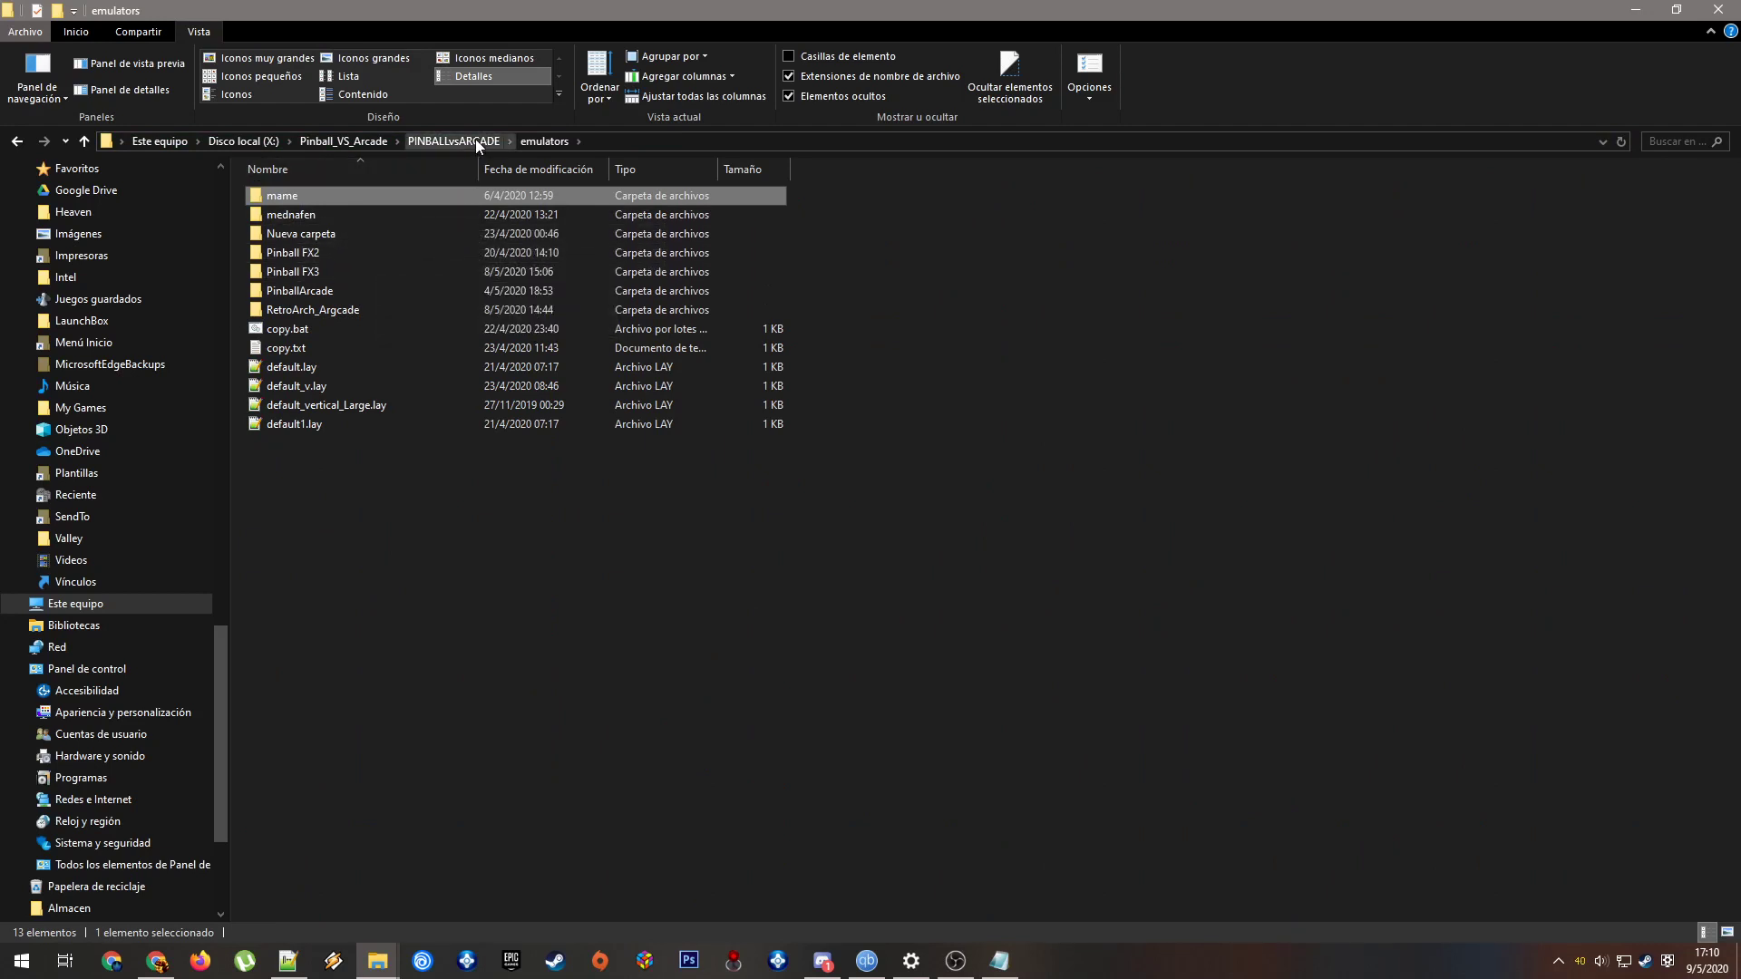
Go back to PINBALLvsARCADE, enter launchers.windows and open DS.conf in Notepad++
left_click(453, 141)
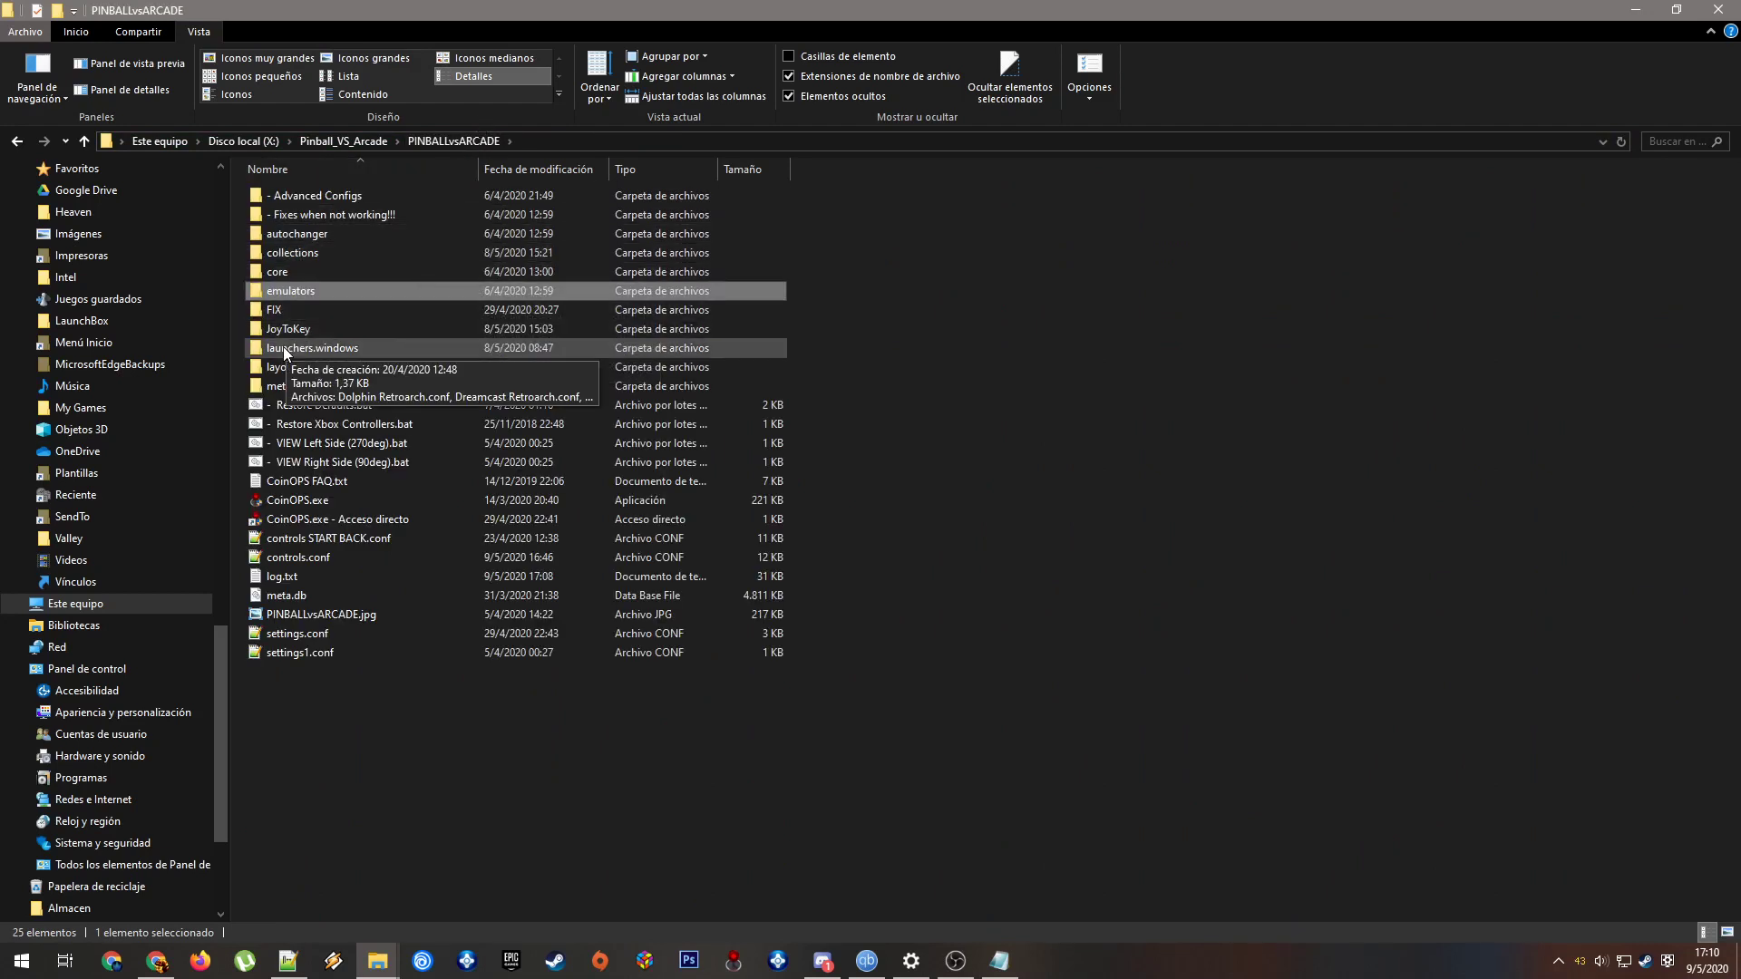
mouse_move(294, 372)
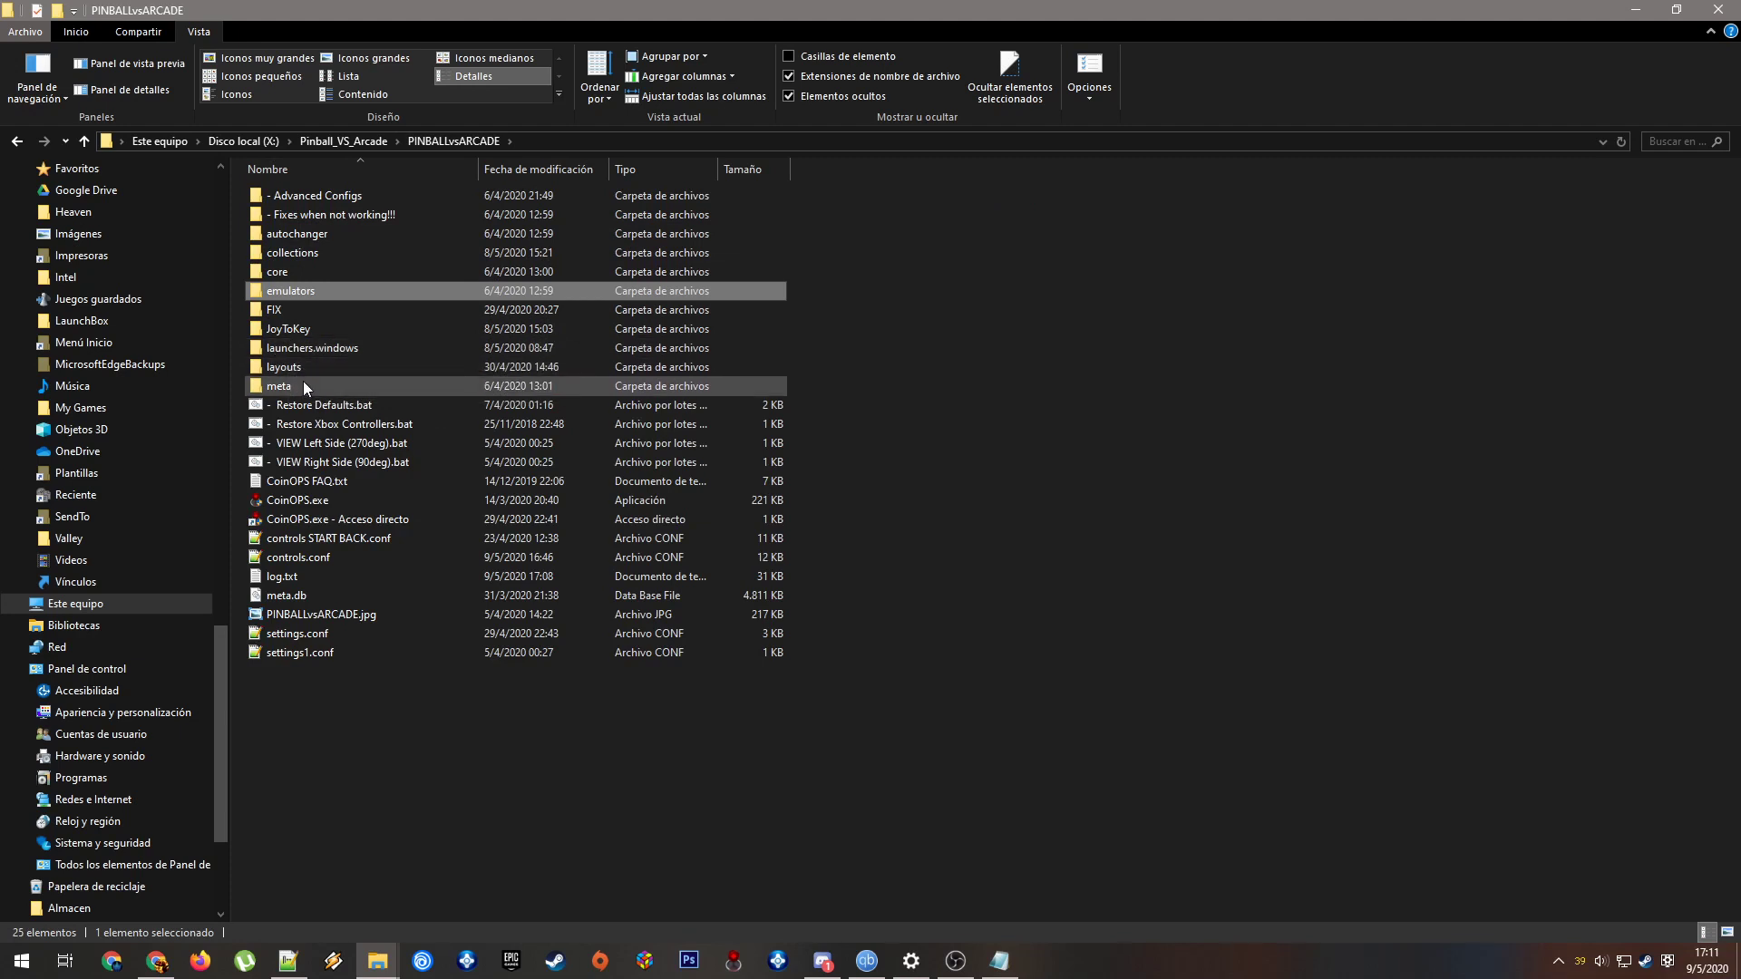
double_click(312, 348)
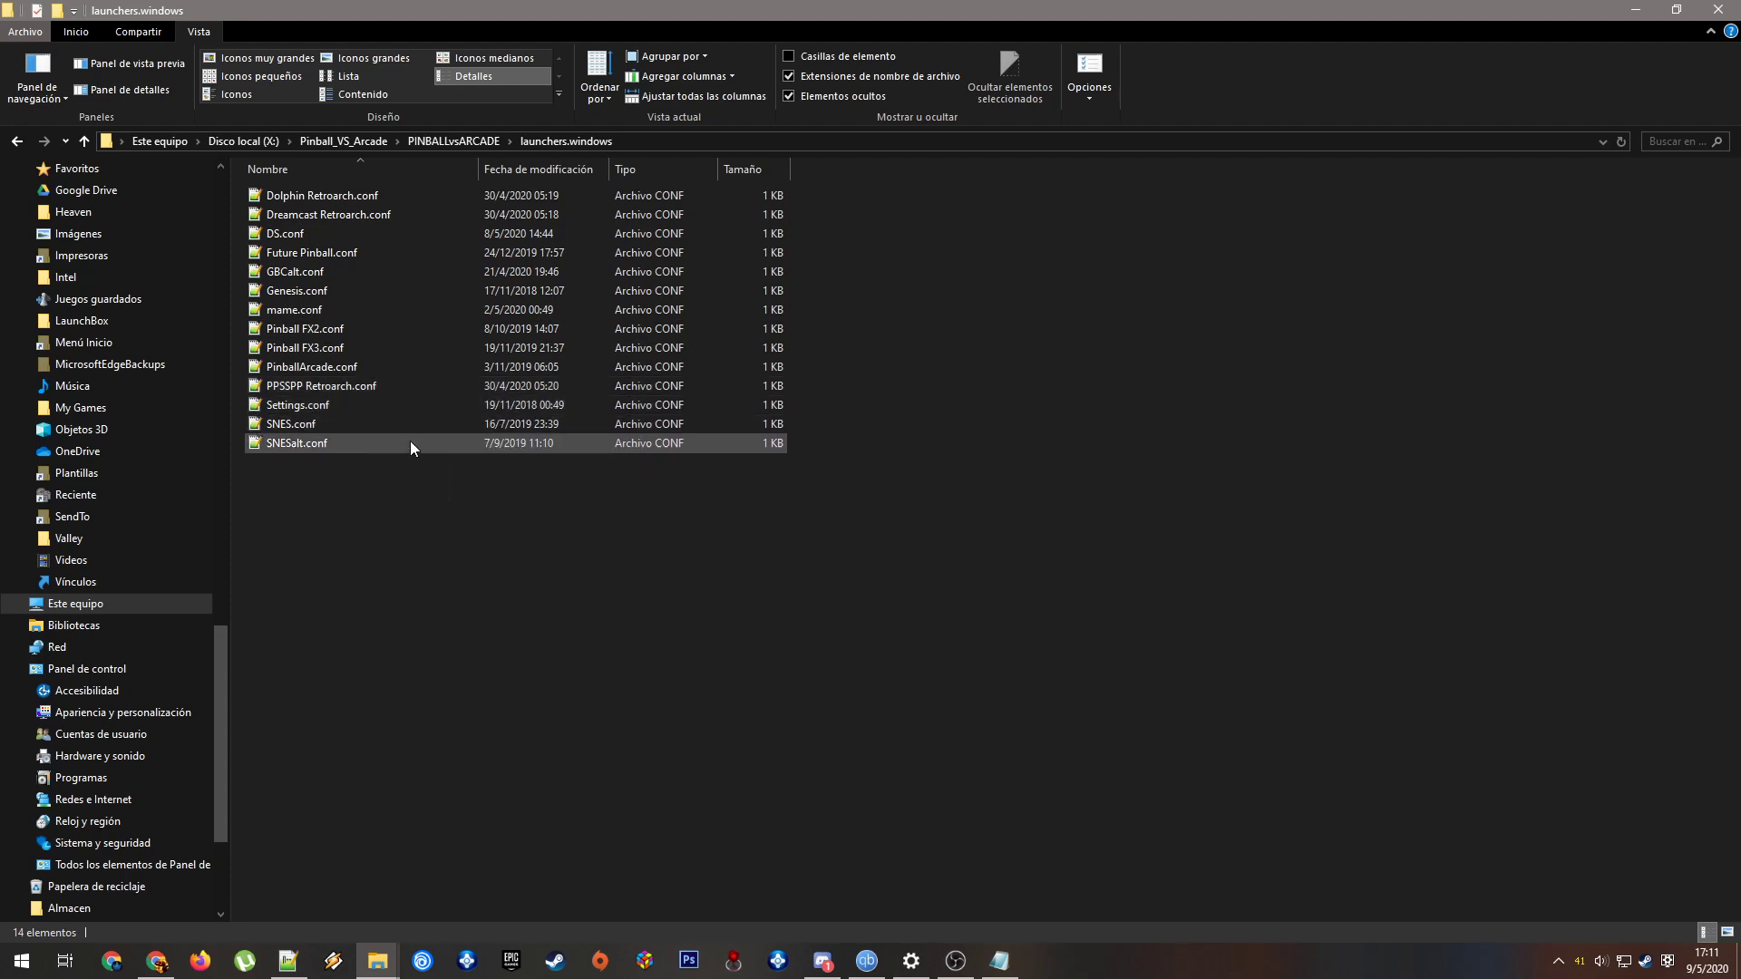
left_click(806, 658)
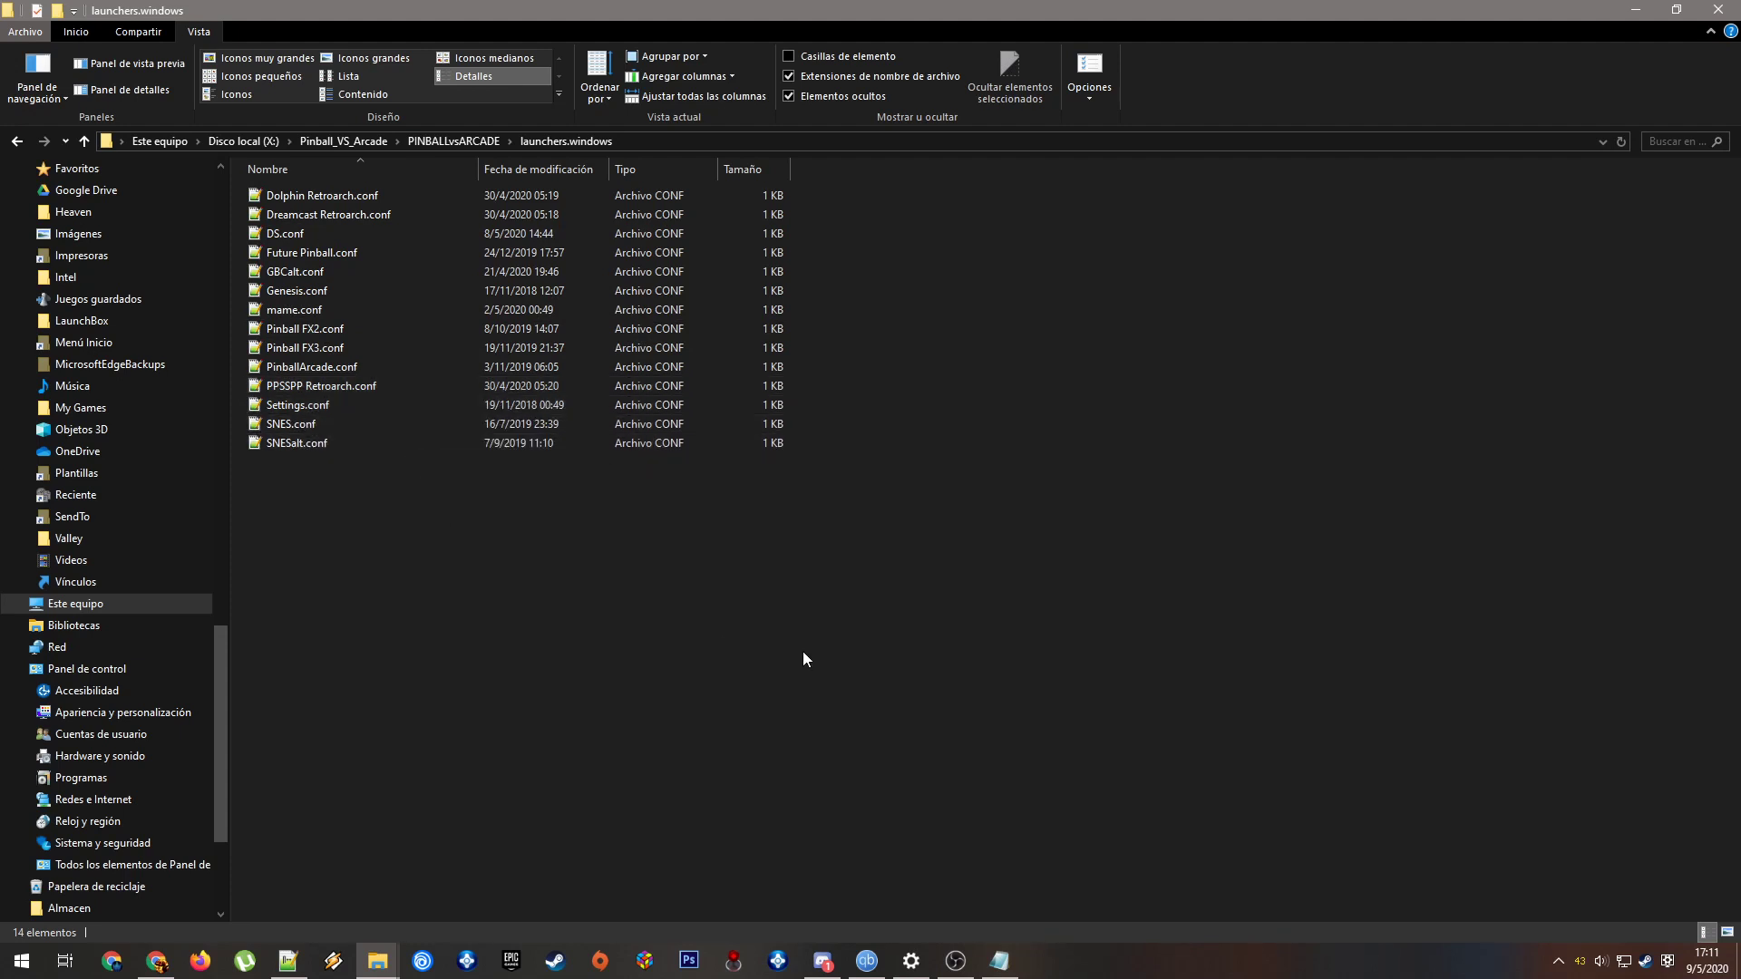
mouse_move(610, 723)
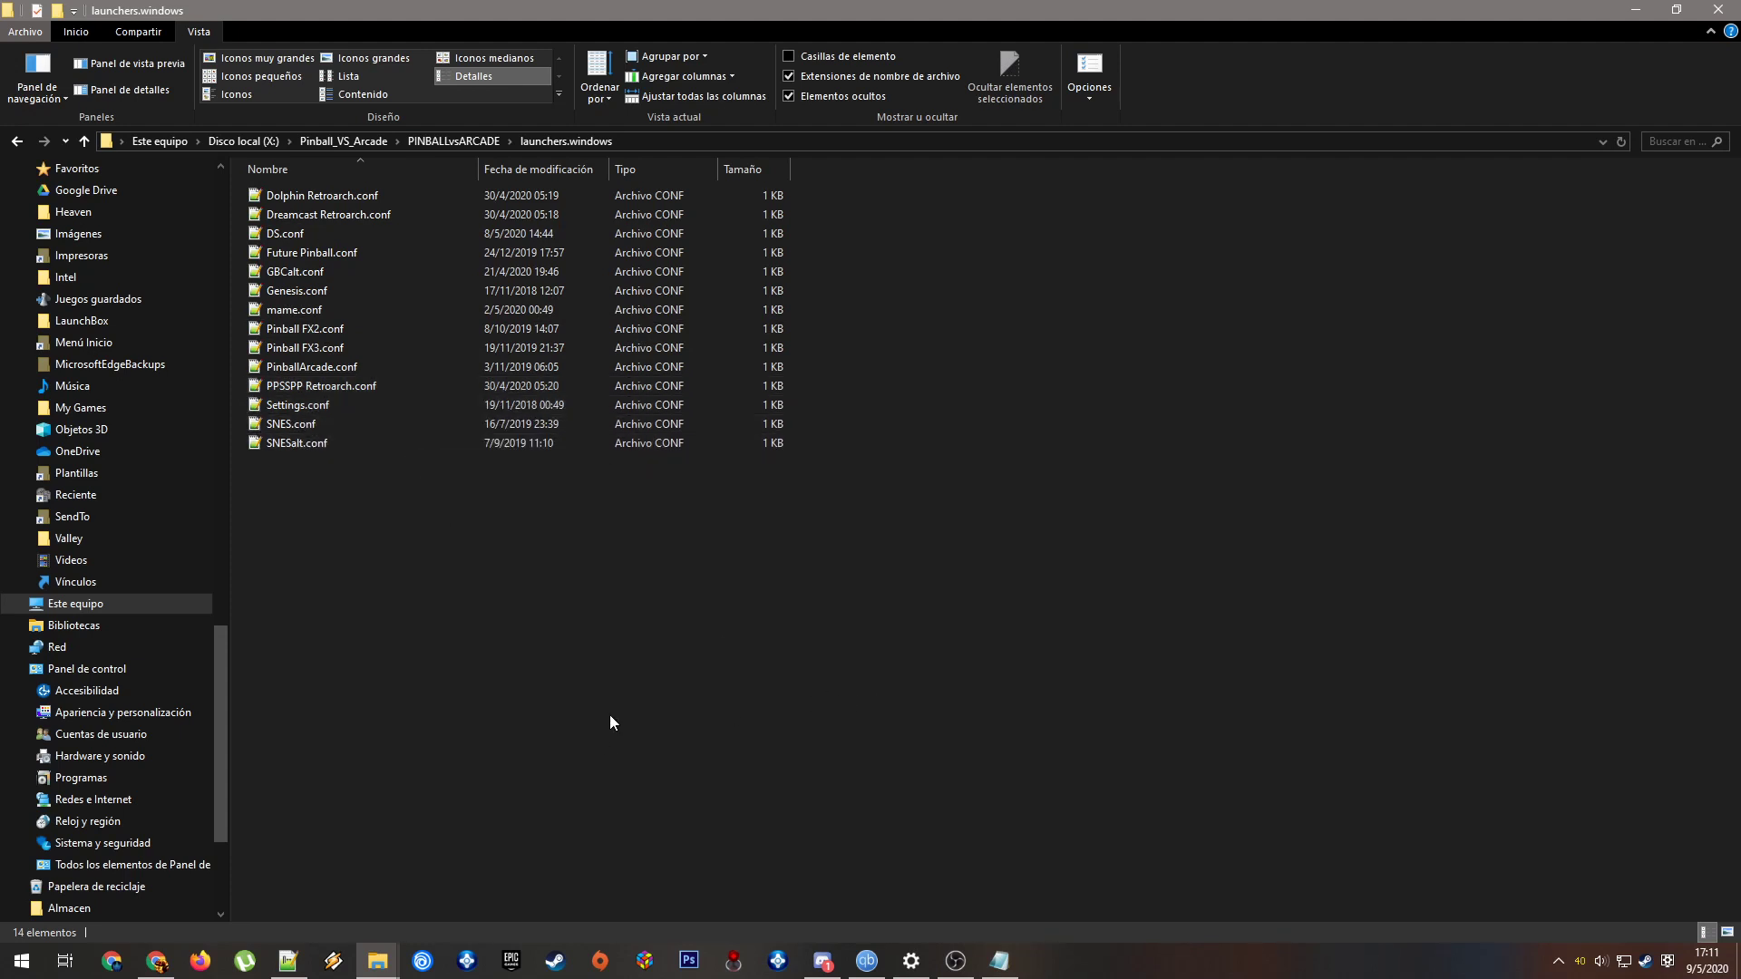
mouse_move(930, 728)
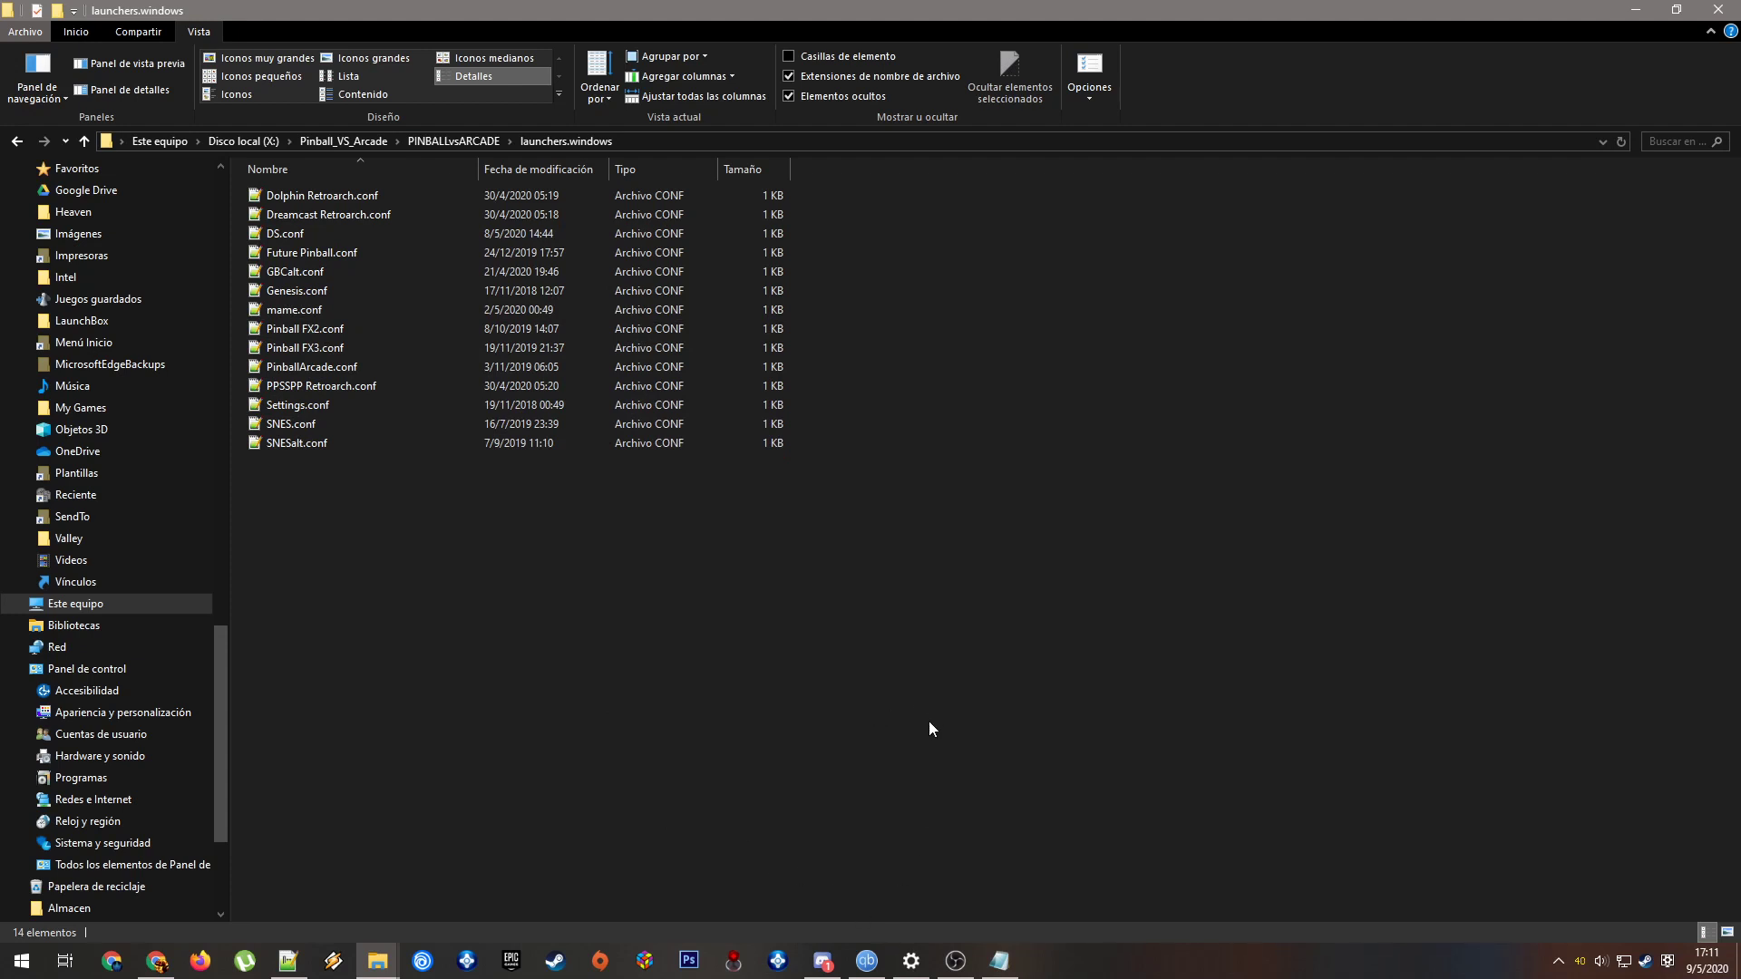
left_click(321, 385)
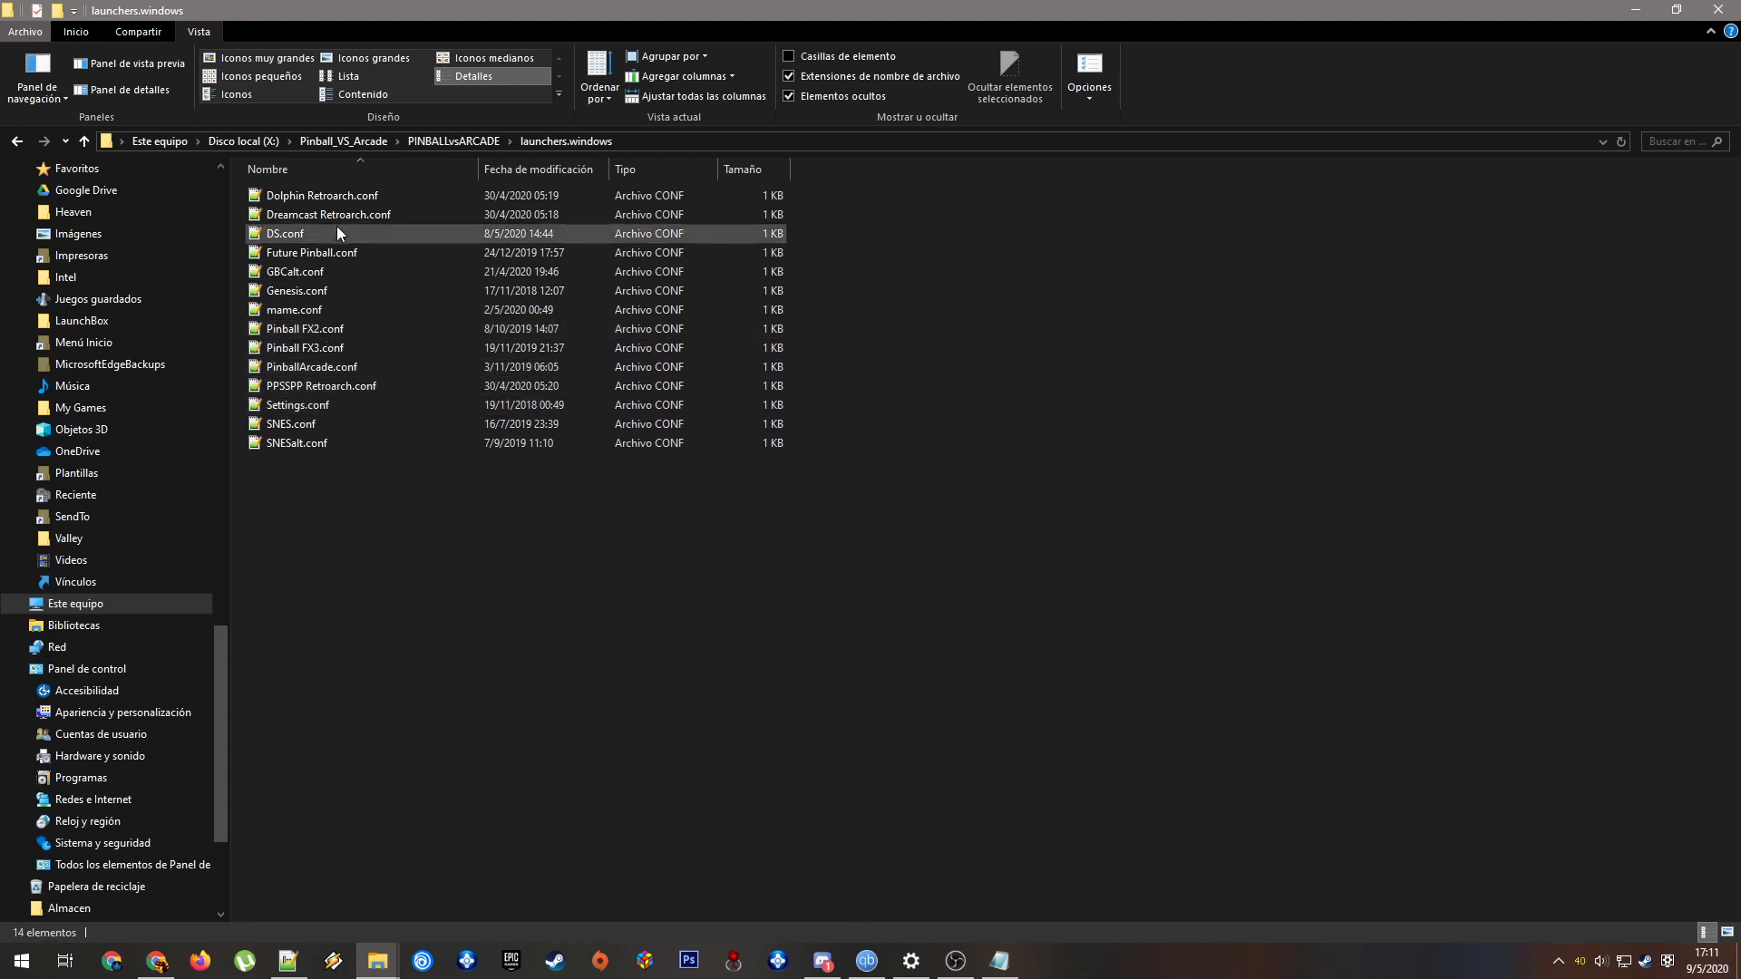
double_click(286, 233)
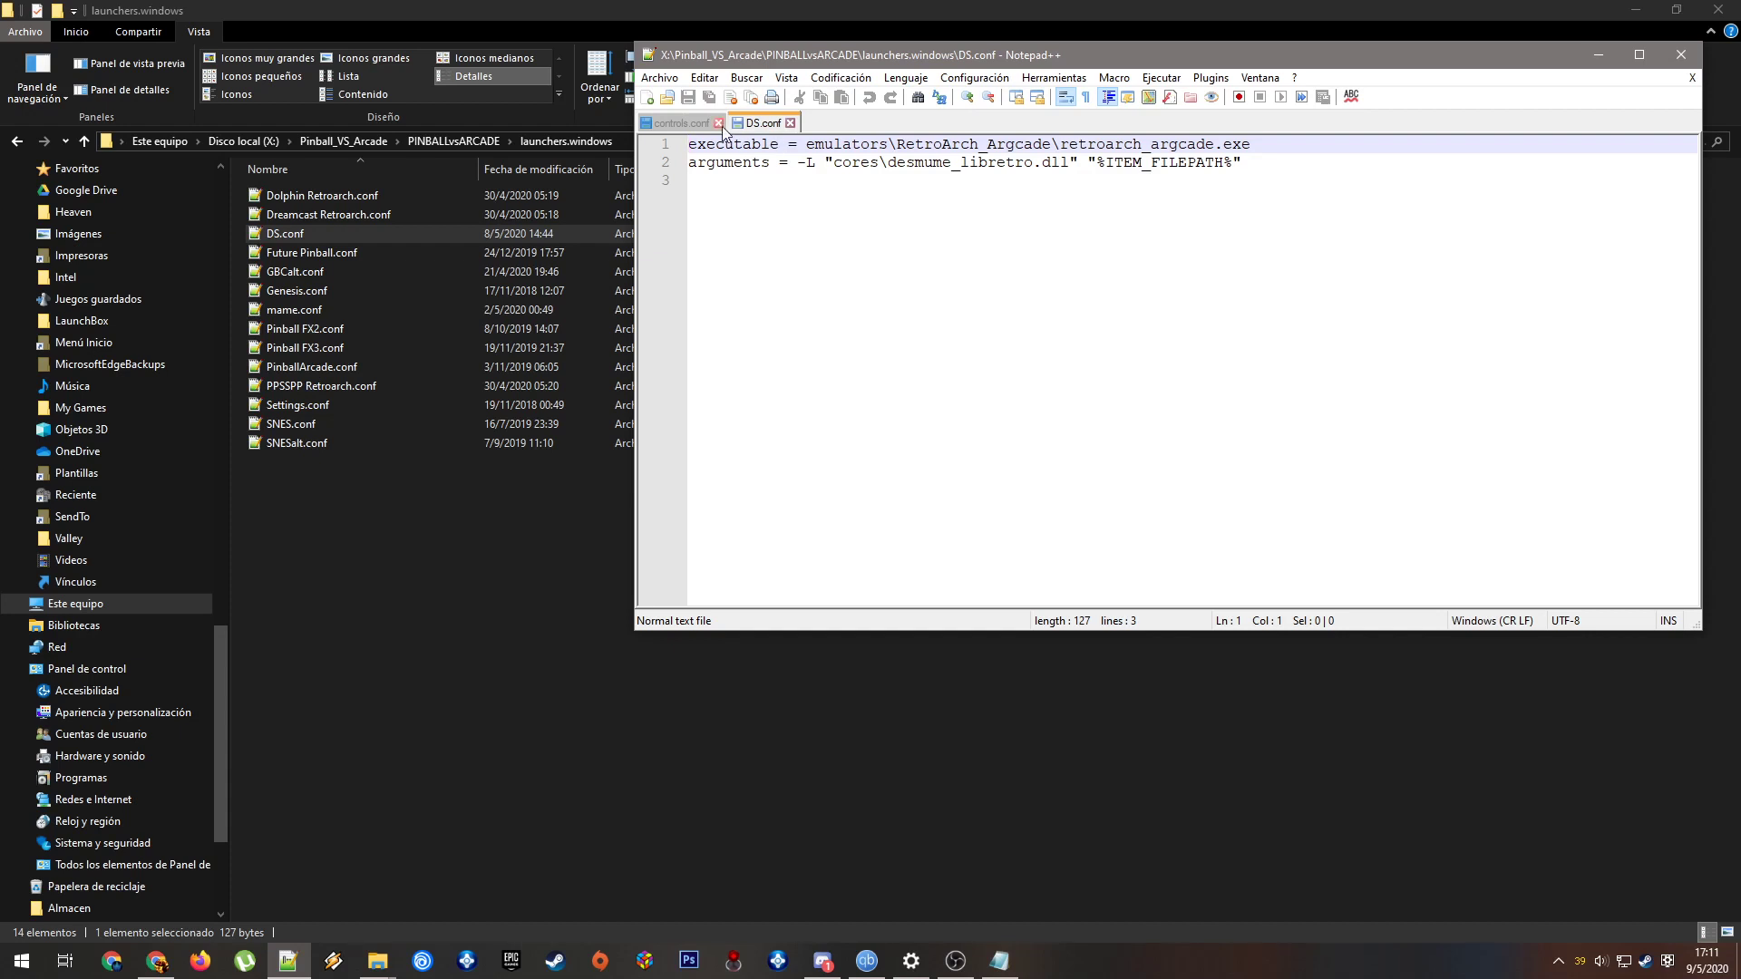
Close controls.conf, inspect DS.conf's desmume_libretro core name, then exit Notepad++ via Archivo > Salir
left_click(718, 122)
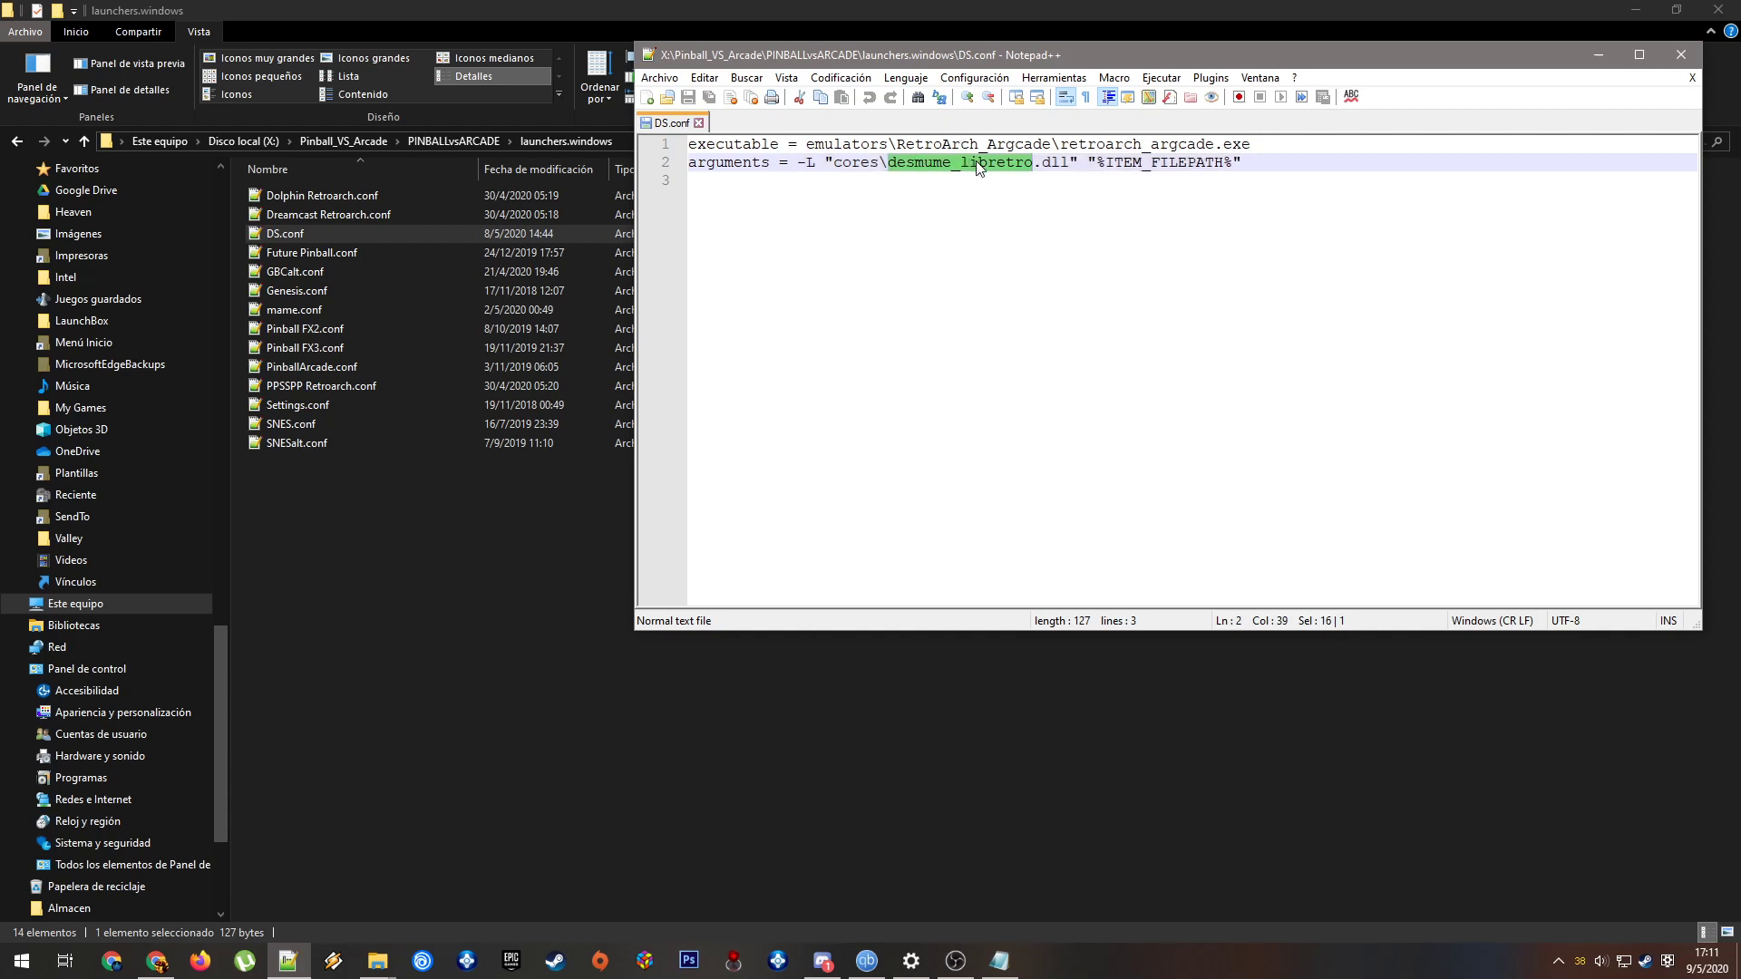
mouse_move(1027, 175)
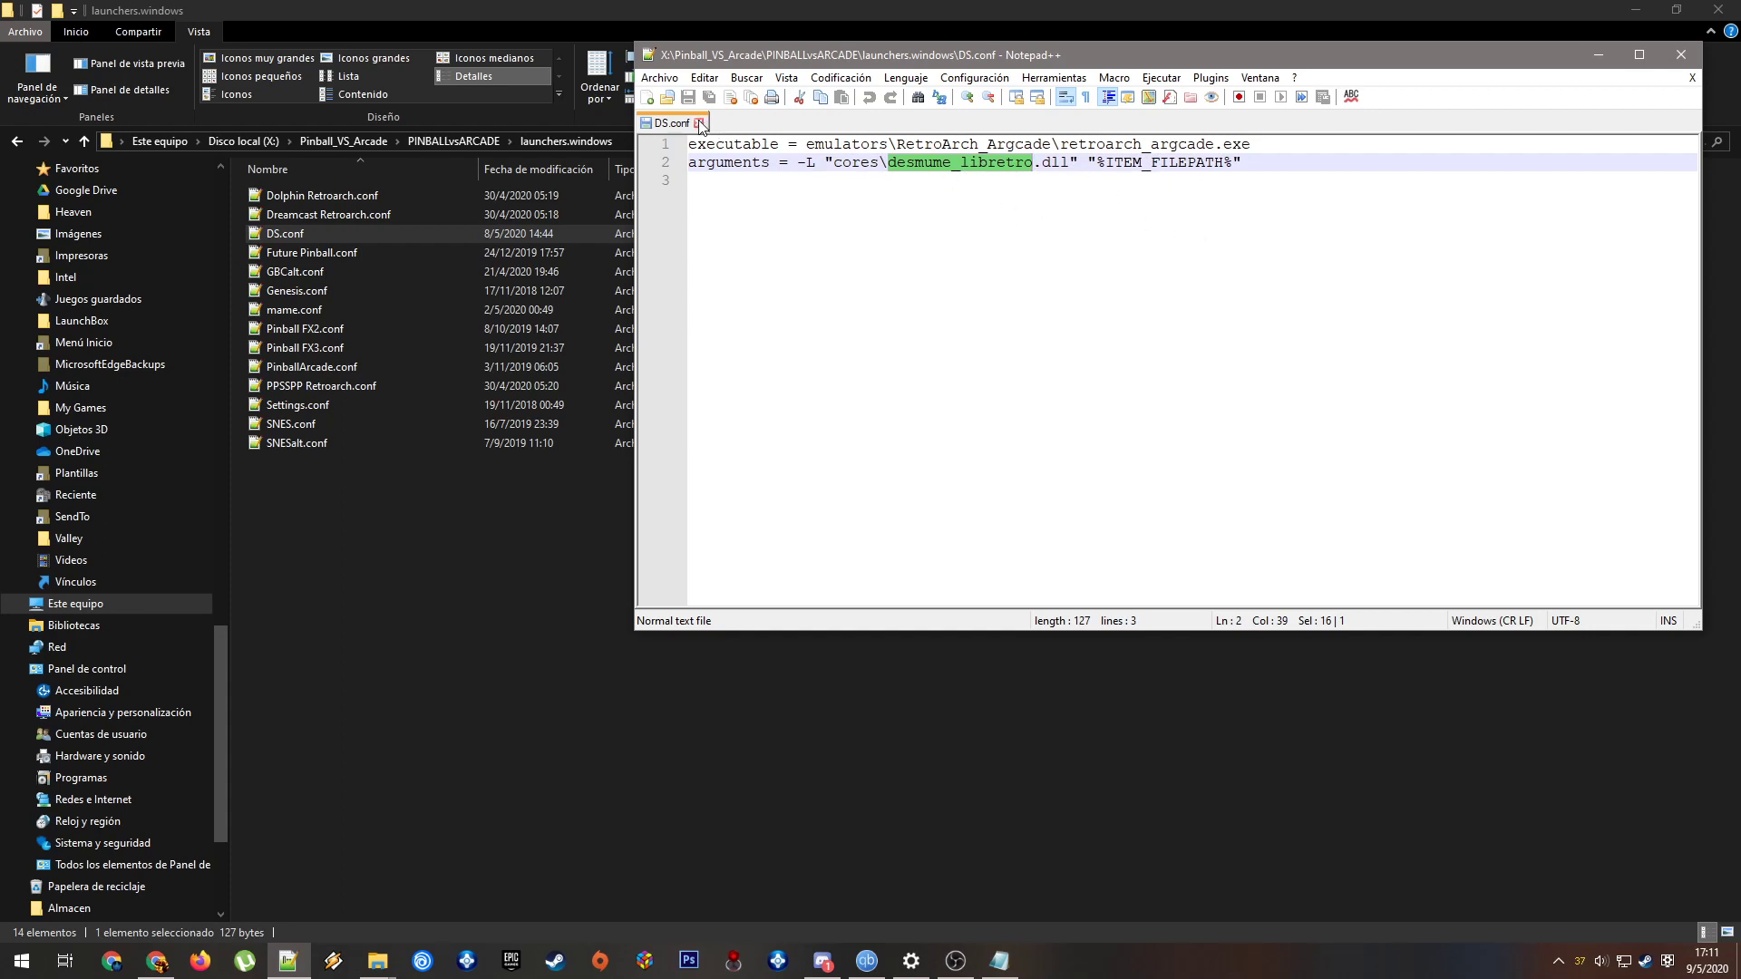
mouse_move(669, 123)
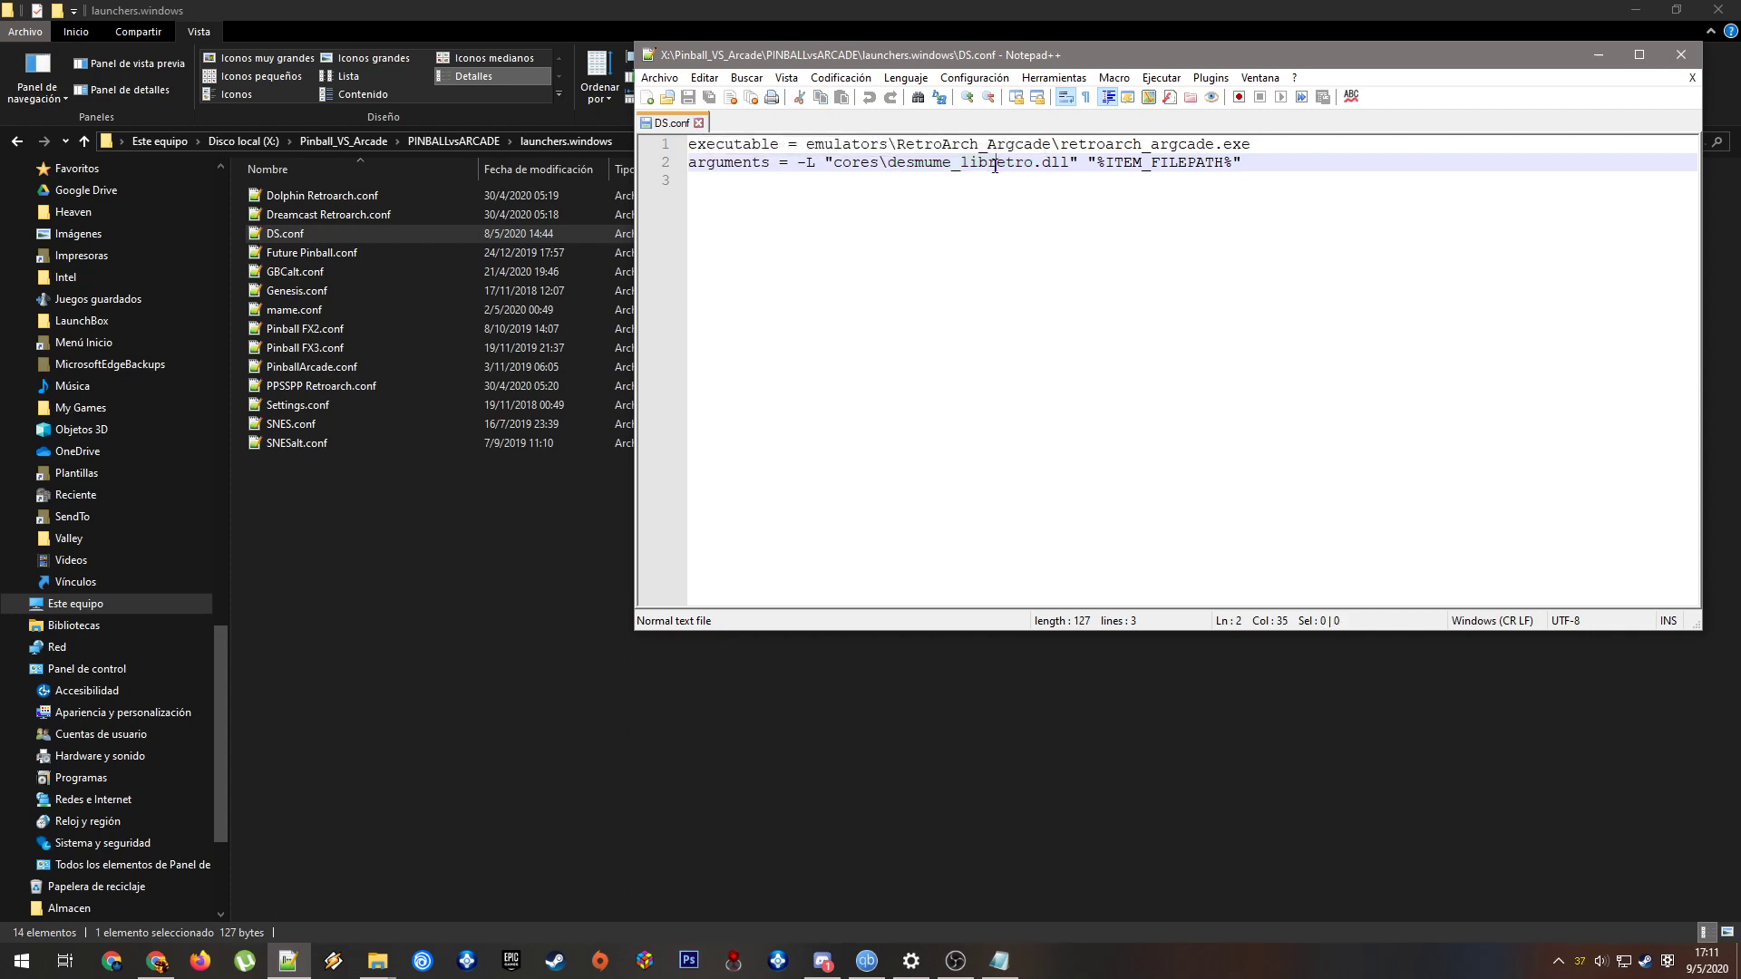
double_click(955, 163)
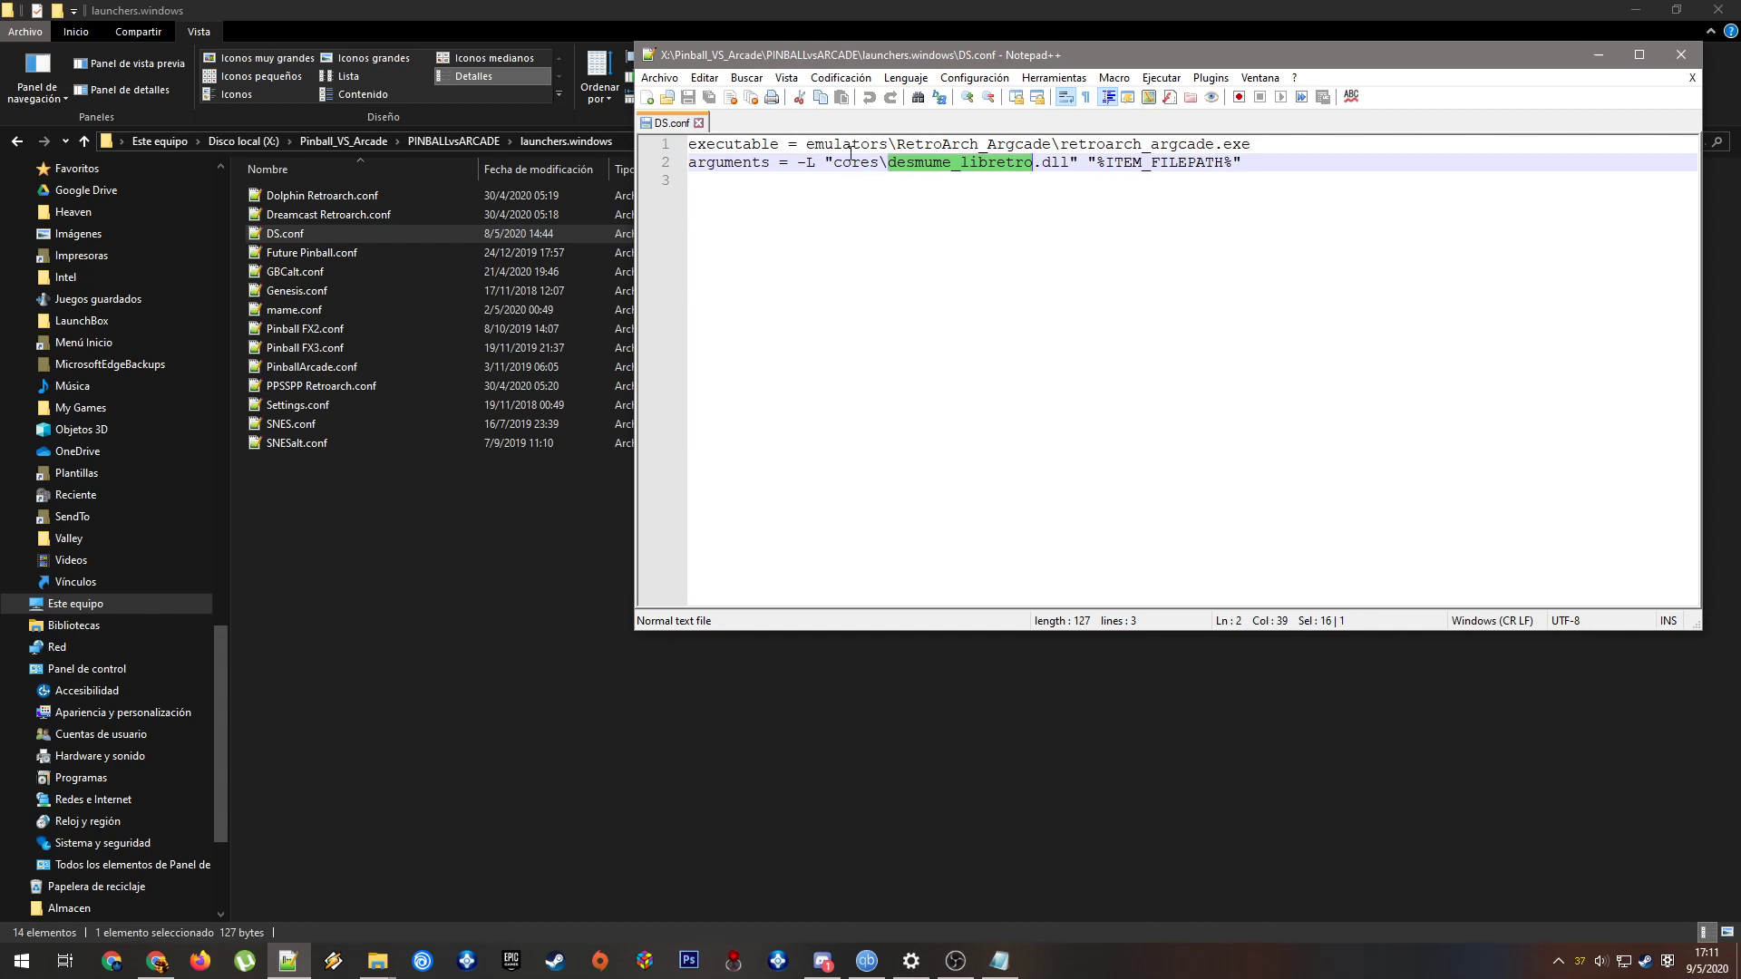
mouse_move(925, 173)
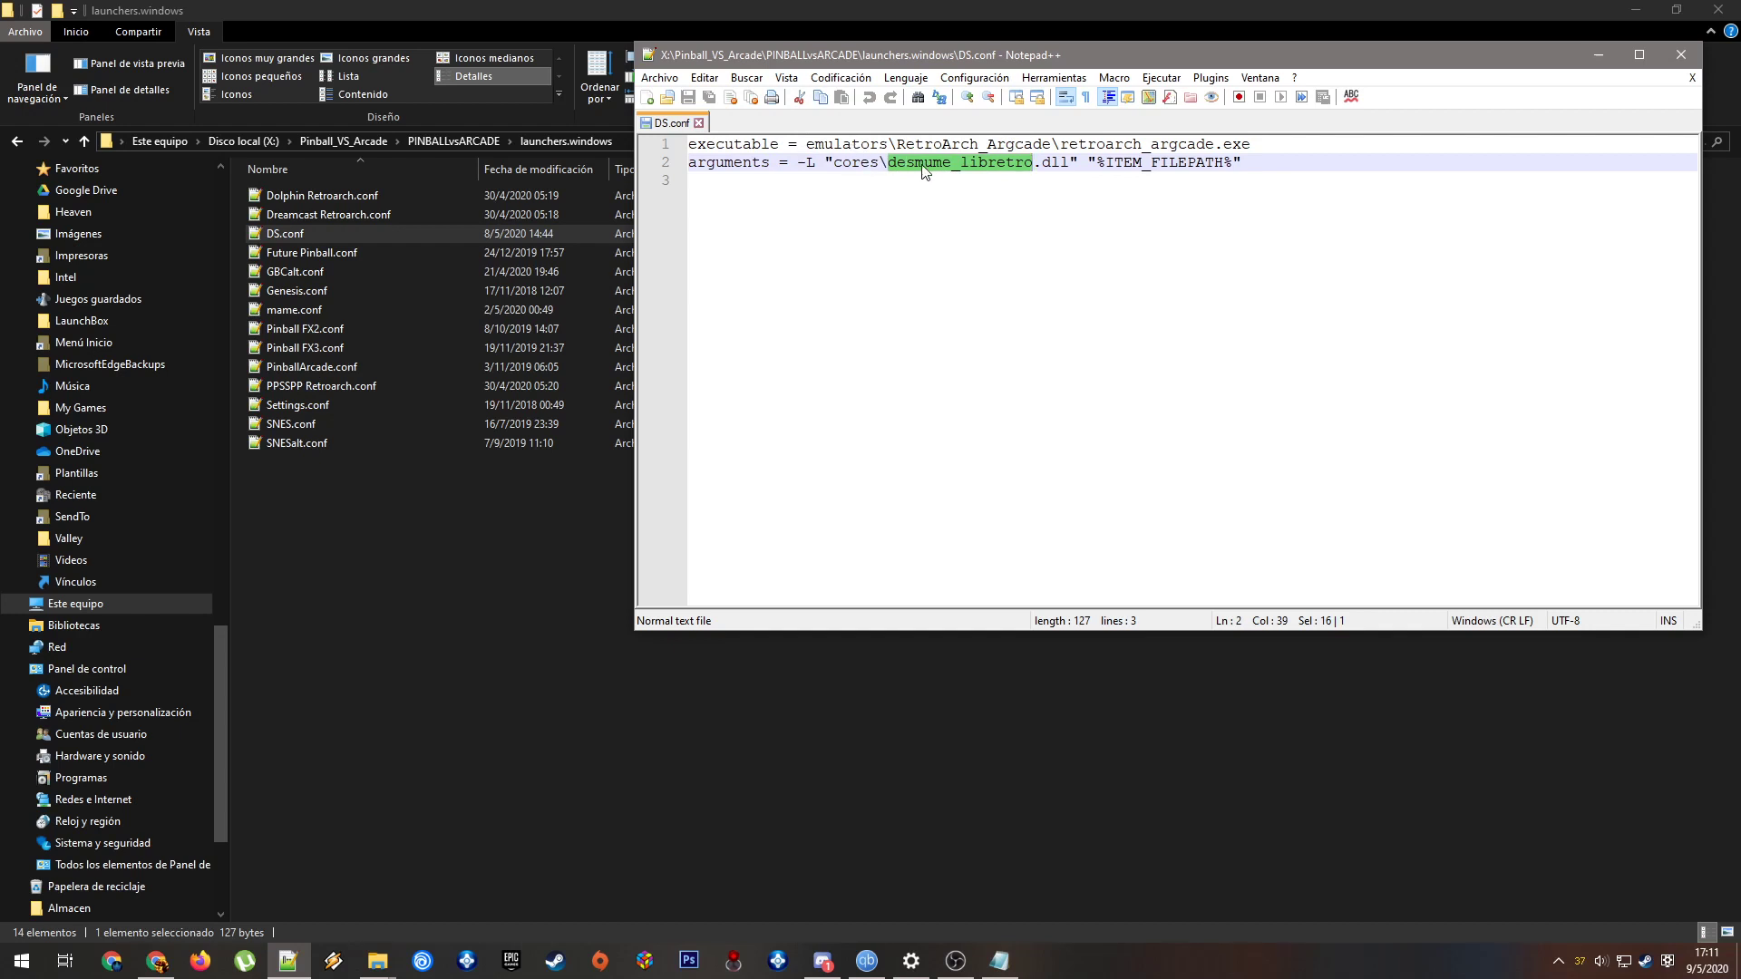
left_click(647, 97)
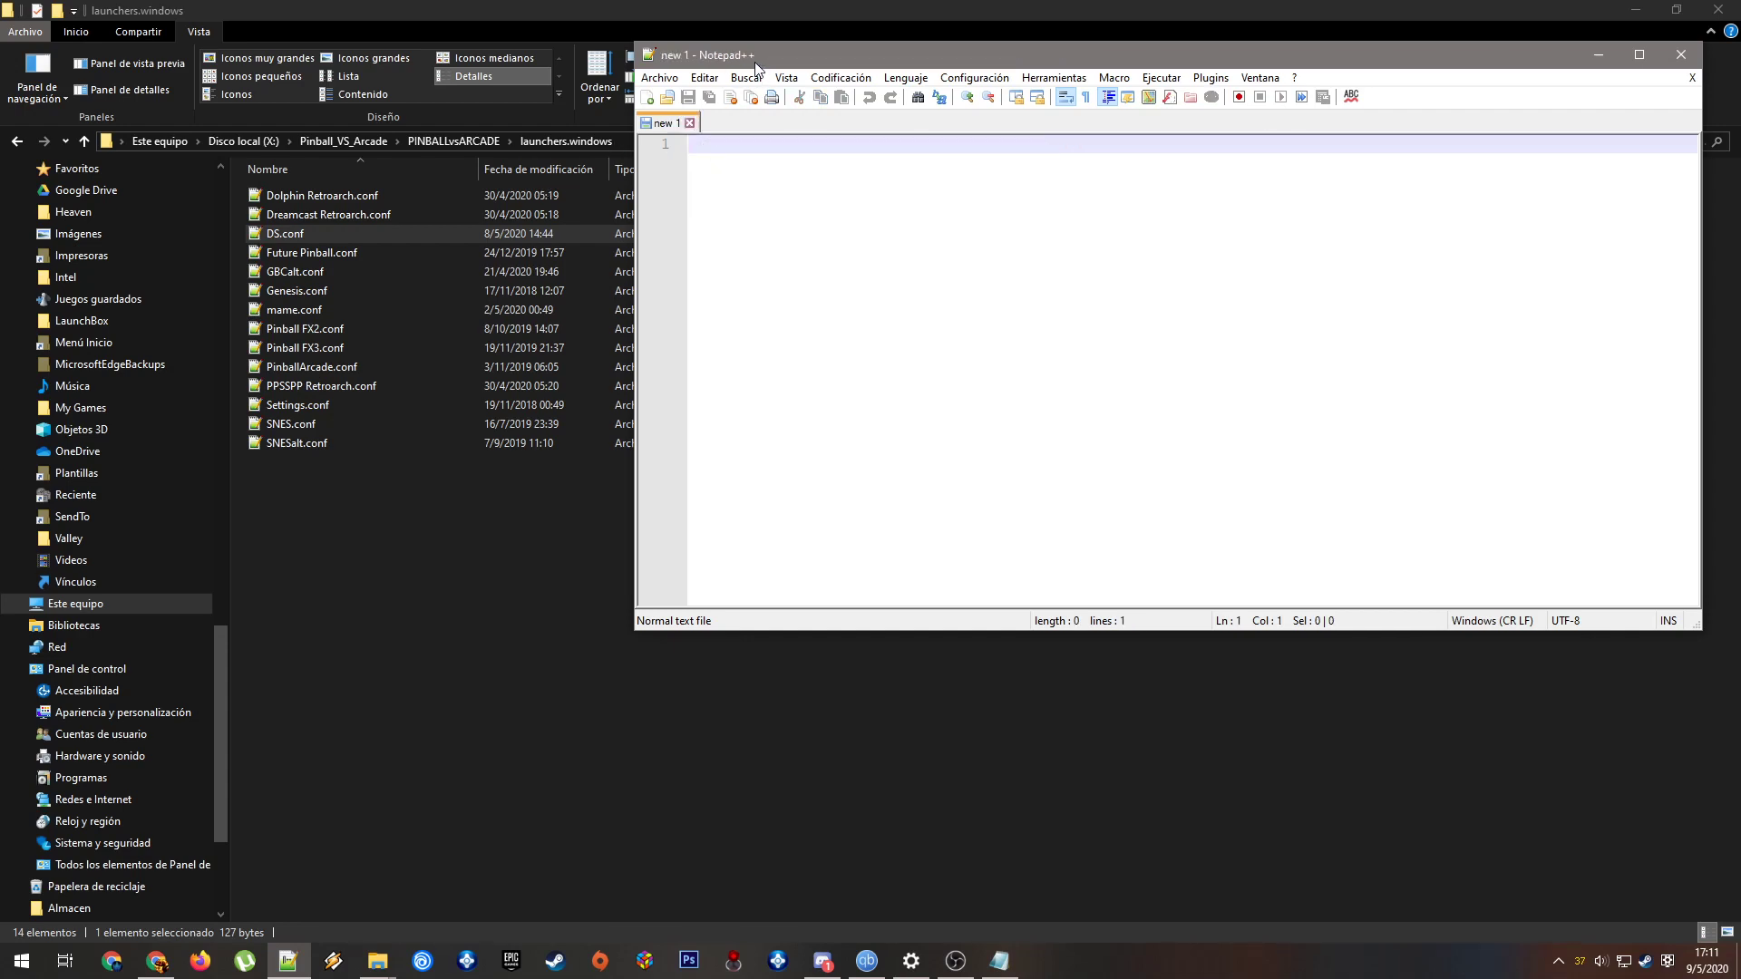
left_click(658, 78)
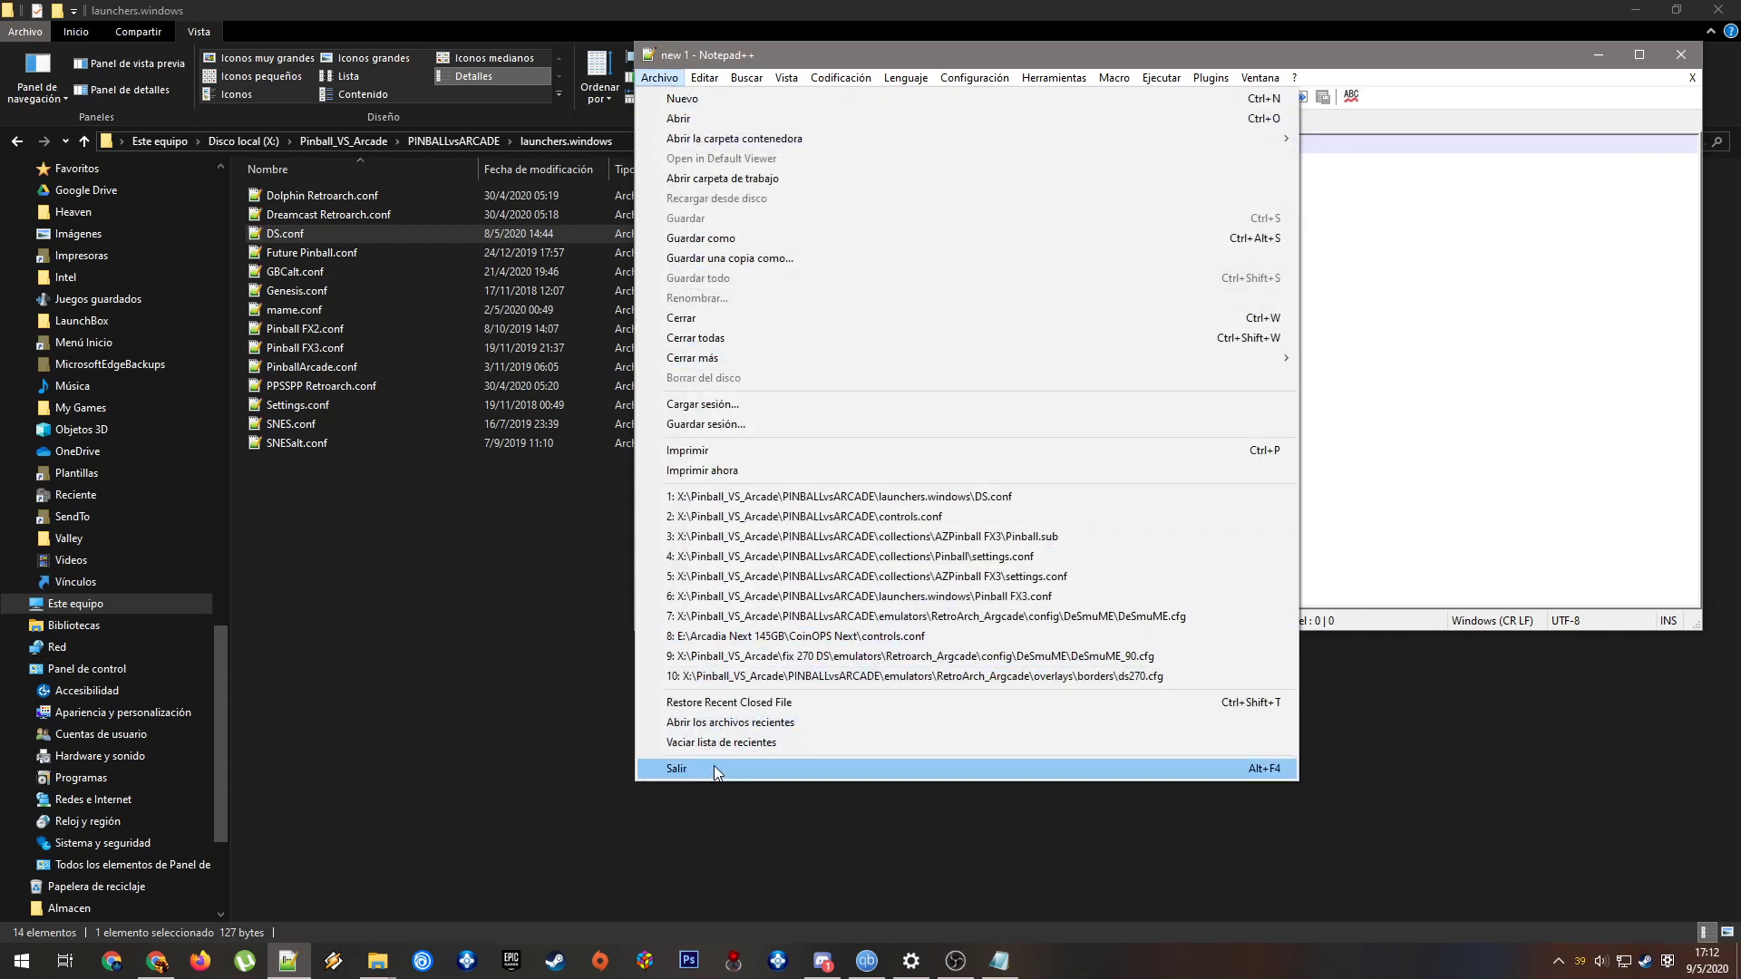
left_click(677, 768)
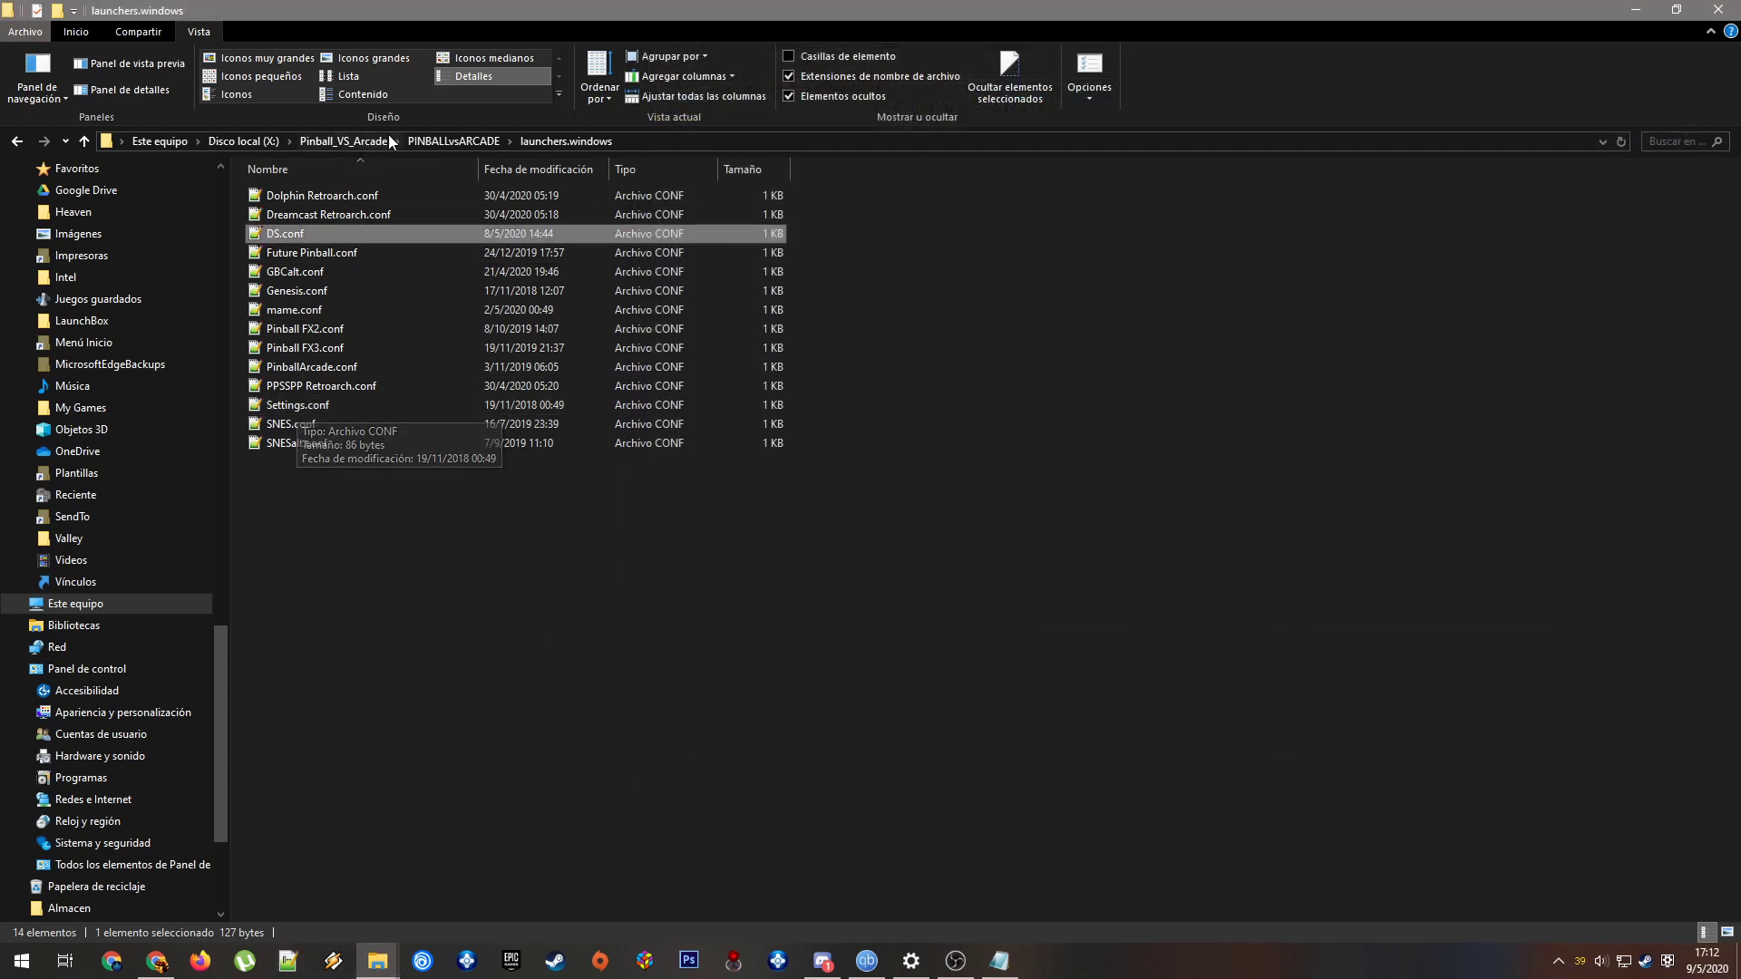
Go up to PINBALLvsARCADE and open its layouts folder
left_click(454, 142)
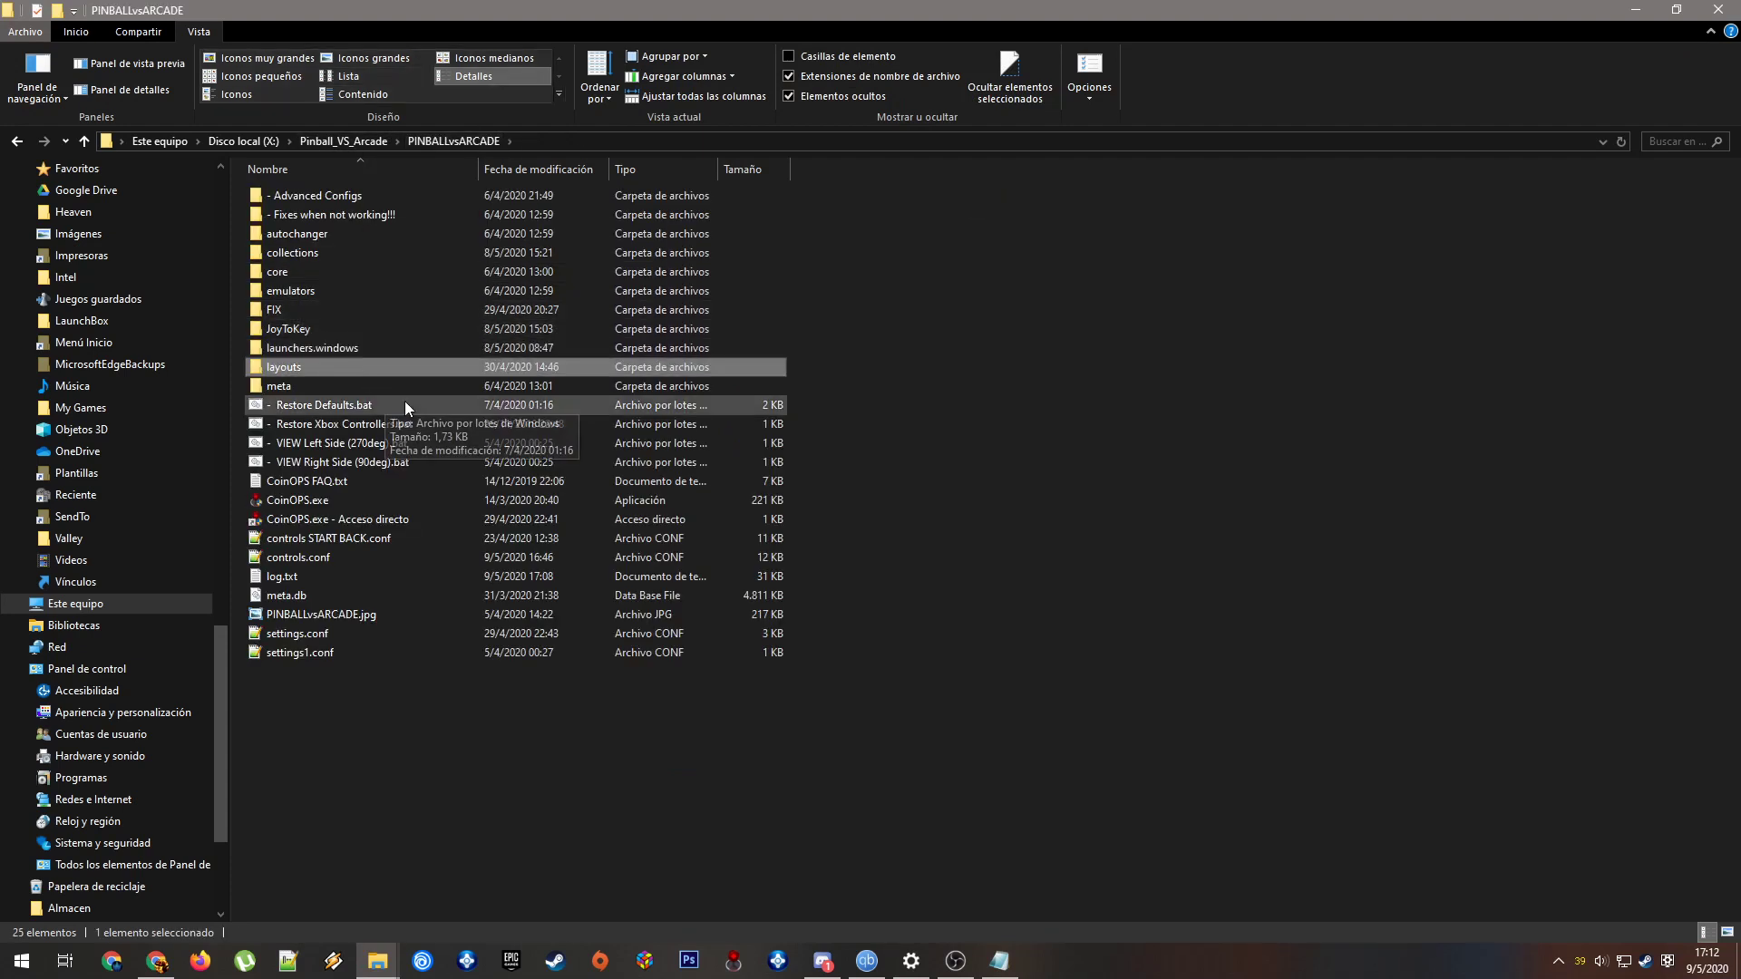
mouse_move(280, 385)
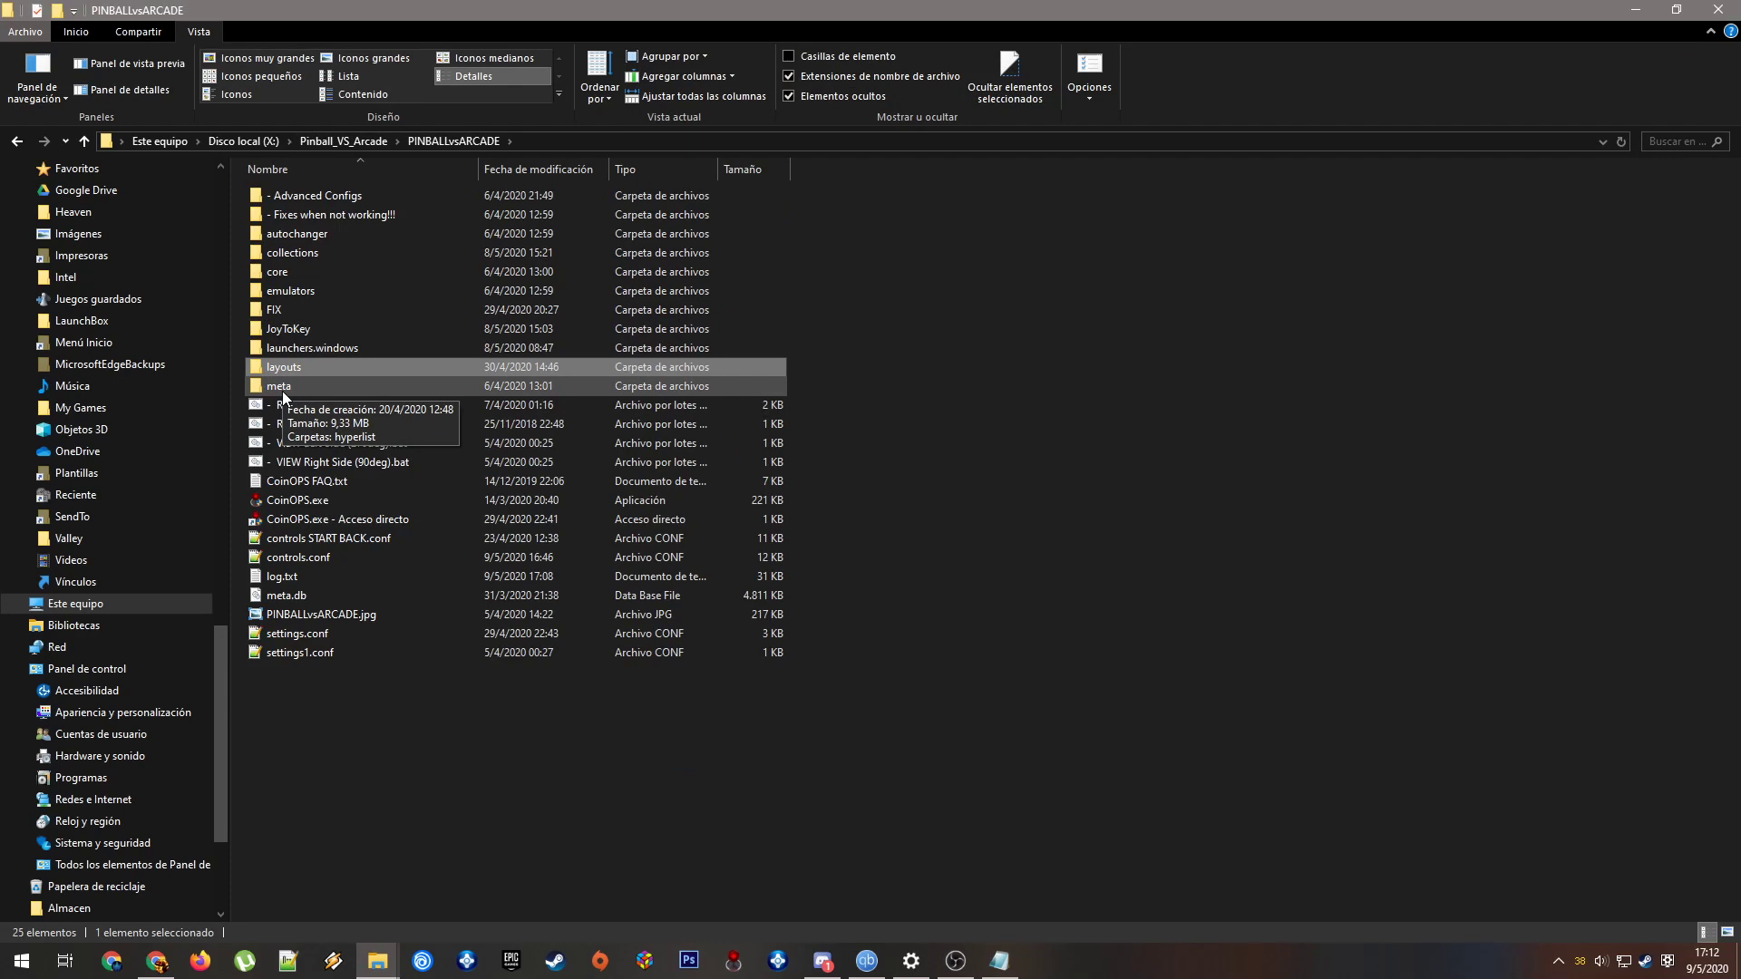
mouse_move(305, 372)
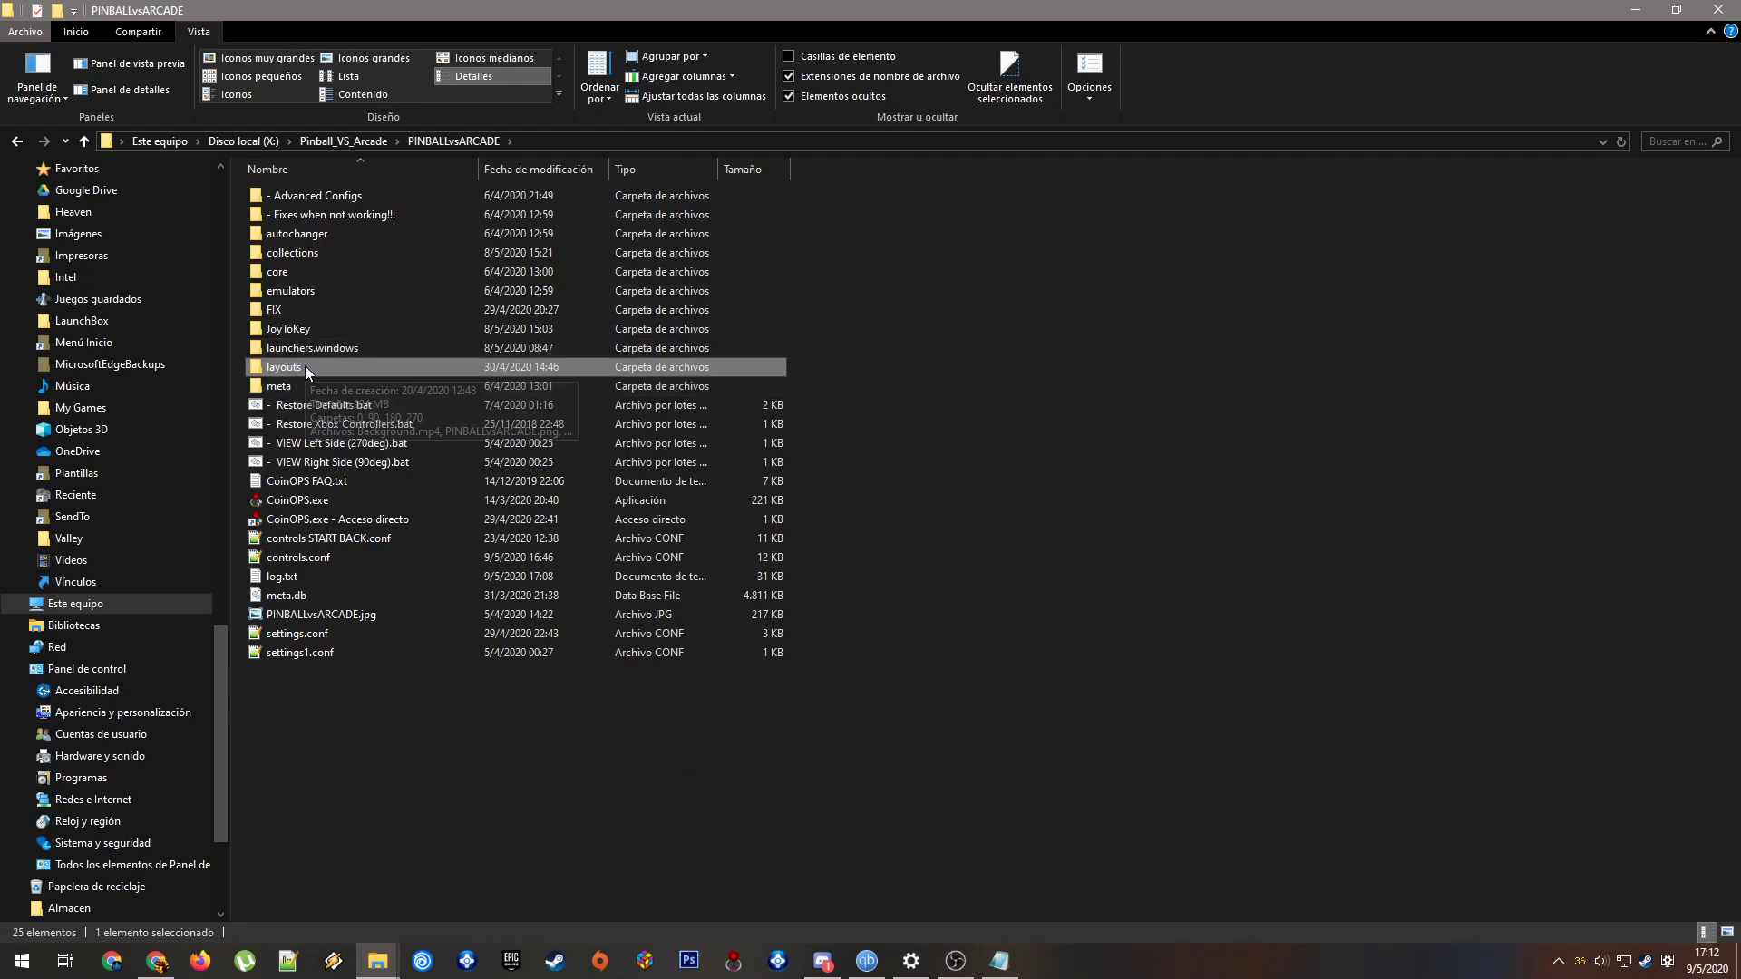
mouse_move(284, 366)
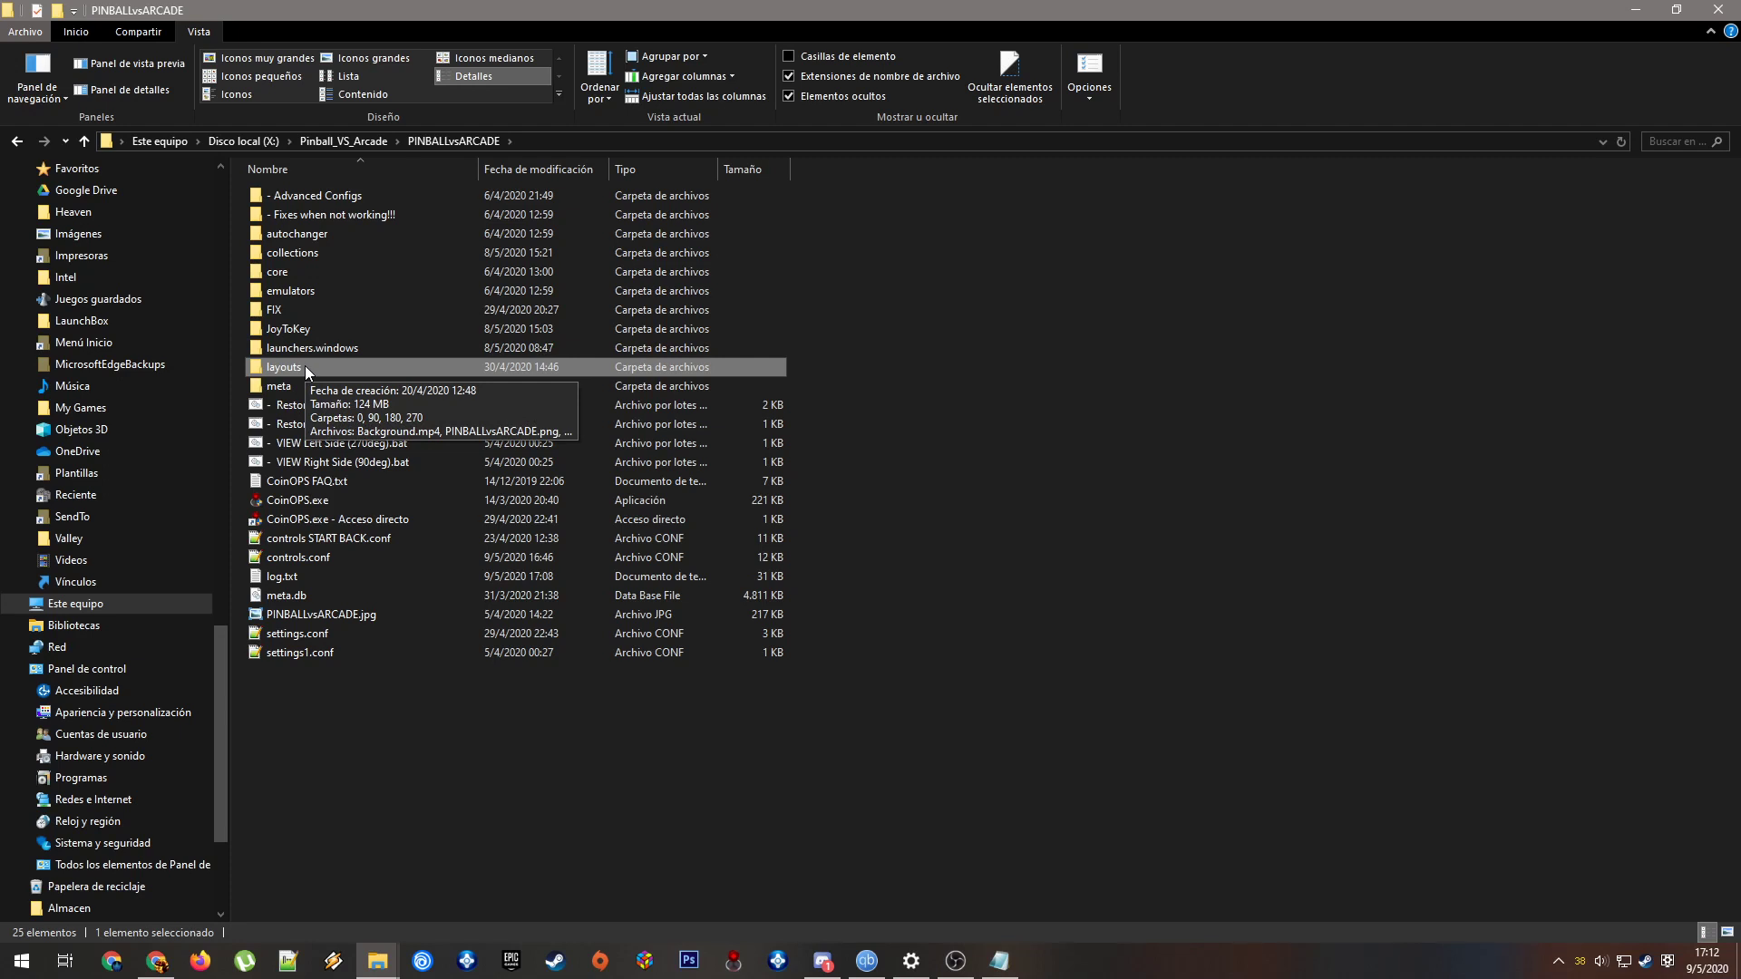
mouse_move(283, 357)
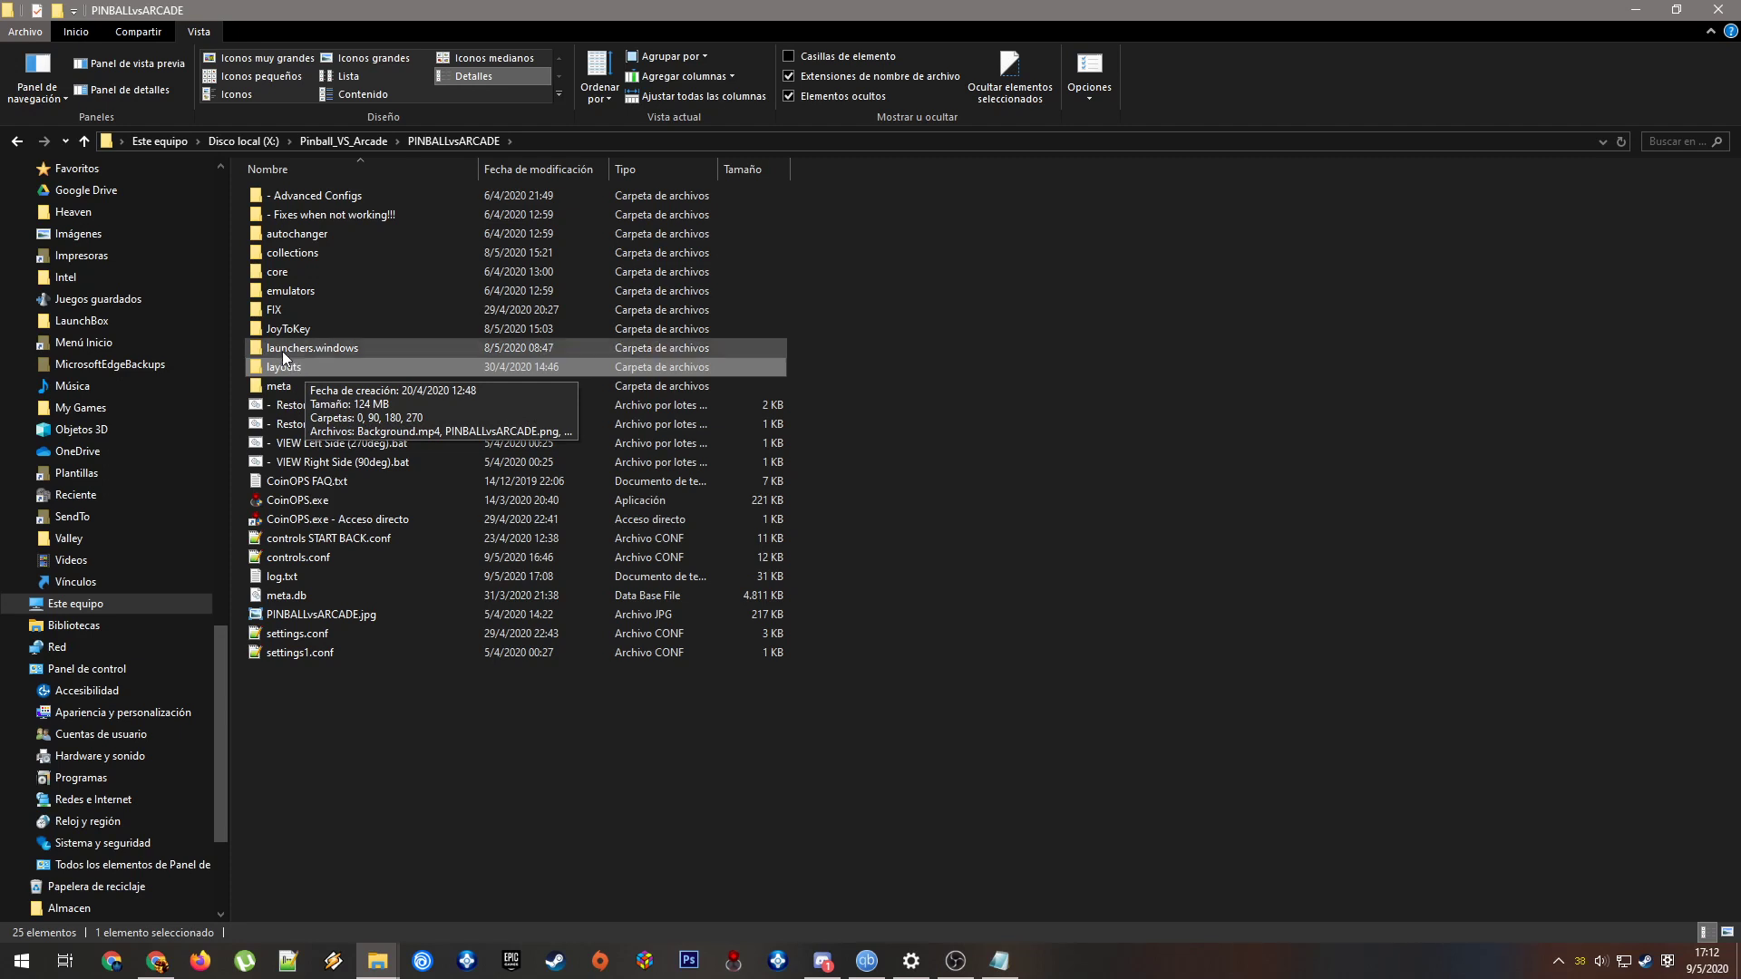
mouse_move(311, 367)
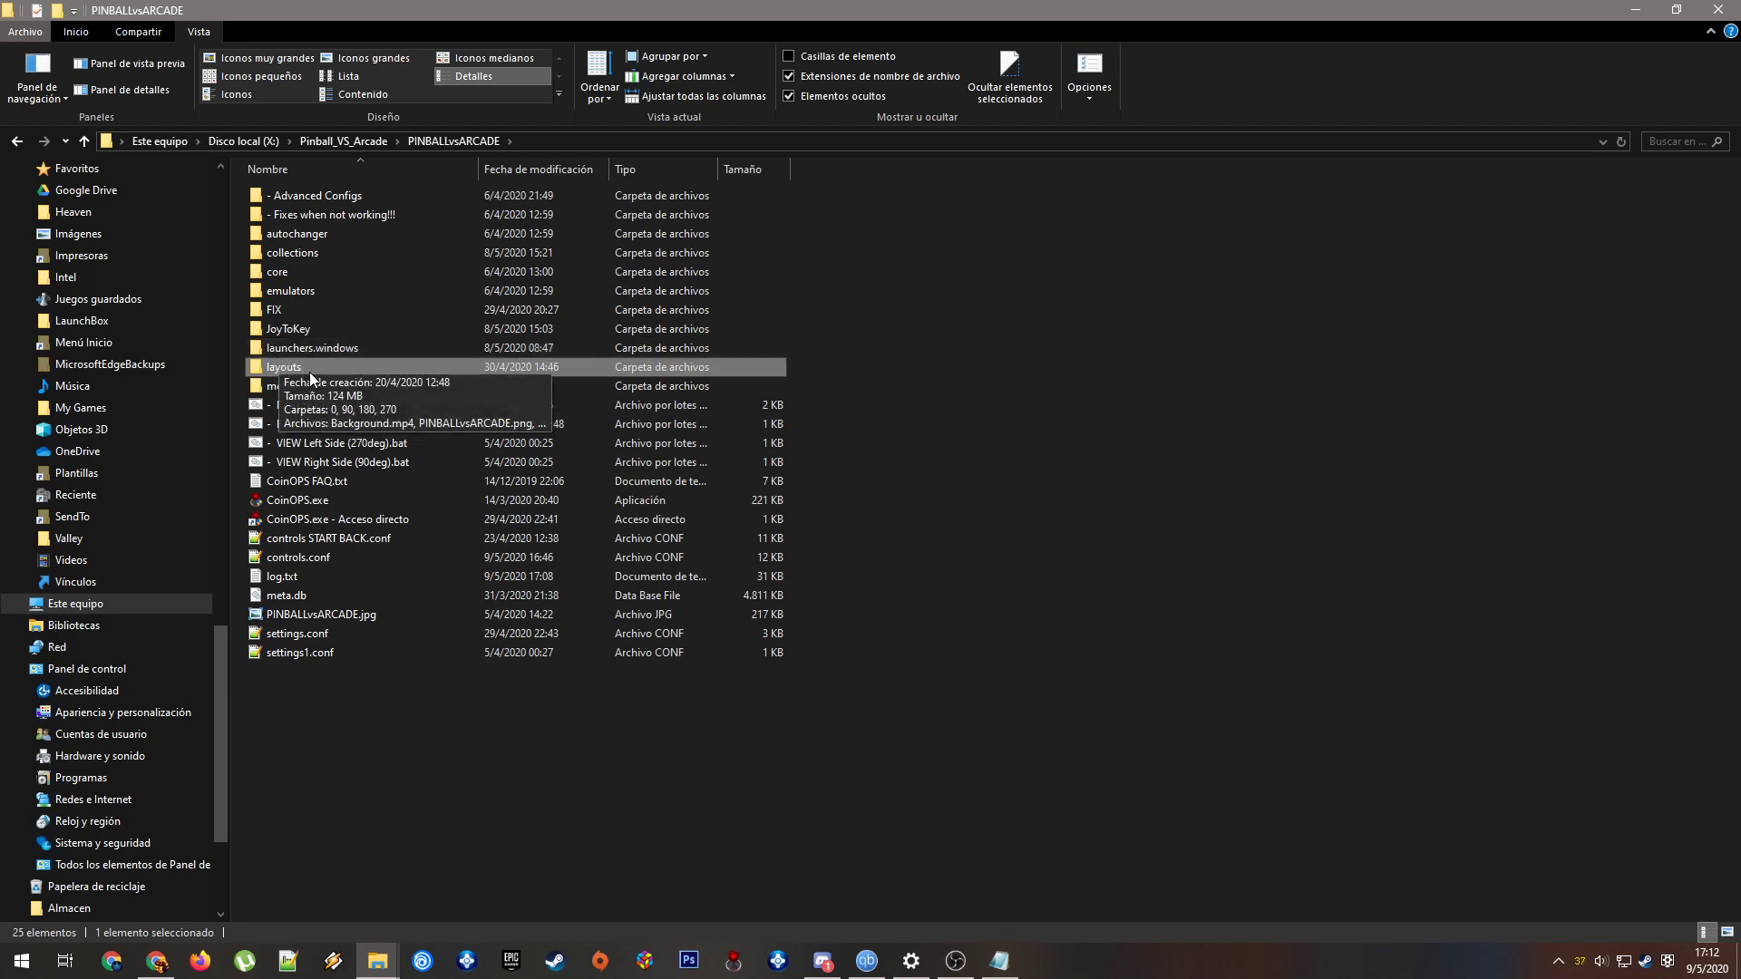
double_click(283, 367)
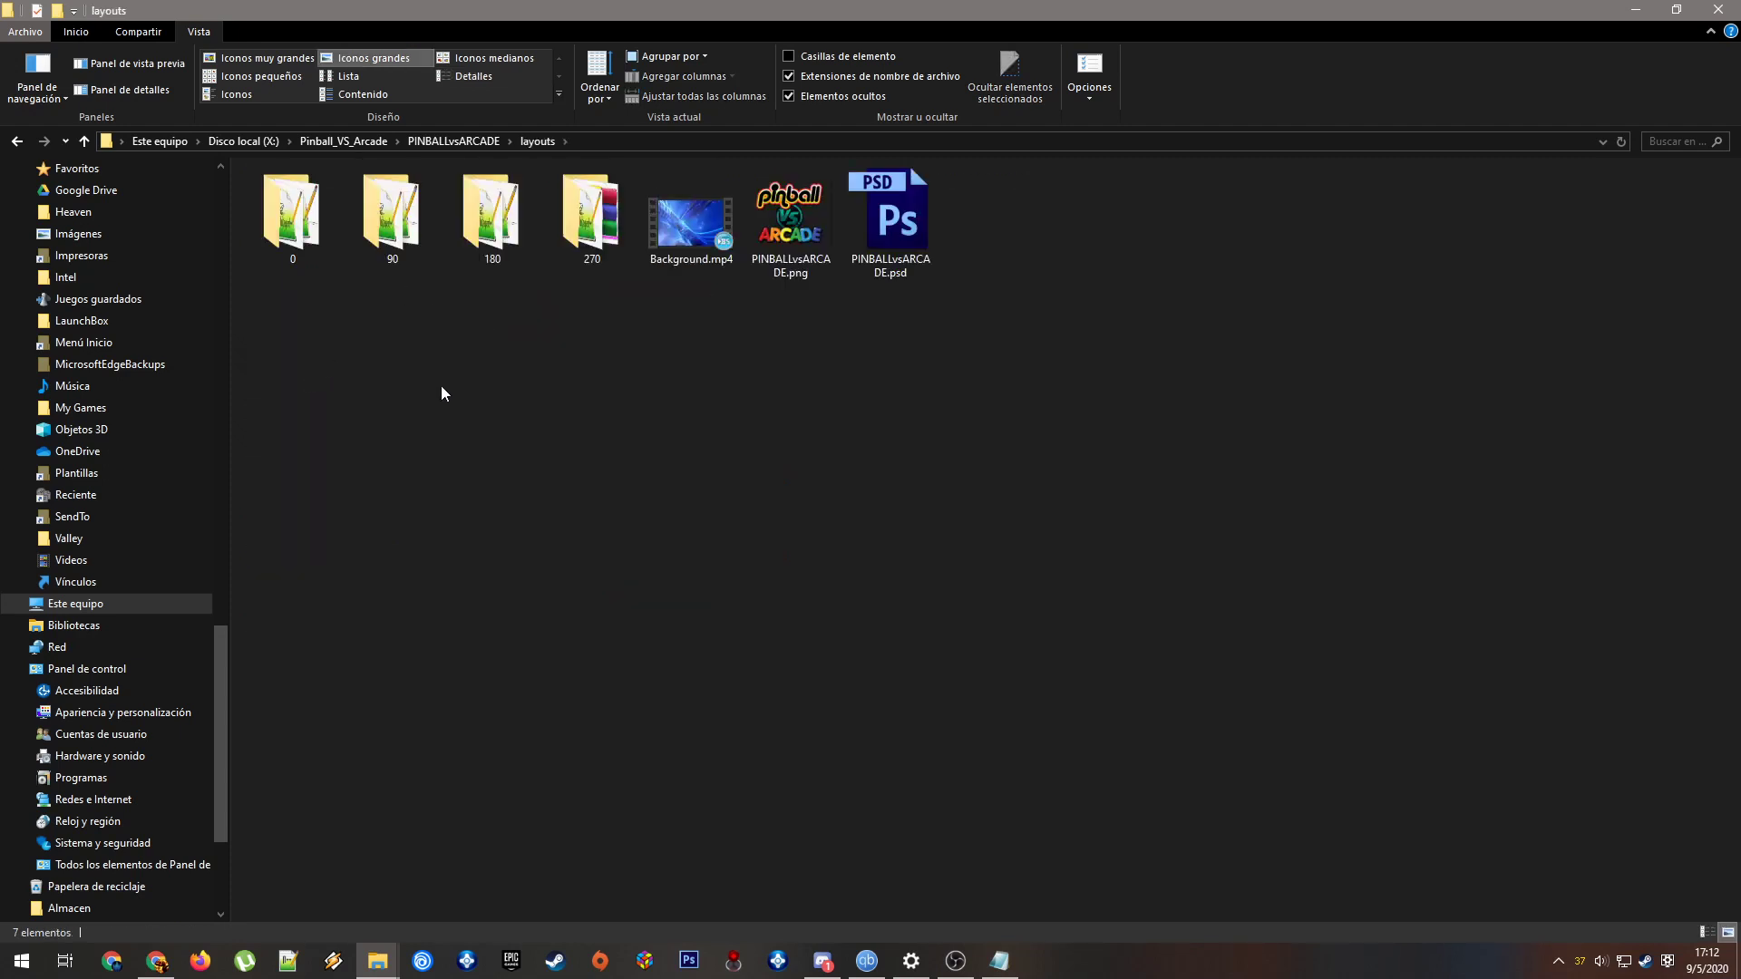
mouse_move(772, 424)
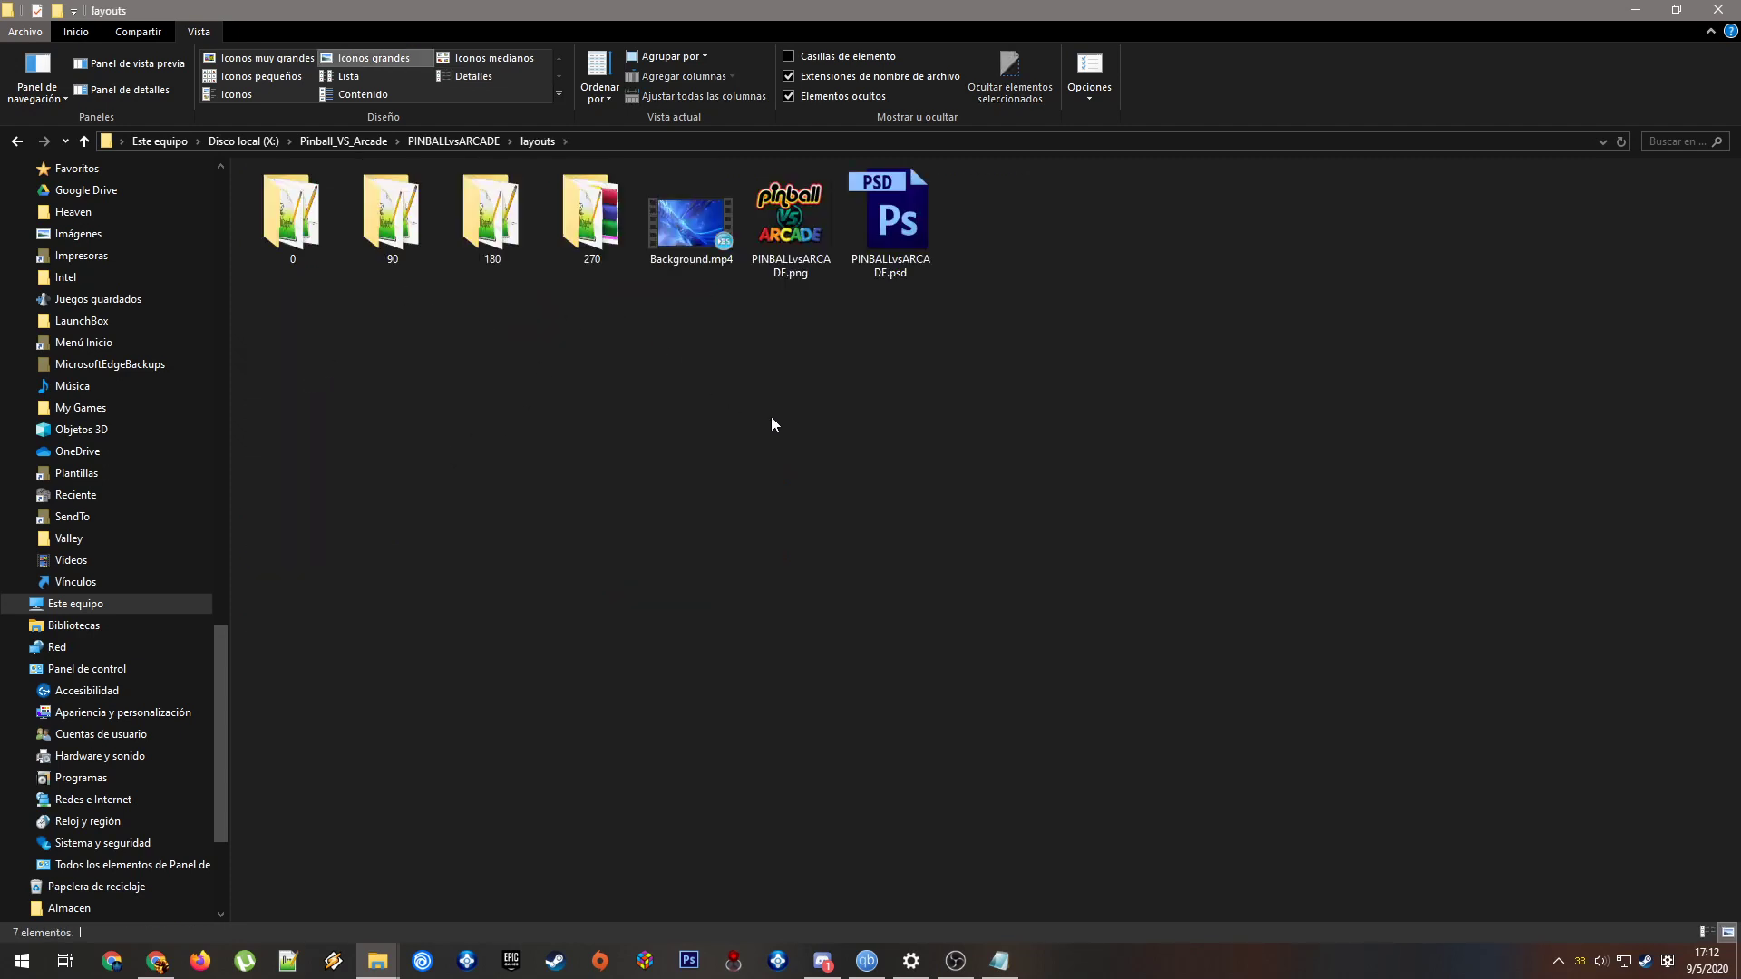
Browse the 0, 90, 180 and 270 layout folders, then open 90
left_click(291, 211)
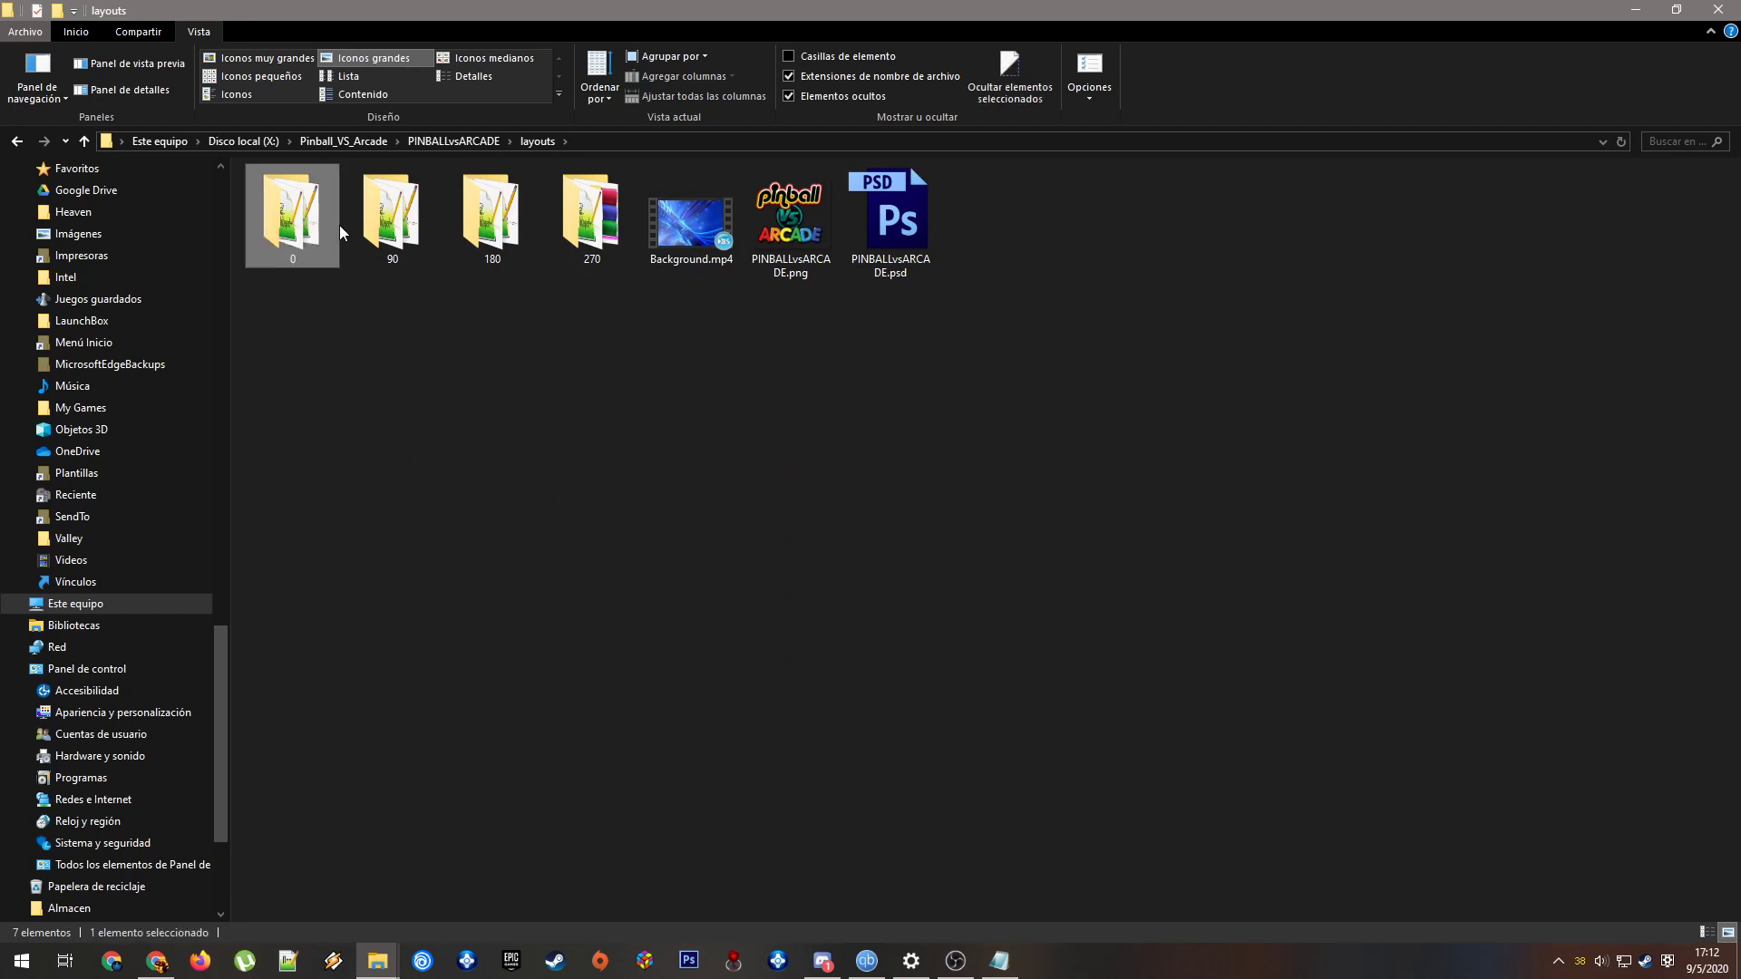
left_click(590, 216)
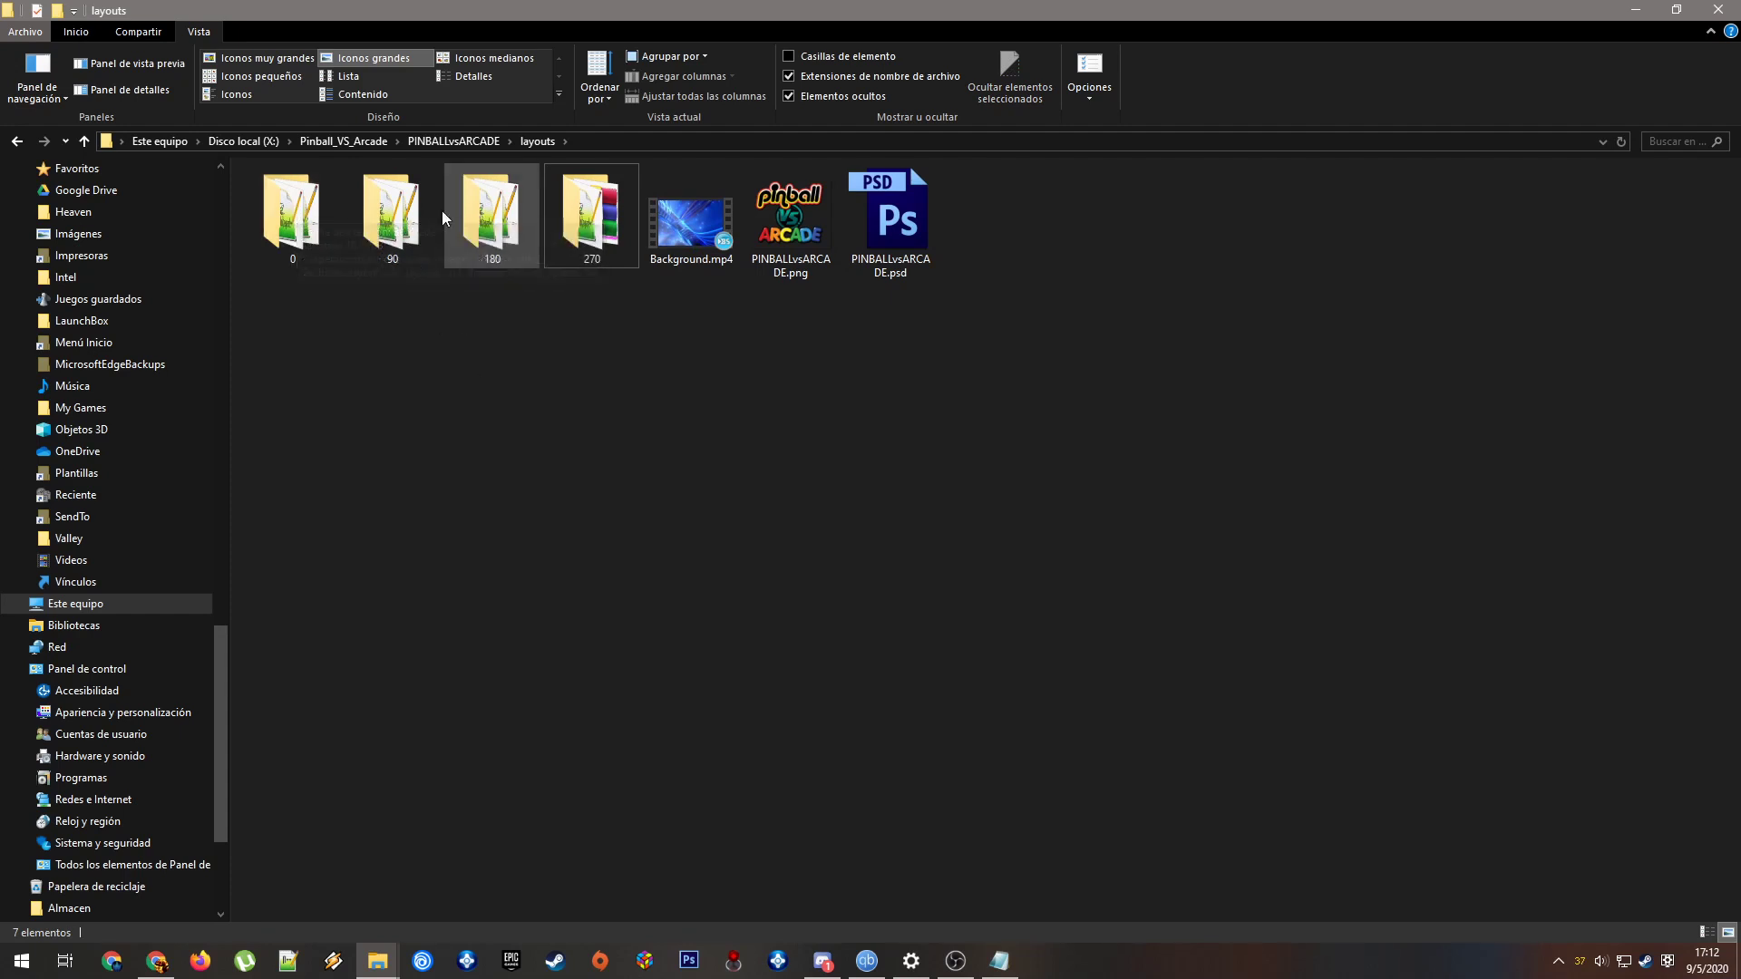
left_click(391, 211)
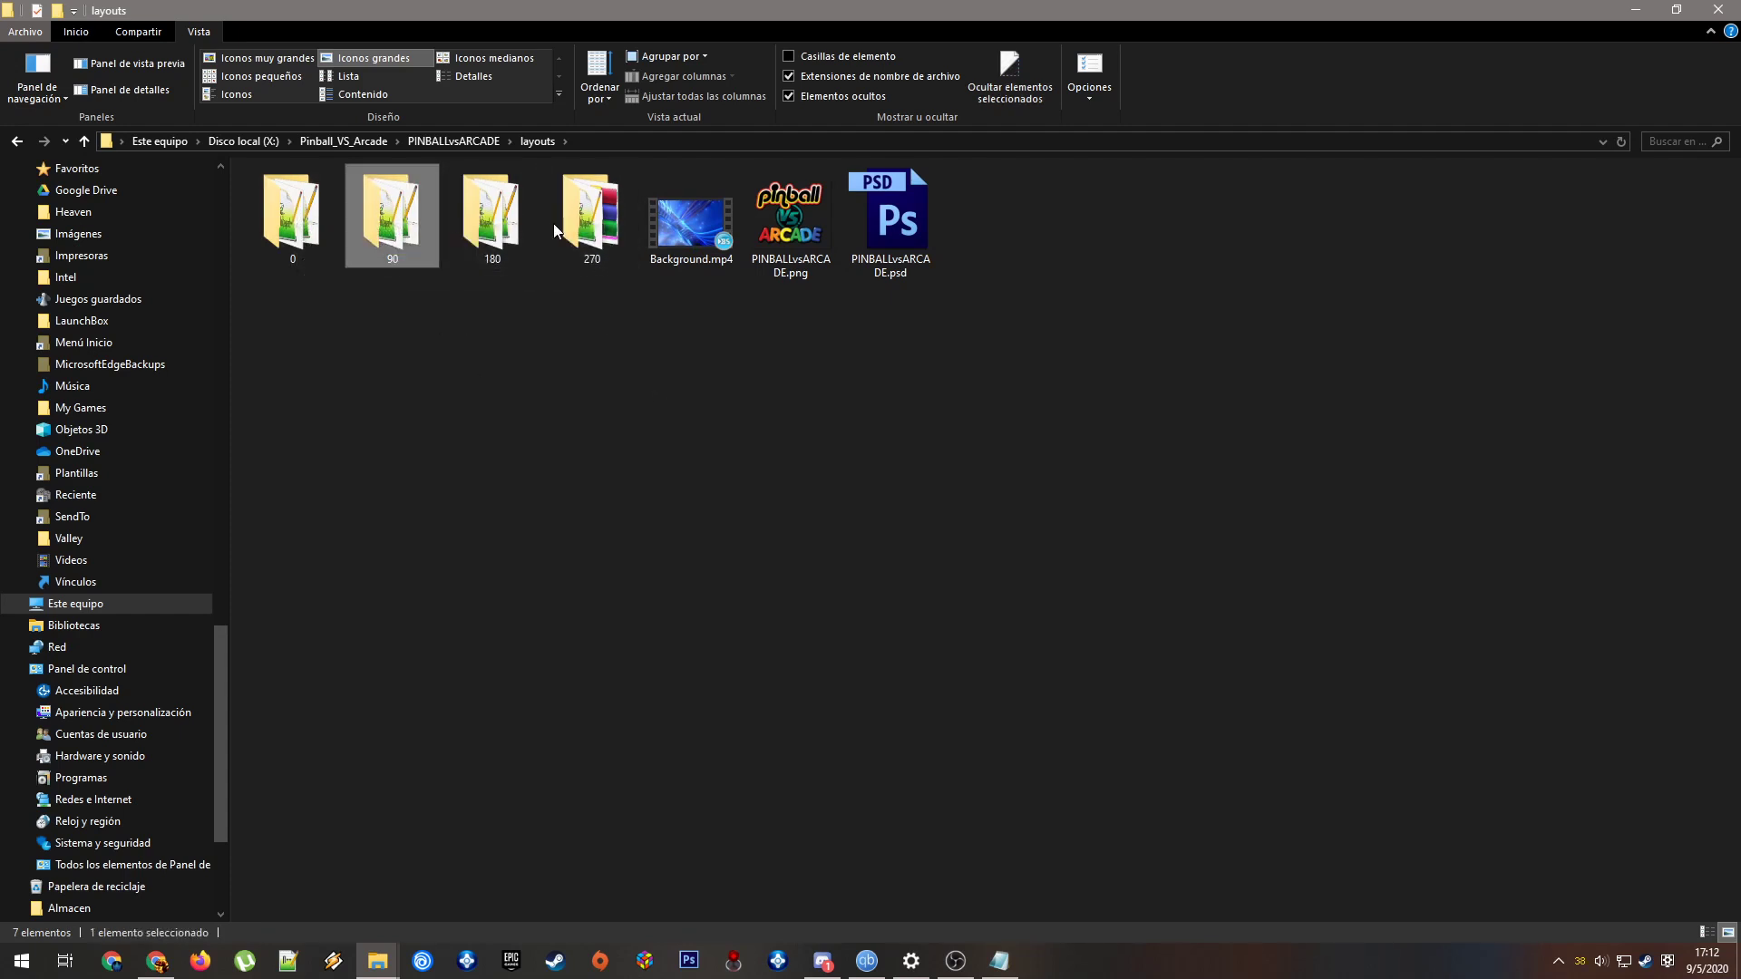
left_click(590, 216)
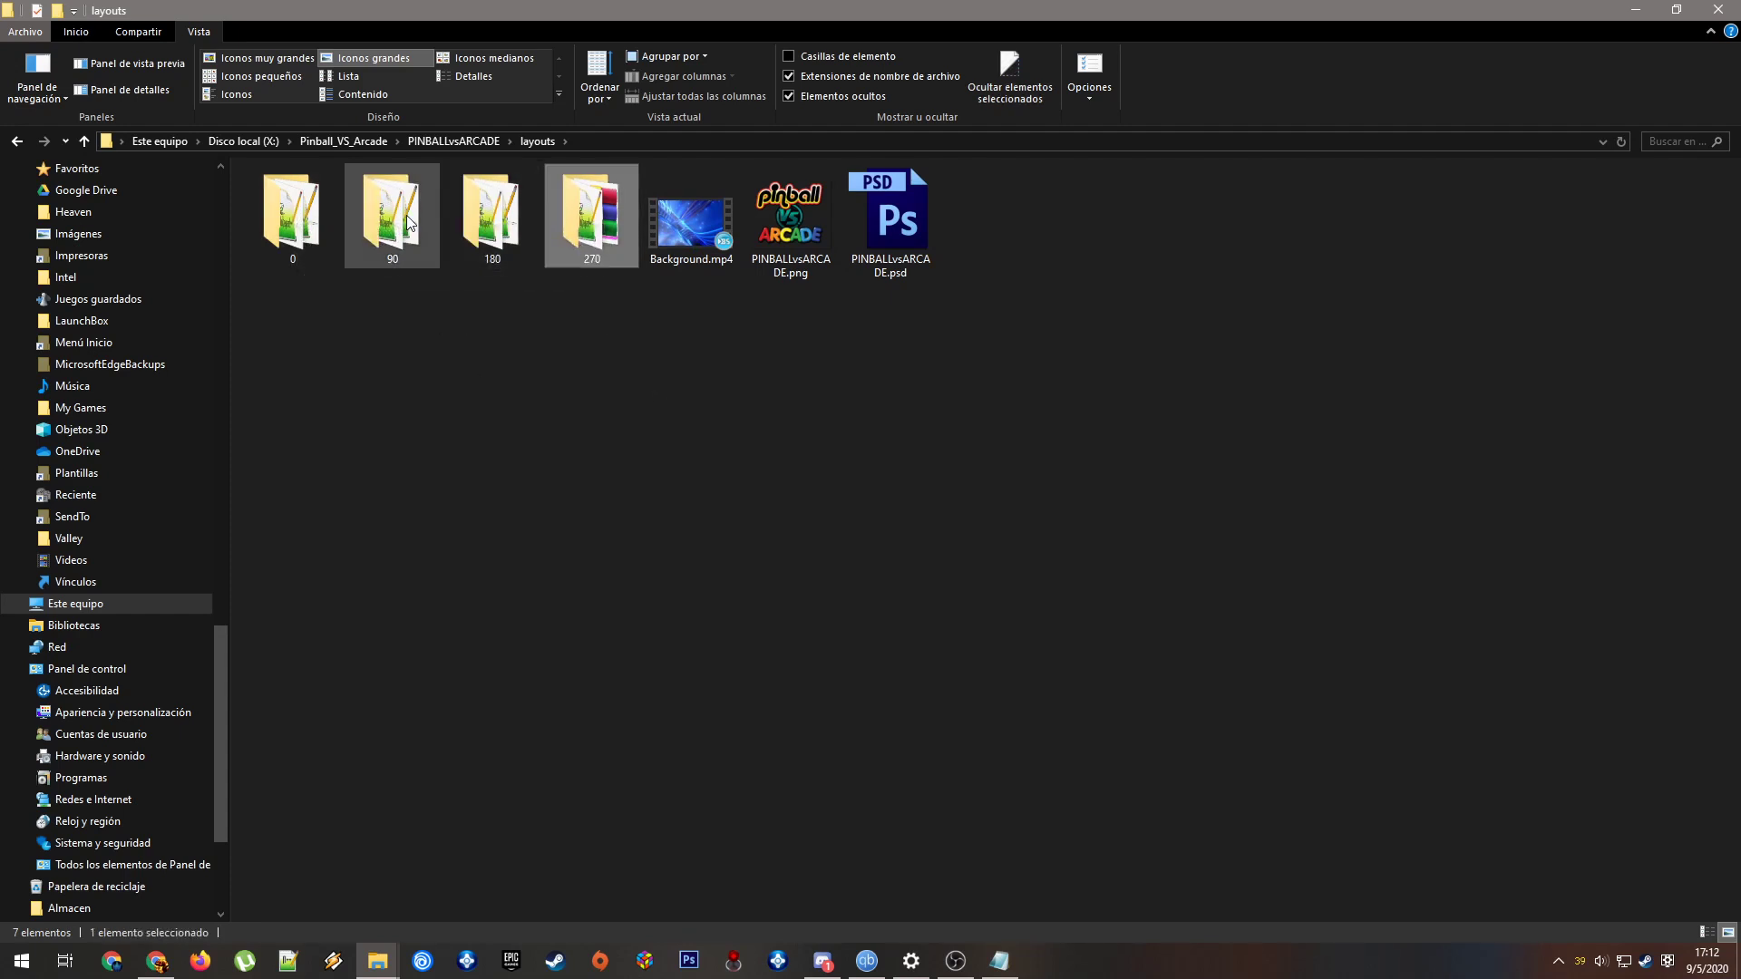
left_click(590, 214)
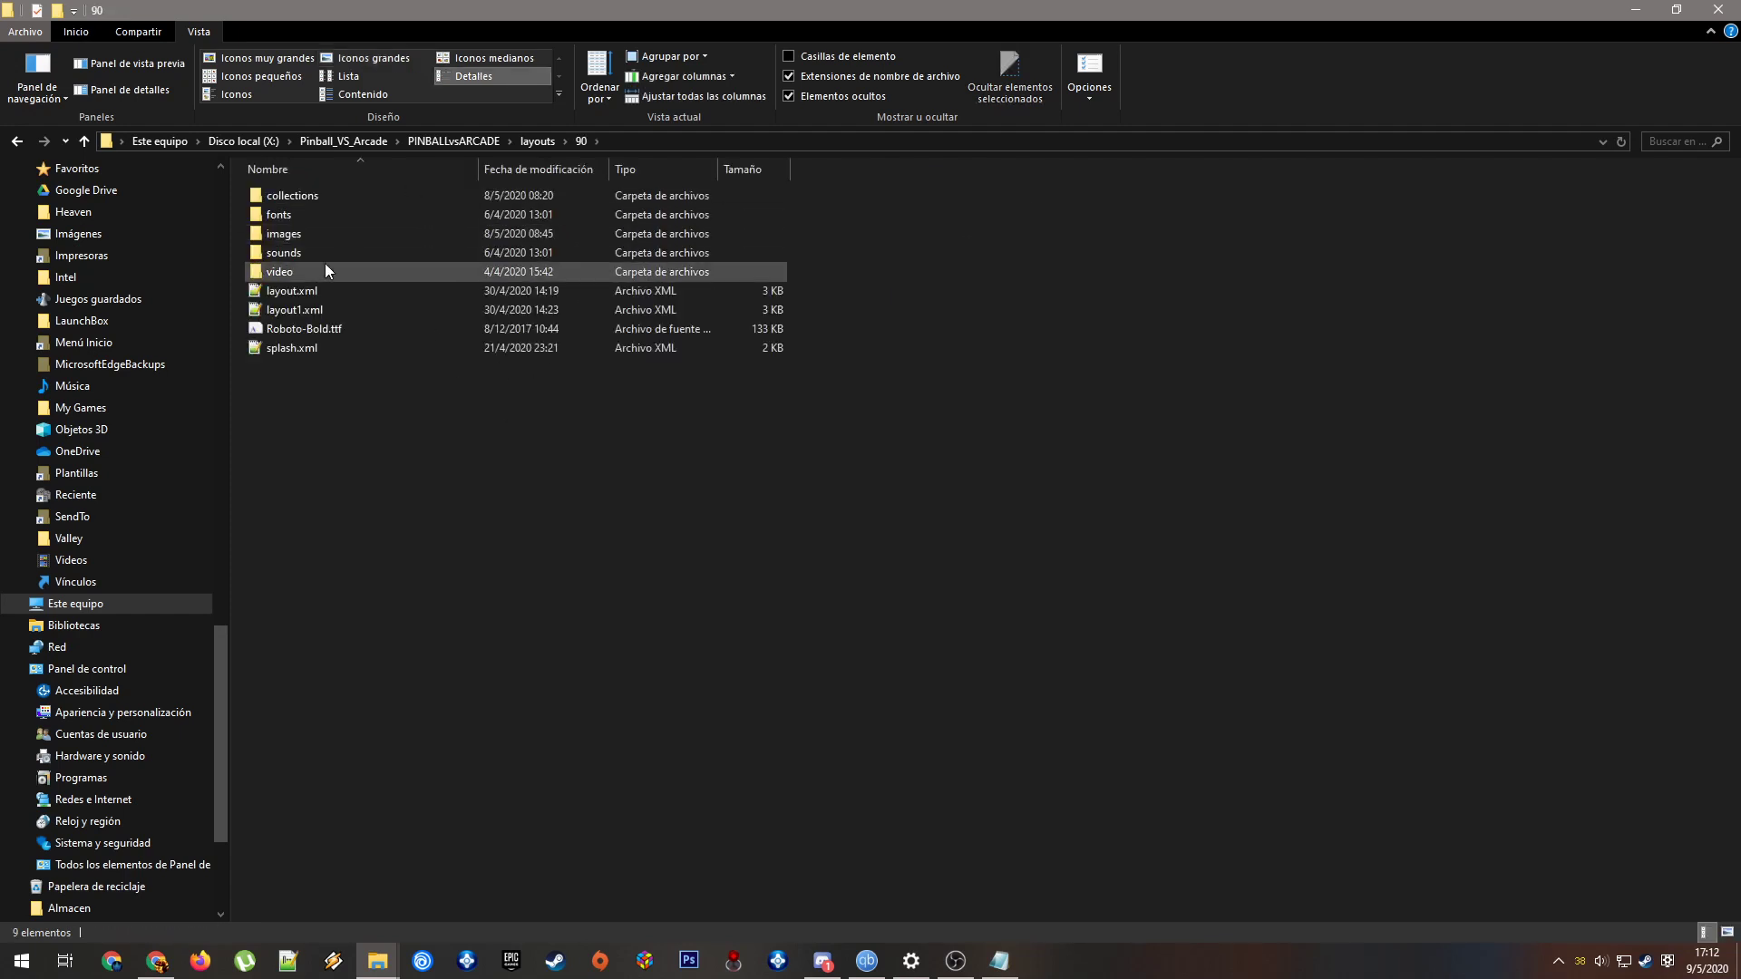
Drill from the 90 layout's collections folder into DS and open its layout folder
left_click(292, 291)
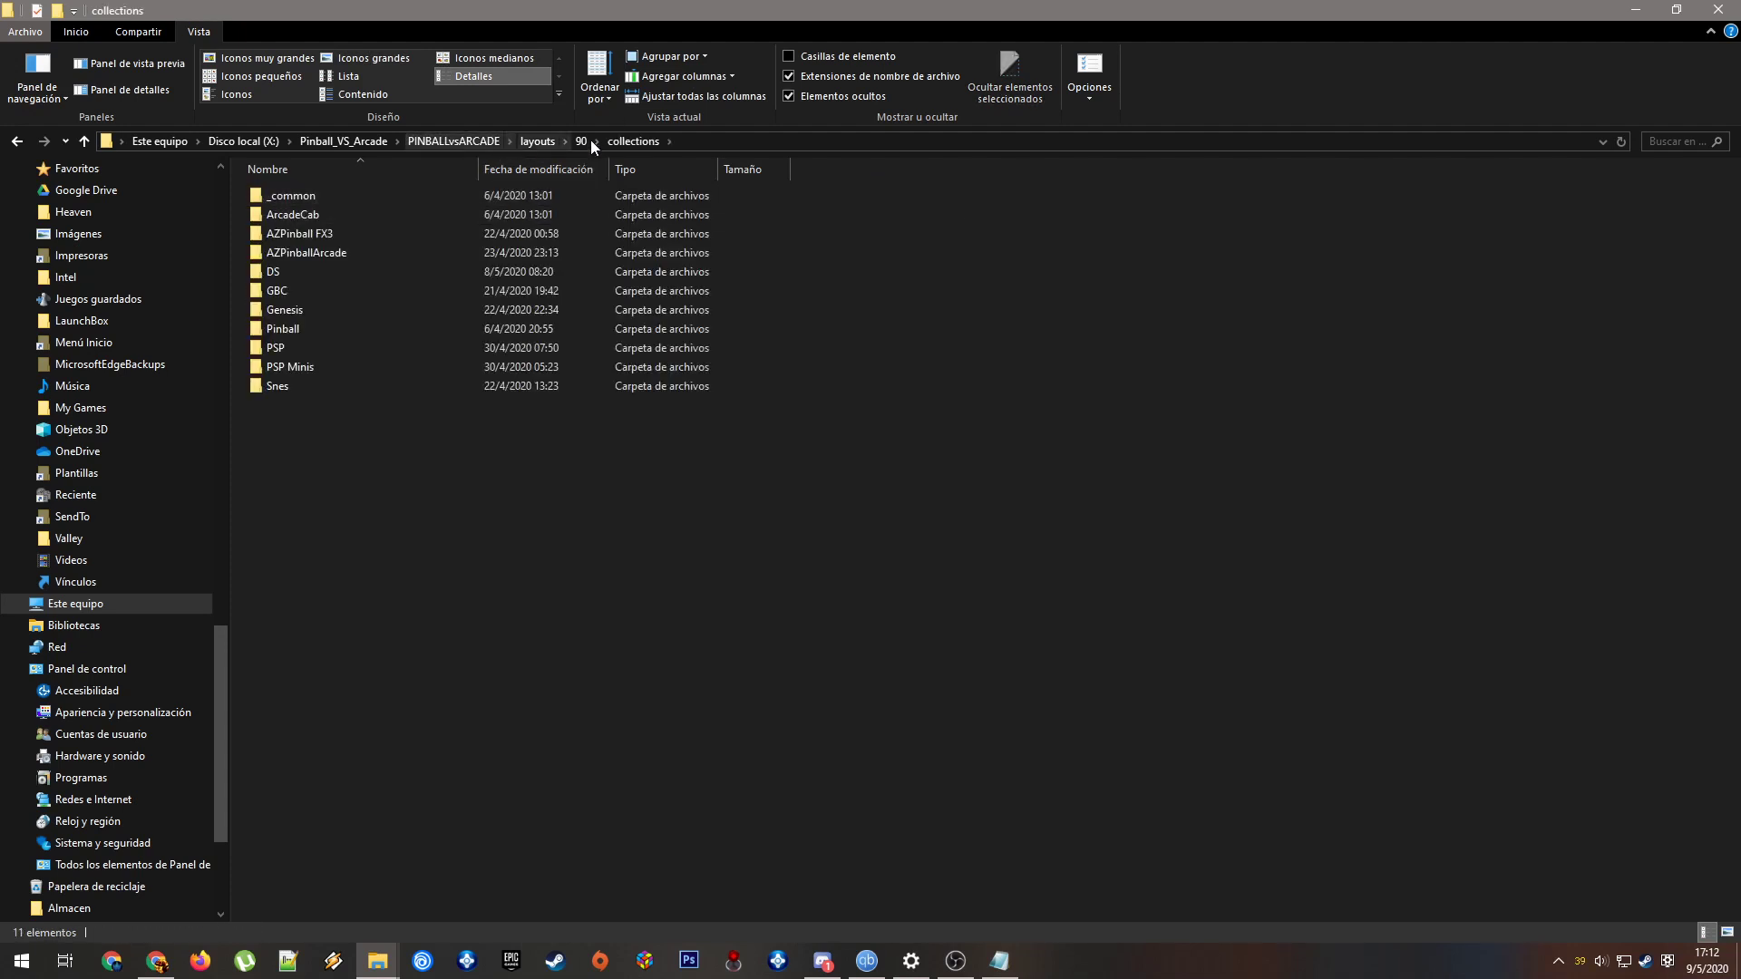
left_click(311, 214)
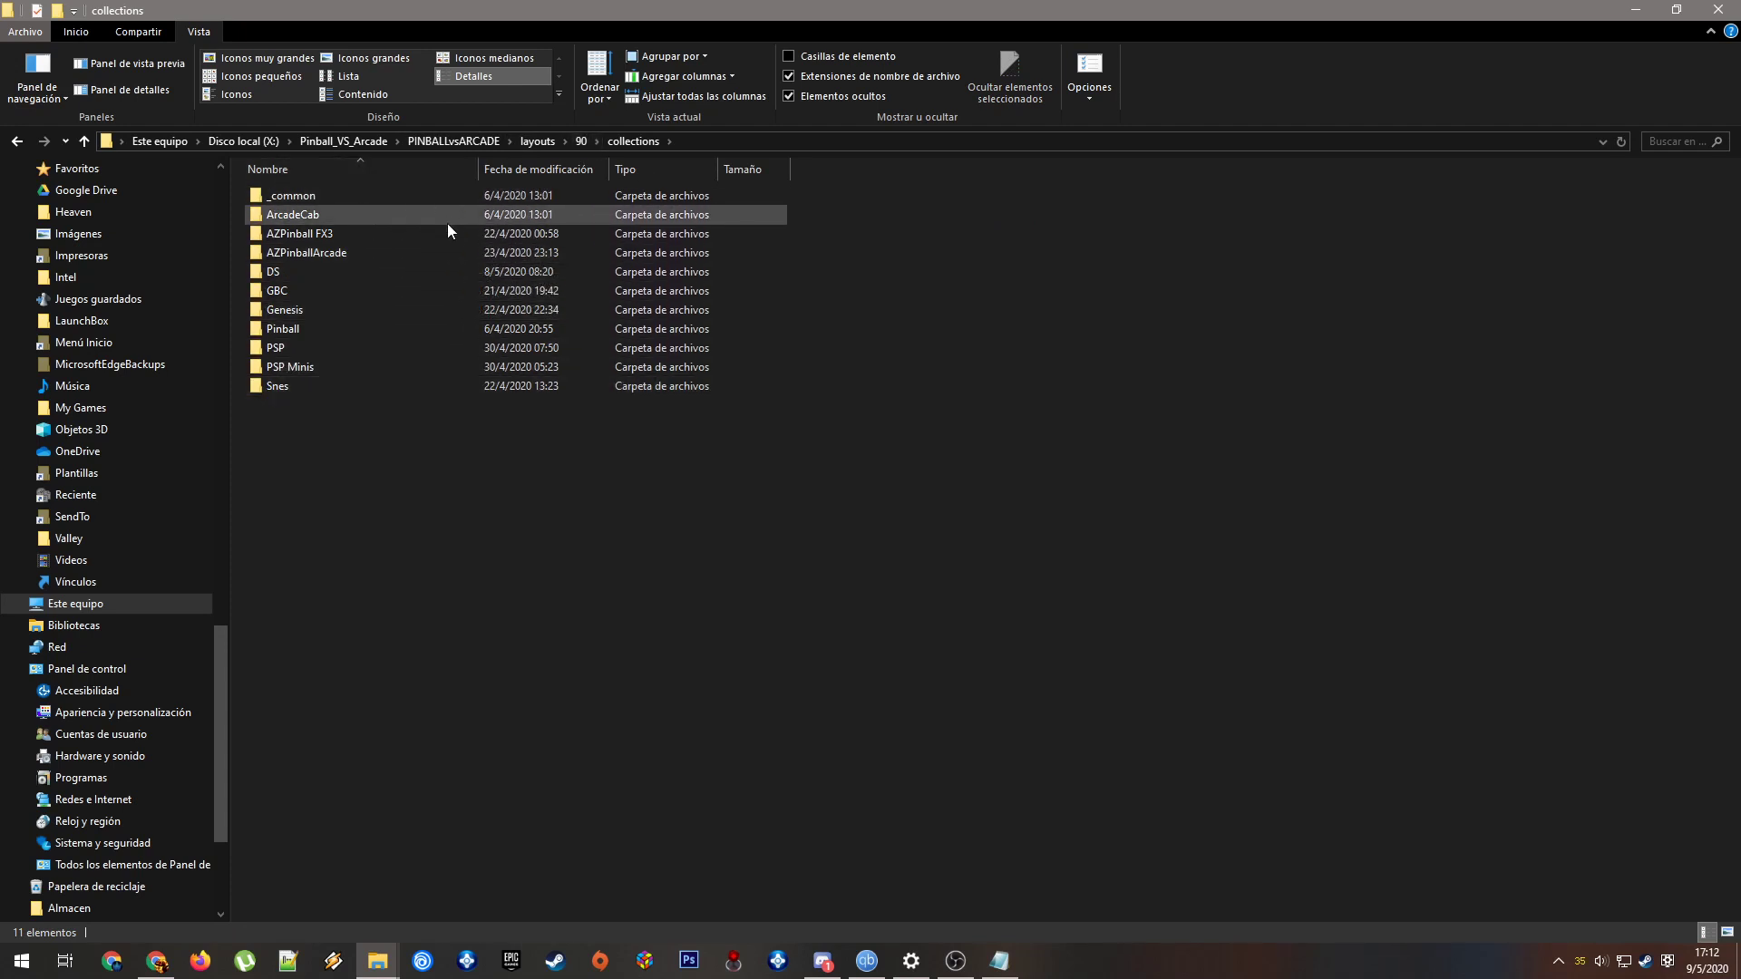
mouse_move(381, 222)
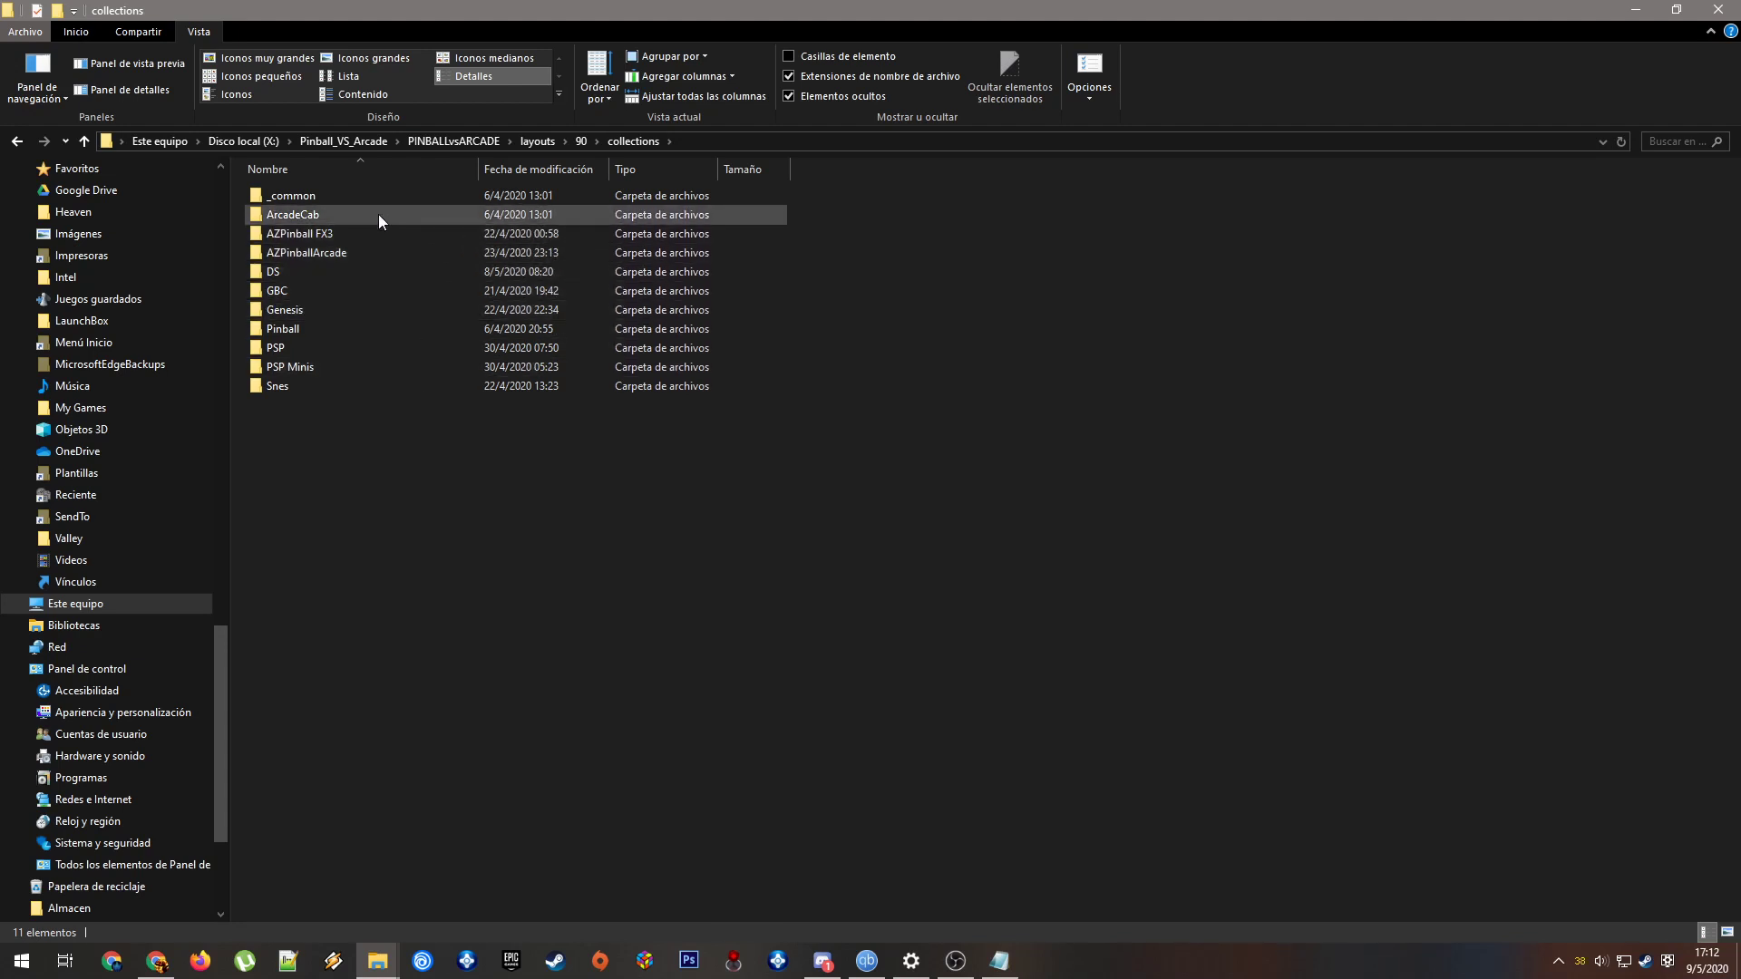
mouse_move(383, 233)
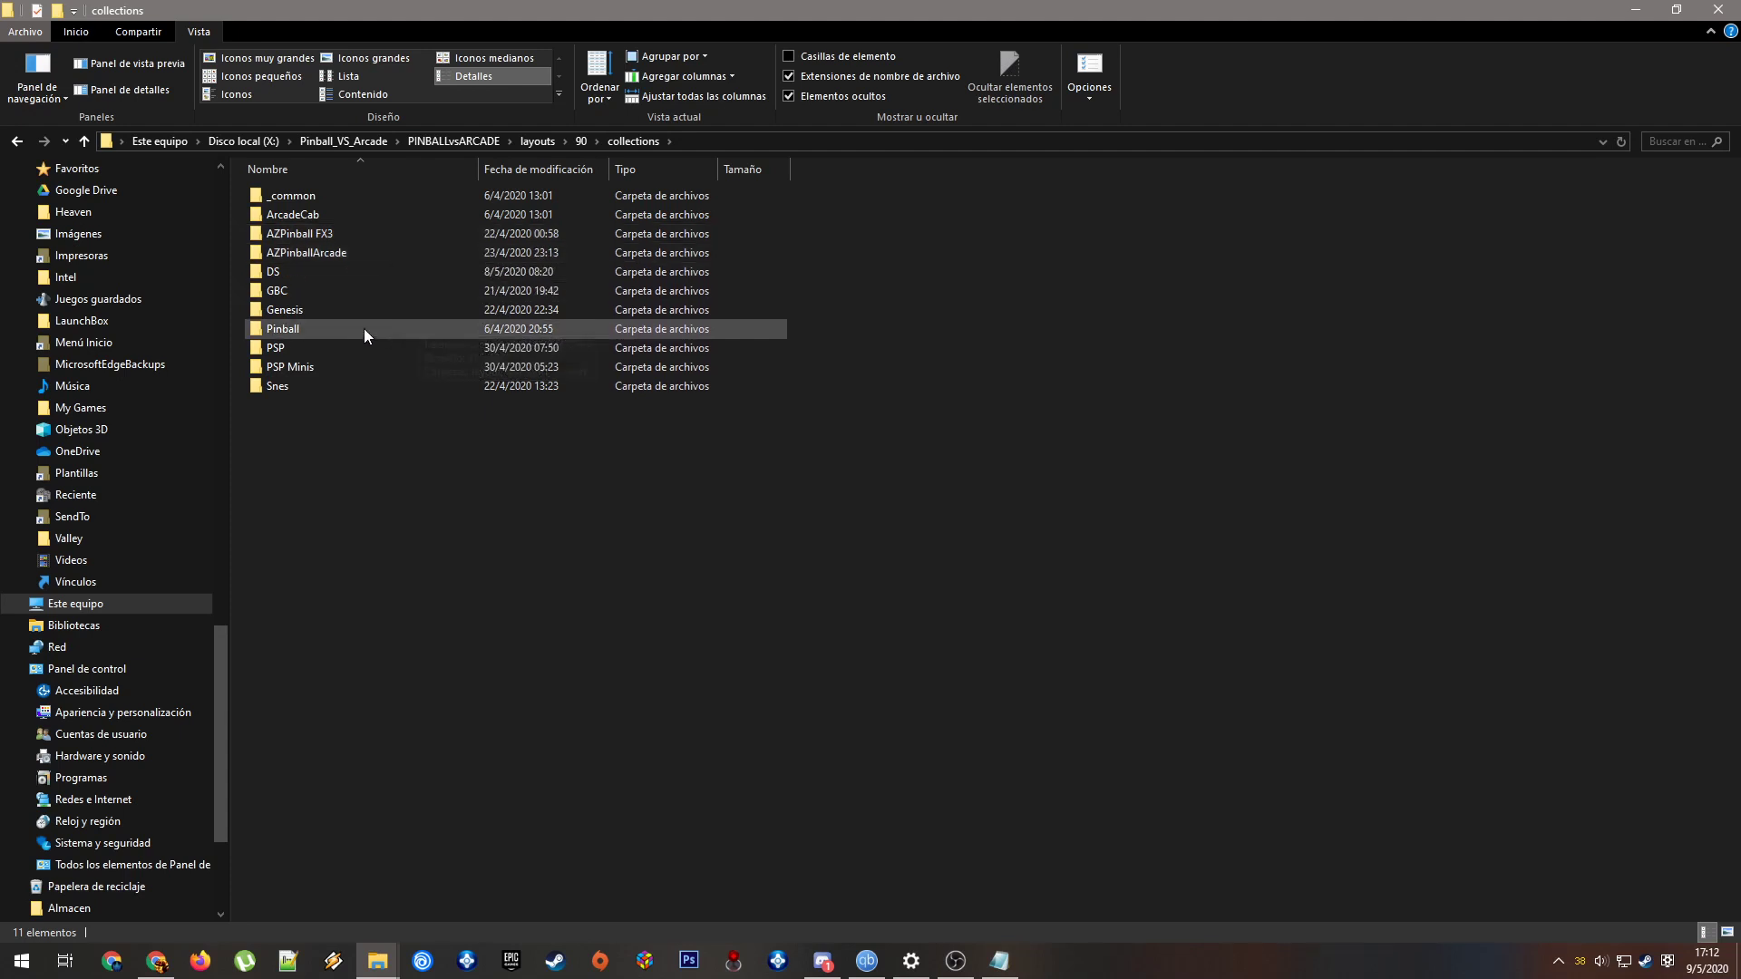
mouse_move(420, 367)
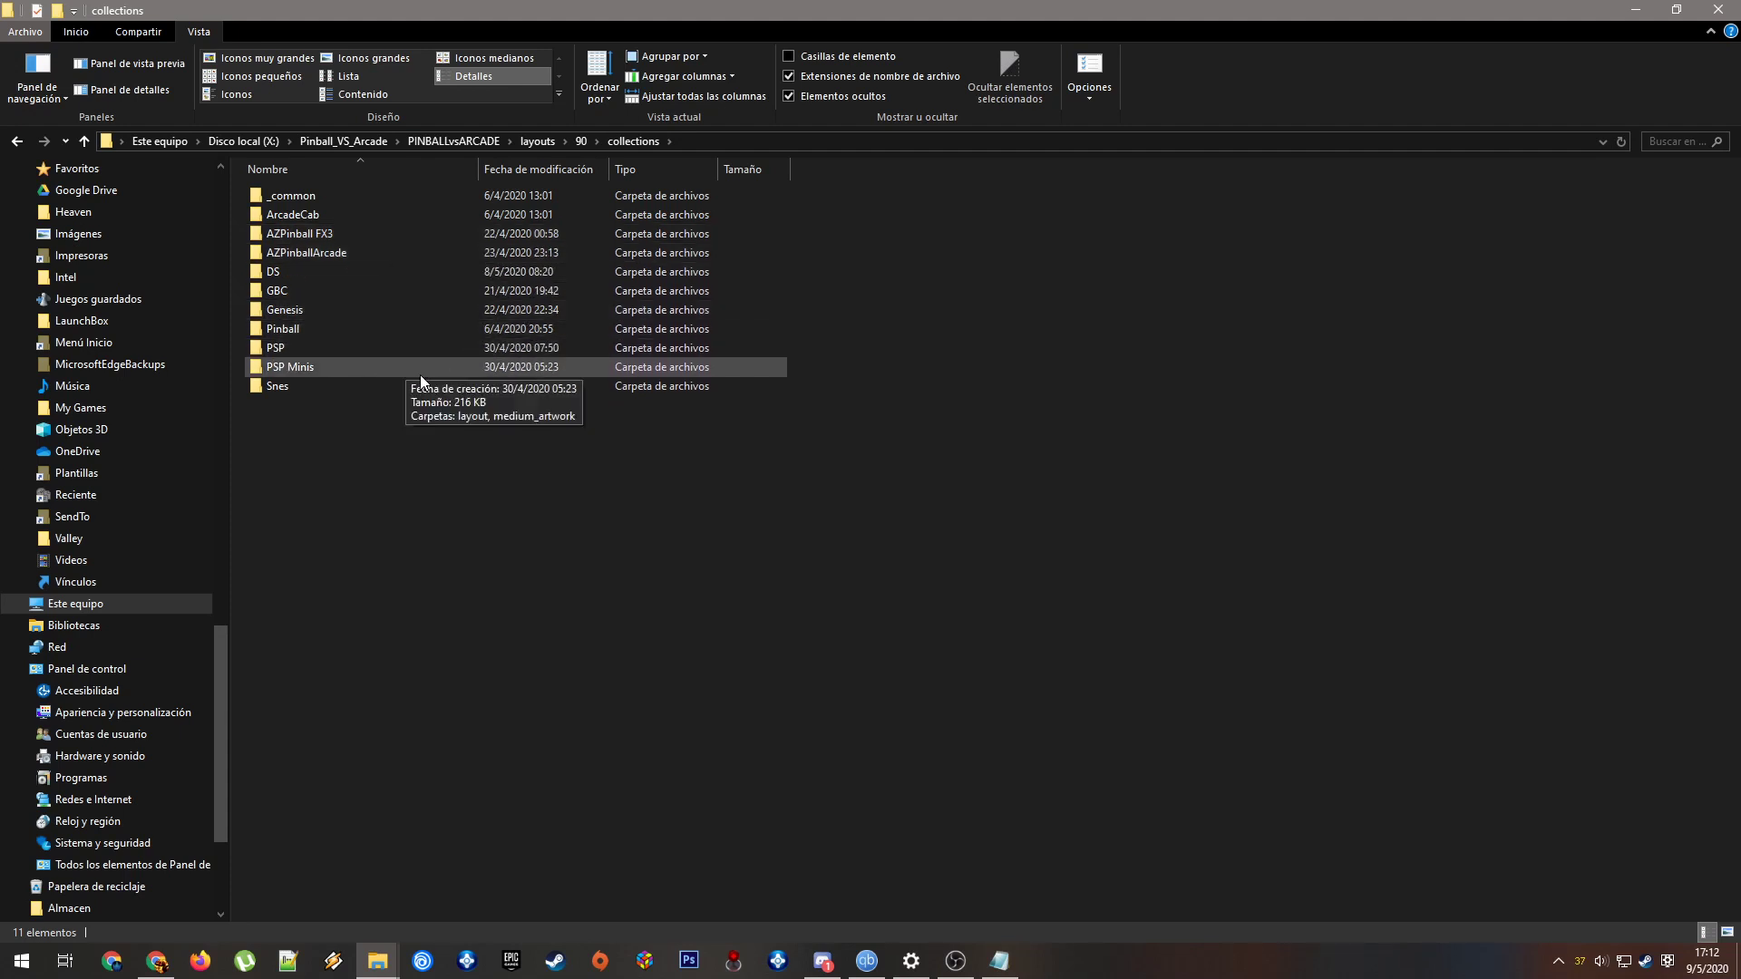
mouse_move(475, 432)
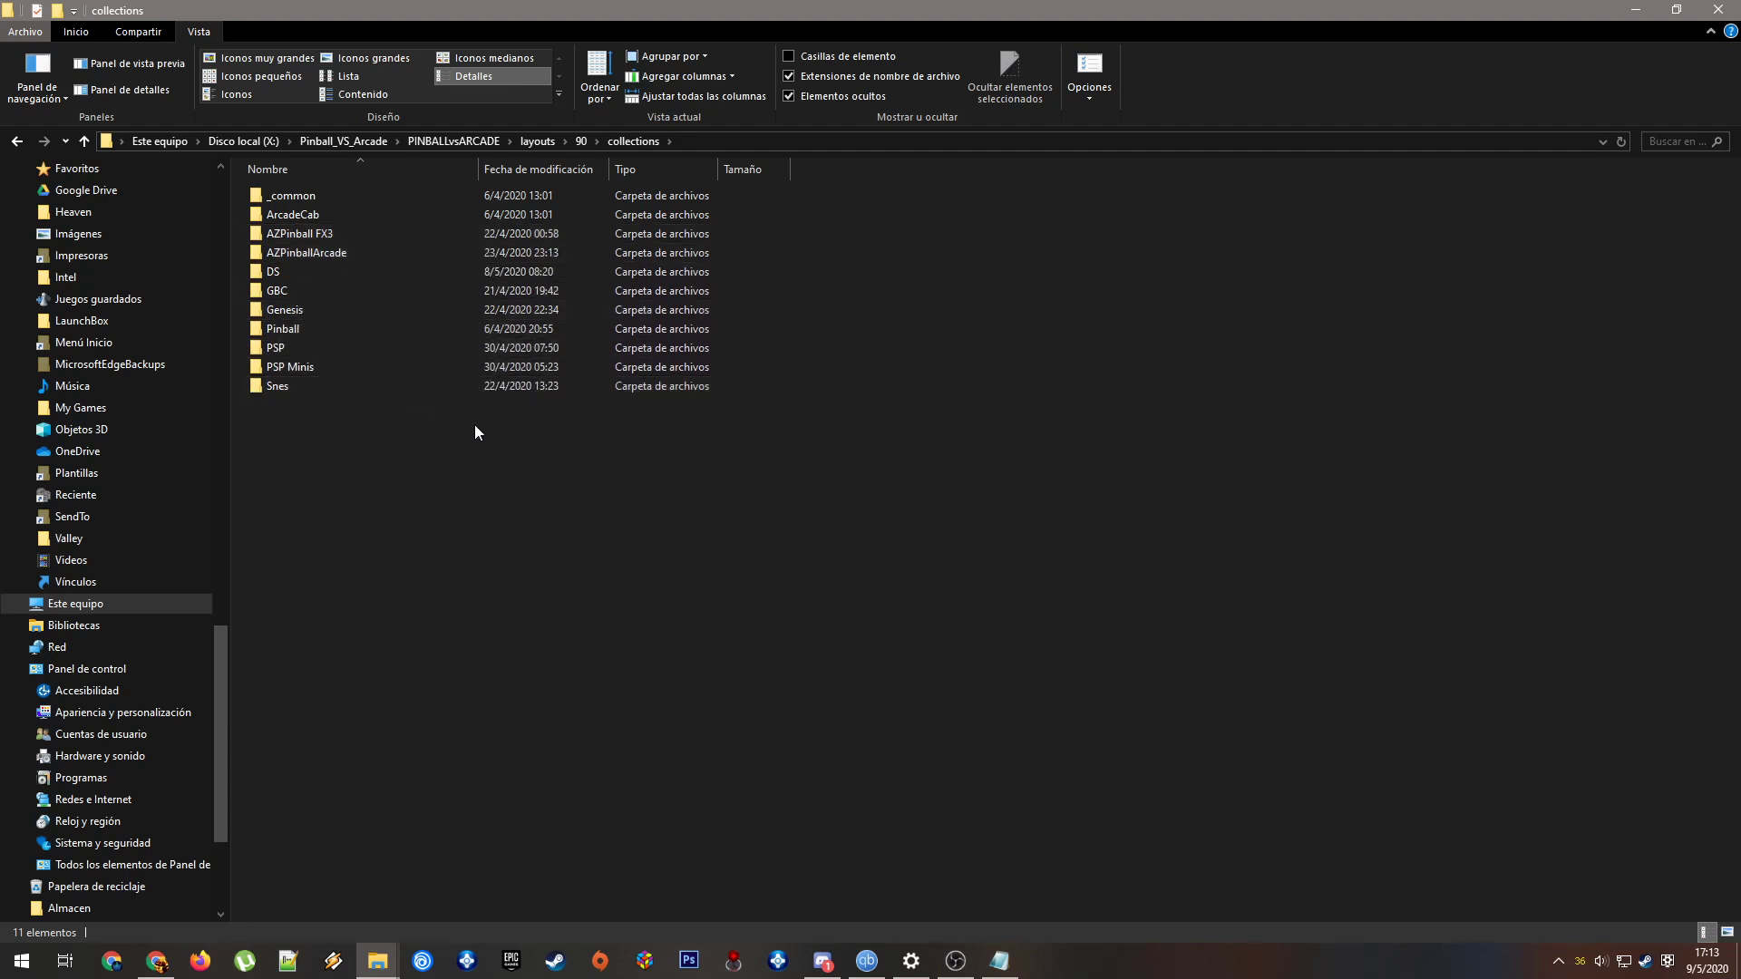
mouse_move(544, 474)
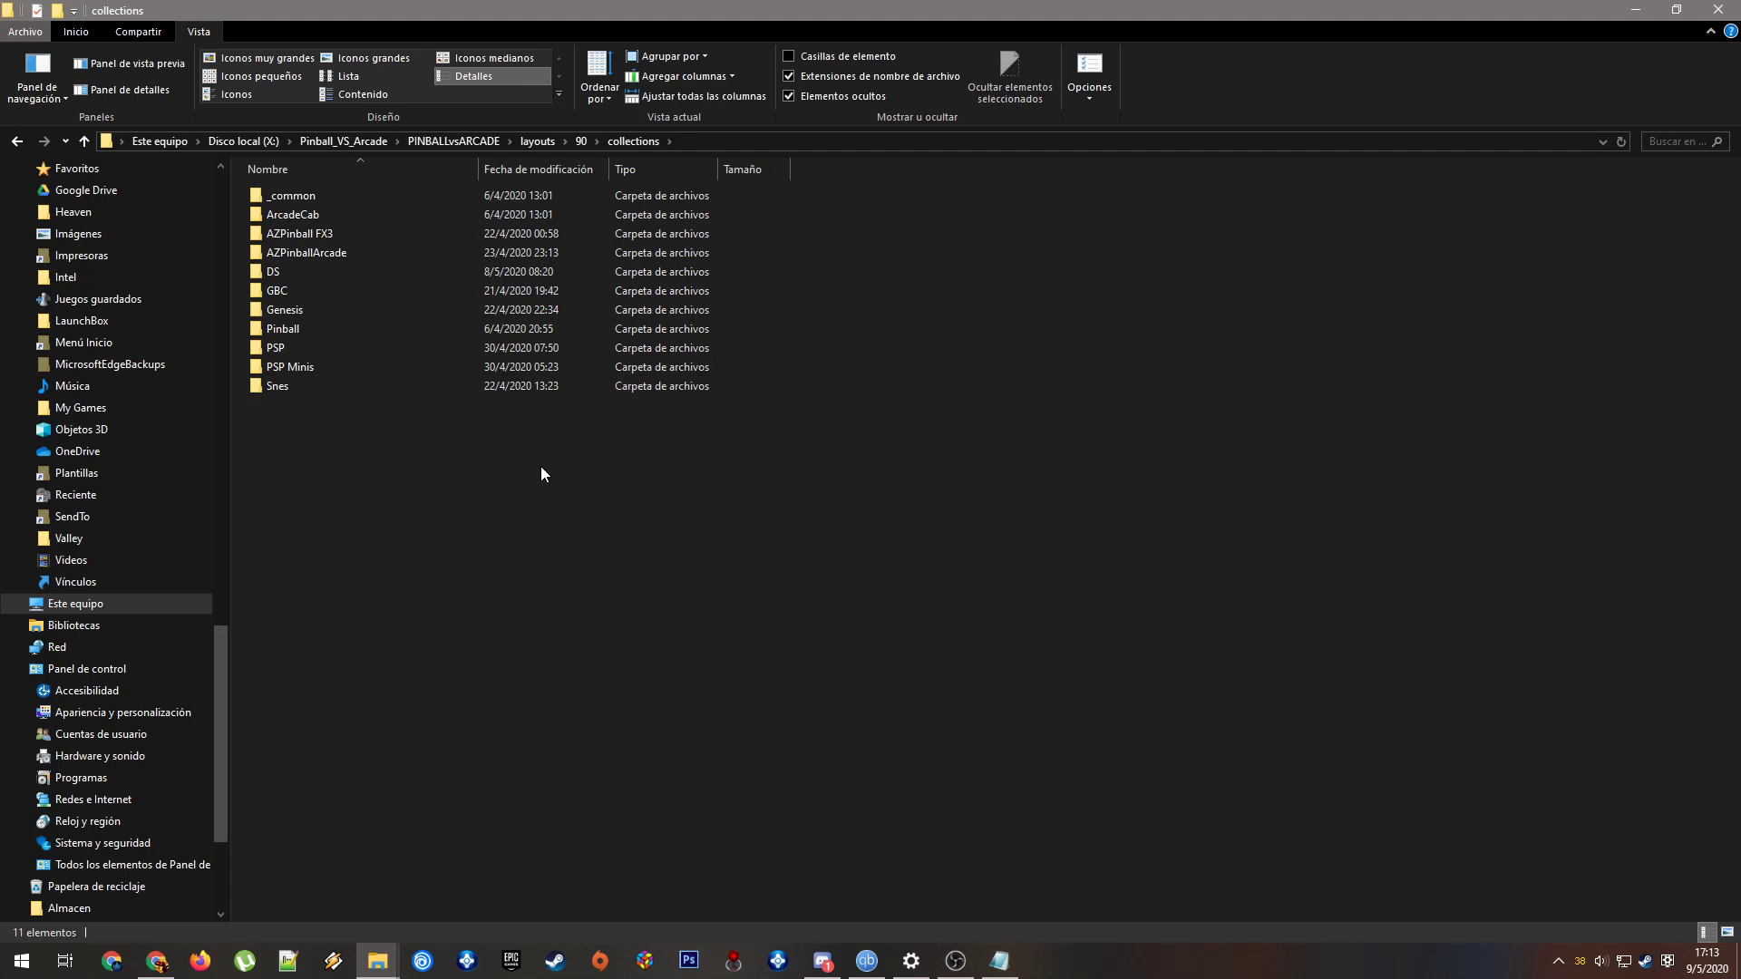
left_click(284, 310)
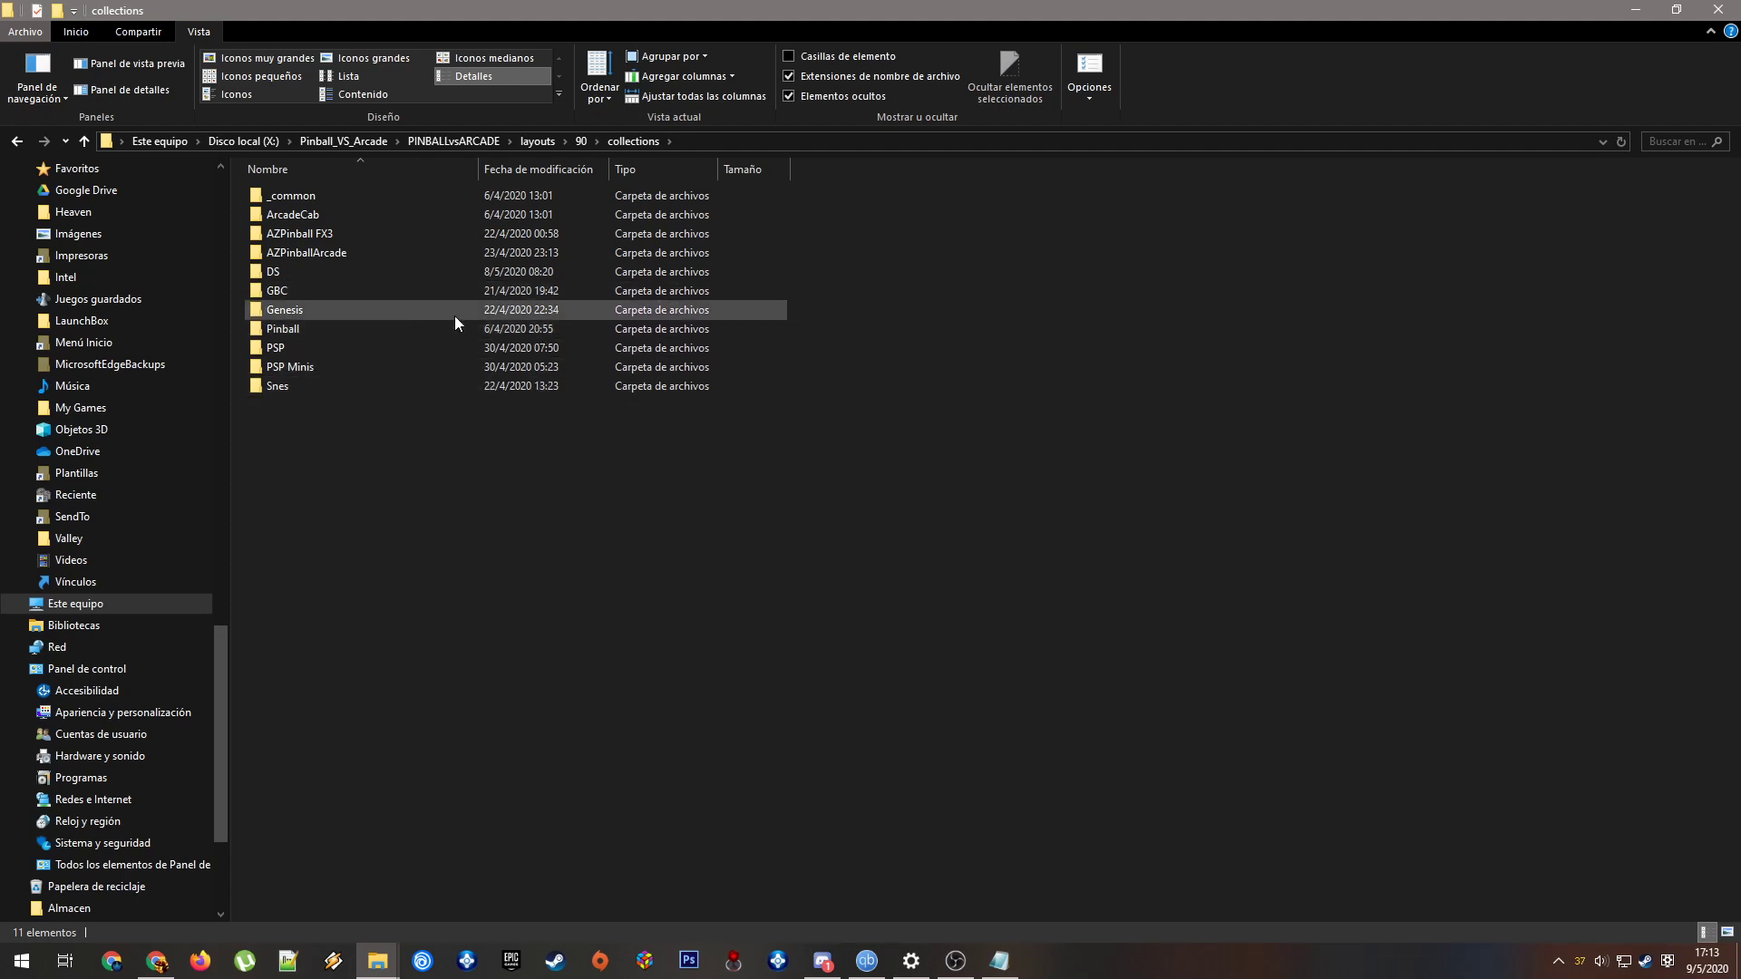
left_click(291, 214)
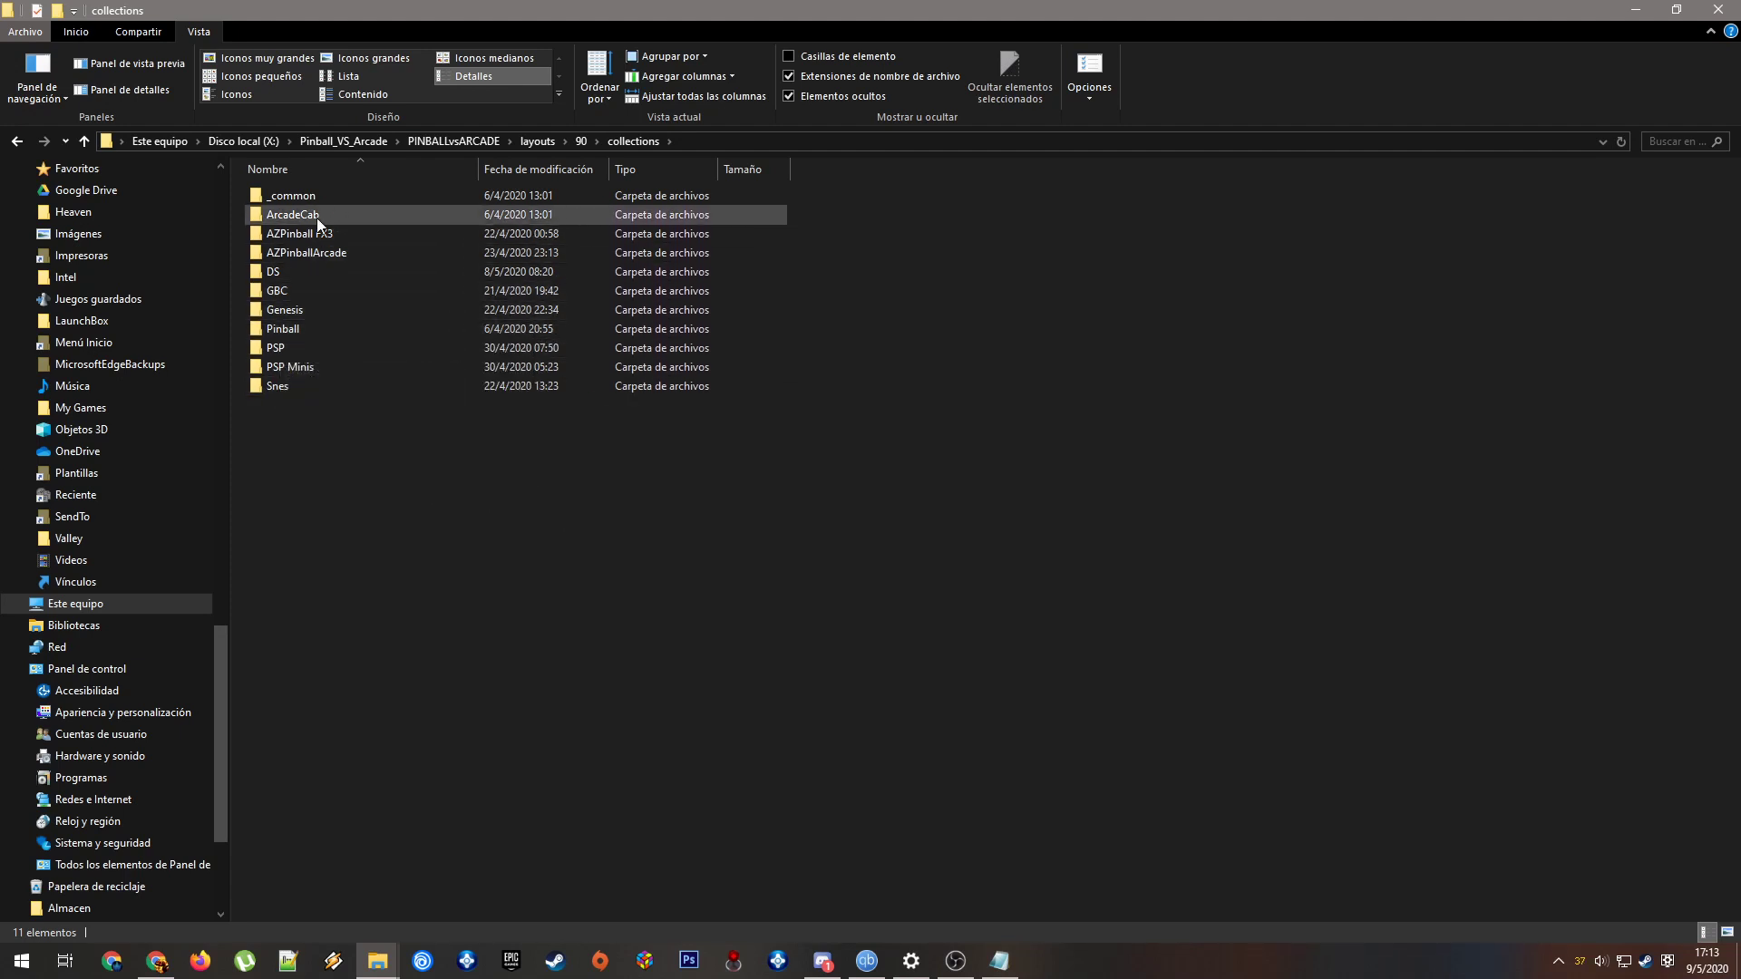
mouse_move(330, 218)
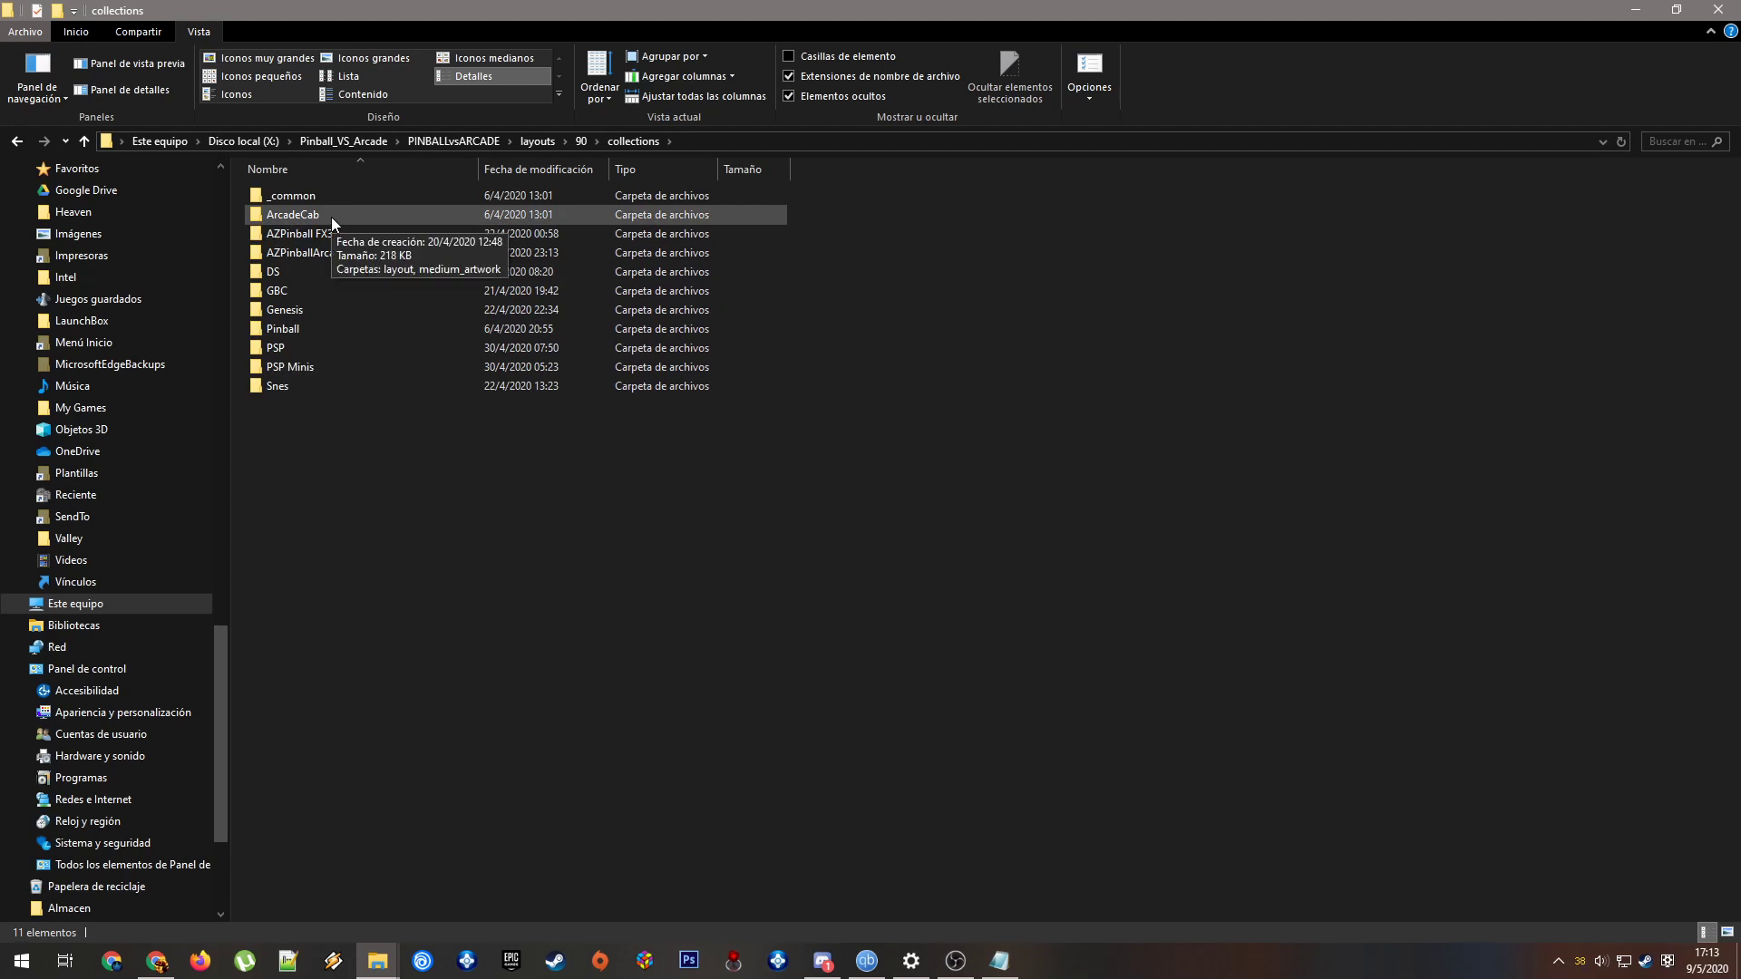
mouse_move(396, 274)
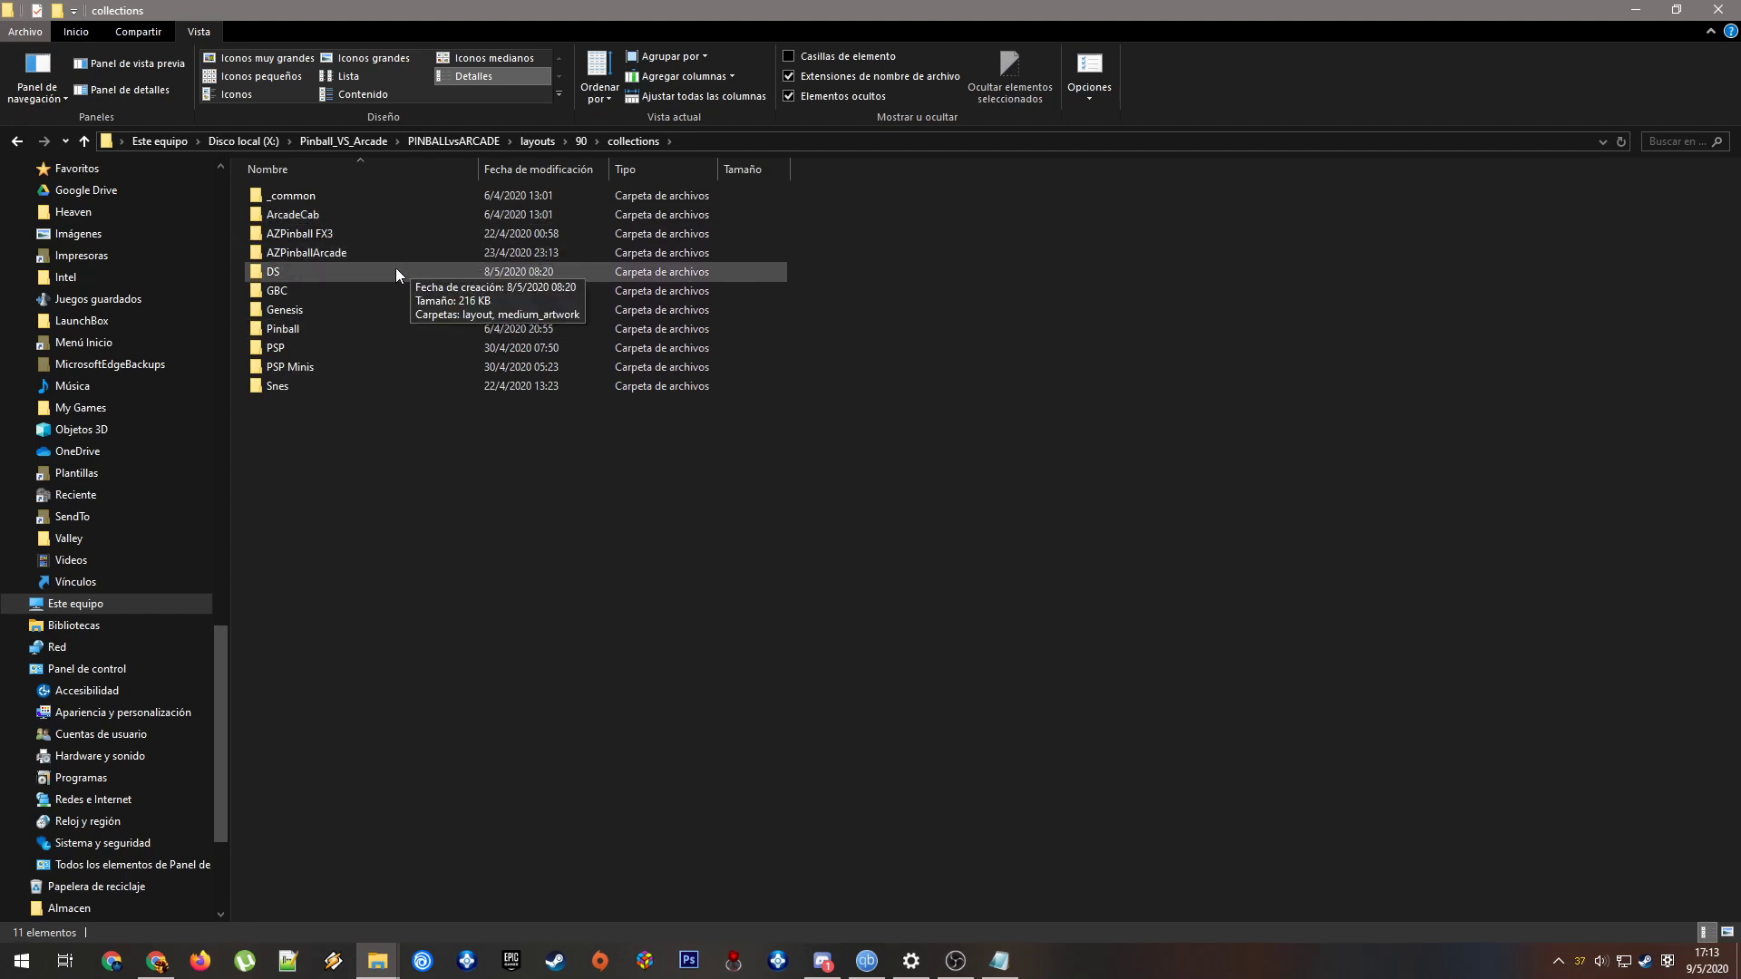
double_click(273, 271)
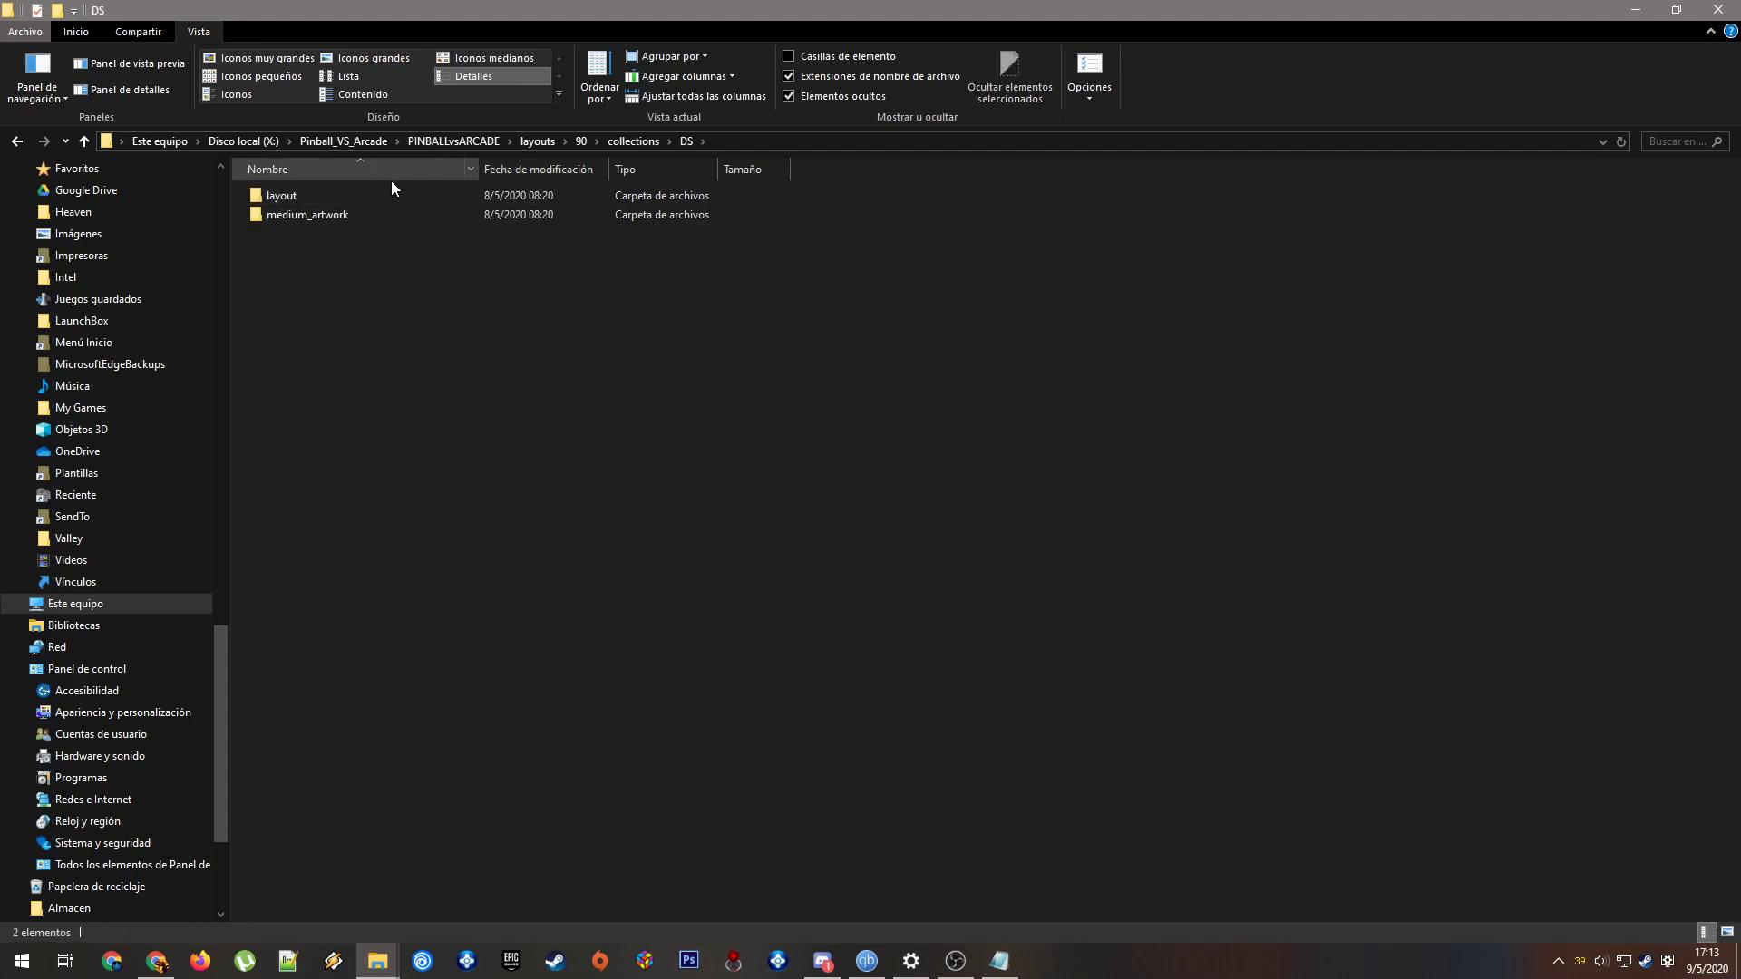
left_click(322, 196)
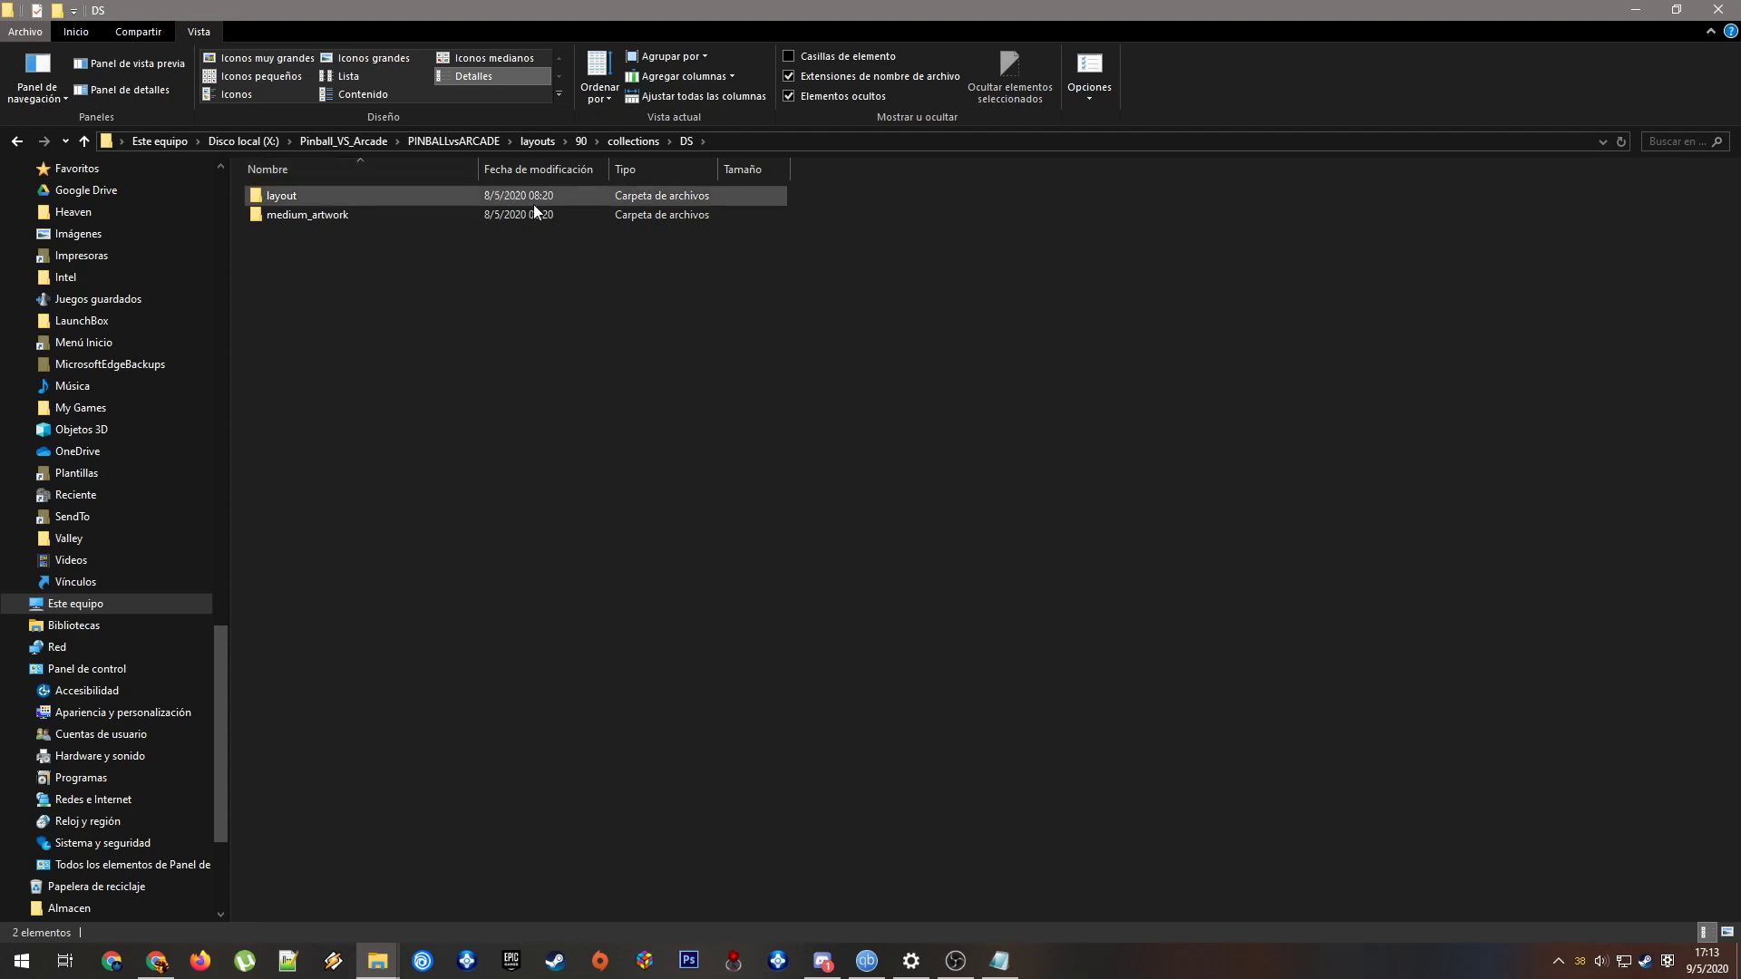
left_click(333, 214)
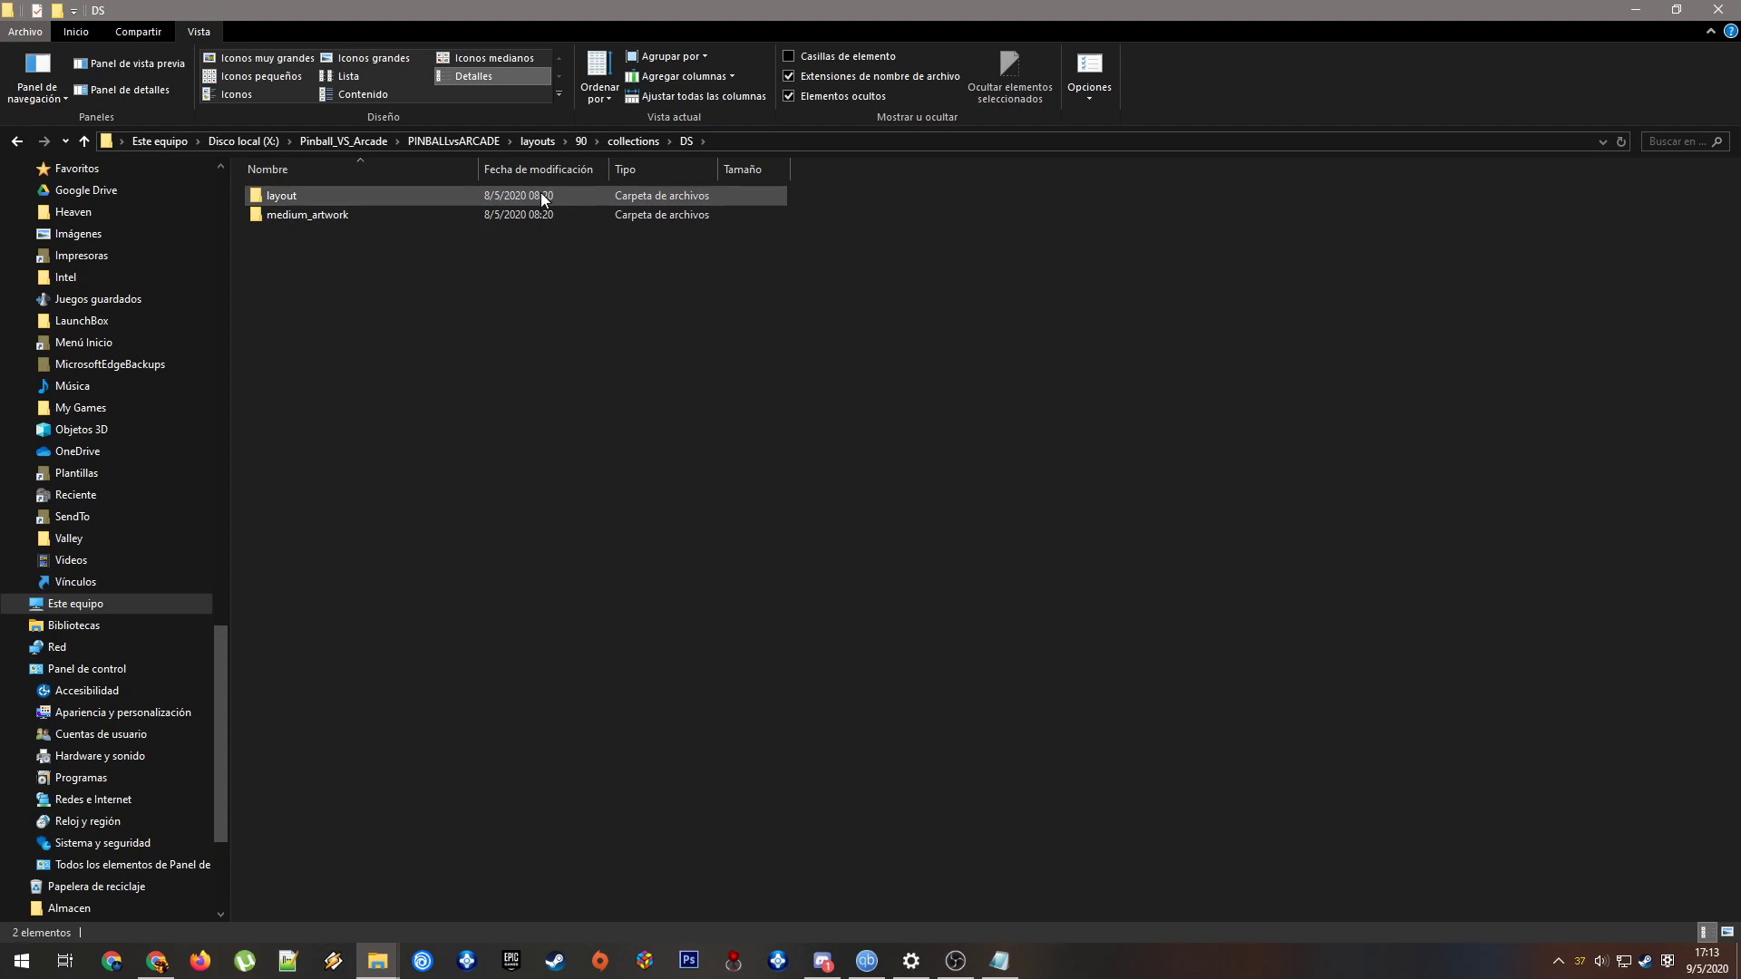
mouse_move(528, 206)
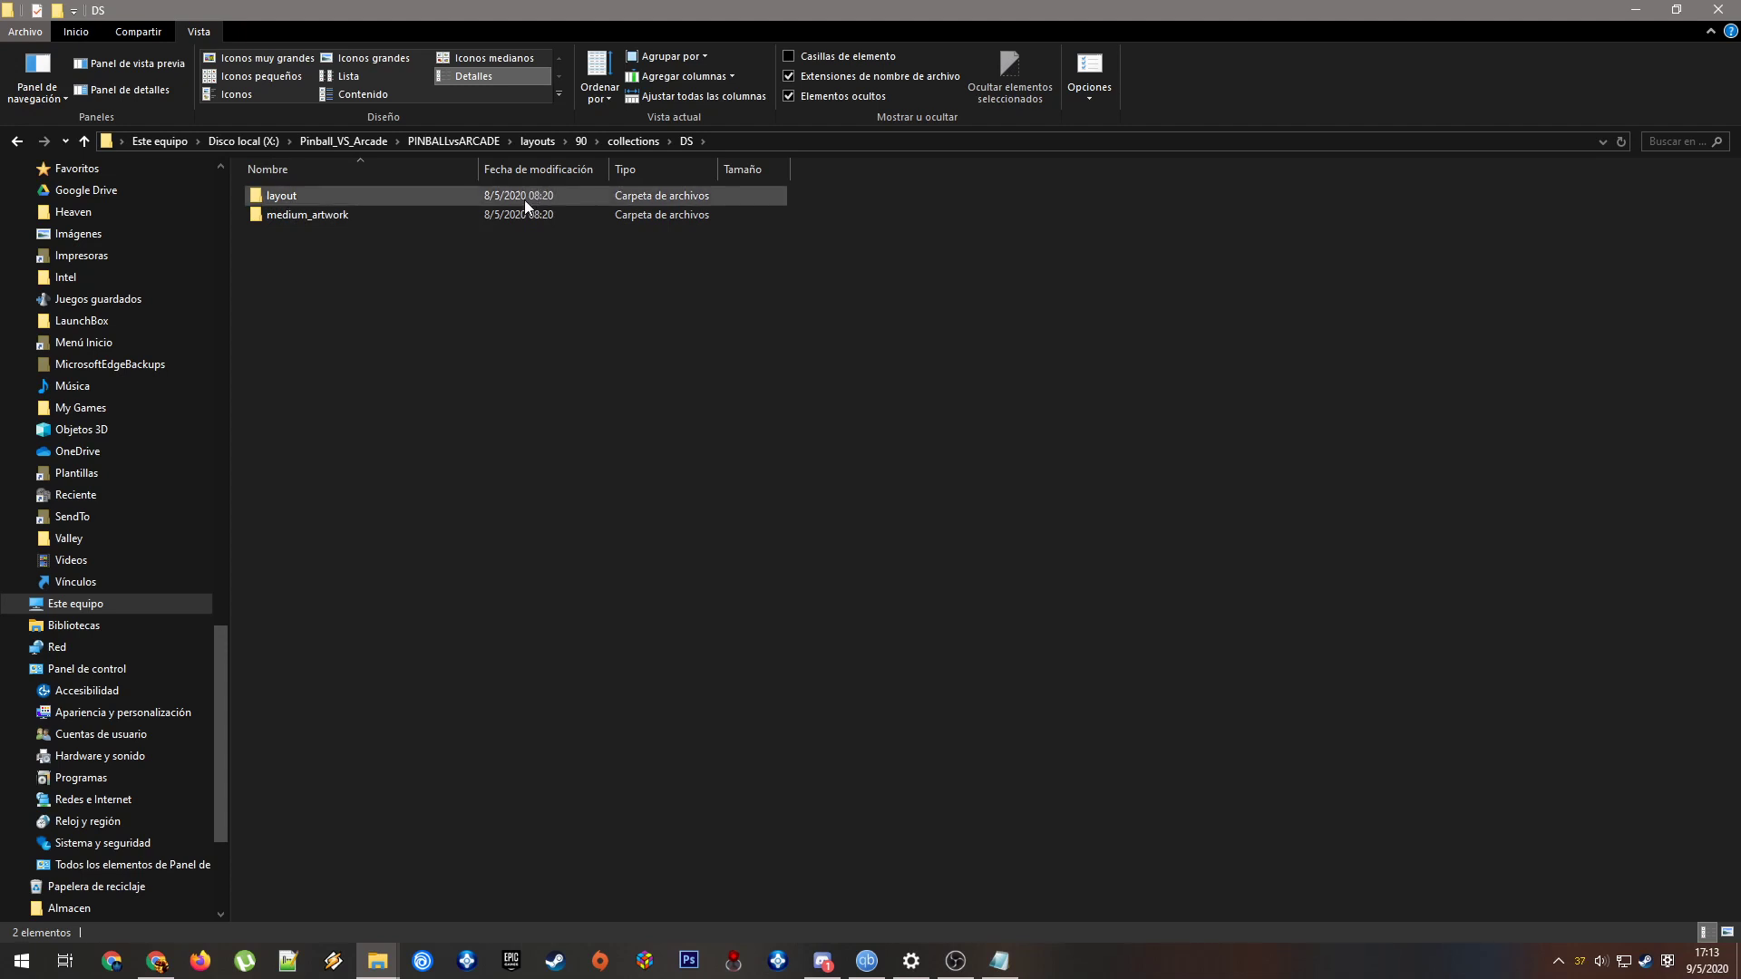
double_click(281, 196)
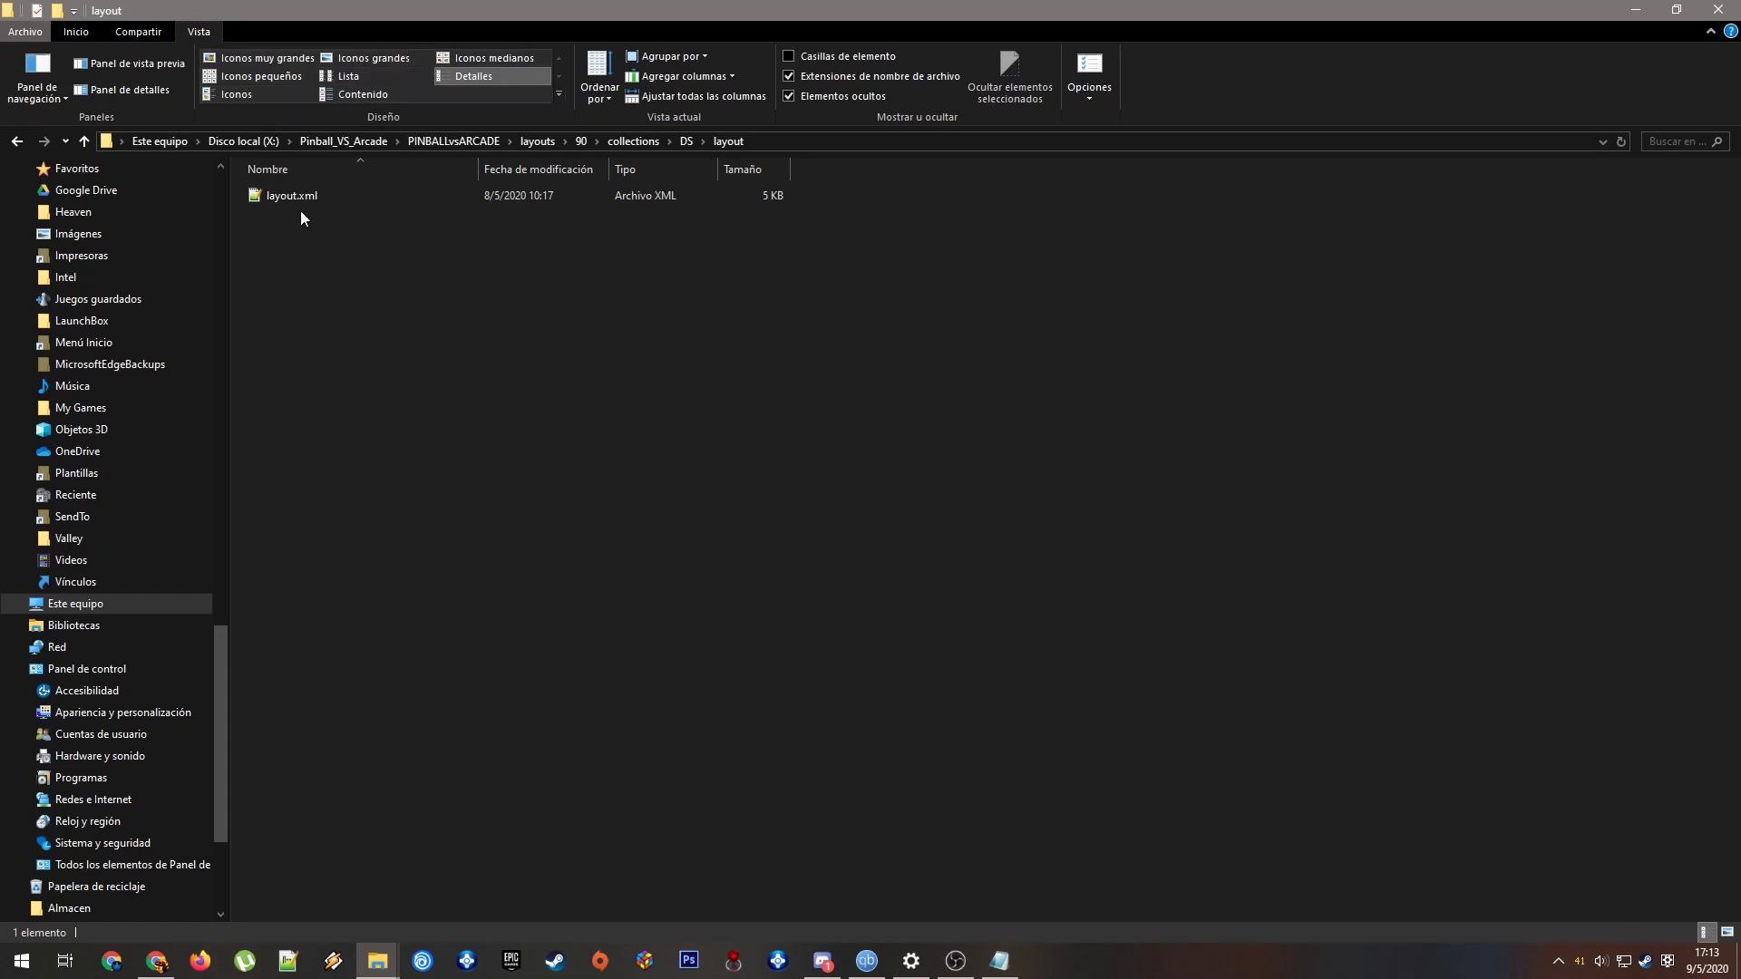
Open the DS layout.xml in Notepad++ and select 'Background' in the video source
double_click(292, 196)
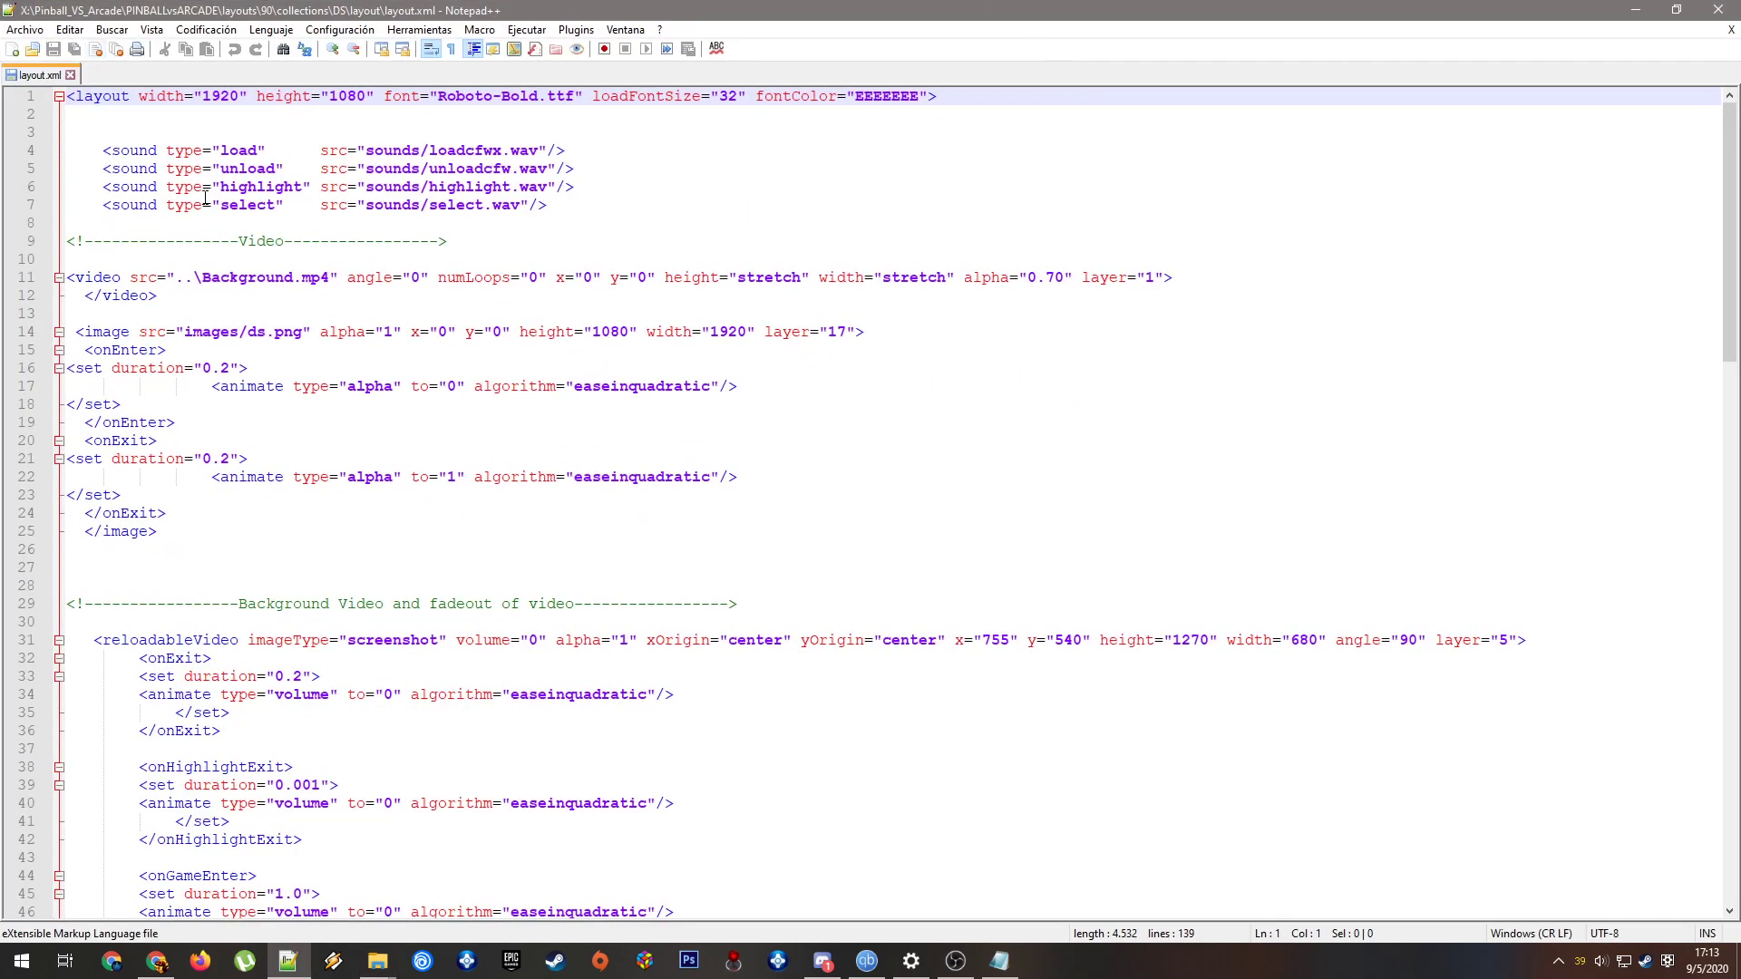
mouse_move(511, 297)
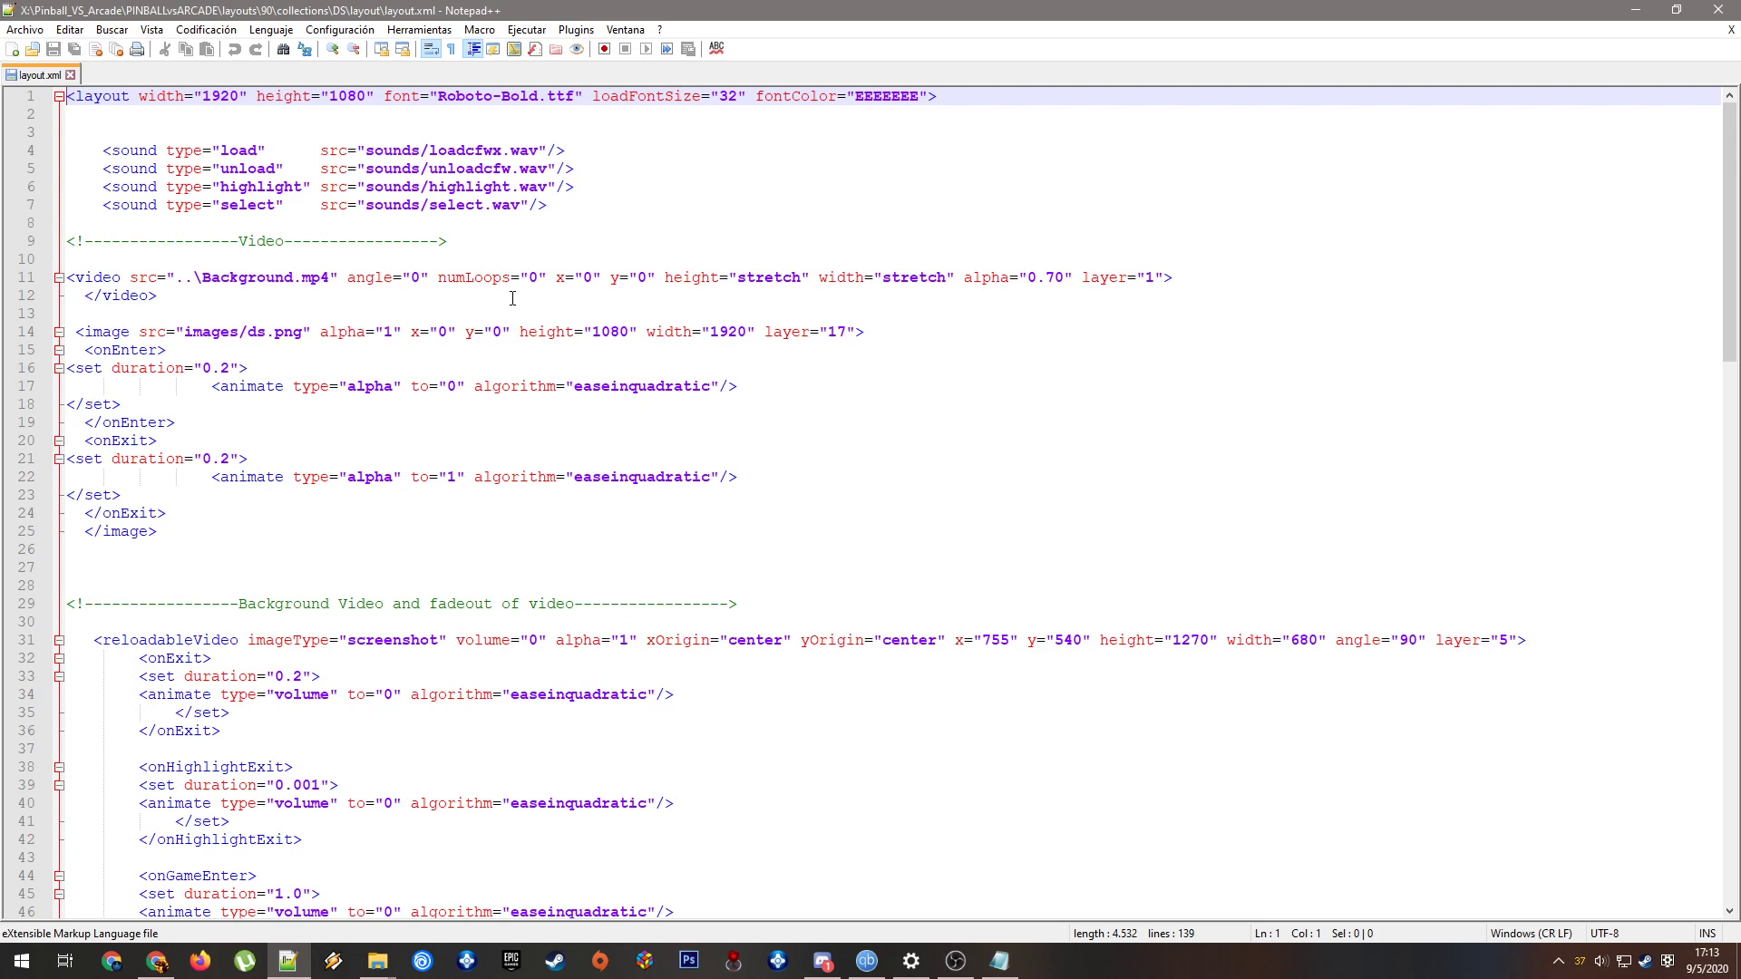
mouse_move(59, 245)
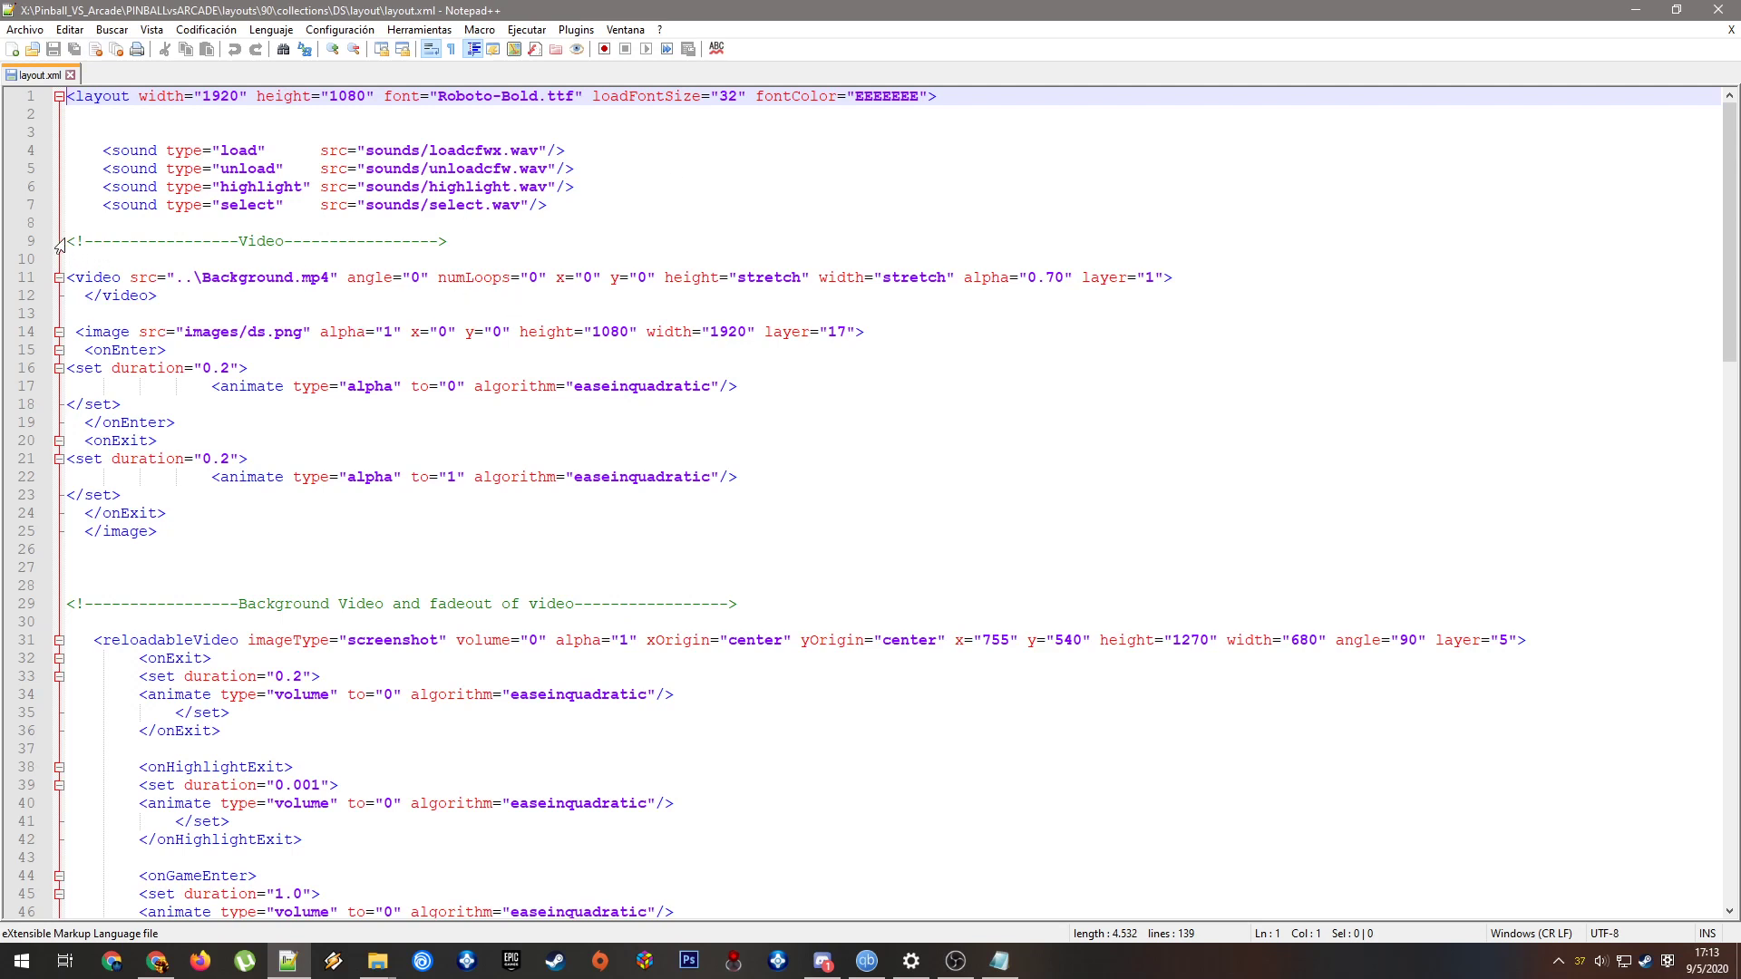
left_click(441, 532)
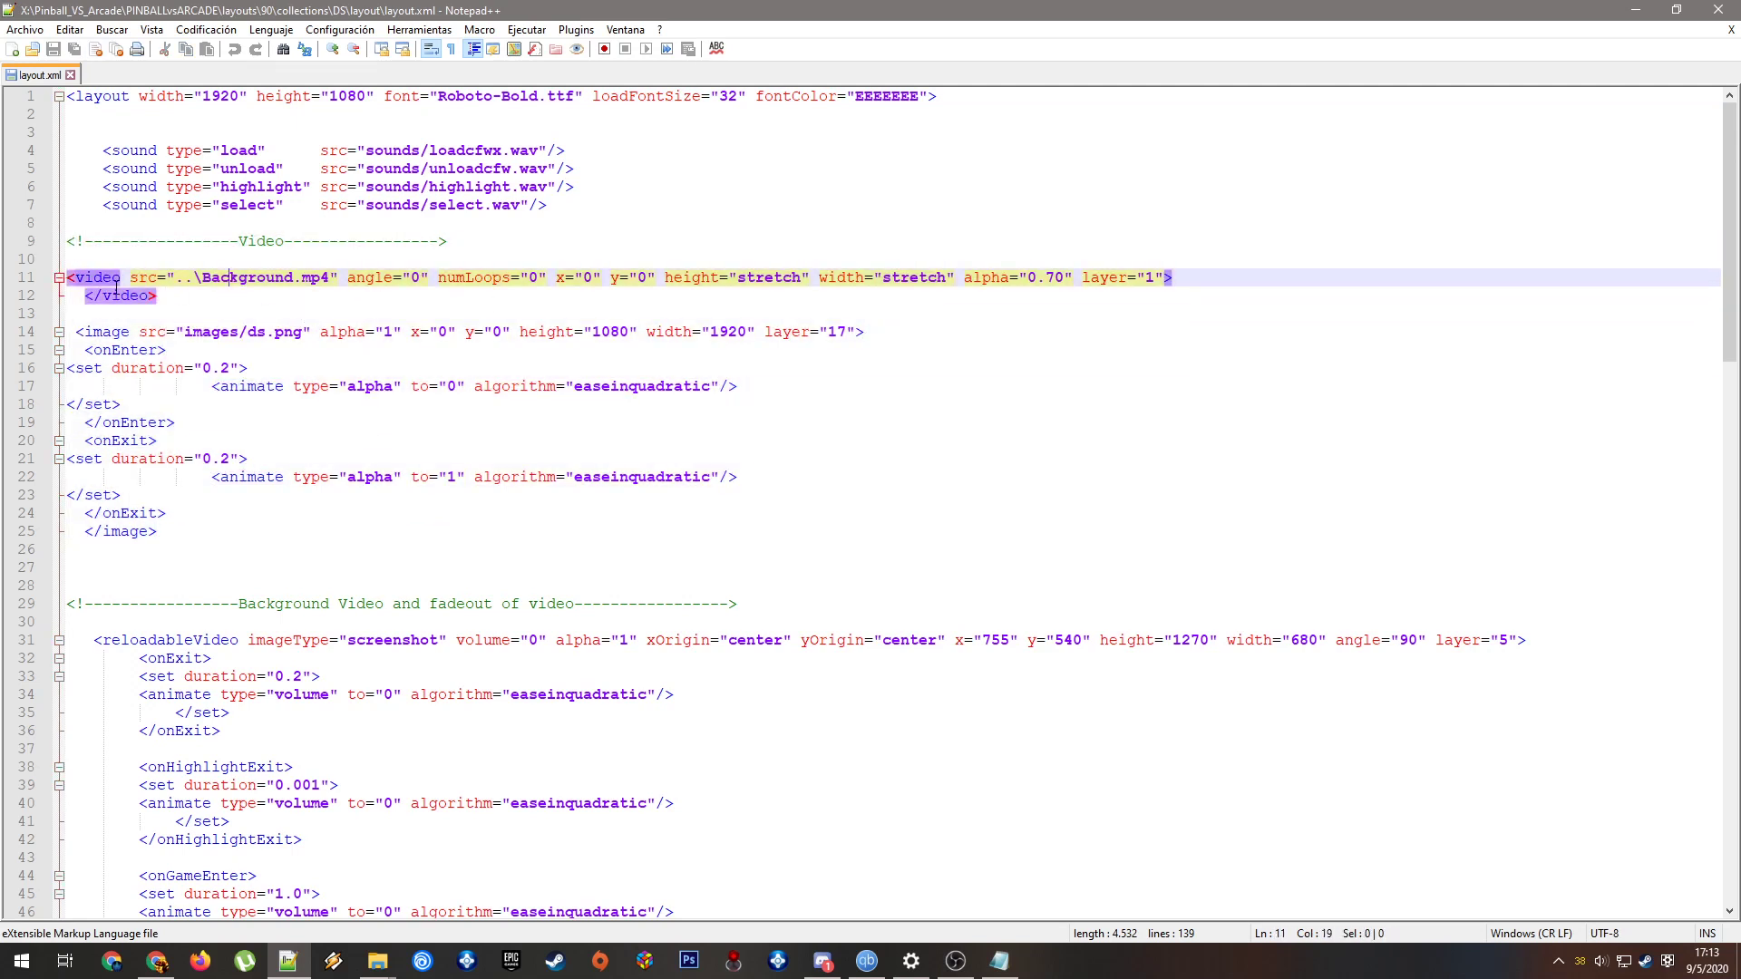
double_click(246, 277)
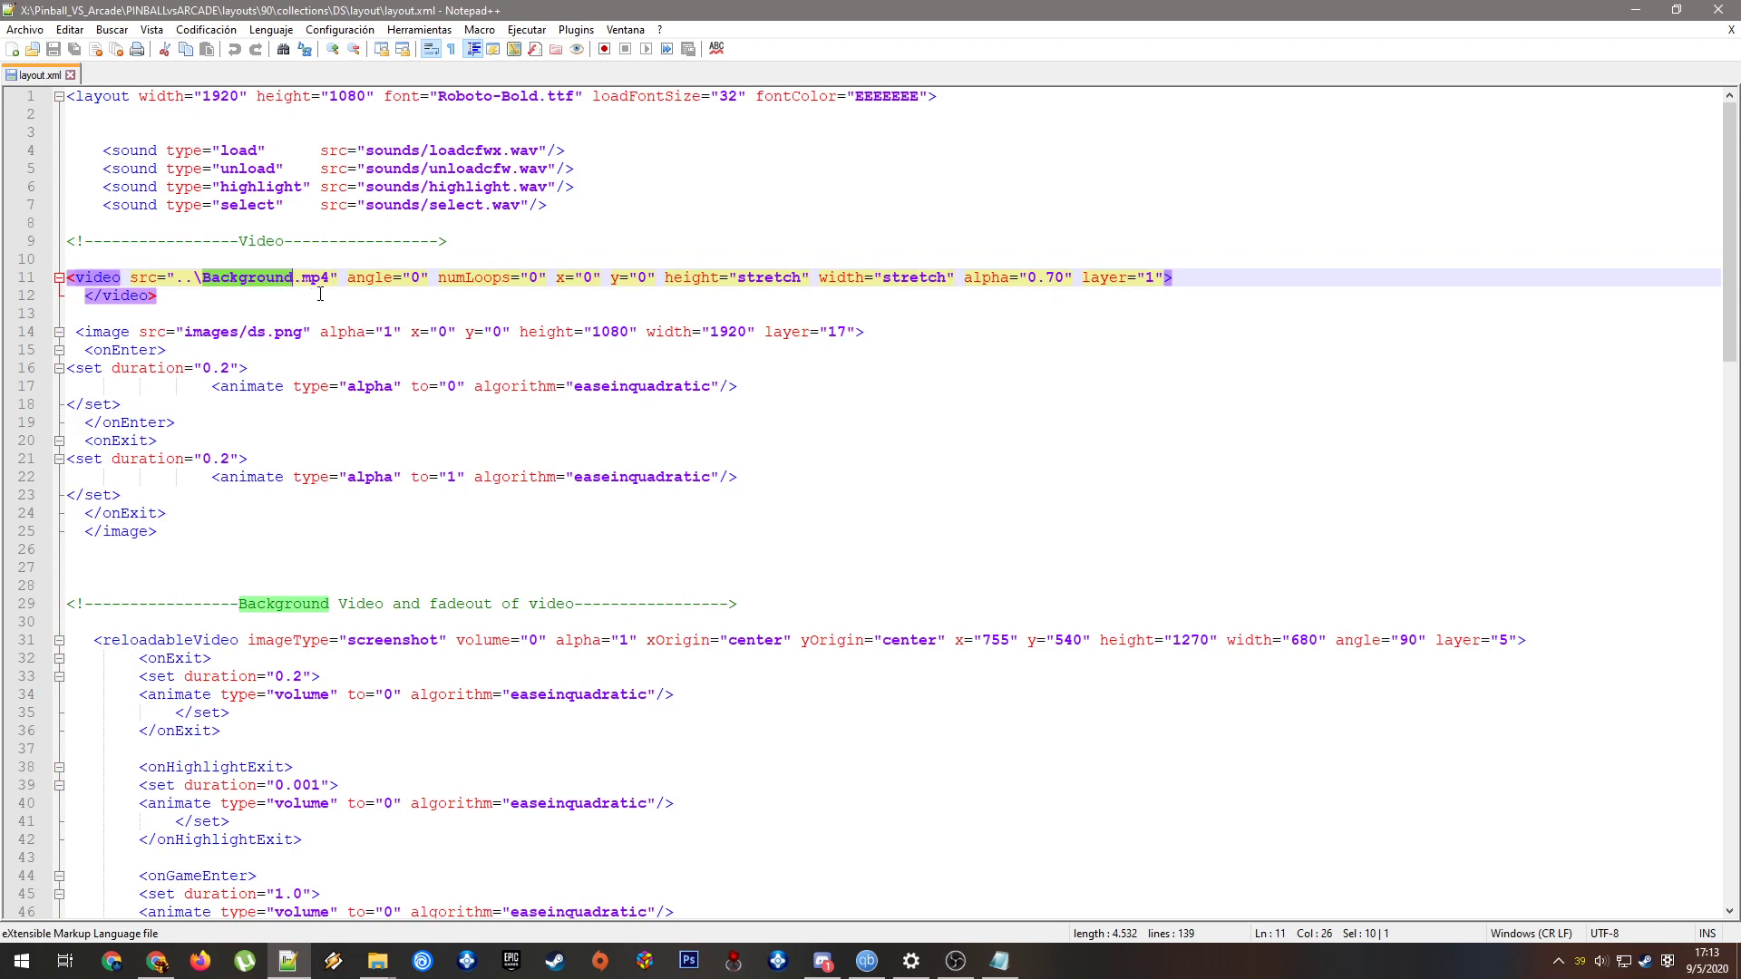
mouse_move(668, 321)
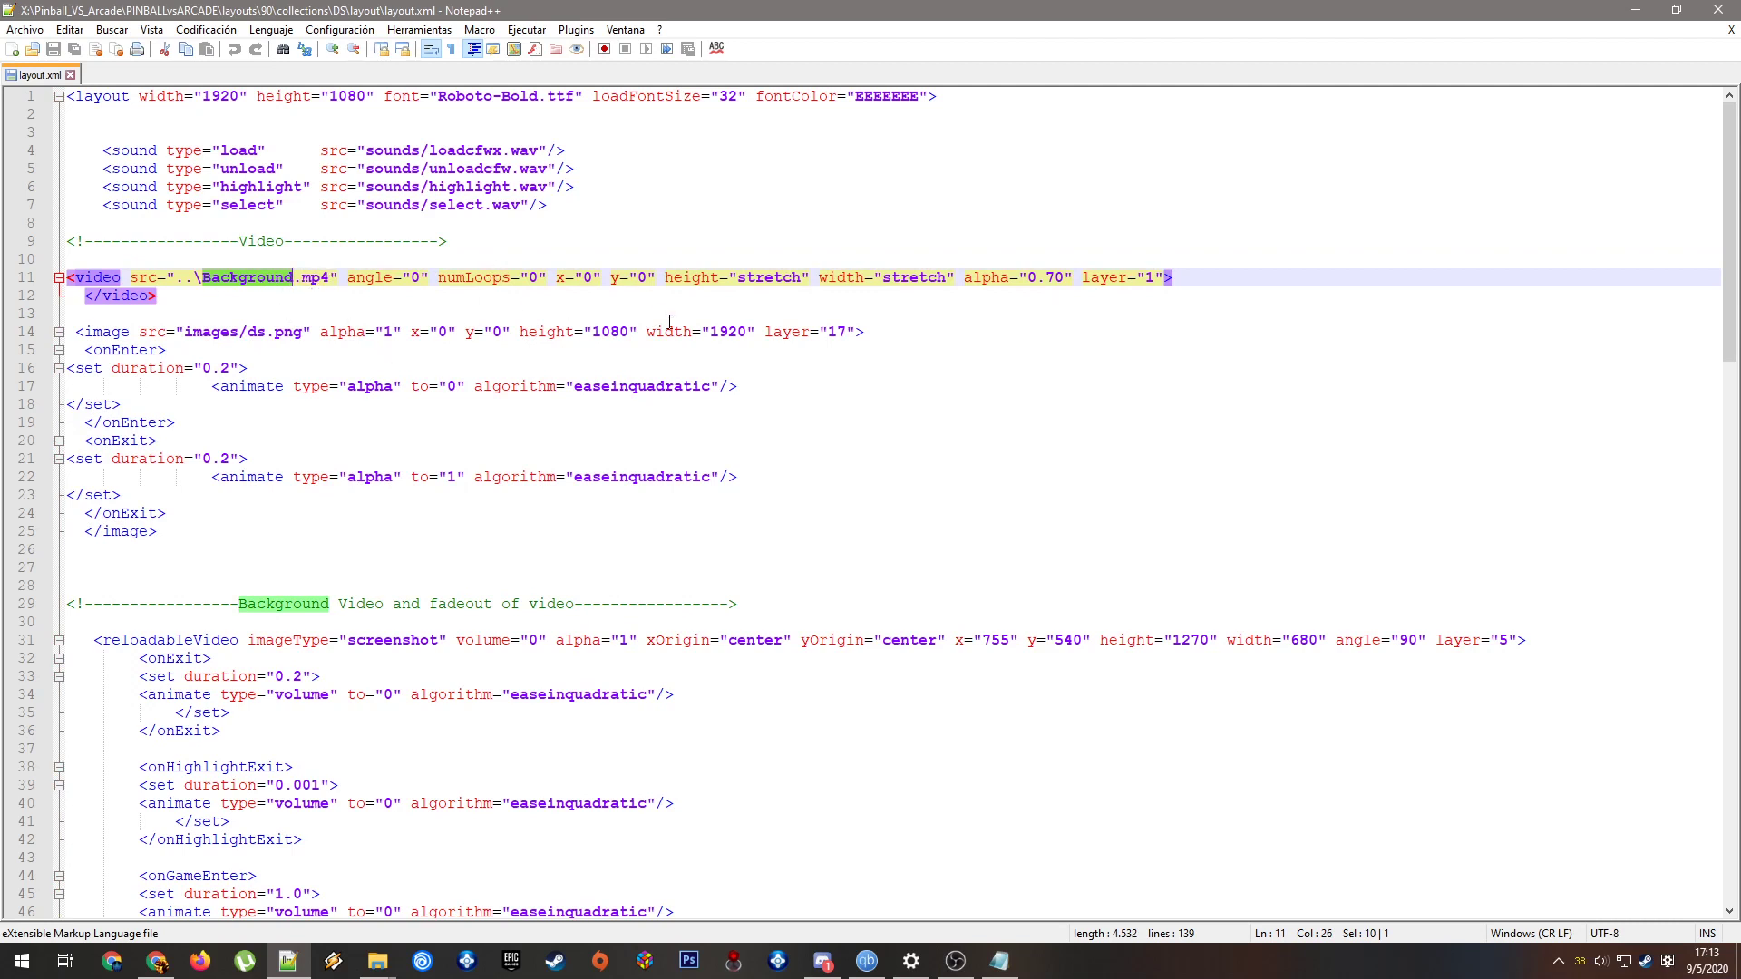
mouse_move(332, 308)
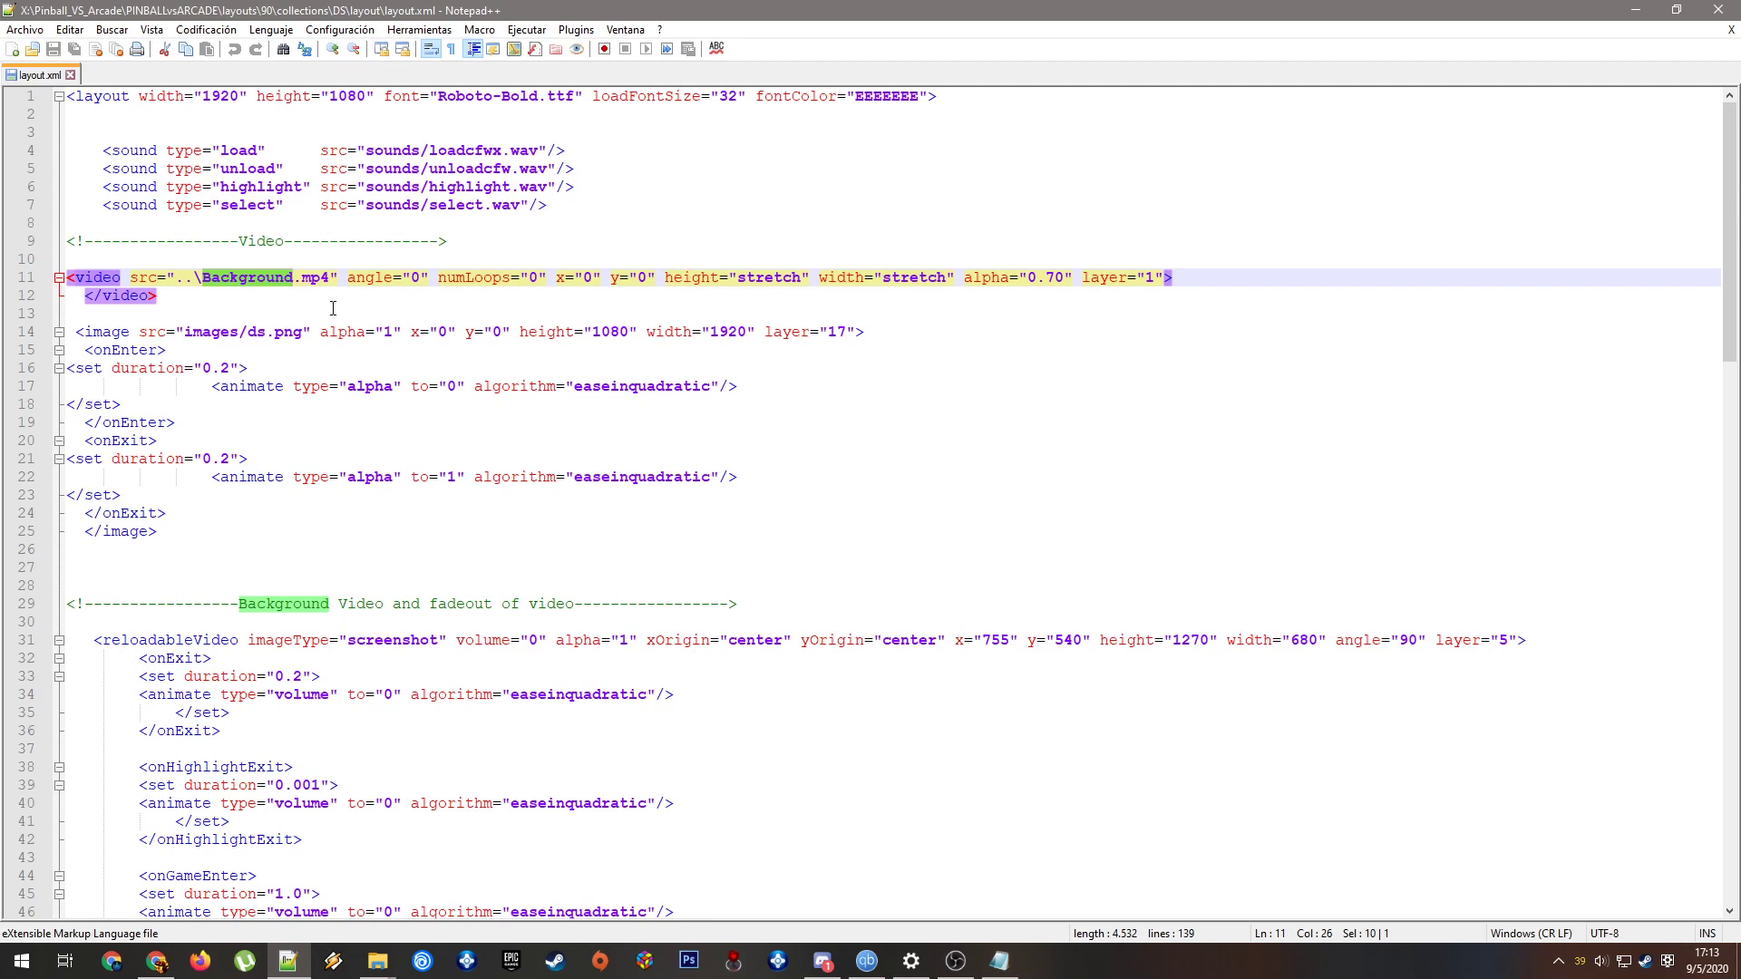
scroll("down", 3)
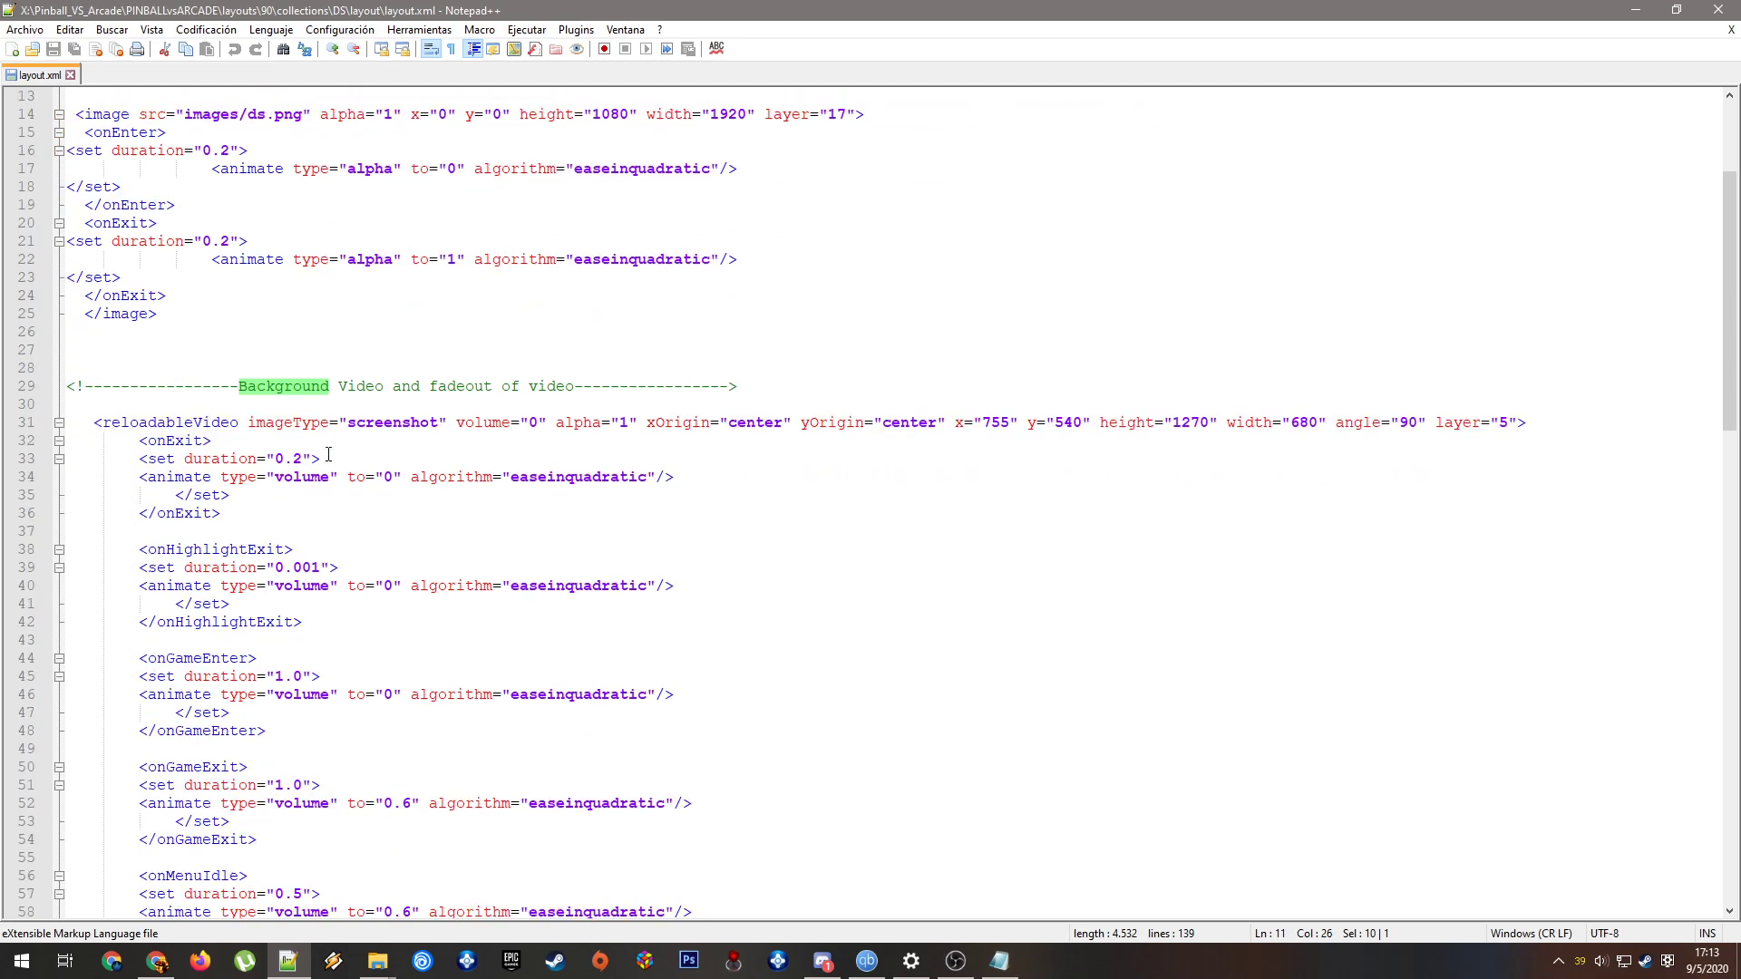
scroll("down", 3)
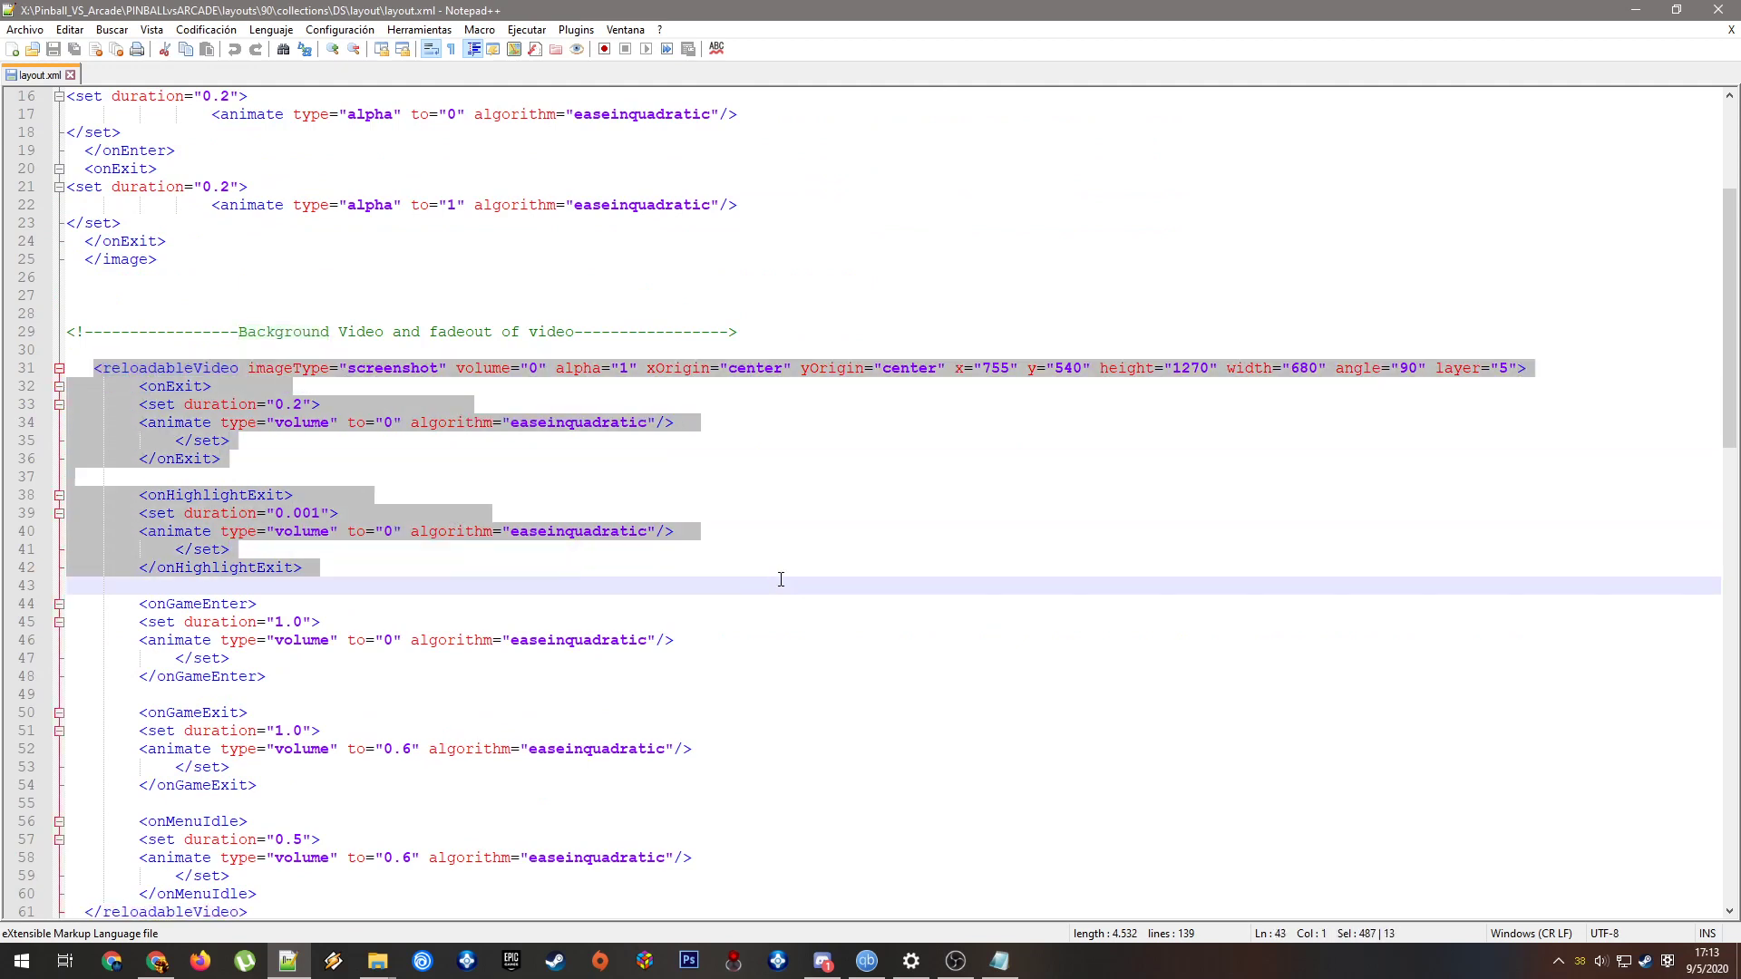
left_click(445, 386)
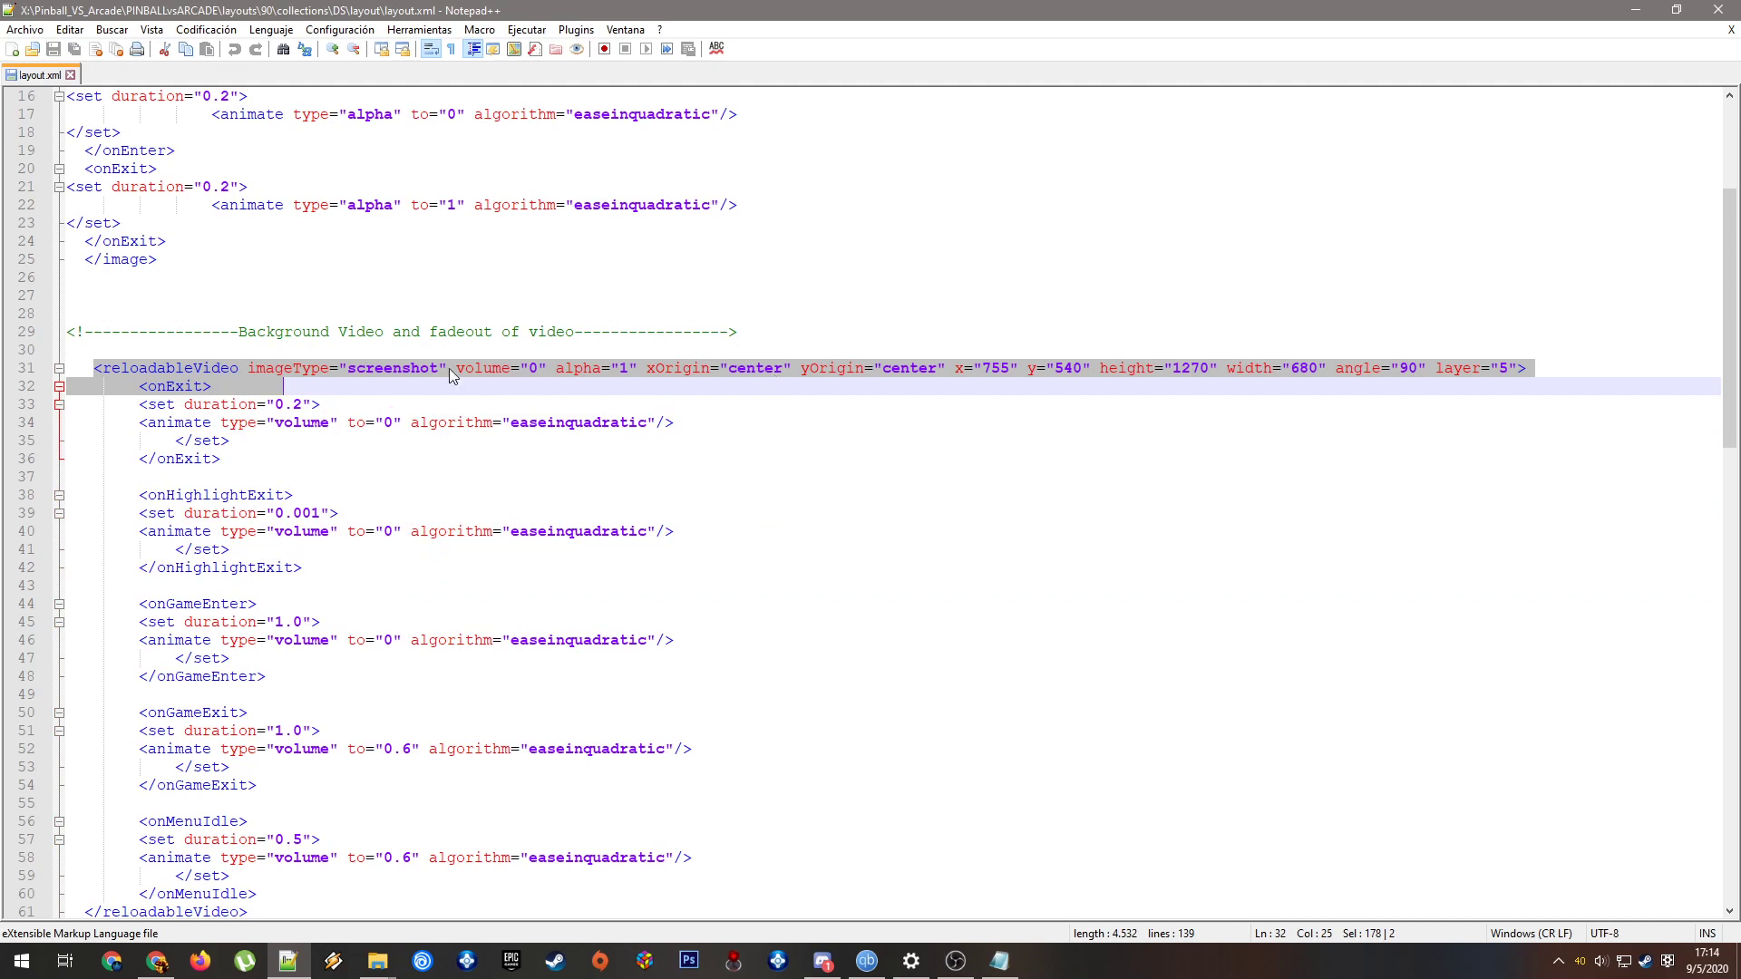
mouse_move(824, 372)
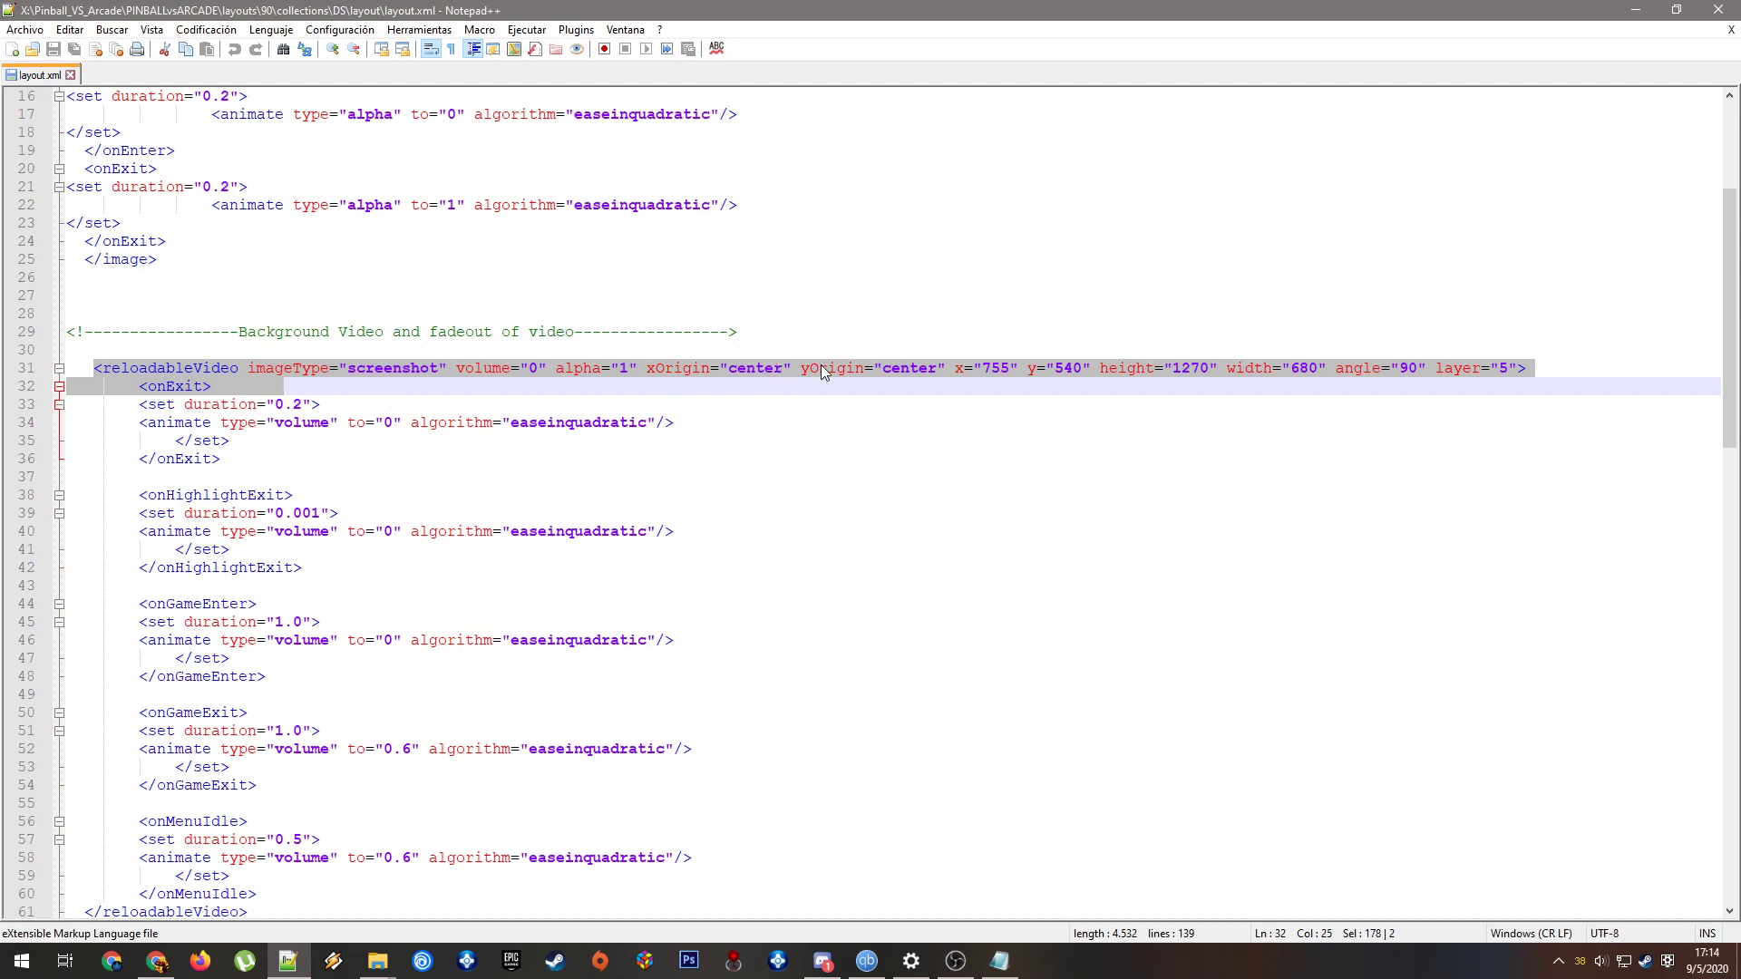
mouse_move(896, 375)
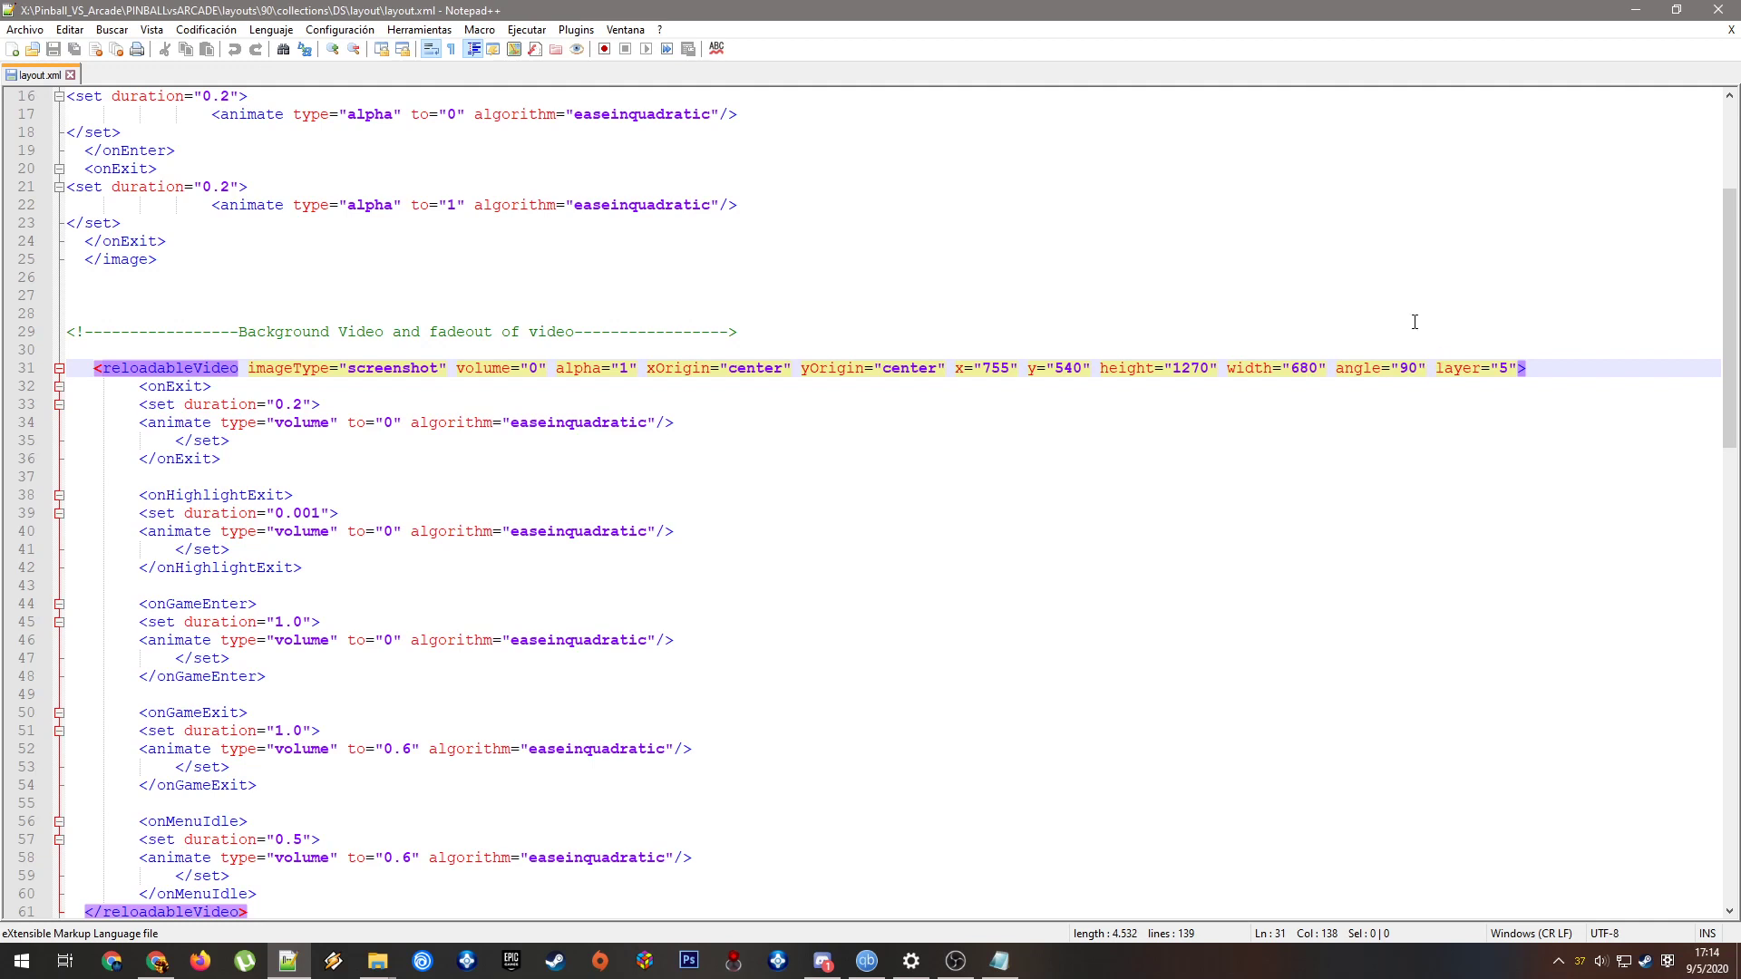
double_click(1408, 368)
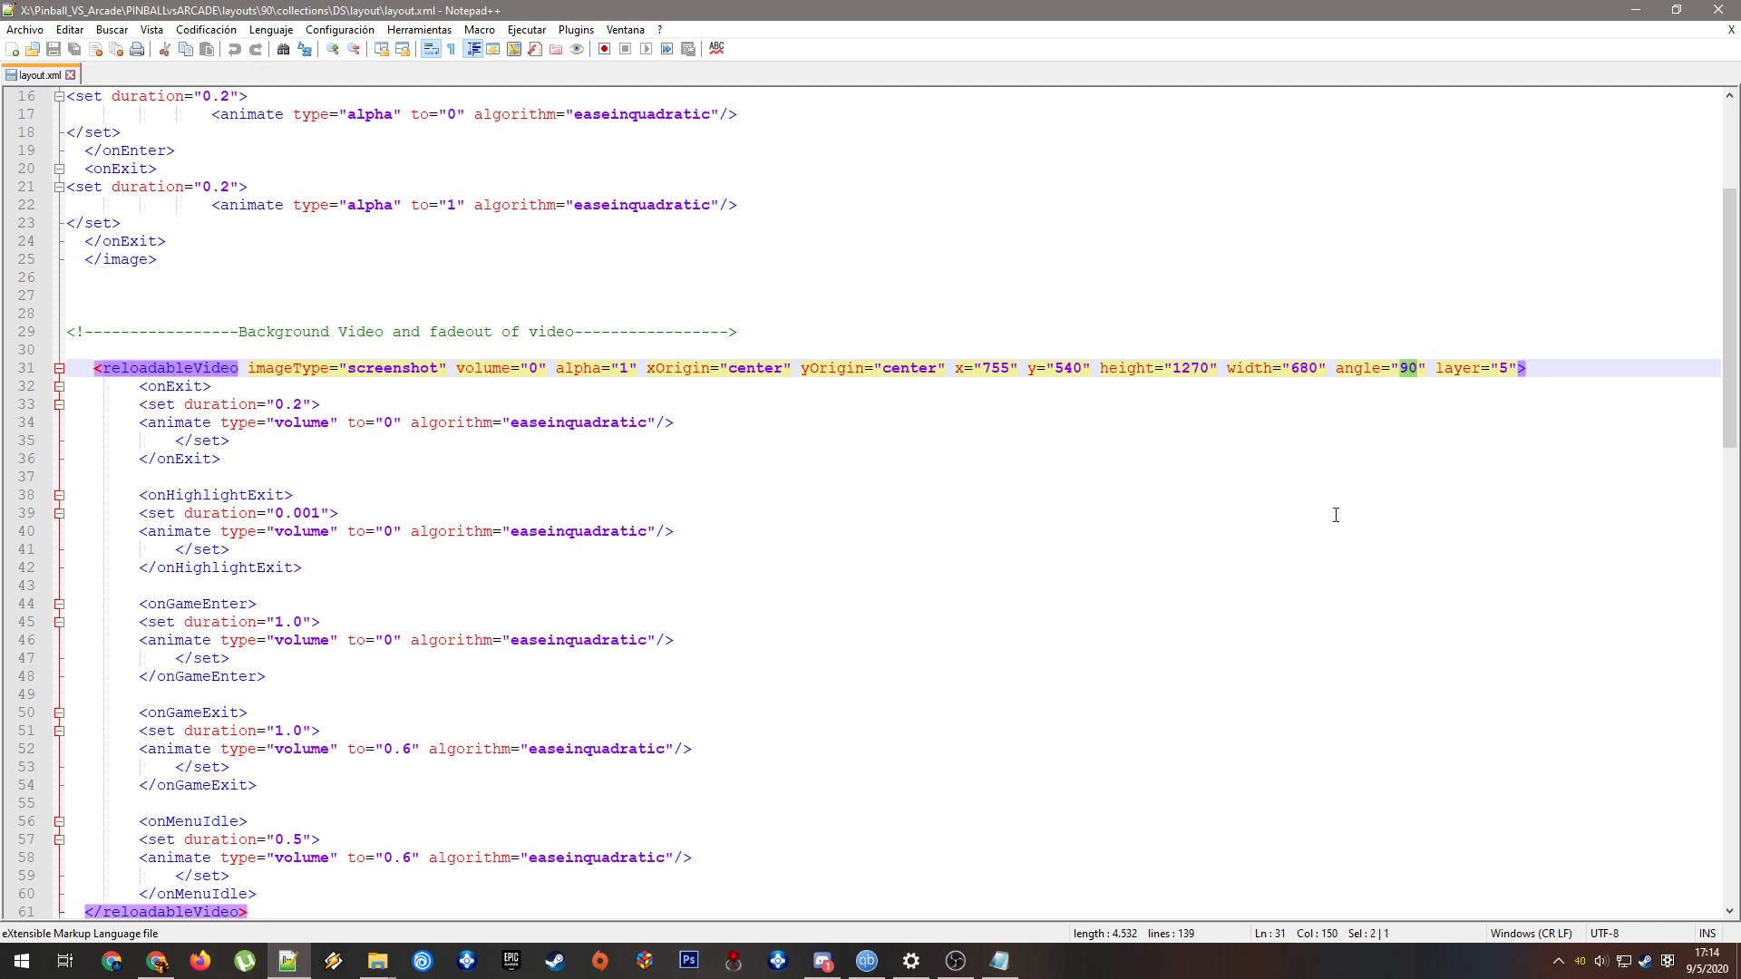
mouse_move(1421, 383)
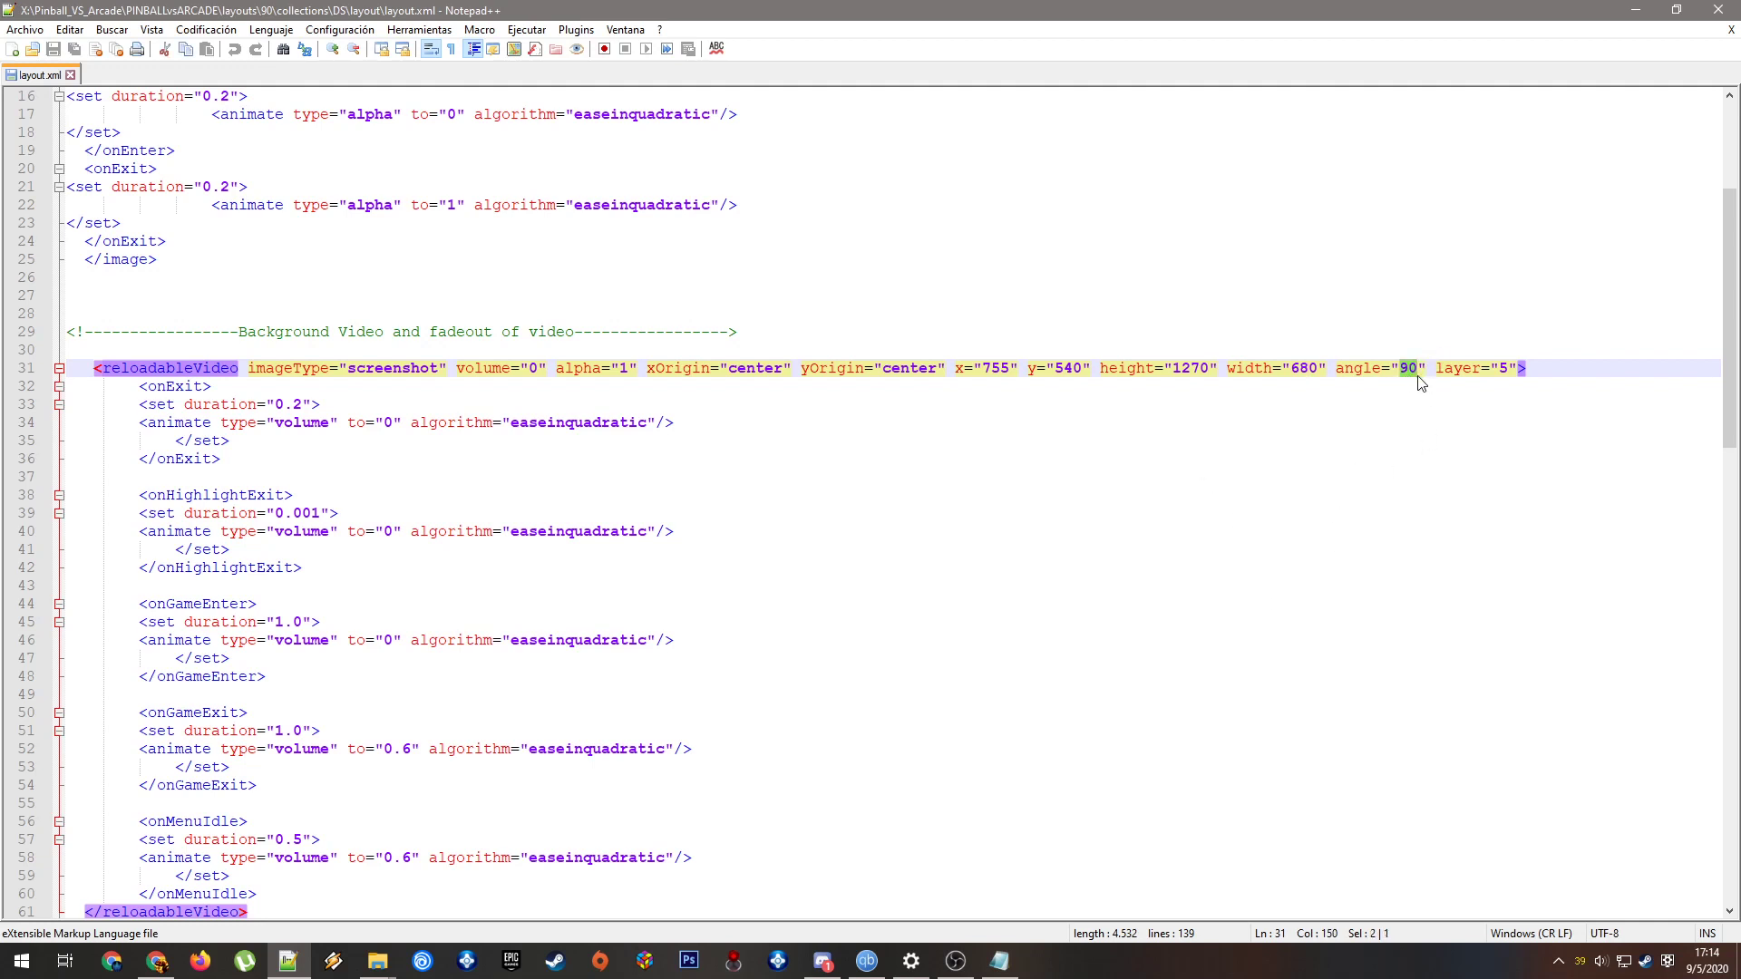
scroll("down", 3)
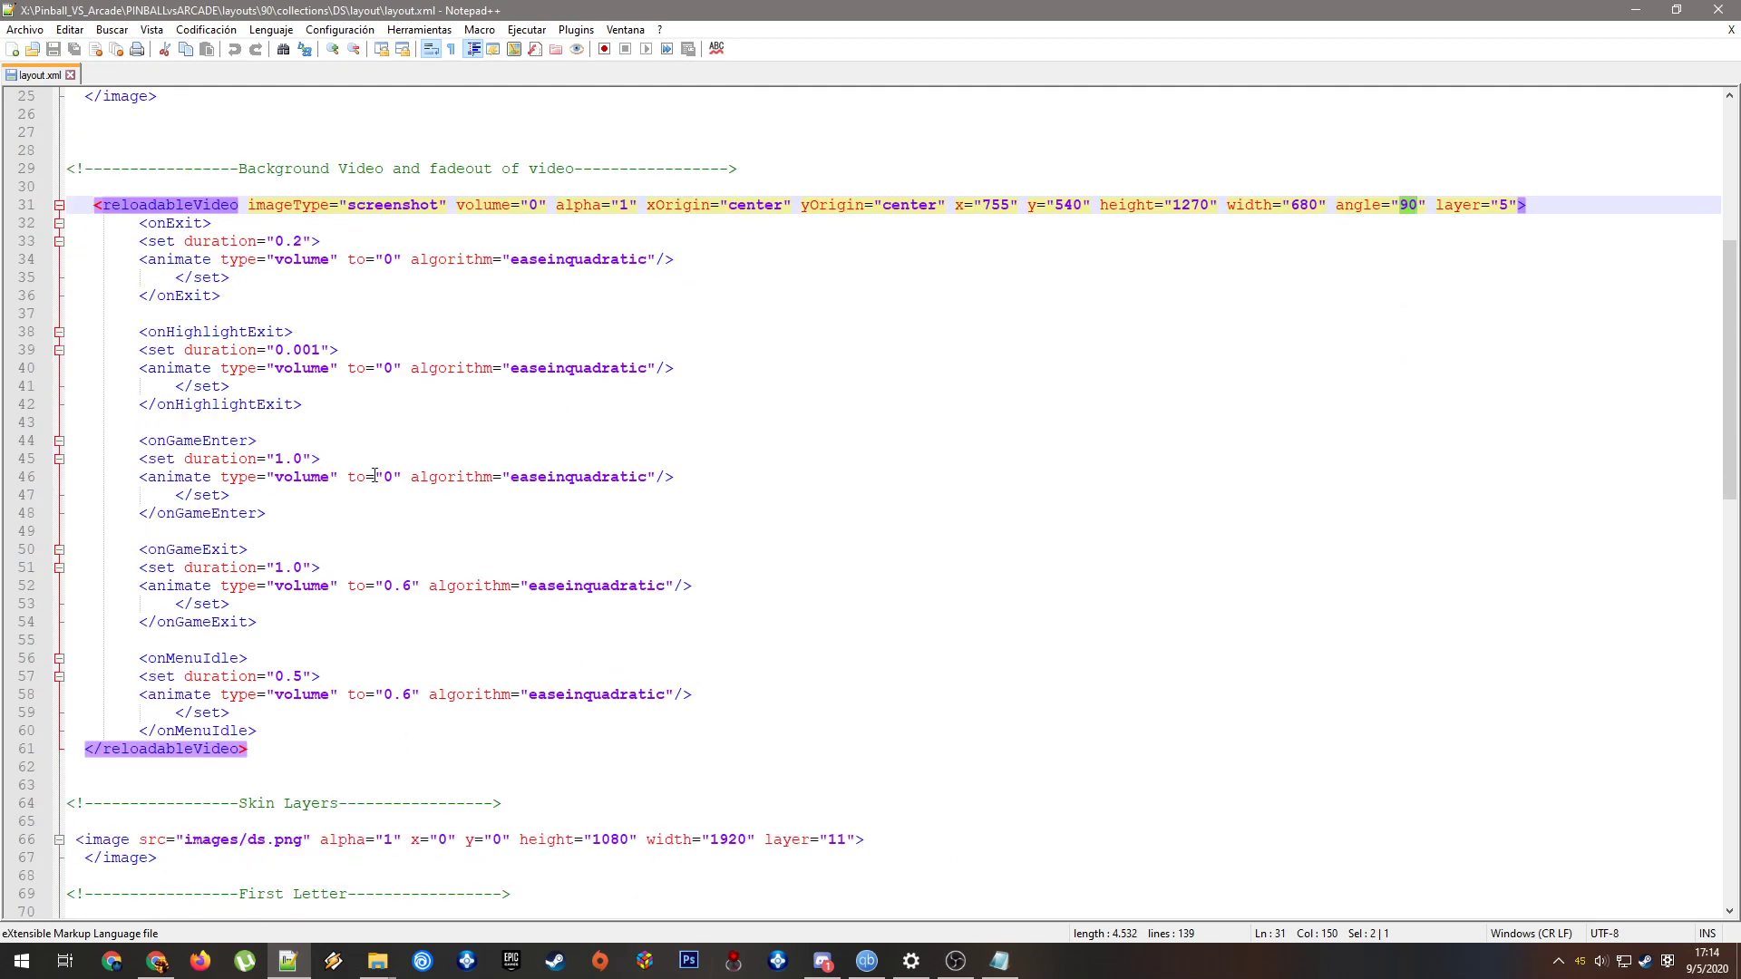
scroll("down", 3)
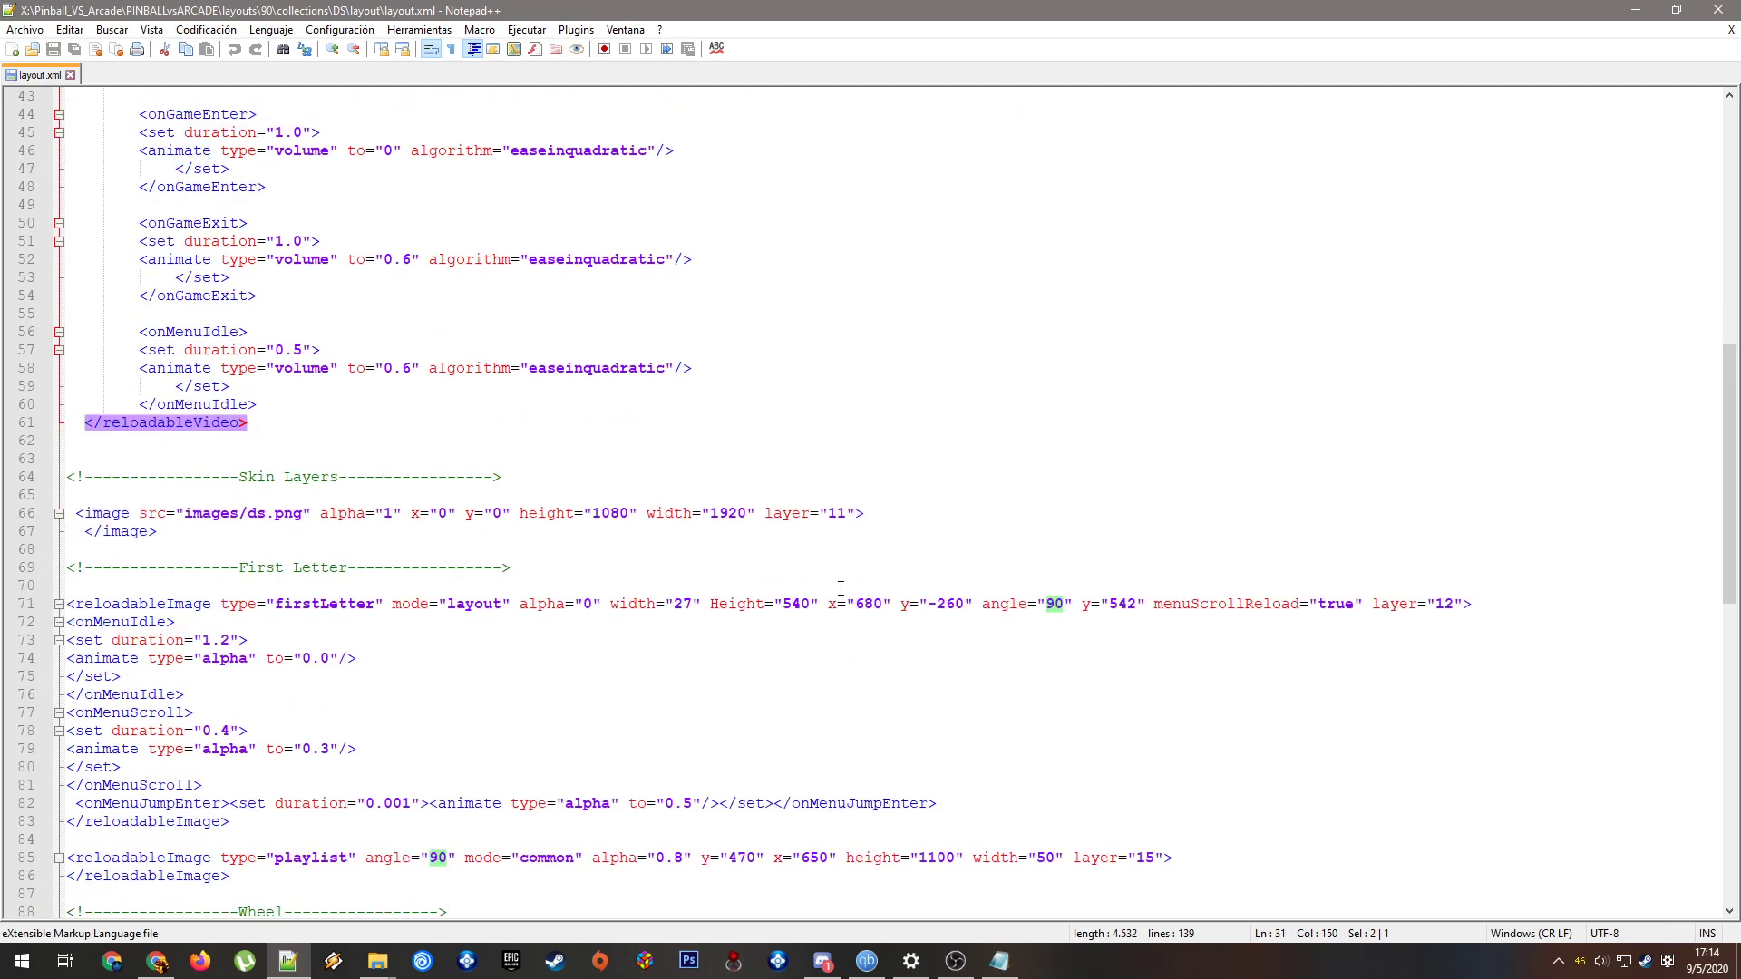
scroll("down", 3)
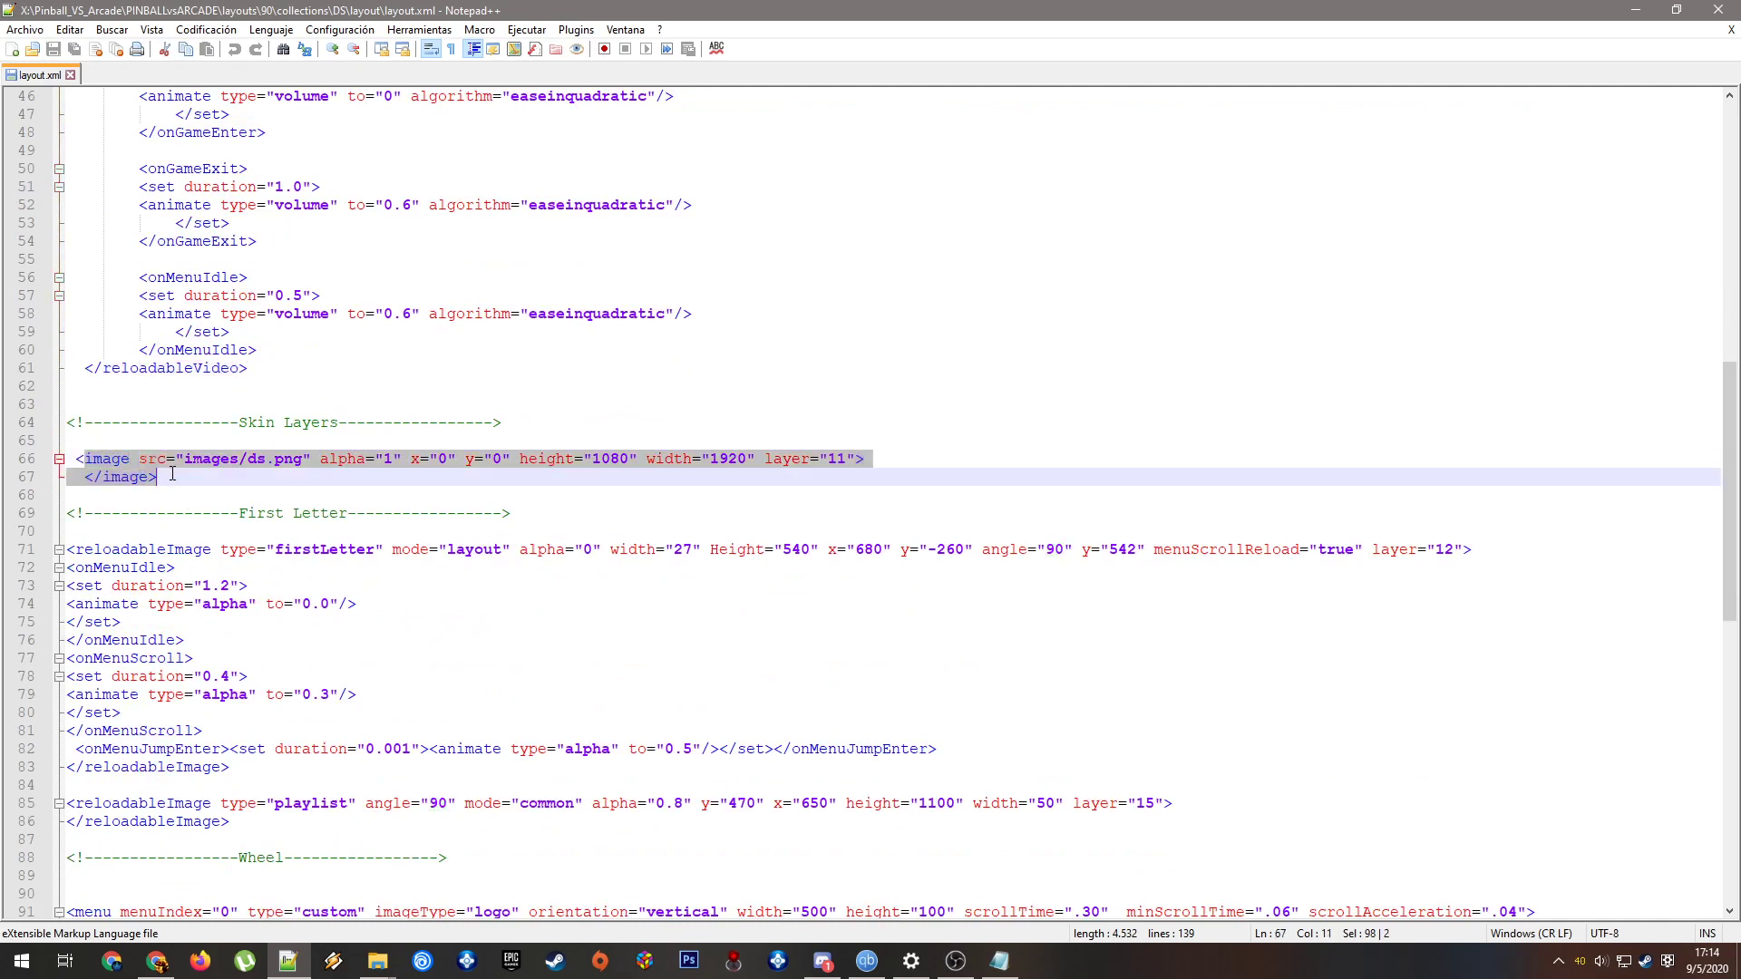
mouse_move(320, 478)
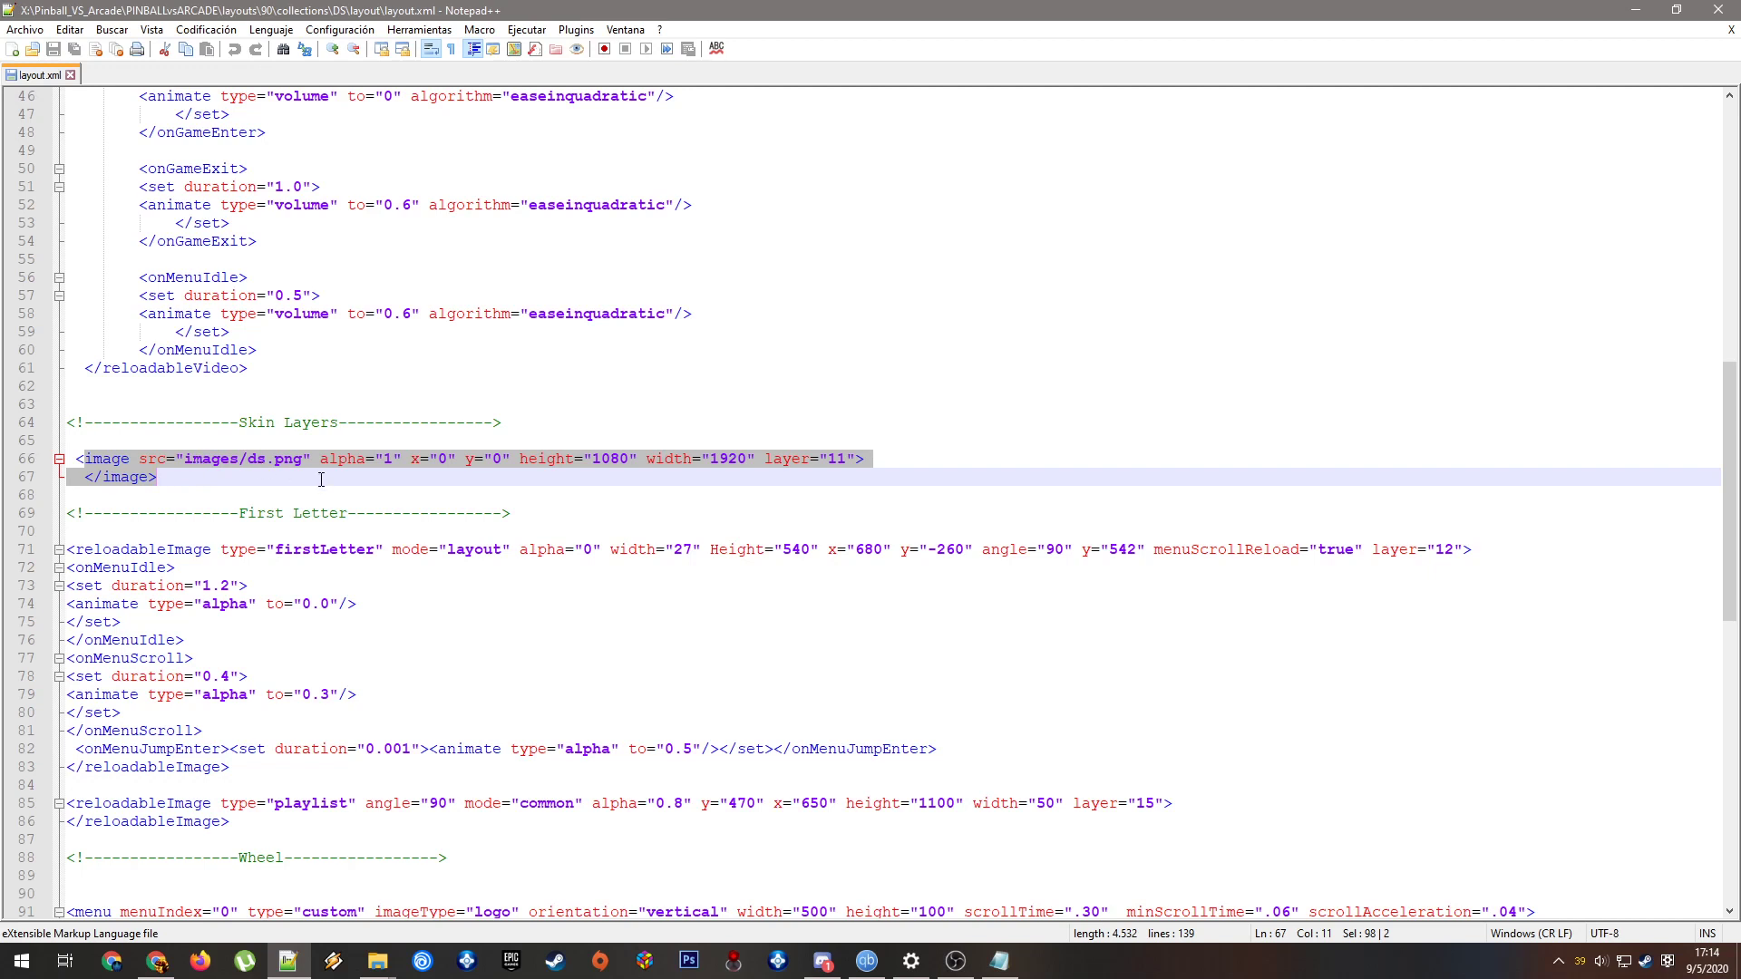
mouse_move(466, 483)
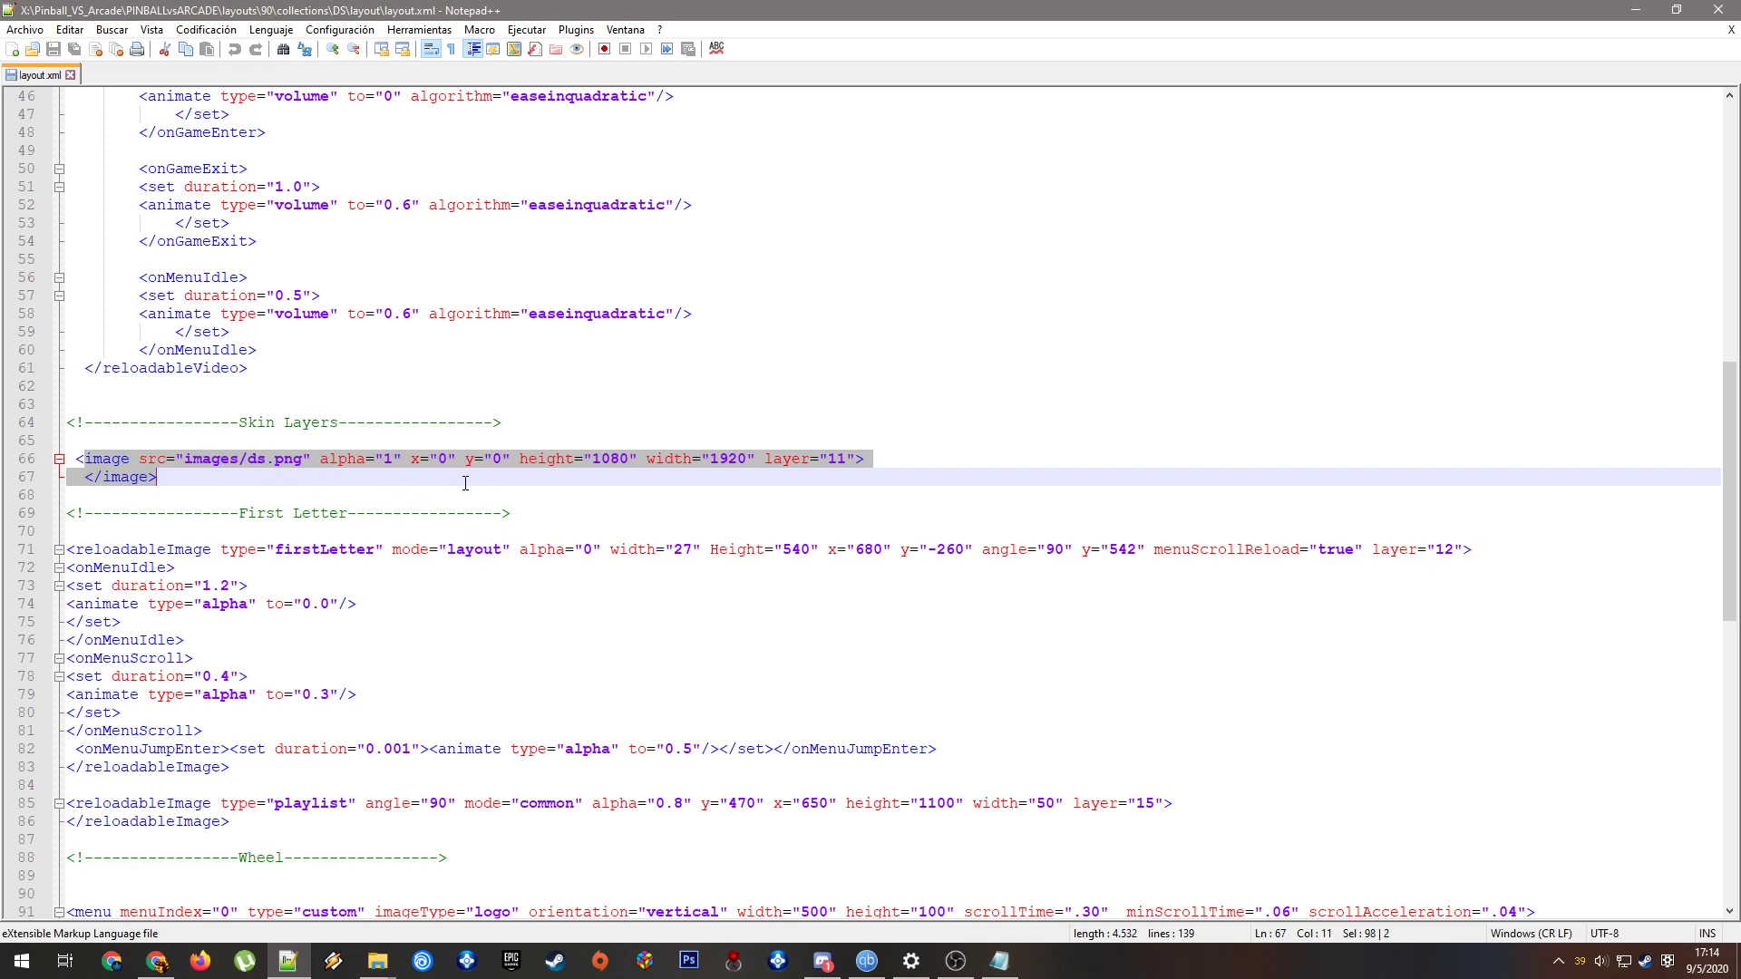
mouse_move(565, 481)
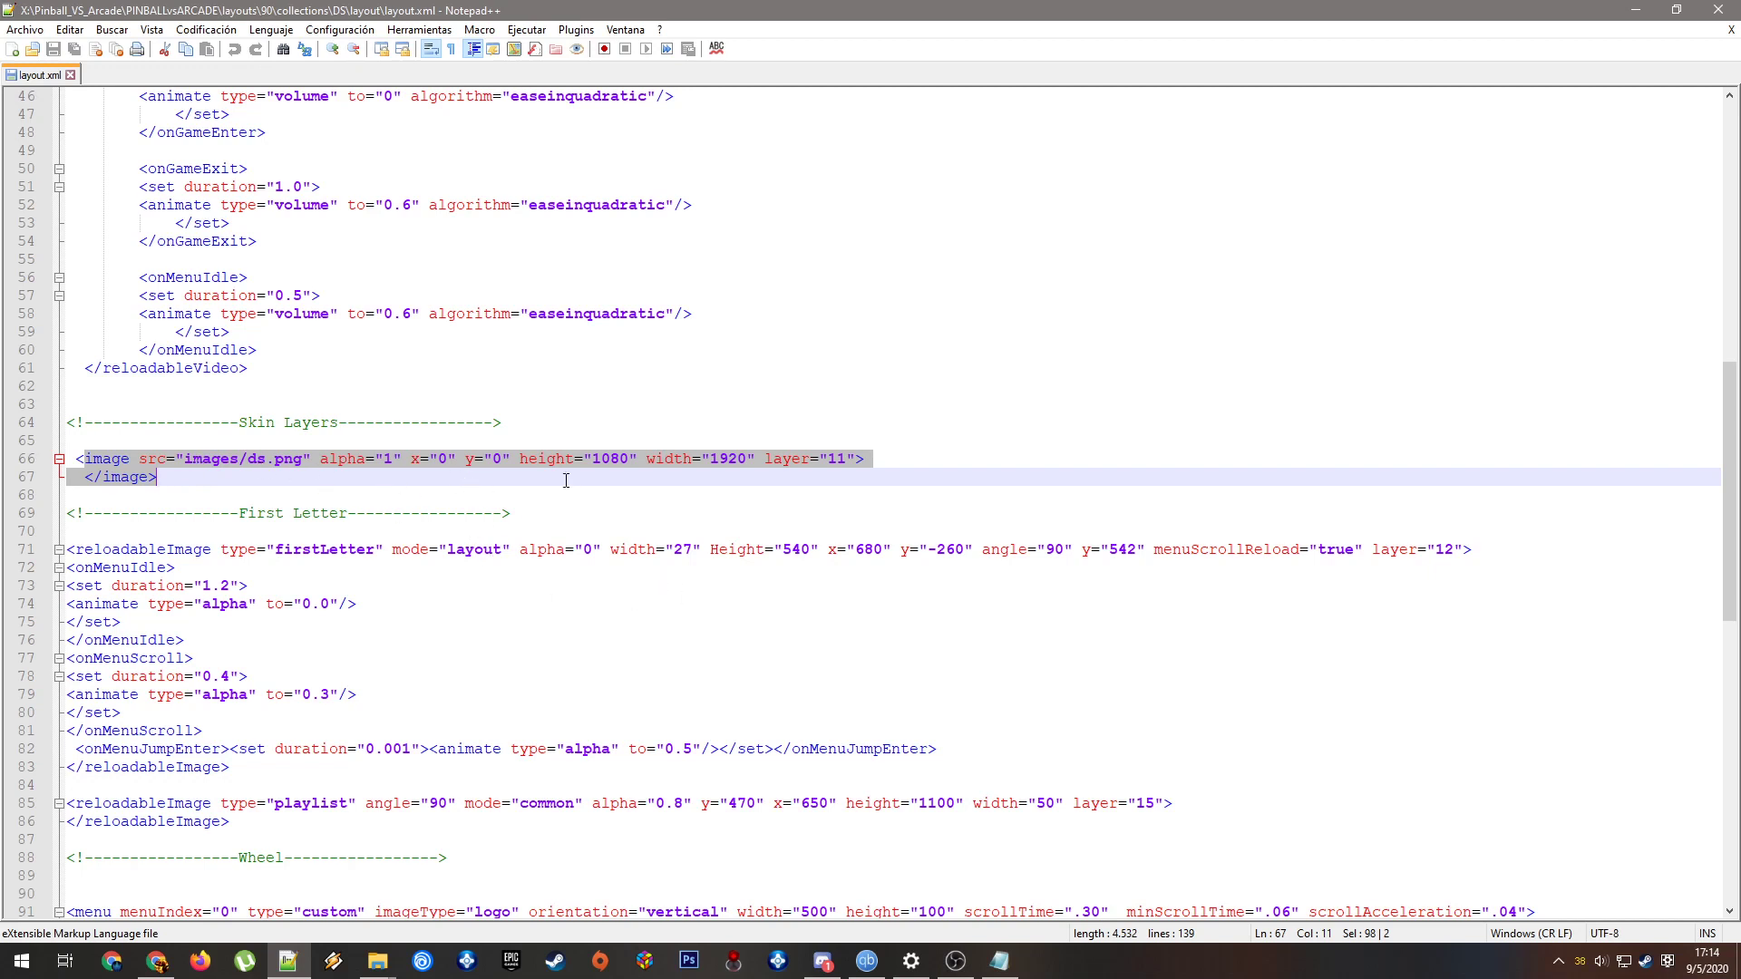
mouse_move(212, 485)
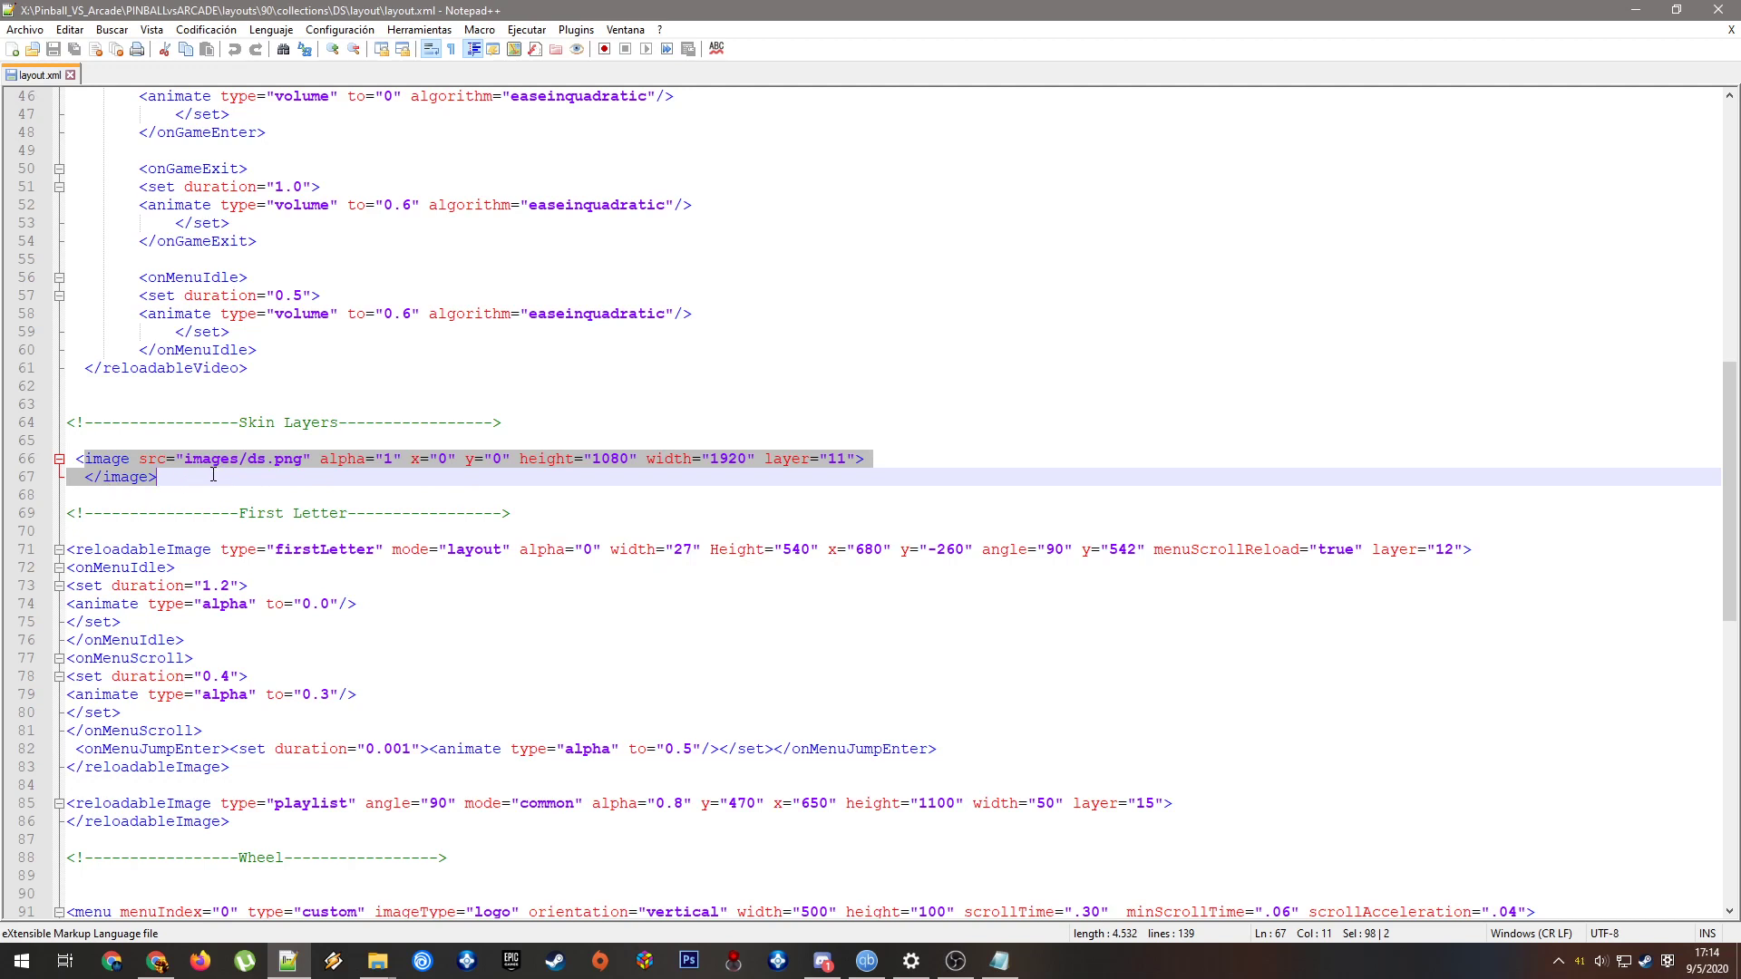
mouse_move(222, 495)
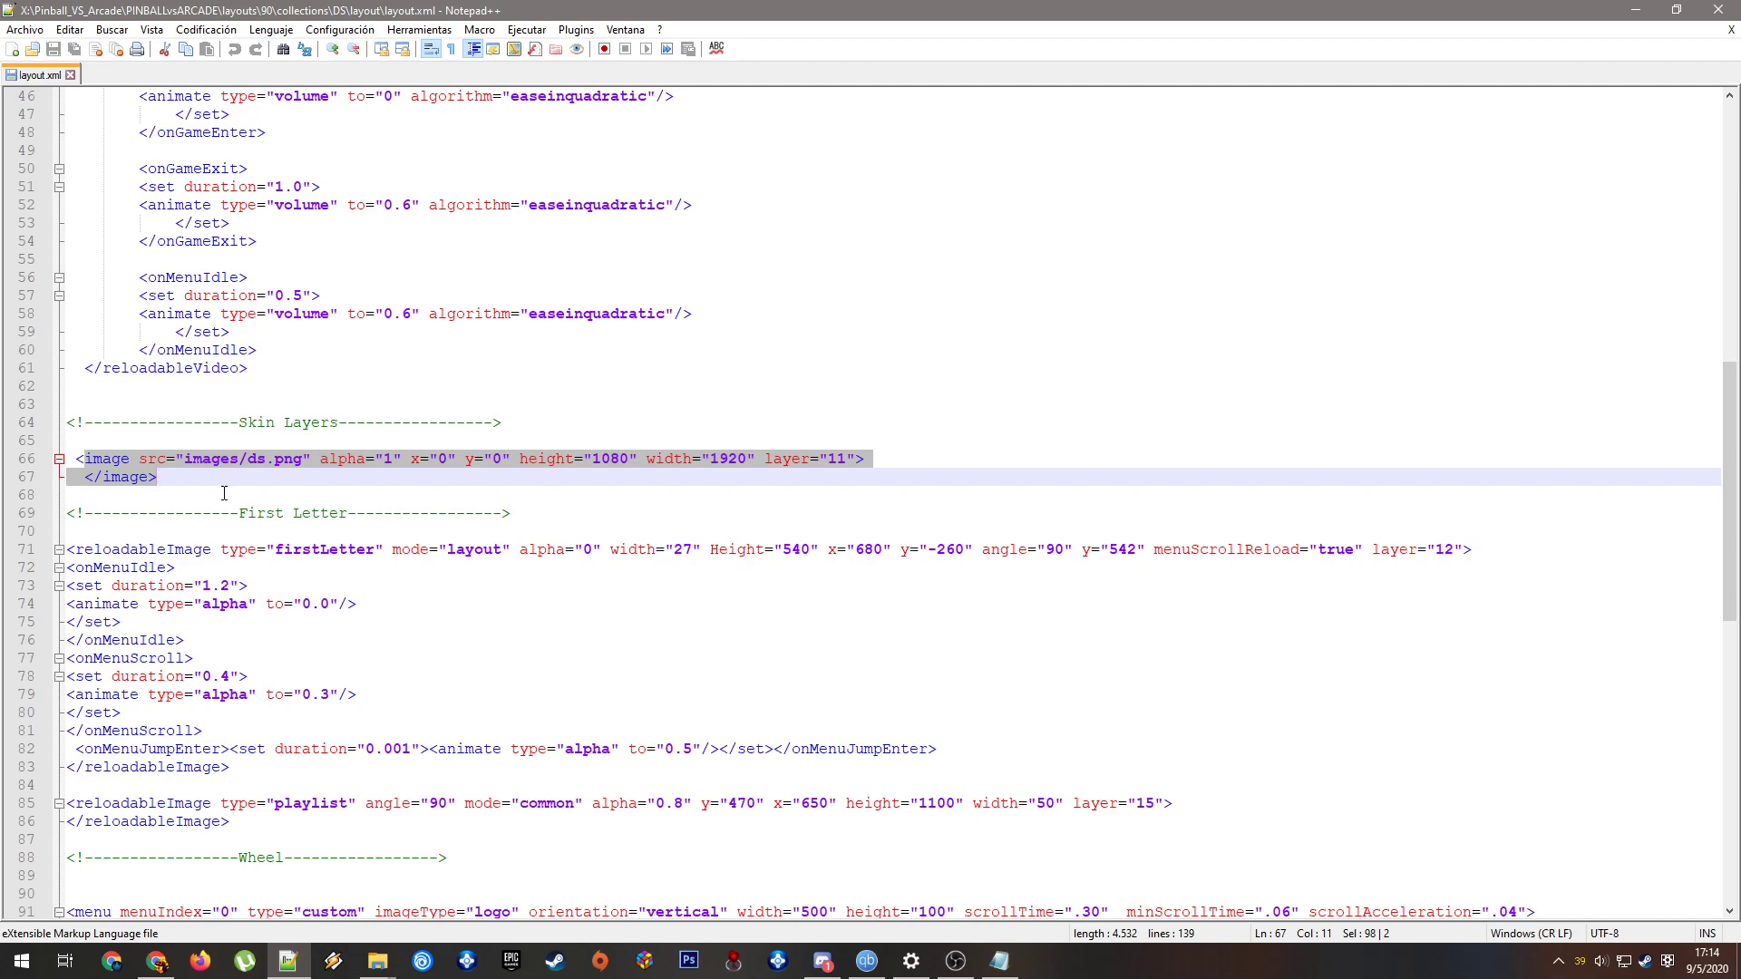
scroll("up", 3)
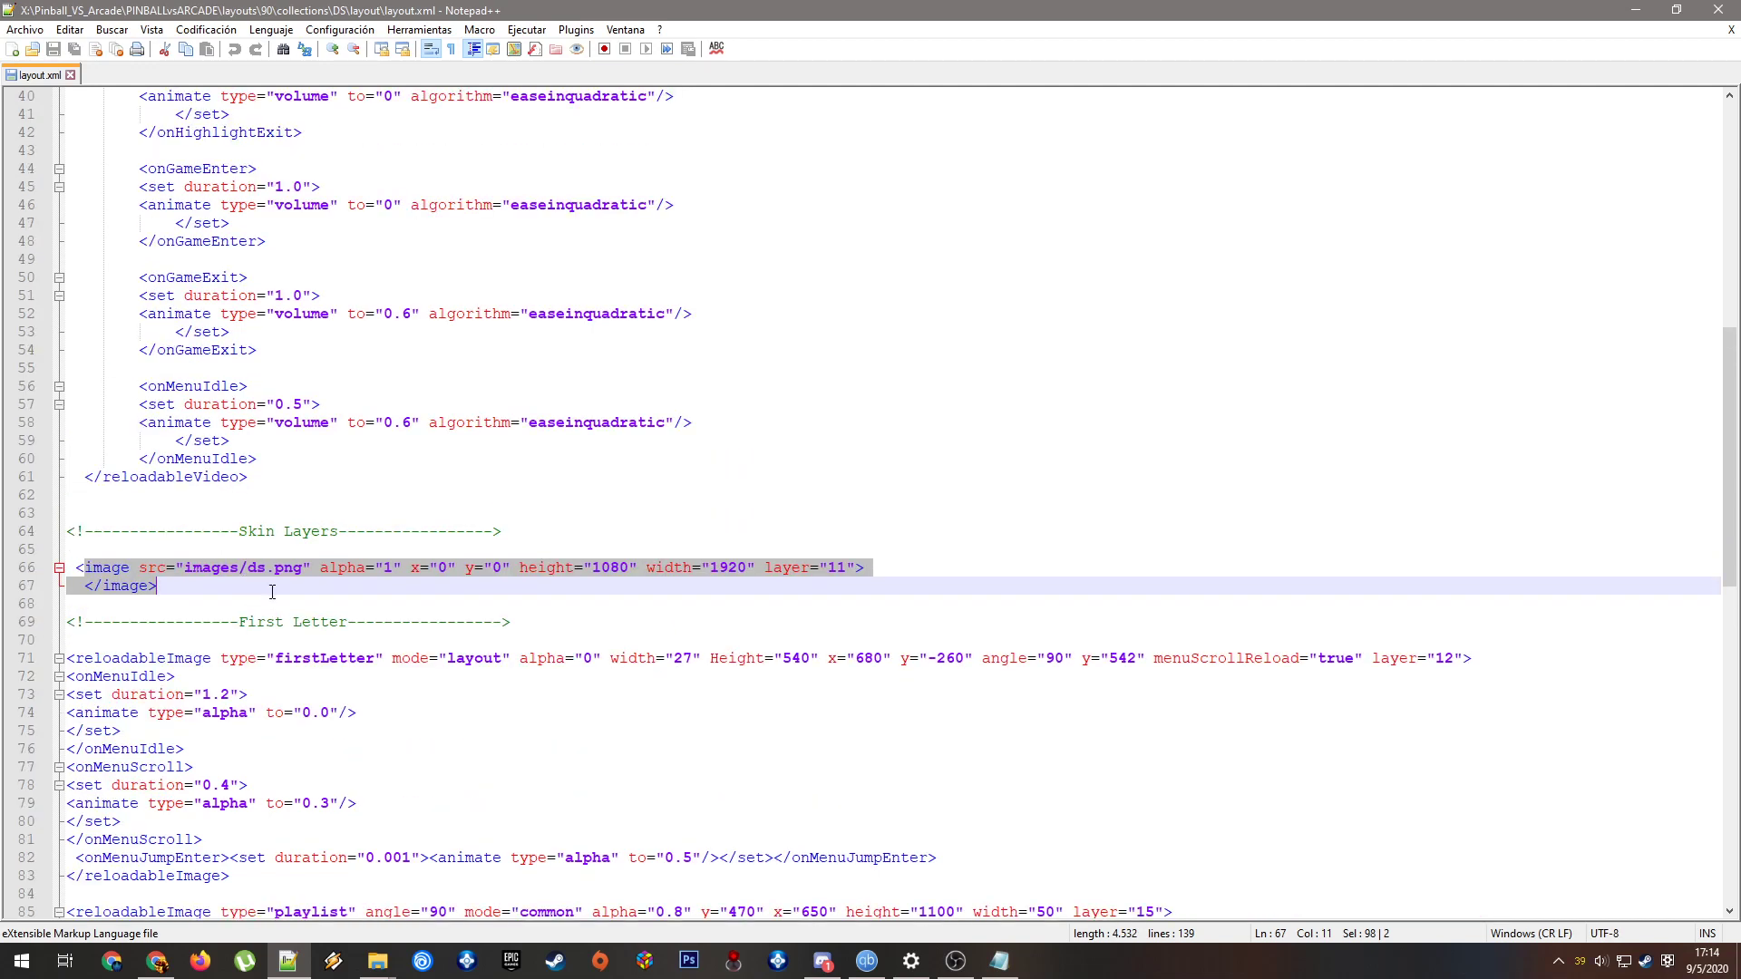
scroll("down", 3)
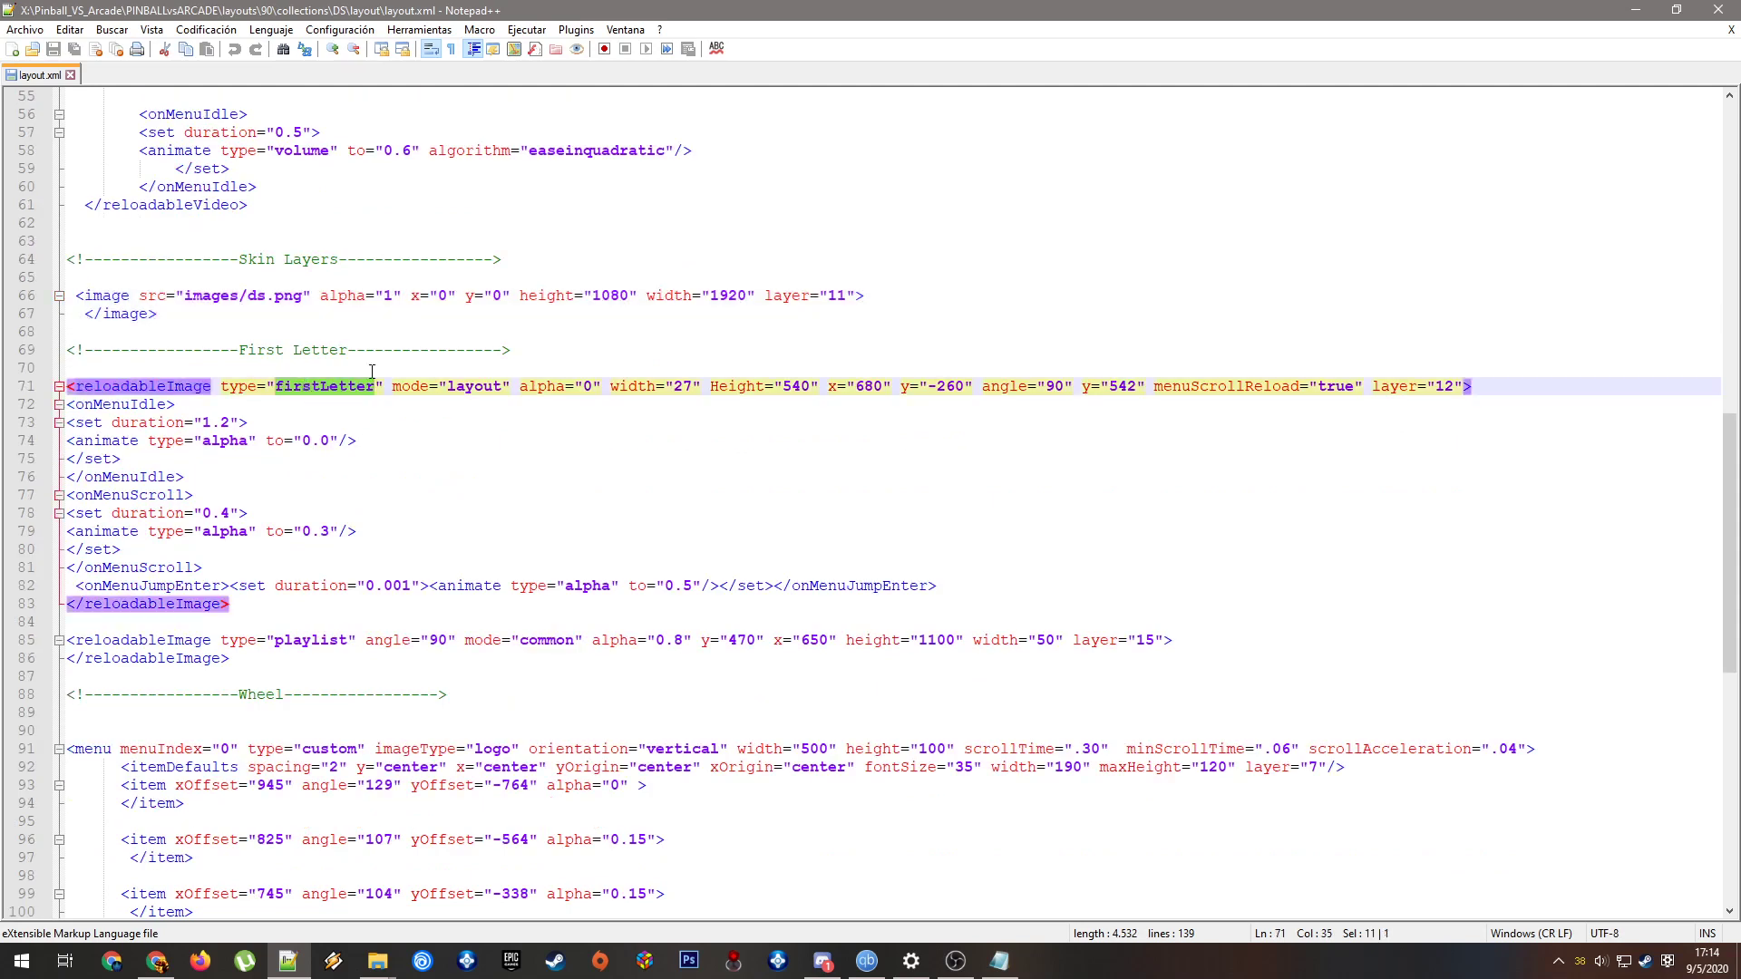
mouse_move(429, 415)
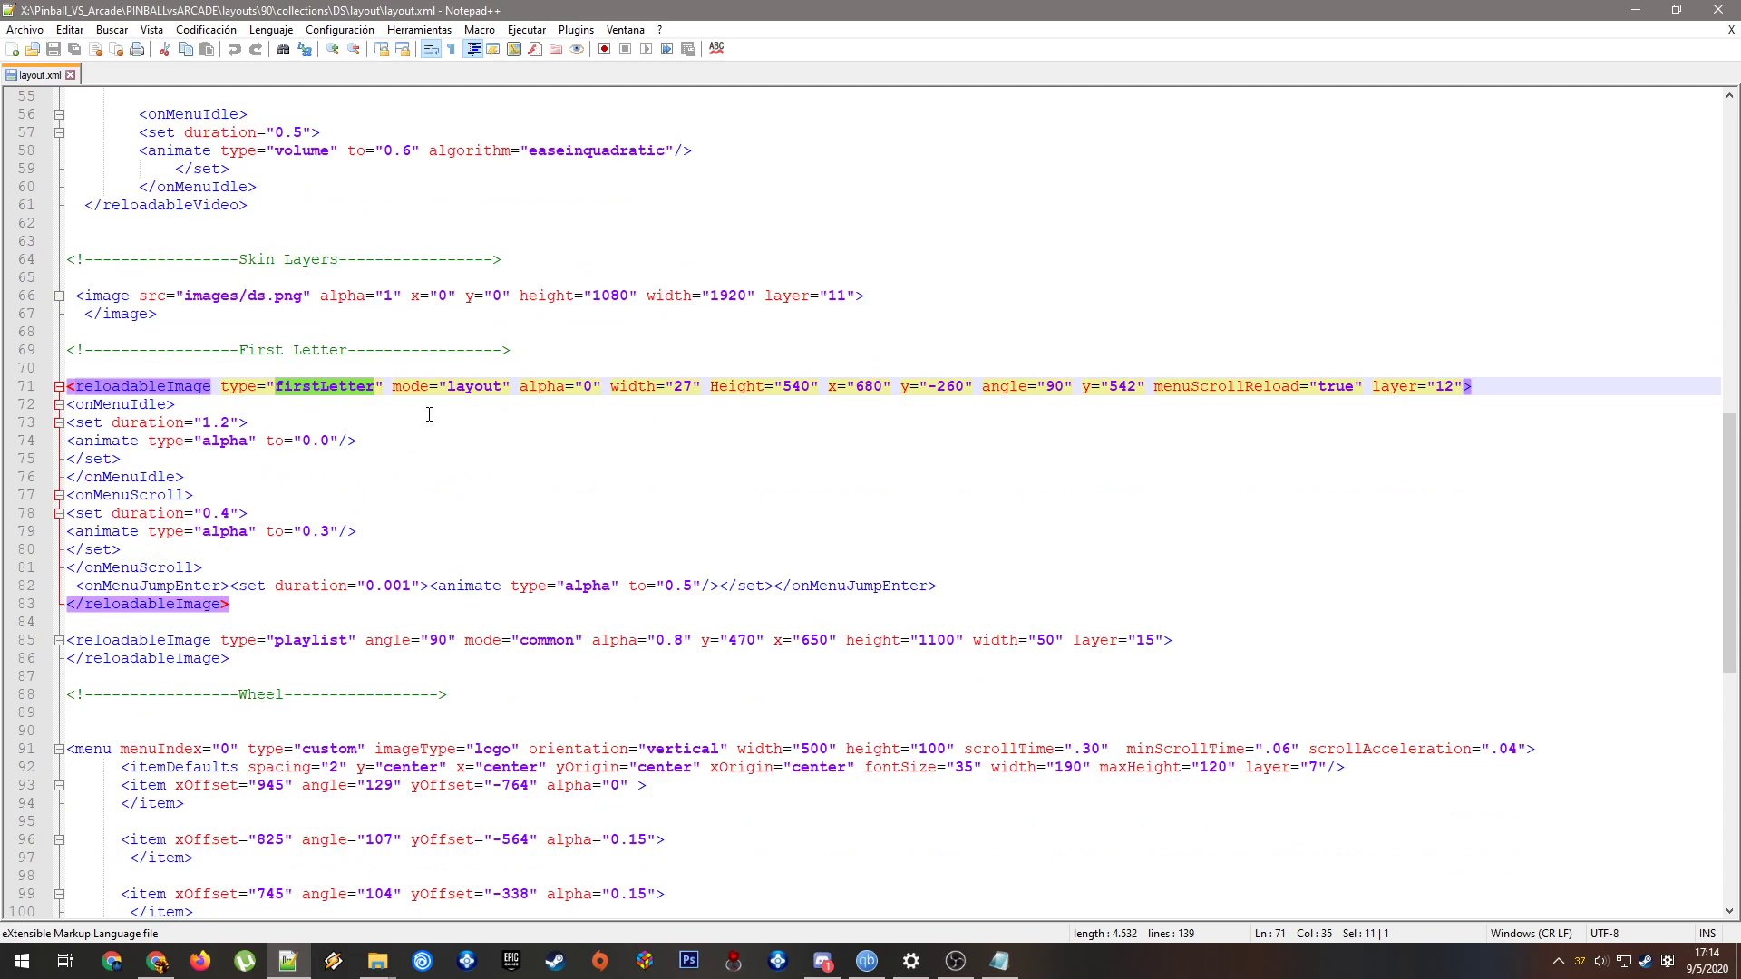
mouse_move(292, 422)
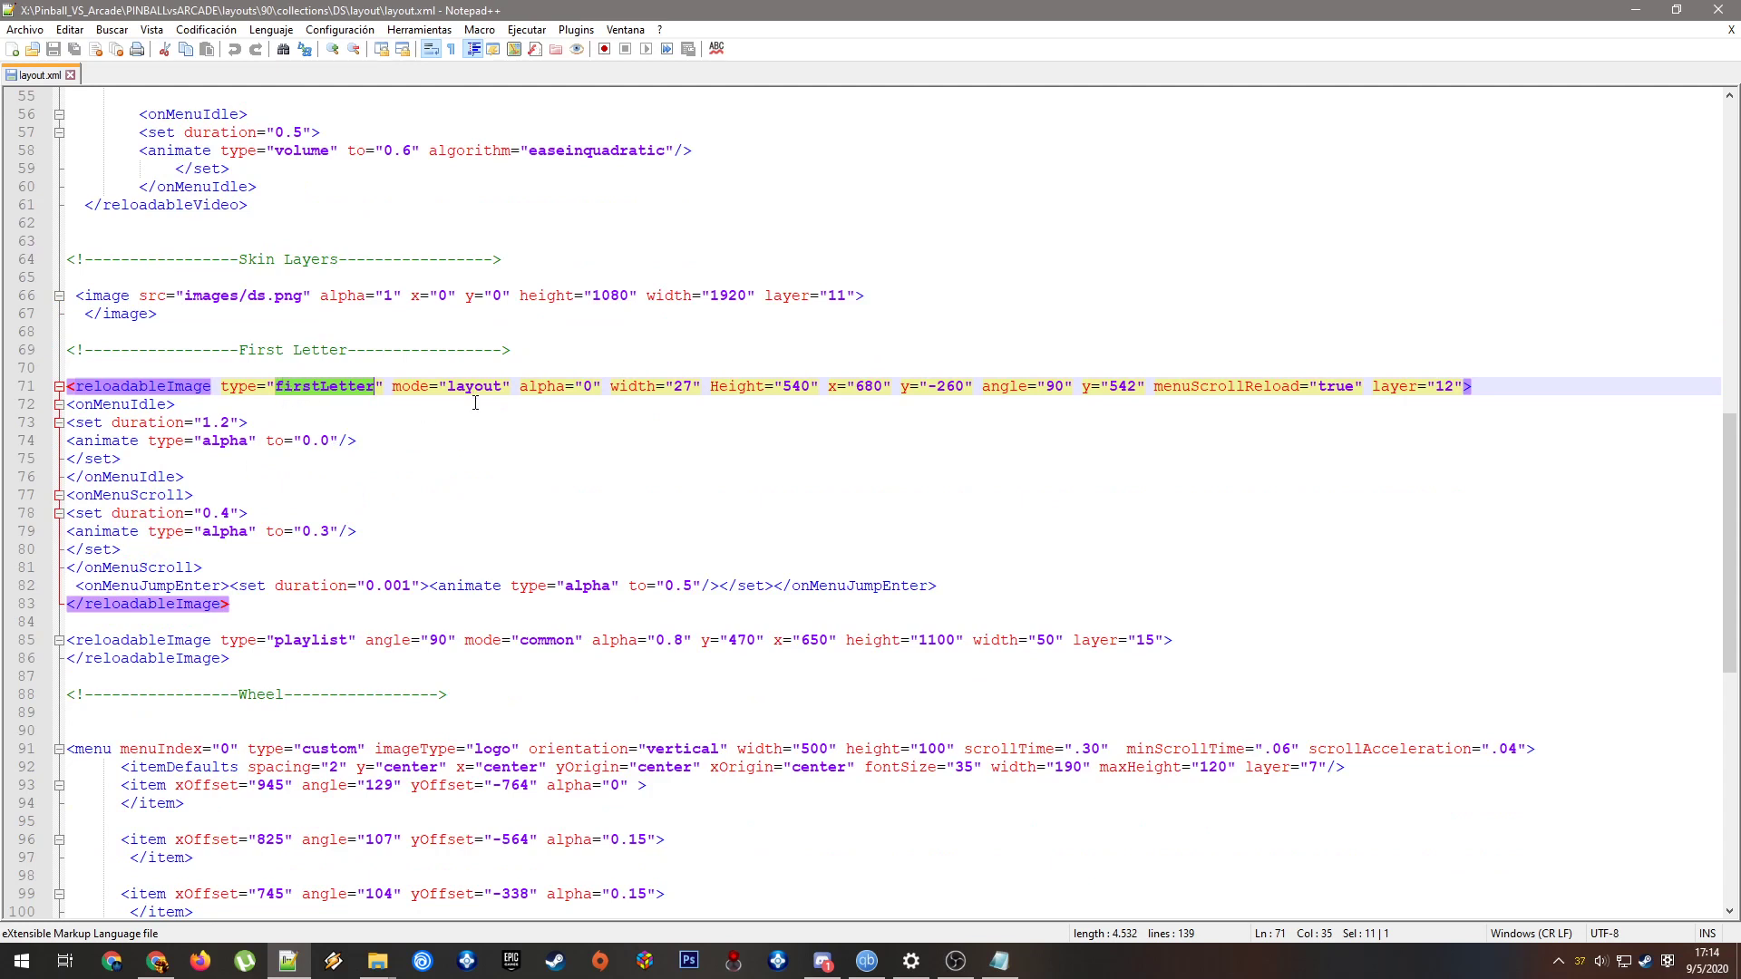
mouse_move(493, 408)
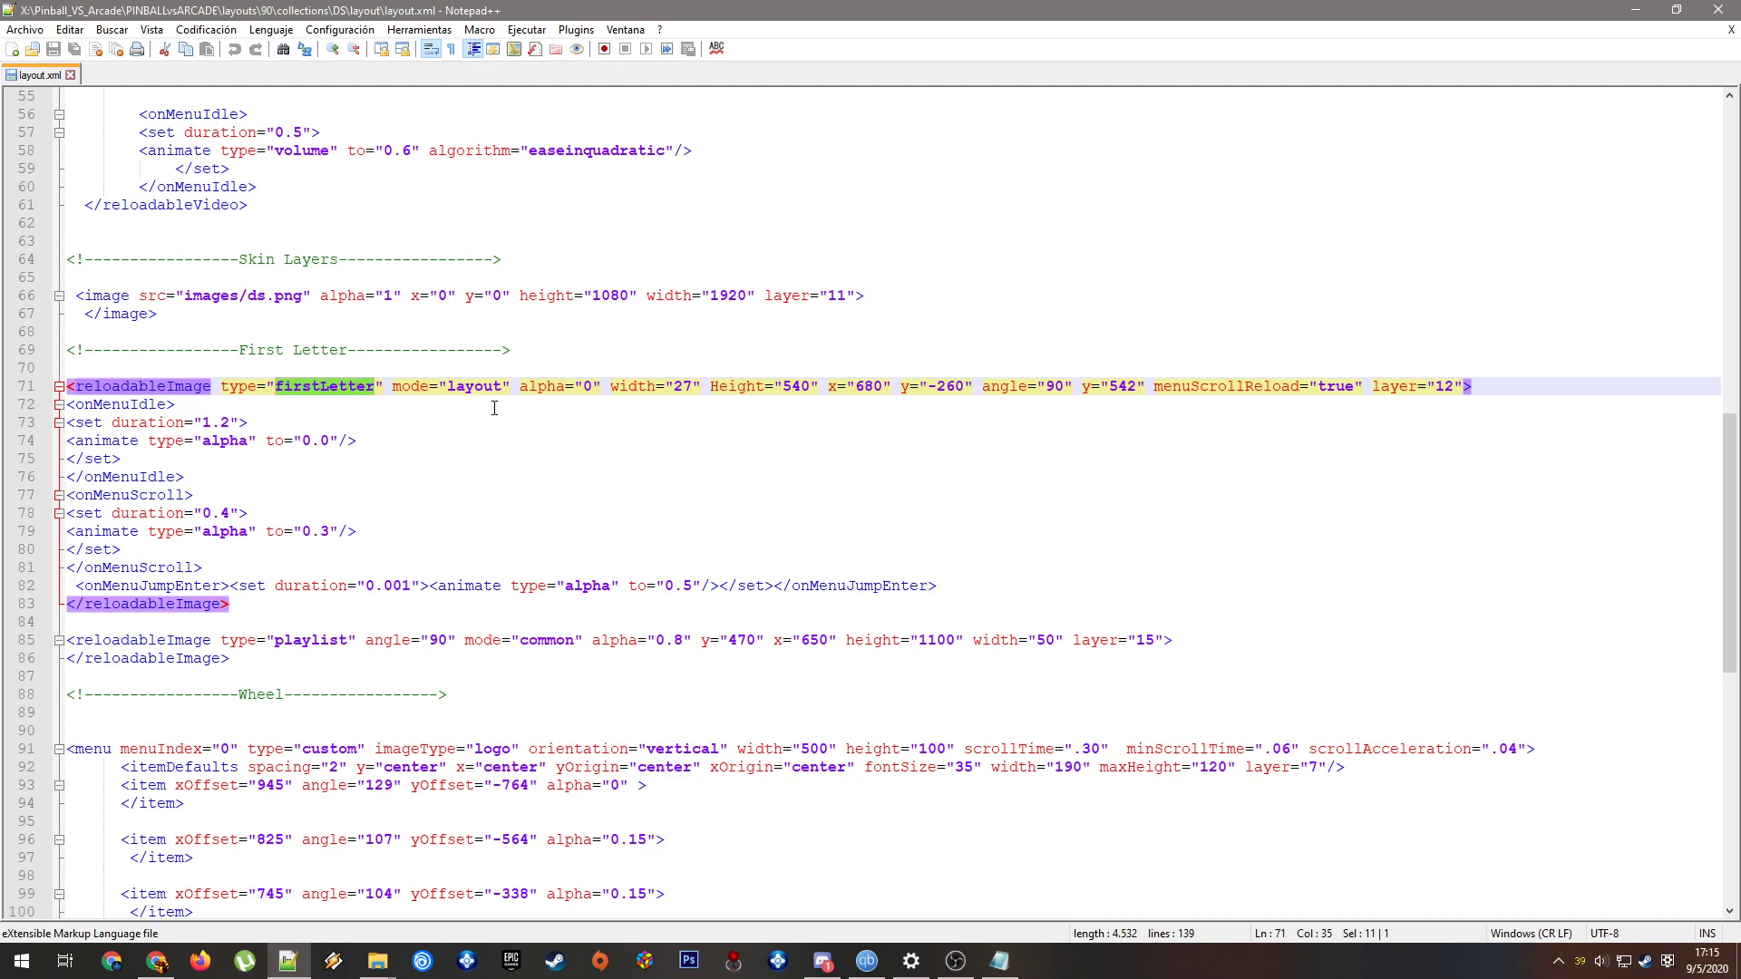
mouse_move(706, 446)
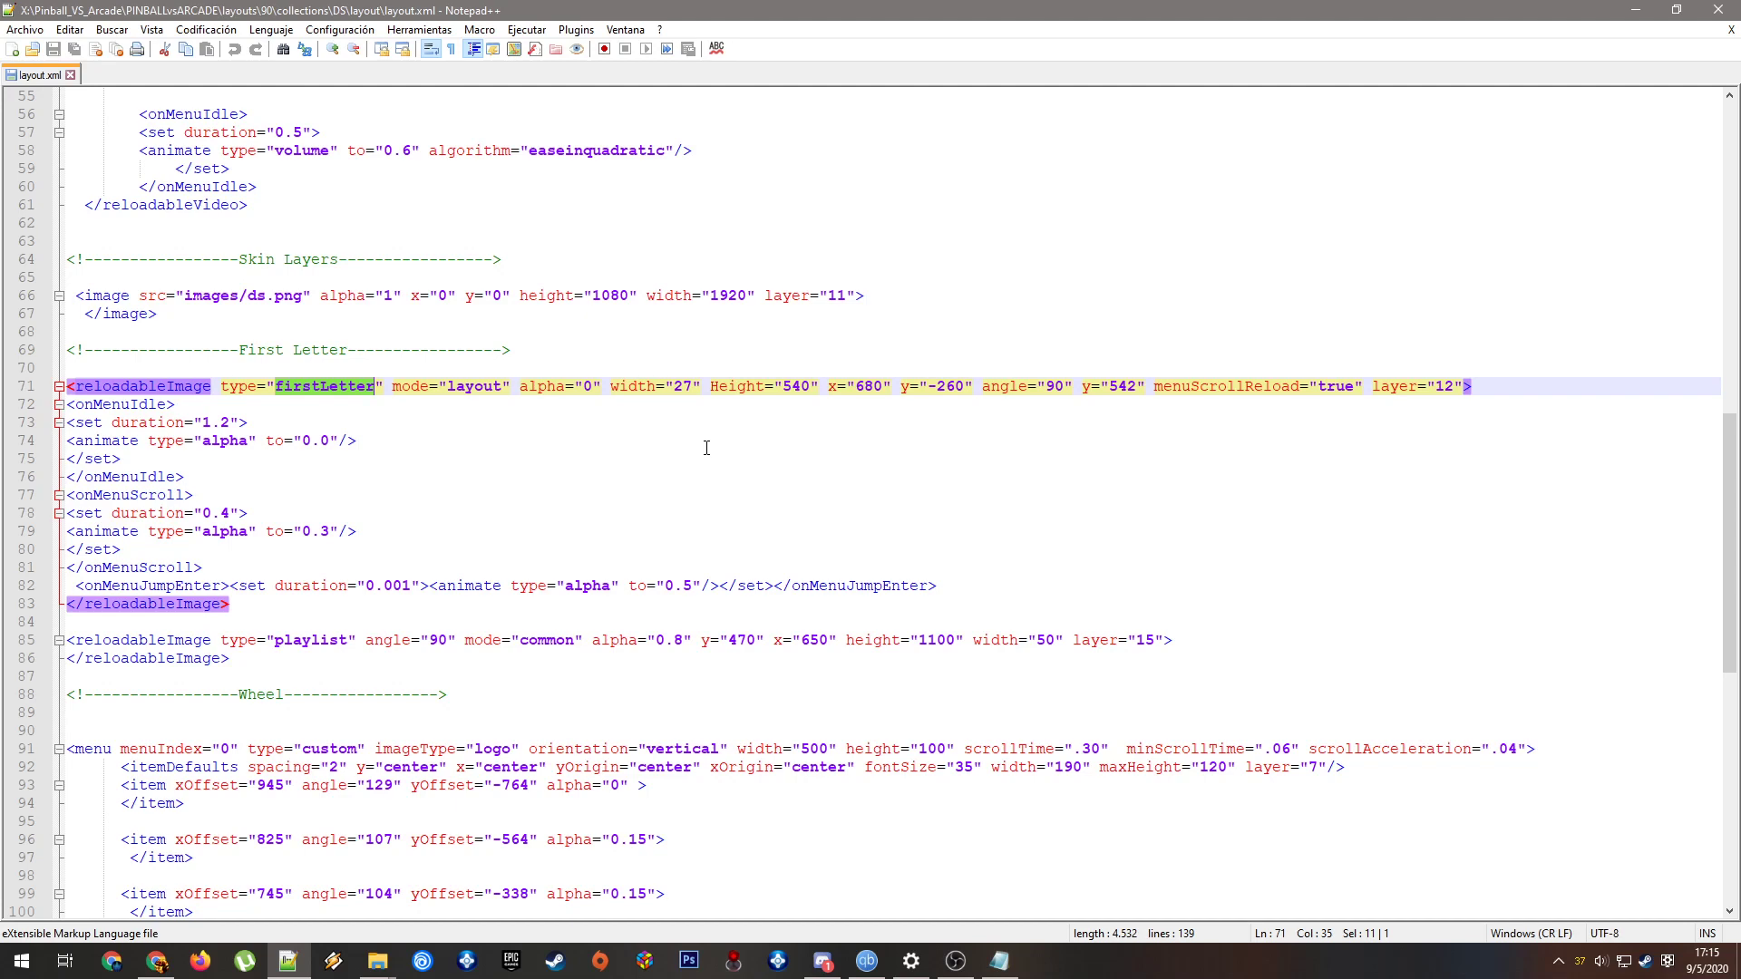
mouse_move(1028, 495)
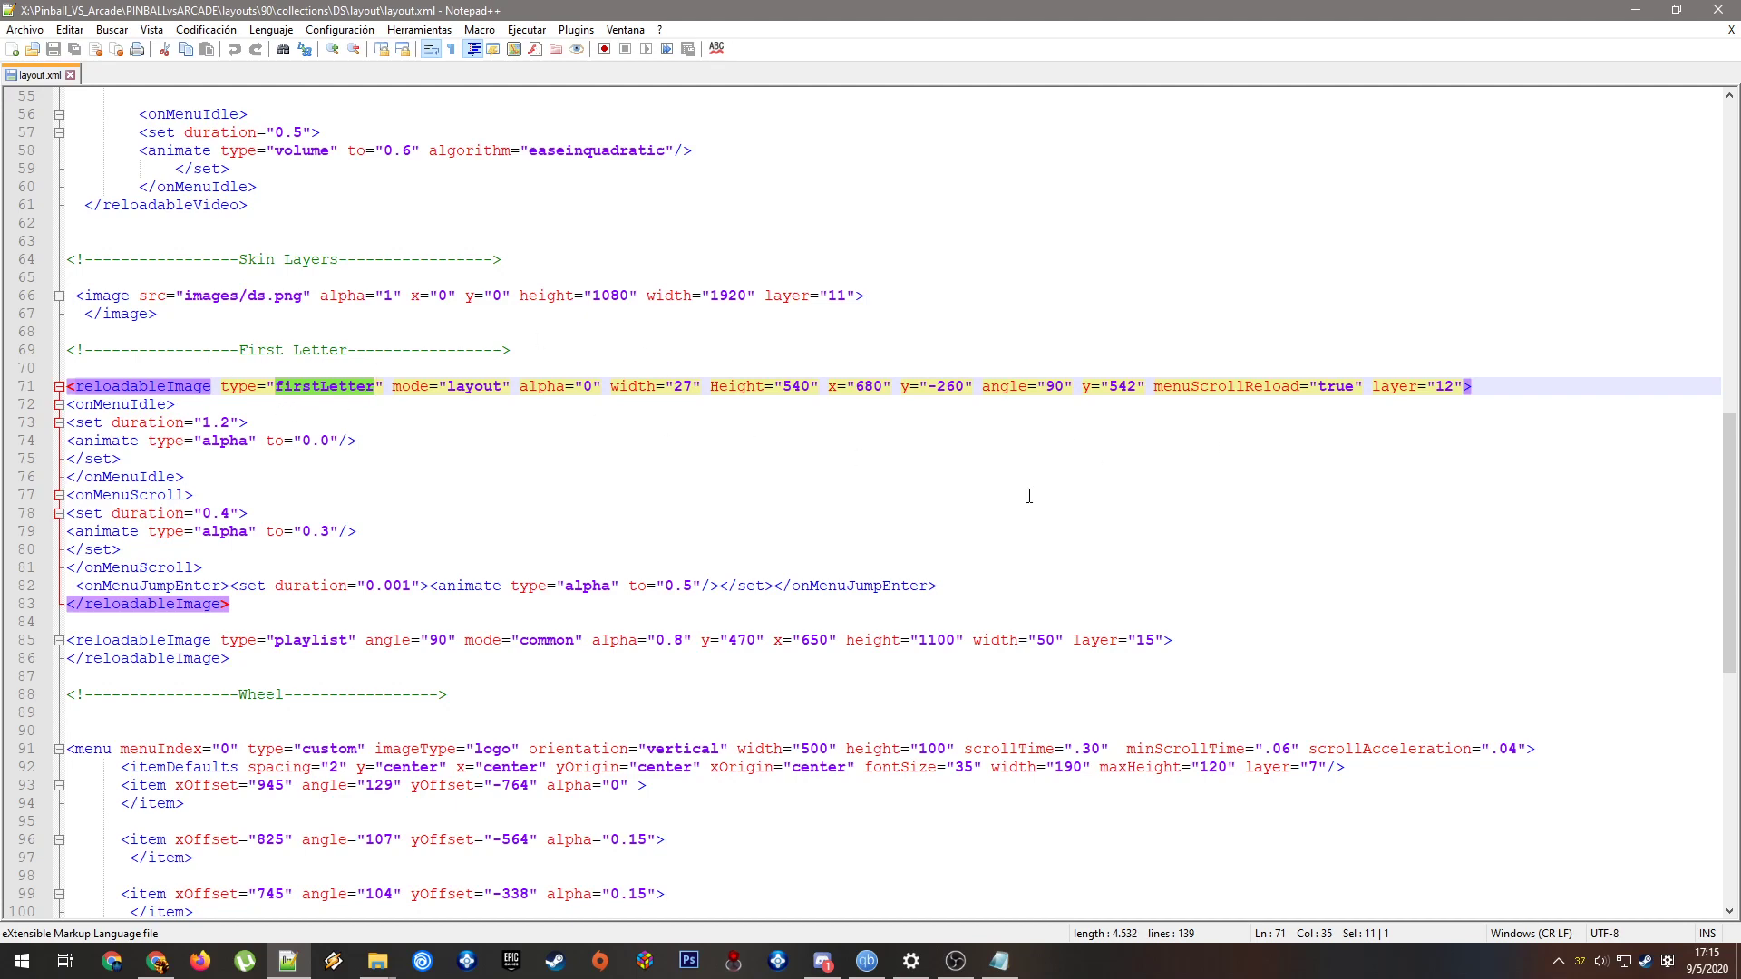
scroll("down", 3)
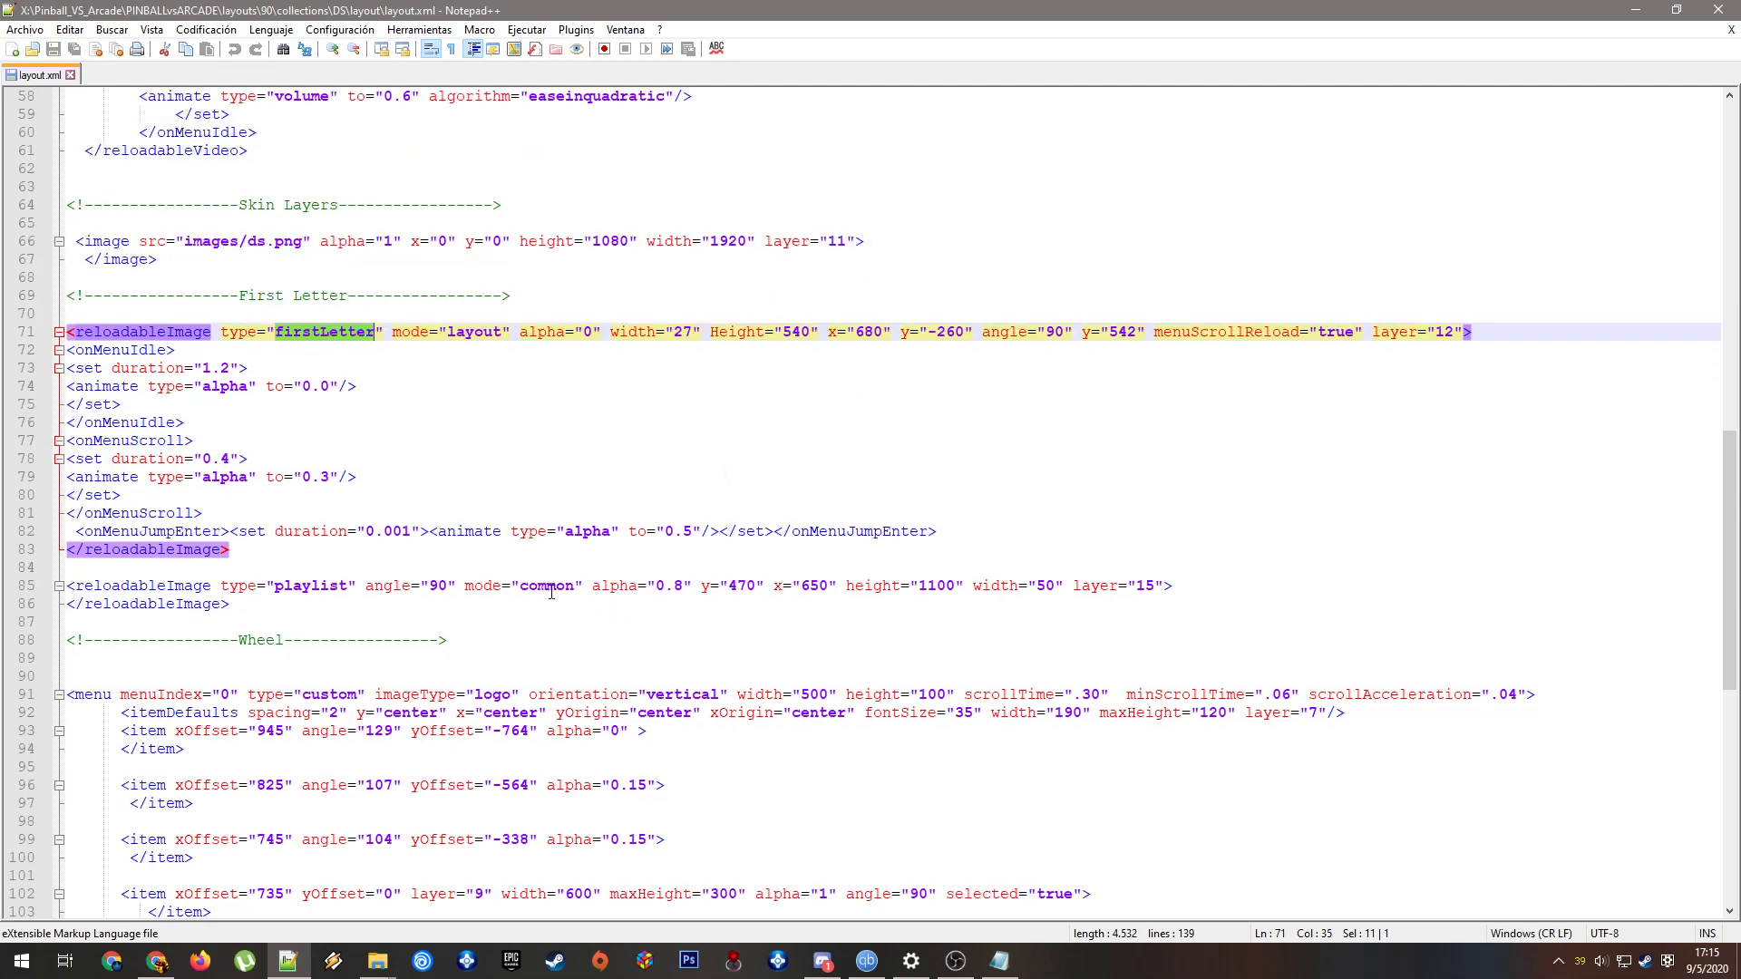
mouse_move(314, 597)
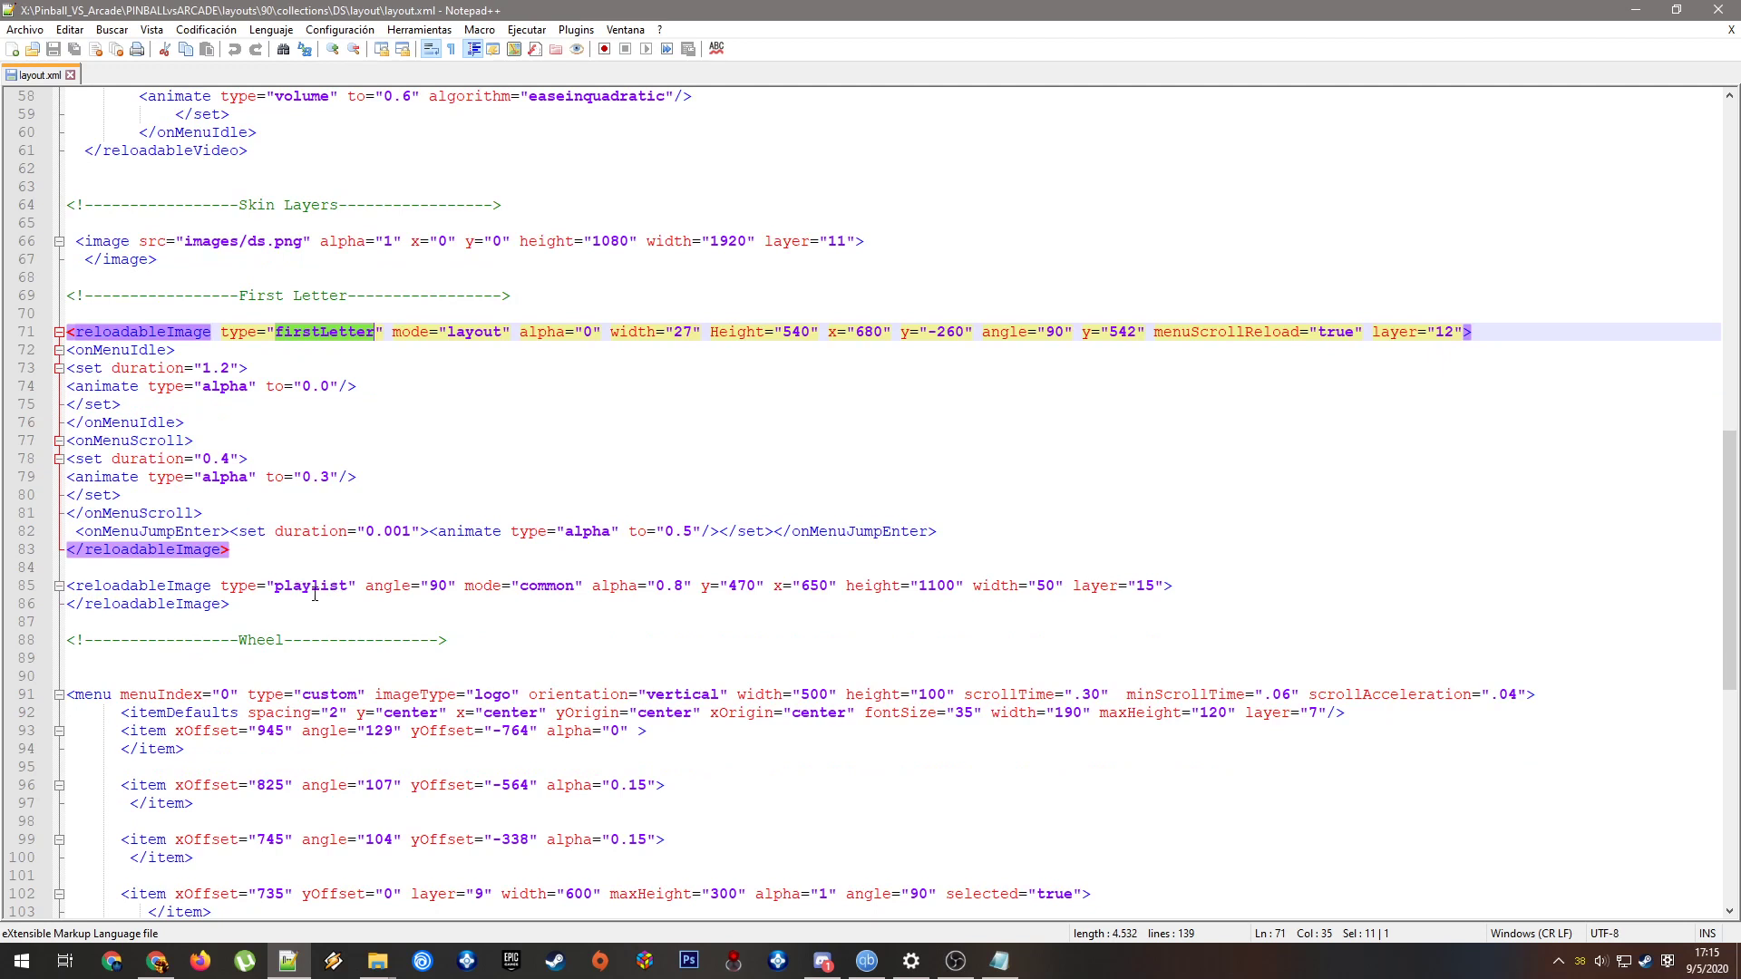
left_click(311, 584)
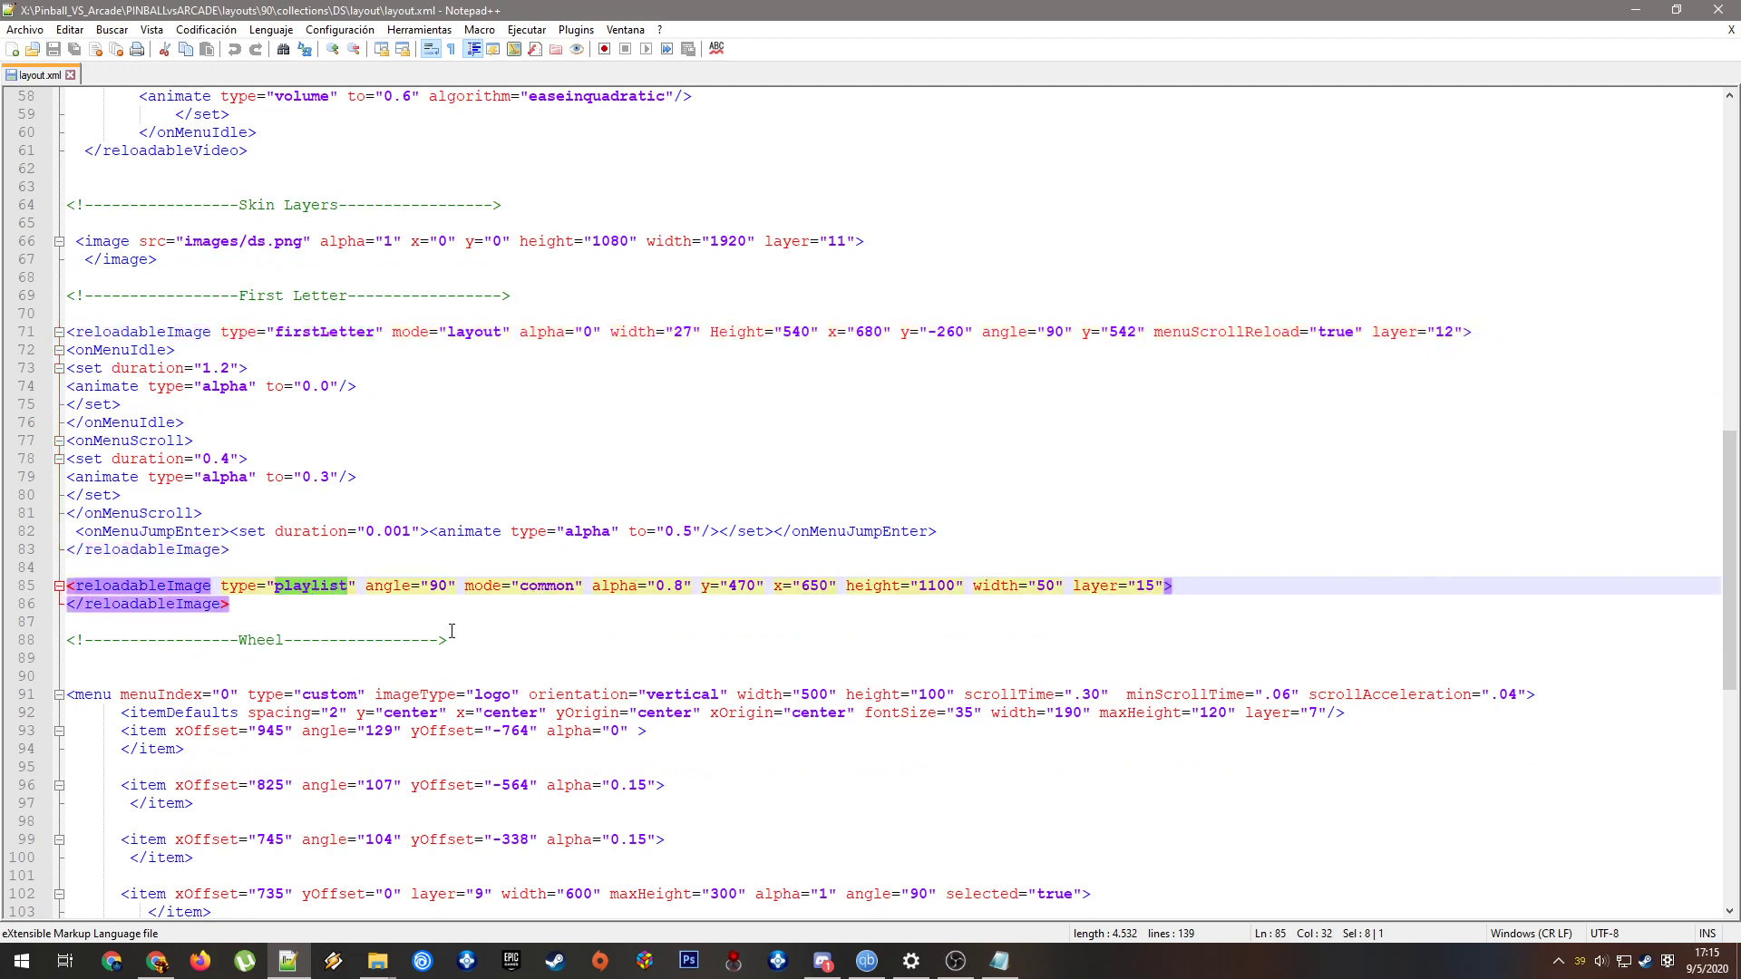
left_click(73, 567)
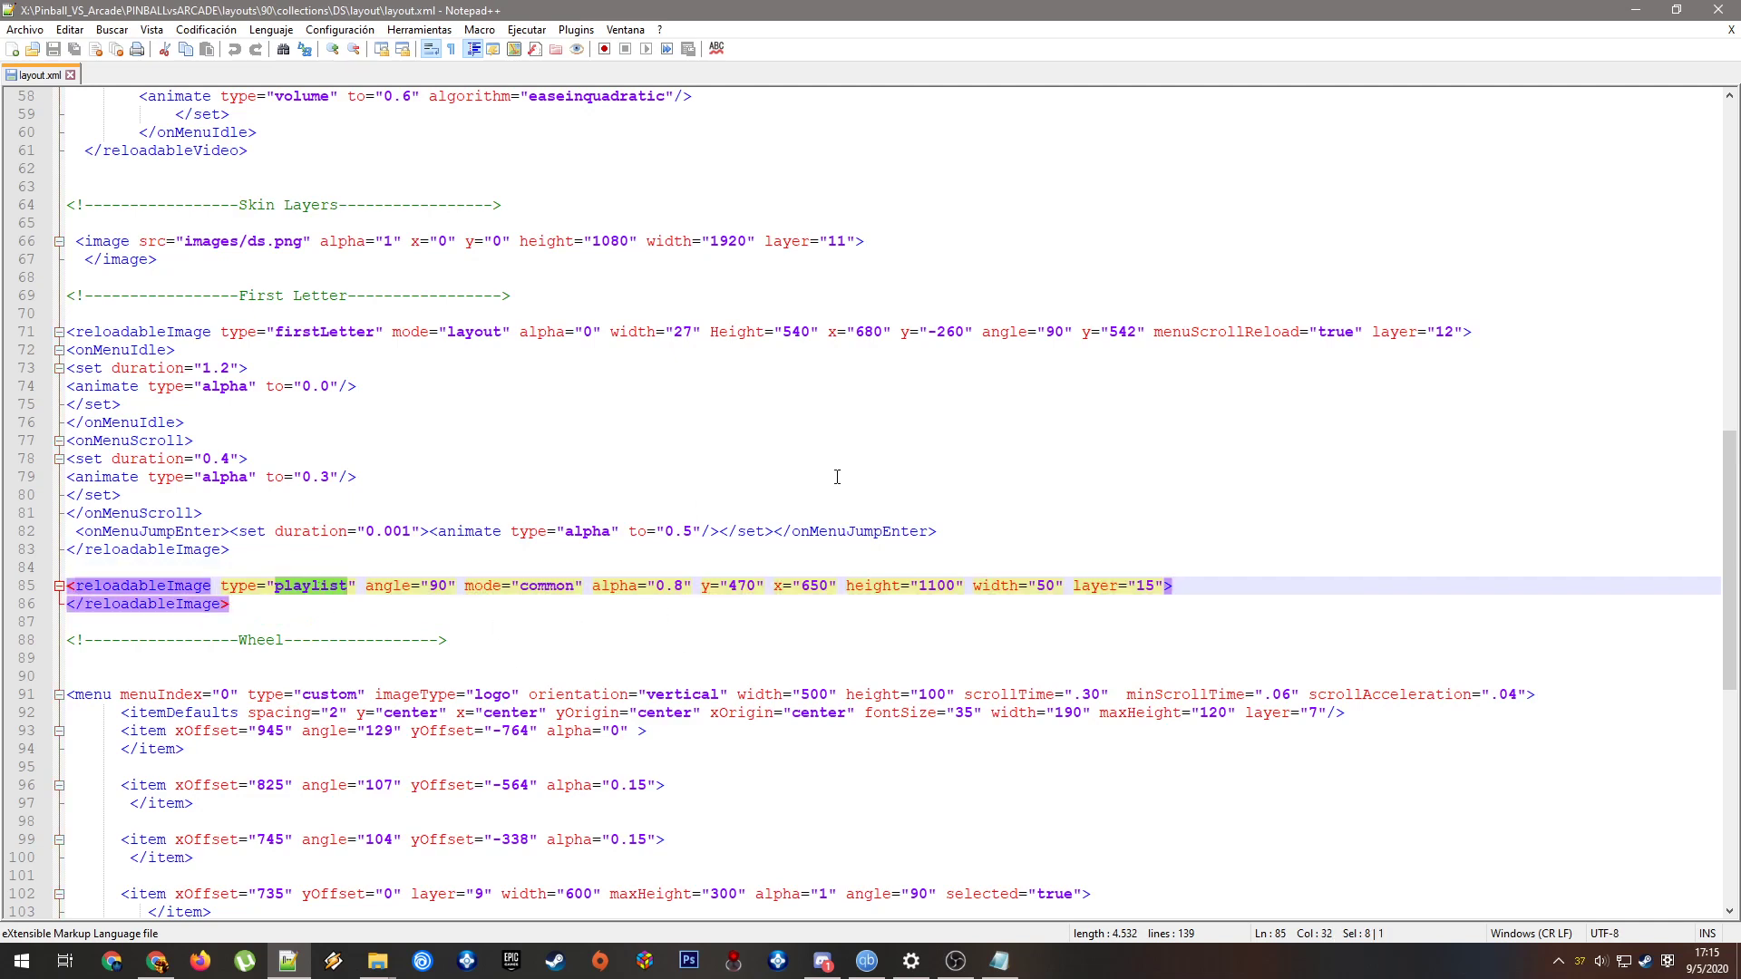
scroll("down", 3)
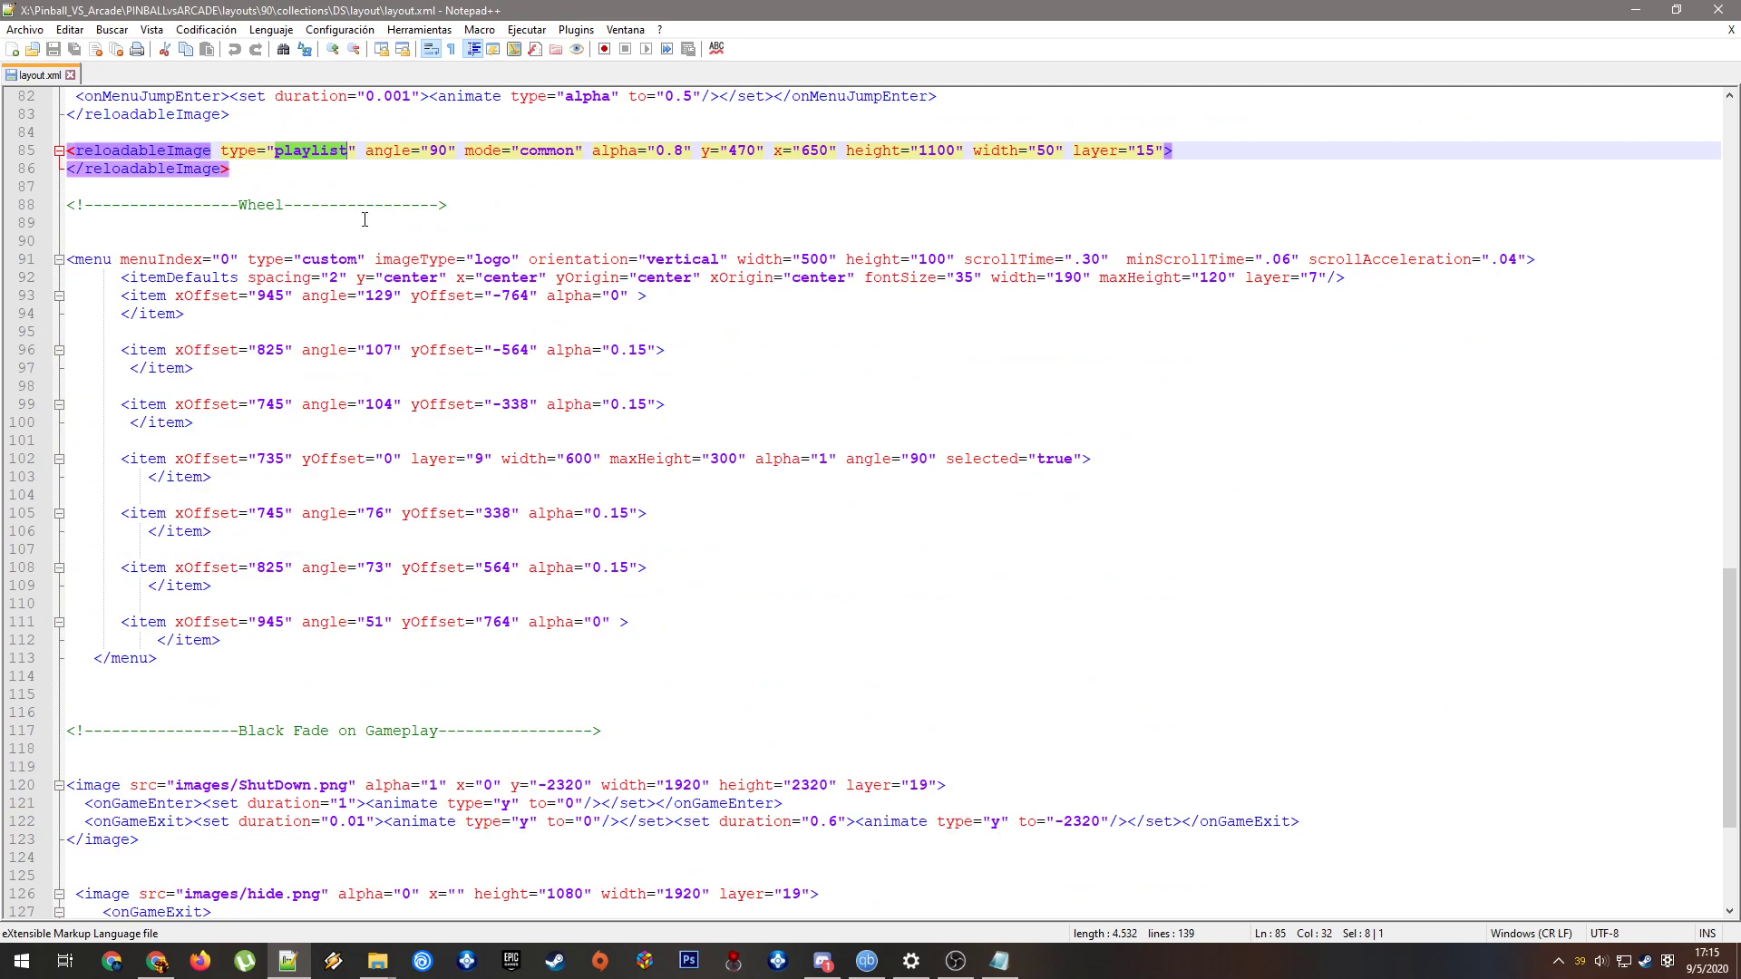
scroll("up", 3)
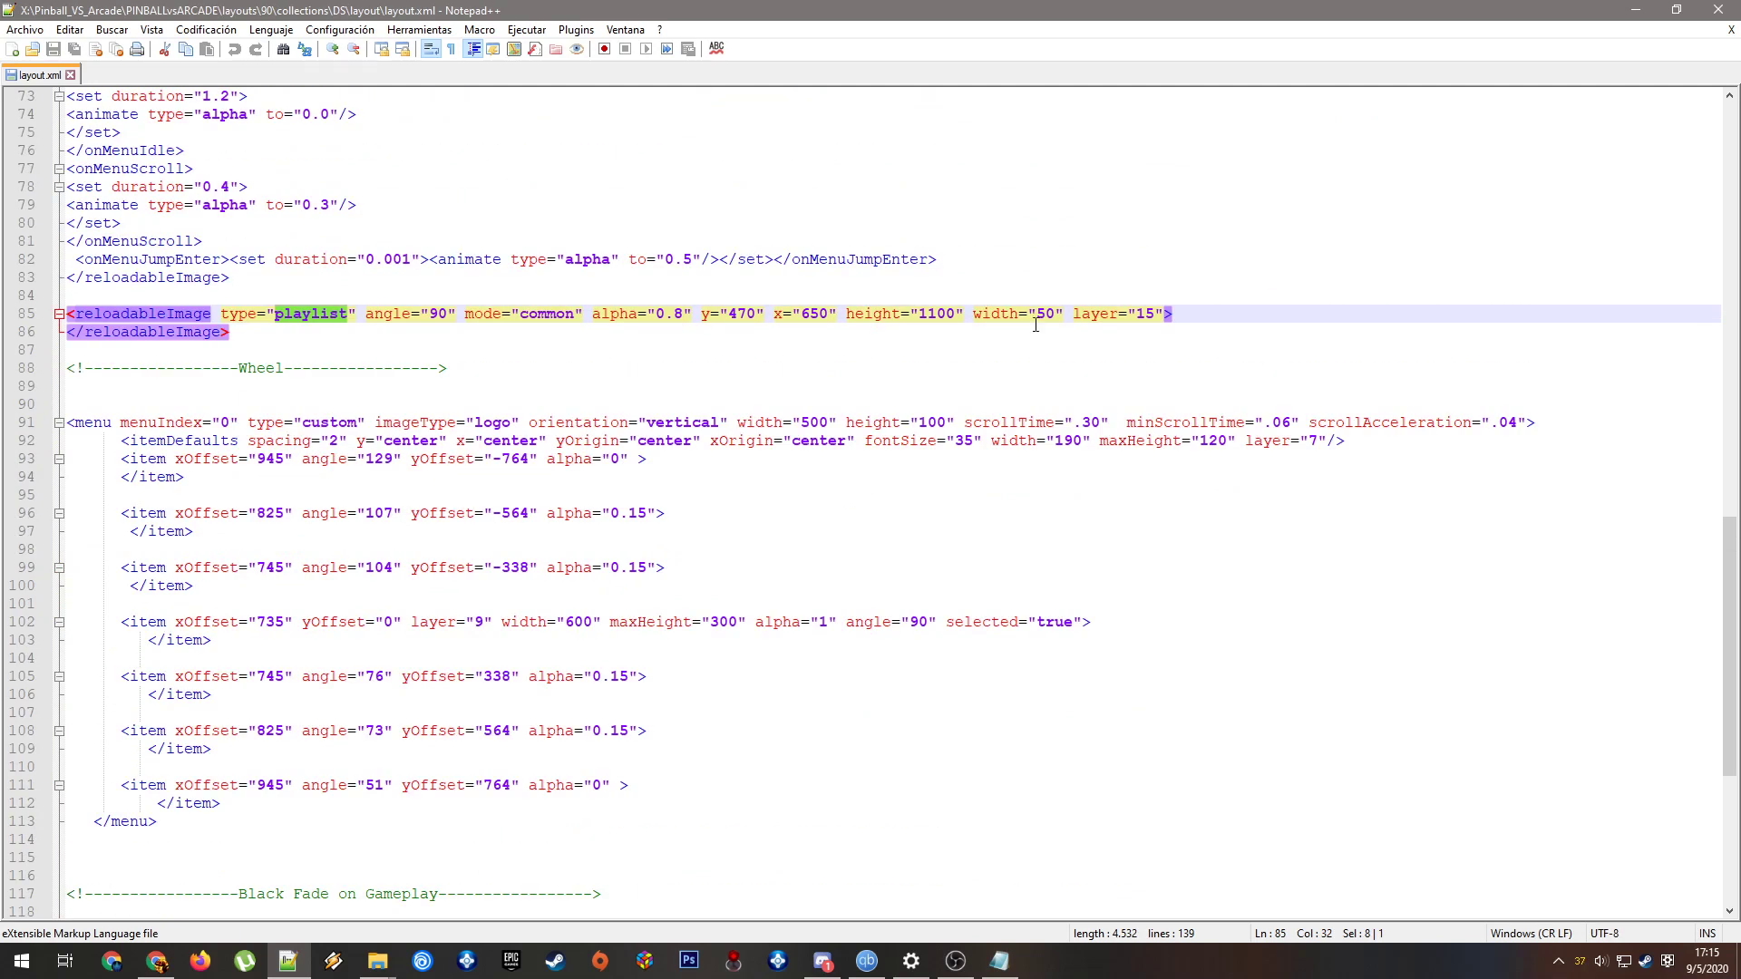
mouse_move(746, 316)
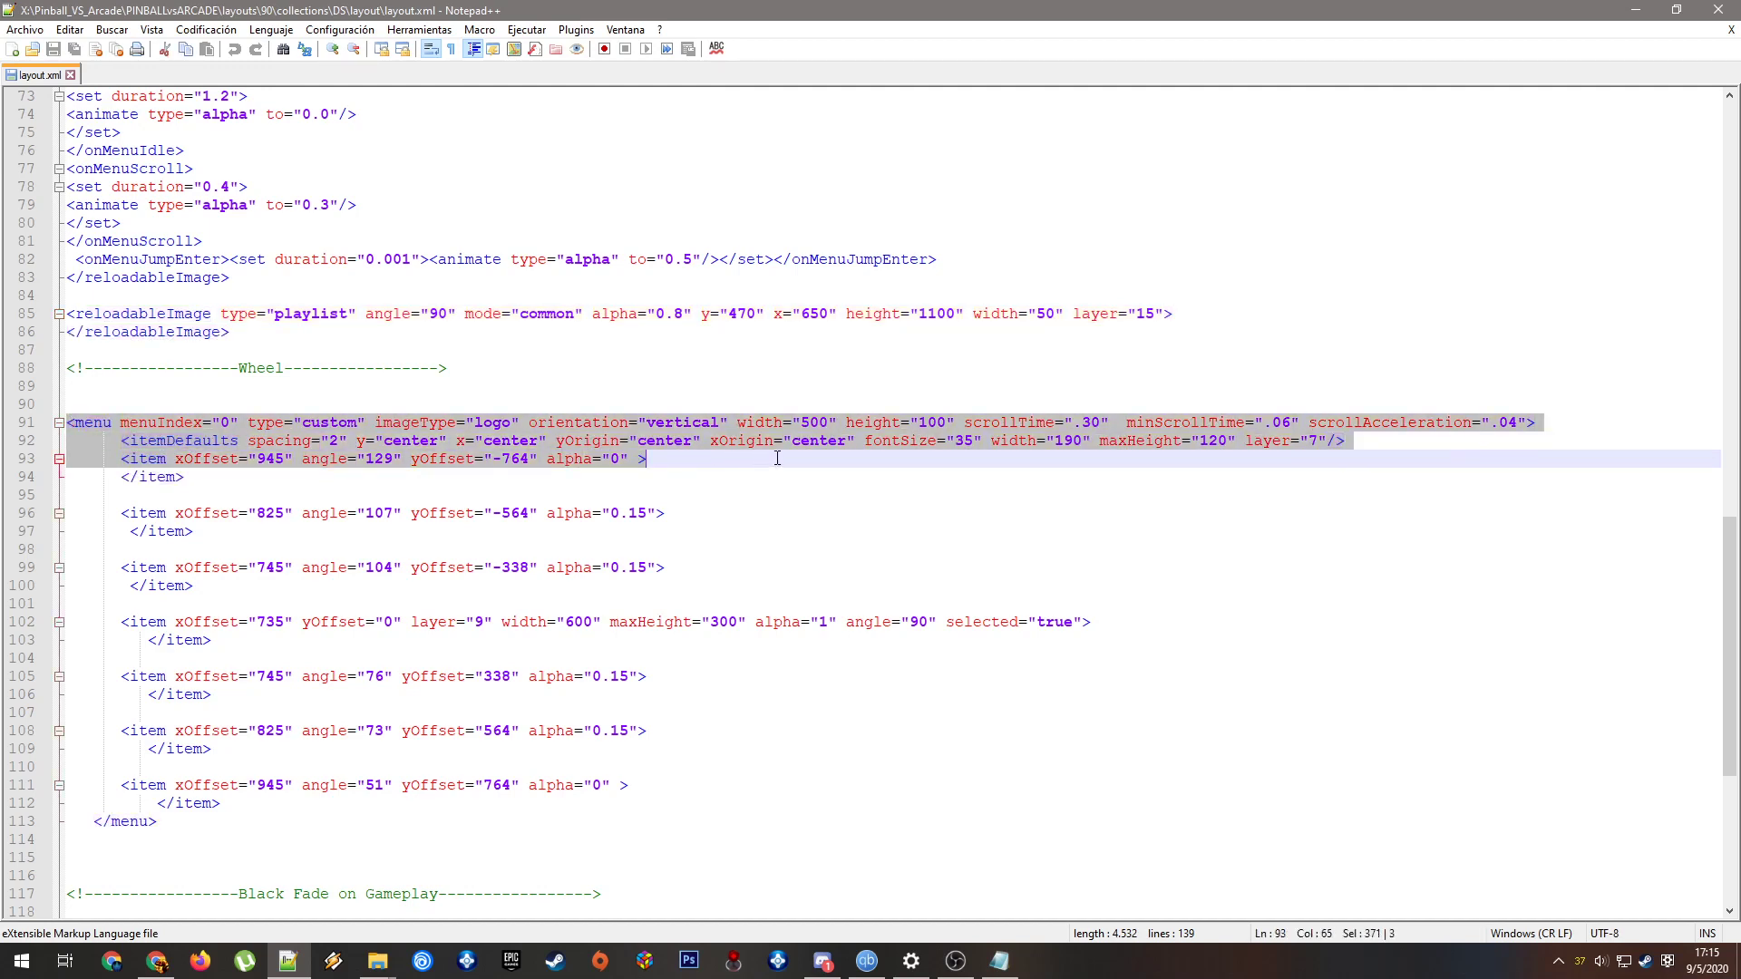
scroll("down", 3)
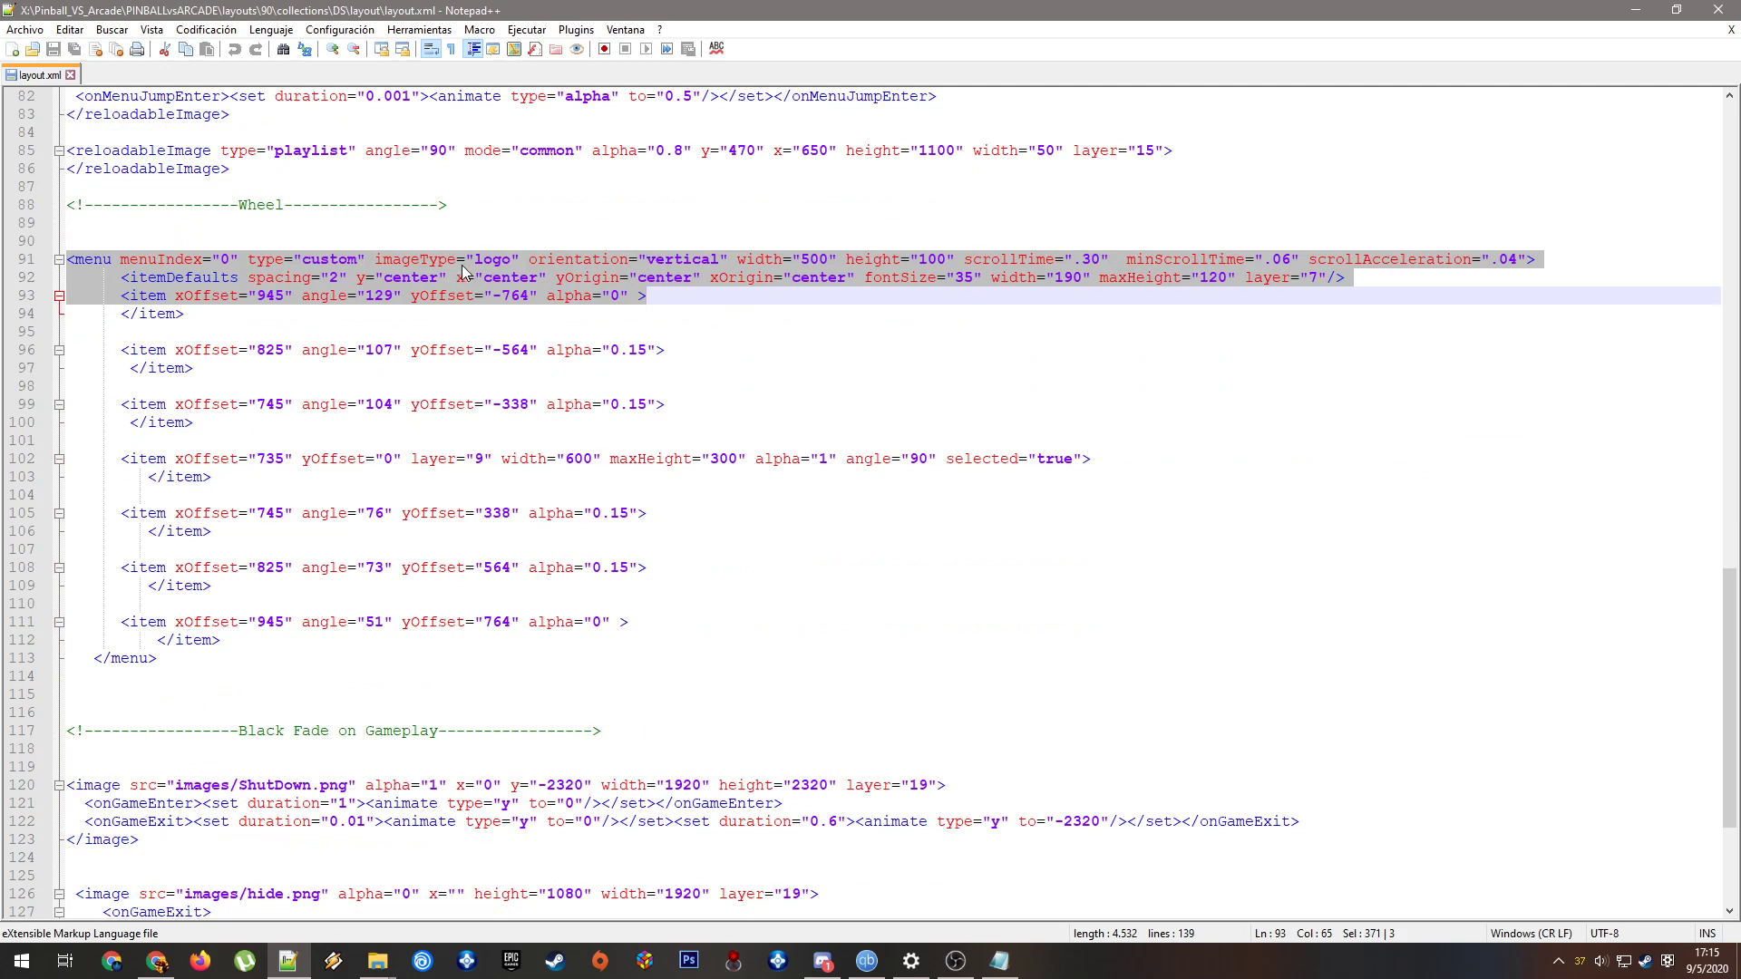
double_click(494, 259)
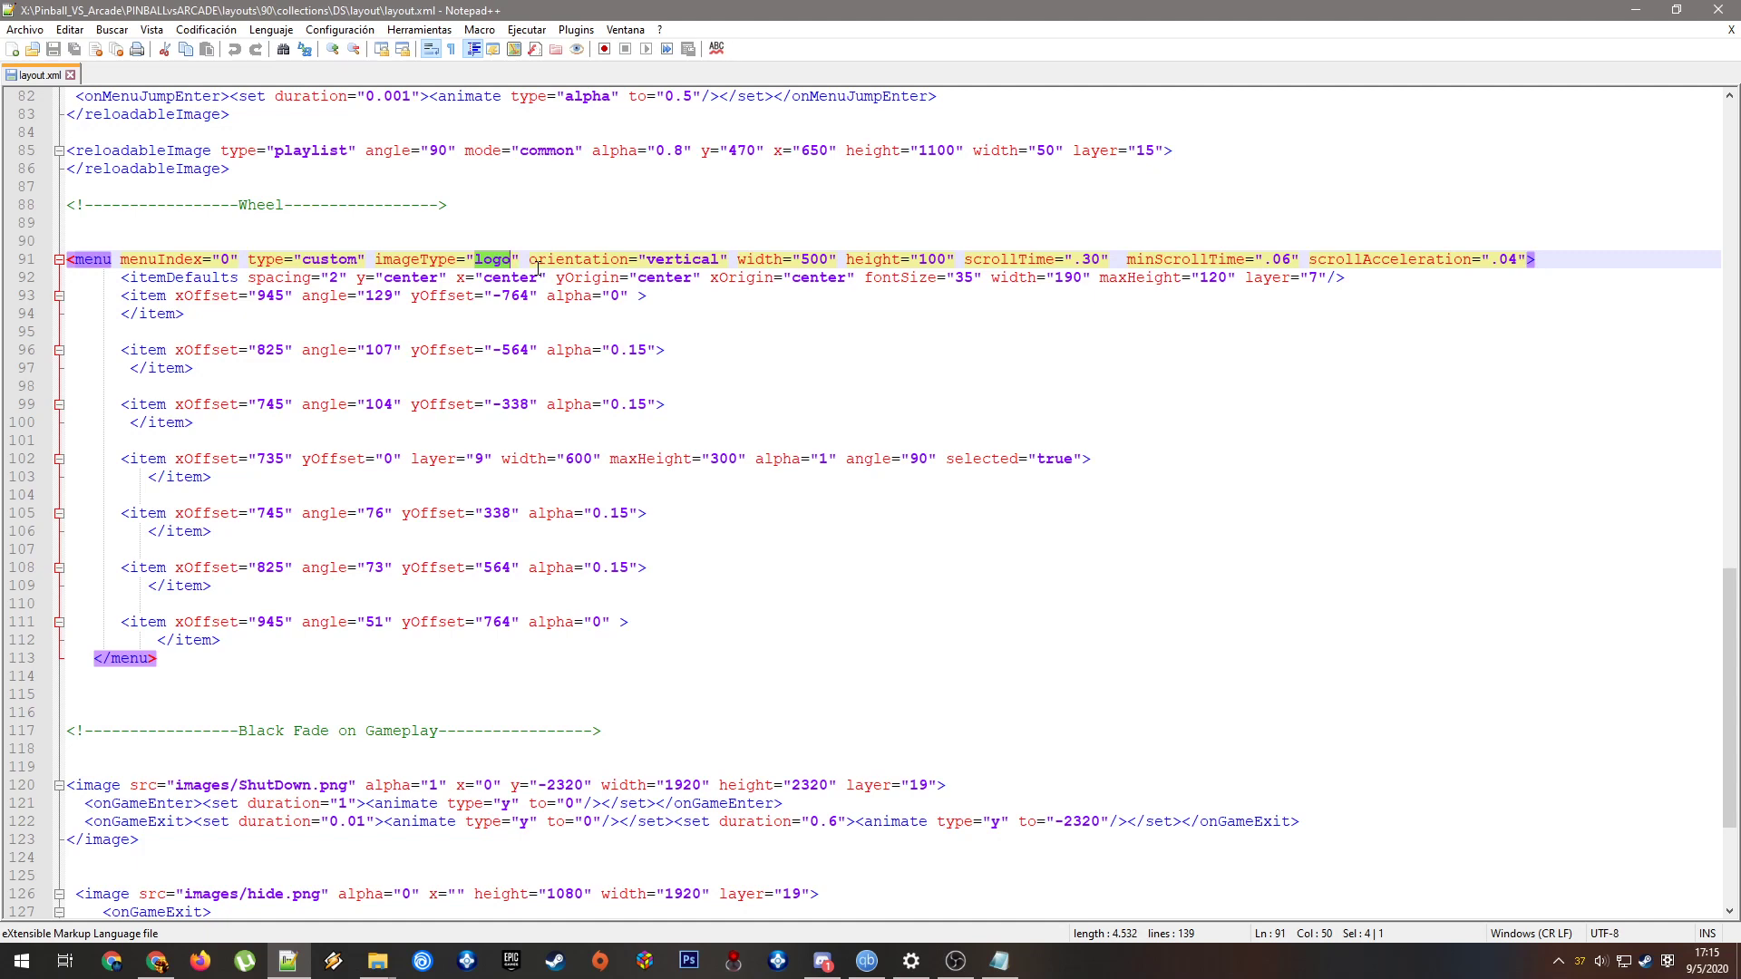
mouse_move(496, 268)
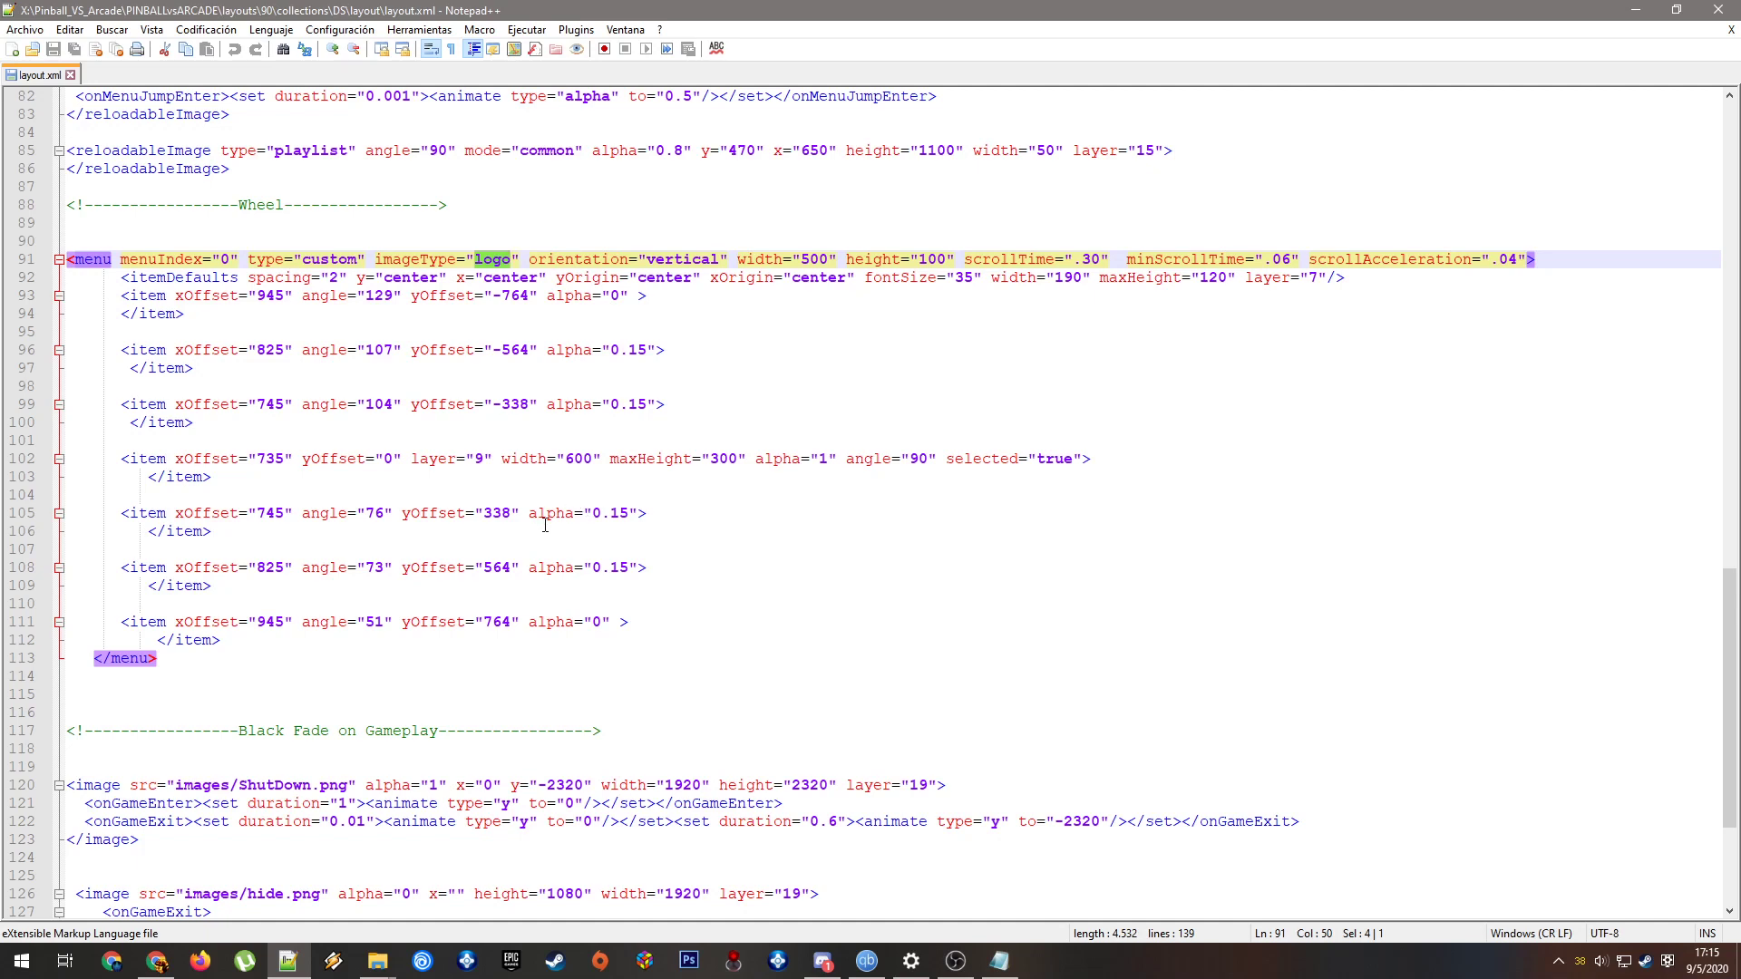
mouse_move(710, 493)
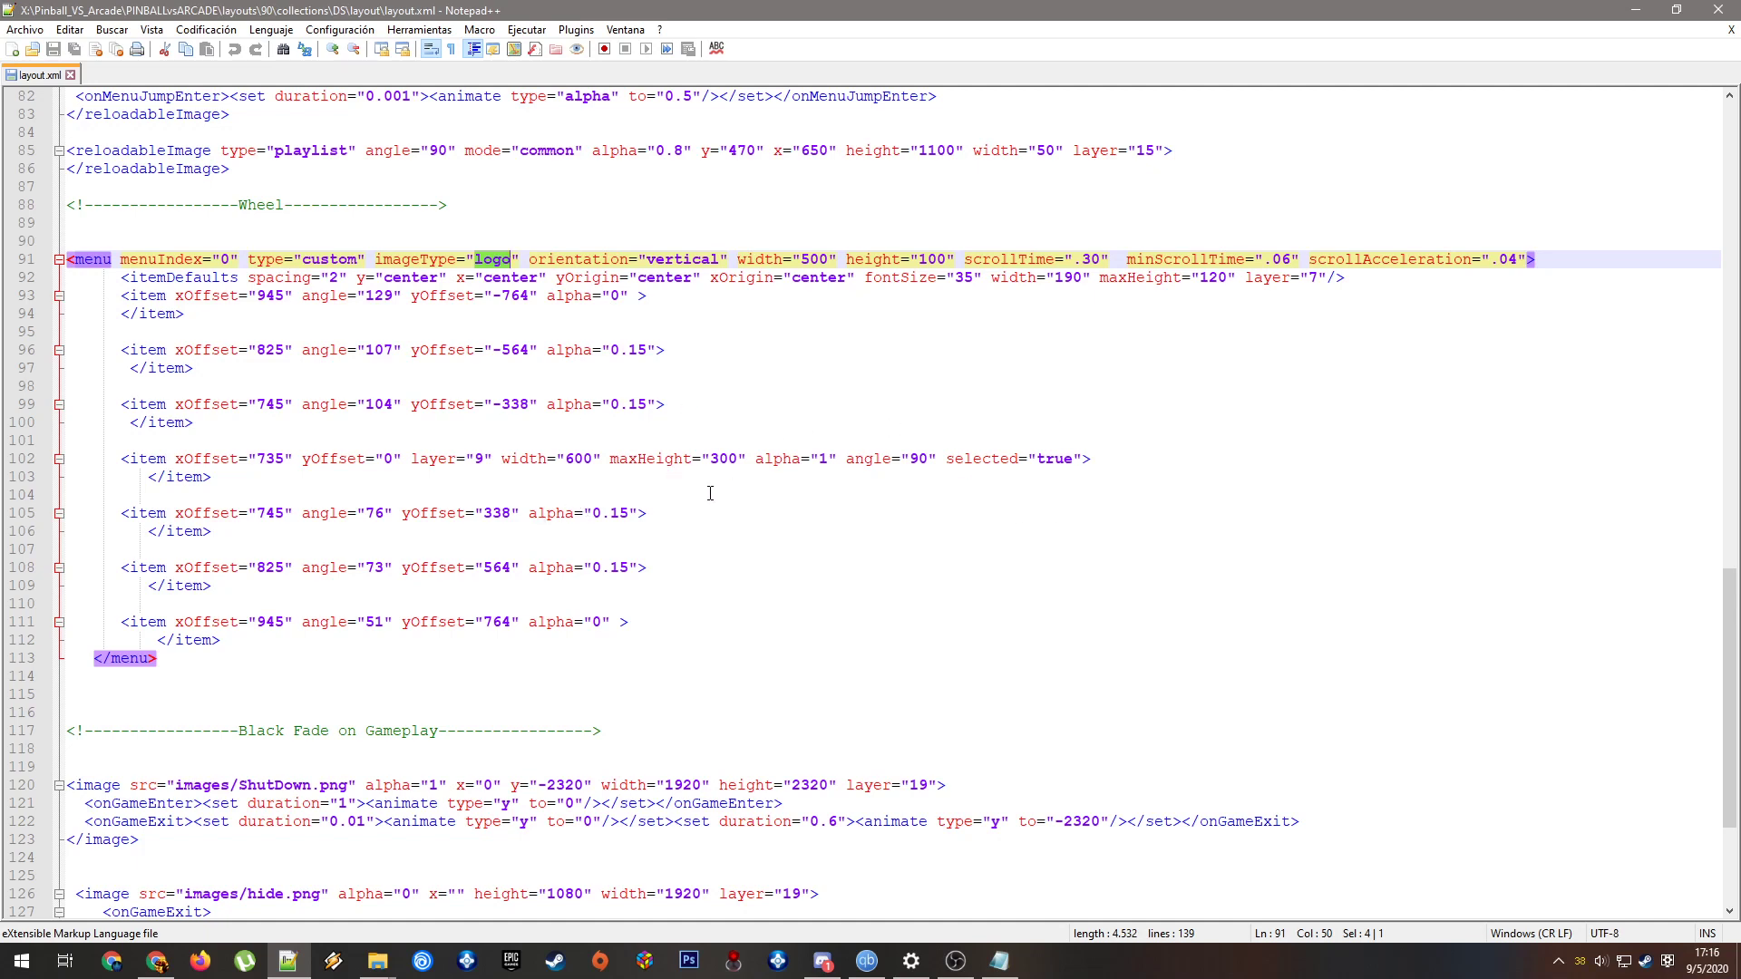
mouse_move(719, 371)
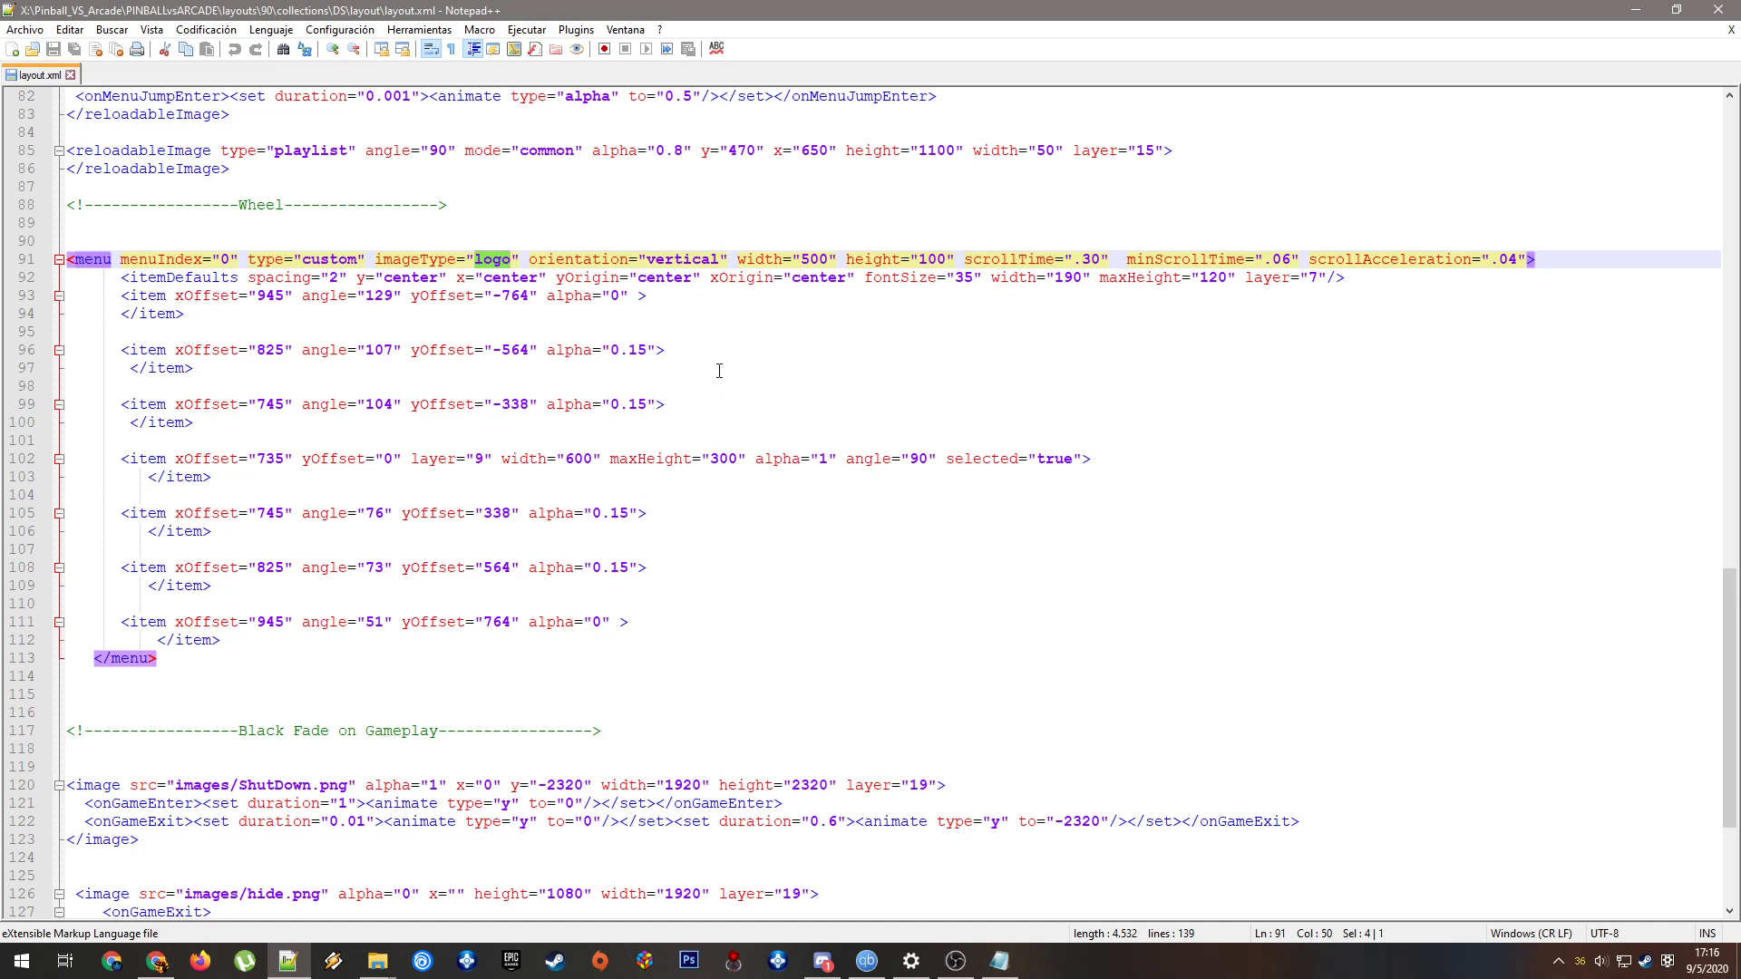
mouse_move(616, 446)
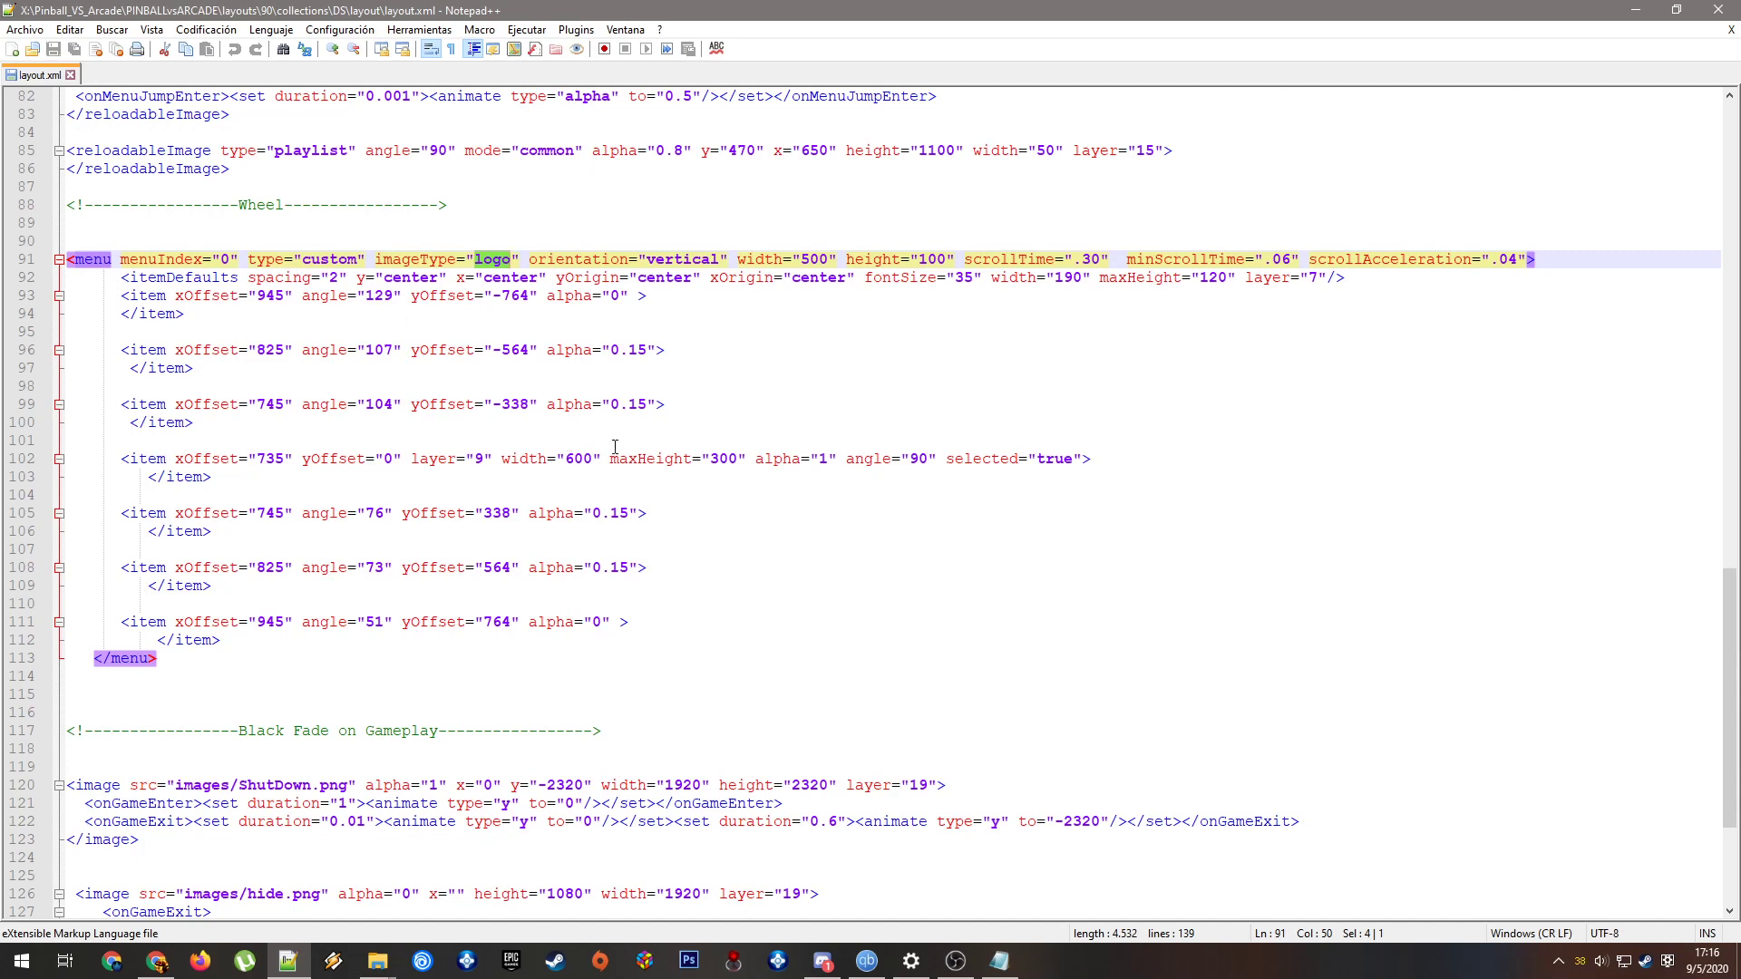
mouse_move(801, 379)
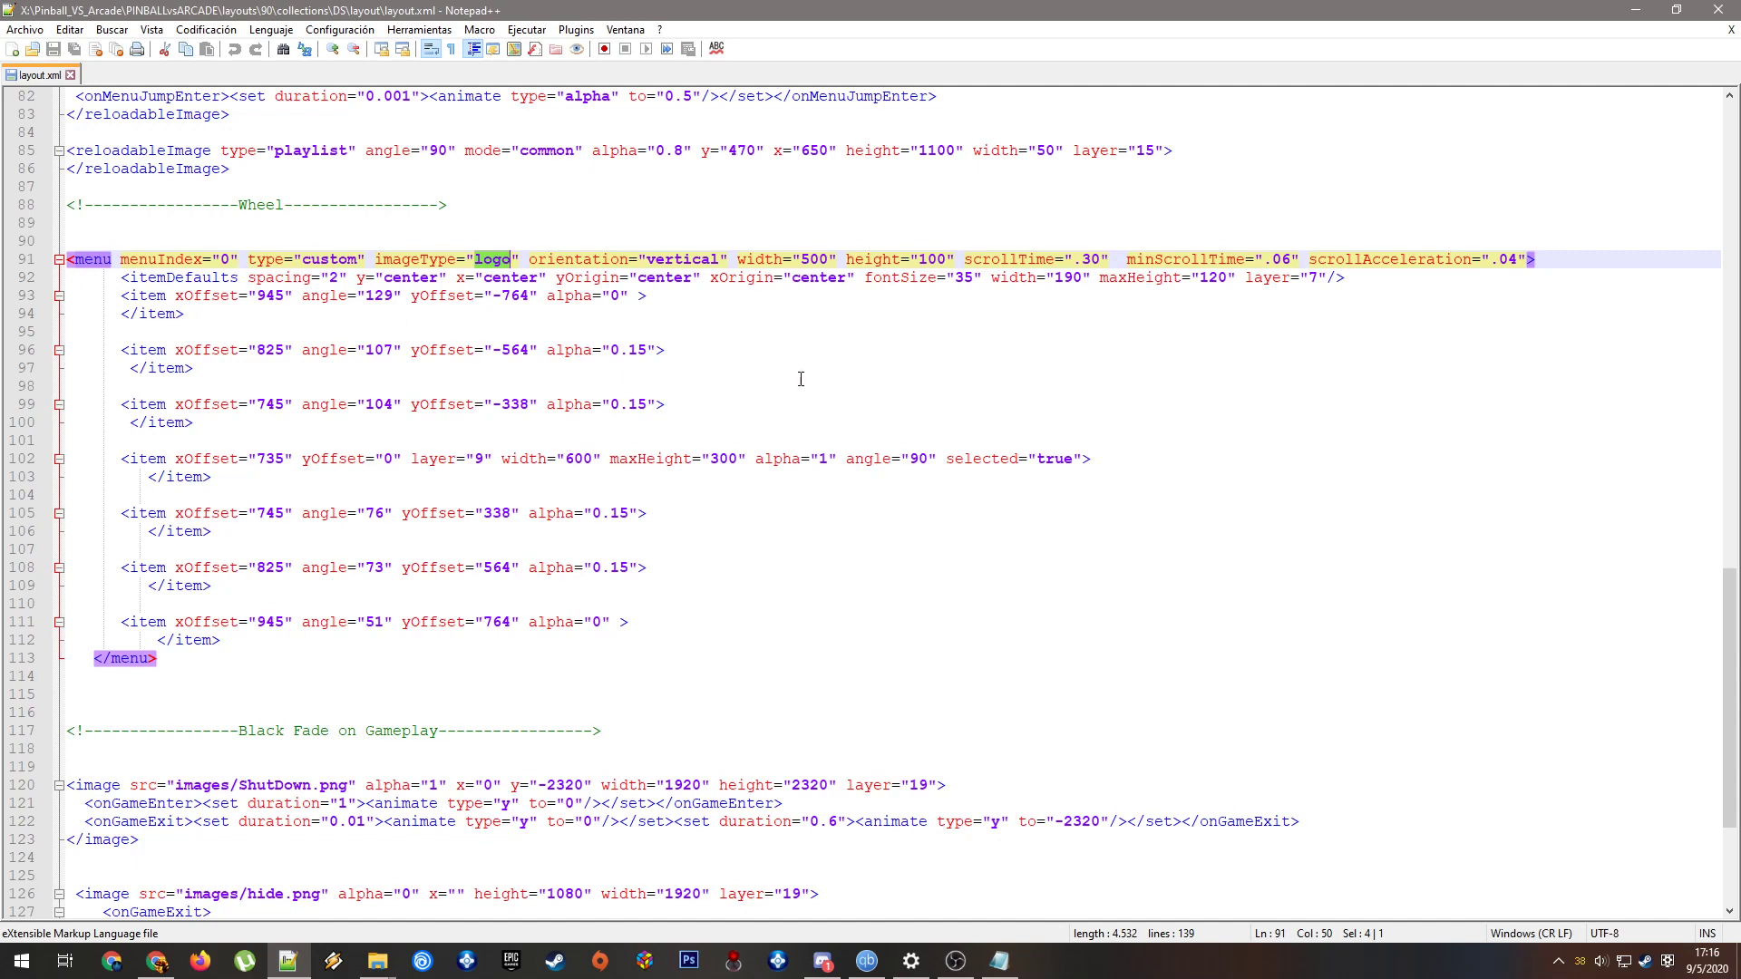
mouse_move(511, 415)
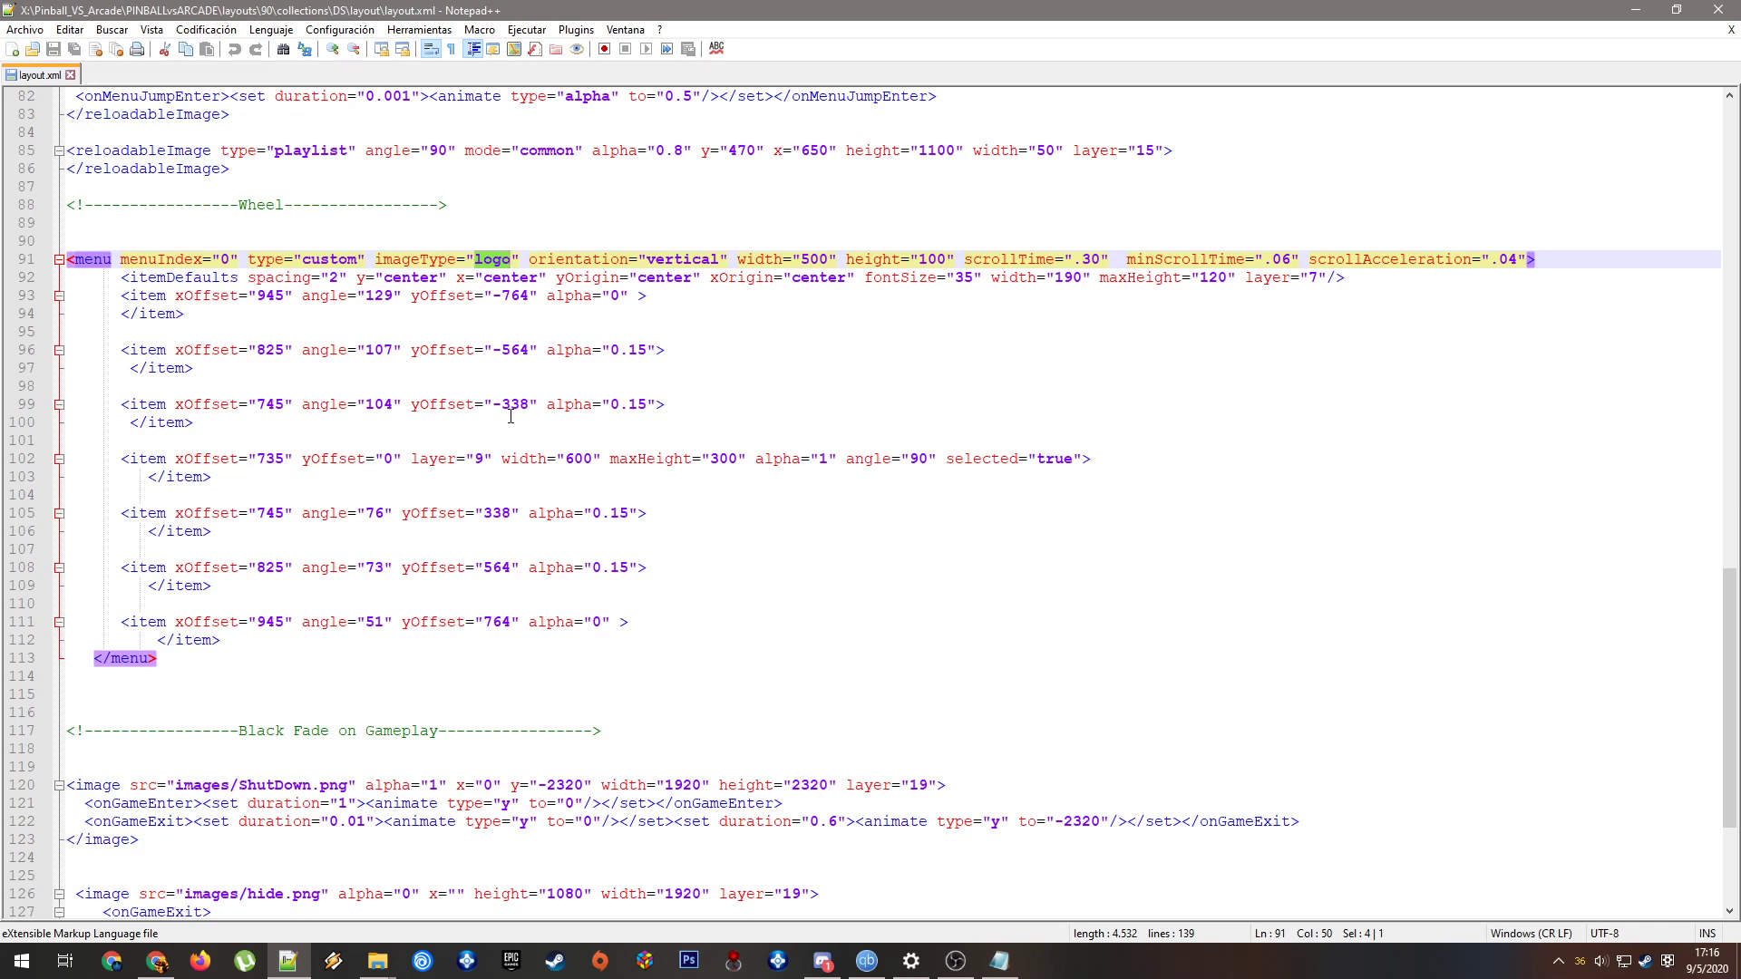
left_click(120, 350)
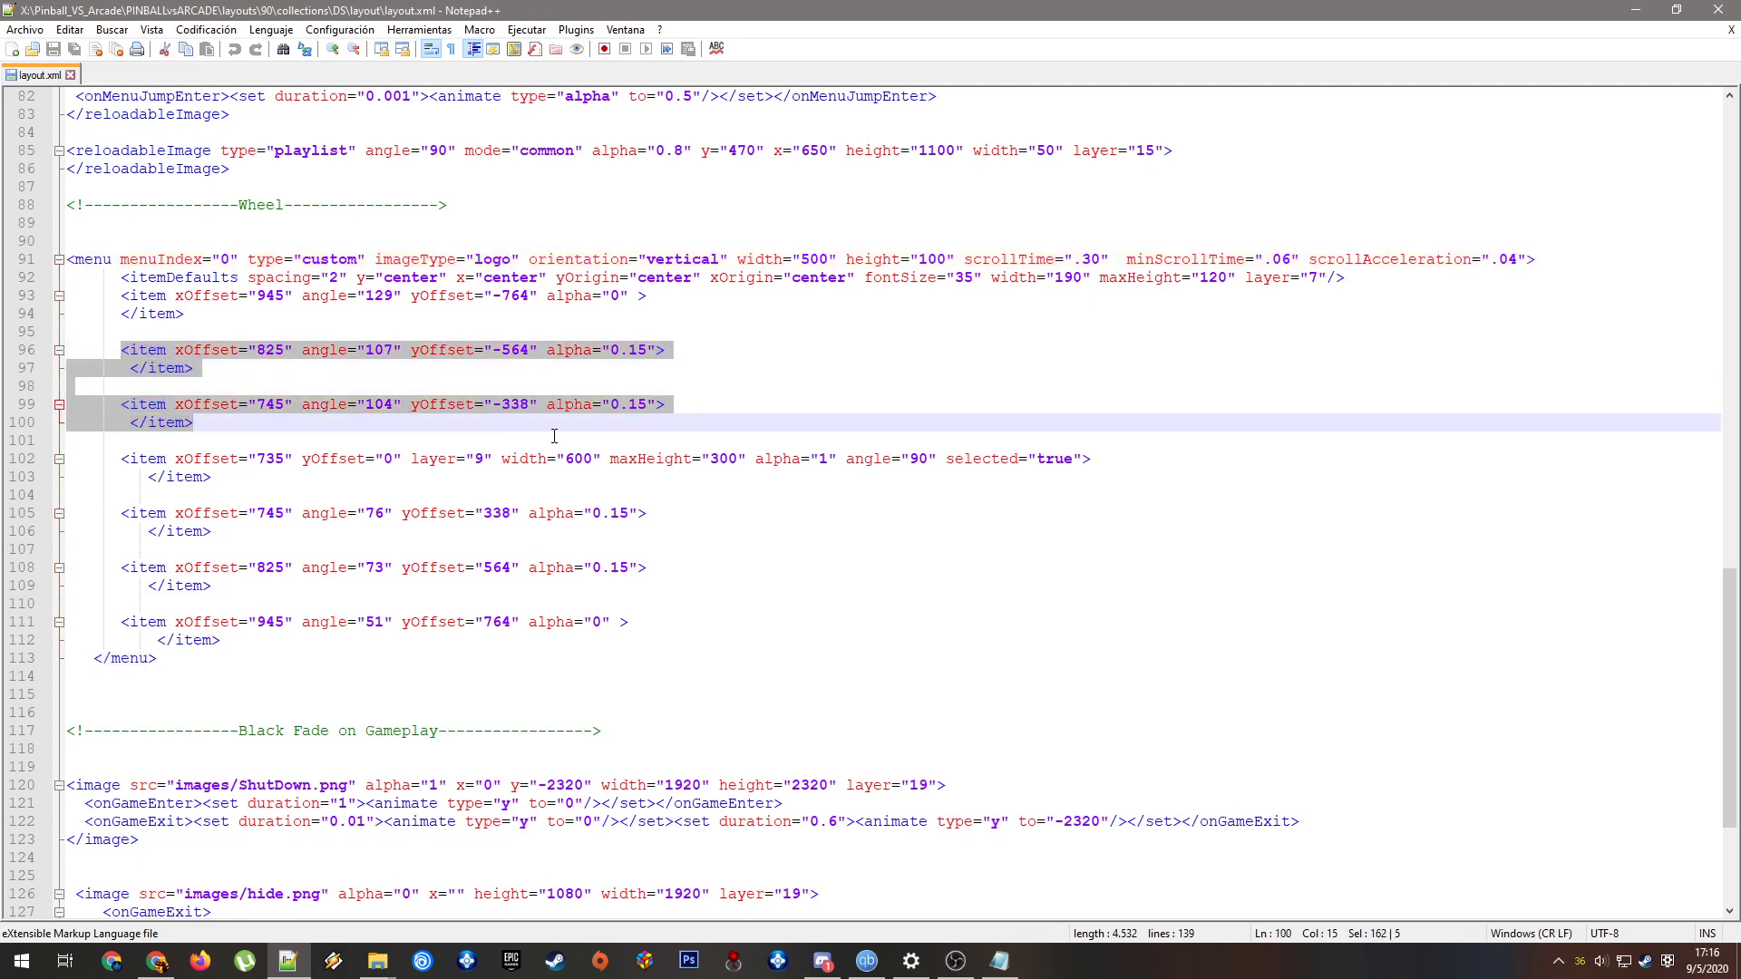
scroll("up", 3)
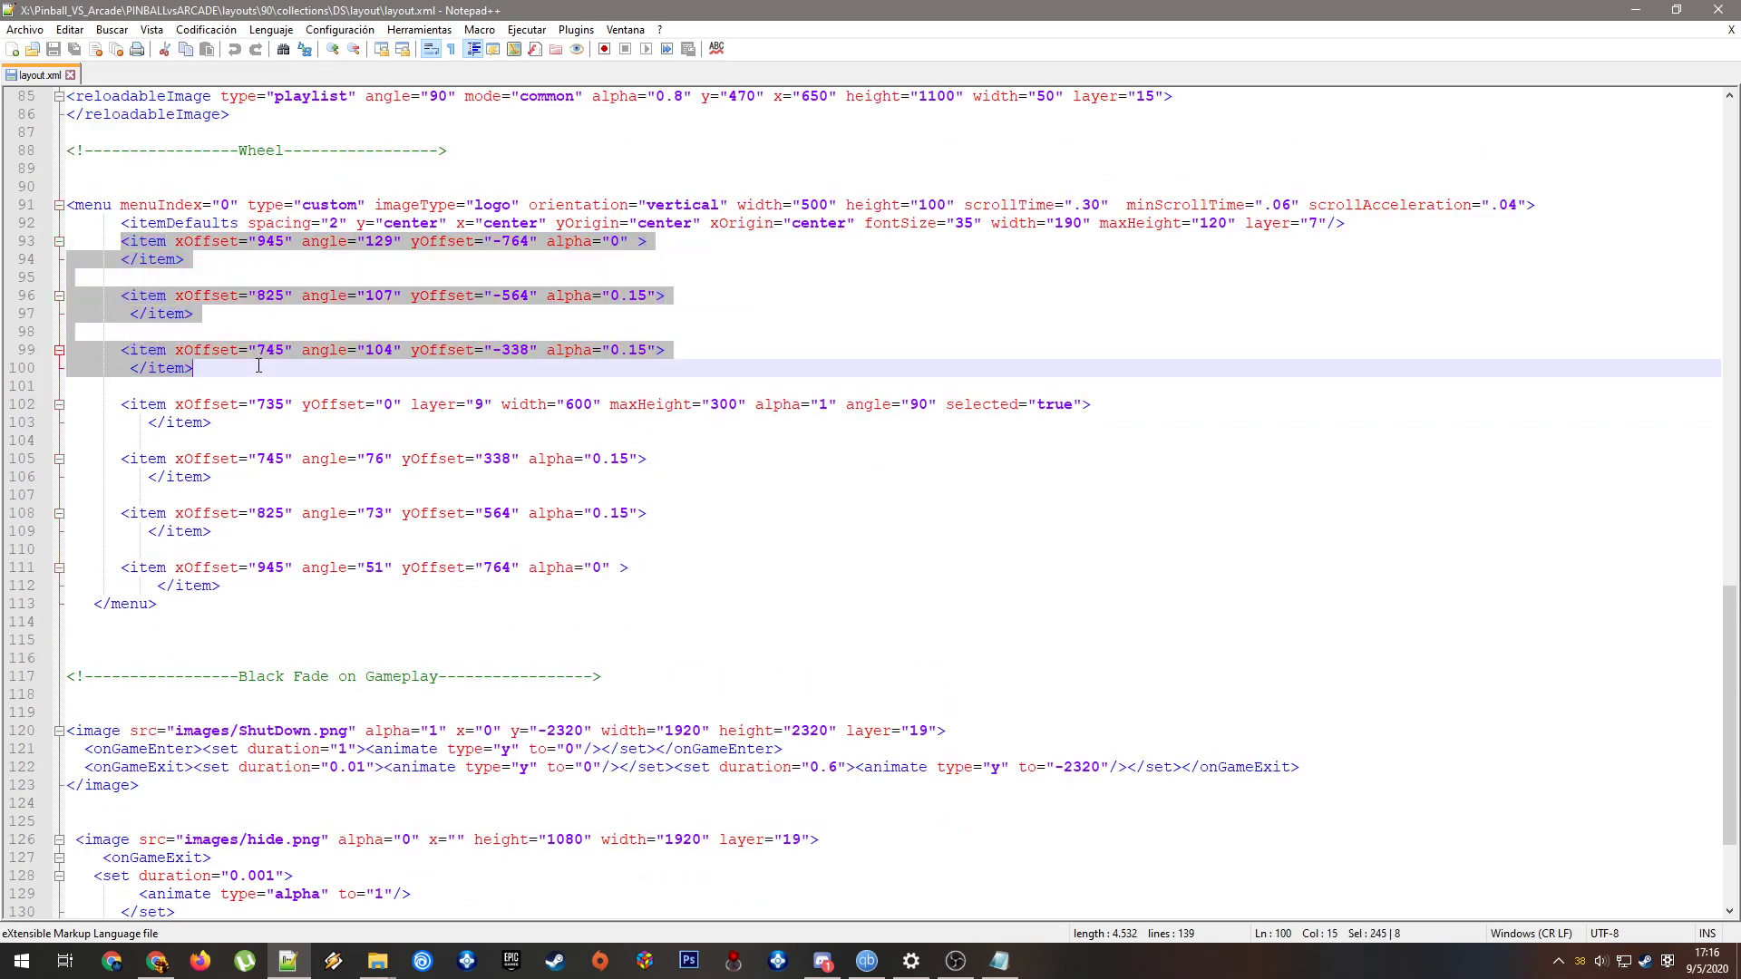
mouse_move(261, 364)
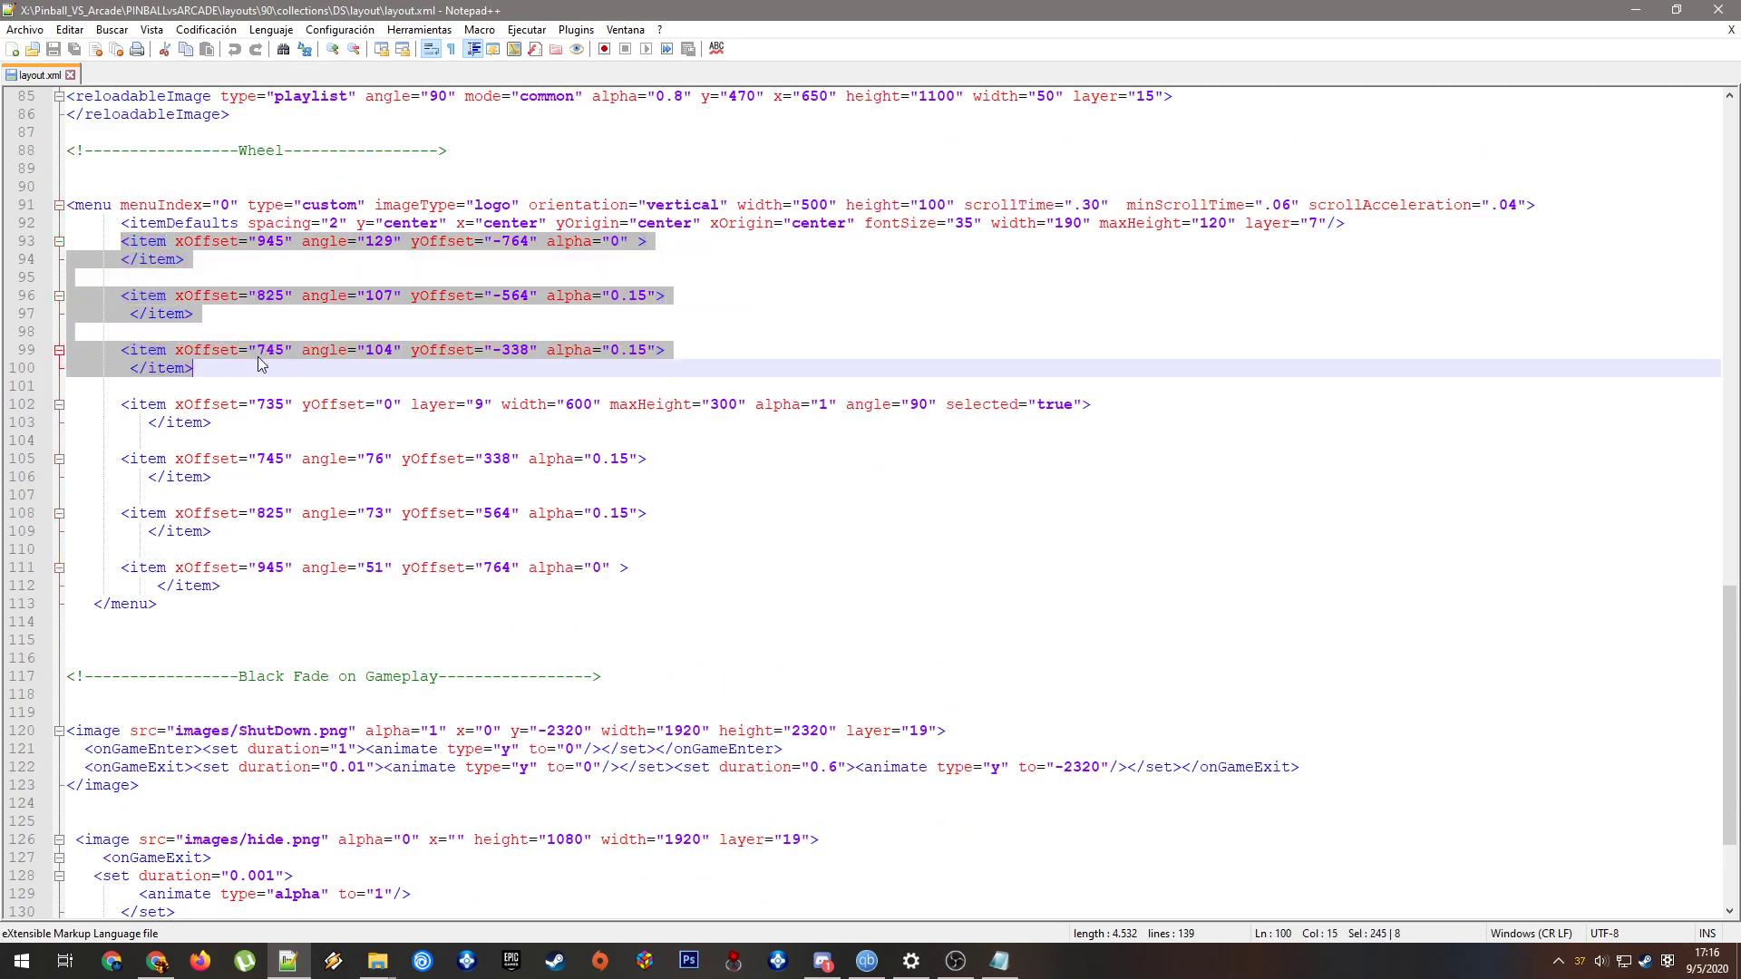
mouse_move(177, 251)
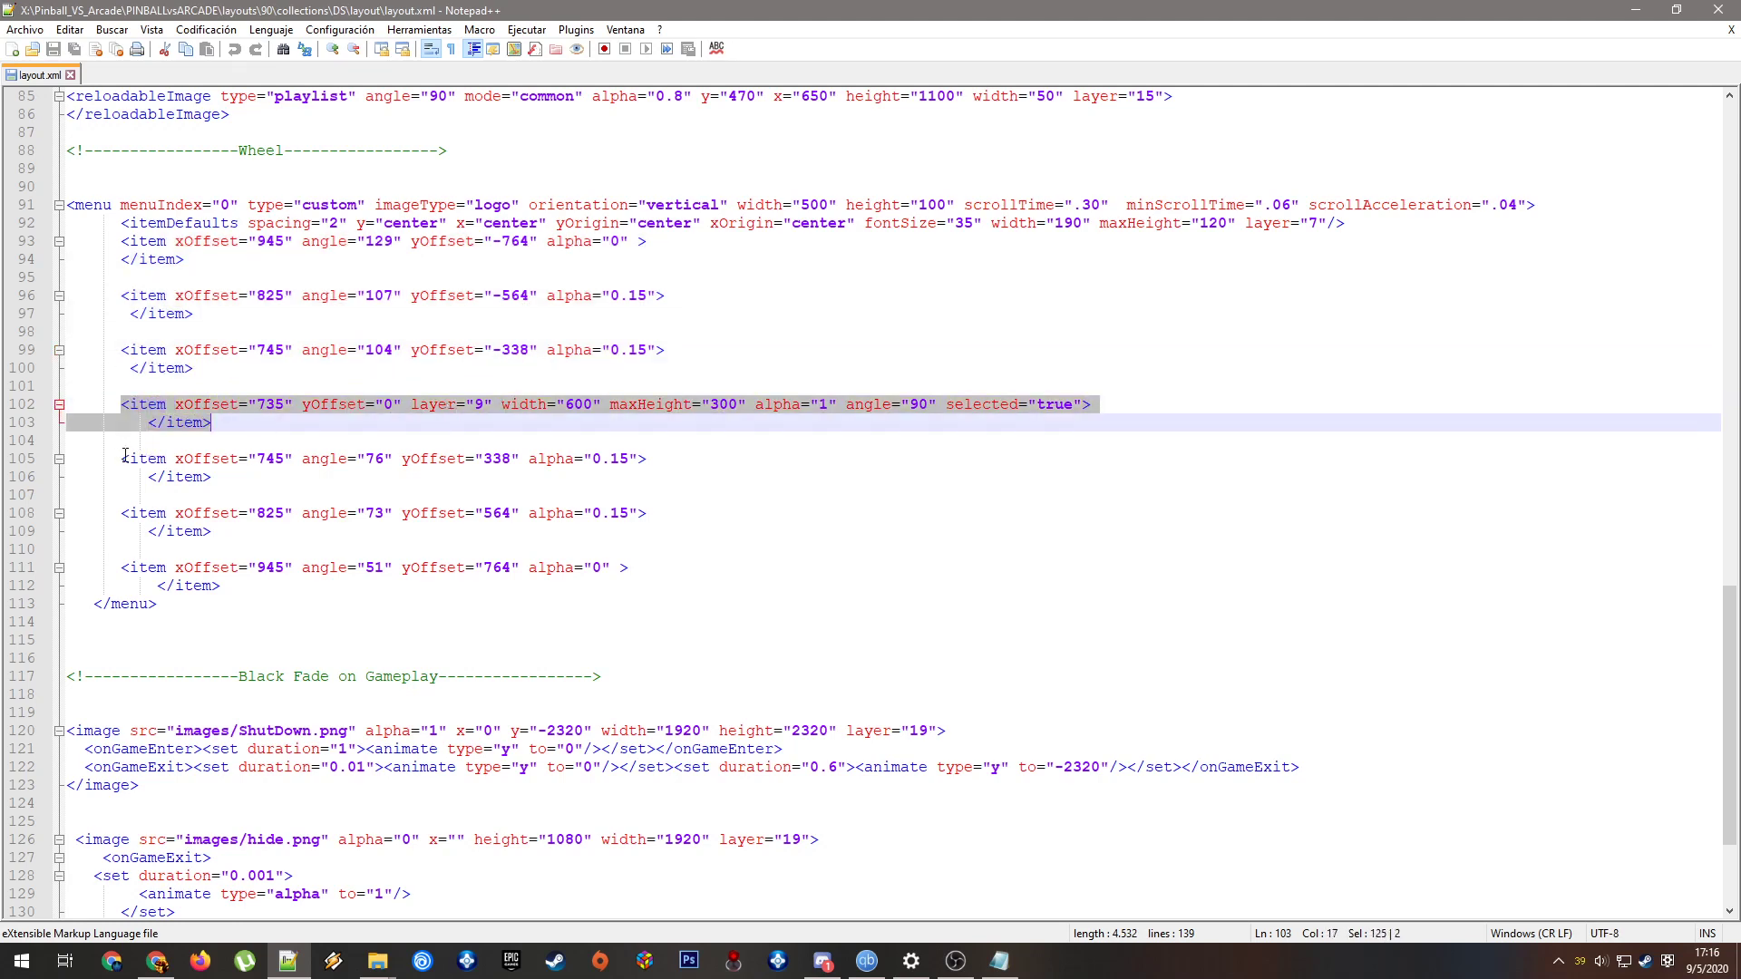
left_click(627, 568)
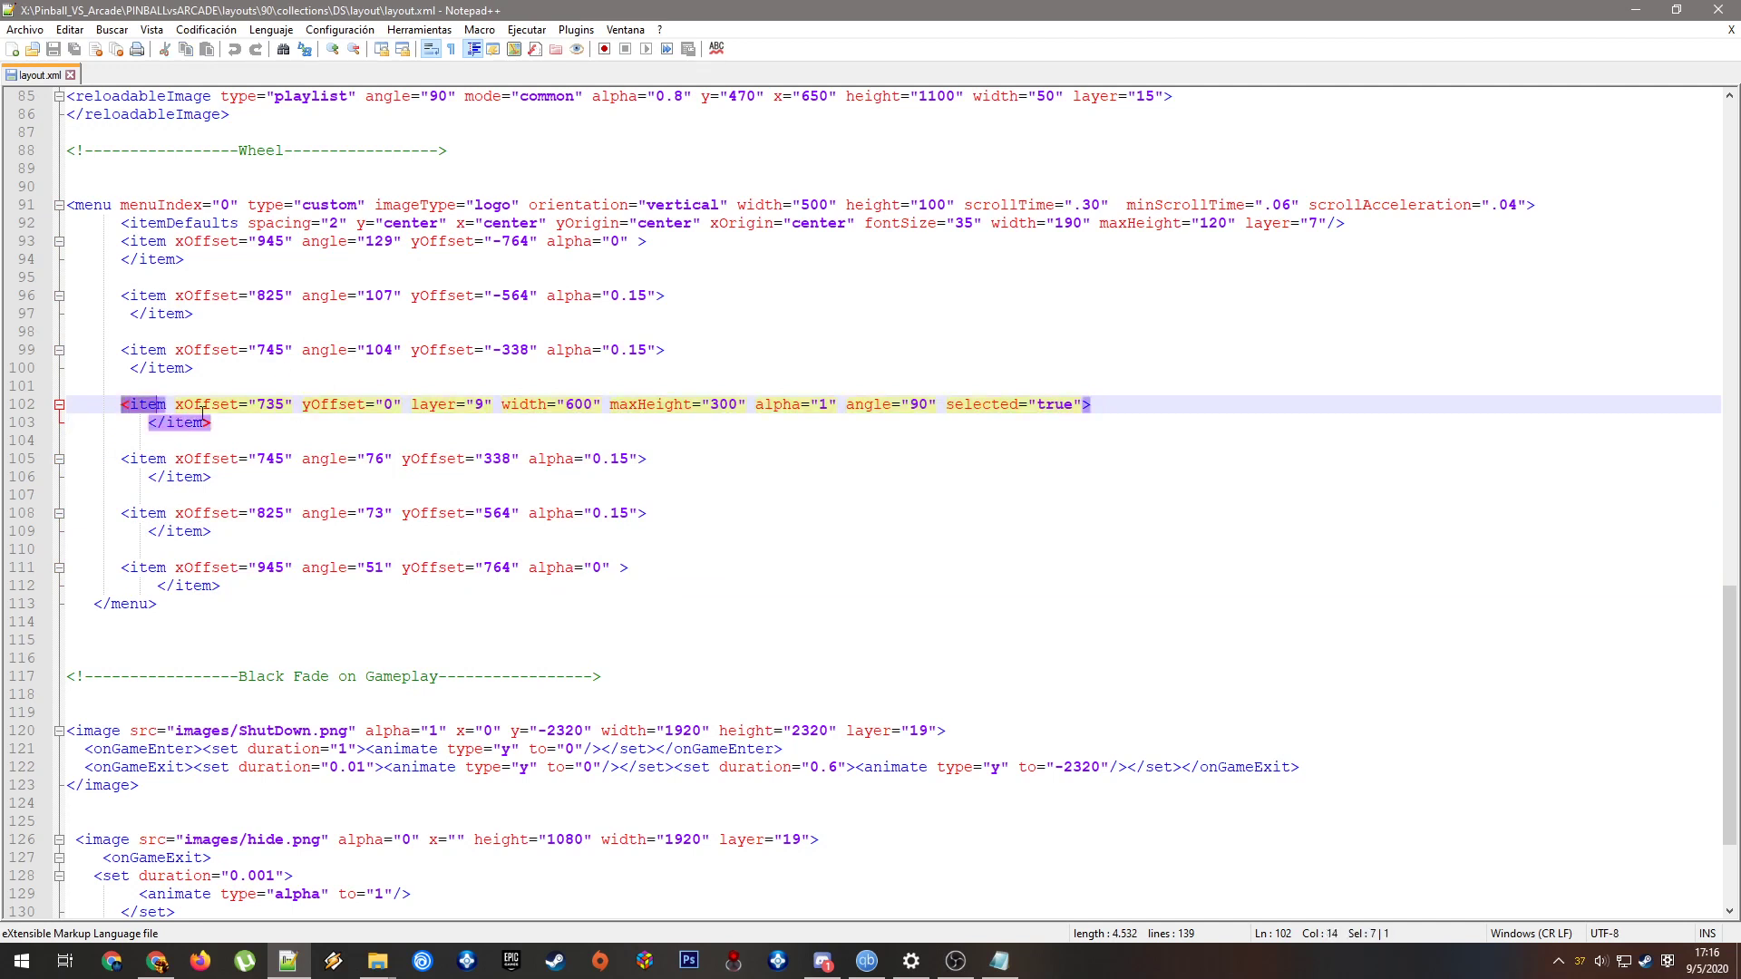
left_click(802, 424)
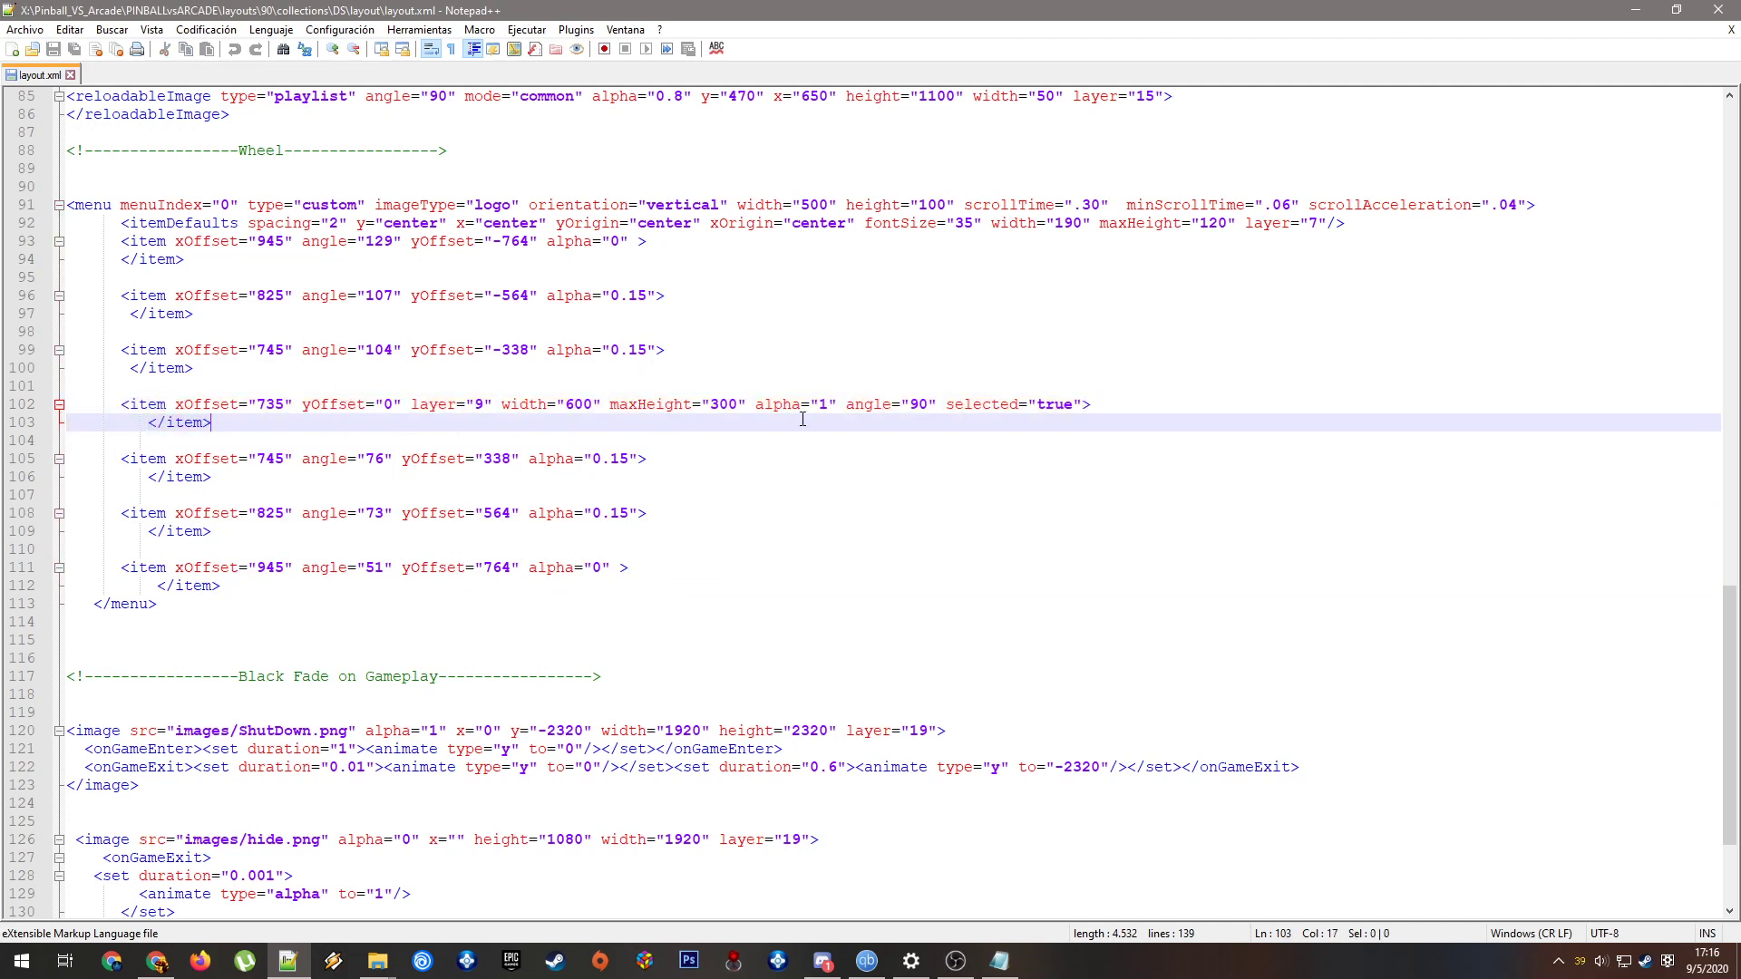
mouse_move(612, 544)
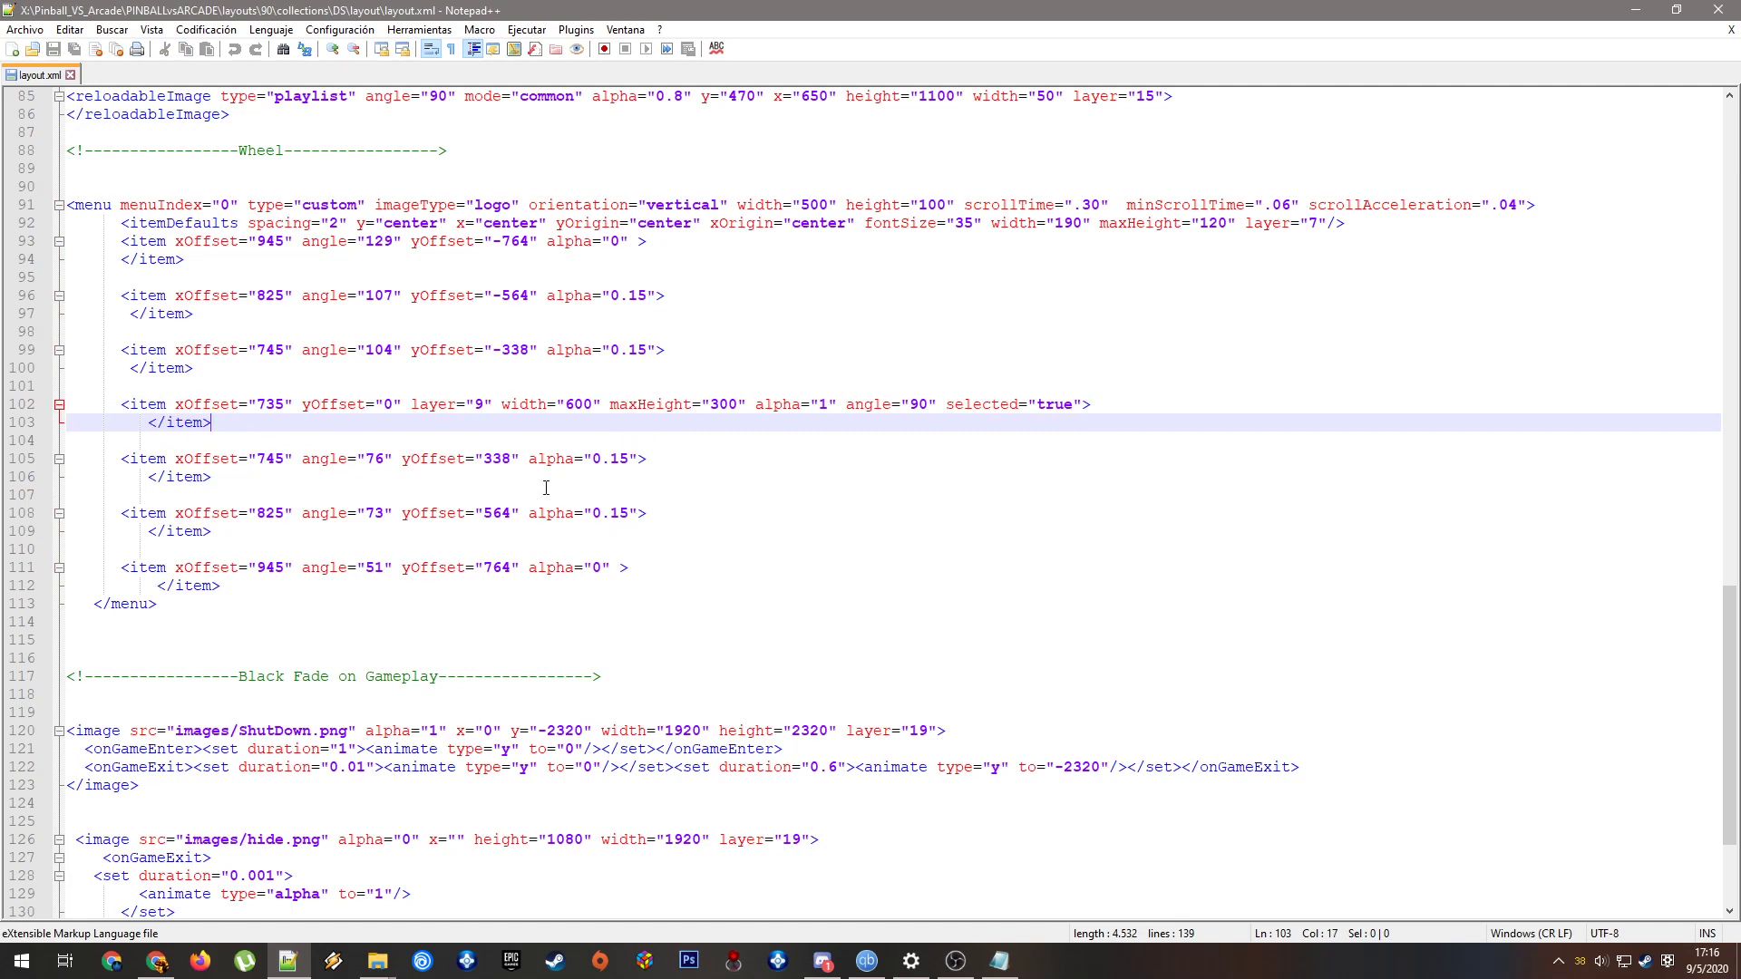
mouse_move(453, 336)
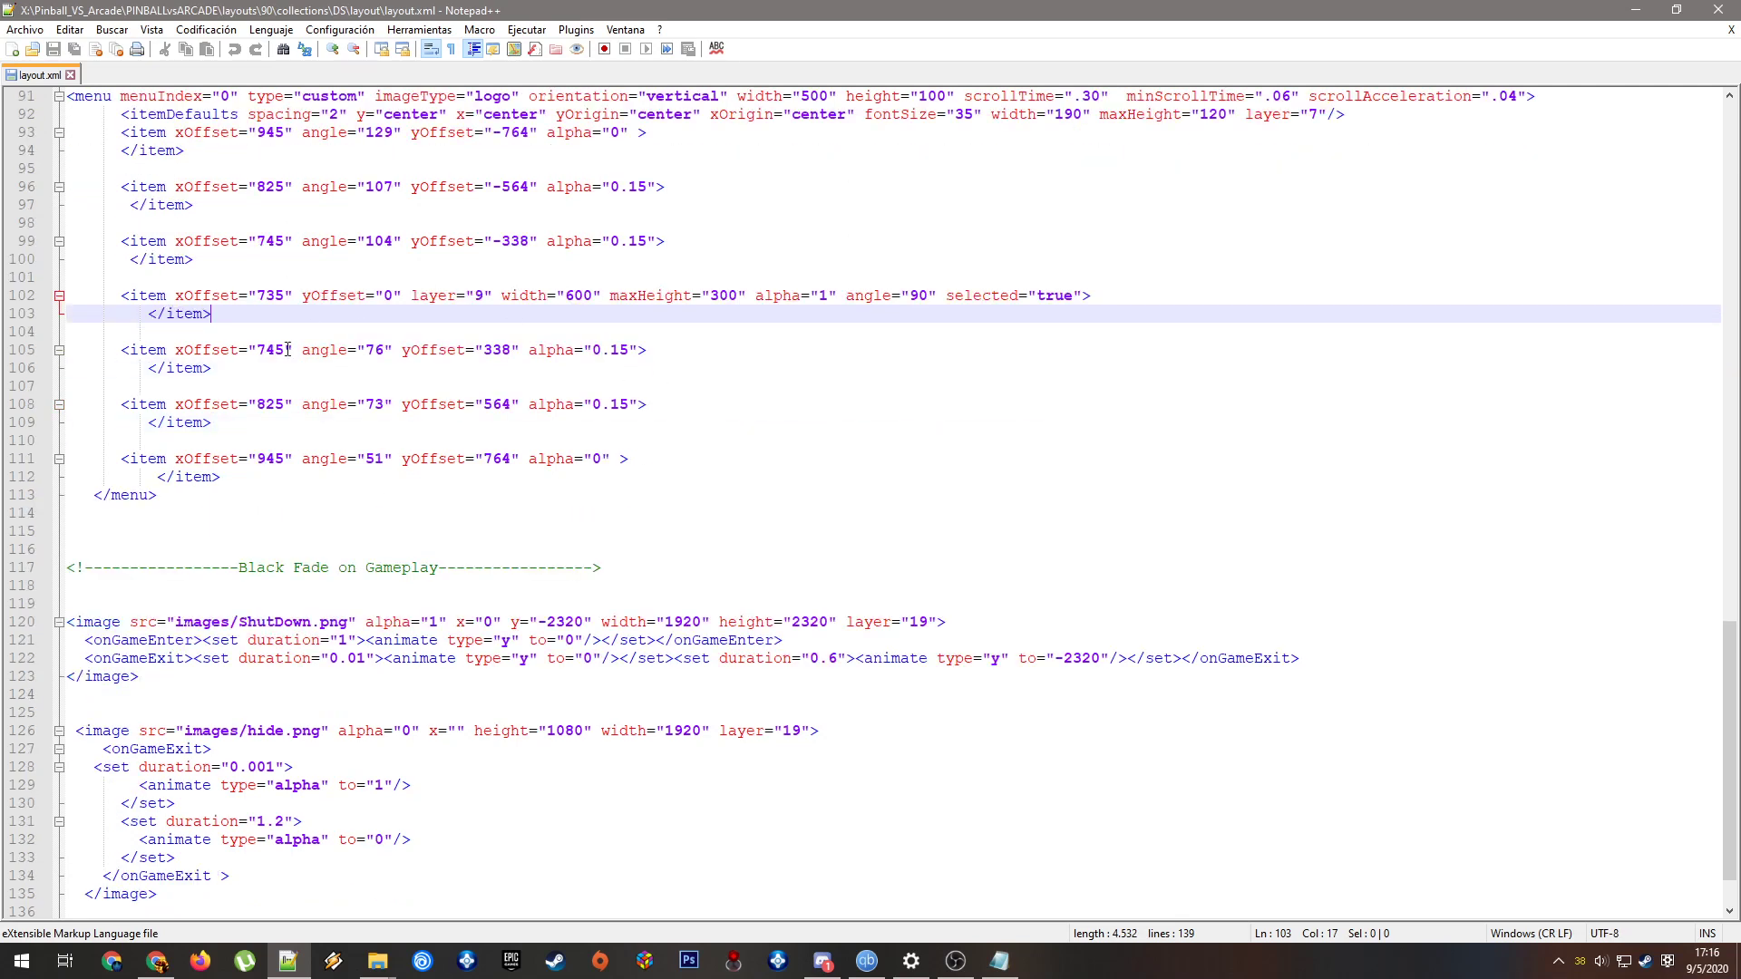
Scroll past the Black Fade on Gameplay image block and back up in layout.xml
scroll("down", 3)
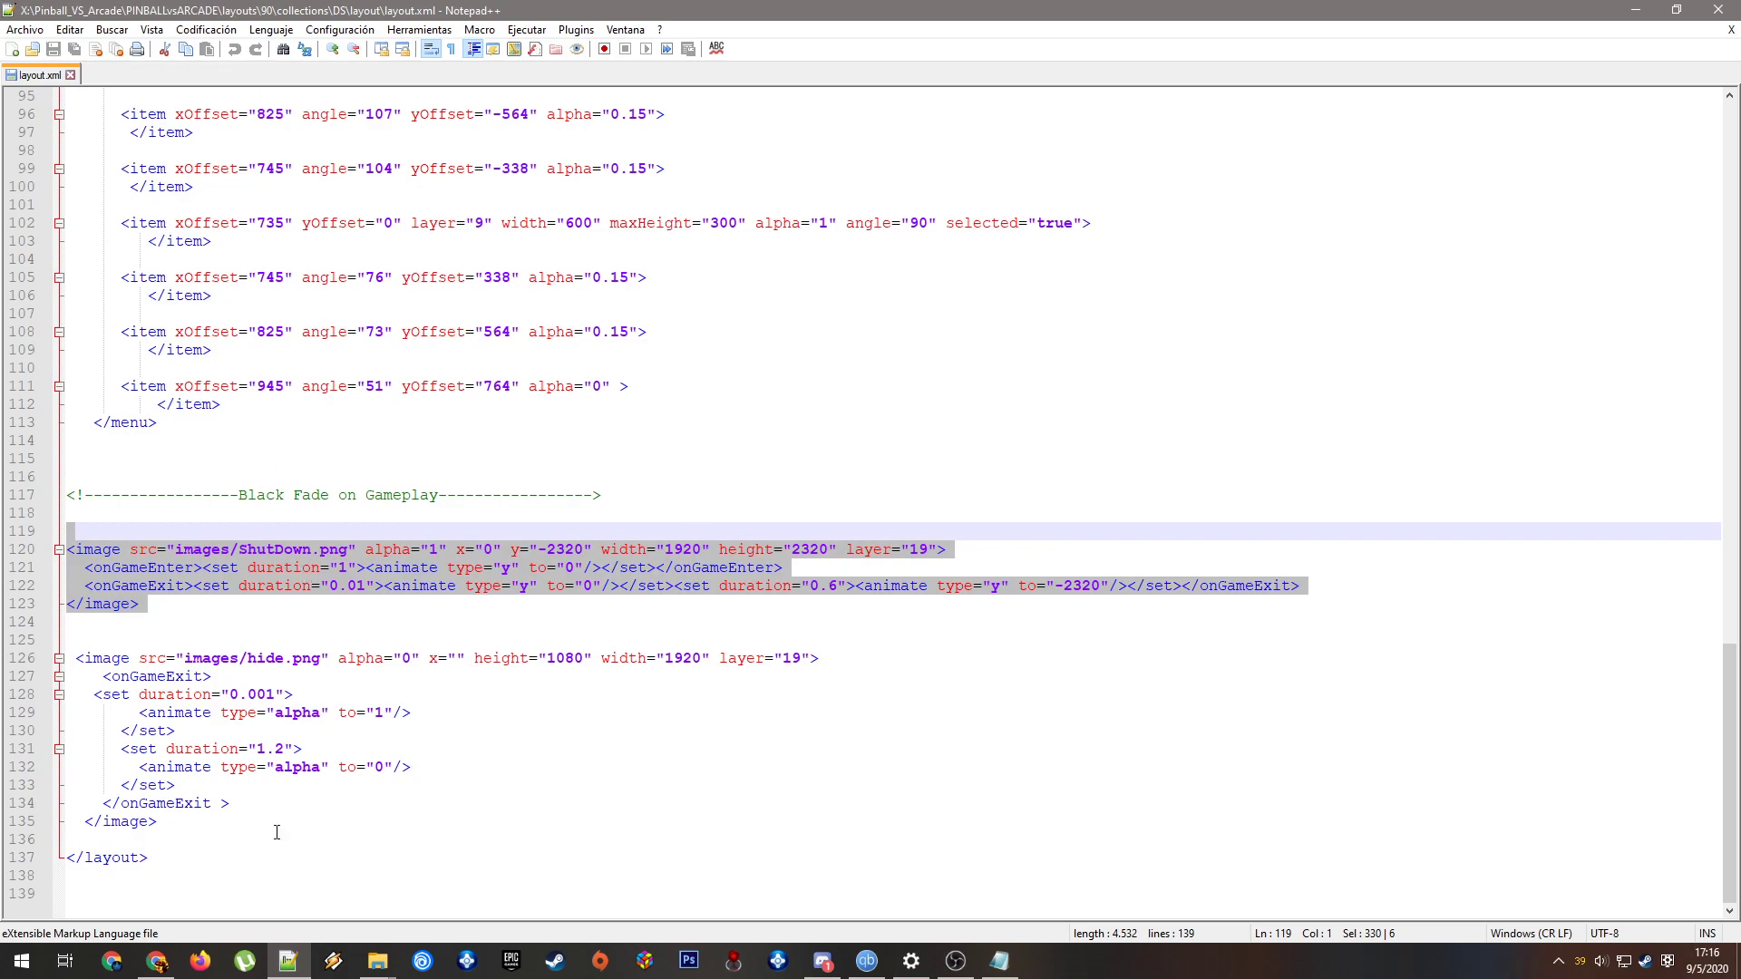
scroll("up", 3)
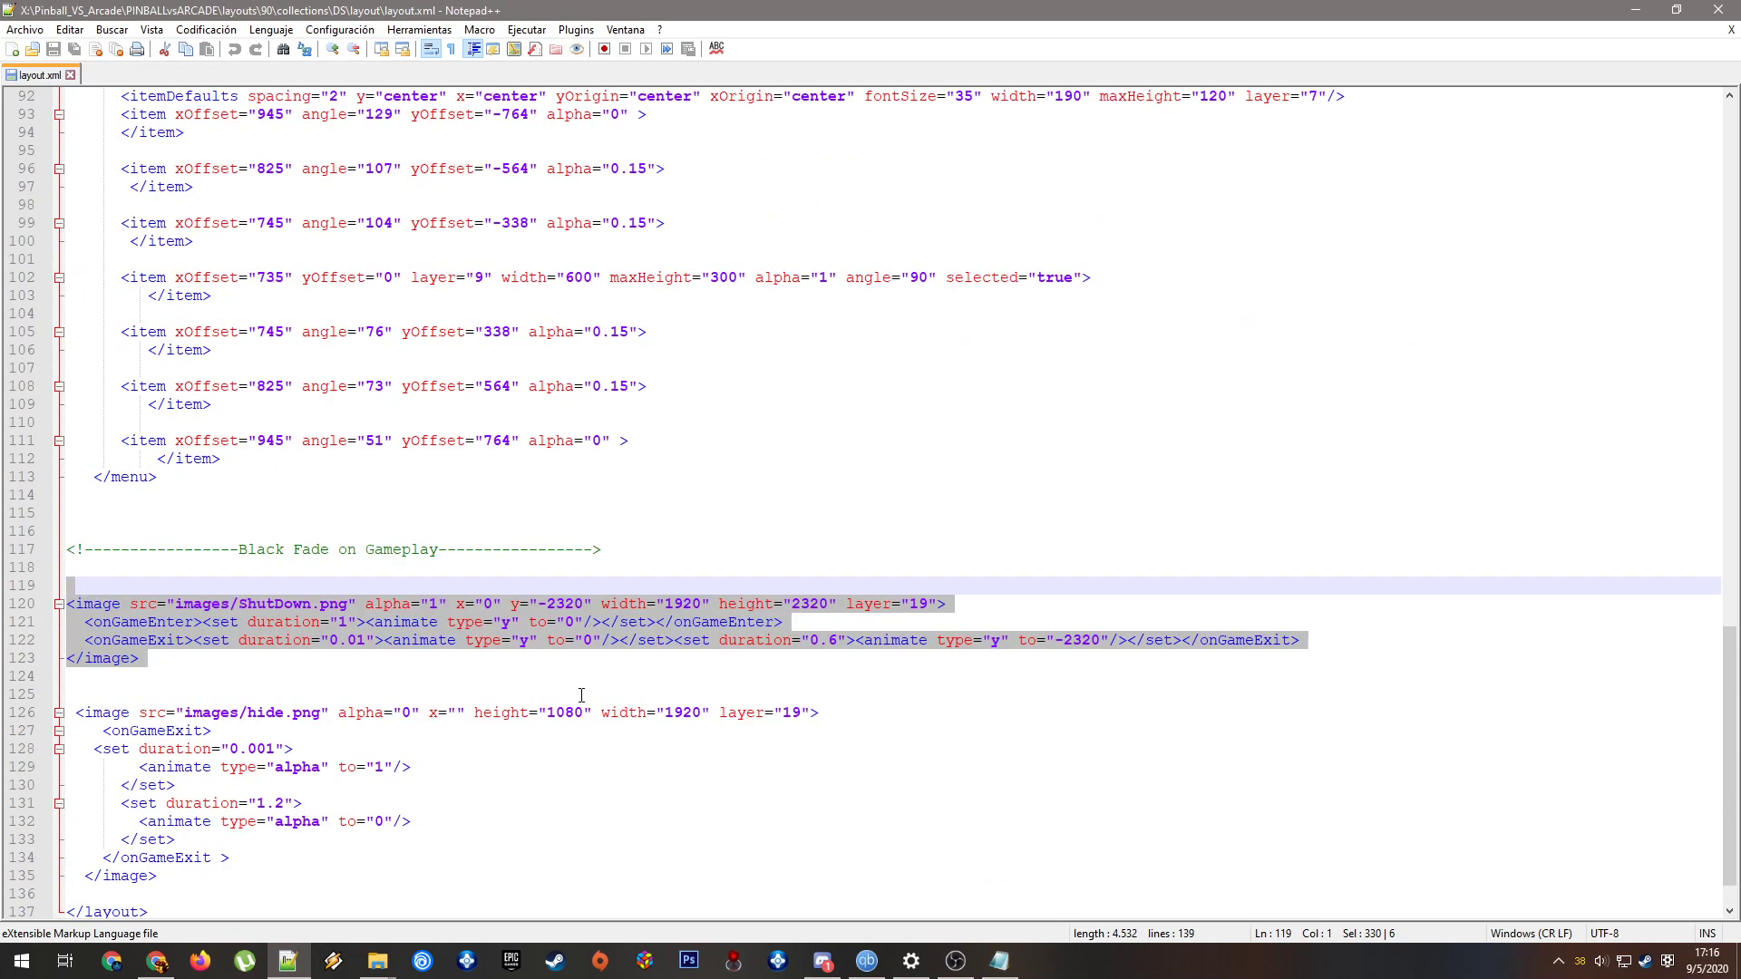
scroll("up", 3)
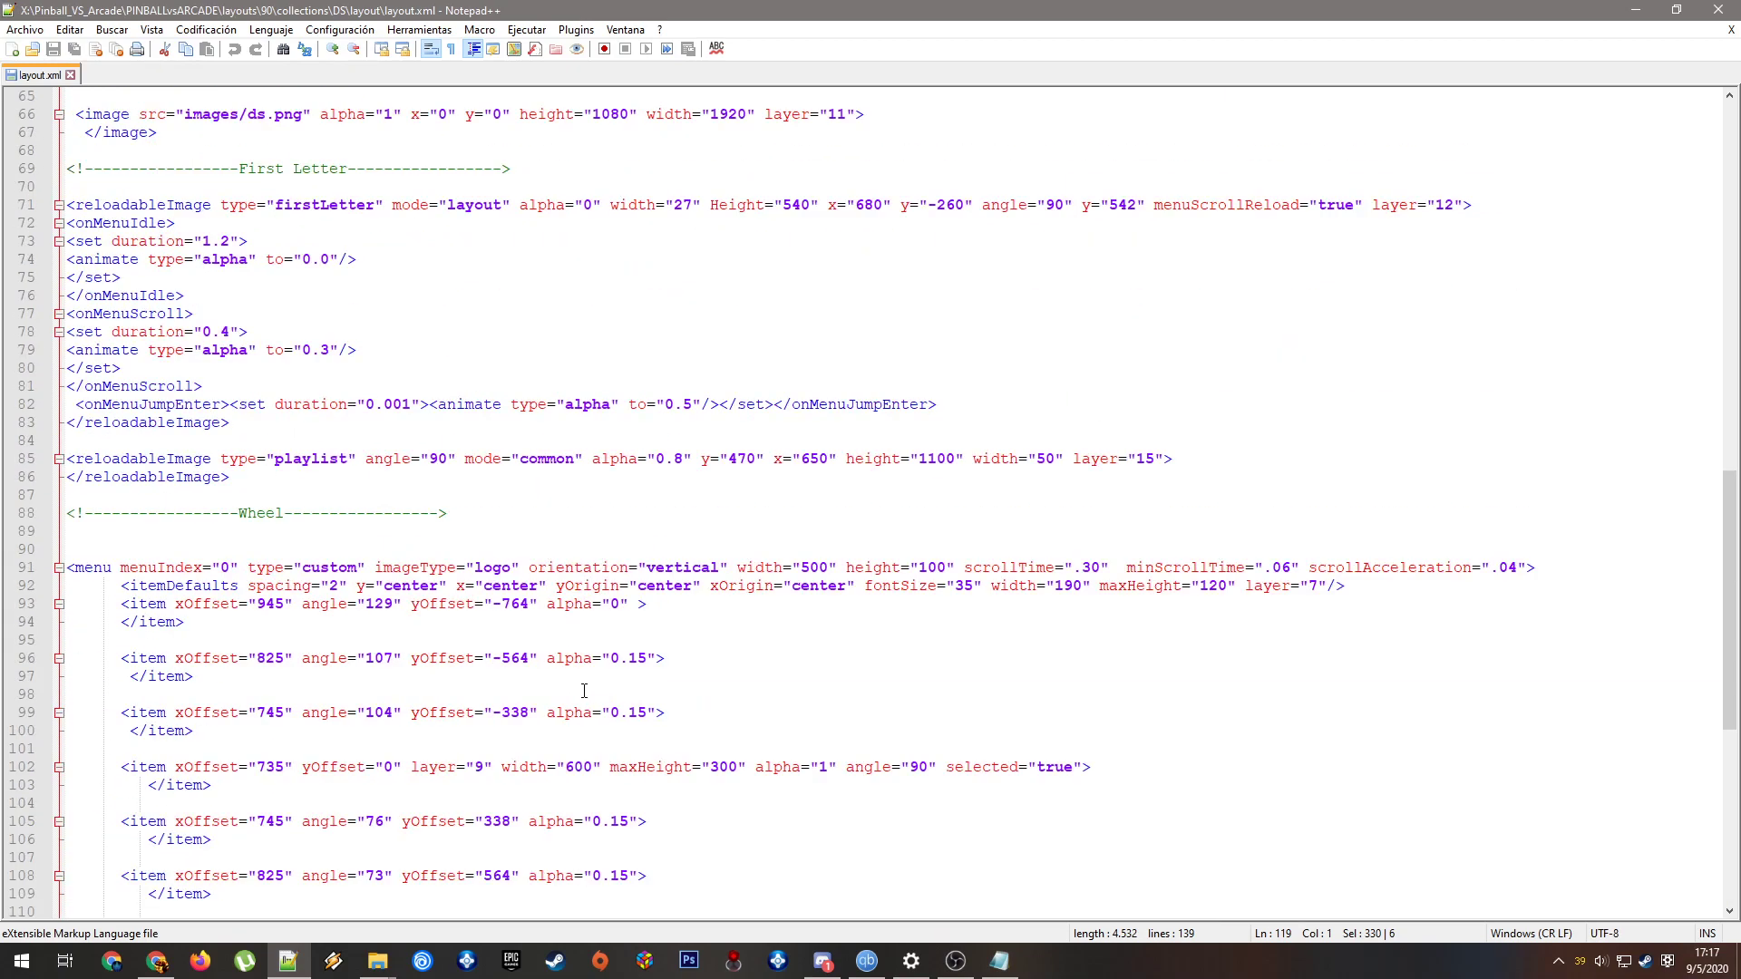
scroll("up", 3)
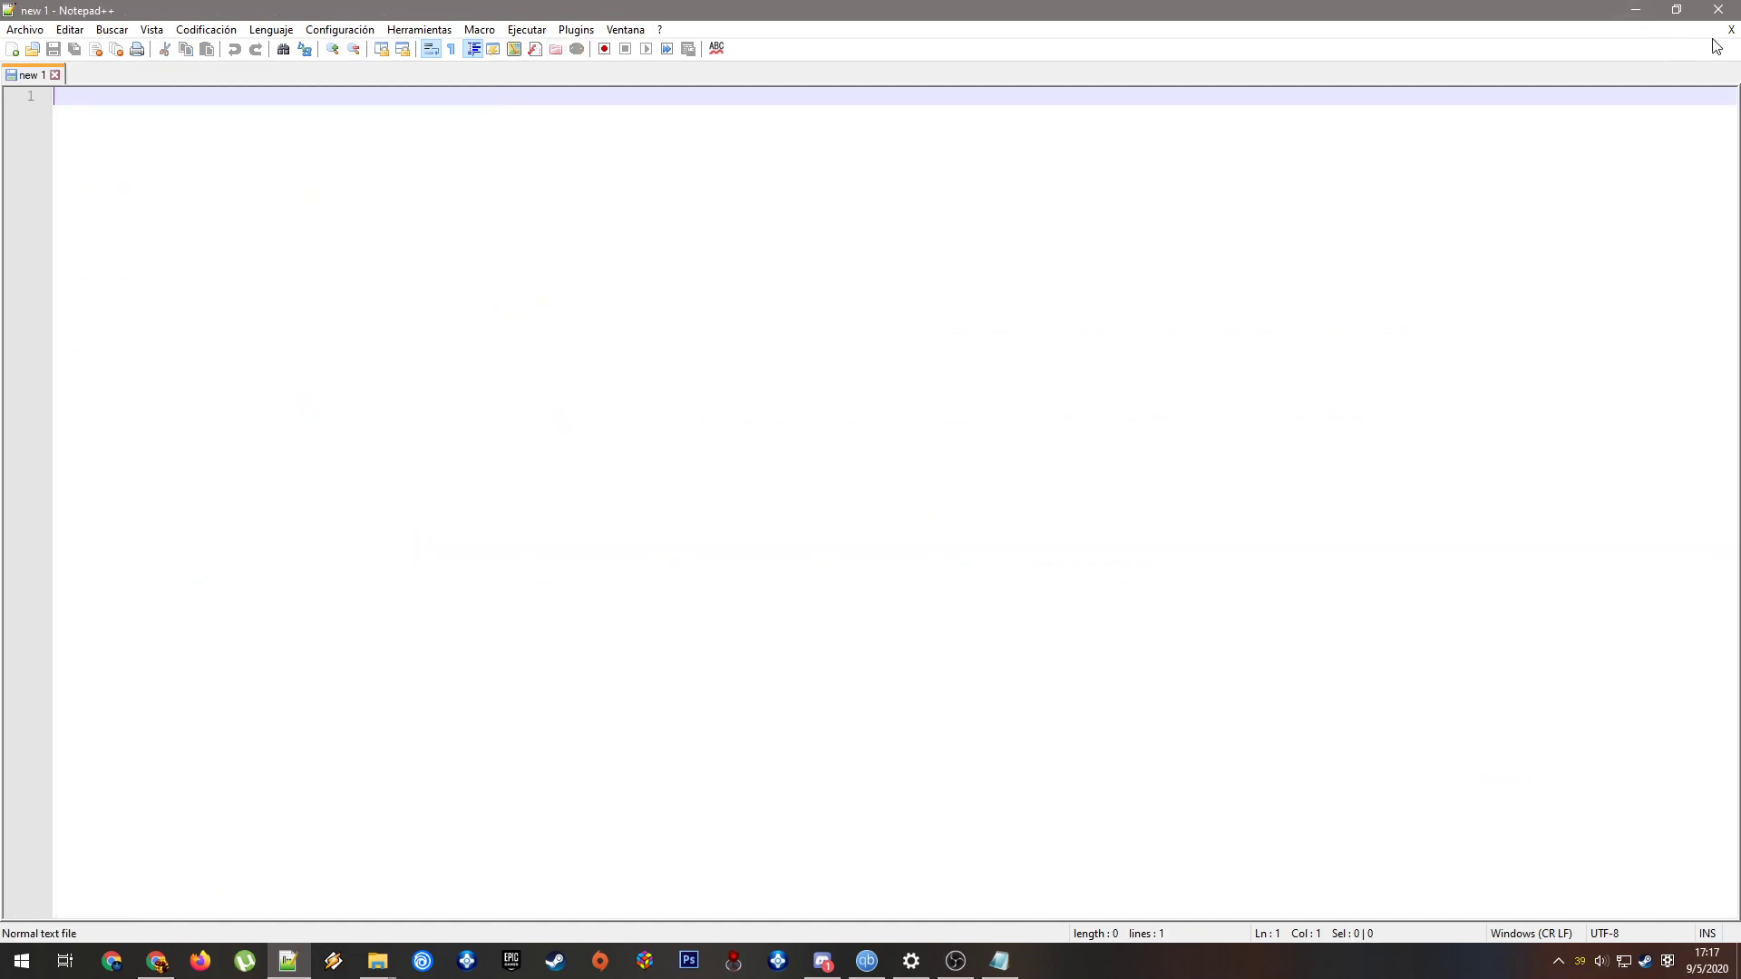
Close the editor, return to PINBALLvsARCADE and open settings.conf in Notepad++
left_click(376, 961)
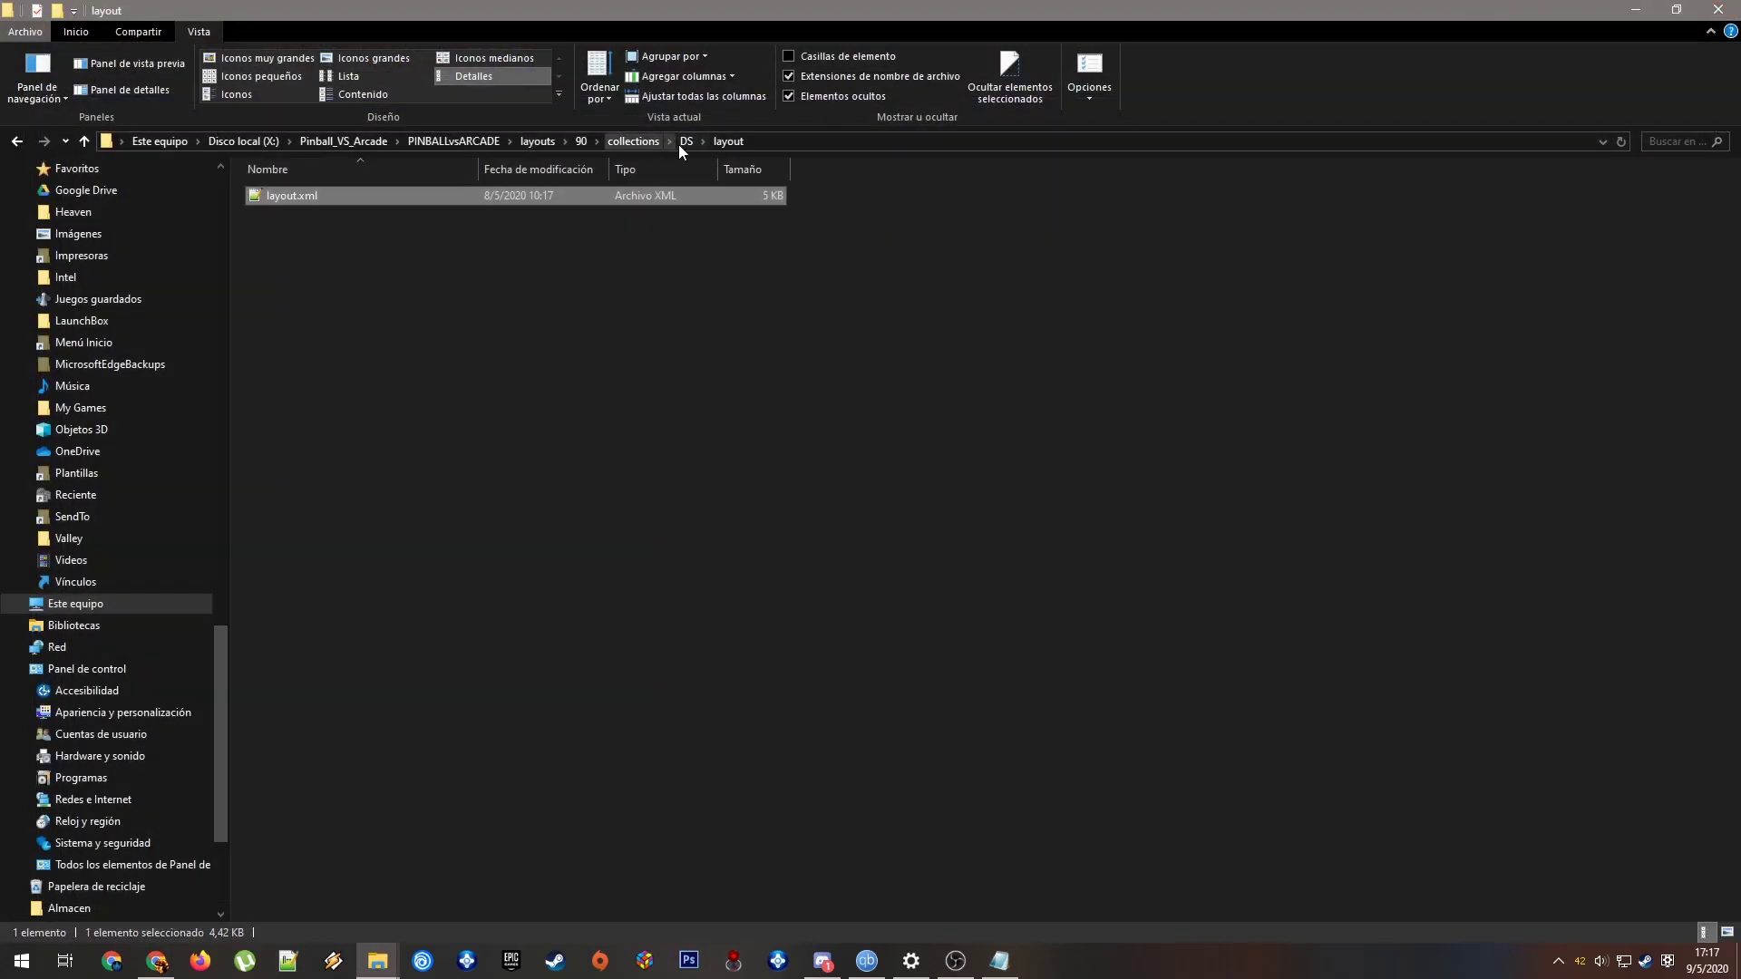
left_click(633, 142)
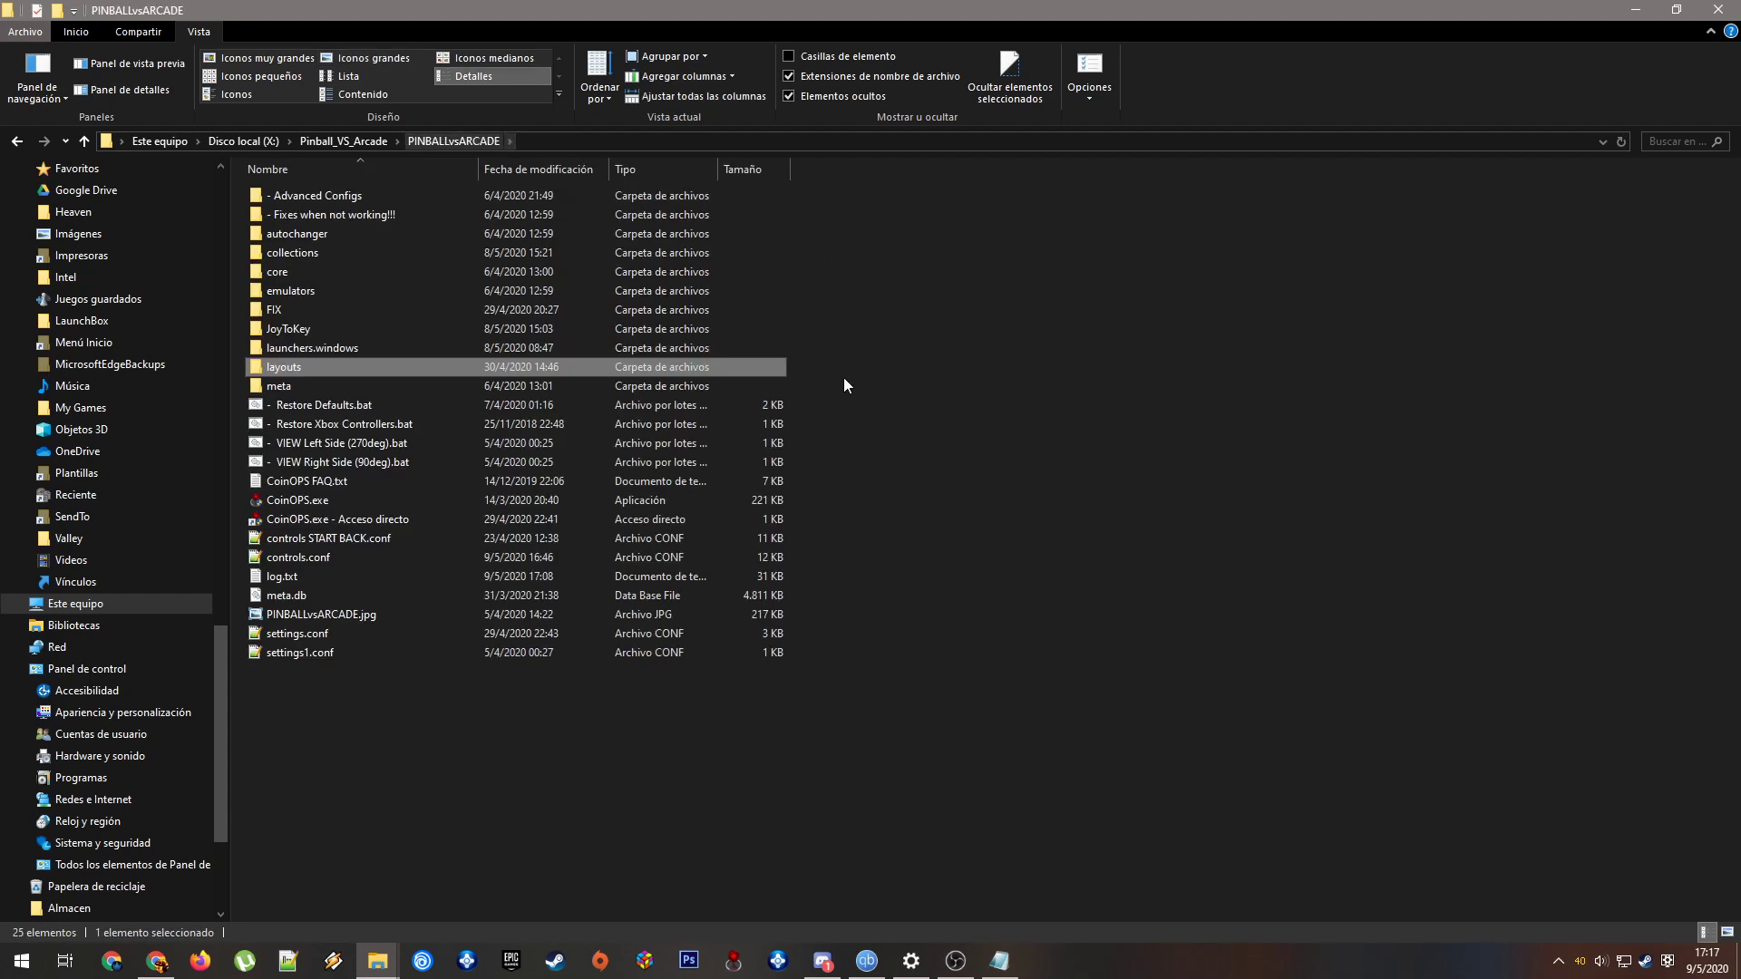
mouse_move(318, 578)
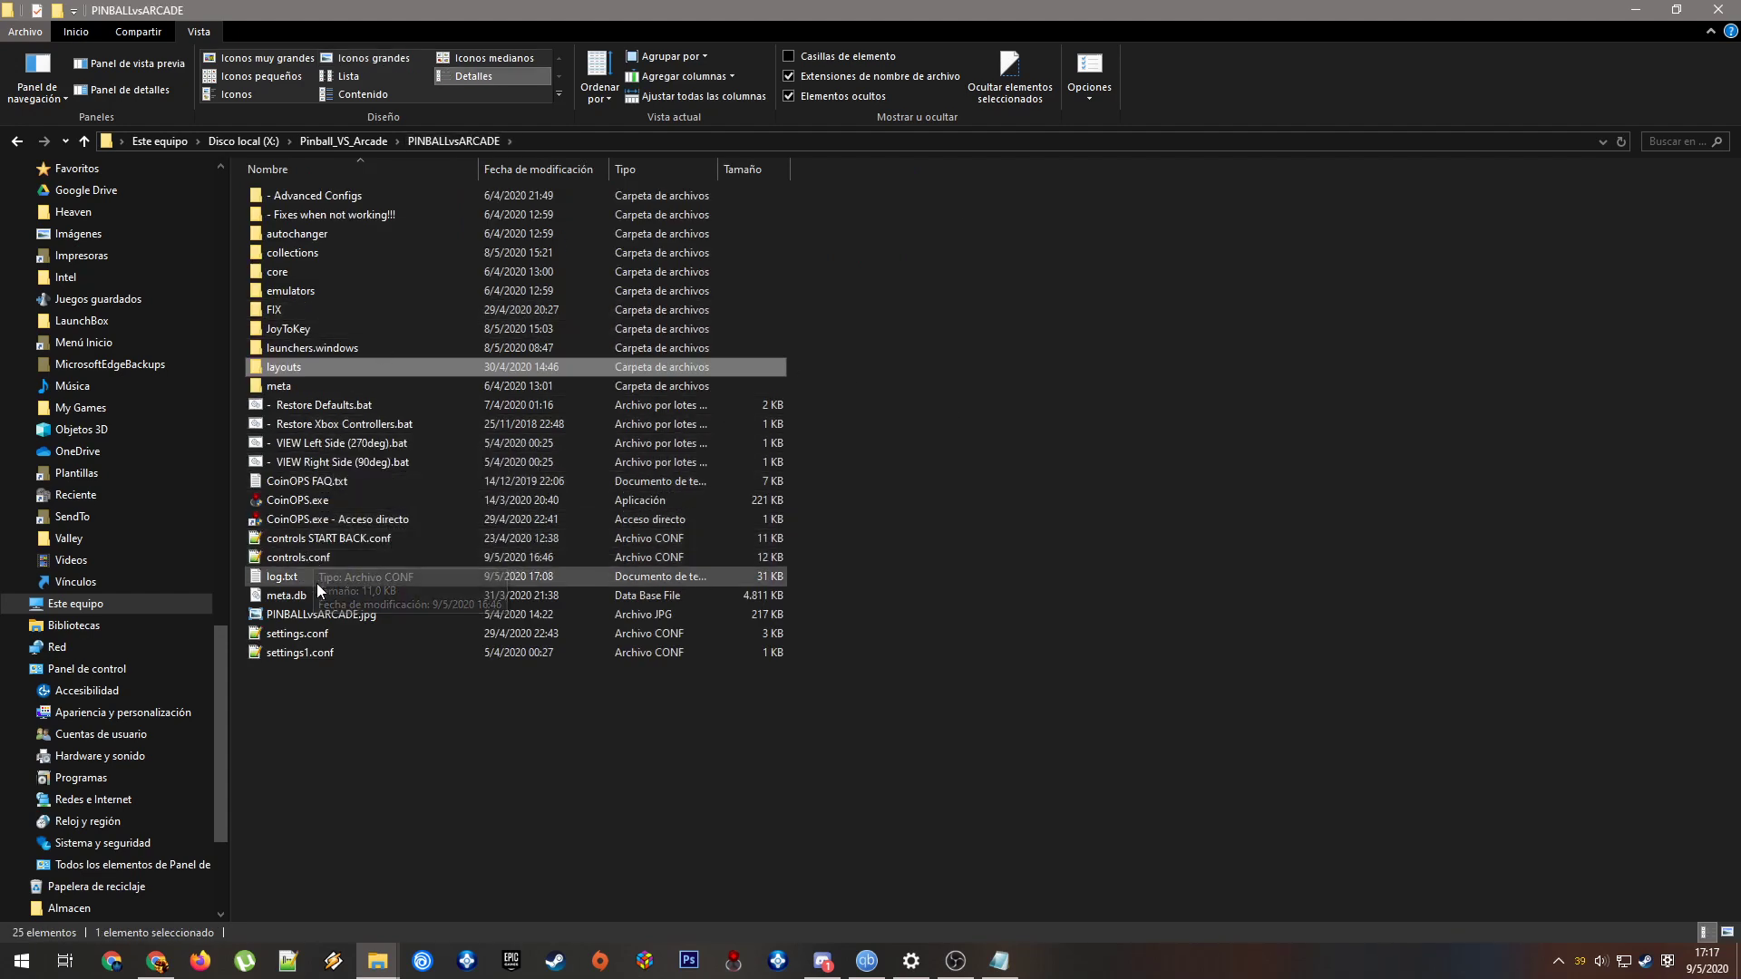
double_click(297, 633)
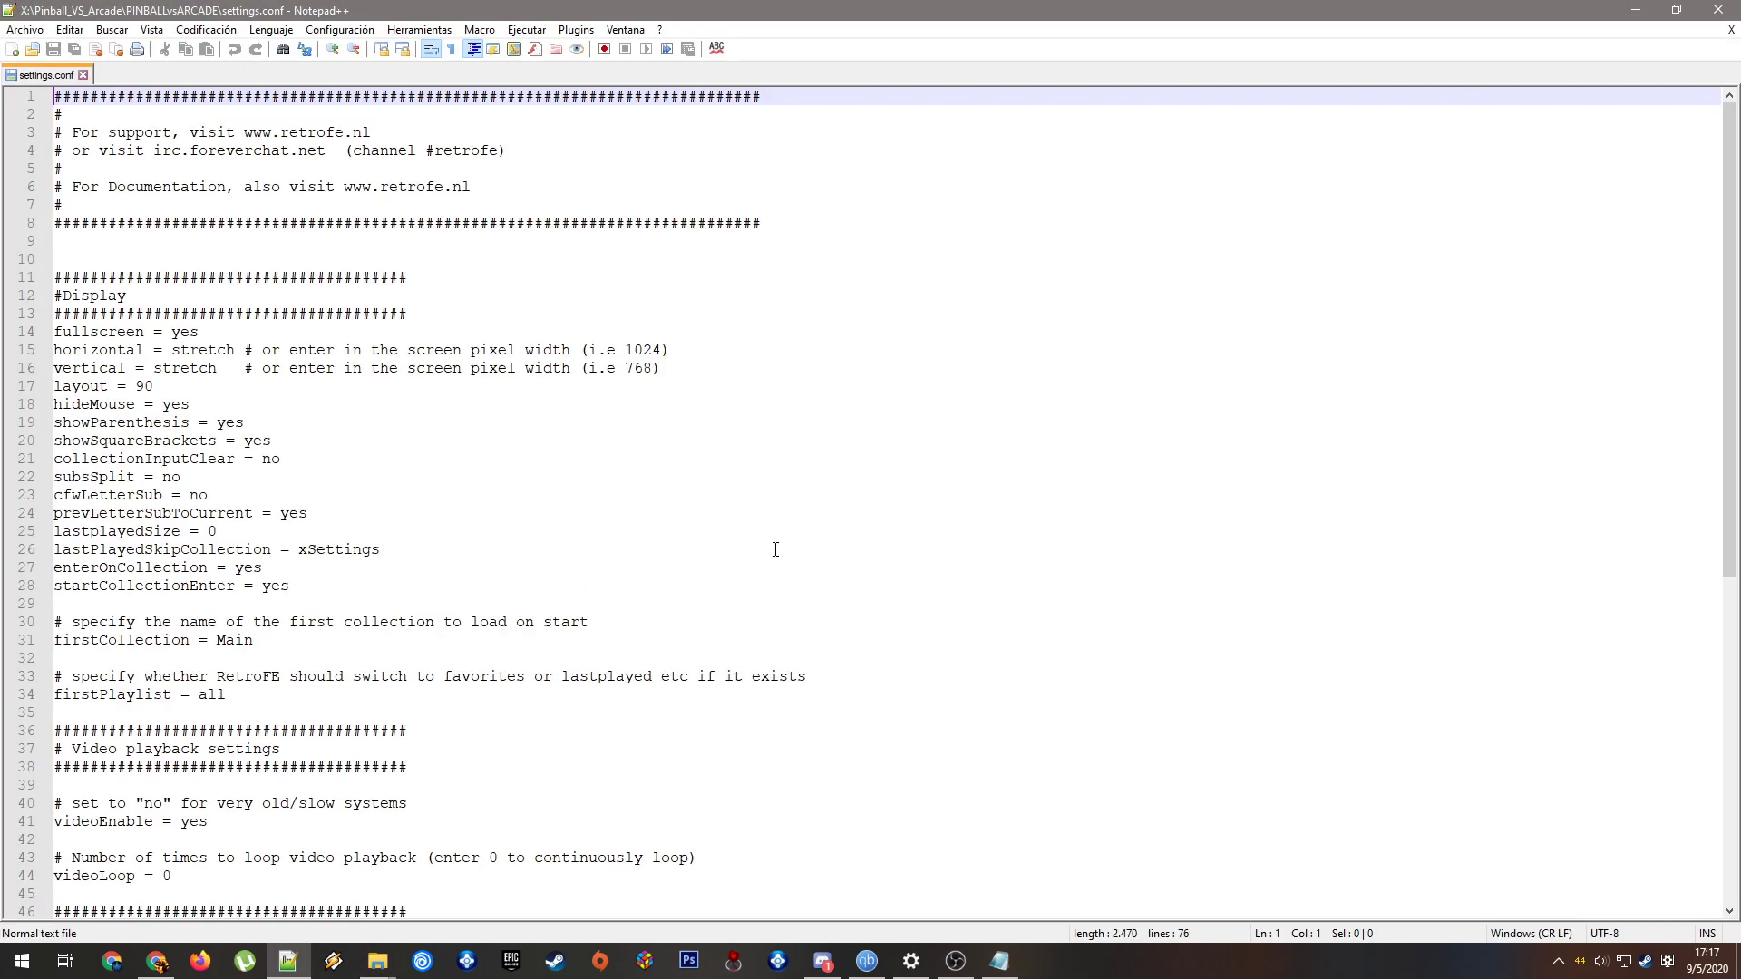
mouse_move(348, 421)
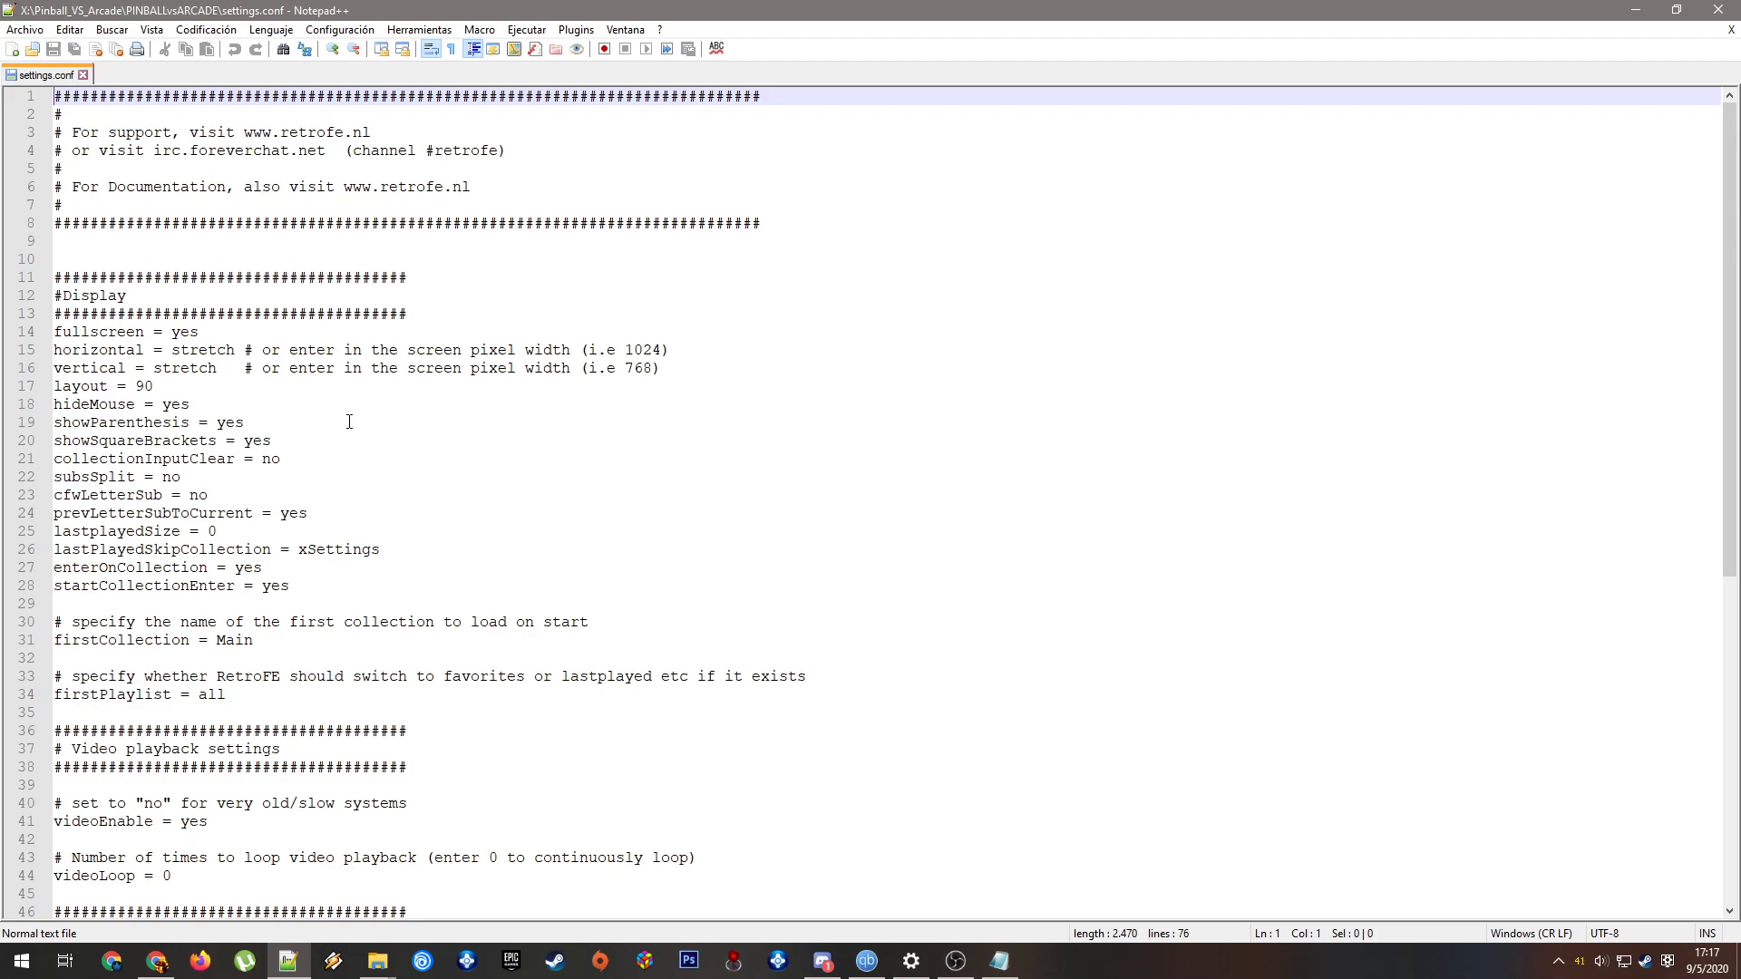
mouse_move(477, 210)
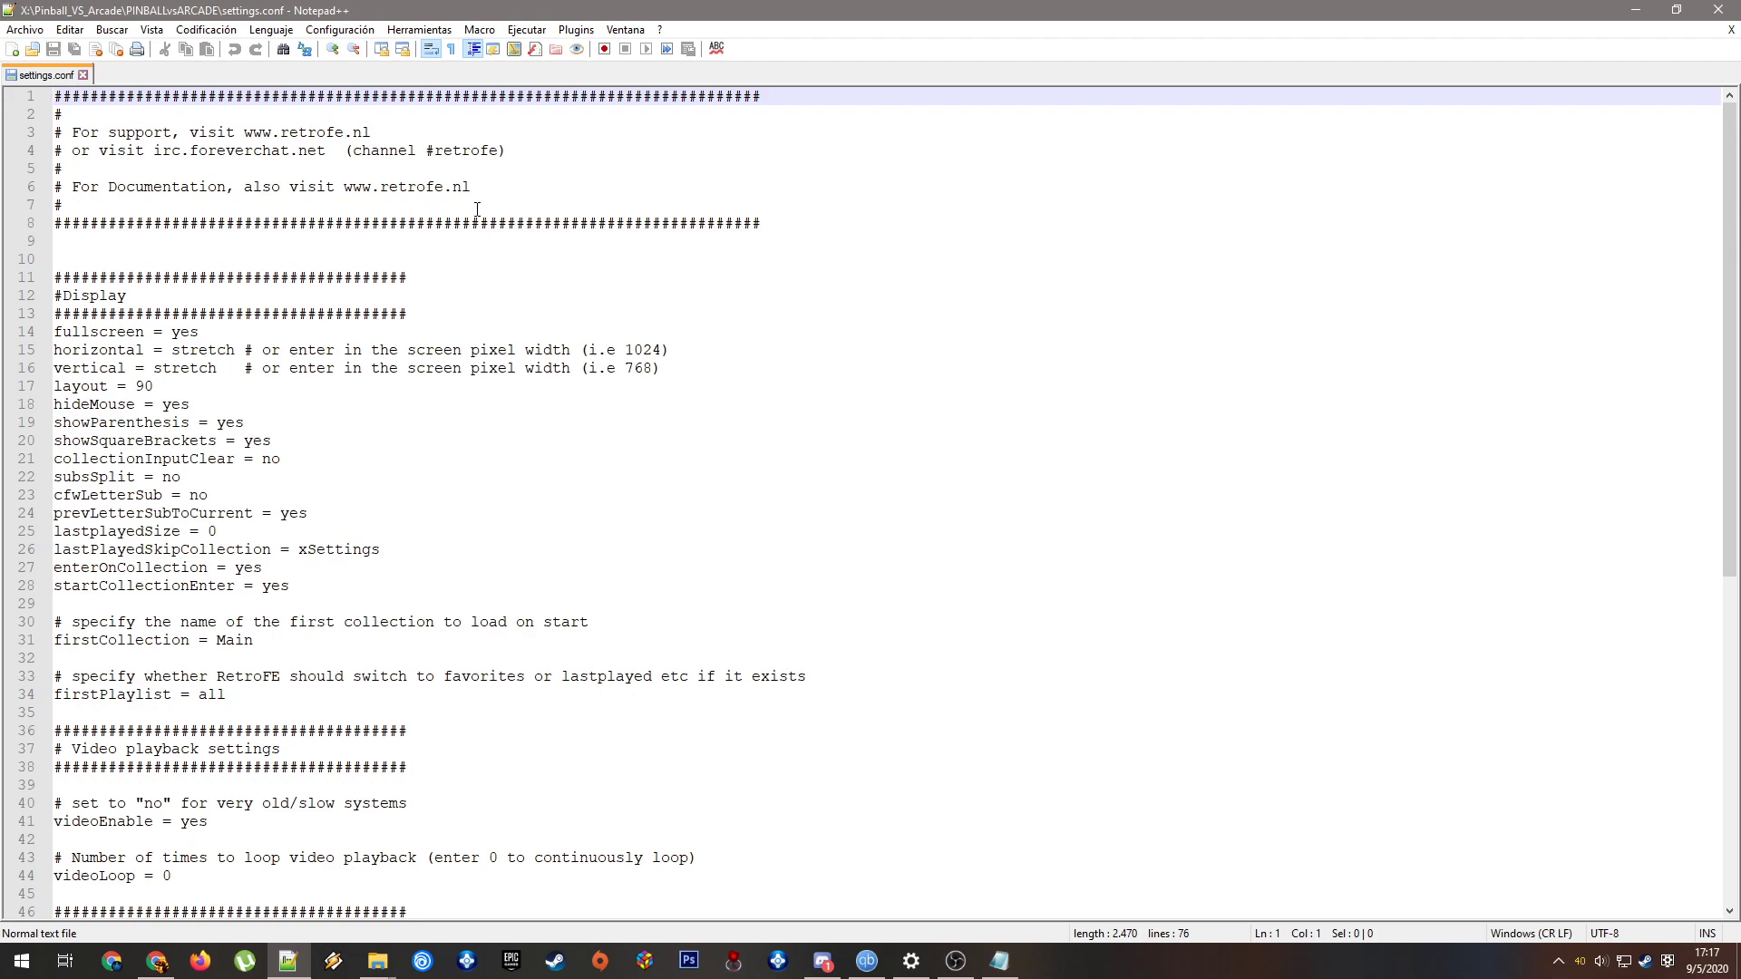
mouse_move(183, 291)
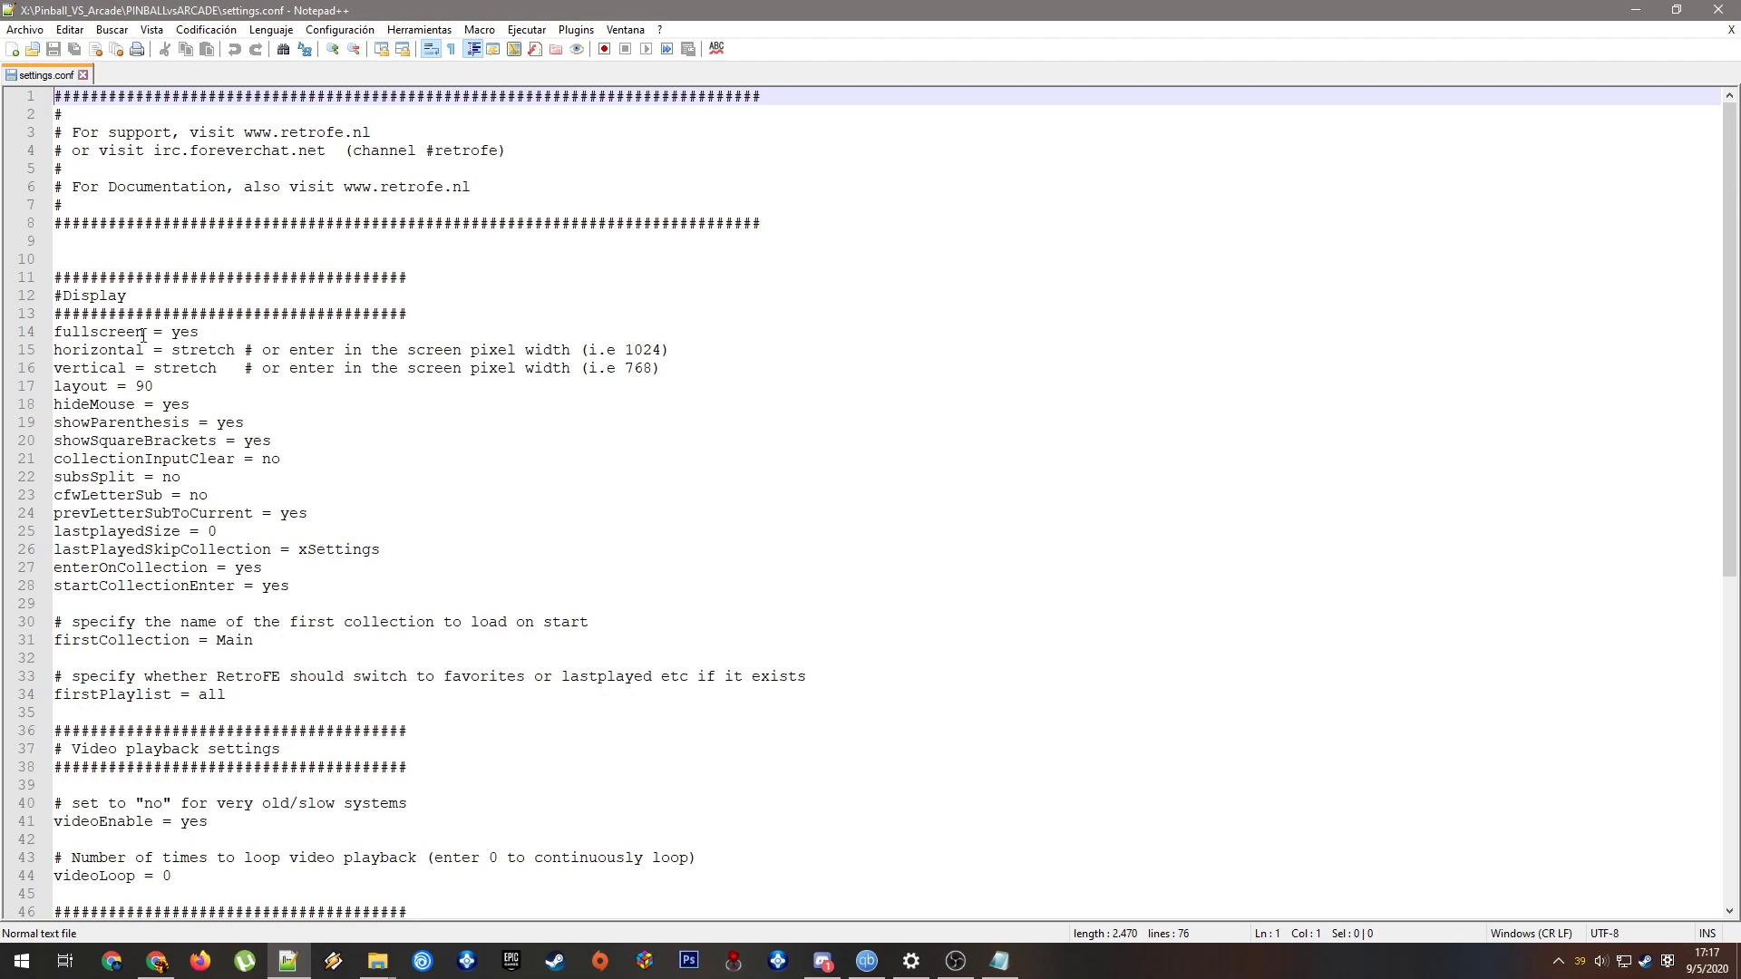
double_click(182, 332)
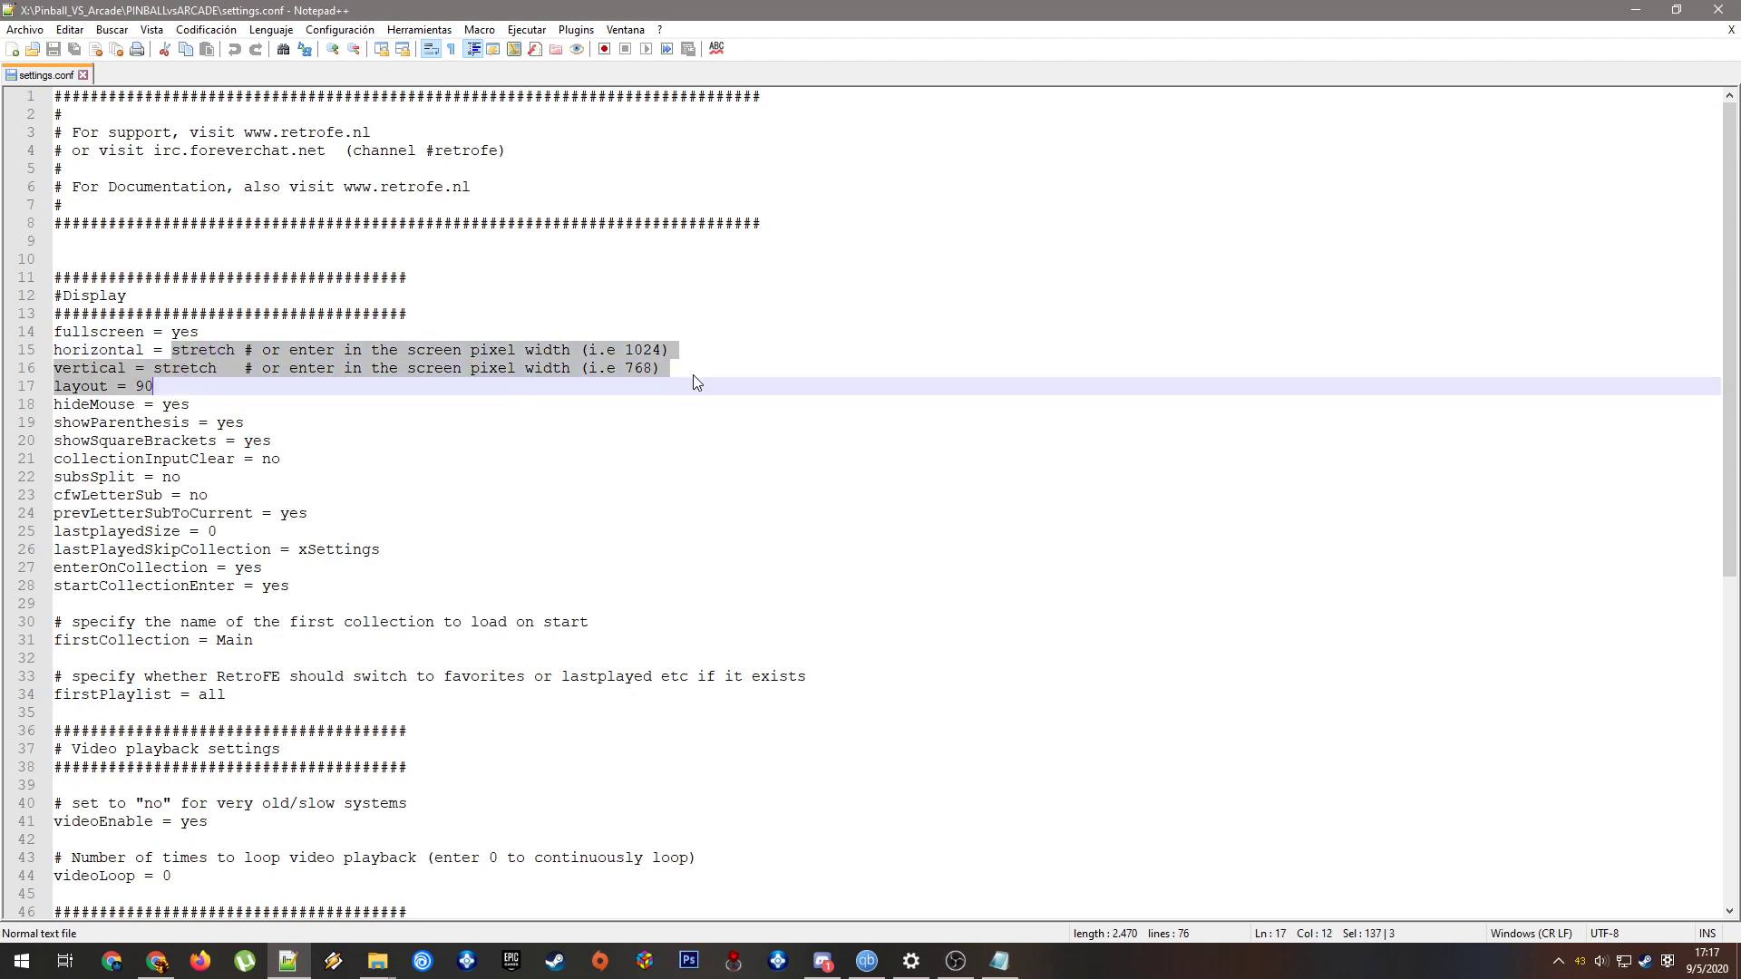
left_click(142, 385)
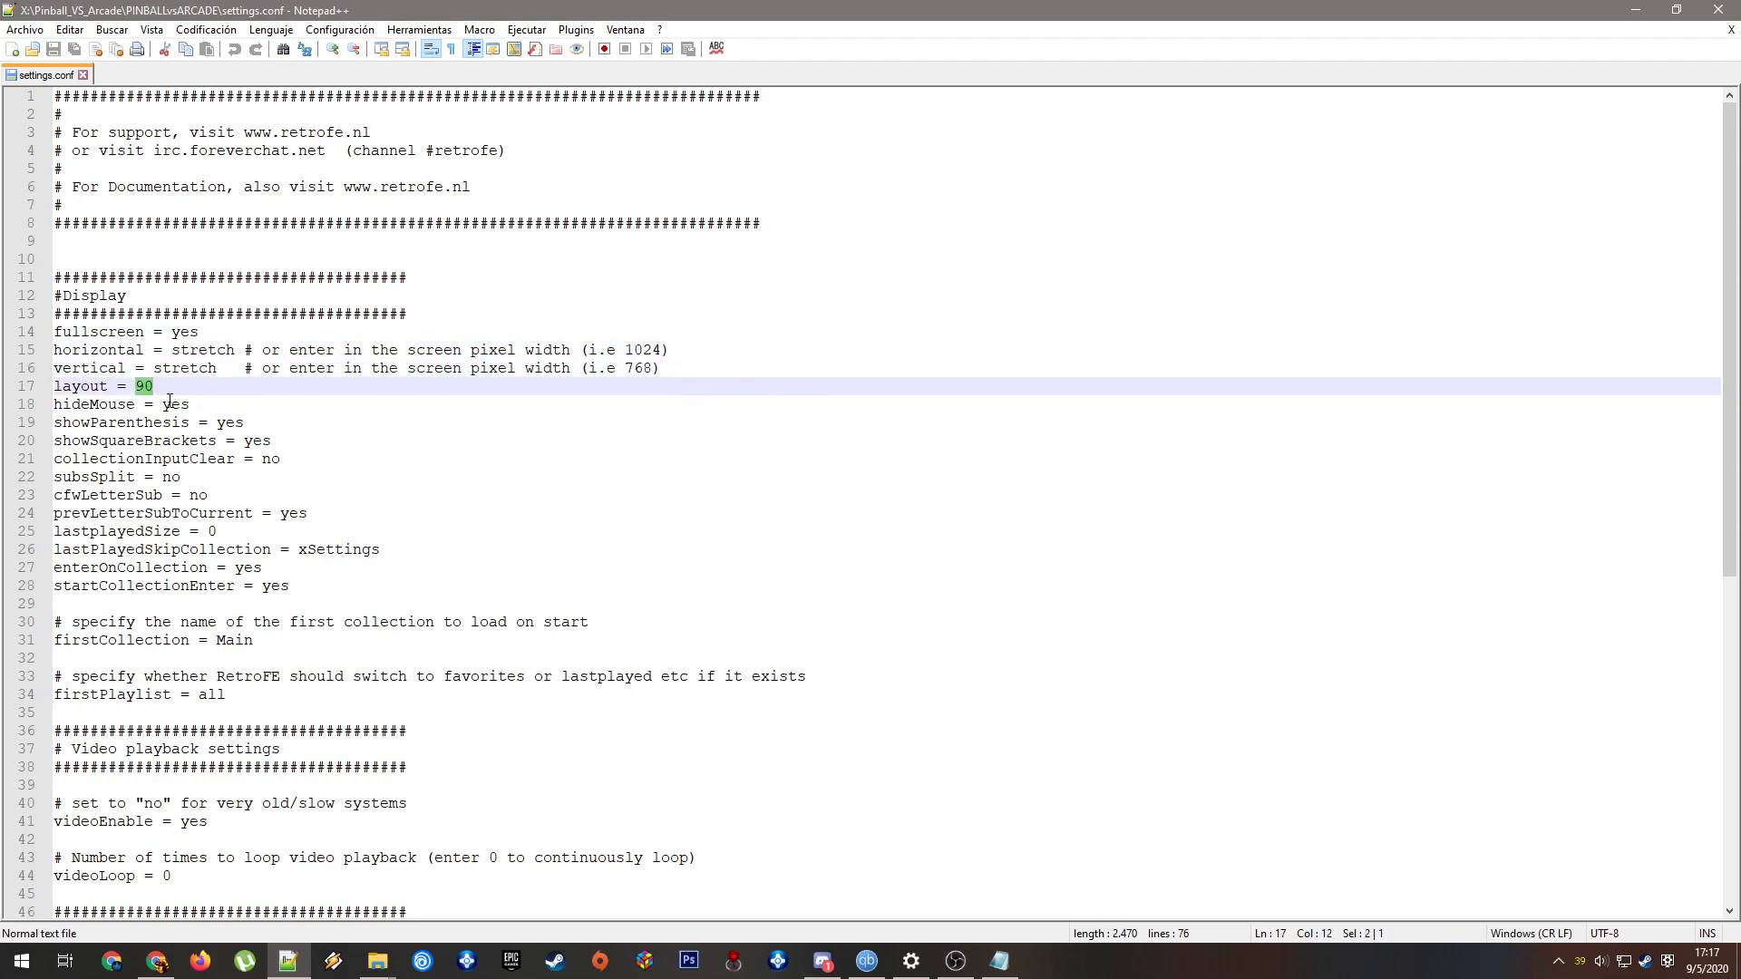
double_click(174, 403)
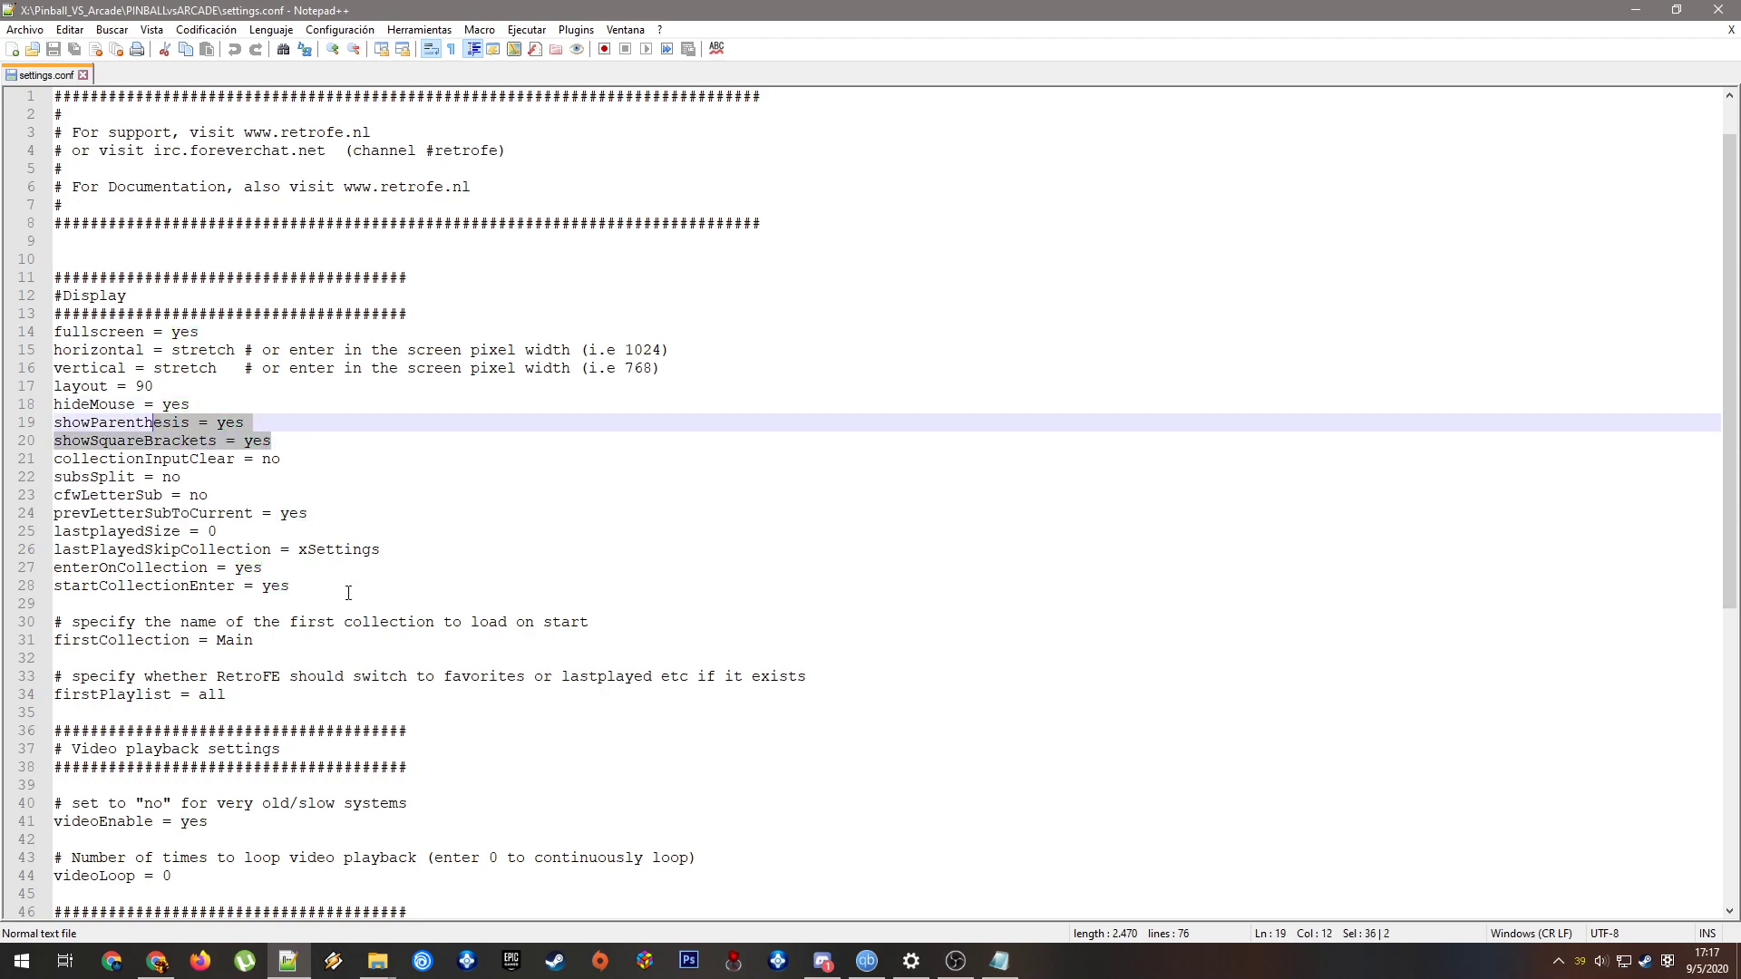
scroll("down", 3)
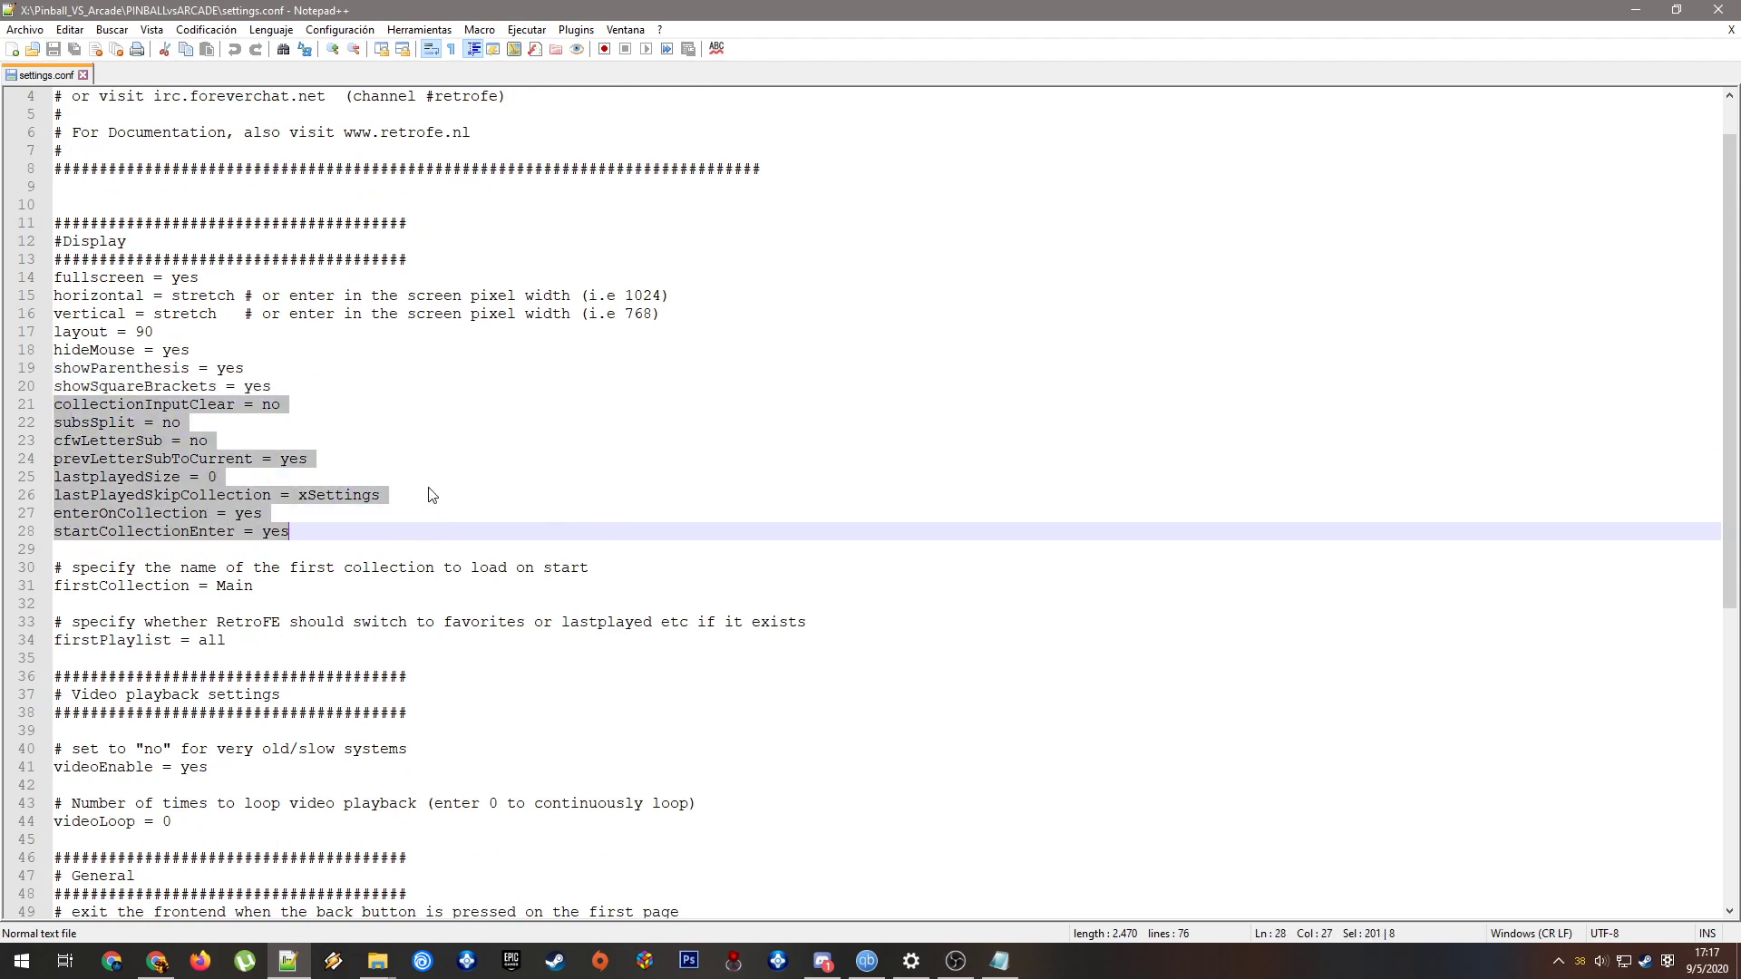
mouse_move(471, 469)
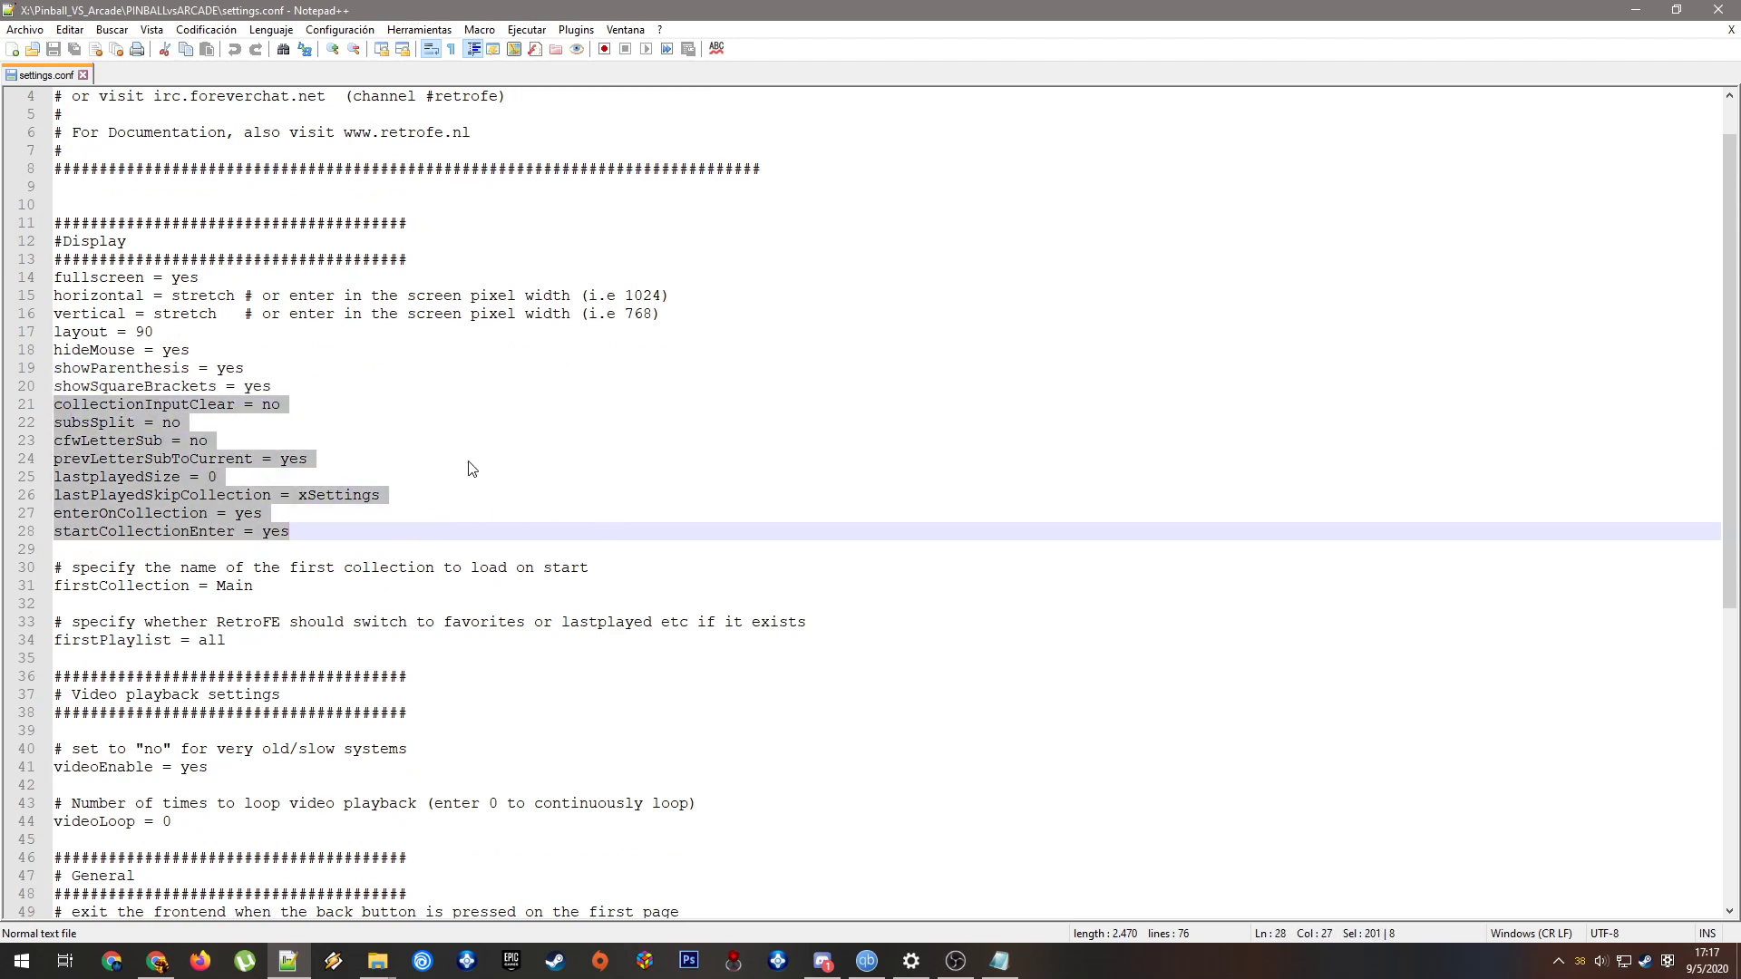
mouse_move(420, 425)
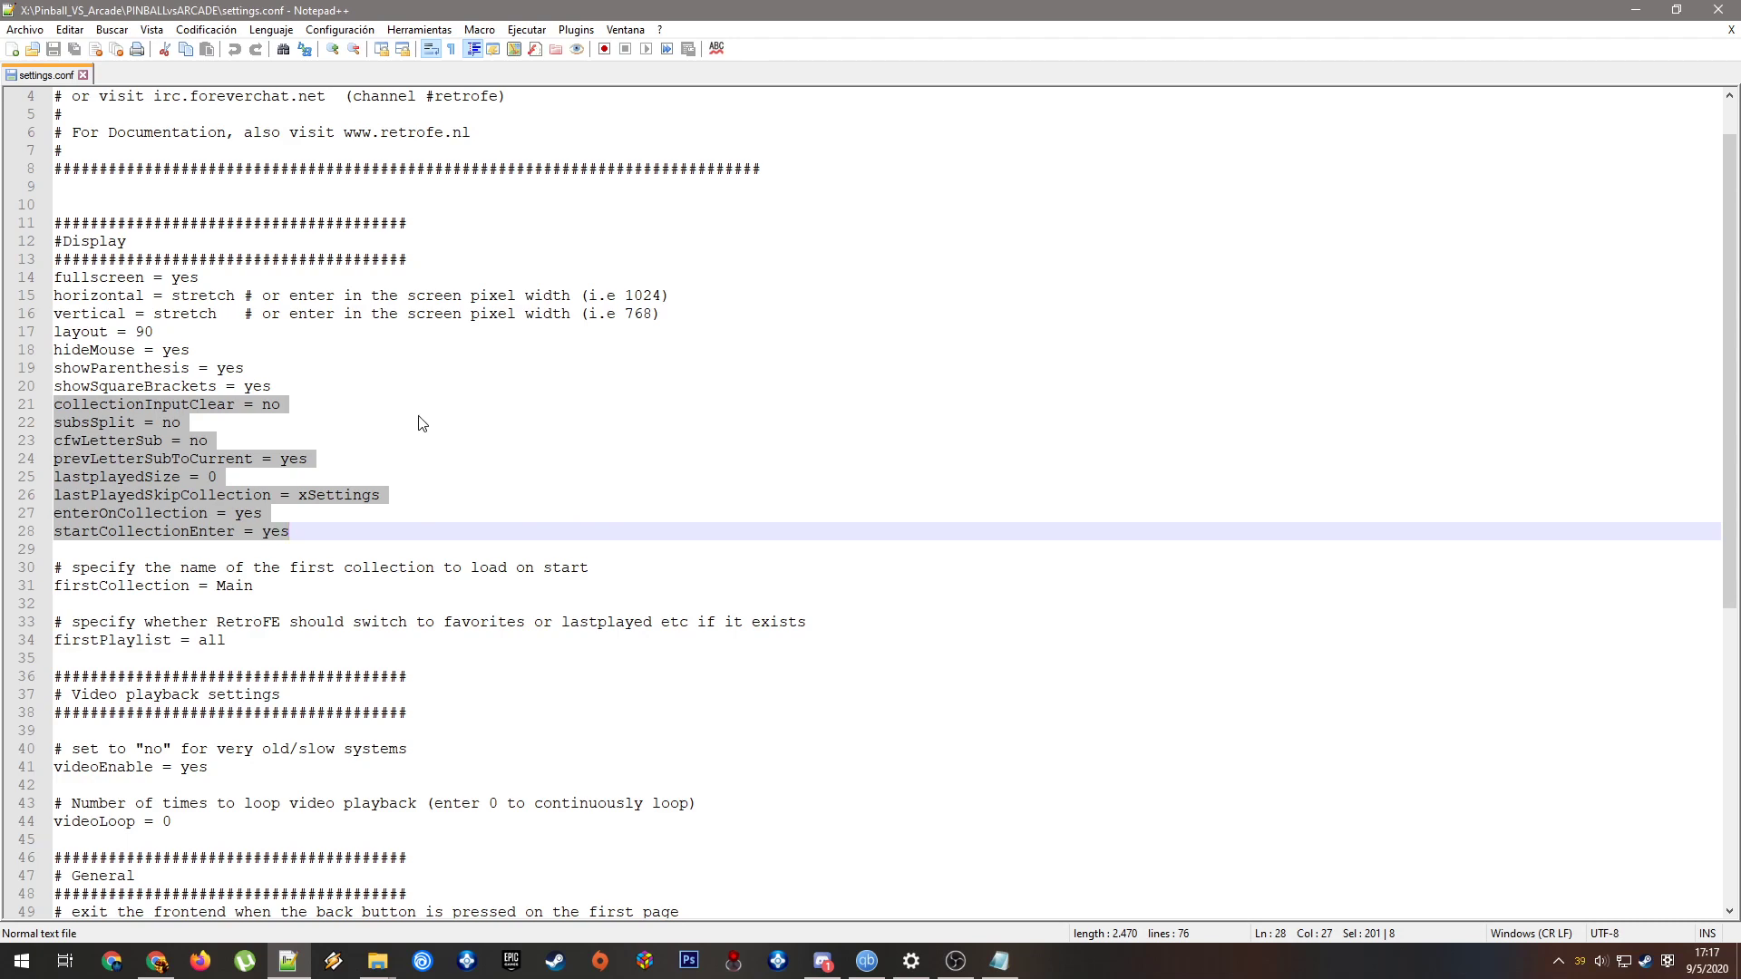
mouse_move(511, 469)
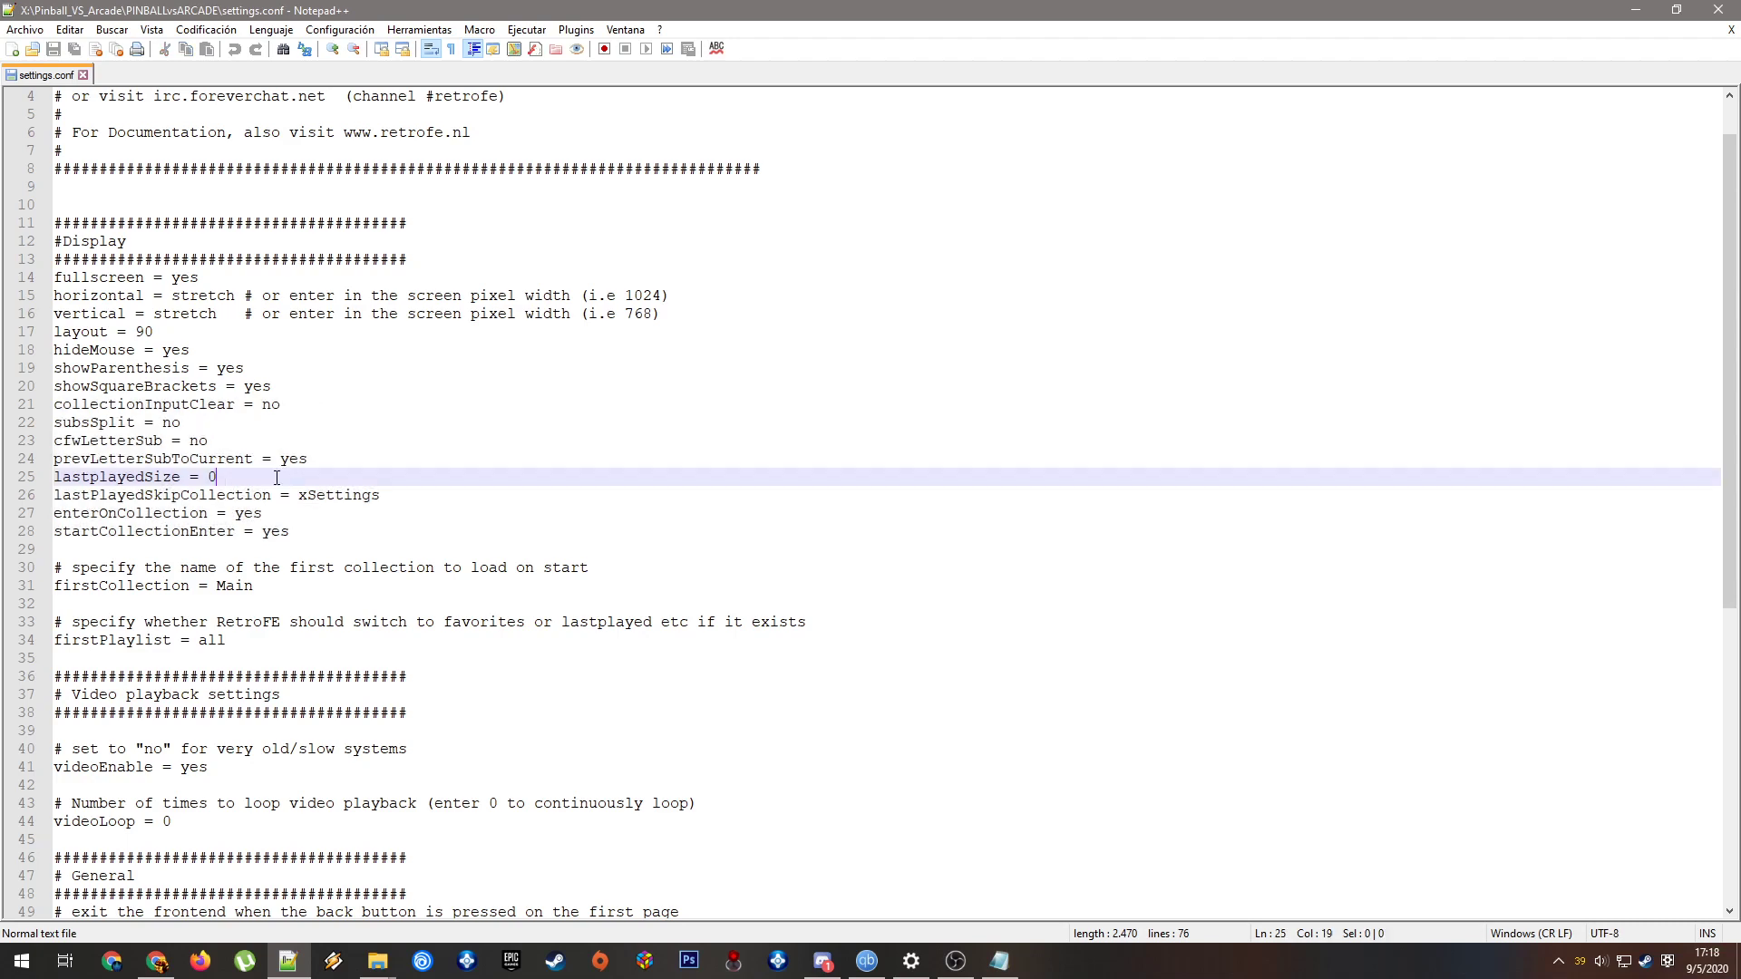
mouse_move(633, 453)
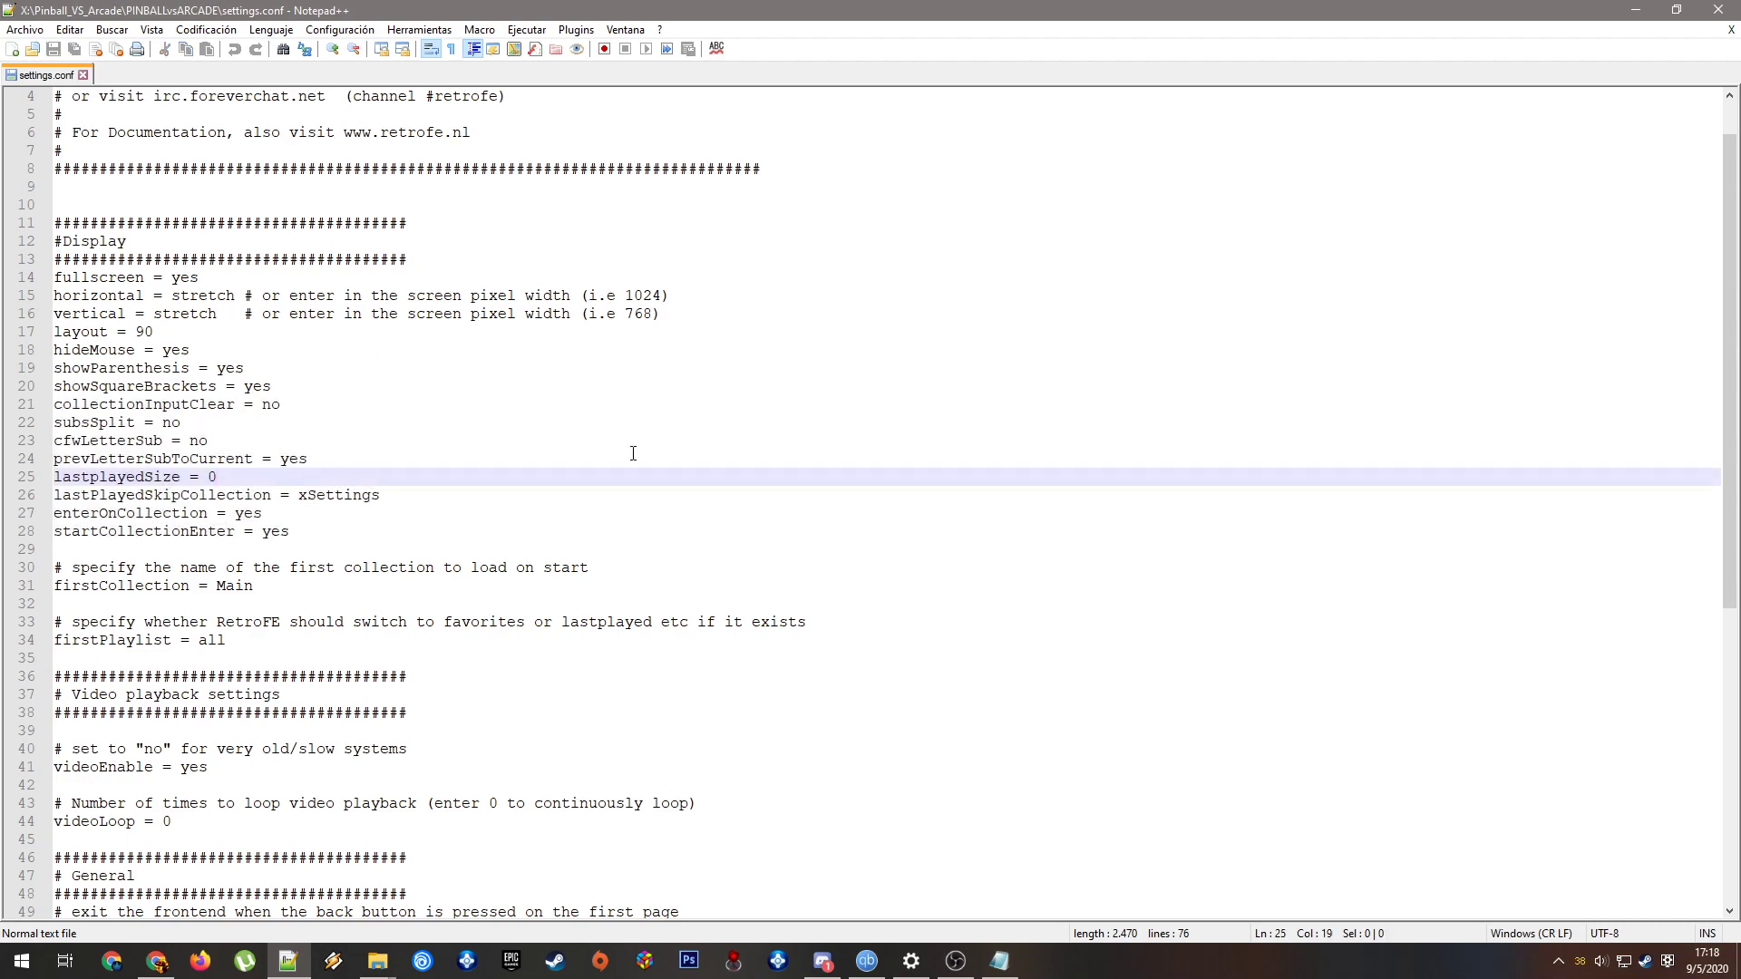
scroll("down", 3)
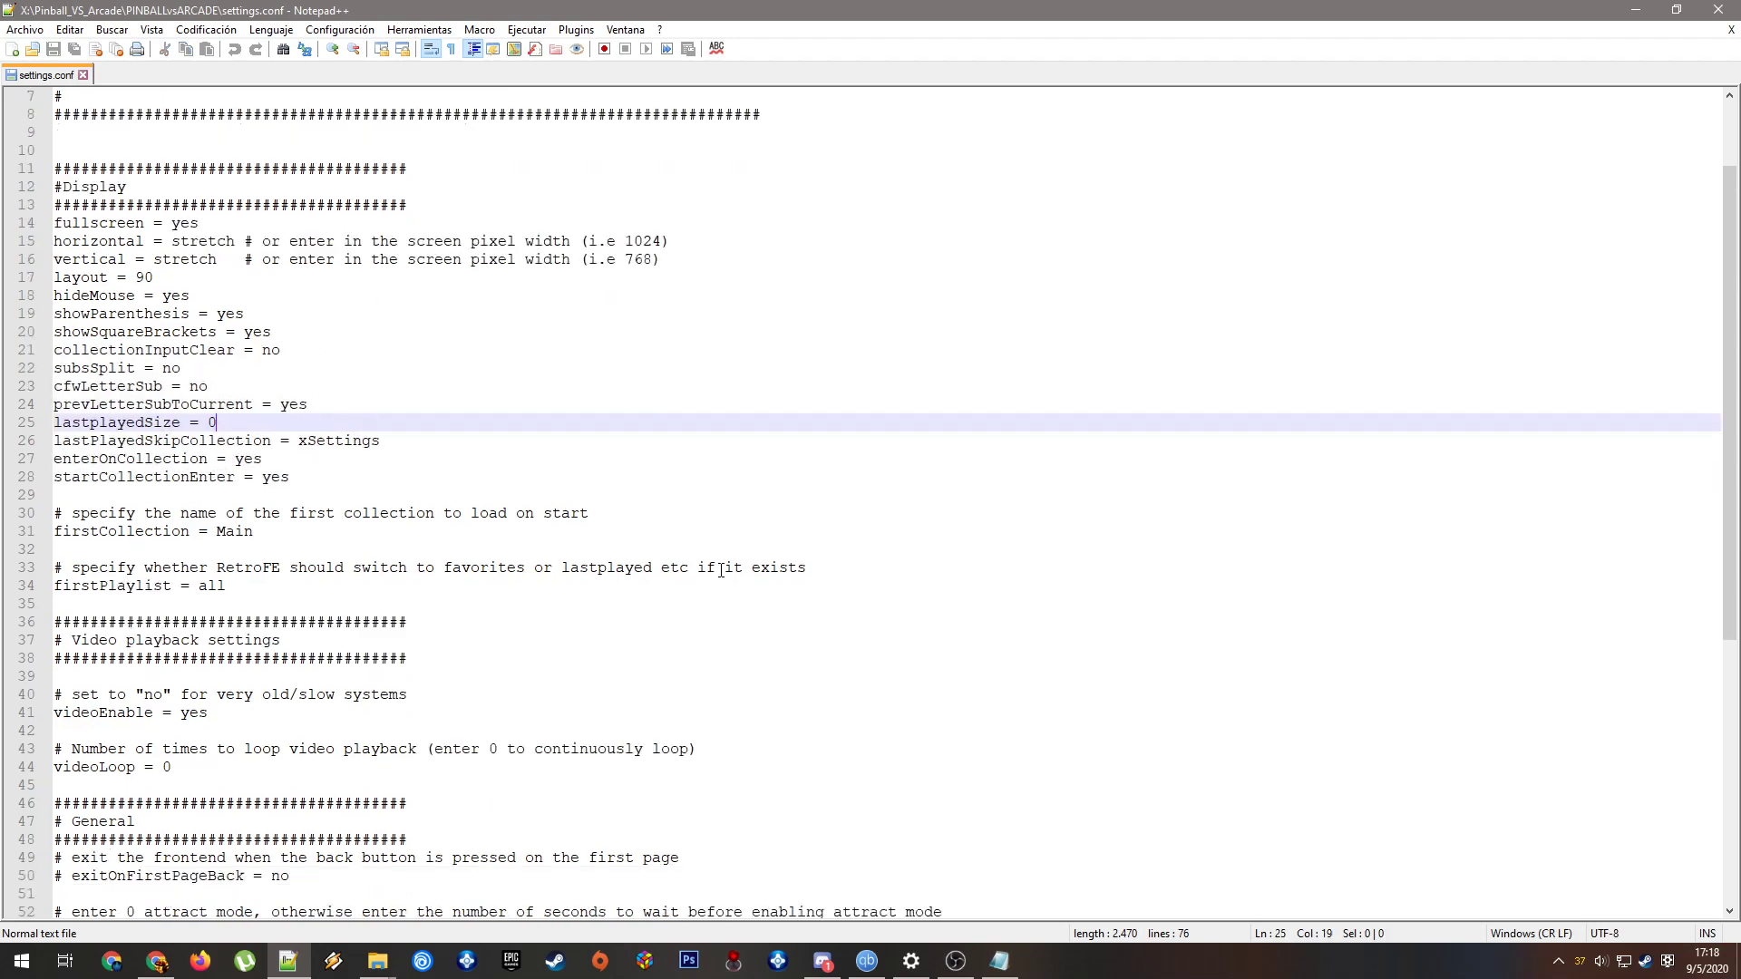
scroll("down", 3)
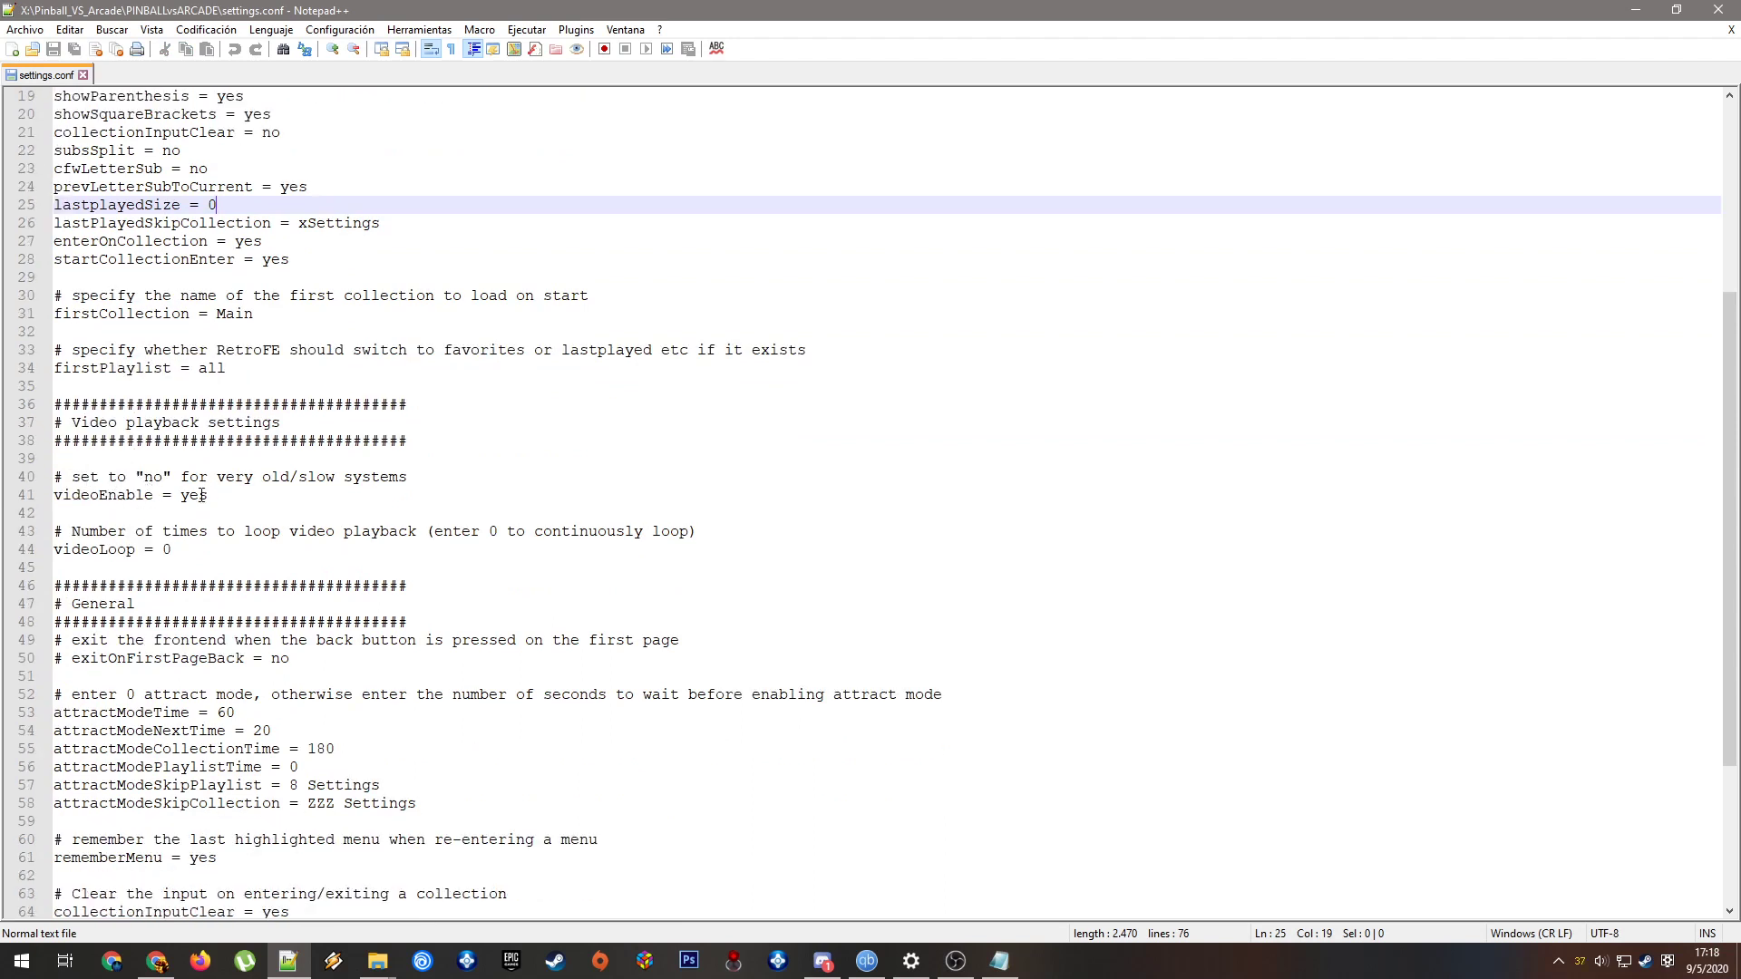
double_click(191, 495)
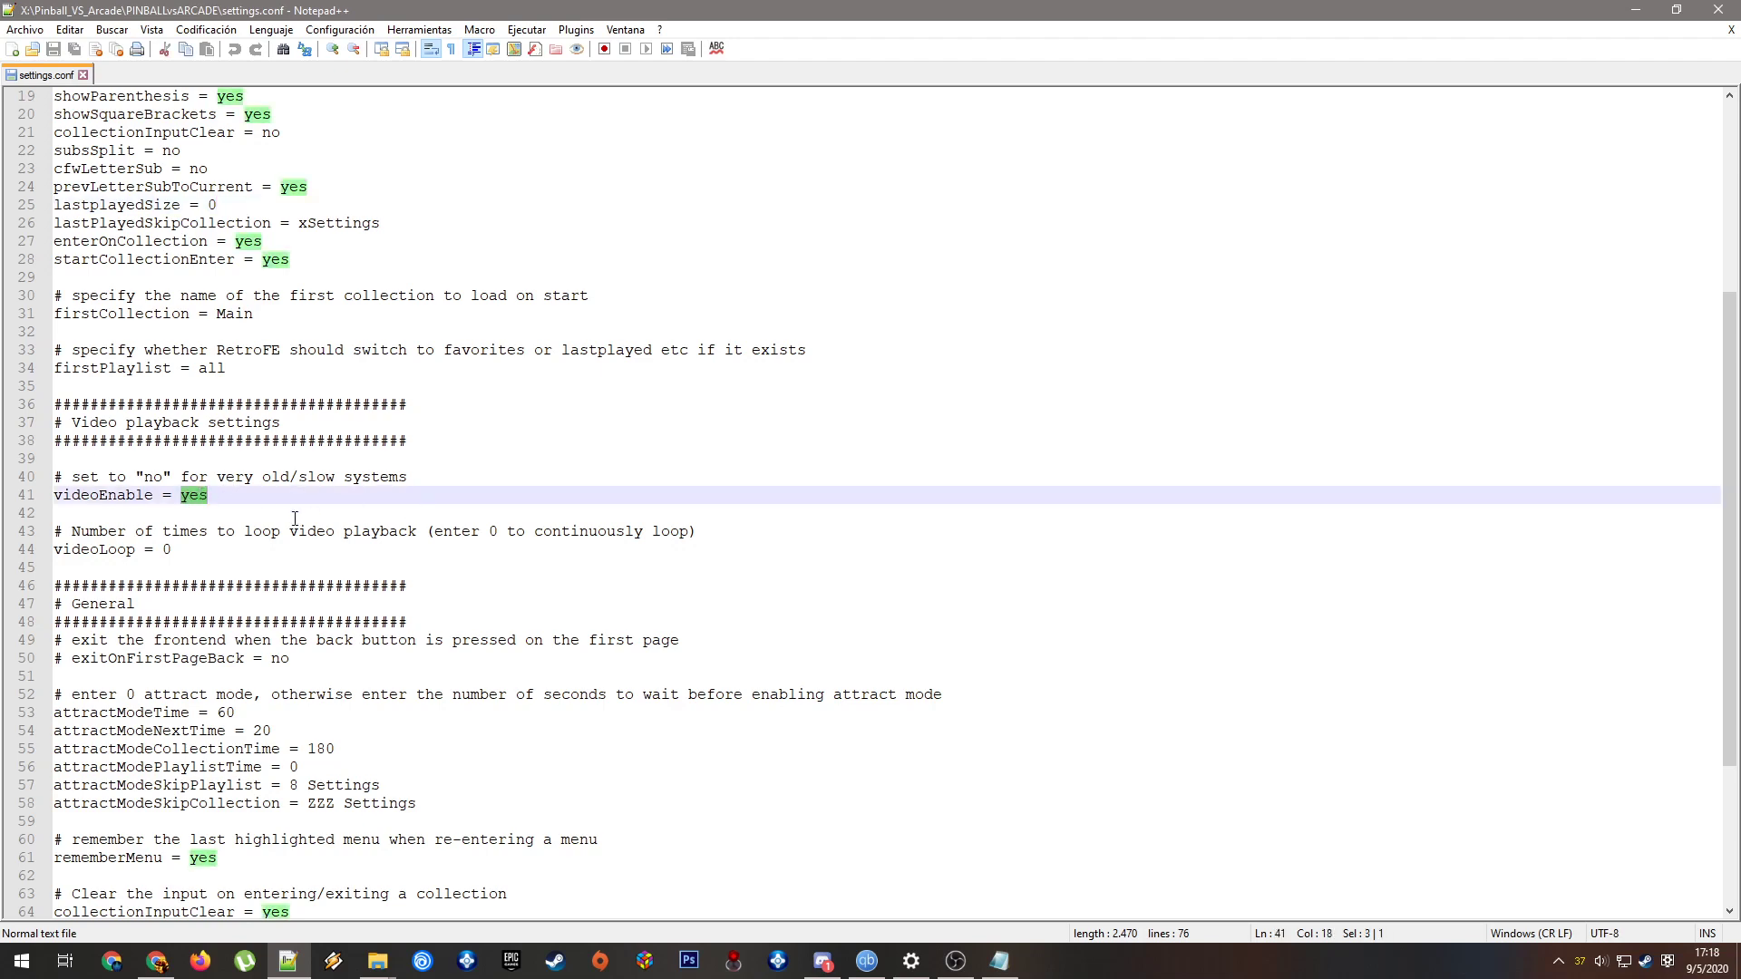
mouse_move(659, 510)
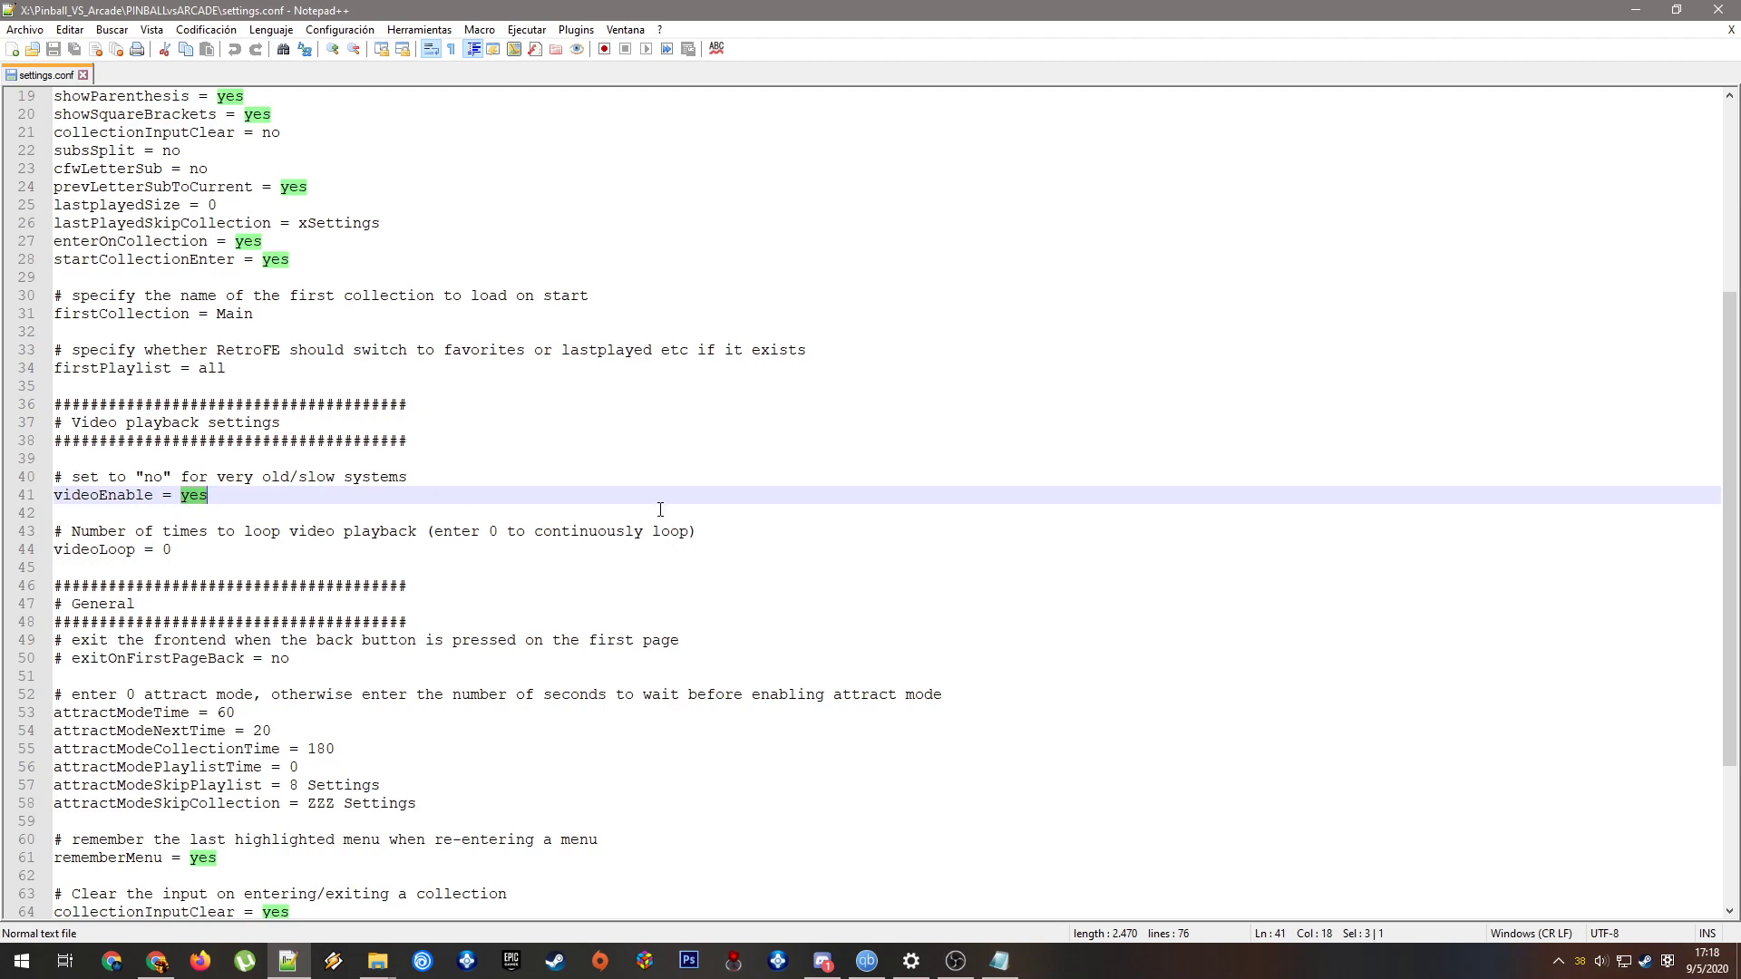
mouse_move(1070, 633)
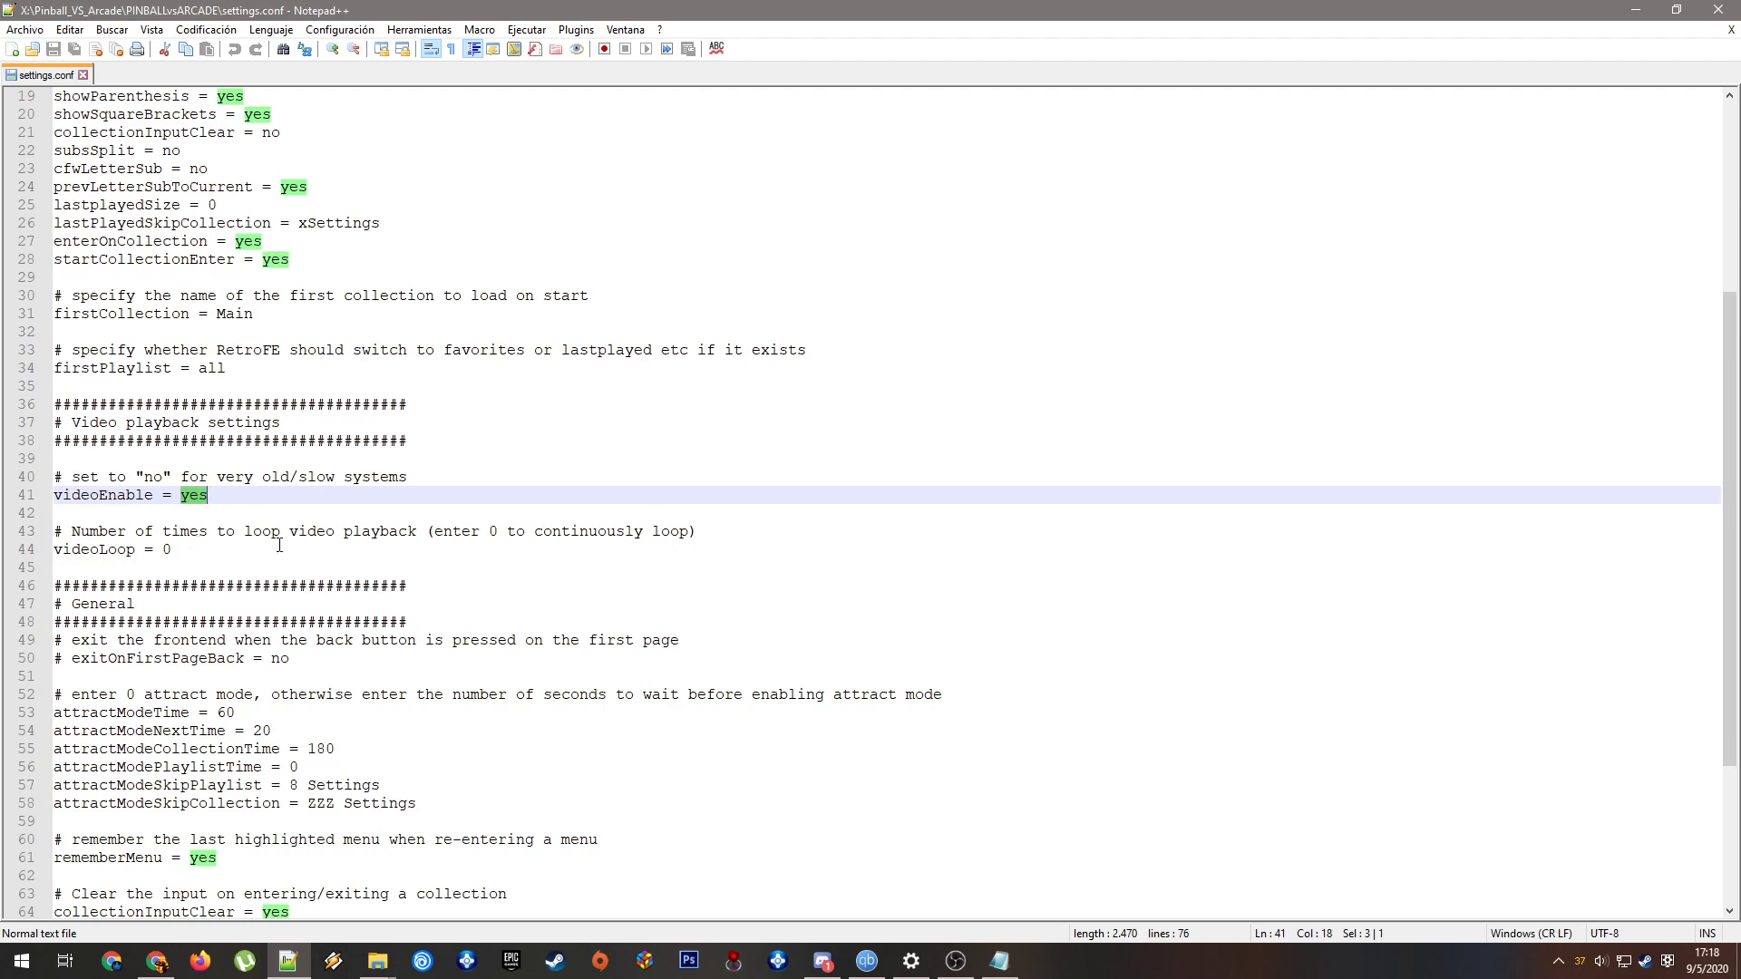
mouse_move(189, 509)
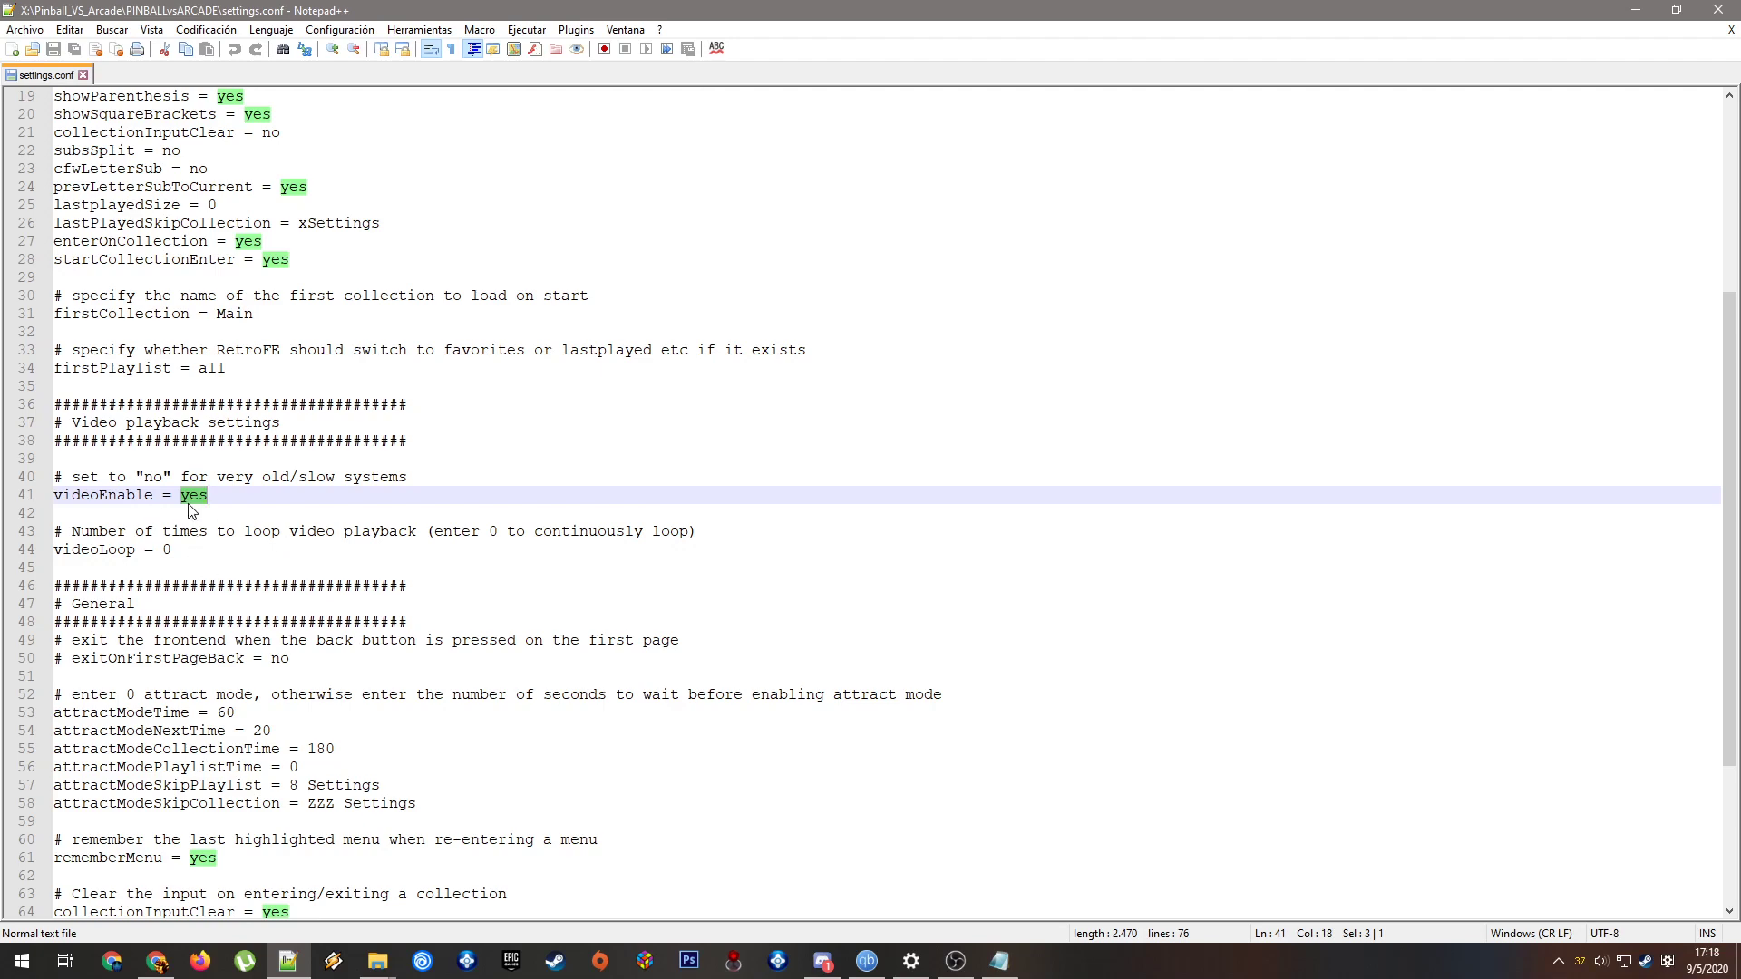
mouse_move(281, 379)
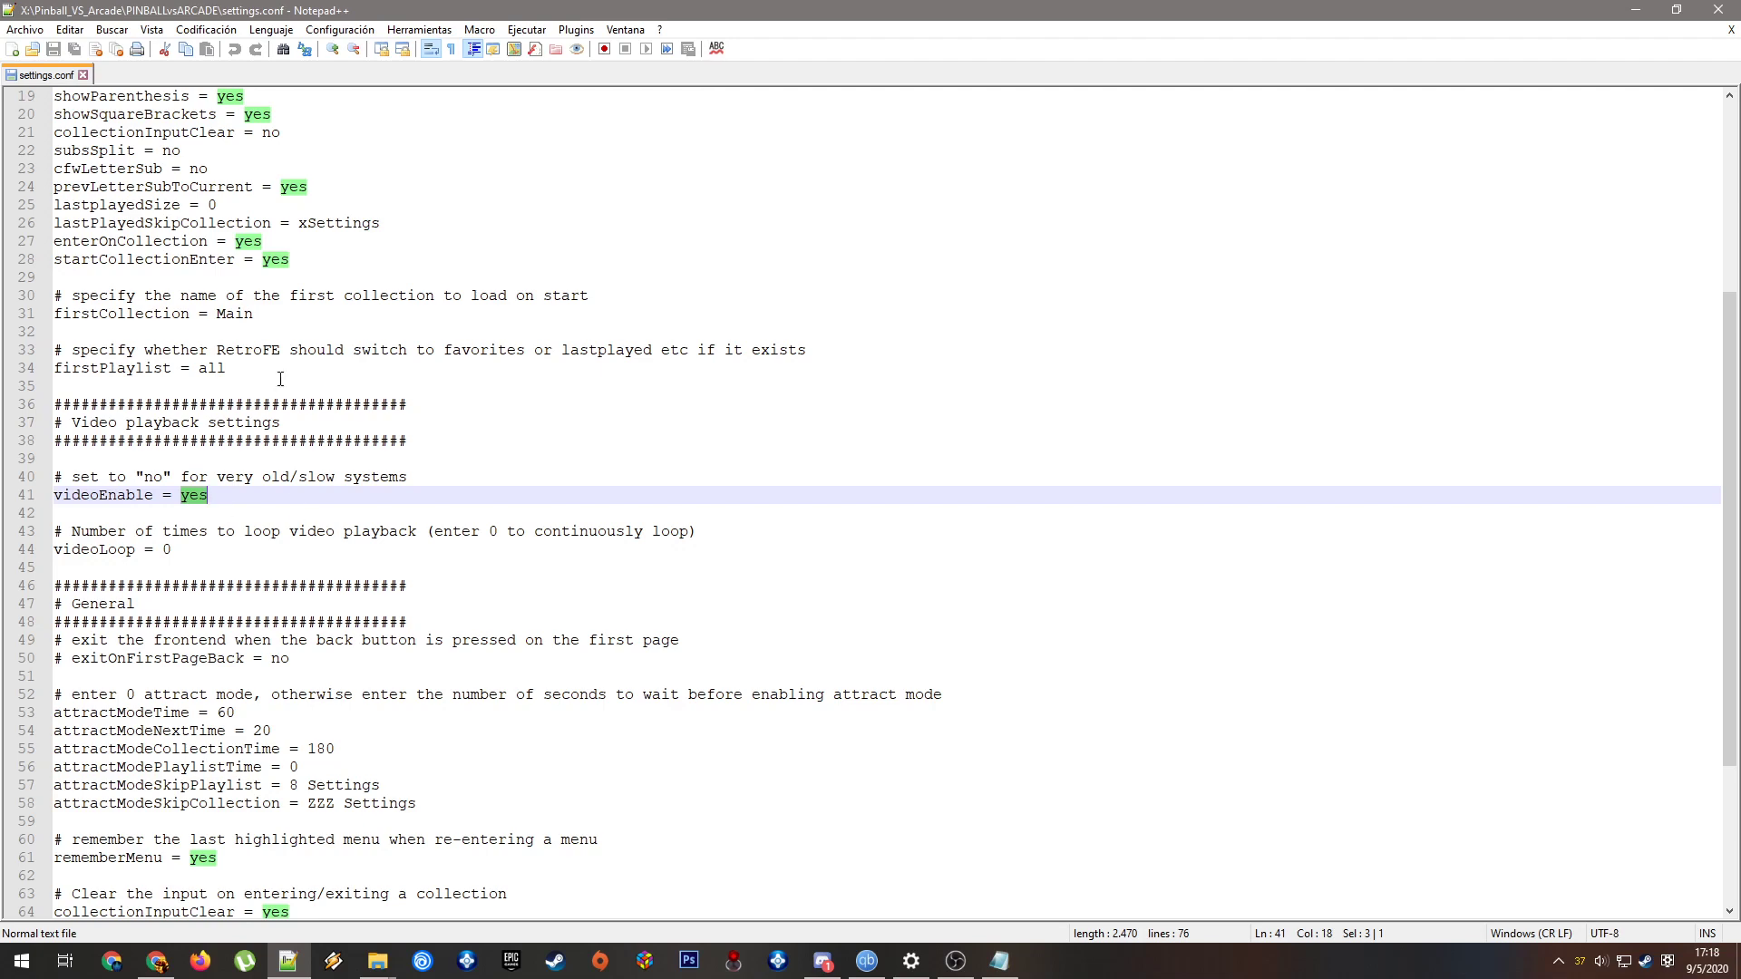
mouse_move(450, 484)
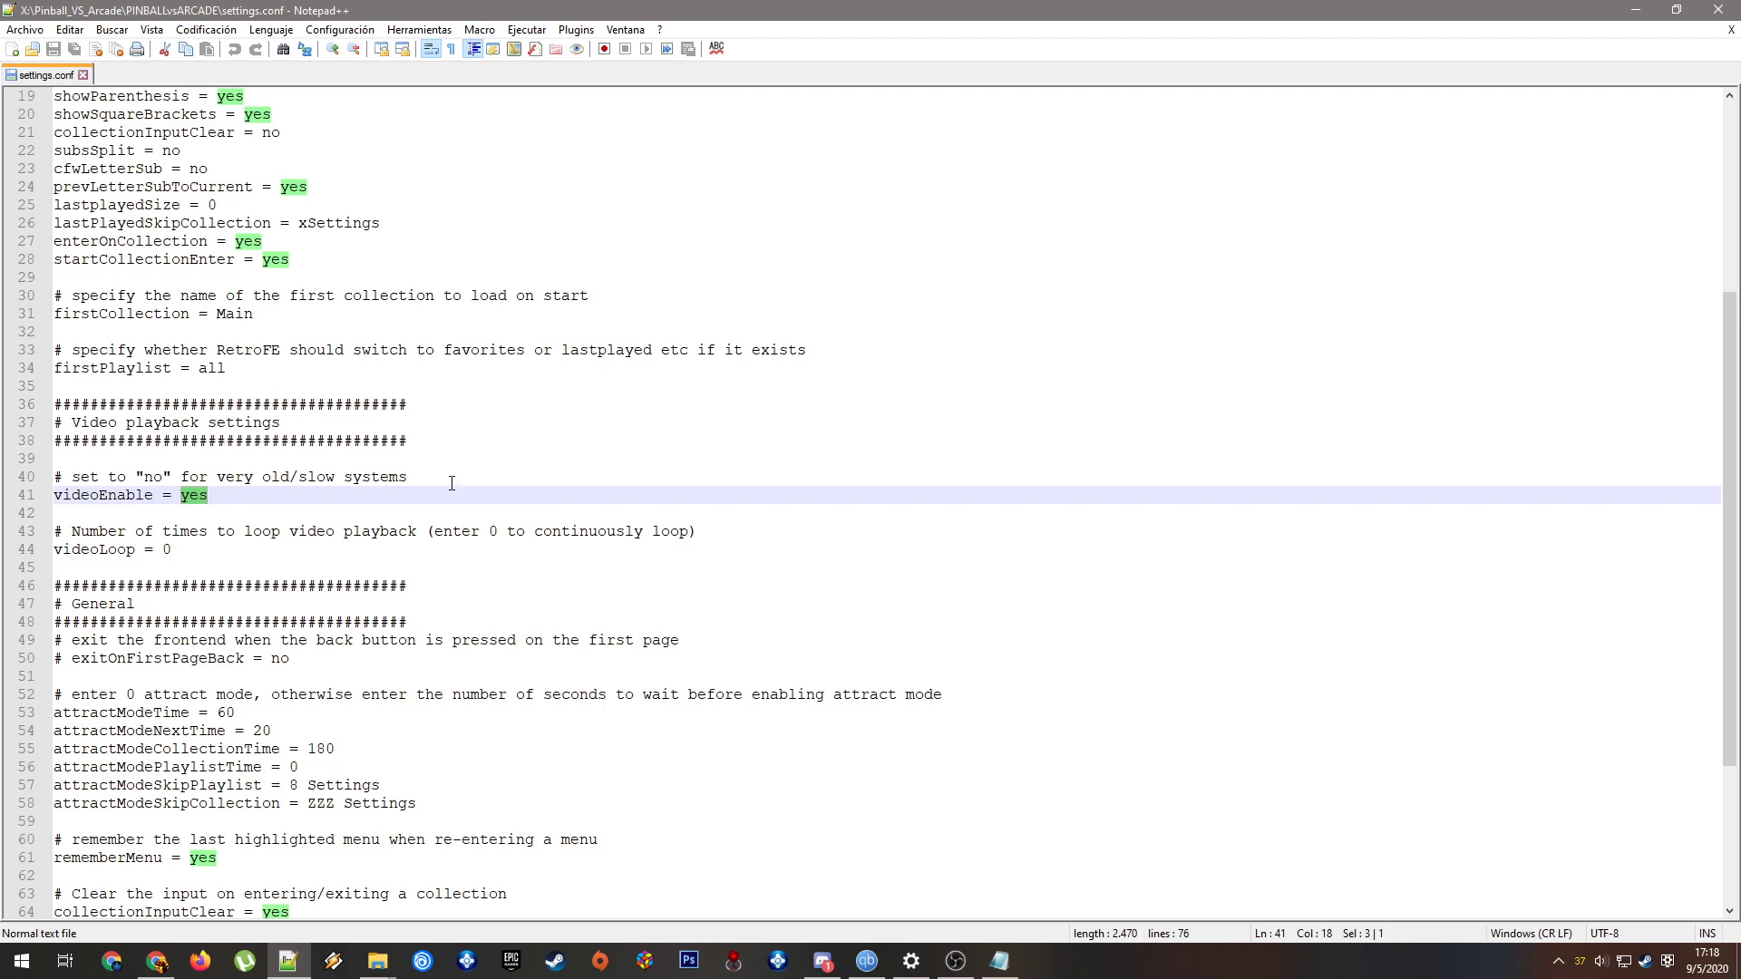
scroll("down", 3)
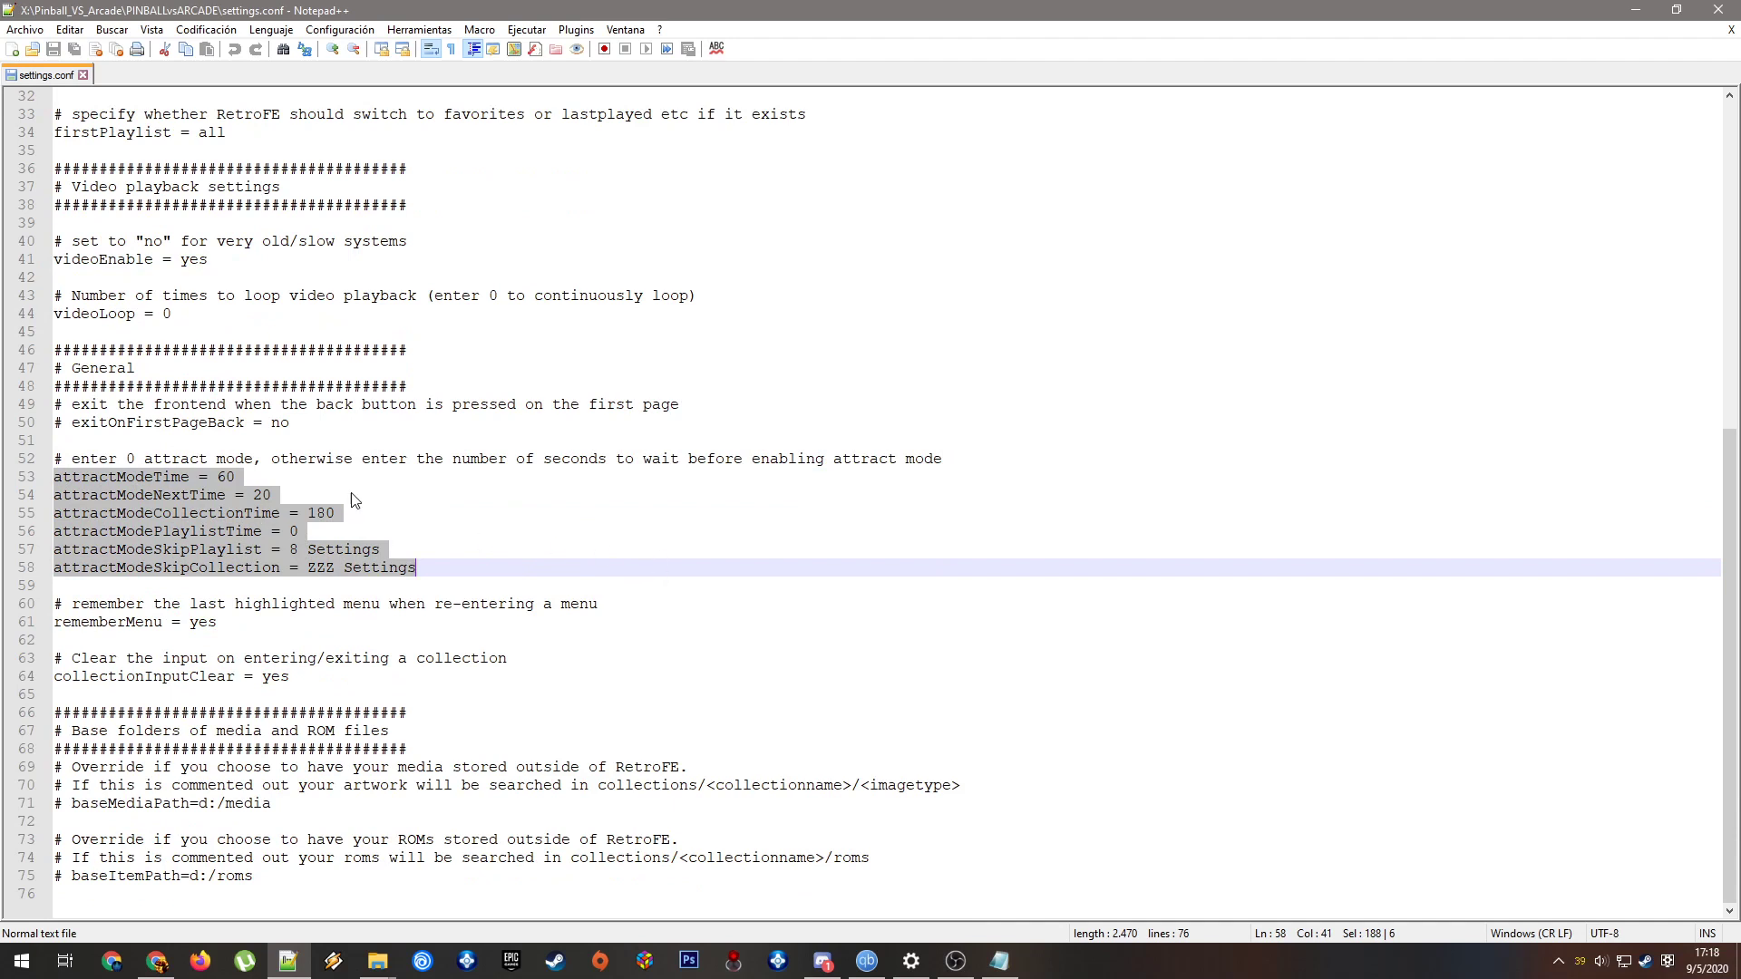
mouse_move(291, 480)
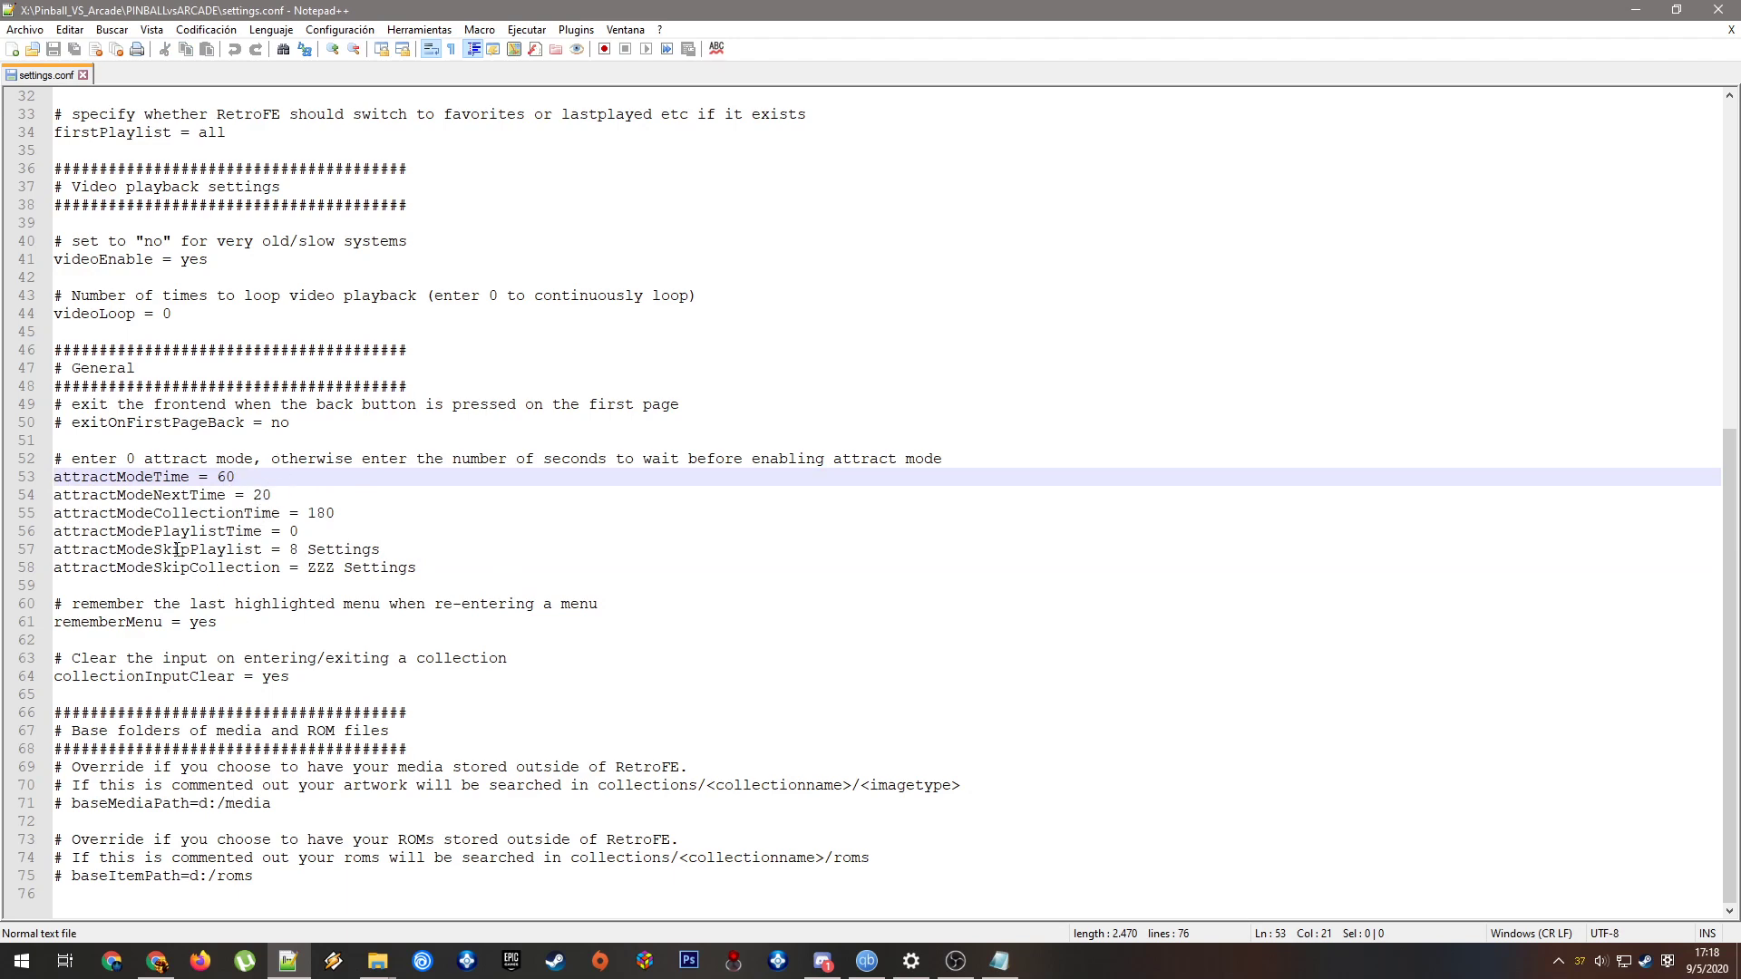
mouse_move(363, 514)
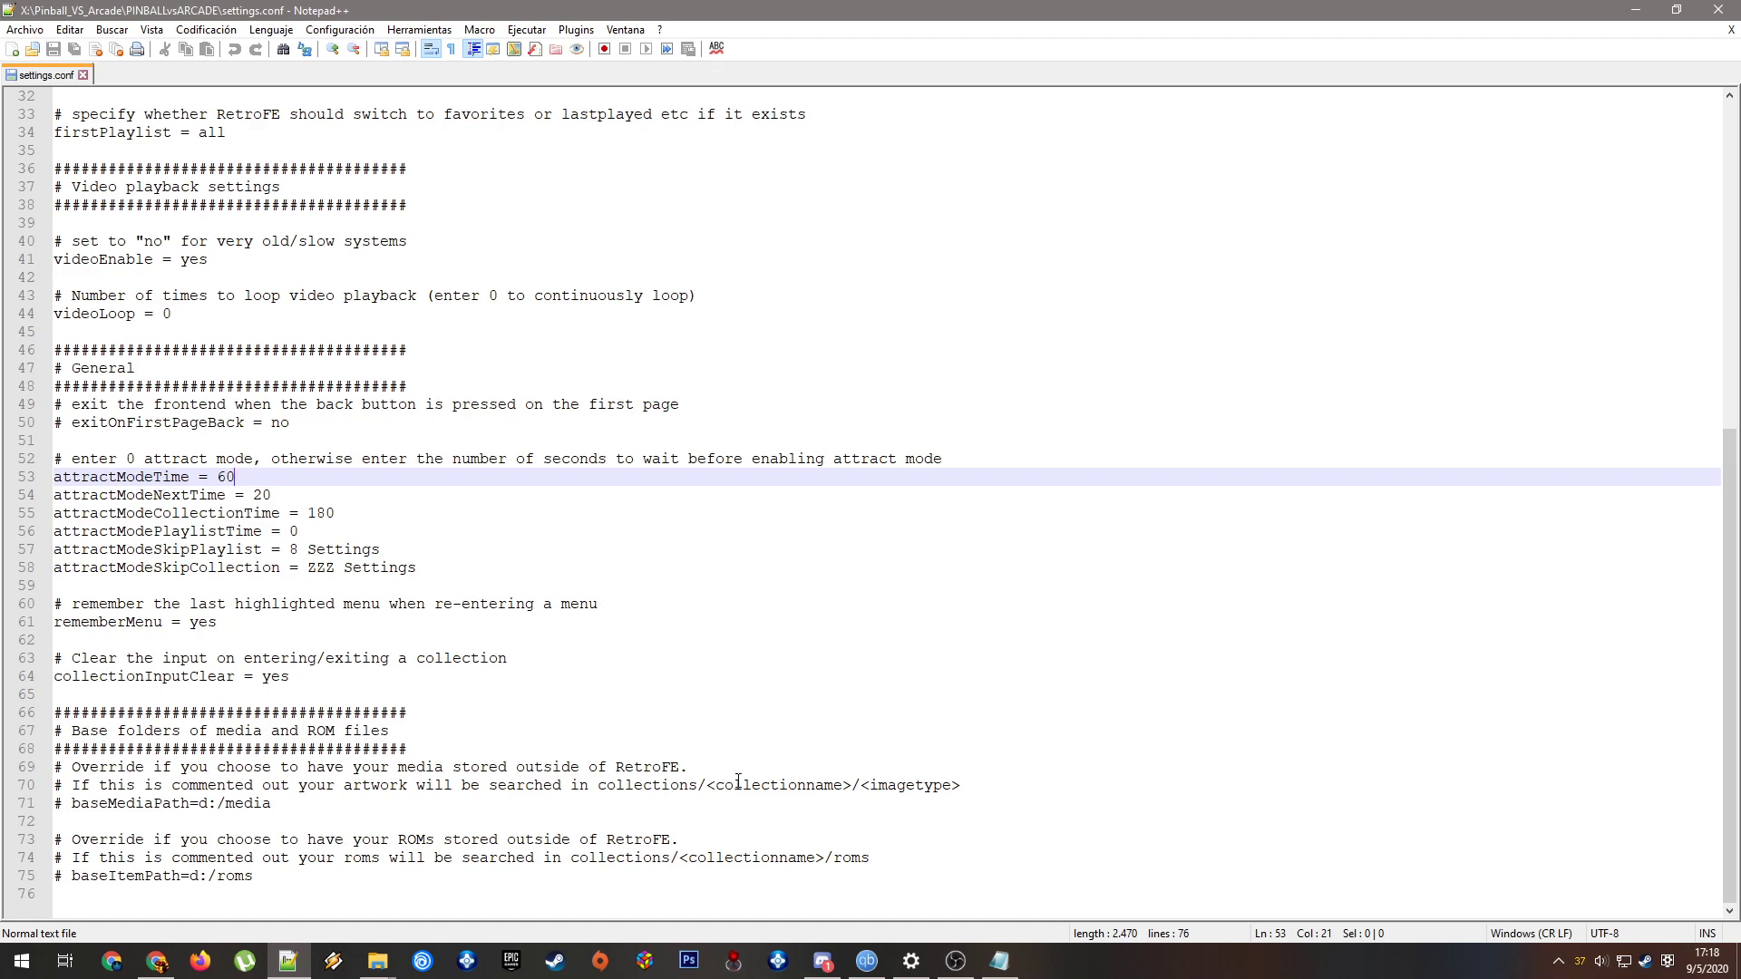
Scroll back up past the attract mode options and close settings.conf
scroll("up", 3)
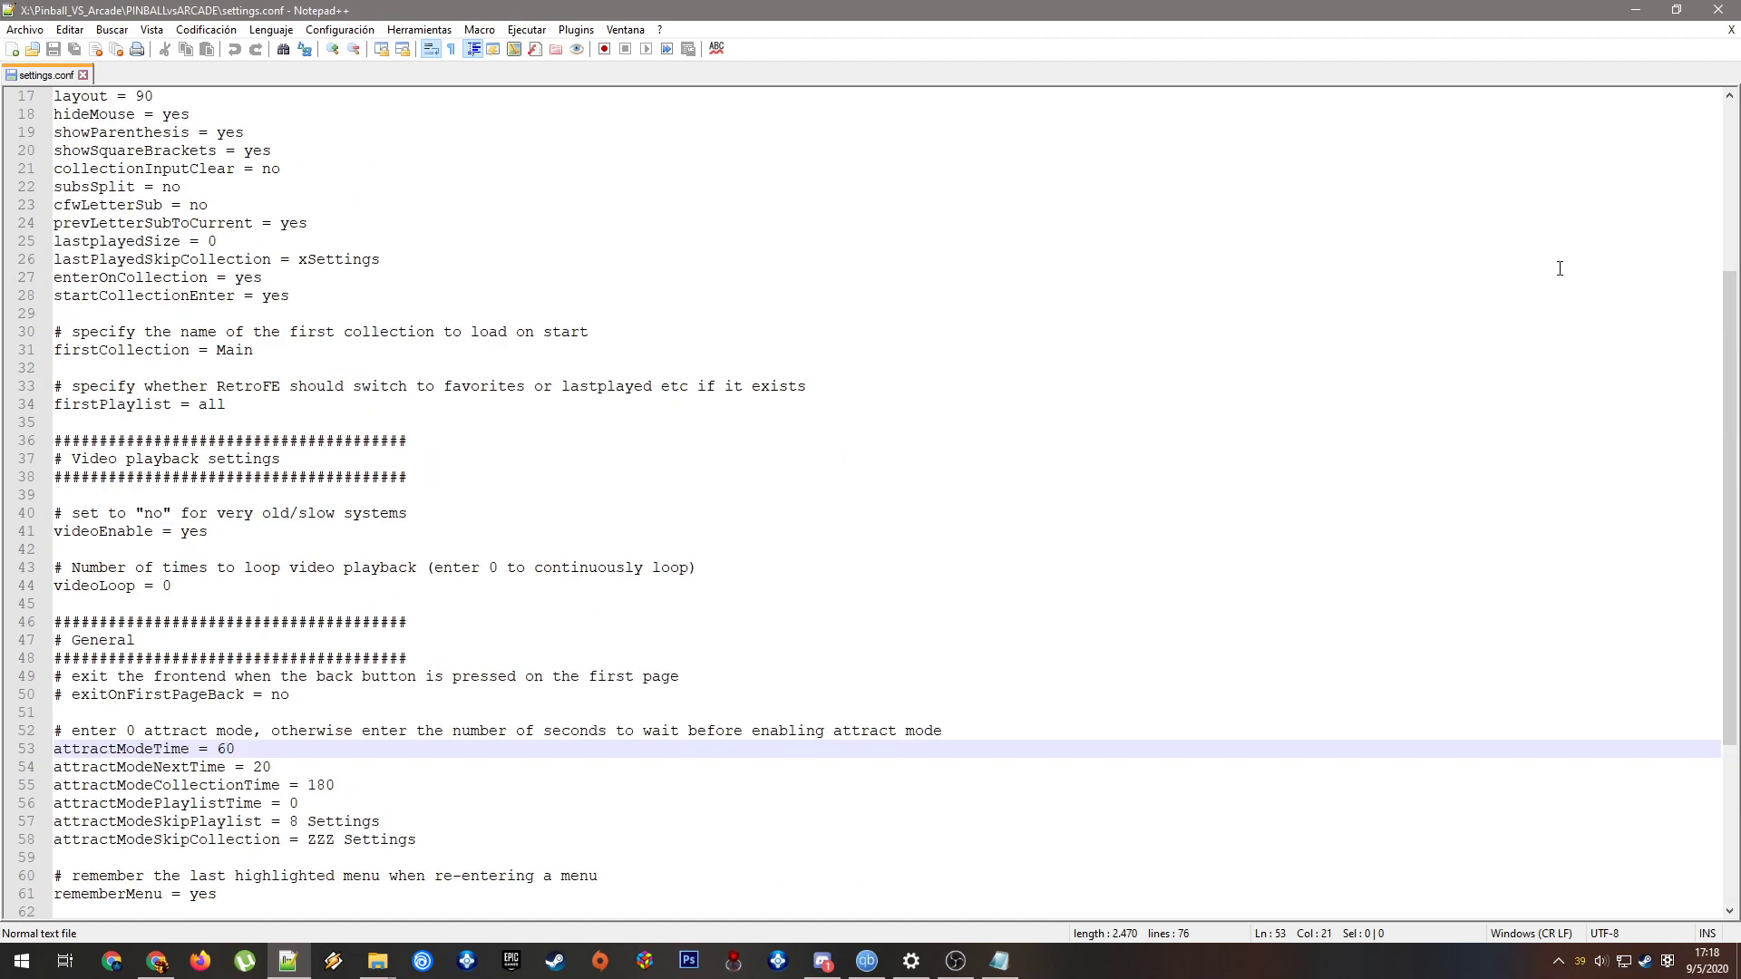
left_click(12, 48)
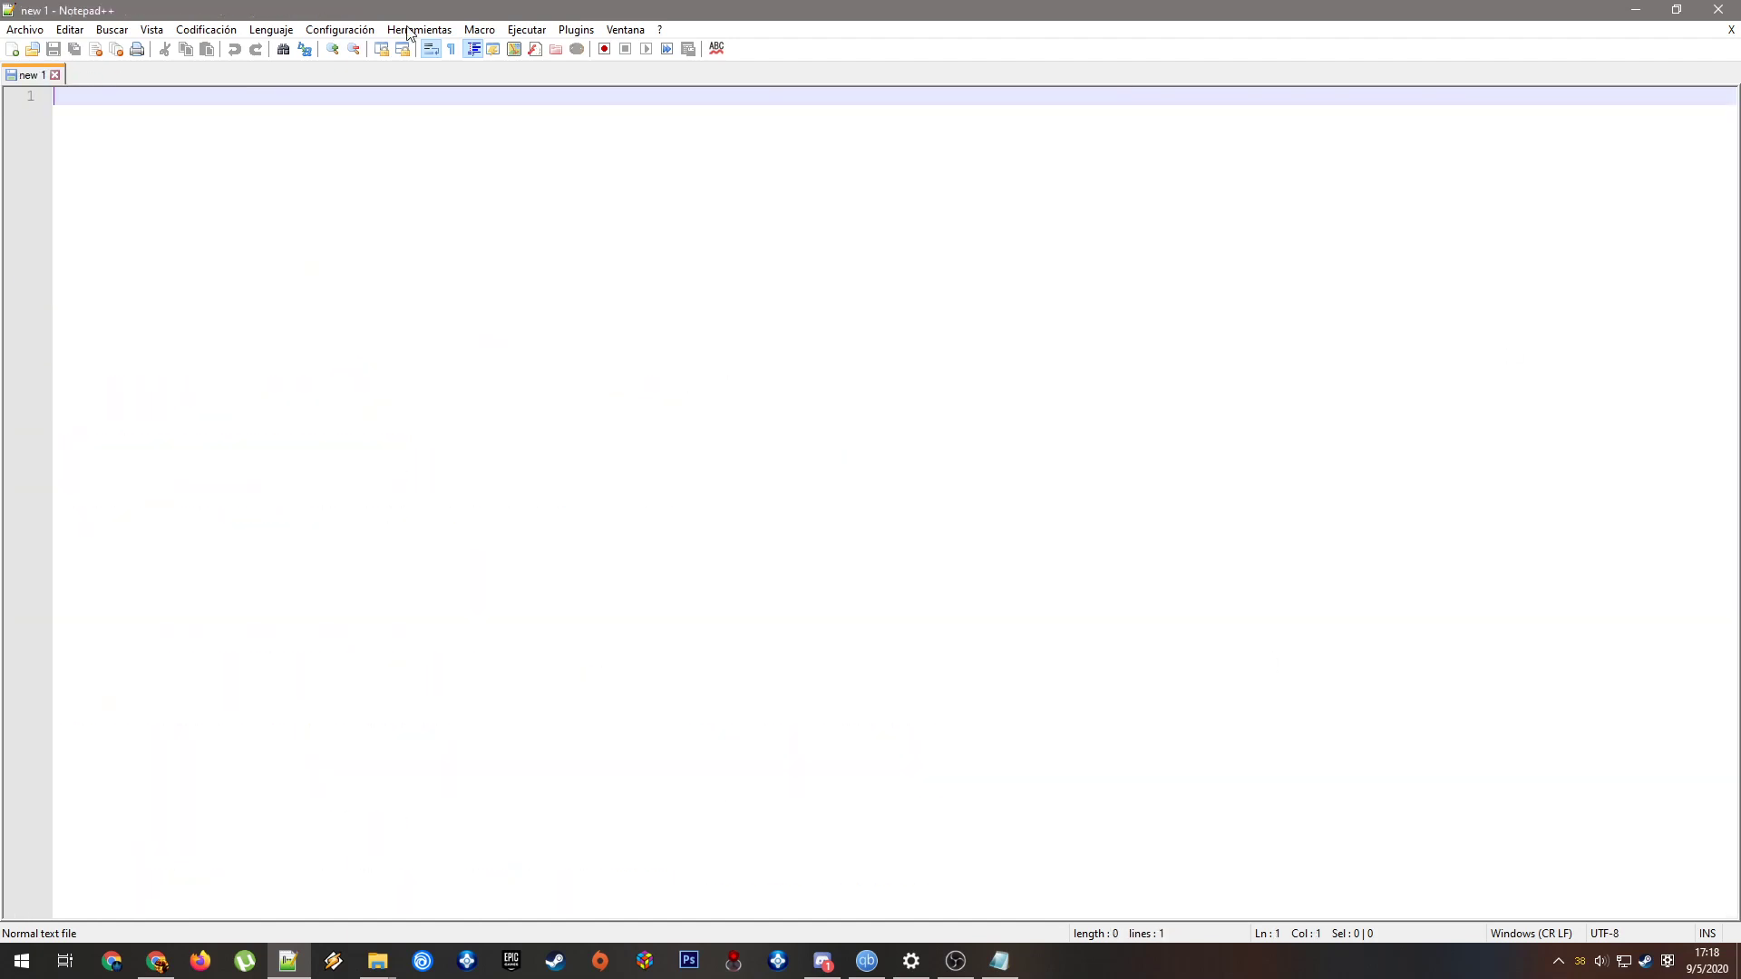
Close the empty Notepad++ window and bring up the pinball-vs-arcade Discord channel
left_click(375, 960)
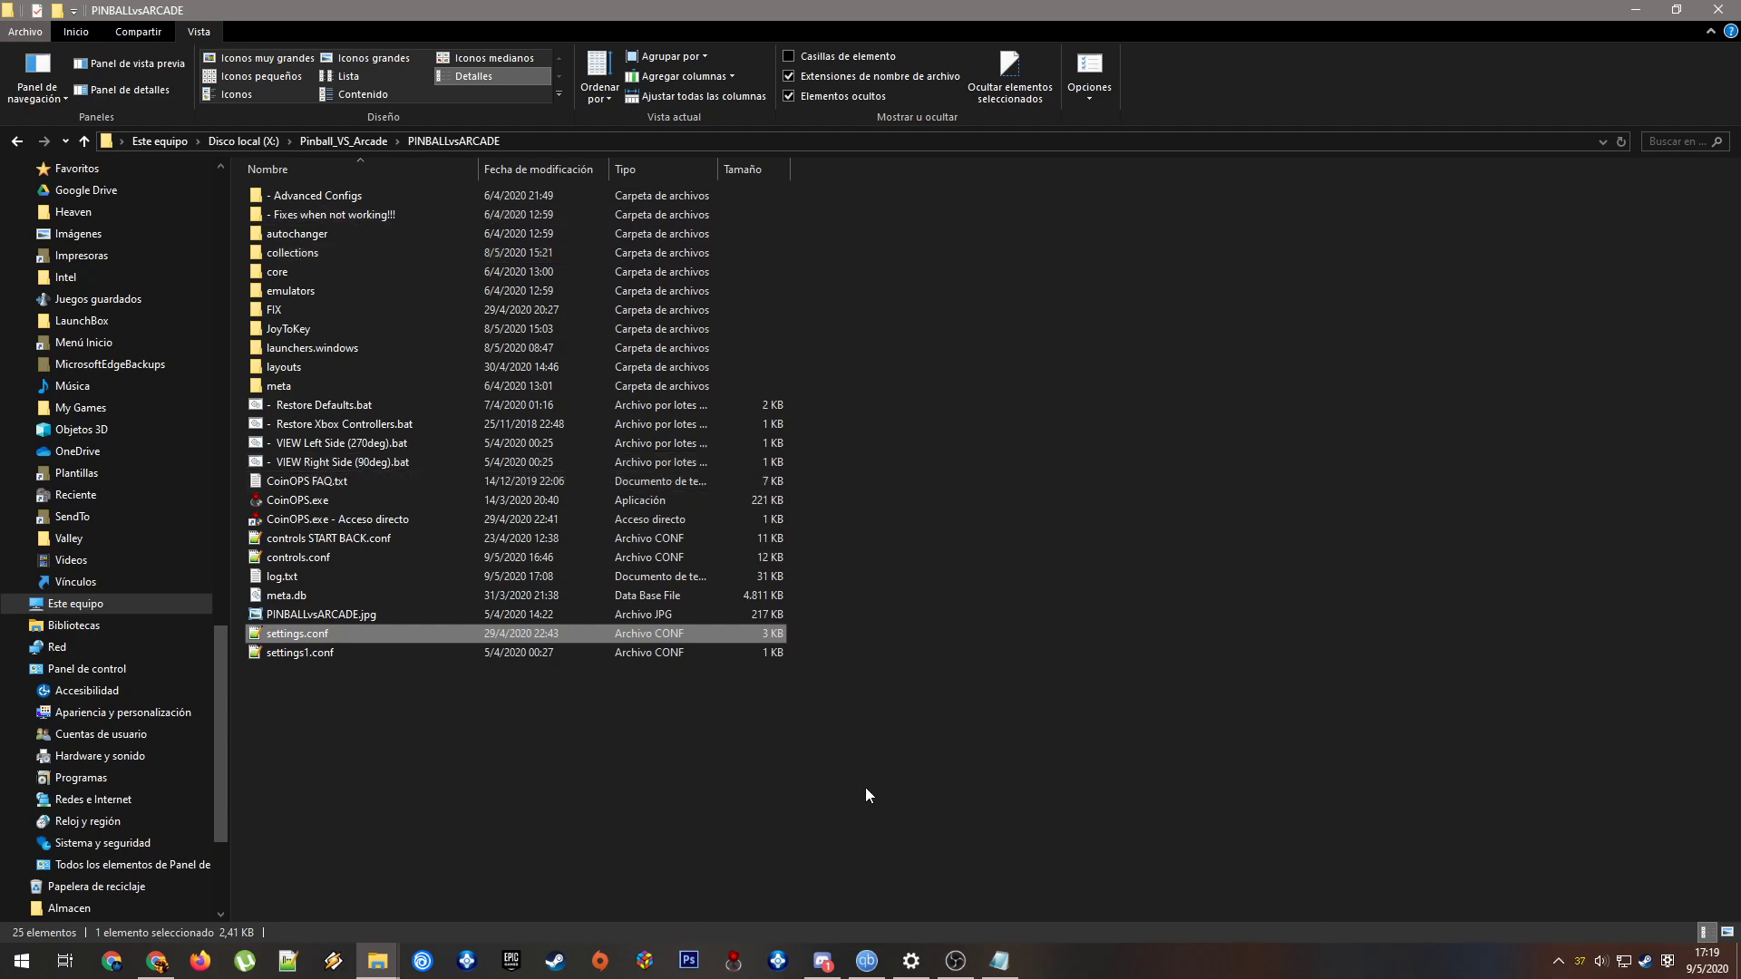
left_click(821, 961)
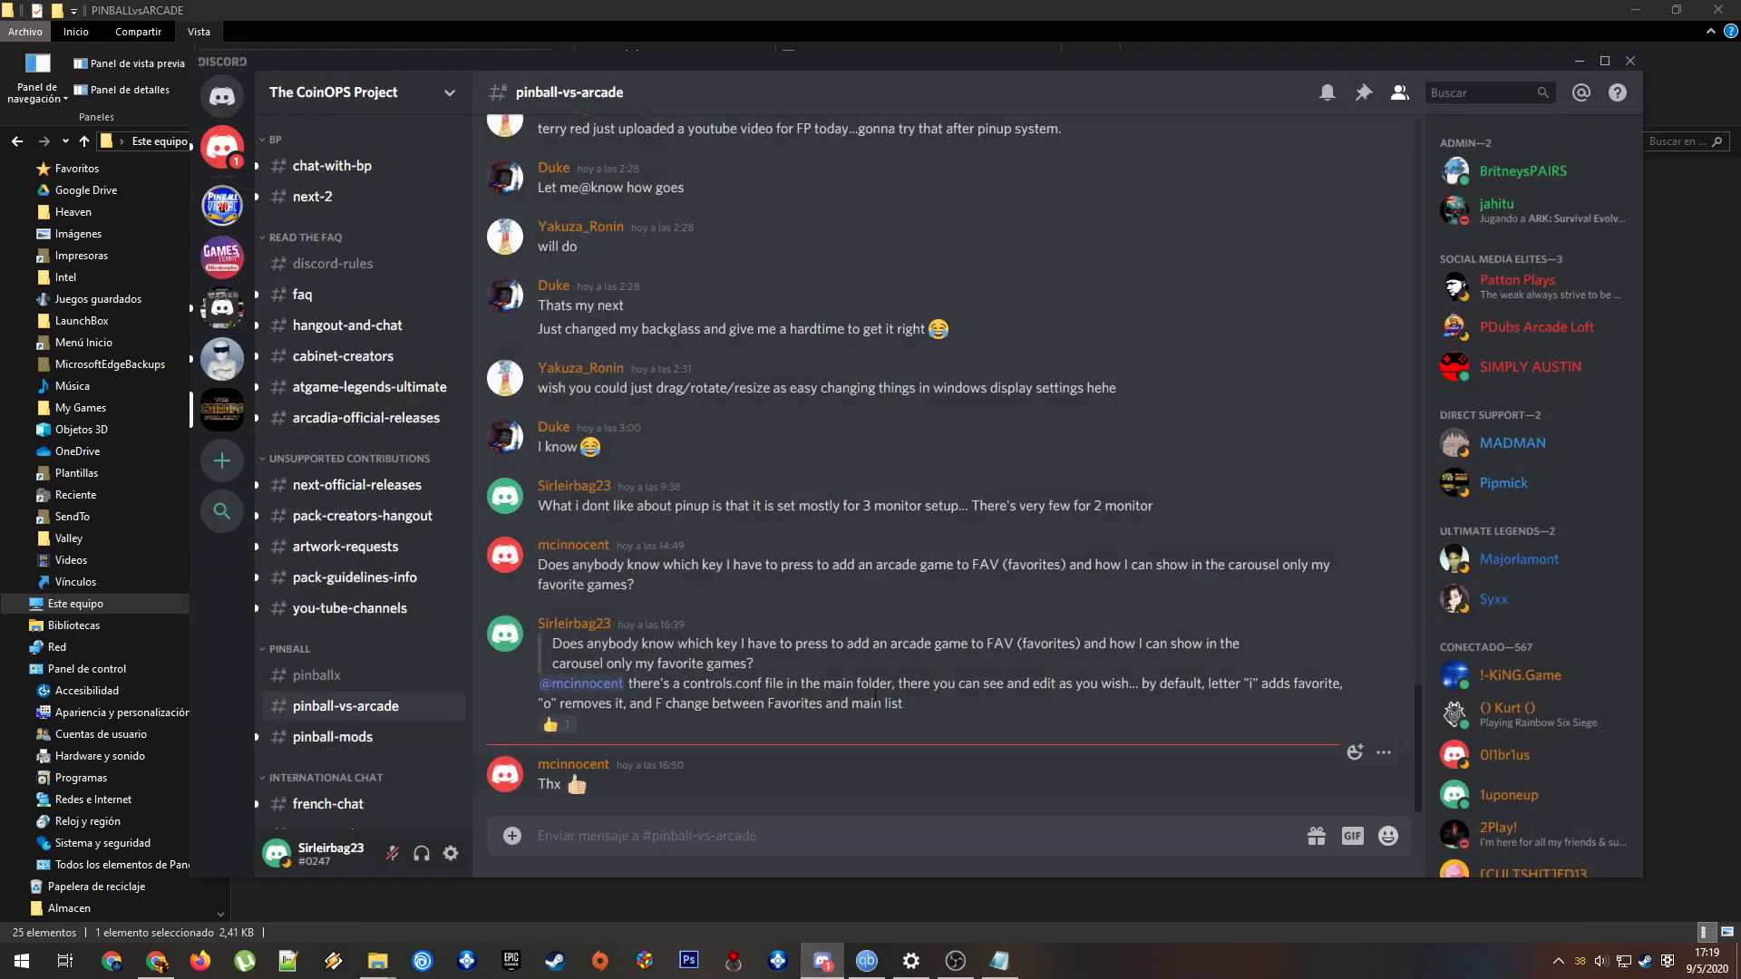
mouse_move(1119, 351)
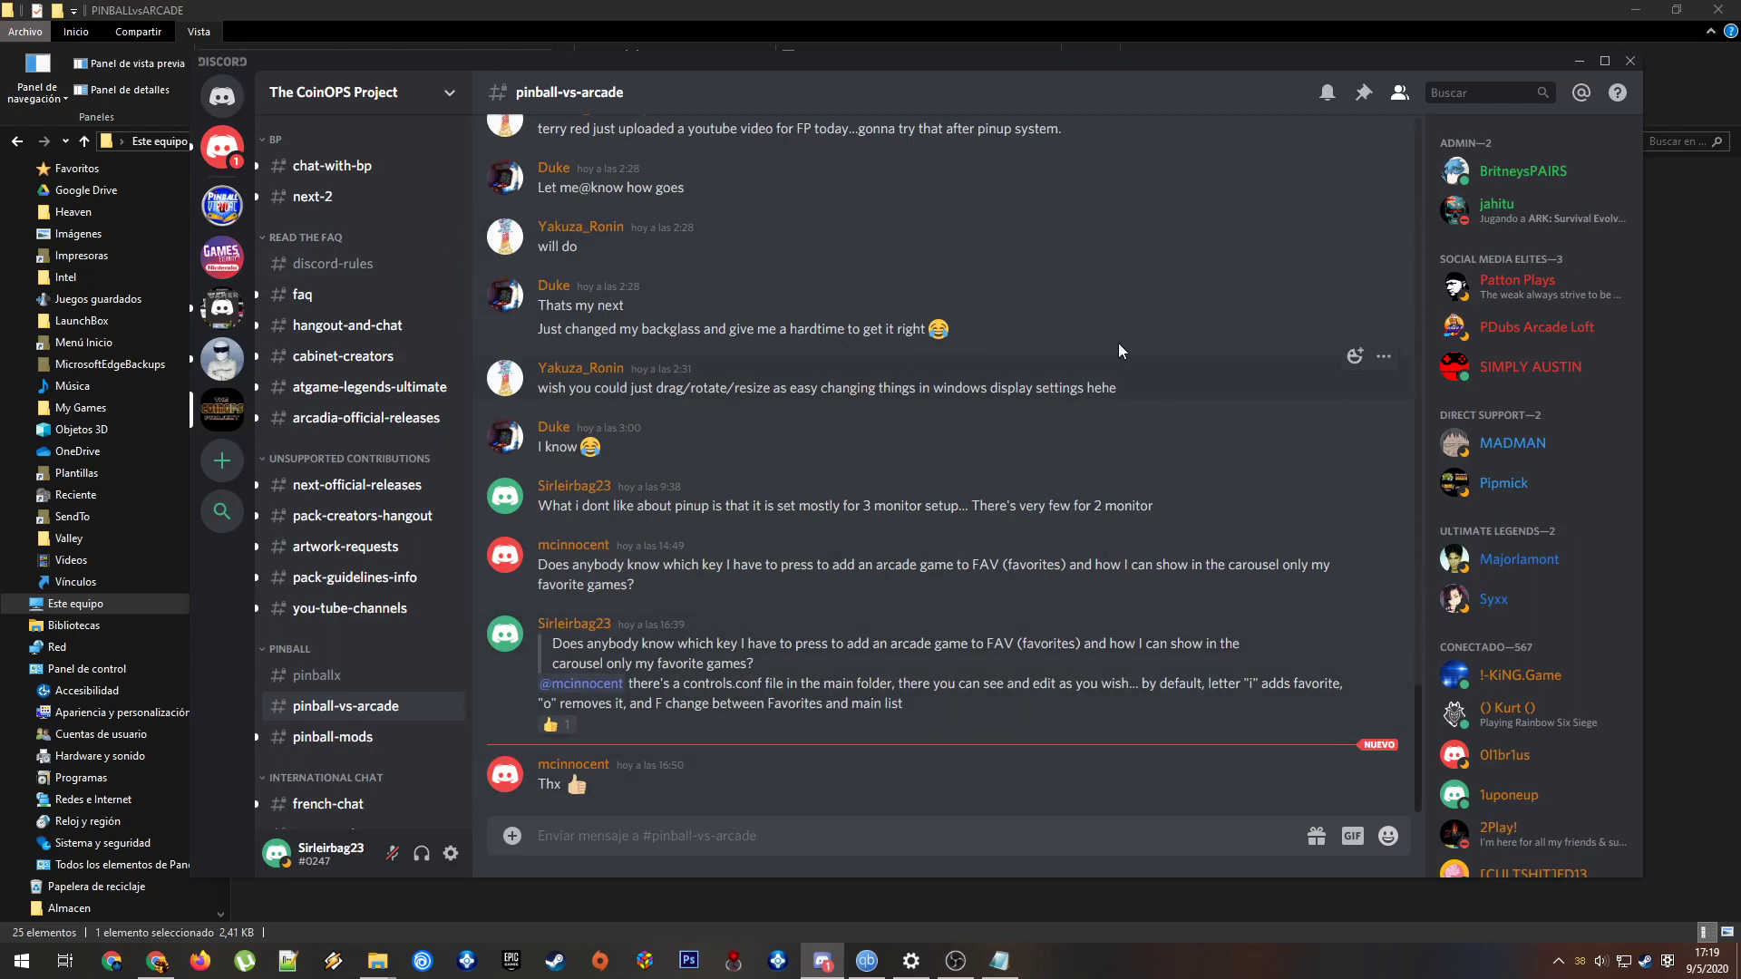